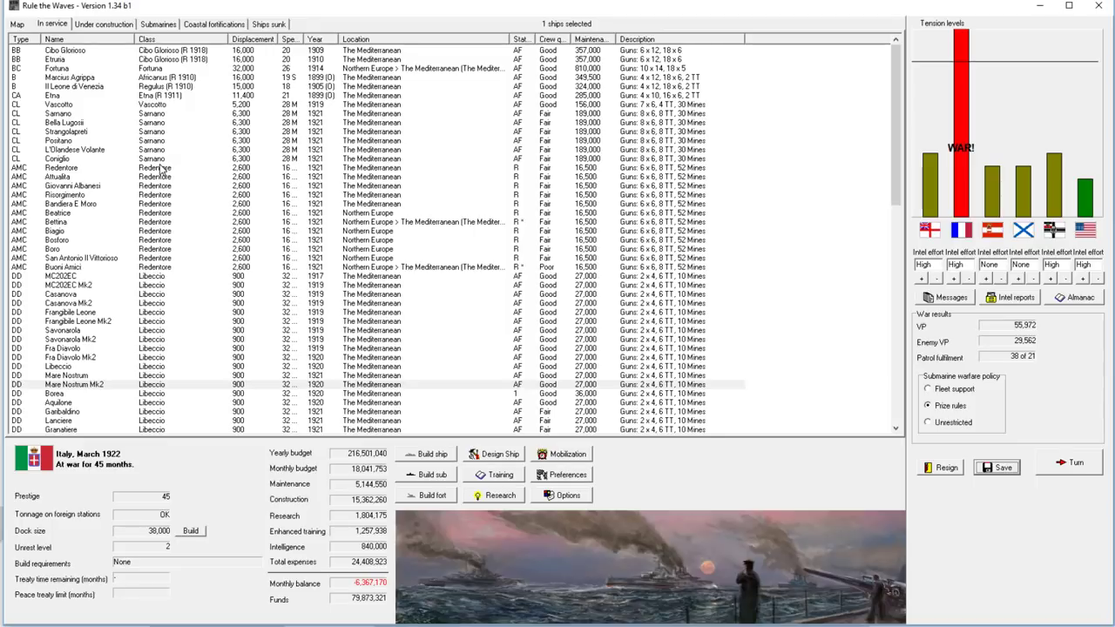
{"action": "mouse_move", "coordinate": [160, 170]}
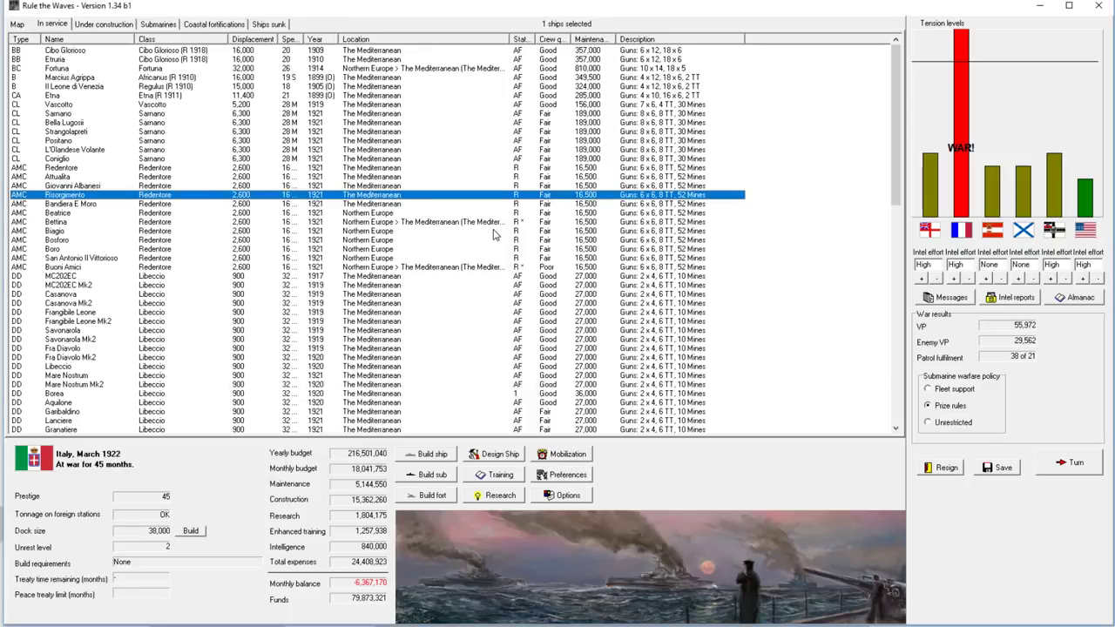
{"action": "mouse_move", "coordinate": [425, 179]}
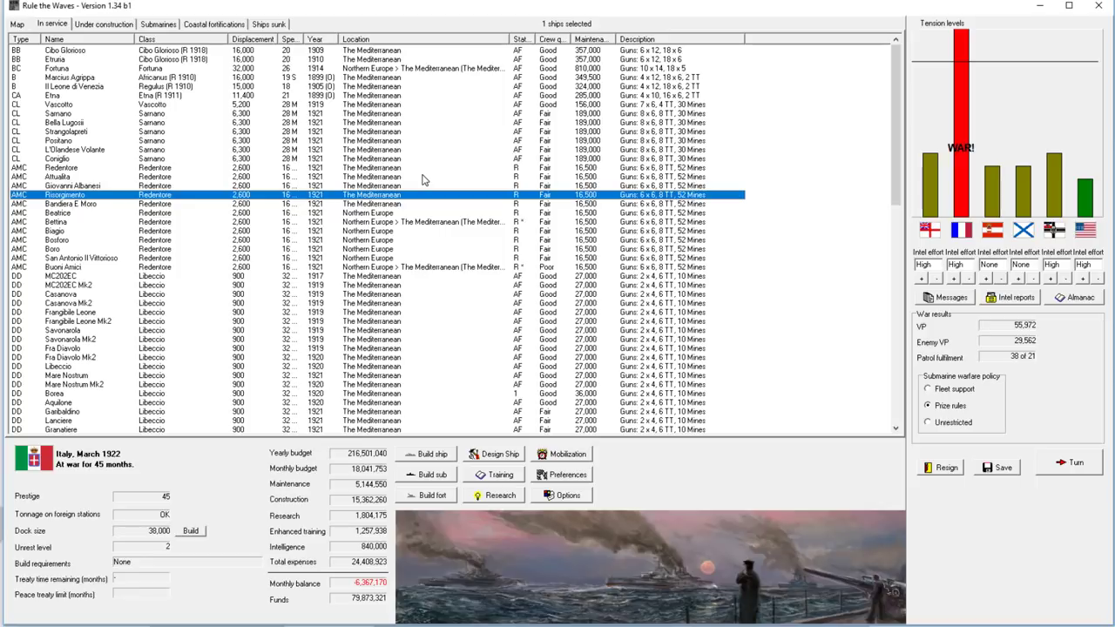
{"action": "mouse_move", "coordinate": [498, 69]}
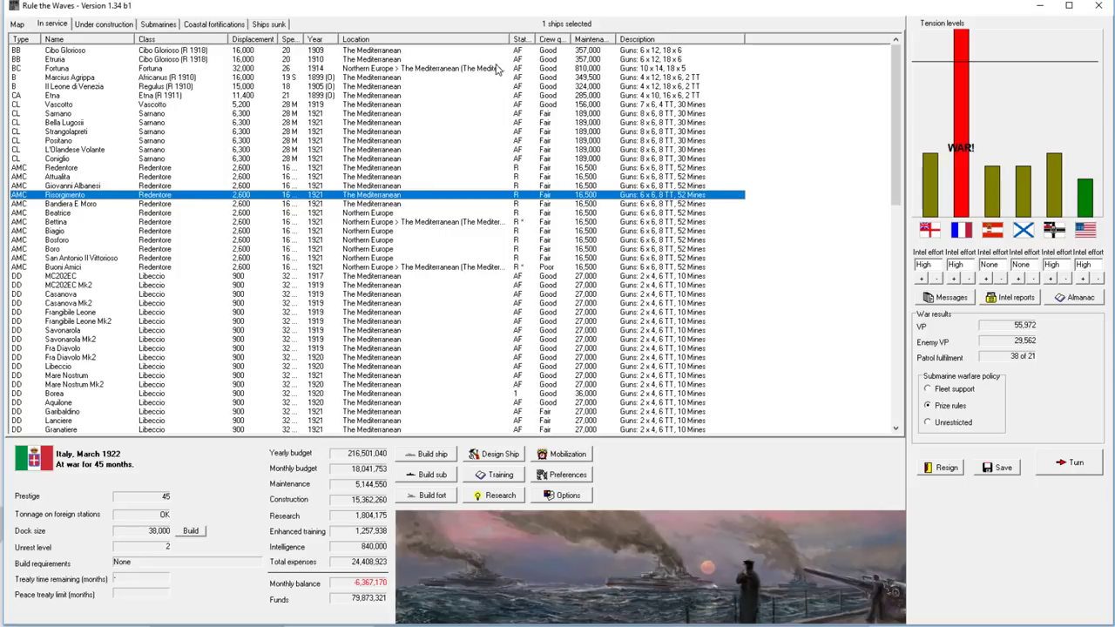
{"action": "mouse_move", "coordinate": [449, 268]}
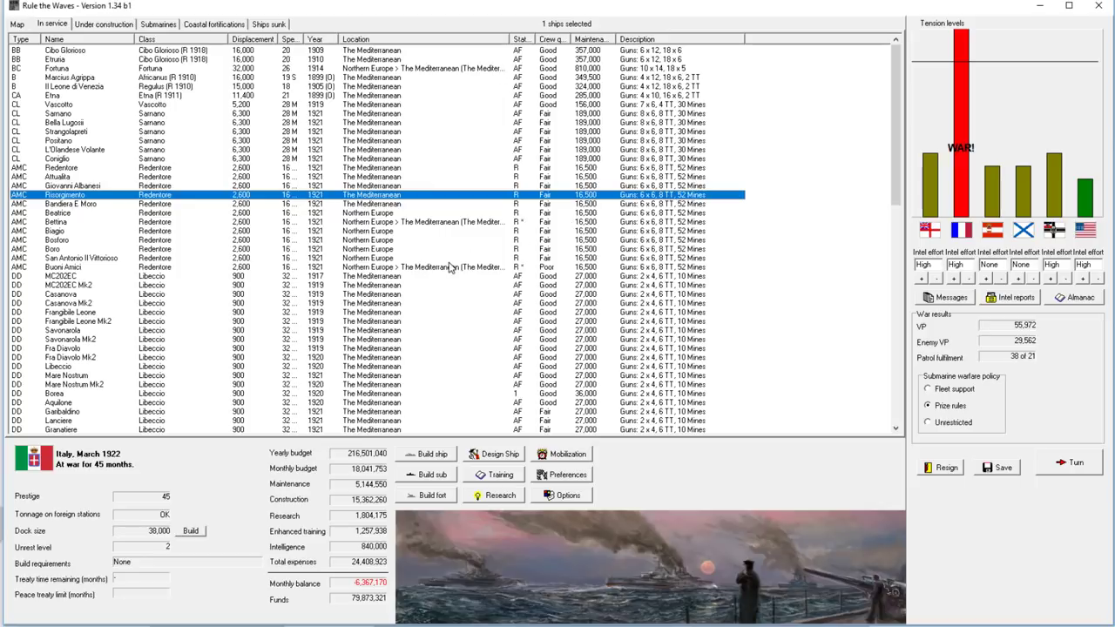
Step: Glance at the construction queue and Mediterranean map, then return to the in-service list
{"action": "left_click", "coordinate": [174, 249]}
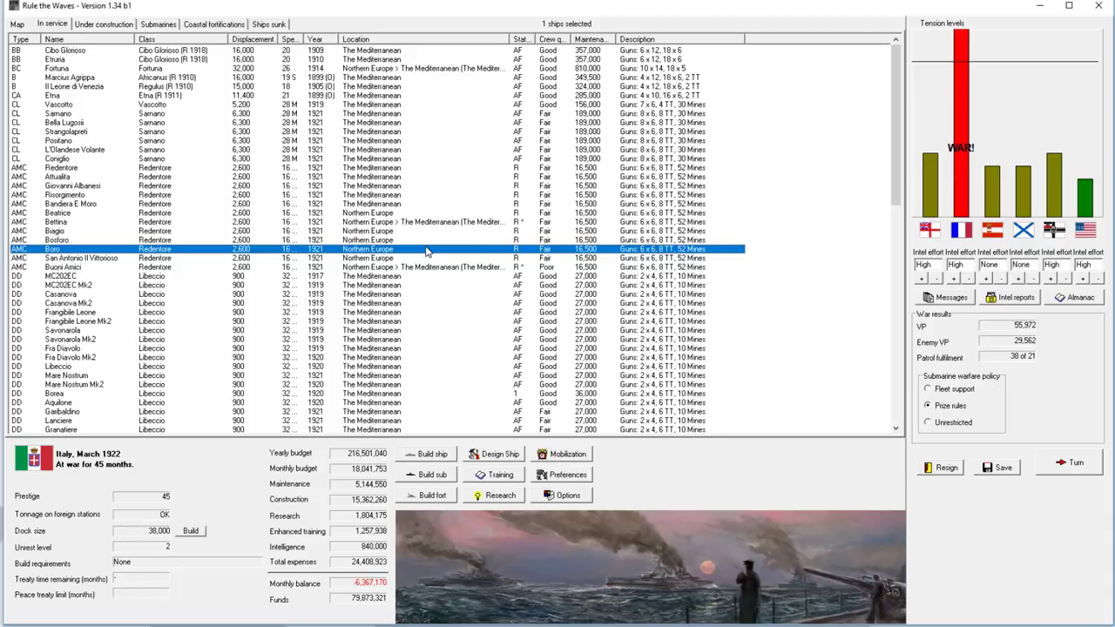
{"action": "mouse_move", "coordinate": [746, 317]}
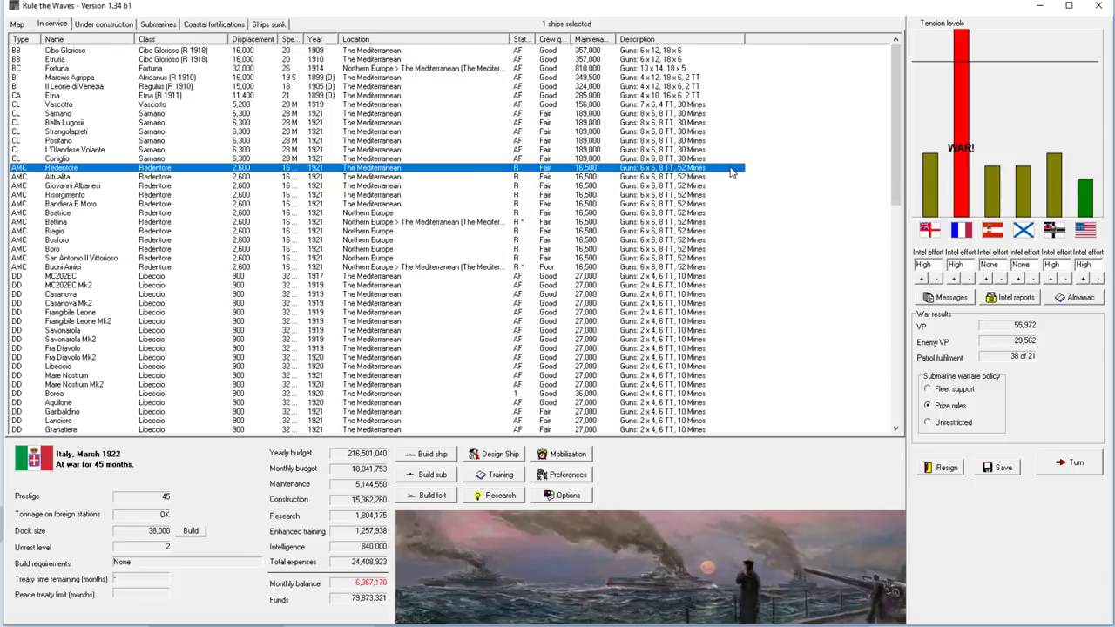
{"action": "mouse_move", "coordinate": [561, 164]}
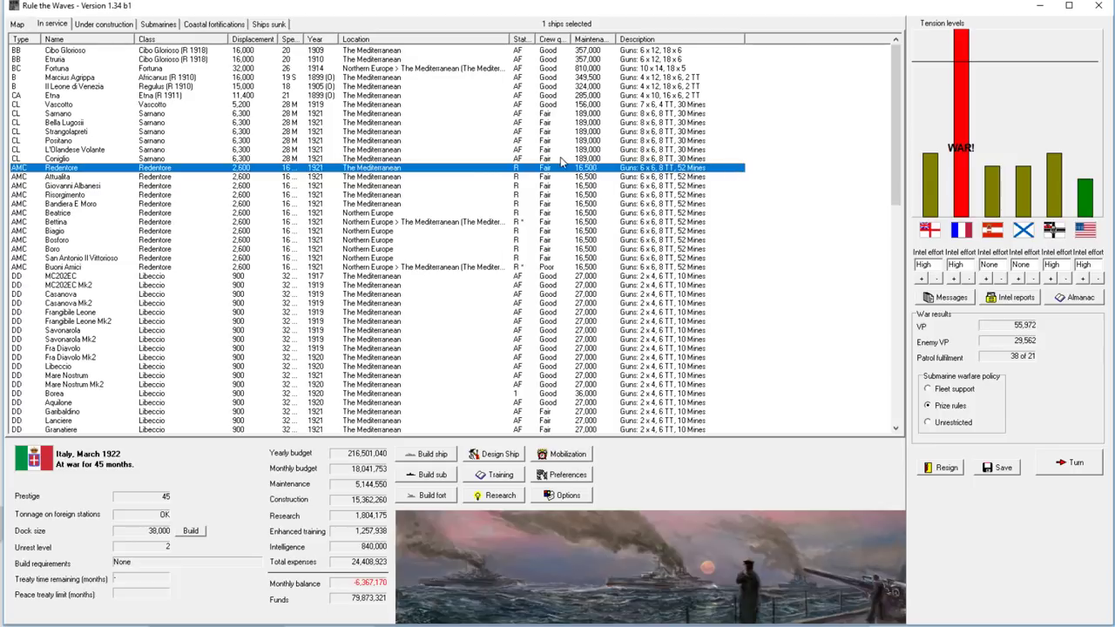
{"action": "mouse_move", "coordinate": [1024, 195]}
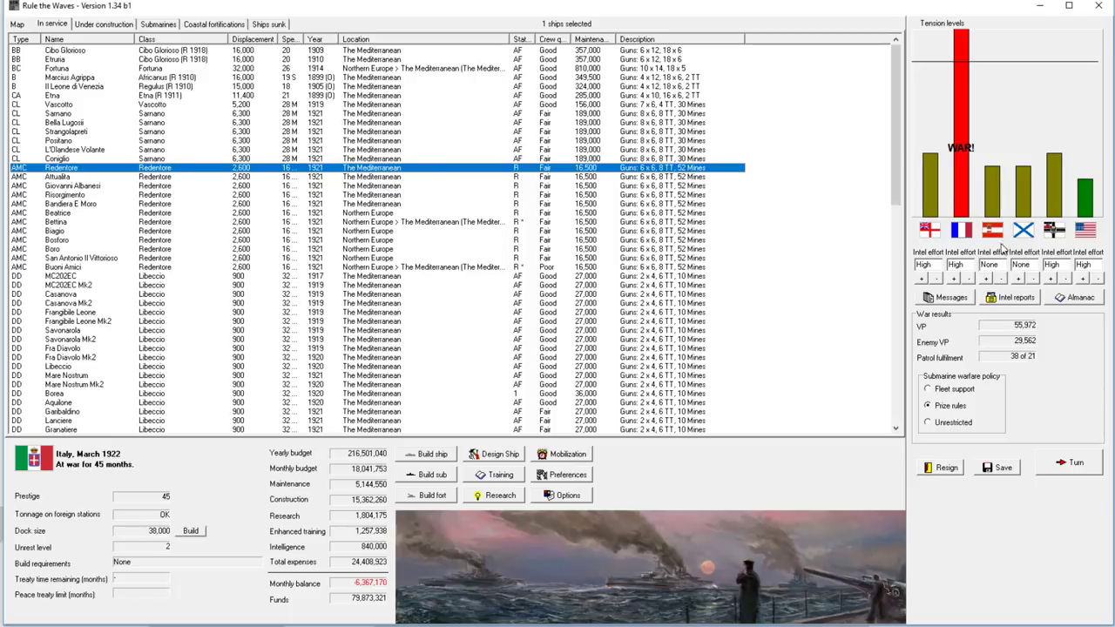
{"action": "mouse_move", "coordinate": [932, 209]}
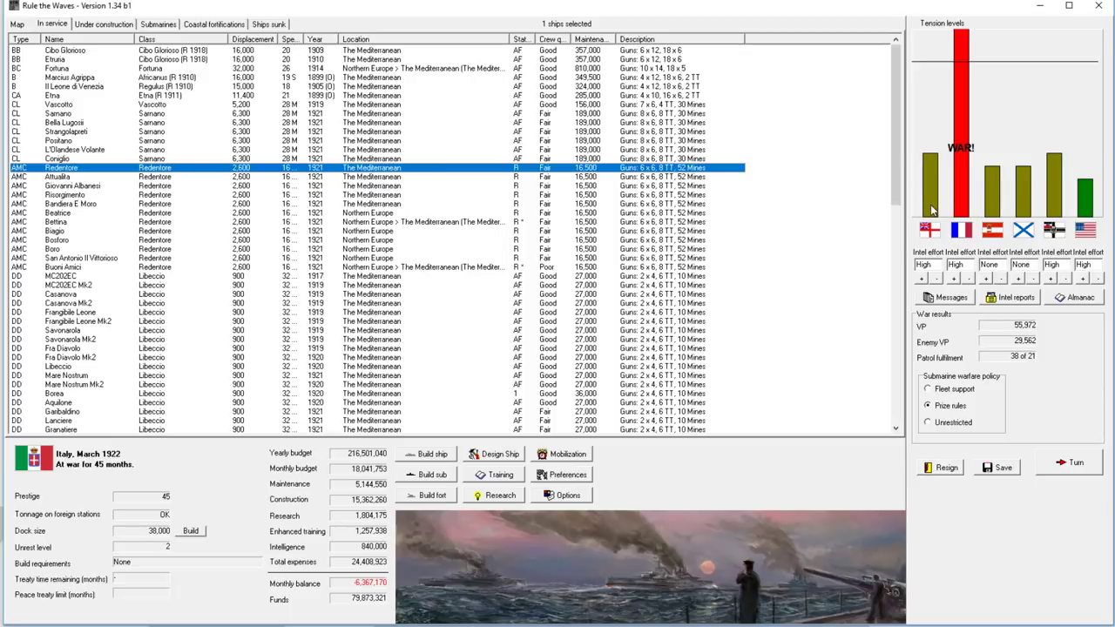
{"action": "mouse_move", "coordinate": [961, 230]}
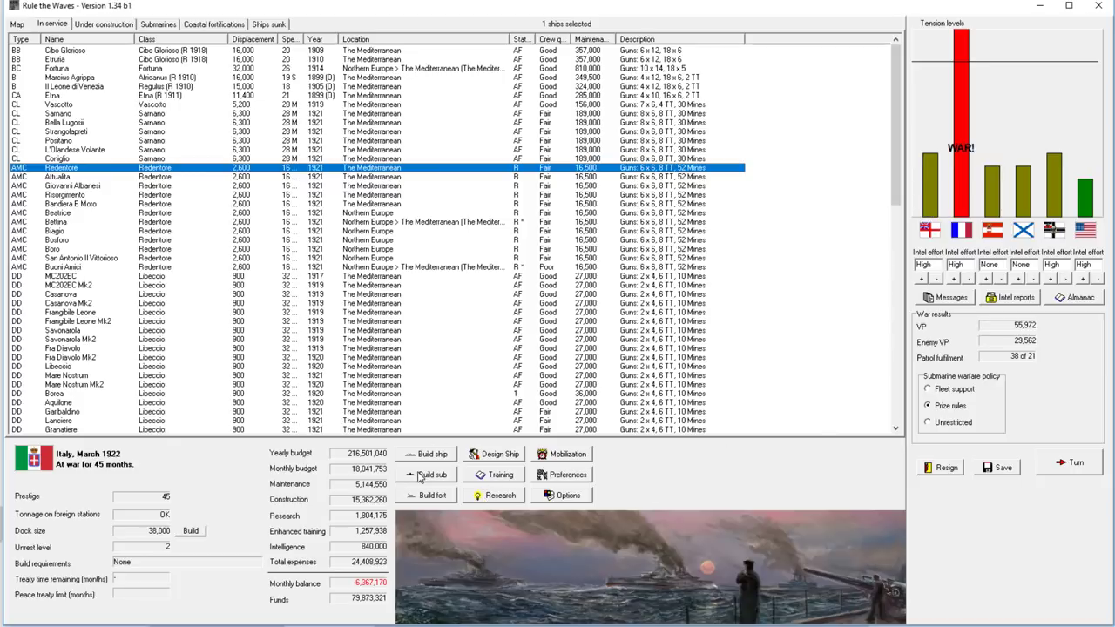
{"action": "mouse_move", "coordinate": [446, 460]}
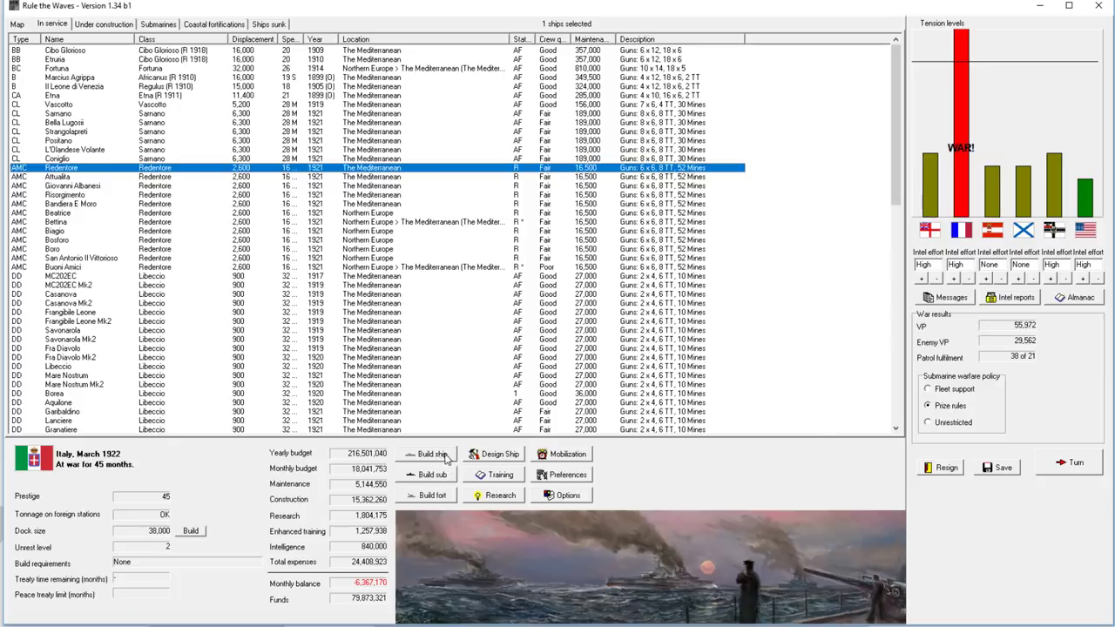
{"action": "left_click", "coordinate": [103, 25]}
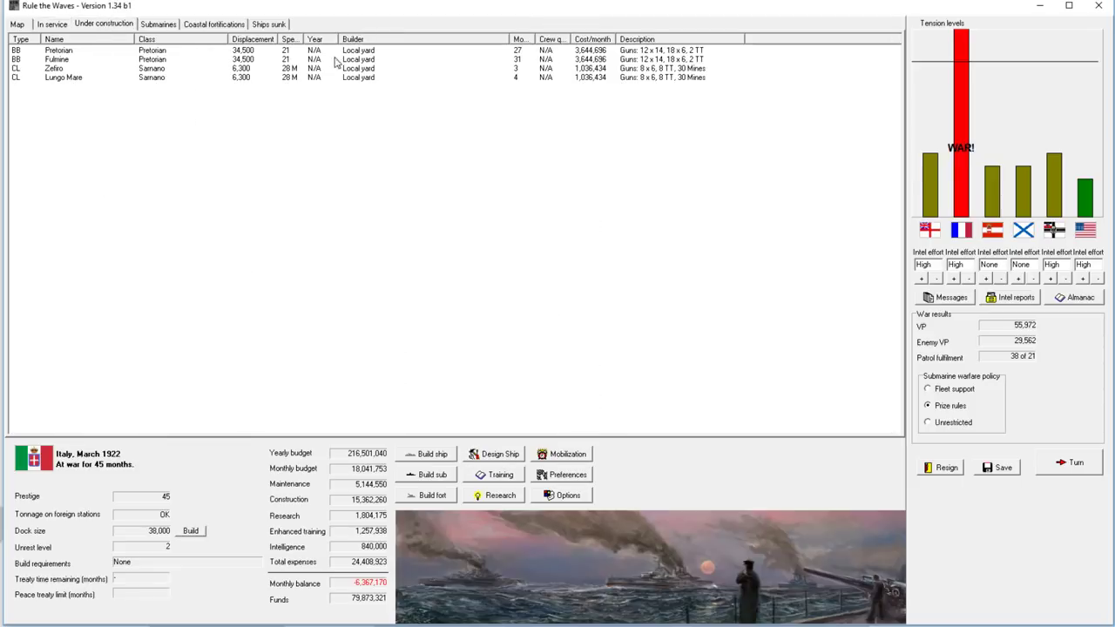
{"action": "left_click", "coordinate": [17, 25]}
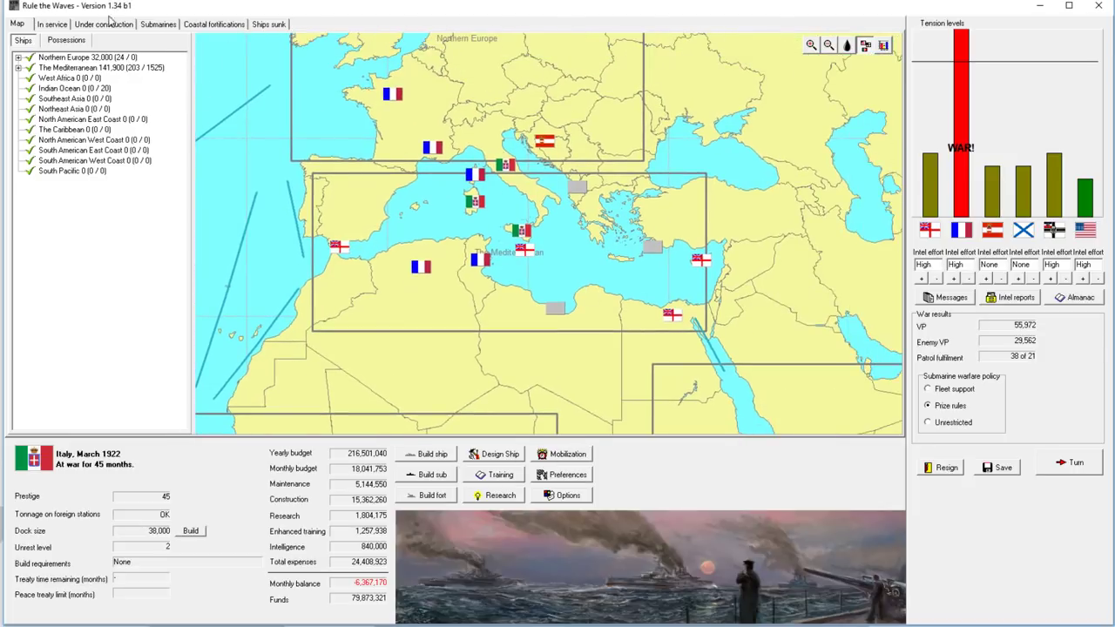
{"action": "left_click", "coordinate": [103, 25]}
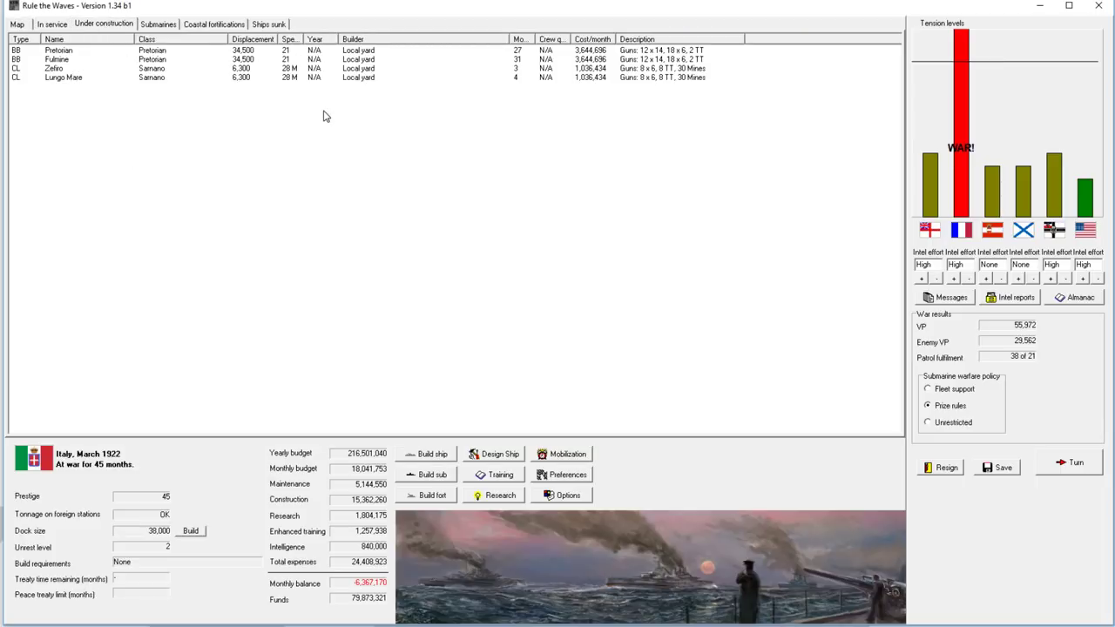
{"action": "mouse_move", "coordinate": [388, 126]}
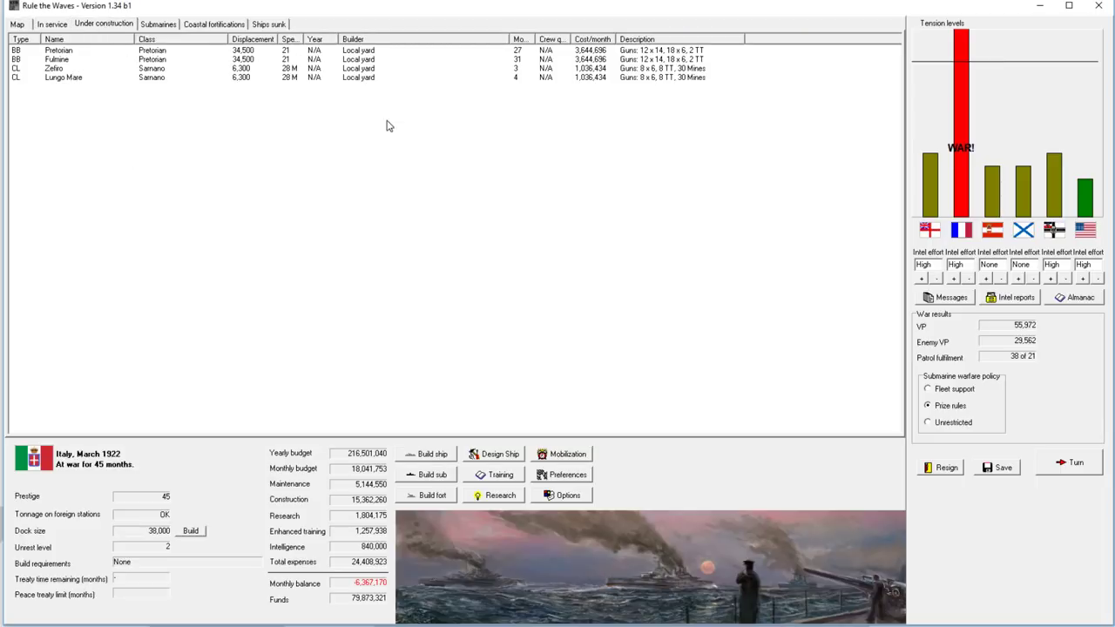
{"action": "left_click", "coordinate": [52, 24]}
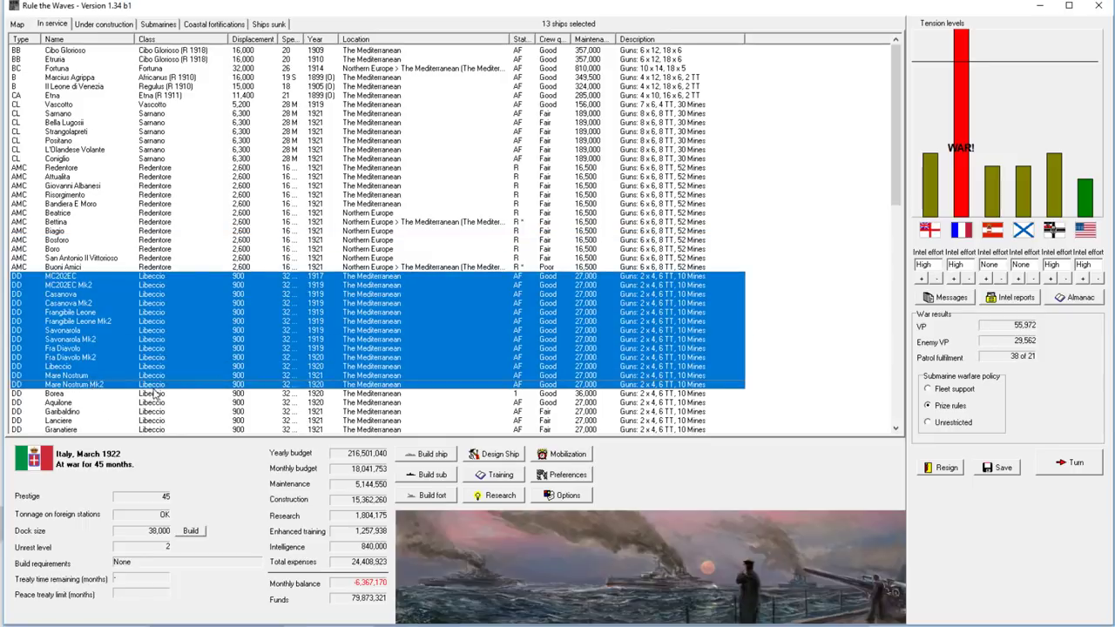
{"action": "scroll", "scroll_direction": "down", "scroll_amount": 3}
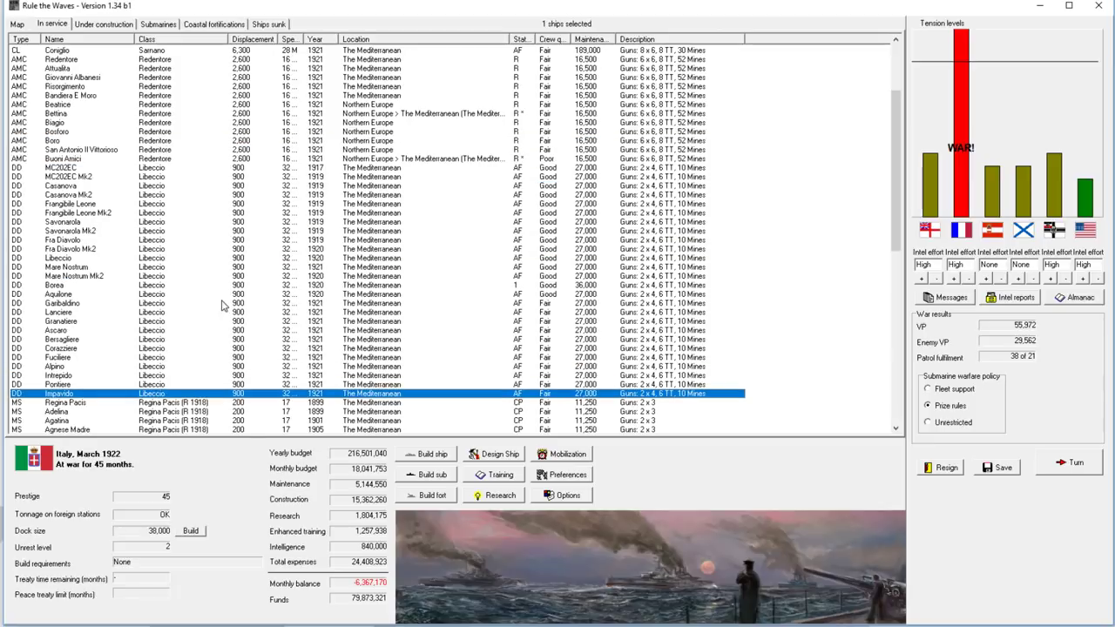
{"action": "mouse_move", "coordinate": [451, 258]}
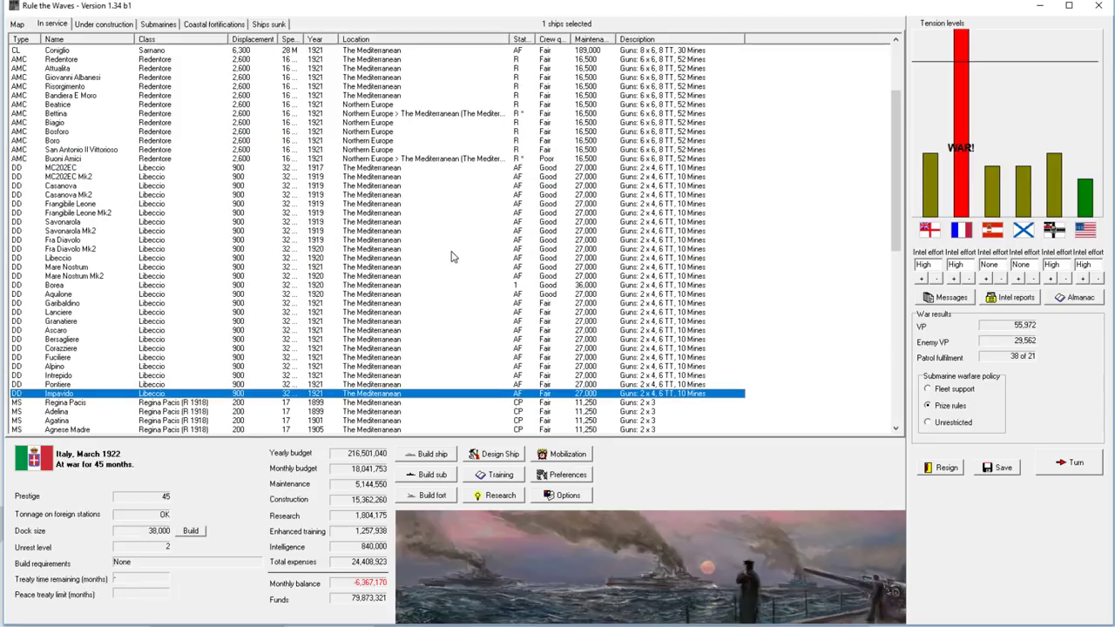
{"action": "mouse_move", "coordinate": [414, 247]}
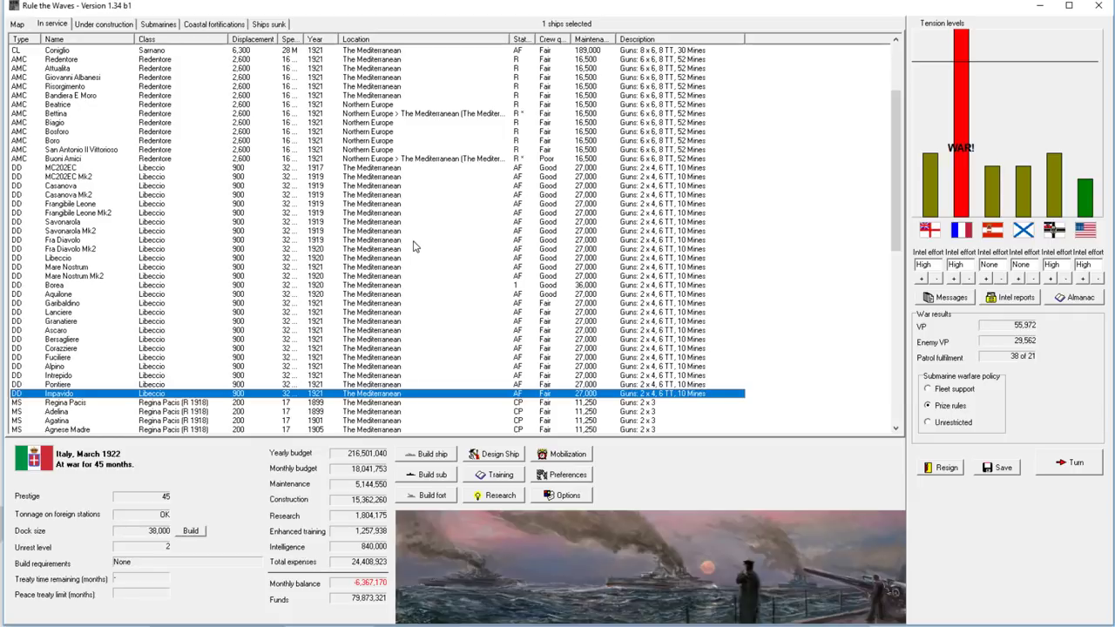
{"action": "mouse_move", "coordinate": [182, 246]}
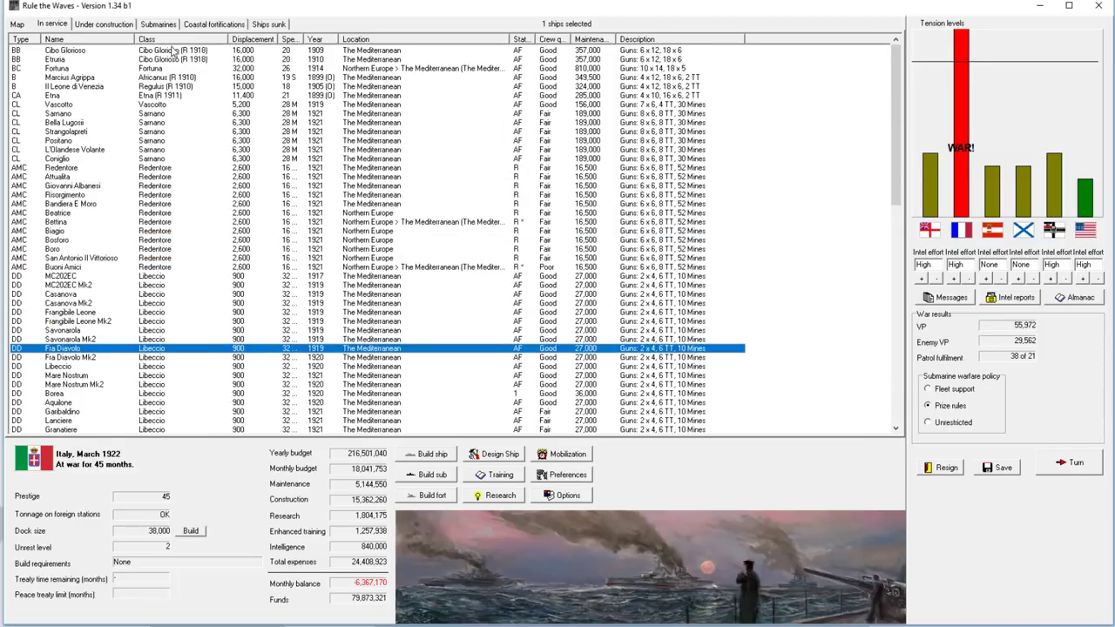
{"action": "mouse_move", "coordinate": [392, 172]}
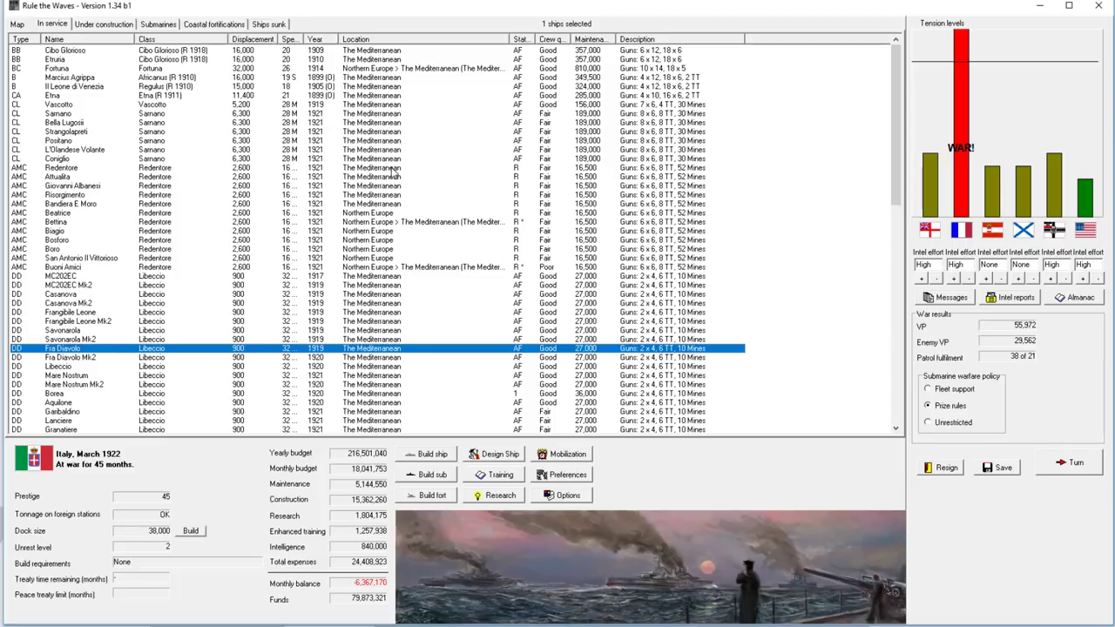
{"action": "mouse_move", "coordinate": [394, 172]}
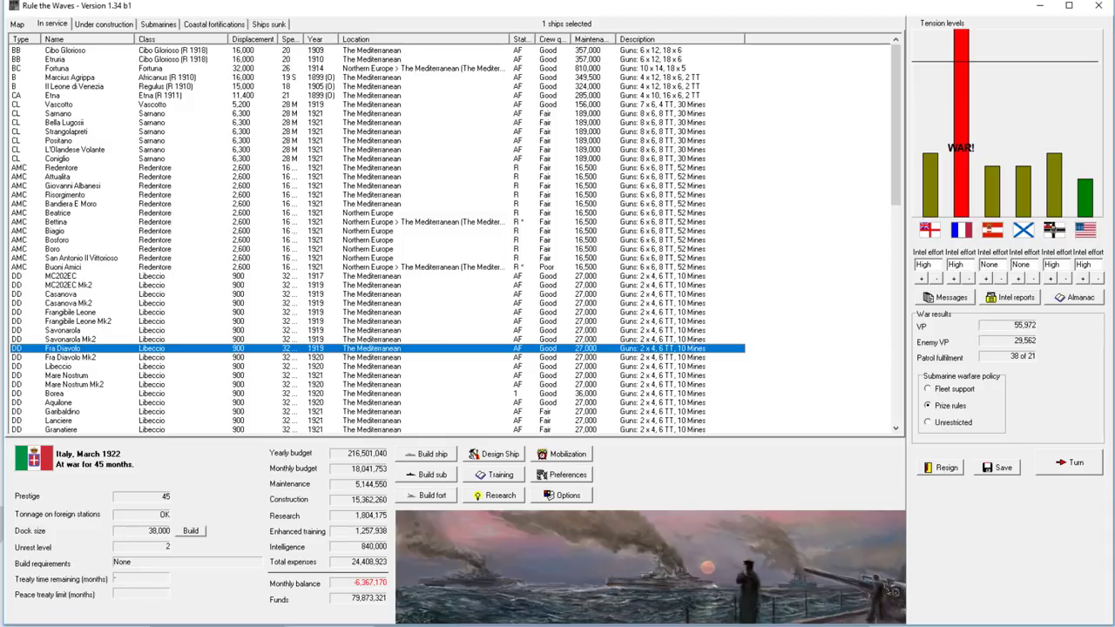
{"action": "mouse_move", "coordinate": [205, 143]}
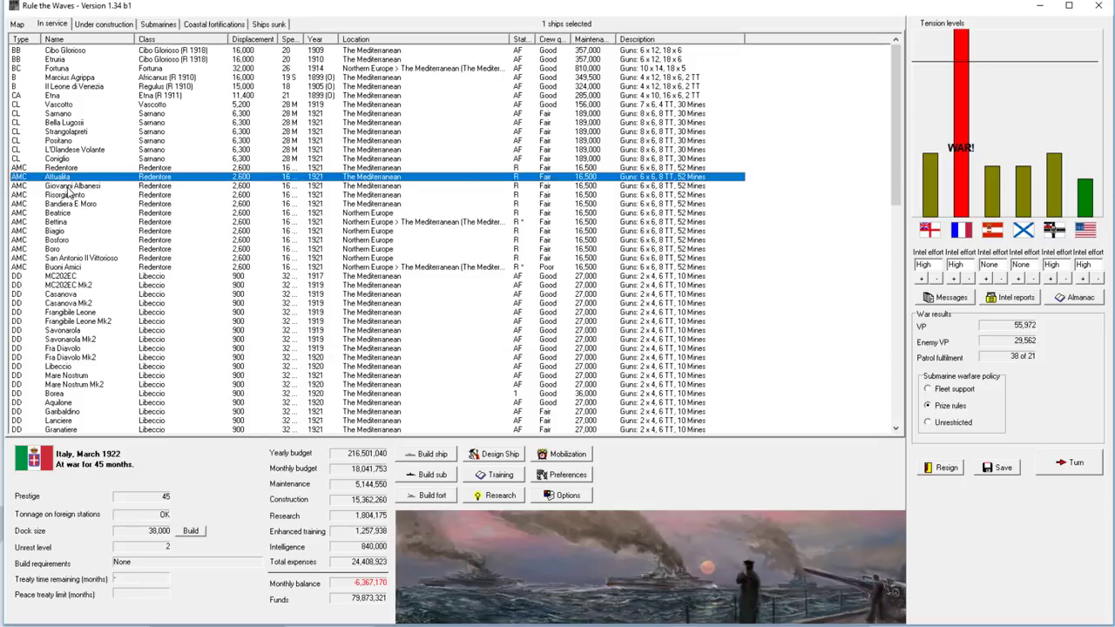
Step: Select the armed merchant cruisers one by one to check their stations
{"action": "left_click", "coordinate": [74, 184]}
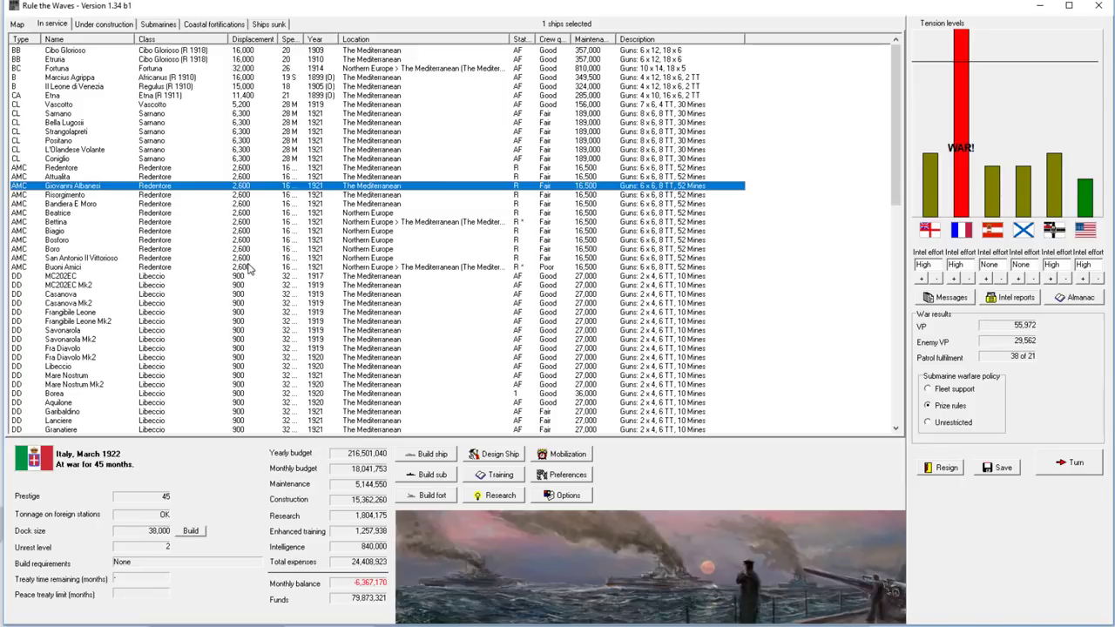
{"action": "mouse_move", "coordinate": [344, 247]}
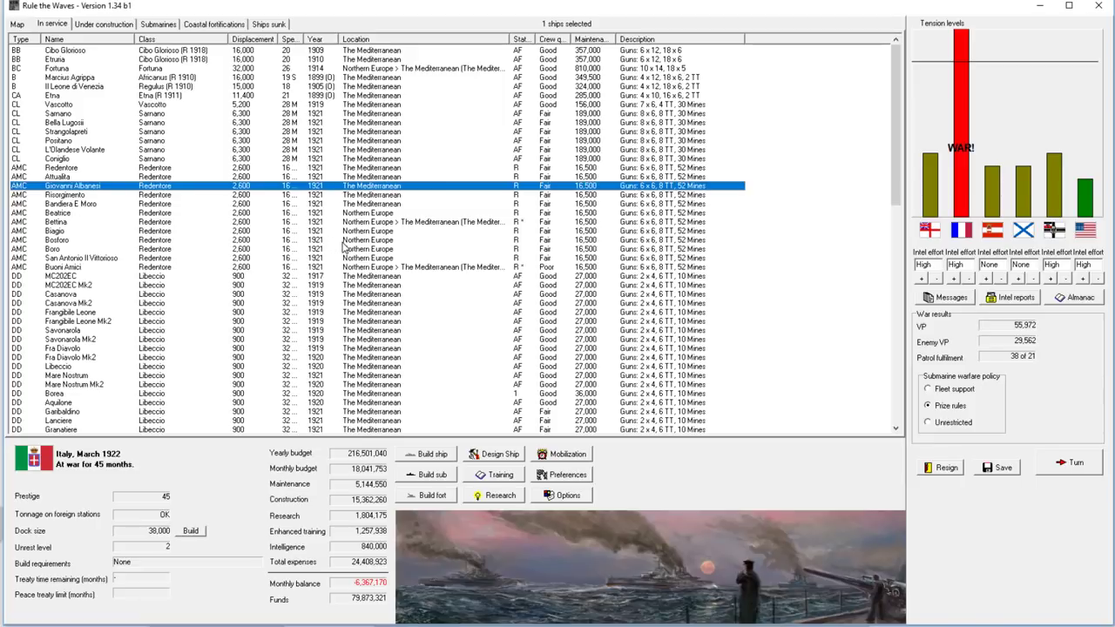
{"action": "mouse_move", "coordinate": [139, 328]}
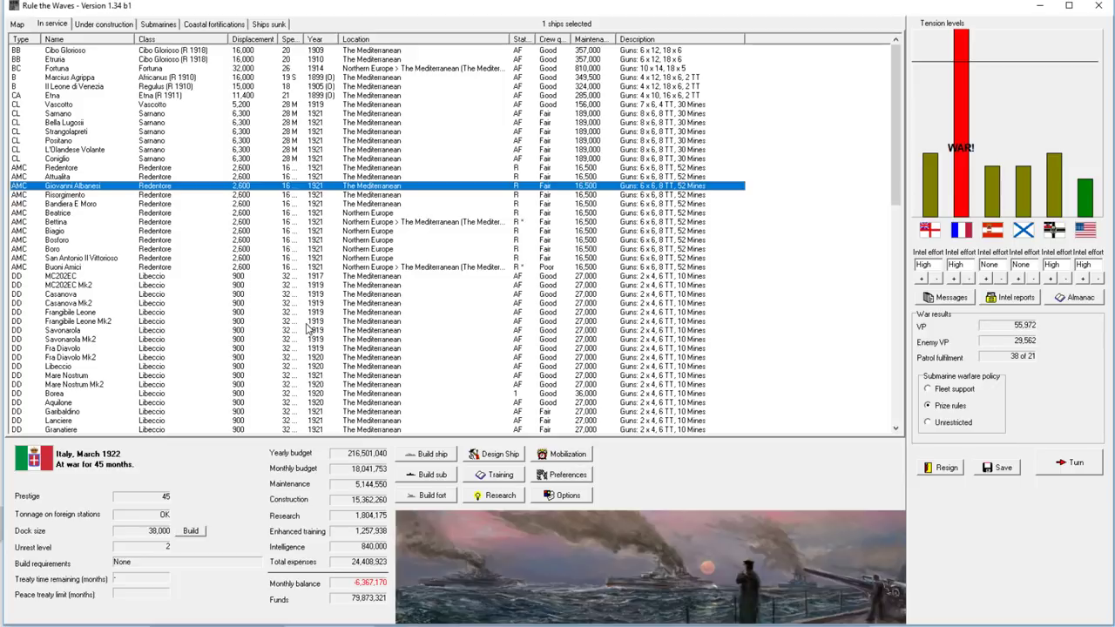
{"action": "mouse_move", "coordinate": [335, 263]}
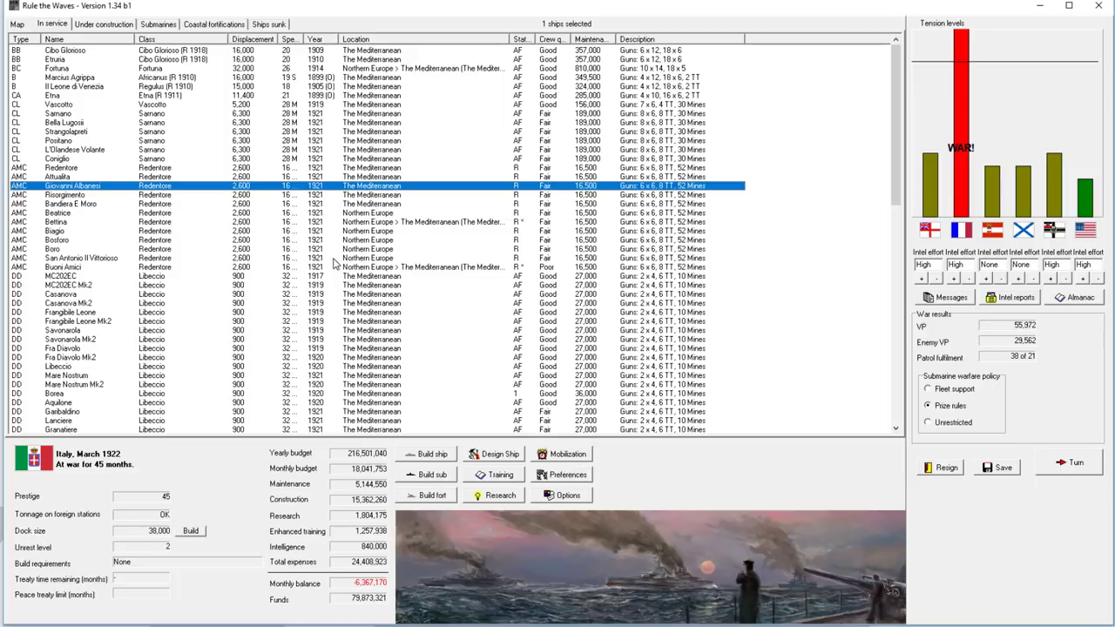
{"action": "mouse_move", "coordinate": [241, 373]}
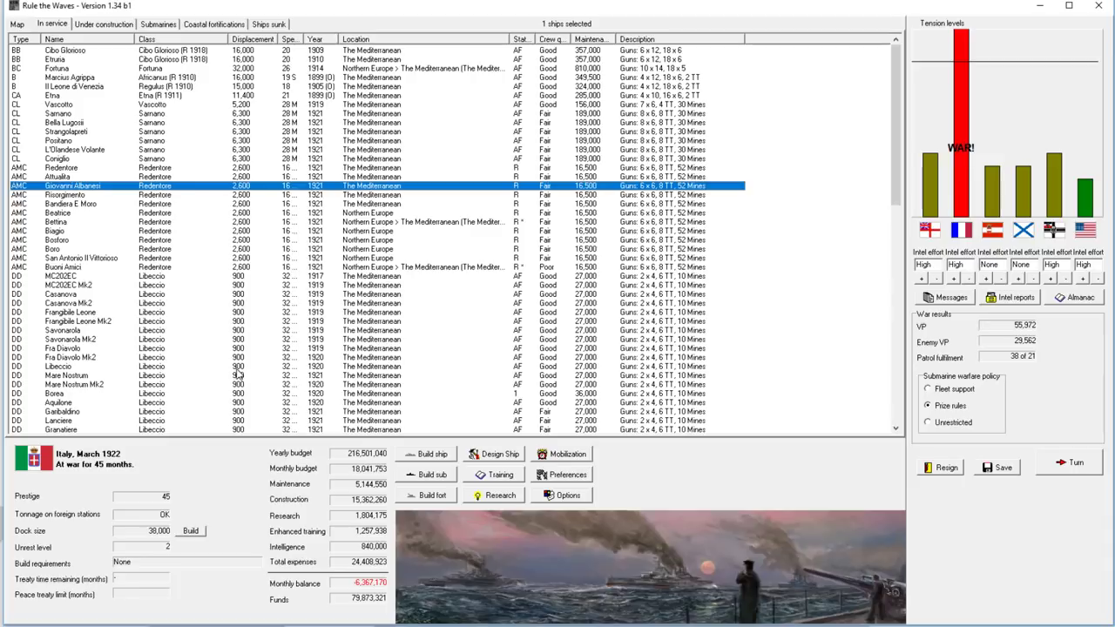
{"action": "mouse_move", "coordinate": [307, 322]}
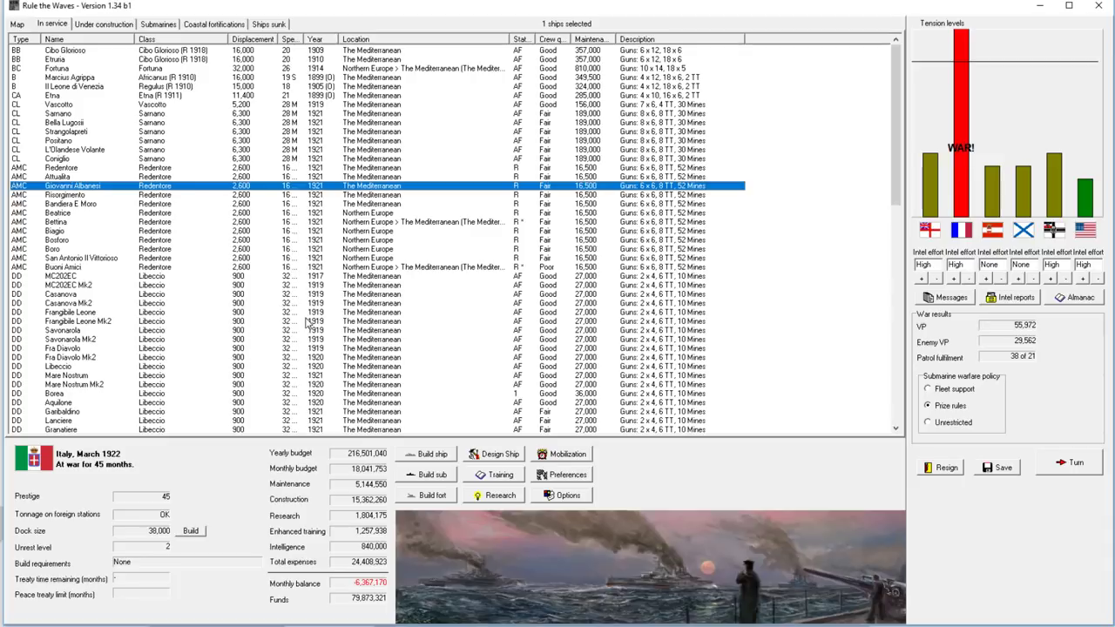
{"action": "mouse_move", "coordinate": [307, 322]}
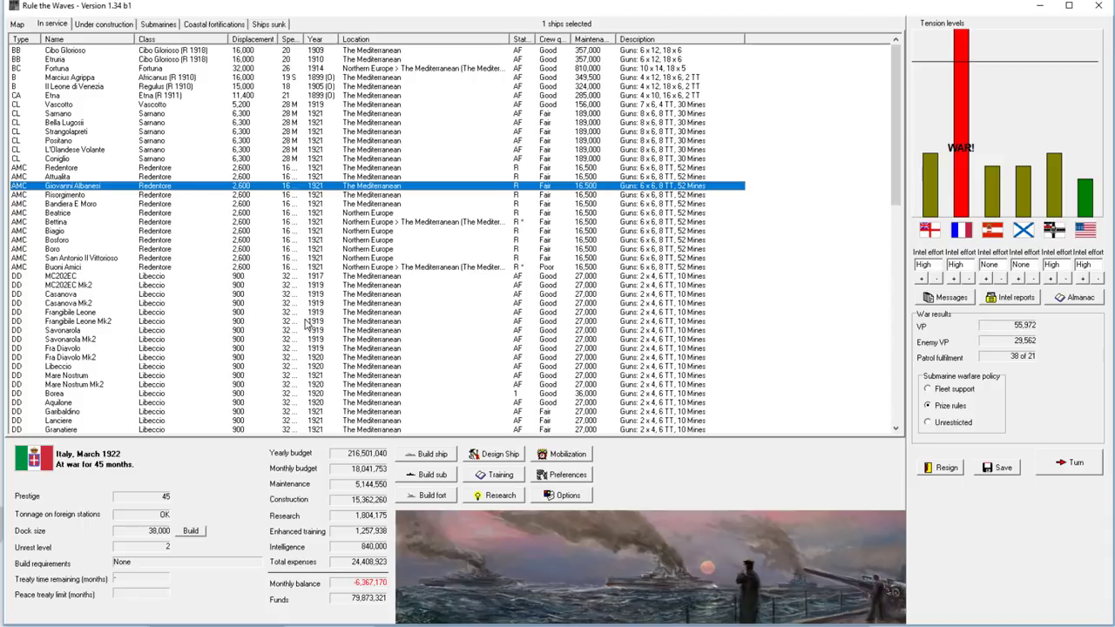
{"action": "mouse_move", "coordinate": [268, 268]}
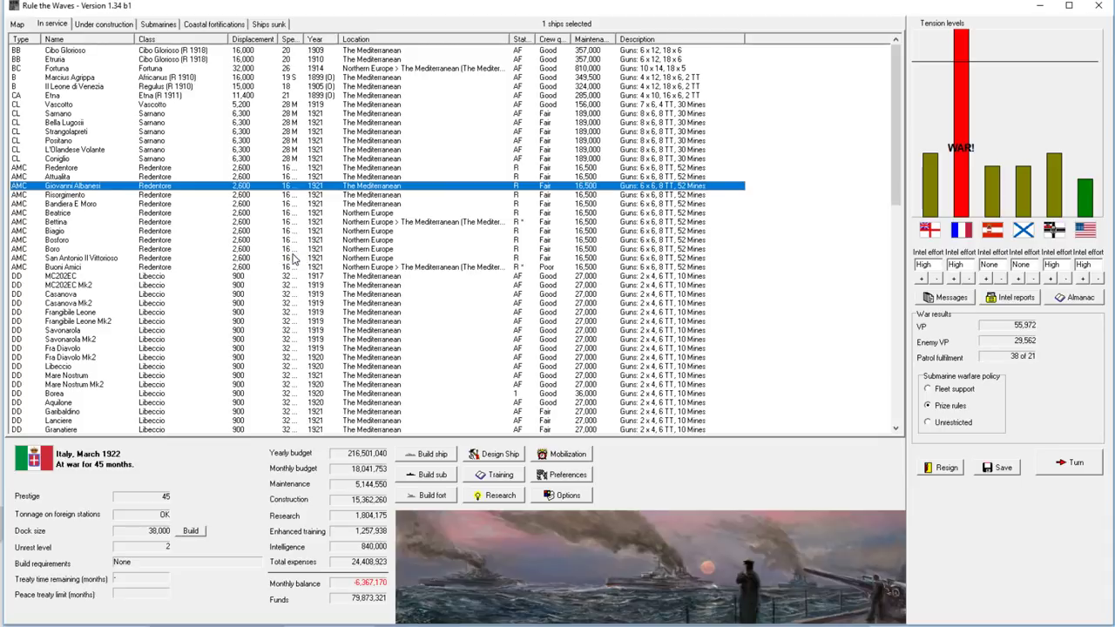
{"action": "mouse_move", "coordinate": [551, 277]}
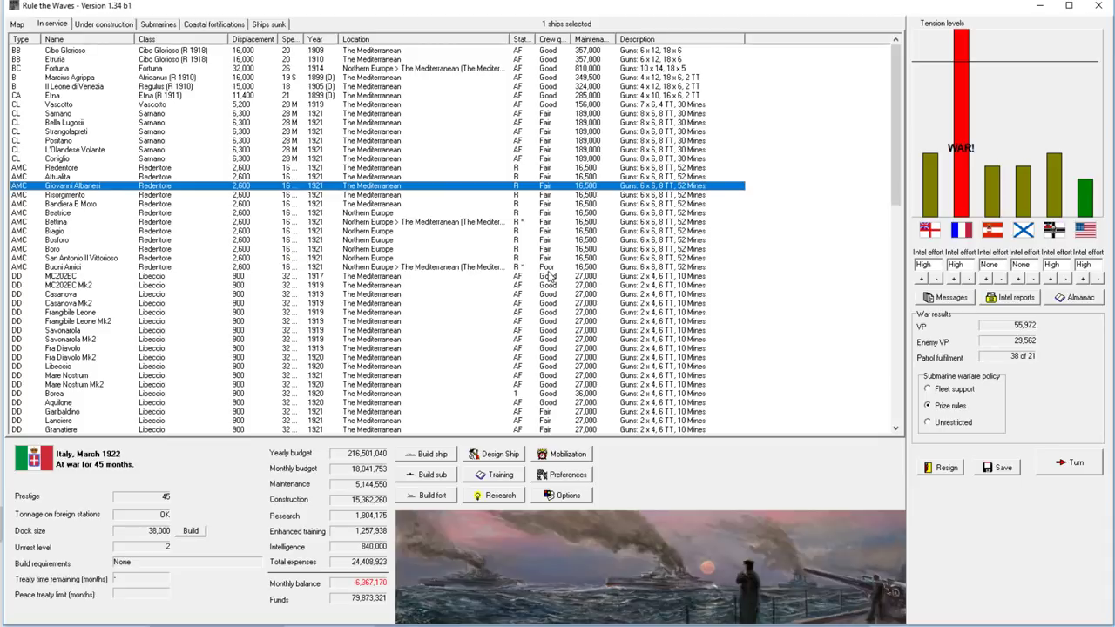
{"action": "left_click", "coordinate": [78, 266]}
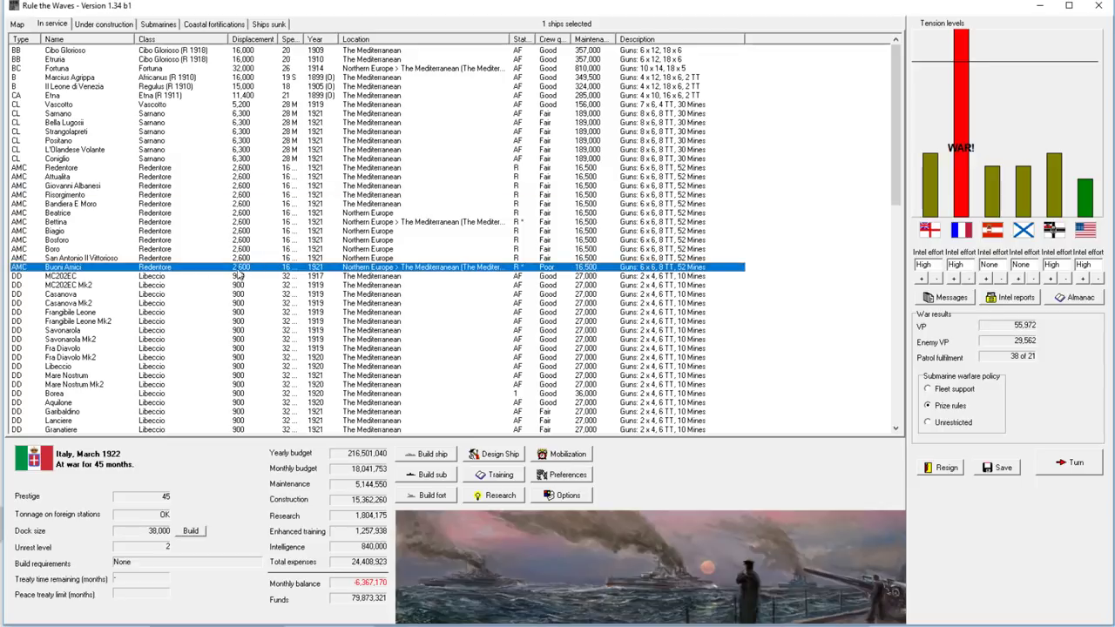
{"action": "left_click", "coordinate": [70, 76]}
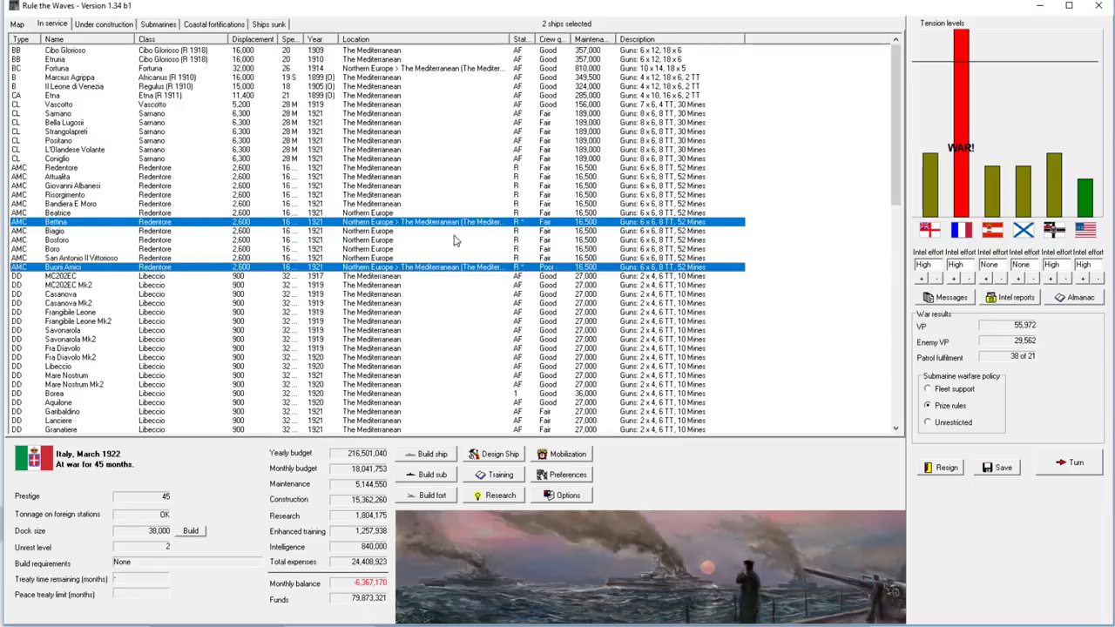
{"action": "mouse_move", "coordinate": [392, 285]}
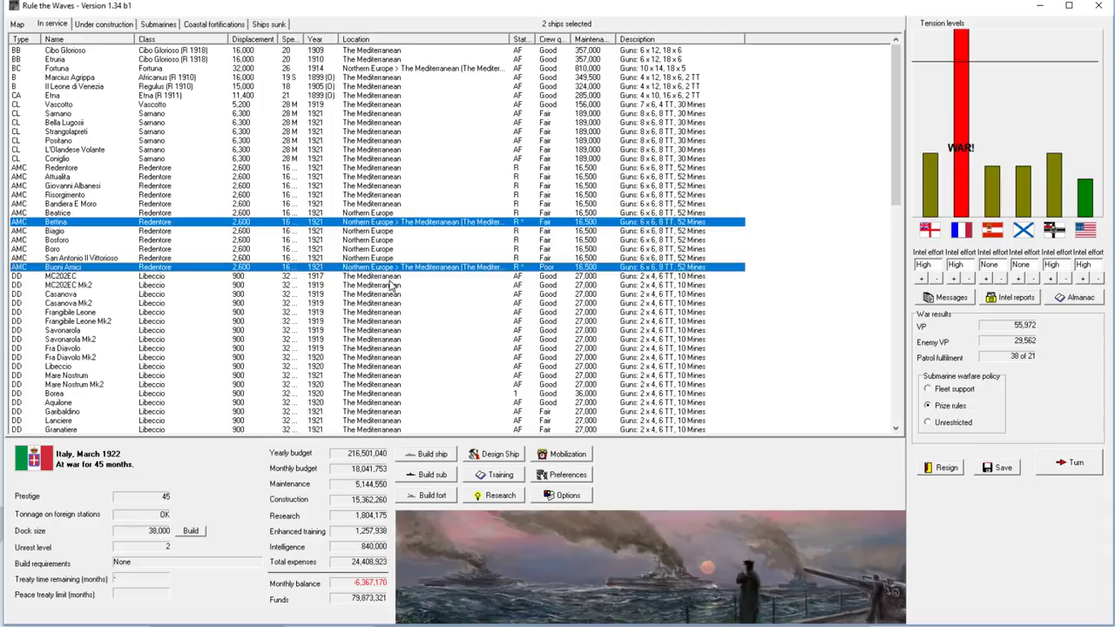
{"action": "left_click", "coordinate": [392, 199]}
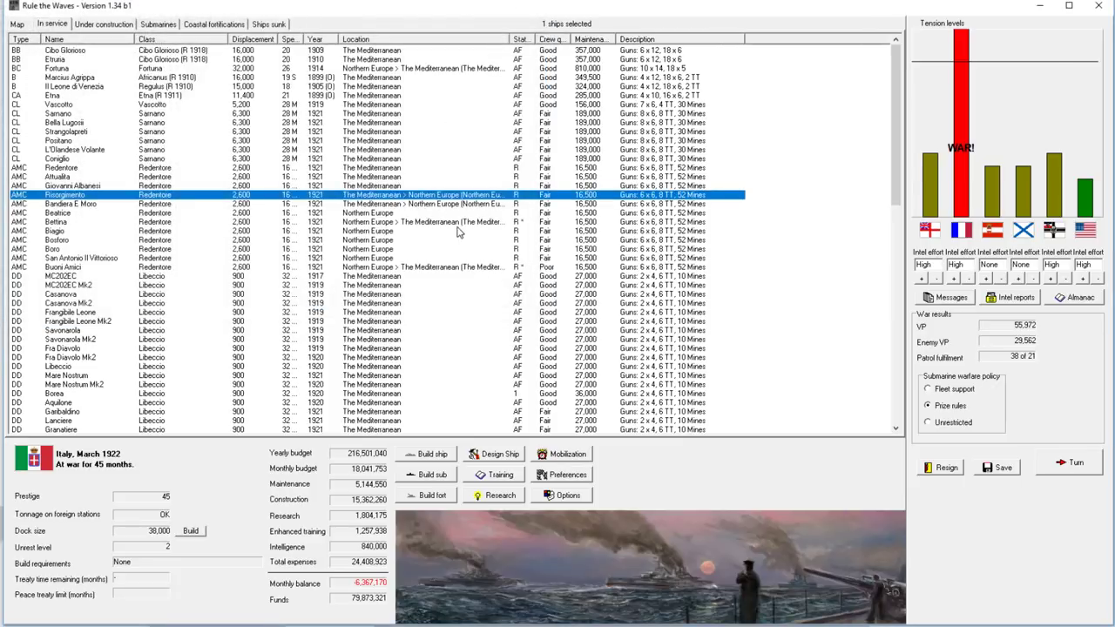
{"action": "mouse_move", "coordinate": [481, 239]}
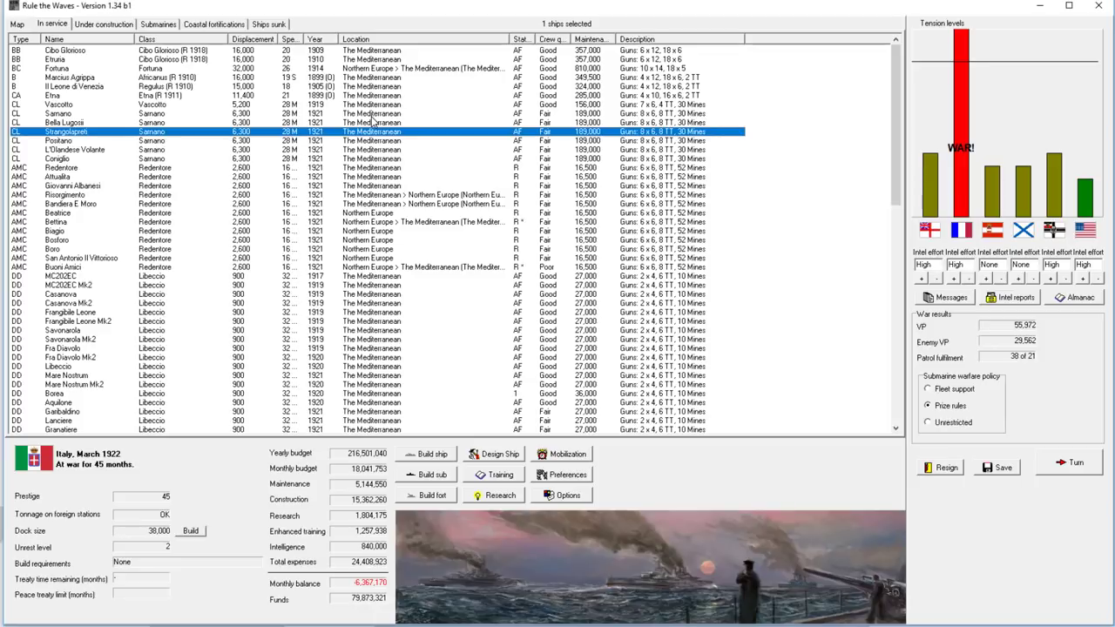
{"action": "mouse_move", "coordinate": [405, 216]}
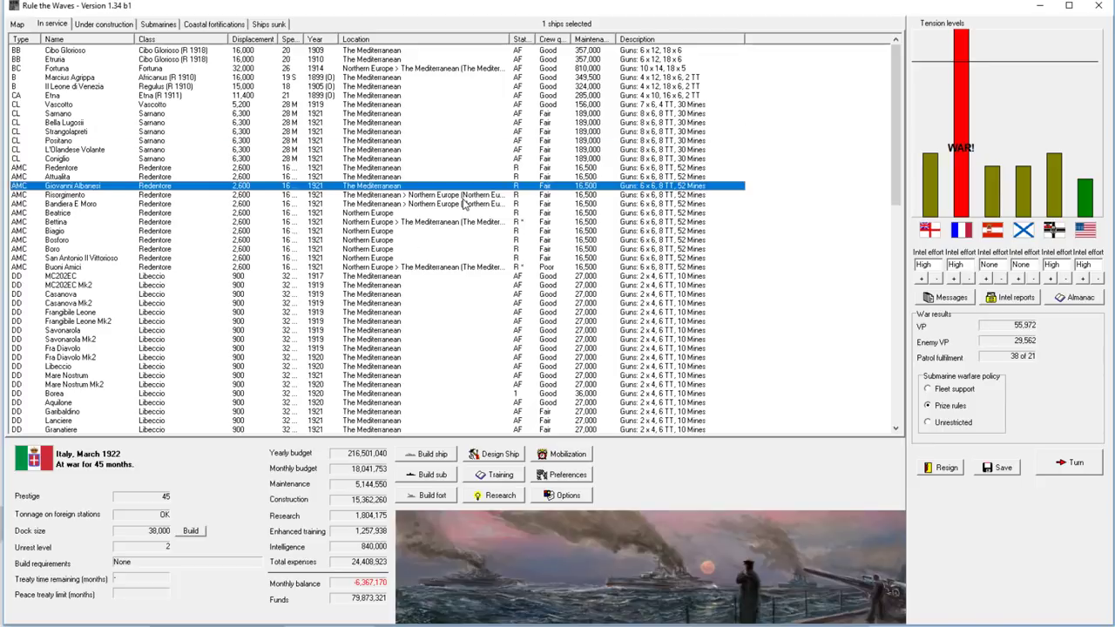
{"action": "mouse_move", "coordinate": [73, 46]}
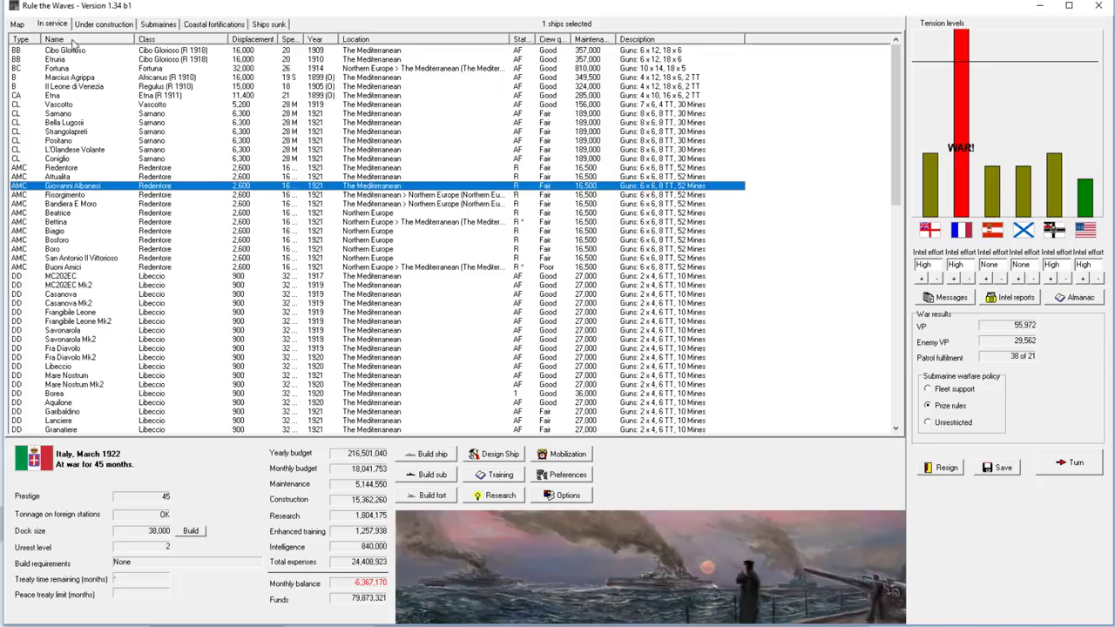
Step: Check the fleet map's Northern Europe summary, then show the under-construction queue
{"action": "left_click", "coordinate": [16, 25]}
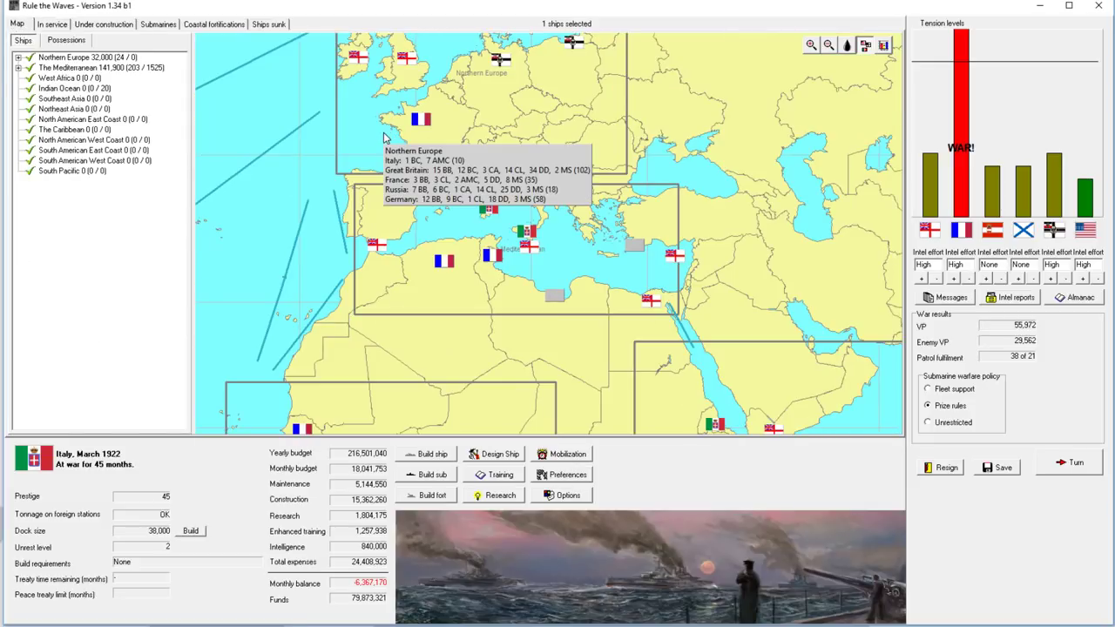
{"action": "mouse_move", "coordinate": [460, 230]}
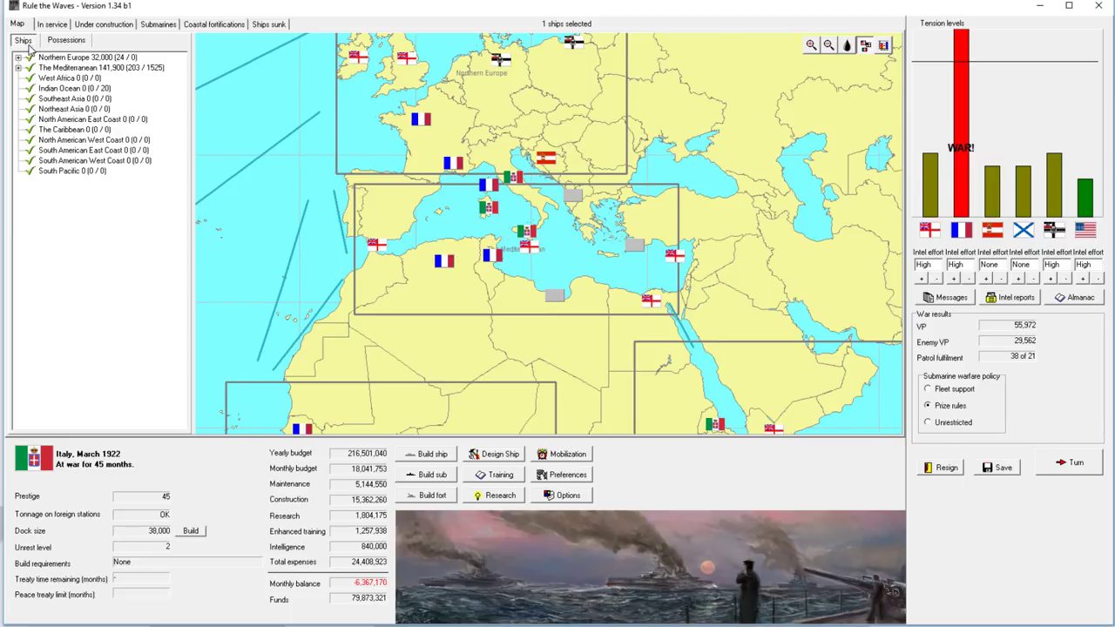
{"action": "left_click", "coordinate": [53, 24]}
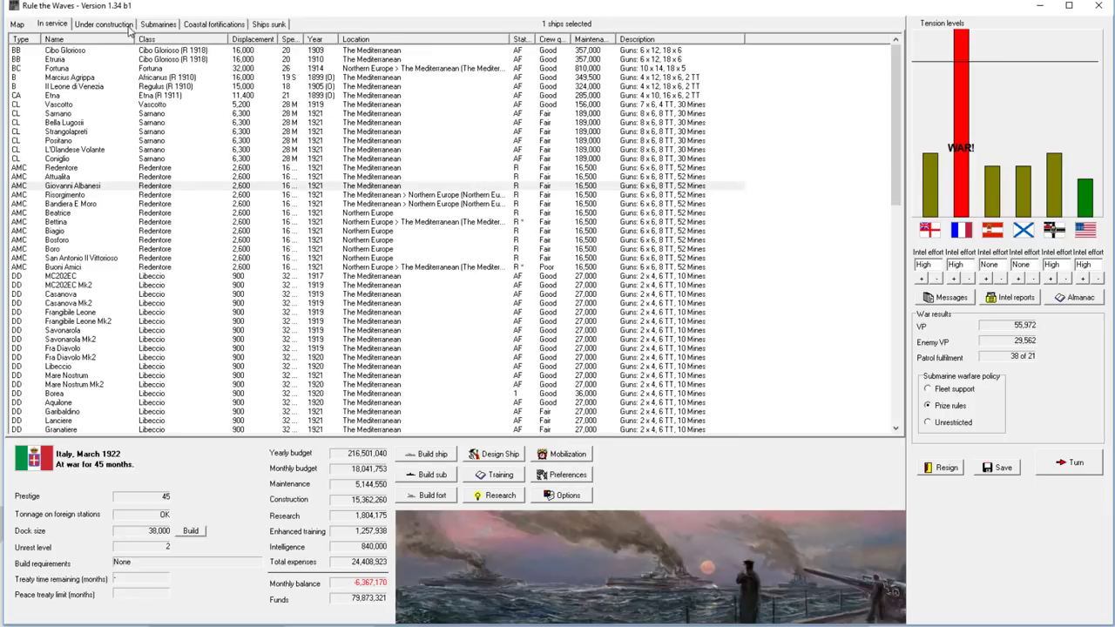
{"action": "left_click", "coordinate": [103, 25]}
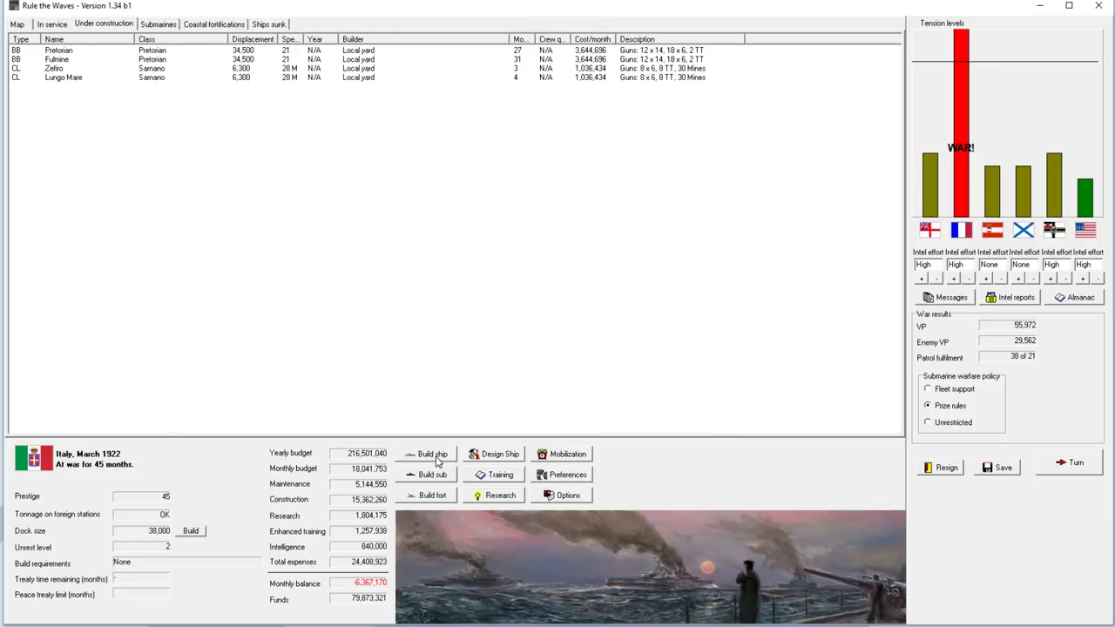
{"action": "left_click", "coordinate": [432, 453]}
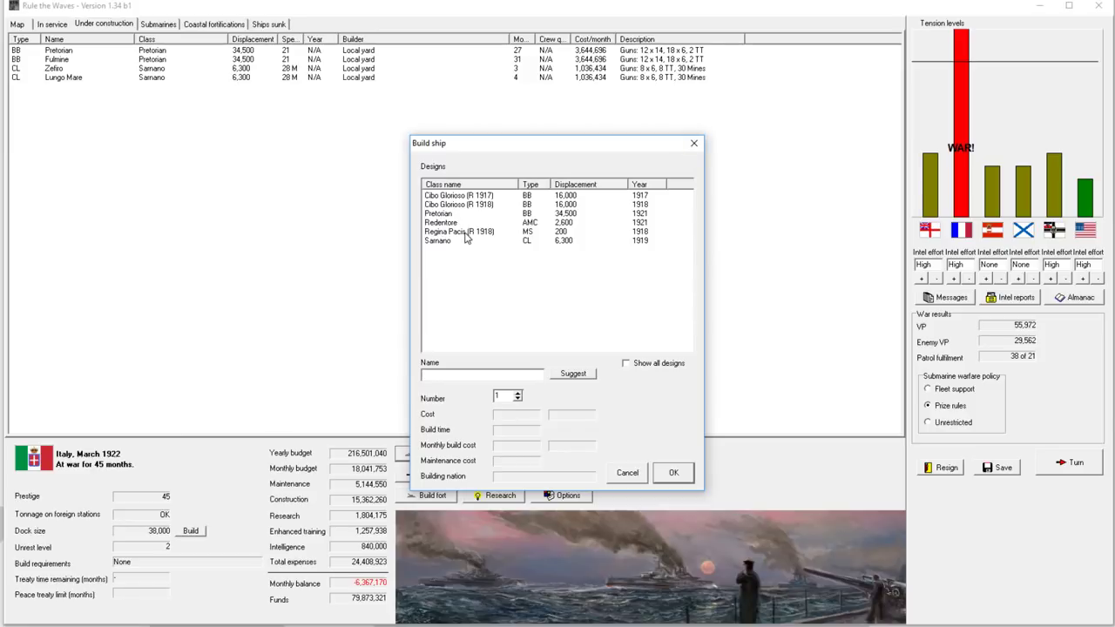
{"action": "mouse_move", "coordinate": [644, 372]}
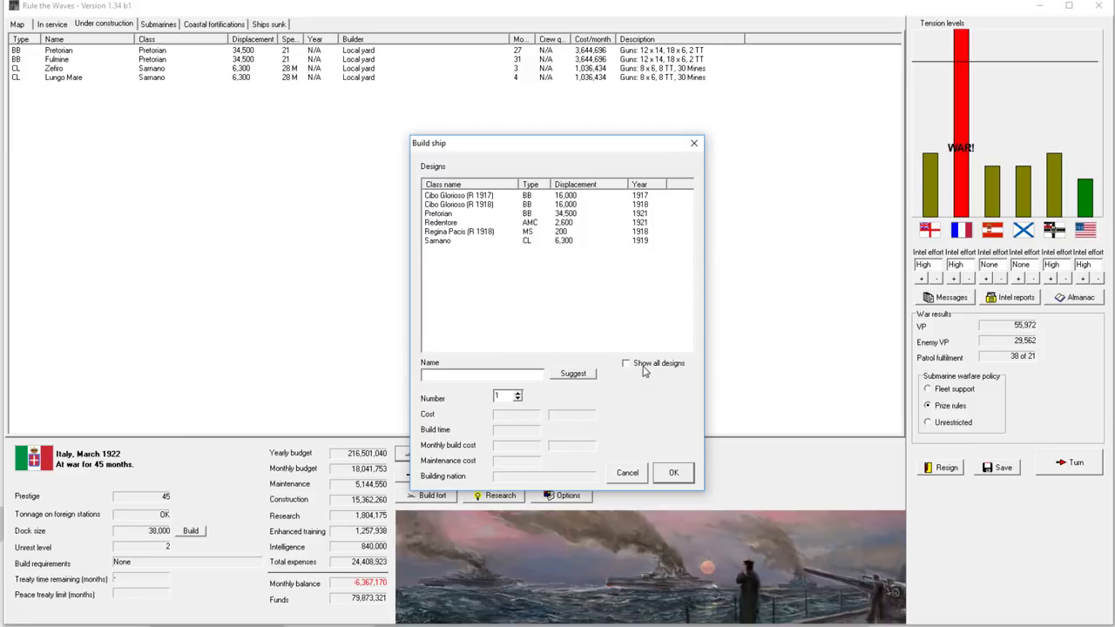
{"action": "left_click", "coordinate": [625, 364]}
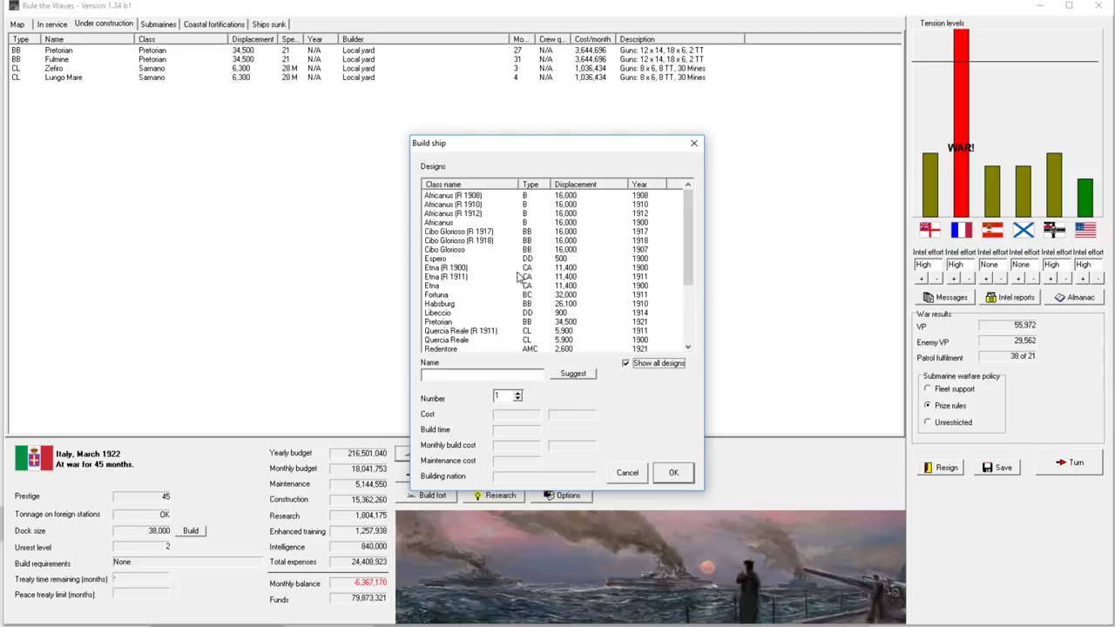
{"action": "left_click", "coordinate": [641, 185]}
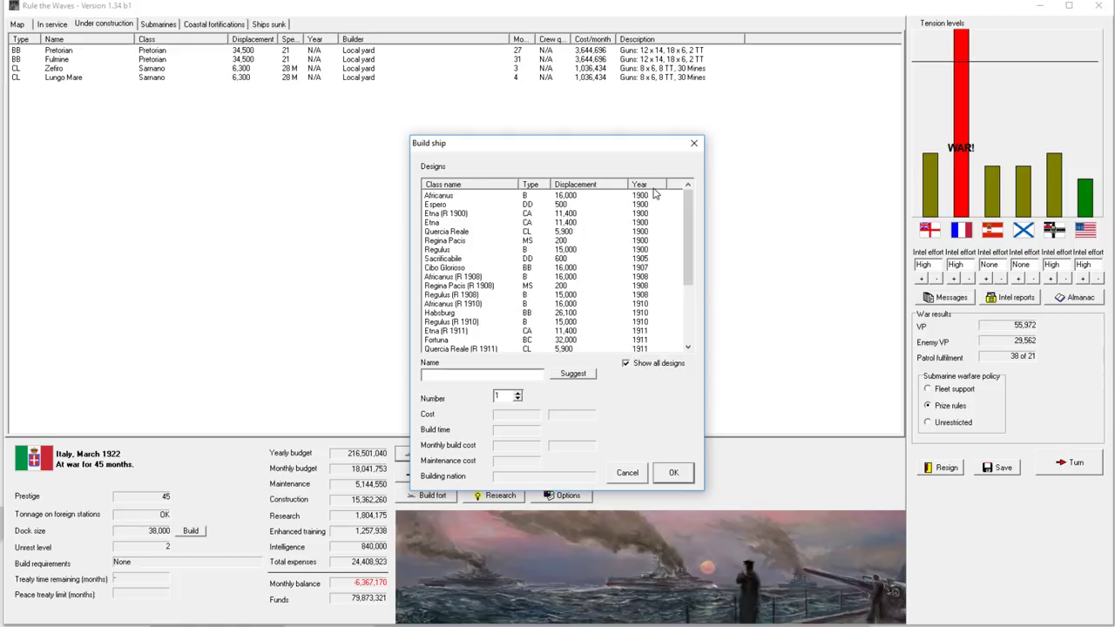
{"action": "left_click", "coordinate": [451, 258]}
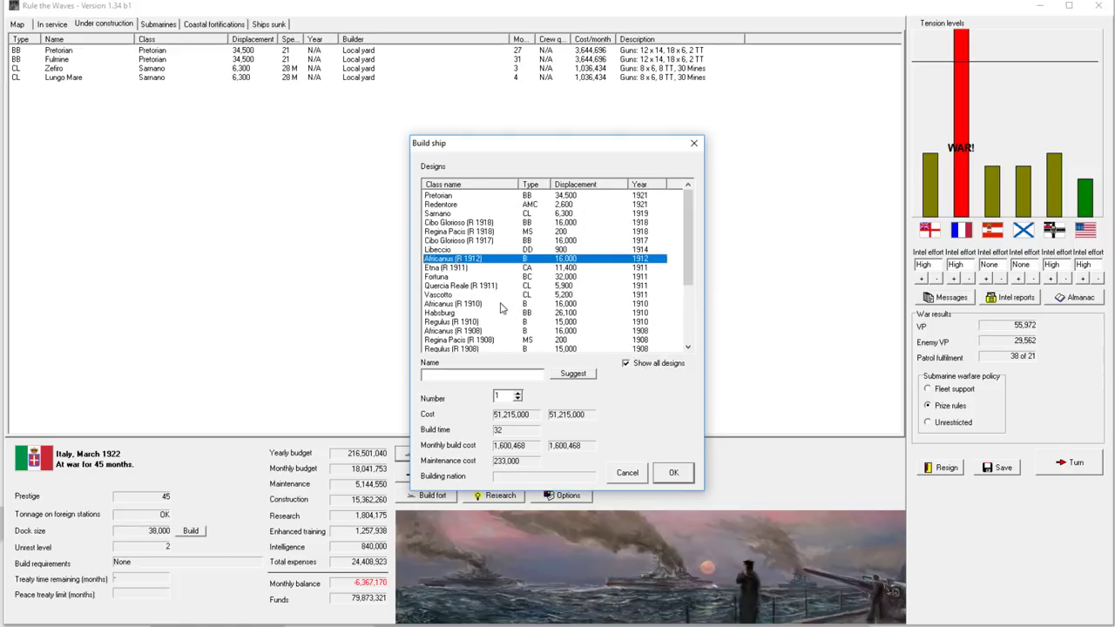
{"action": "mouse_move", "coordinate": [544, 297]}
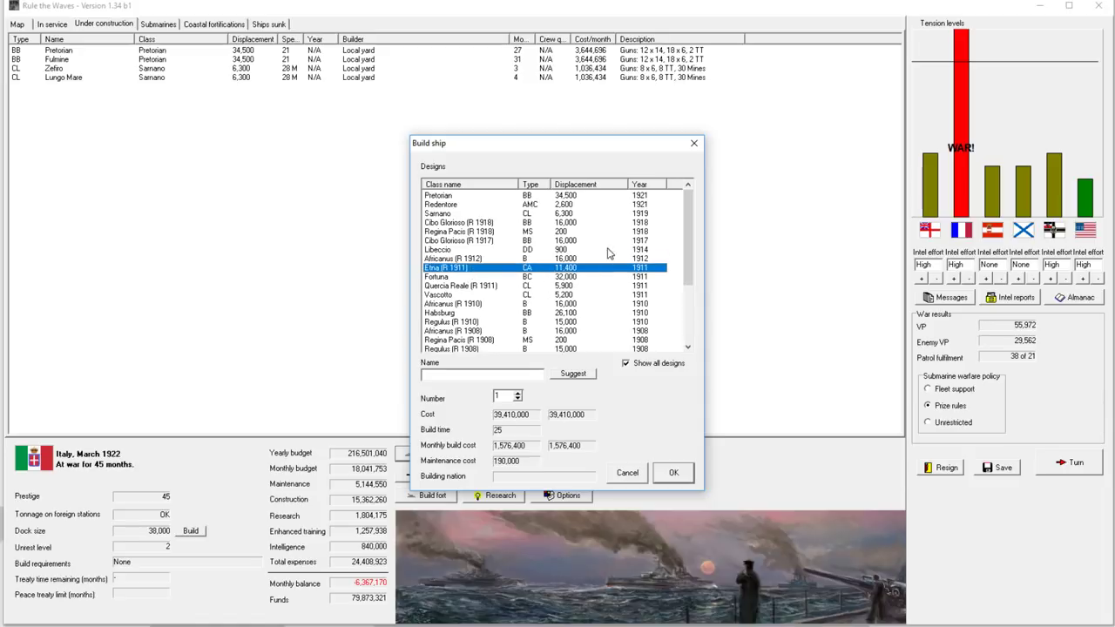
{"action": "left_click", "coordinate": [452, 250]}
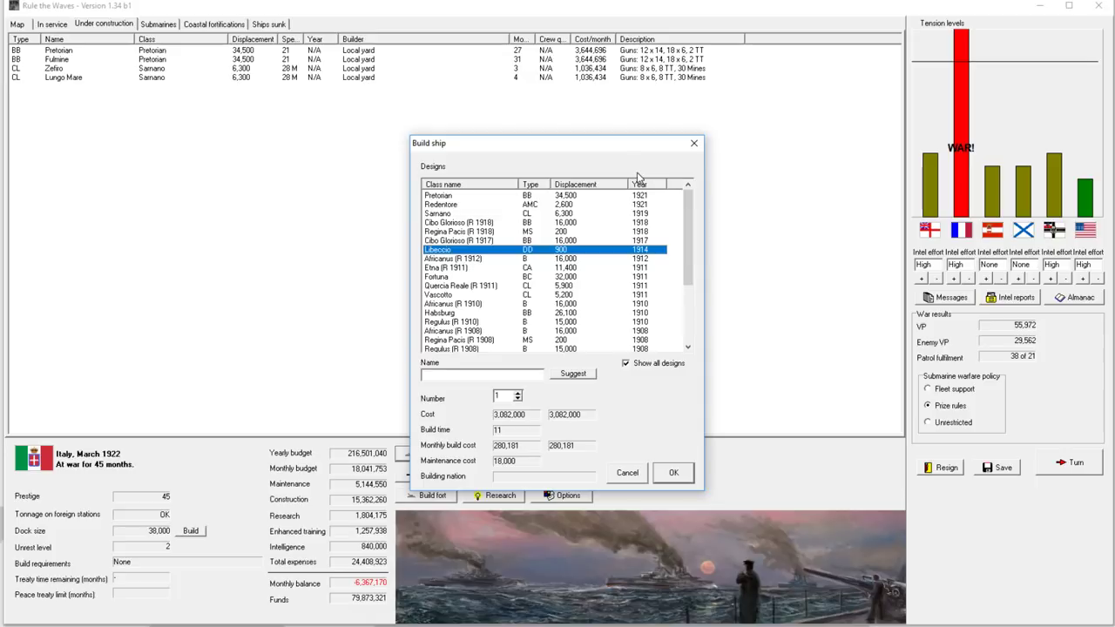
{"action": "mouse_move", "coordinate": [707, 320]}
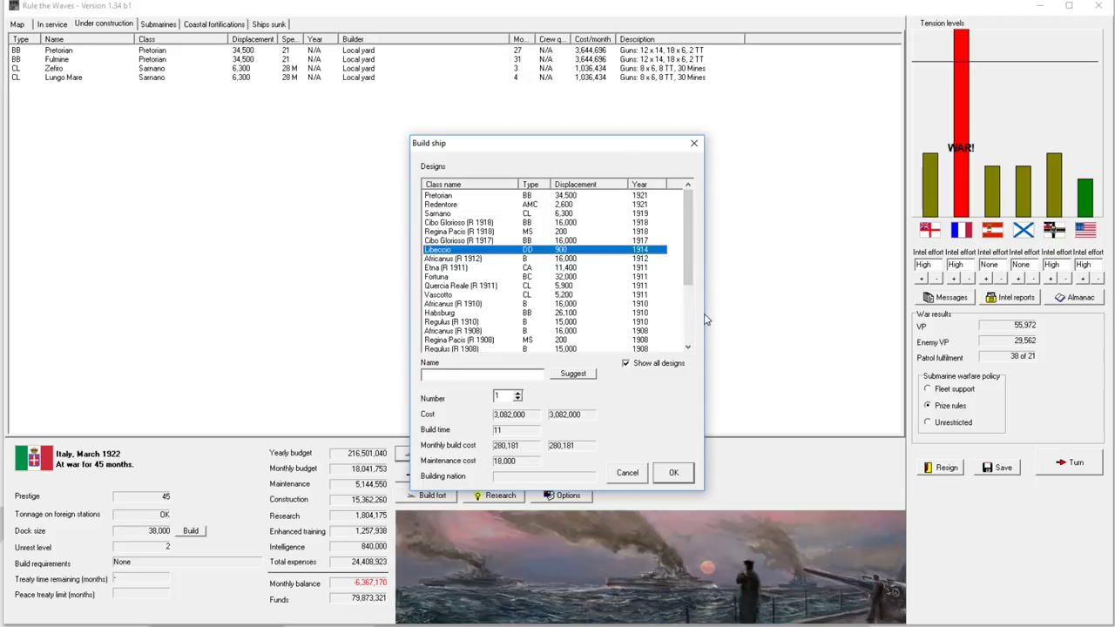
{"action": "left_click", "coordinate": [625, 364]}
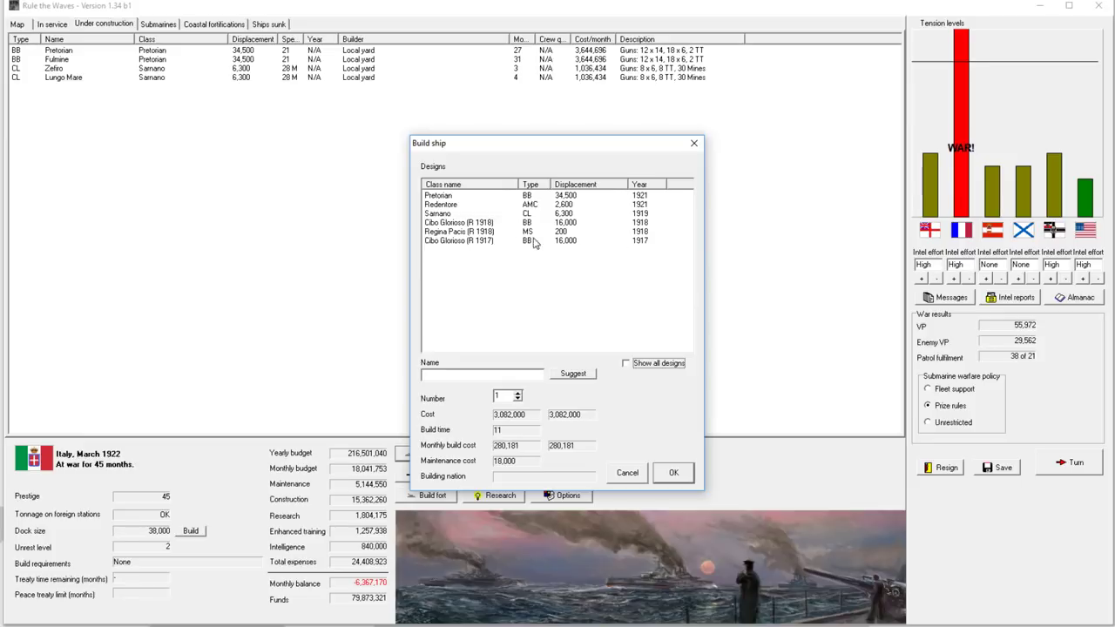
{"action": "left_click", "coordinate": [625, 364]}
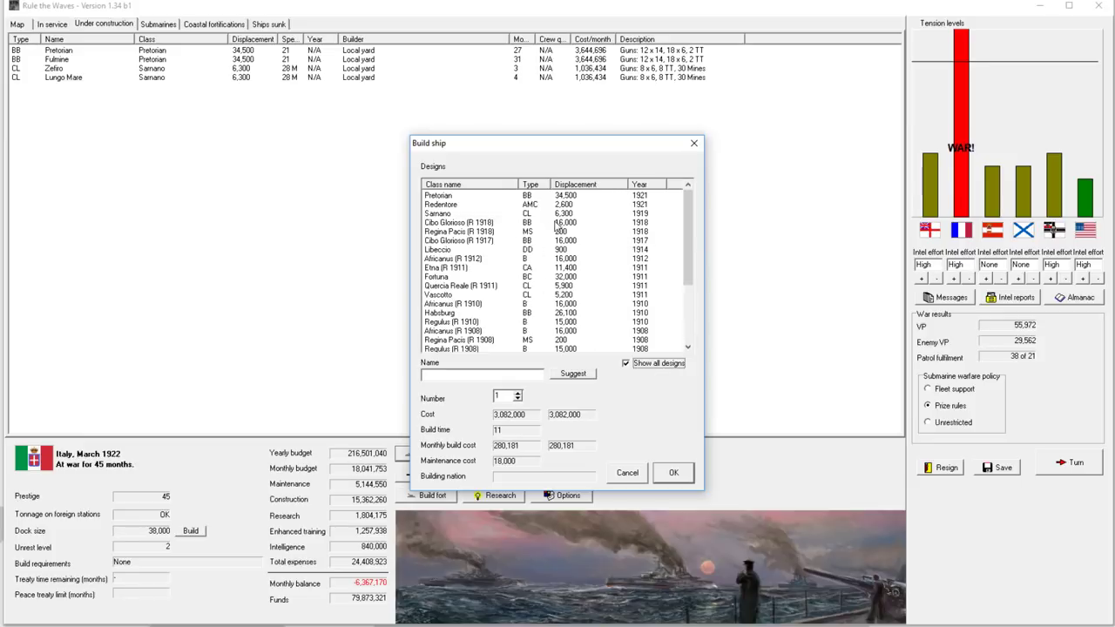
{"action": "left_click", "coordinate": [471, 250]}
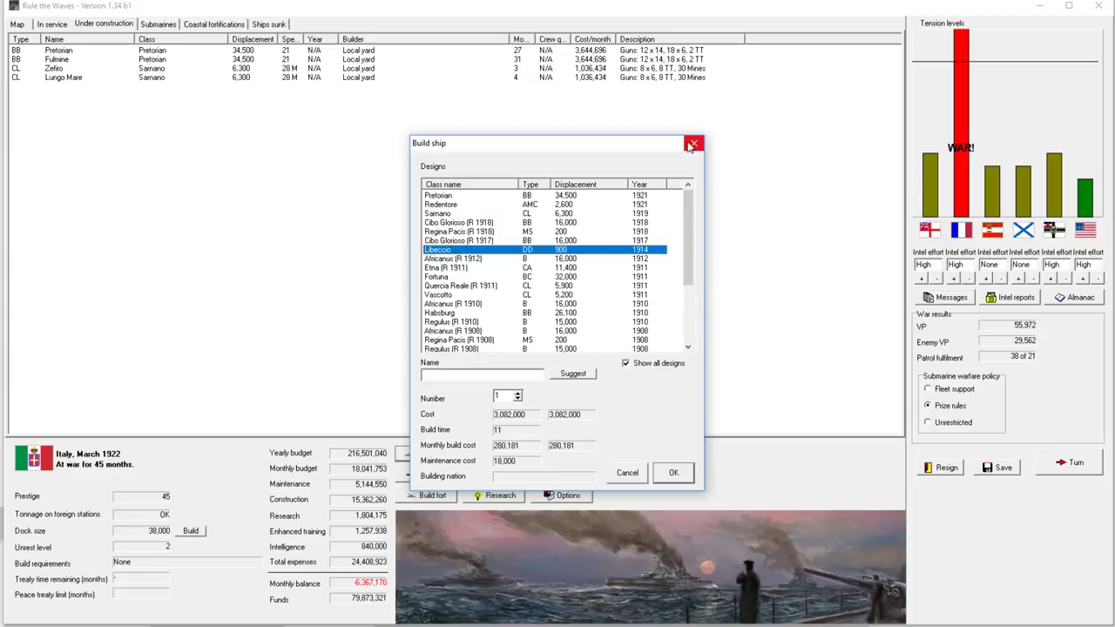
{"action": "left_click", "coordinate": [693, 143]}
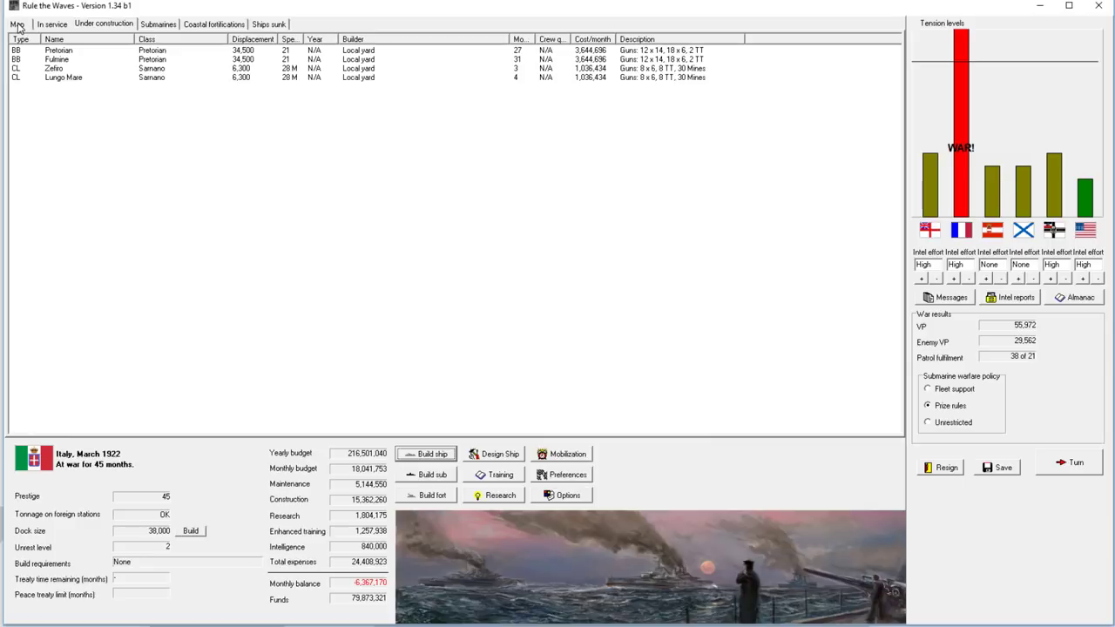
Step: Acknowledge the cruiser engine problems, explosive shells research and French submarine losses reports
{"action": "left_click", "coordinate": [16, 24]}
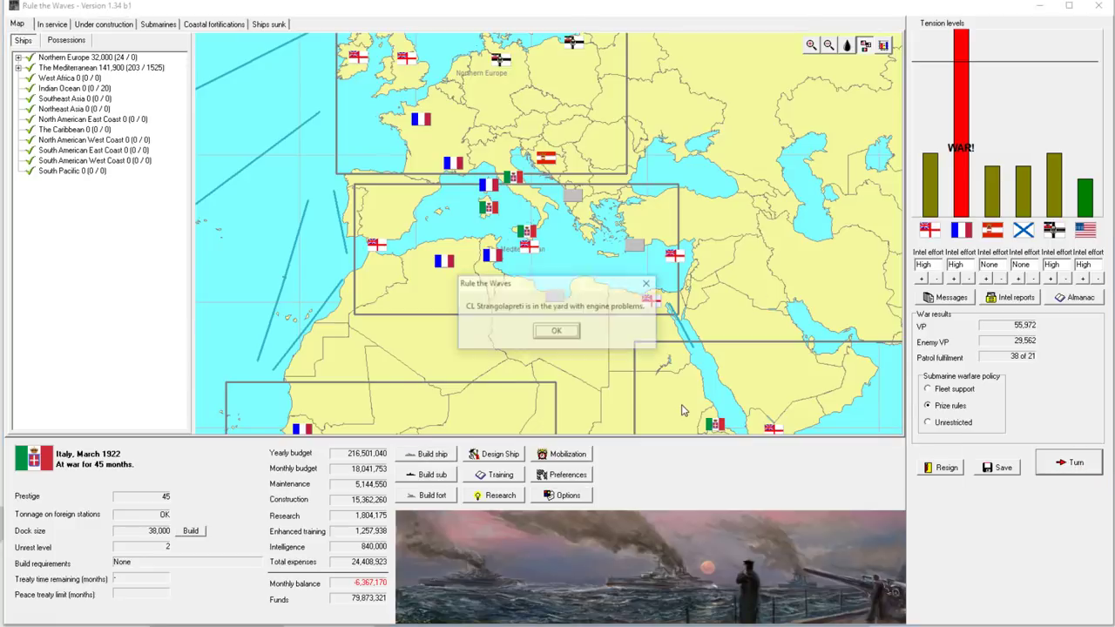
{"action": "left_click", "coordinate": [555, 331]}
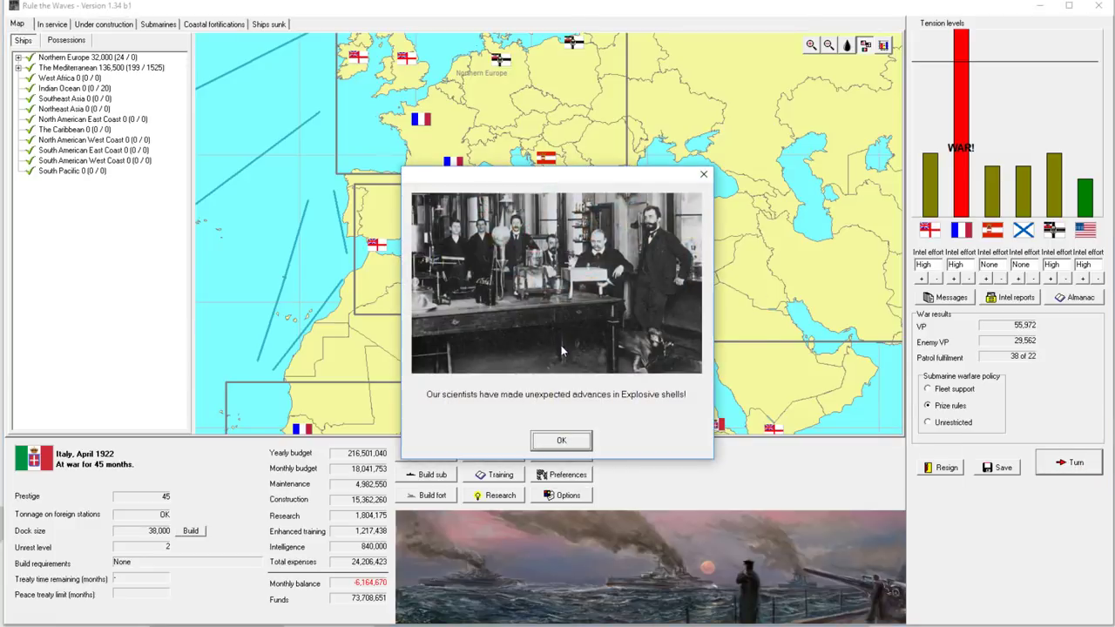
{"action": "left_click", "coordinate": [561, 439]}
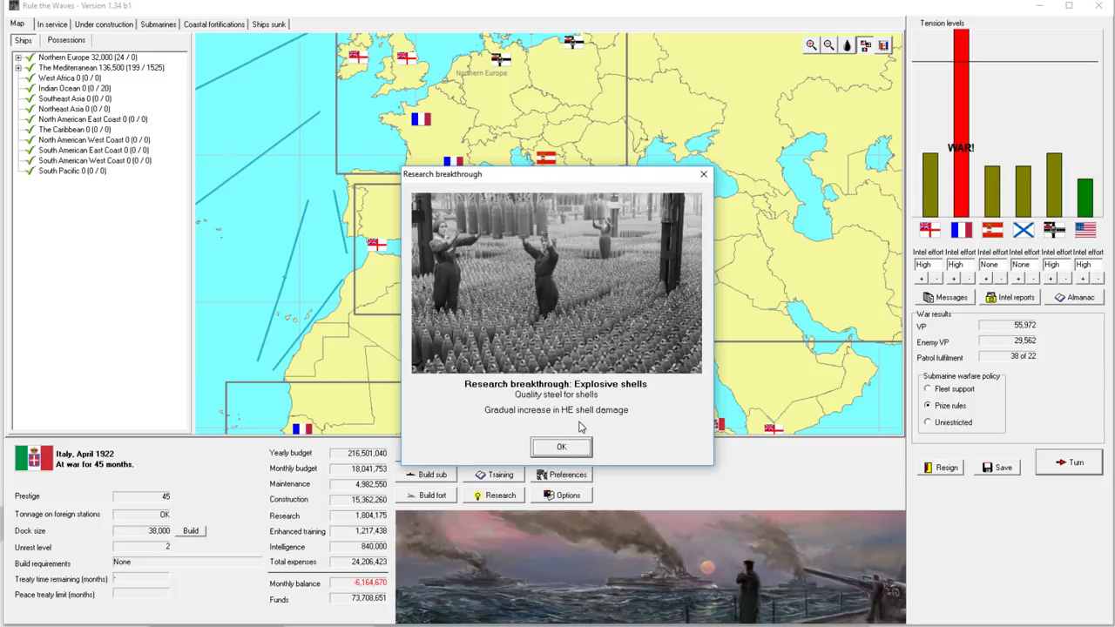
{"action": "left_click", "coordinate": [561, 446]}
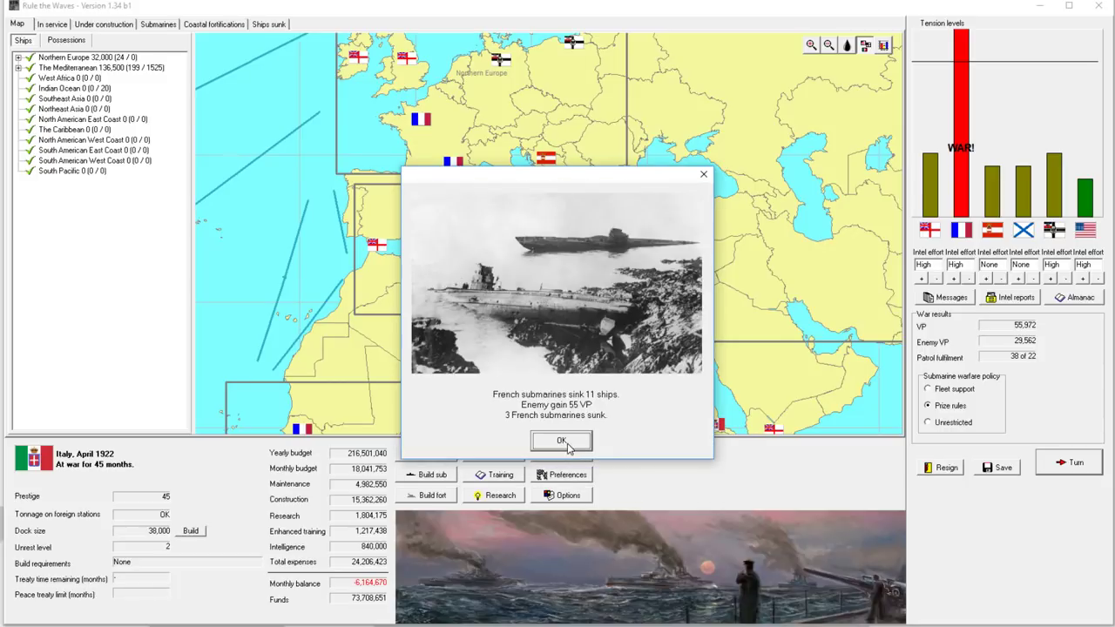
{"action": "left_click", "coordinate": [561, 441]}
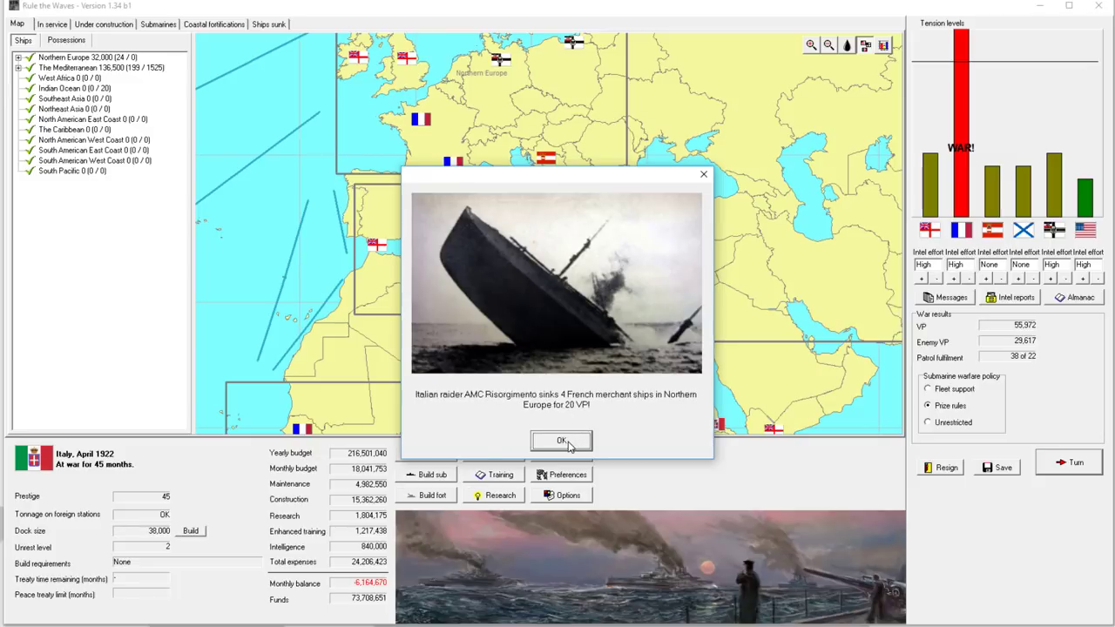
Step: Acknowledge the Italian and French raider merchant-sinking reports
{"action": "left_click", "coordinate": [561, 441]}
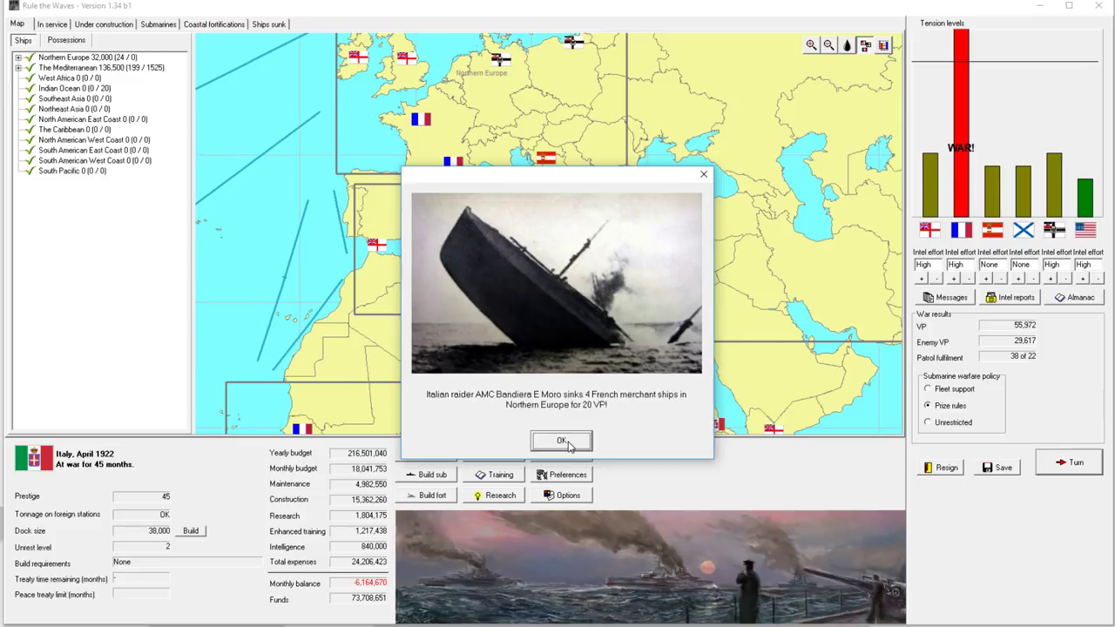
{"action": "left_click", "coordinate": [561, 441]}
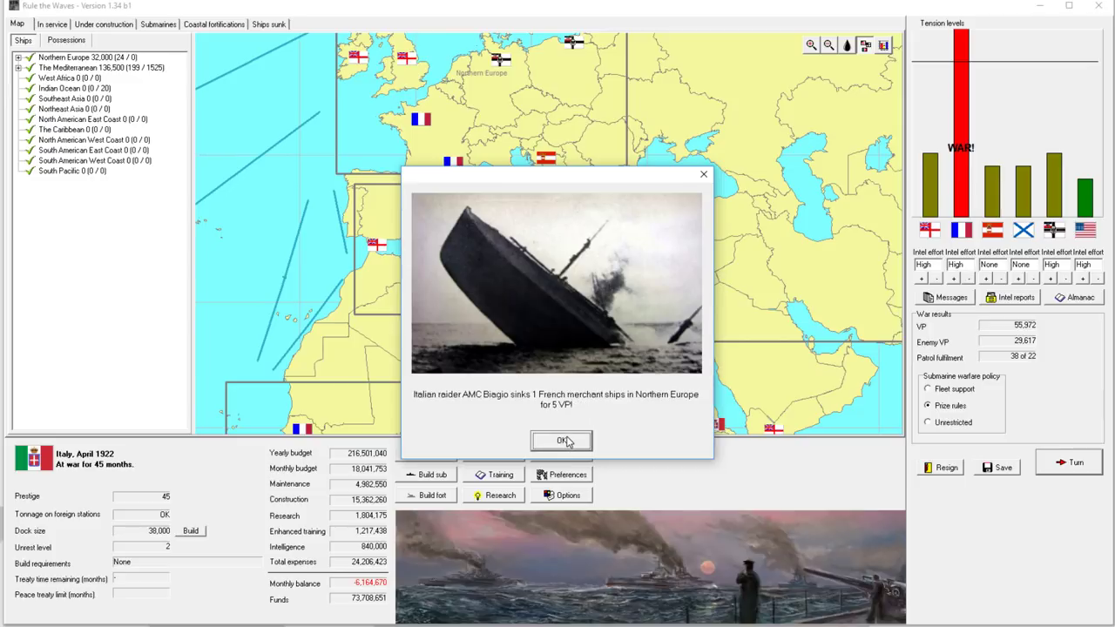
{"action": "left_click", "coordinate": [561, 441]}
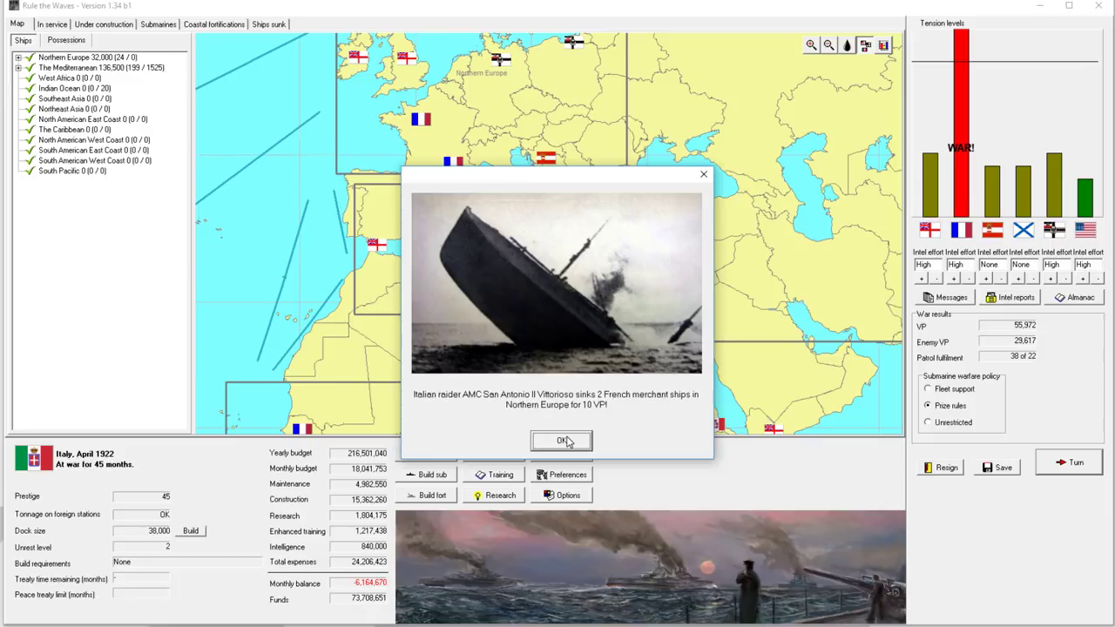
{"action": "left_click", "coordinate": [561, 440]}
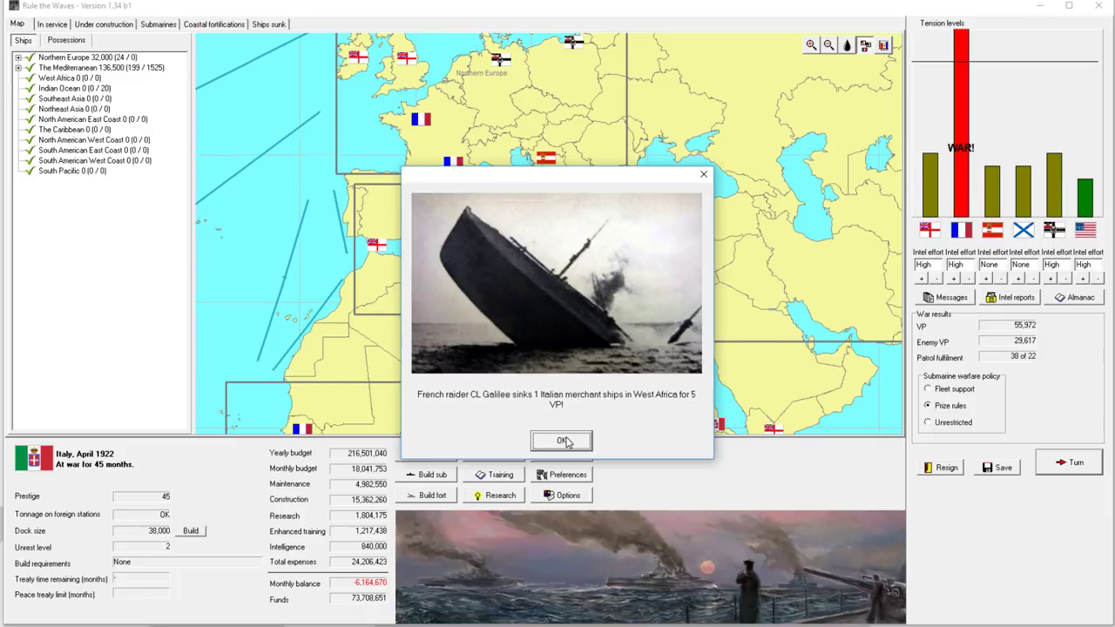
{"action": "left_click", "coordinate": [561, 441]}
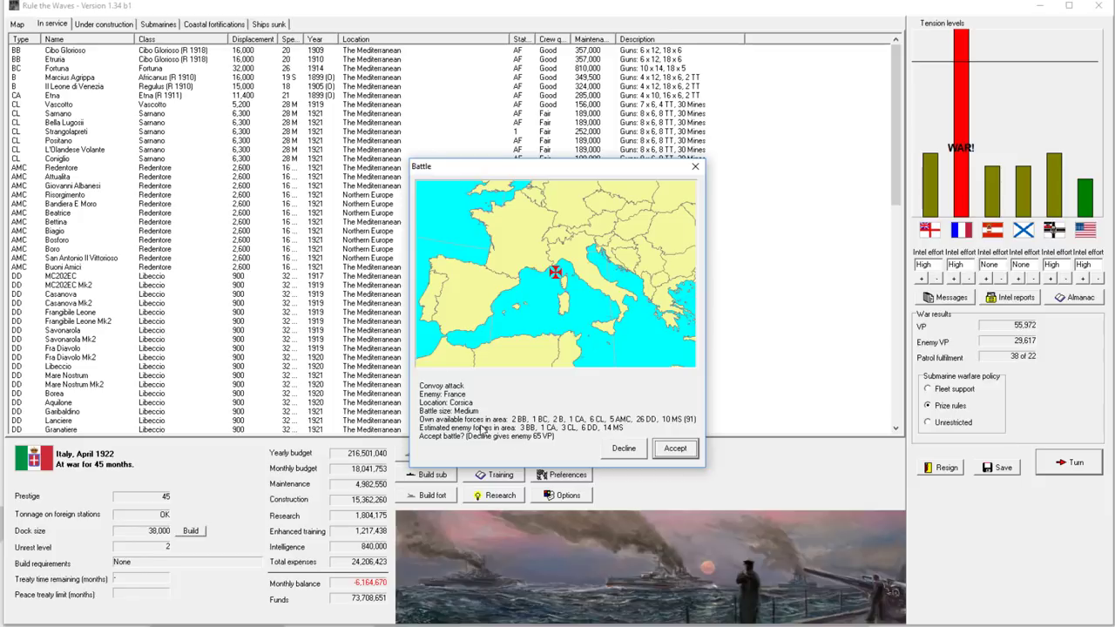
{"action": "mouse_move", "coordinate": [470, 418]}
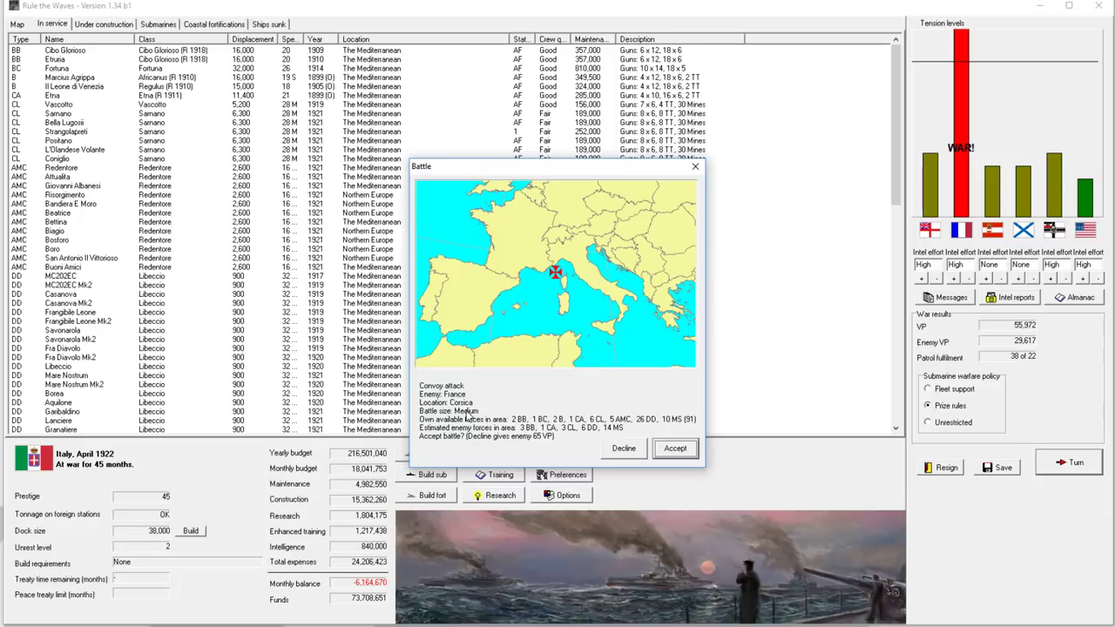
{"action": "mouse_move", "coordinate": [568, 442]}
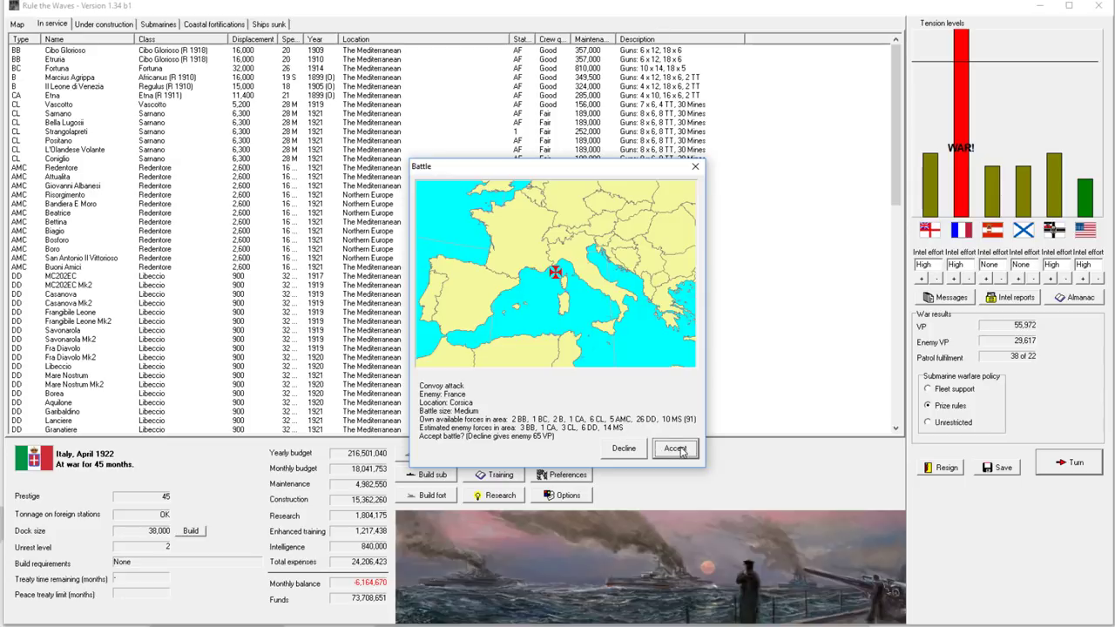
Step: Accept the convoy attack battle against France
{"action": "left_click", "coordinate": [676, 448]}
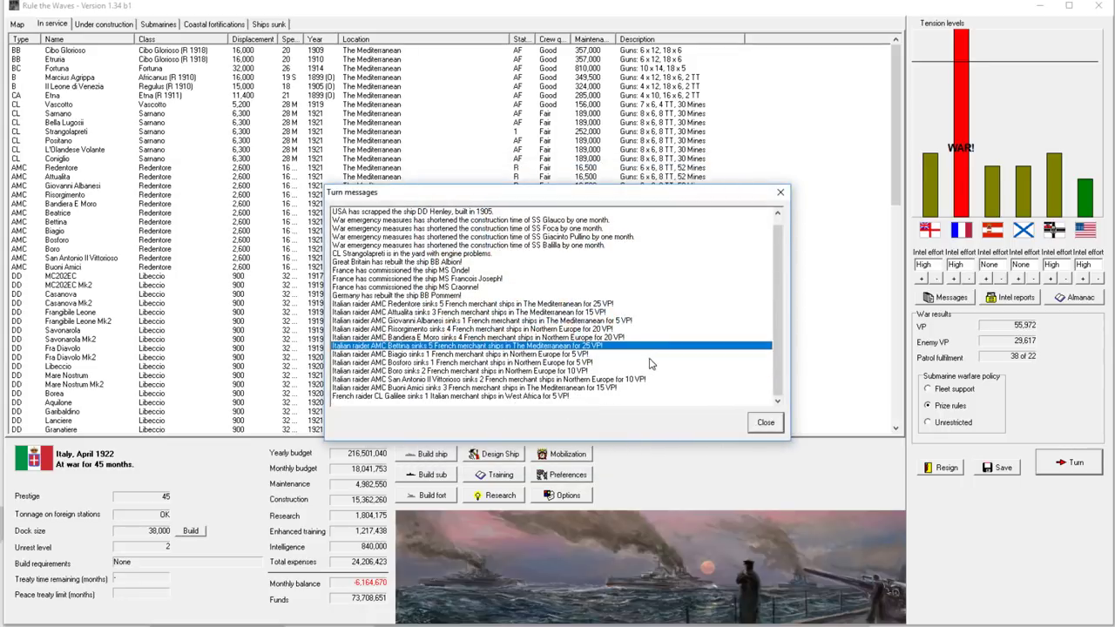
Step: Order the 1914 battleship to move from the Mediterranean to Northern Europe
{"action": "left_click", "coordinate": [765, 423]}
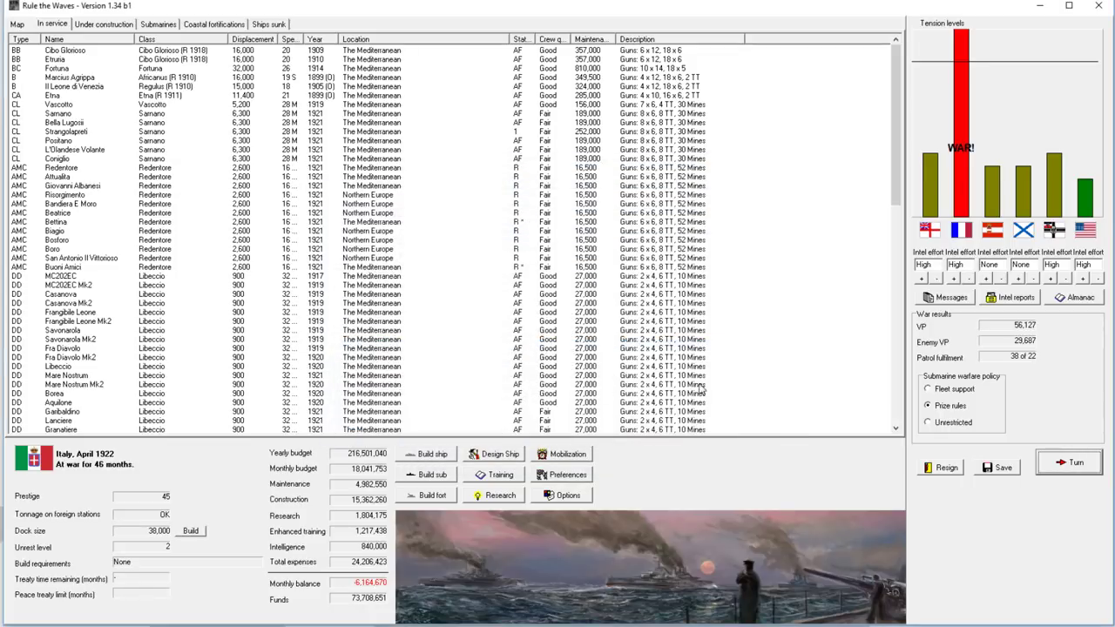
{"action": "mouse_move", "coordinate": [618, 278]}
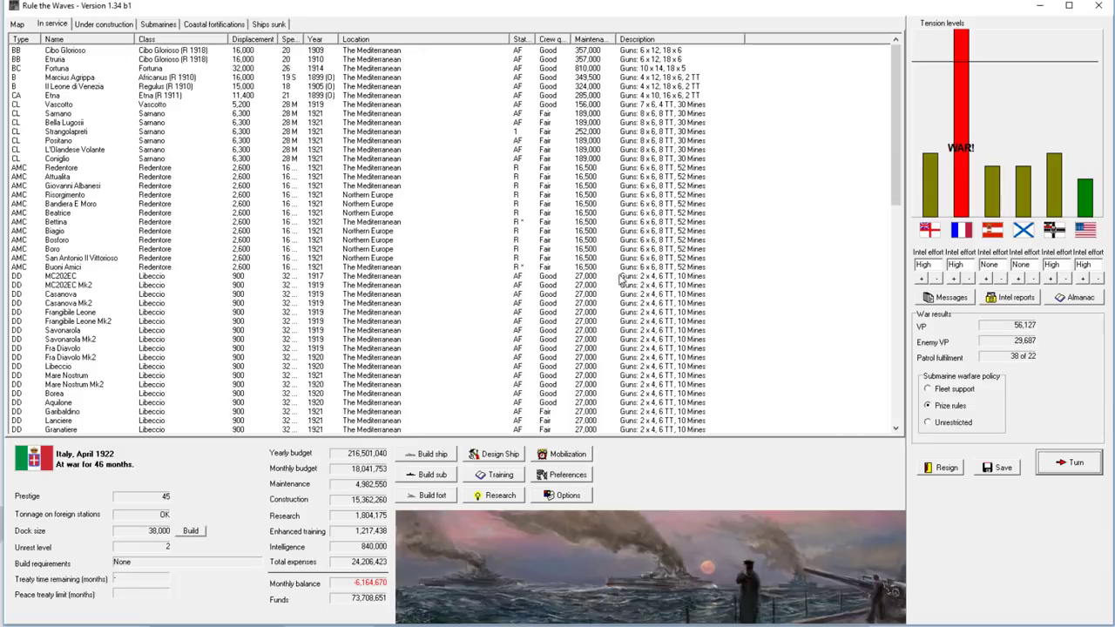
{"action": "left_click", "coordinate": [16, 24]}
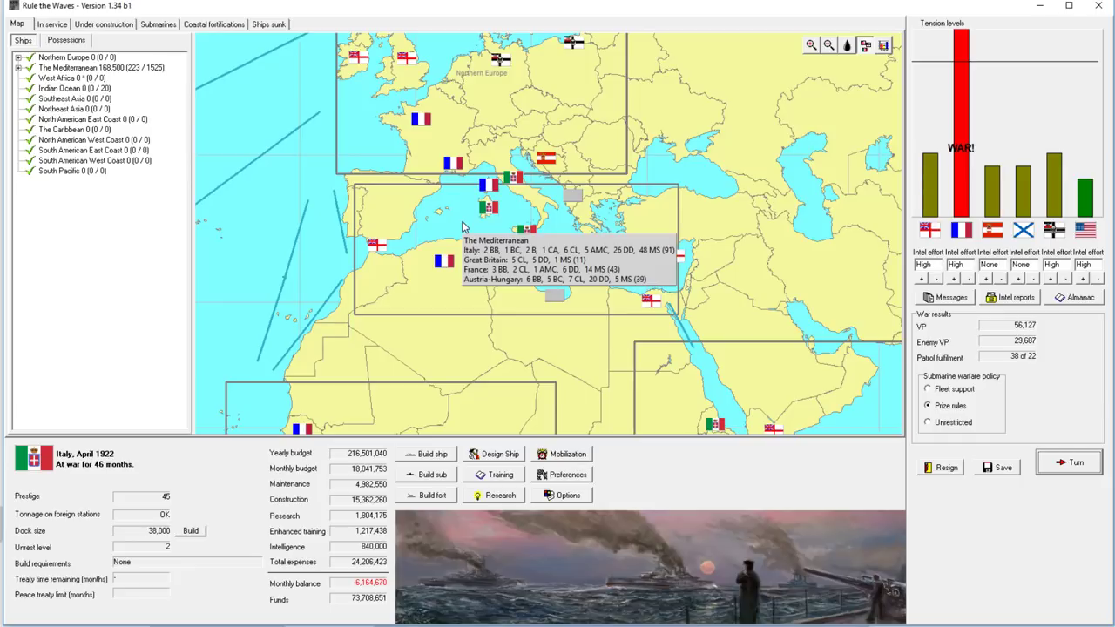
{"action": "mouse_move", "coordinate": [347, 125]}
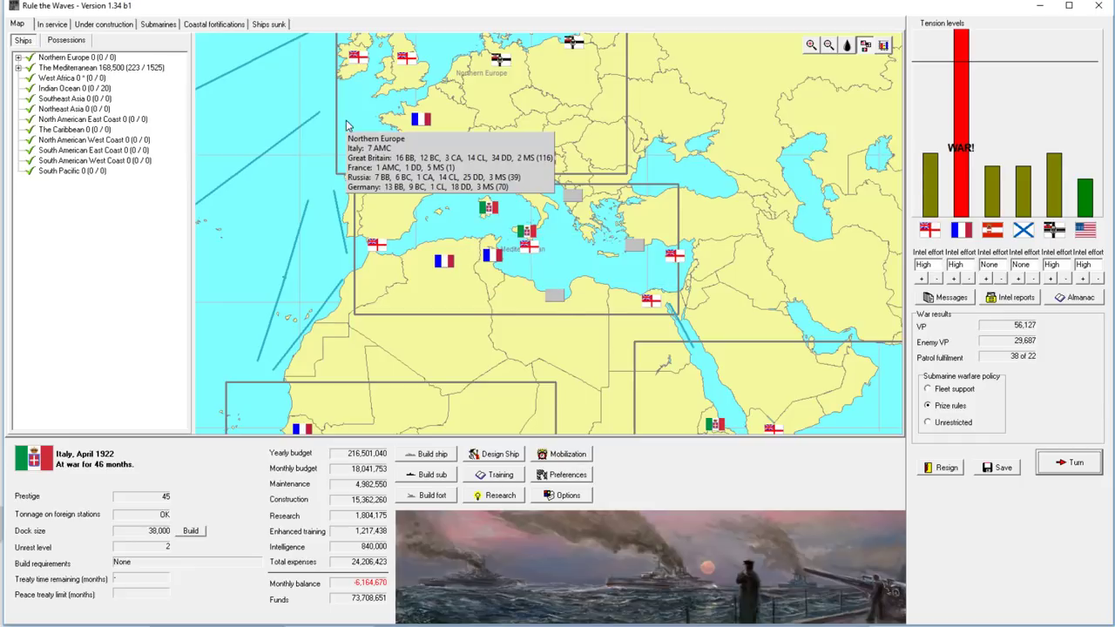
{"action": "left_click", "coordinate": [53, 25]}
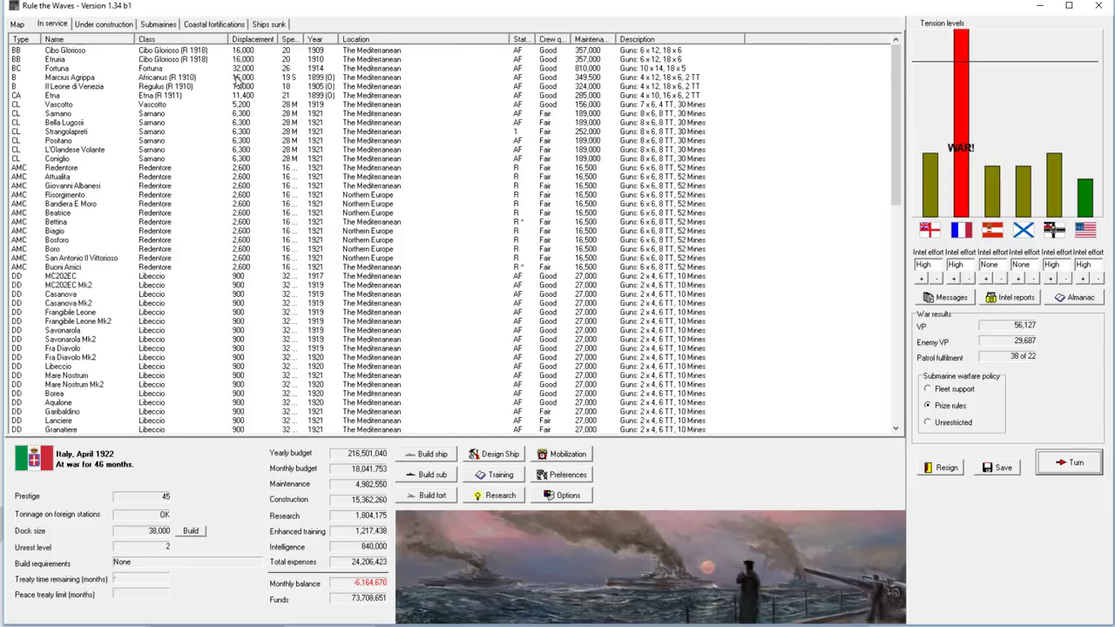
{"action": "left_click", "coordinate": [59, 104]}
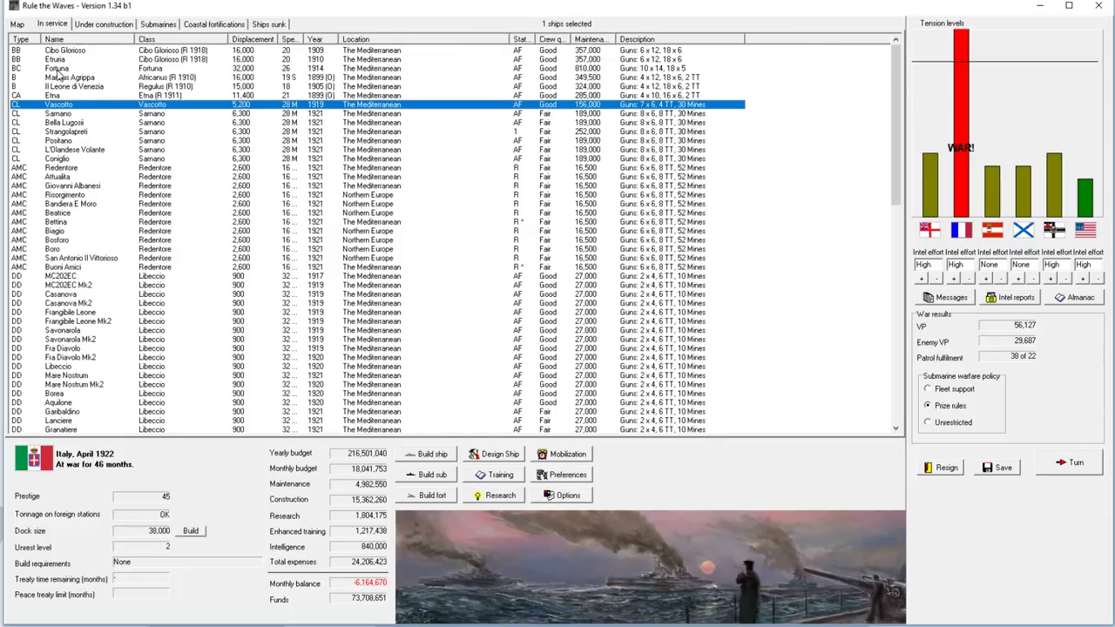
{"action": "right_click", "coordinate": [56, 67]}
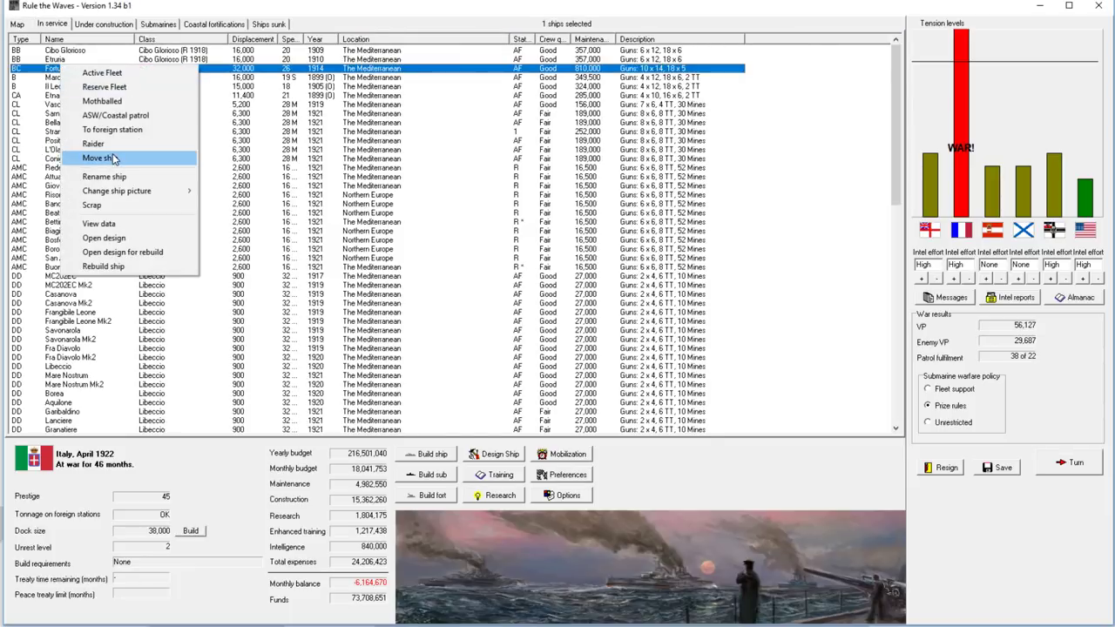
{"action": "left_click", "coordinate": [98, 157]}
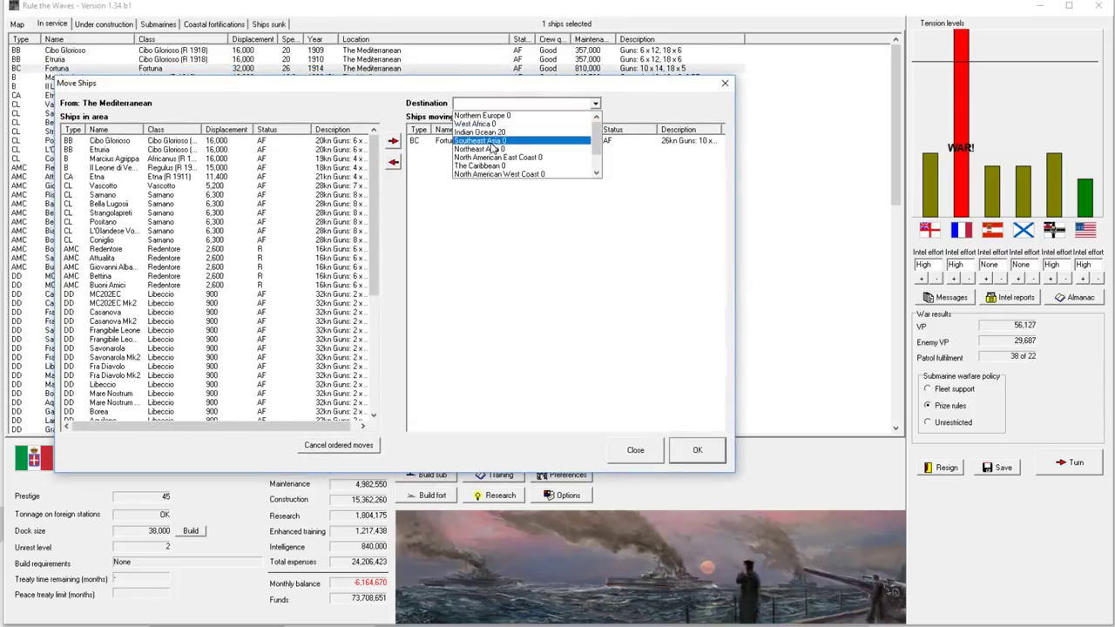
{"action": "left_click", "coordinate": [696, 449]}
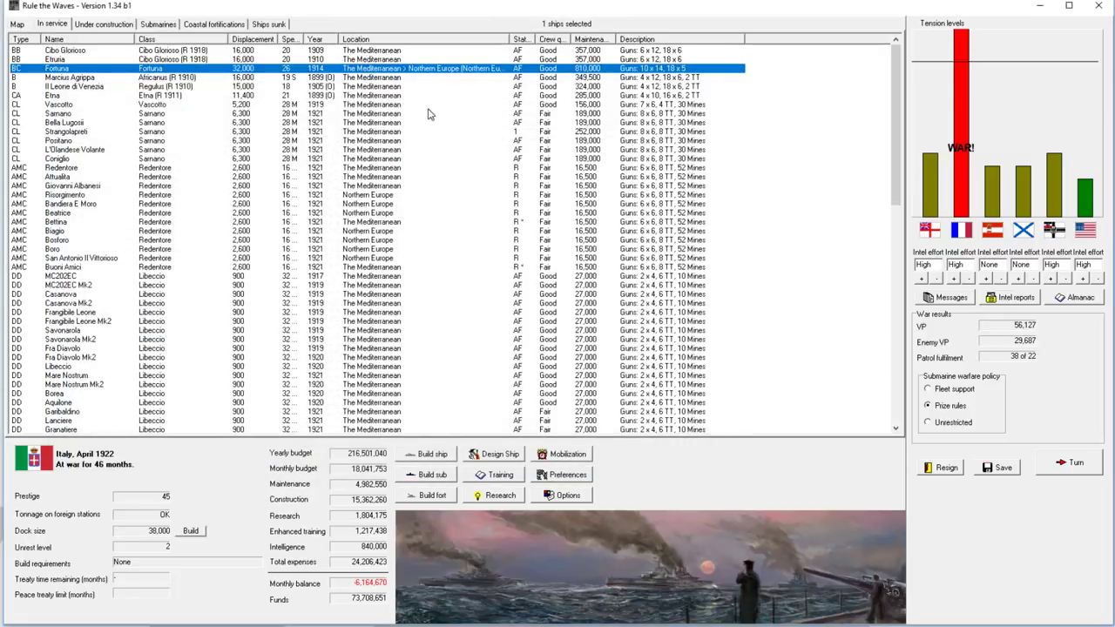
Step: Recheck the in-service list and construction queue, ending on the Mediterranean map
{"action": "left_click", "coordinate": [18, 24]}
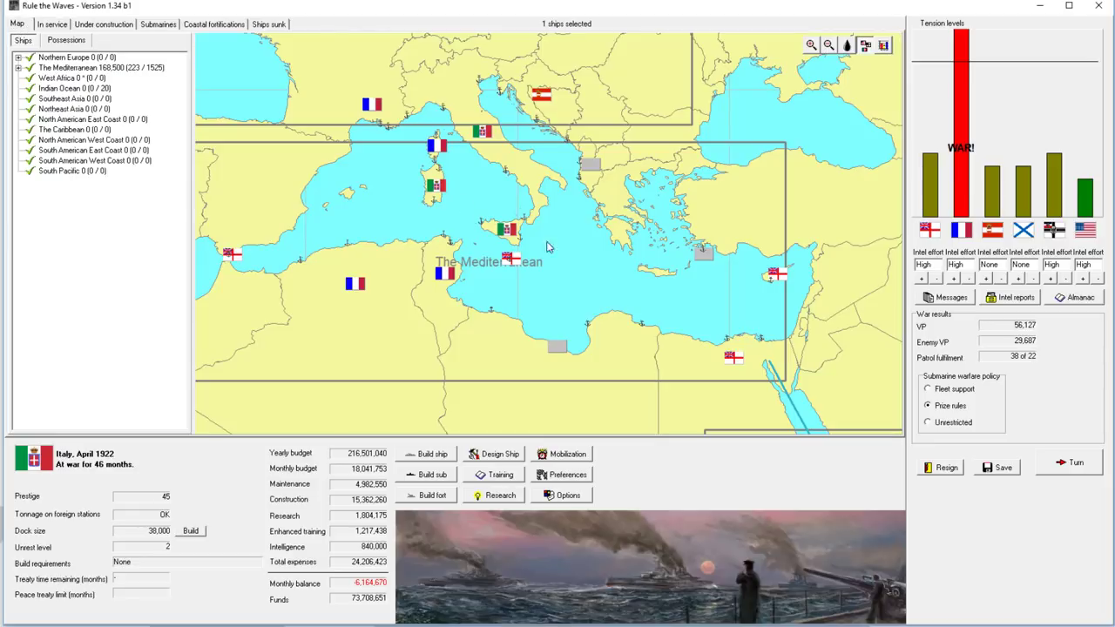
{"action": "left_click", "coordinate": [52, 24]}
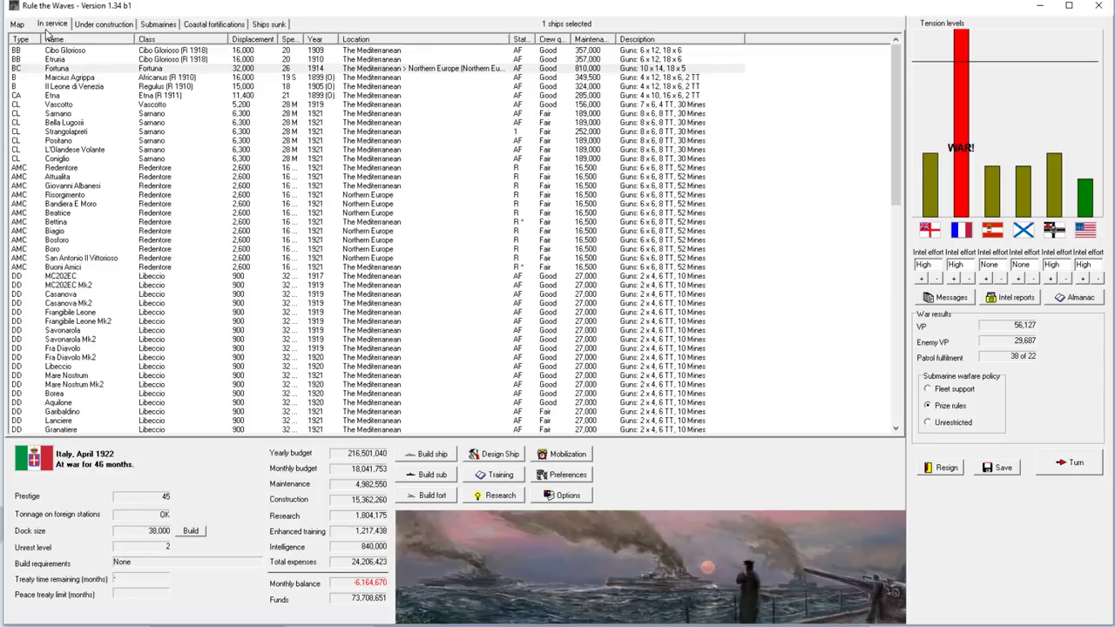
{"action": "left_click", "coordinate": [17, 25]}
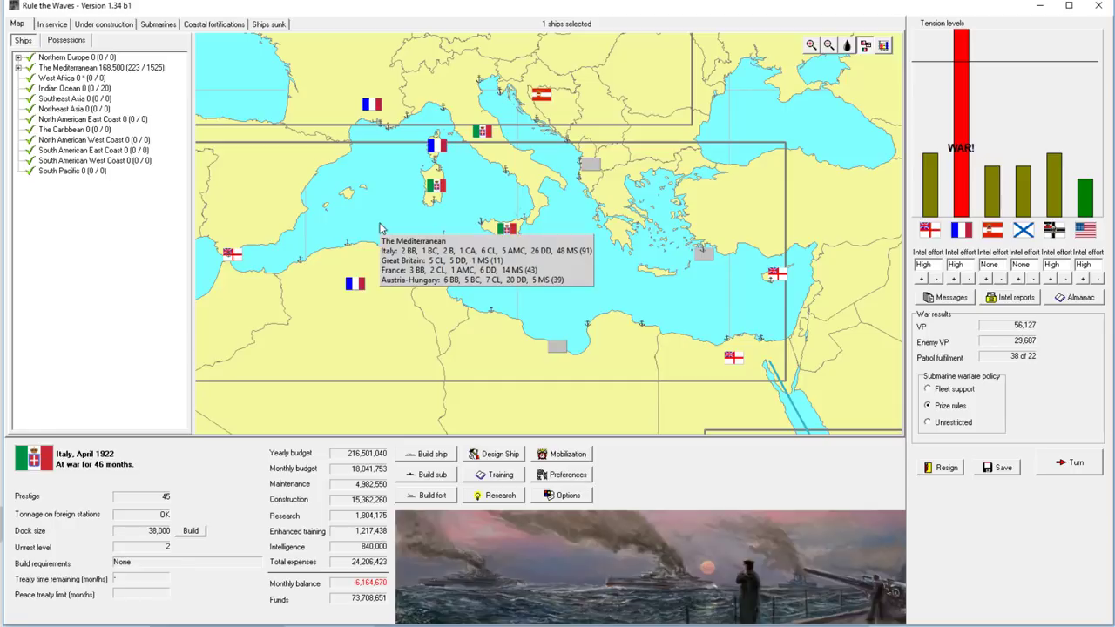
{"action": "mouse_move", "coordinate": [390, 231]}
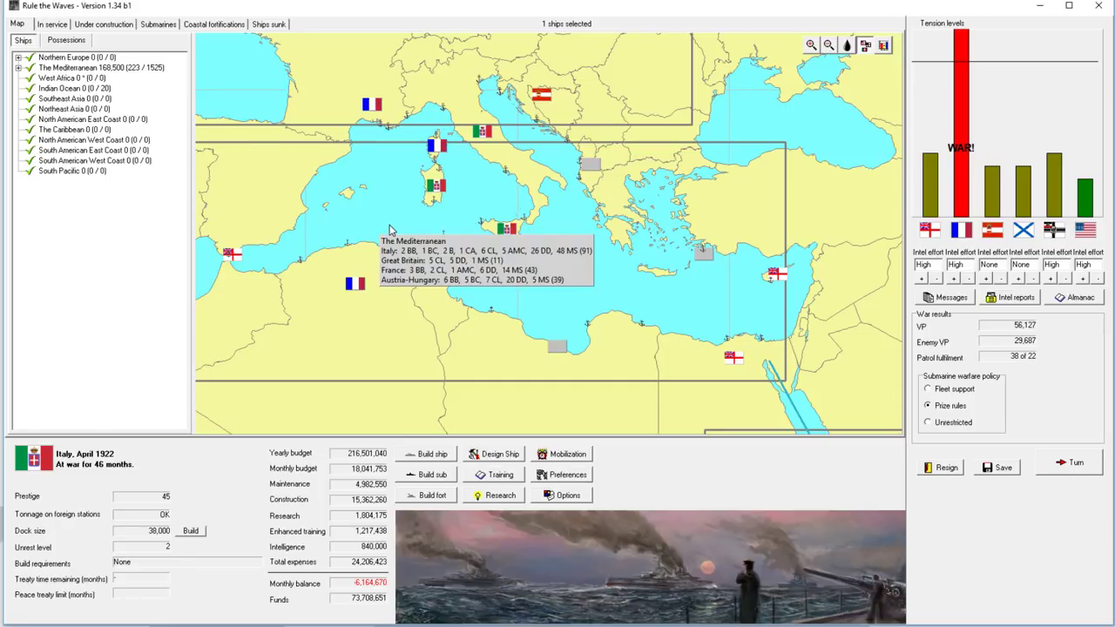
{"action": "left_click", "coordinate": [53, 24]}
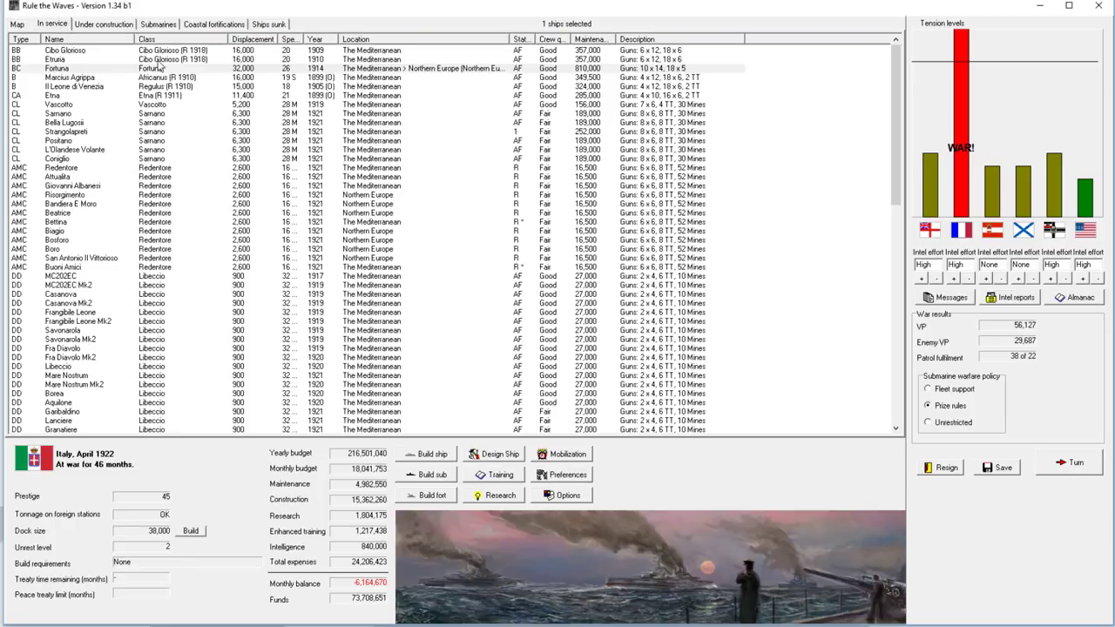
{"action": "left_click", "coordinate": [103, 25]}
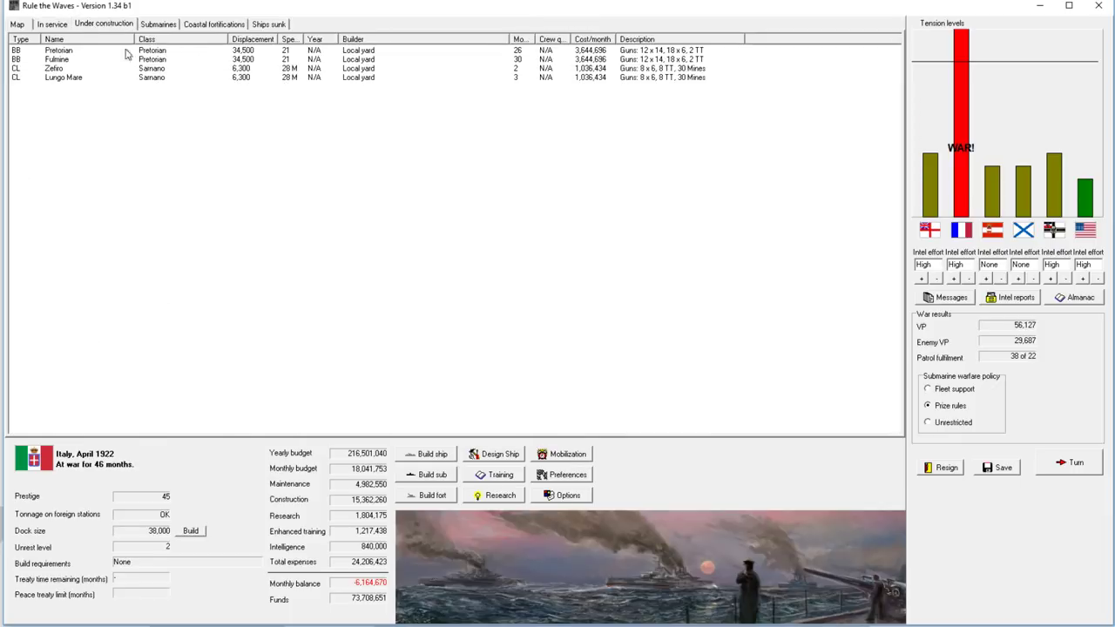
{"action": "left_click", "coordinate": [18, 24]}
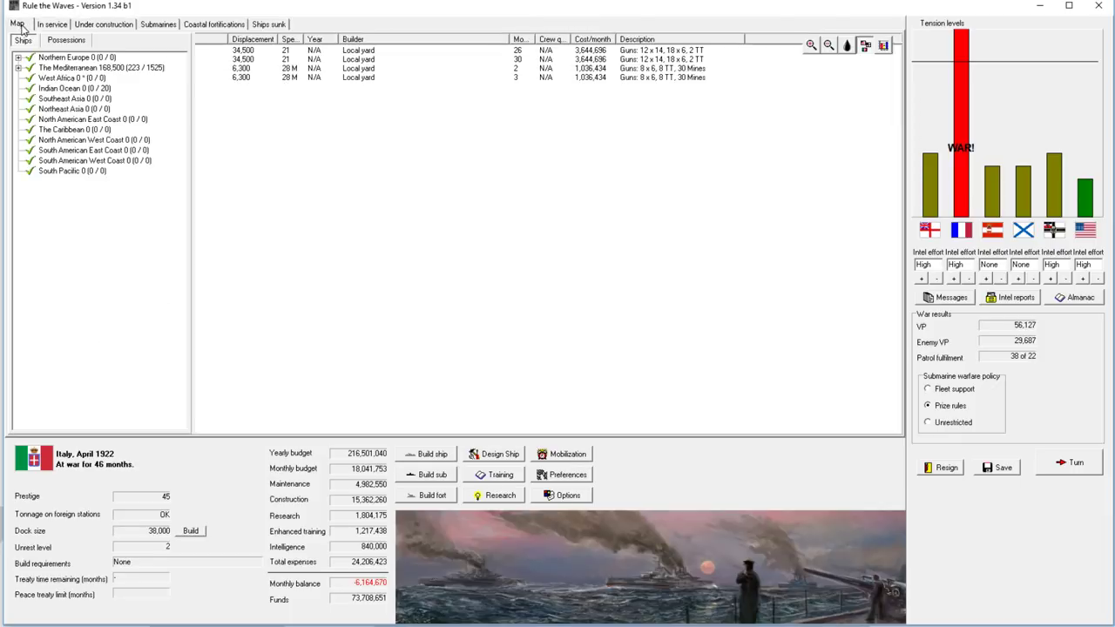
{"action": "left_click", "coordinate": [18, 25]}
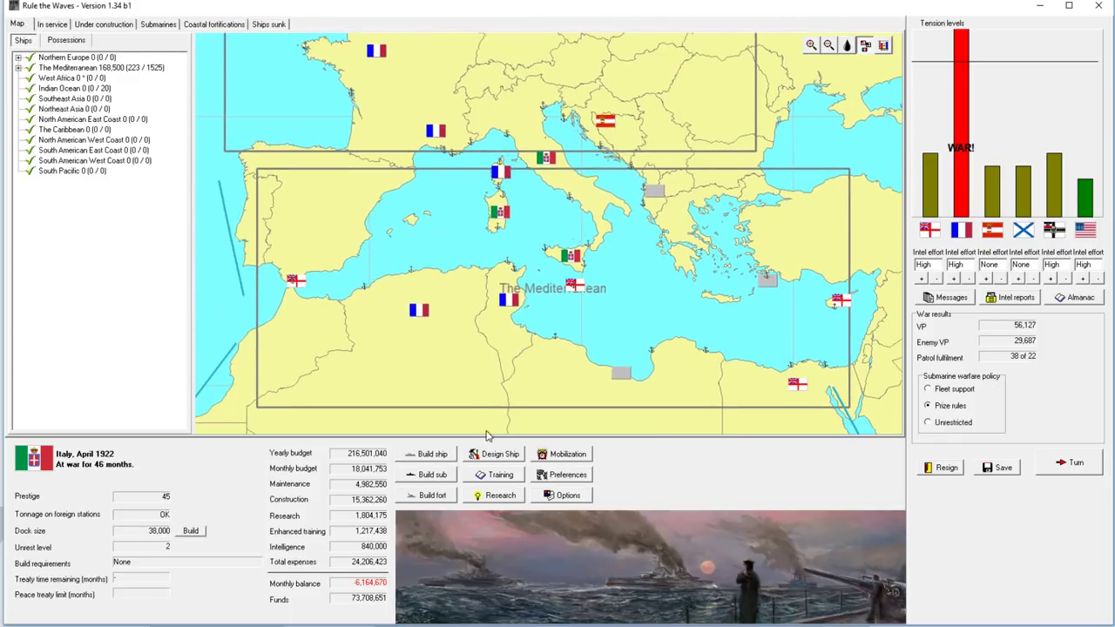
{"action": "mouse_move", "coordinate": [1080, 497]}
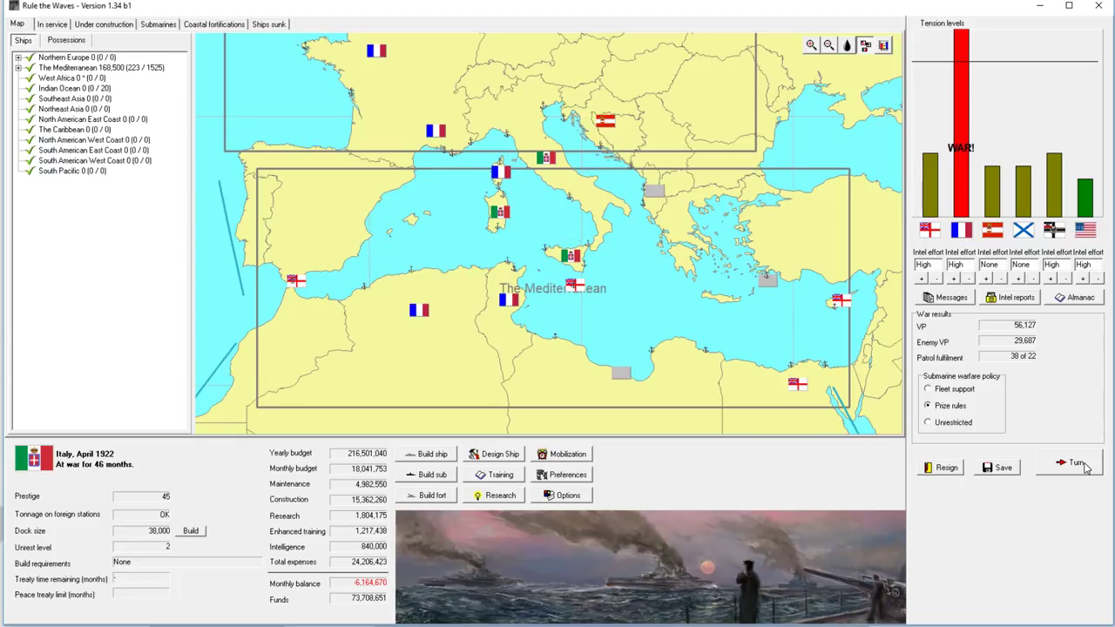
Step: Advance to May 1922 and acknowledge the blockade, Salvatore Crampa and DD Pontiere reports
{"action": "left_click", "coordinate": [1077, 463]}
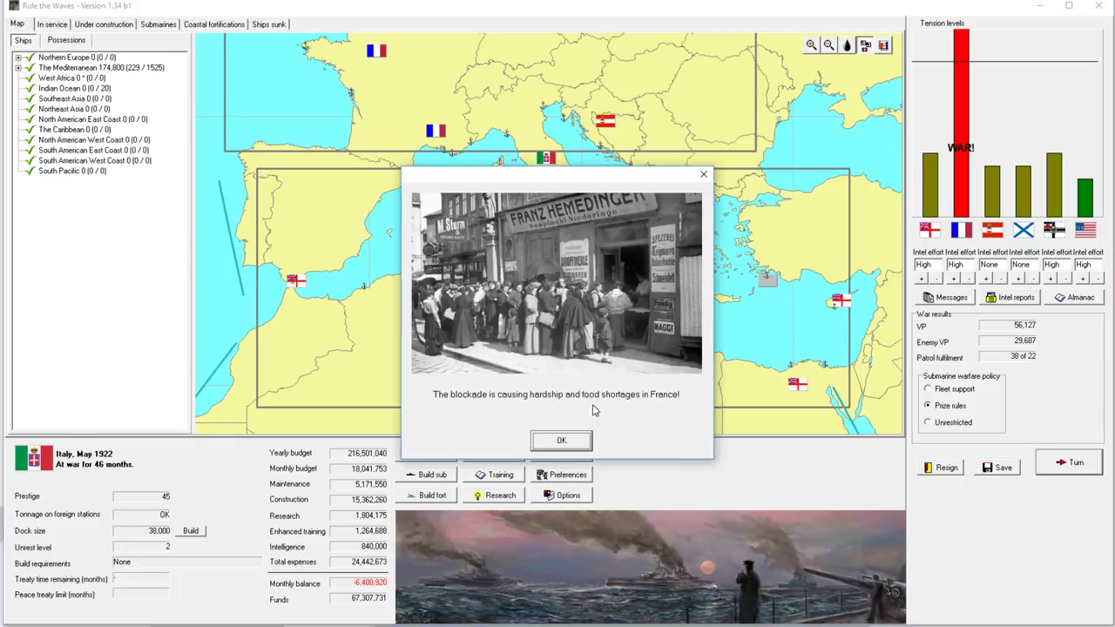
{"action": "left_click", "coordinate": [560, 439]}
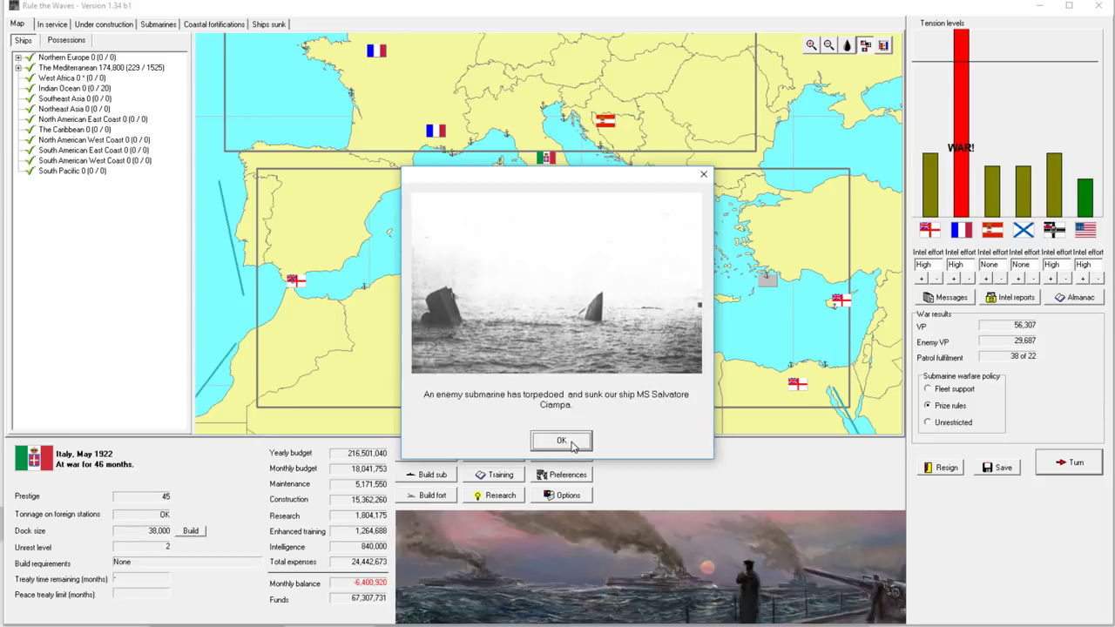
{"action": "left_click", "coordinate": [561, 439]}
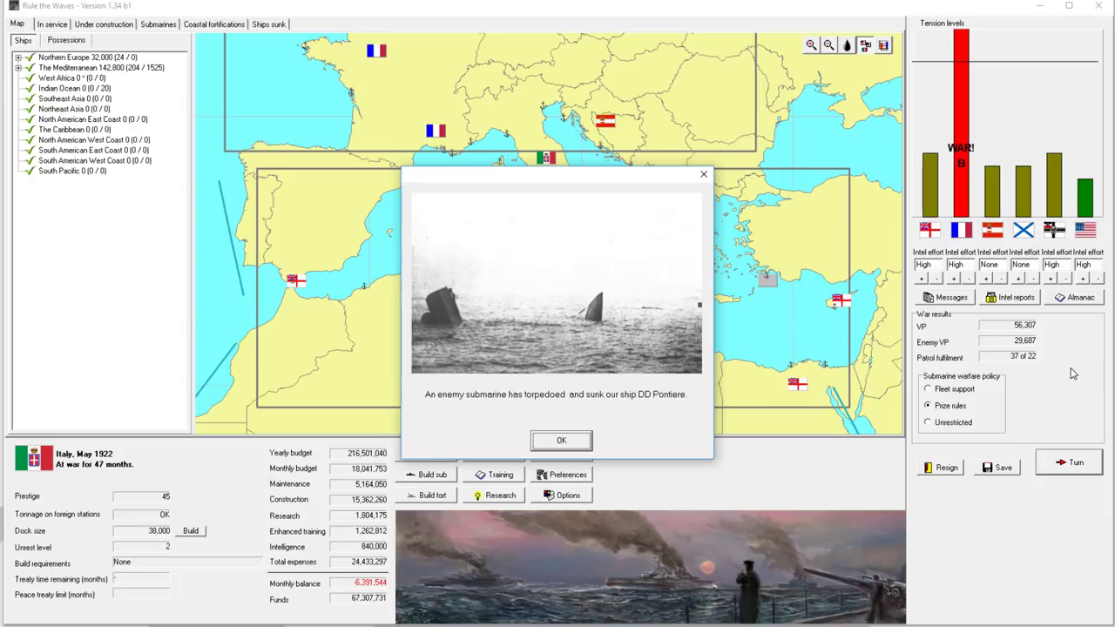
{"action": "left_click", "coordinate": [561, 439]}
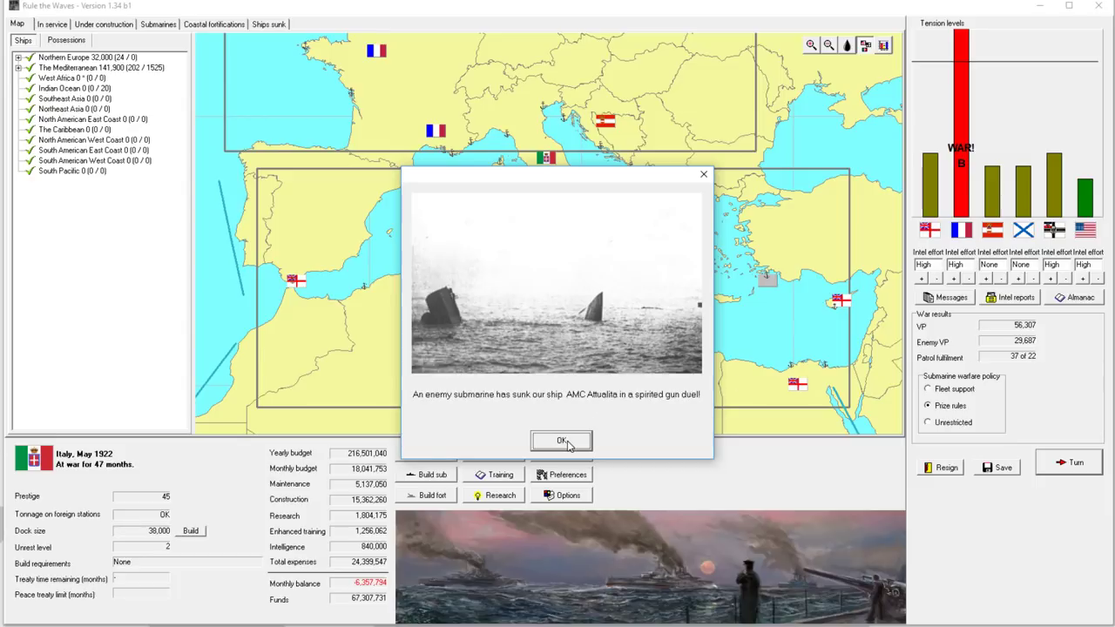
Step: Acknowledge the AMC Attualita sinking, French submarine summary and Indian Ocean raider reports
{"action": "left_click", "coordinate": [561, 440]}
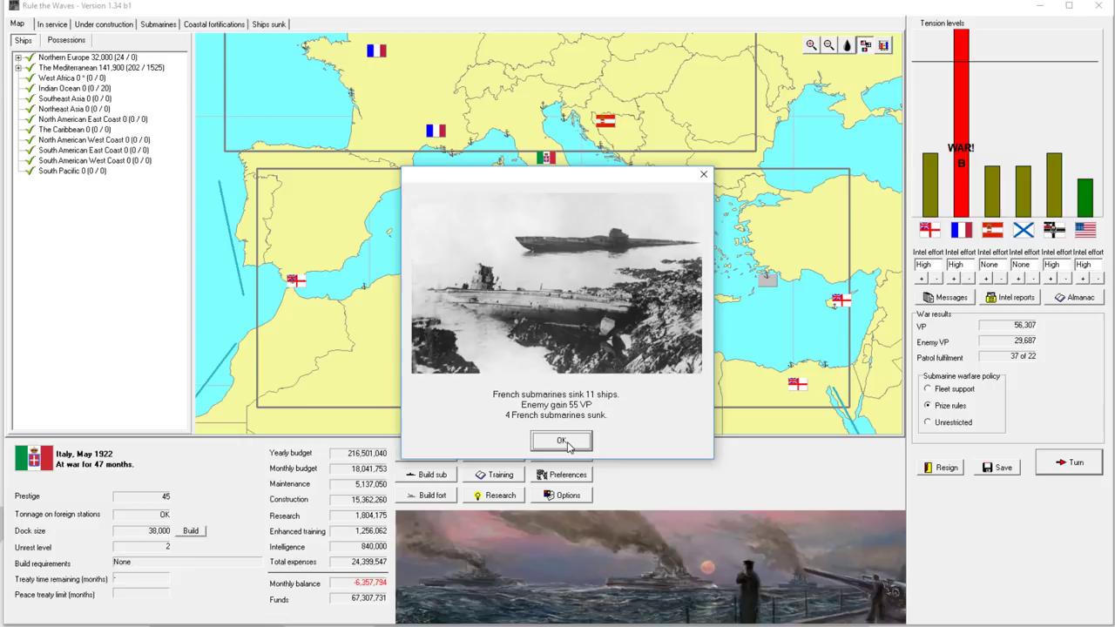
{"action": "left_click", "coordinate": [561, 440]}
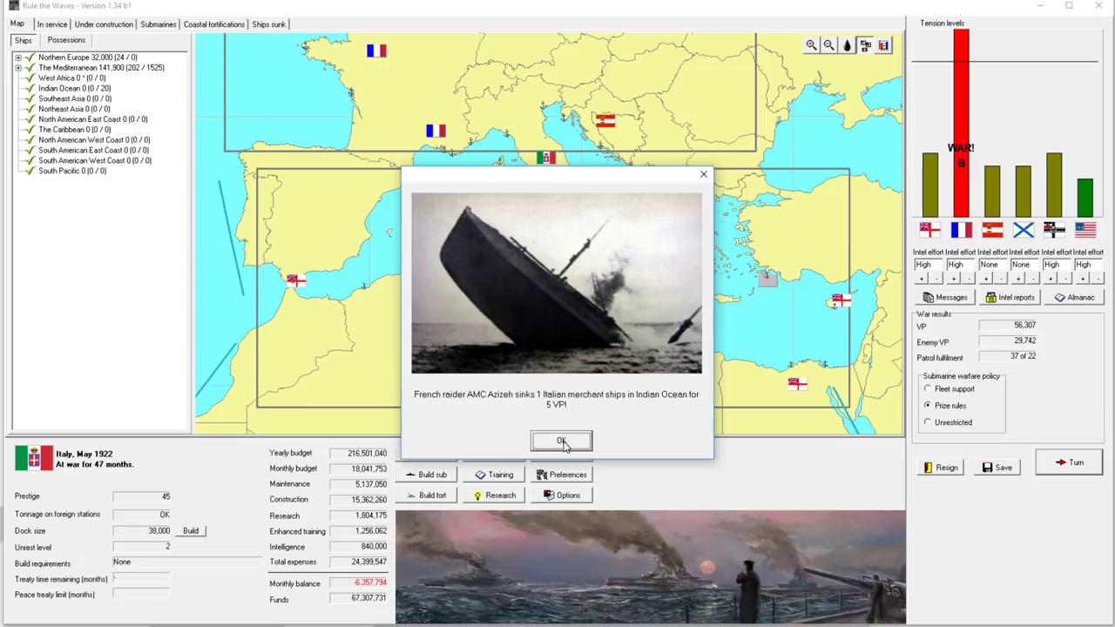
{"action": "left_click", "coordinate": [560, 441]}
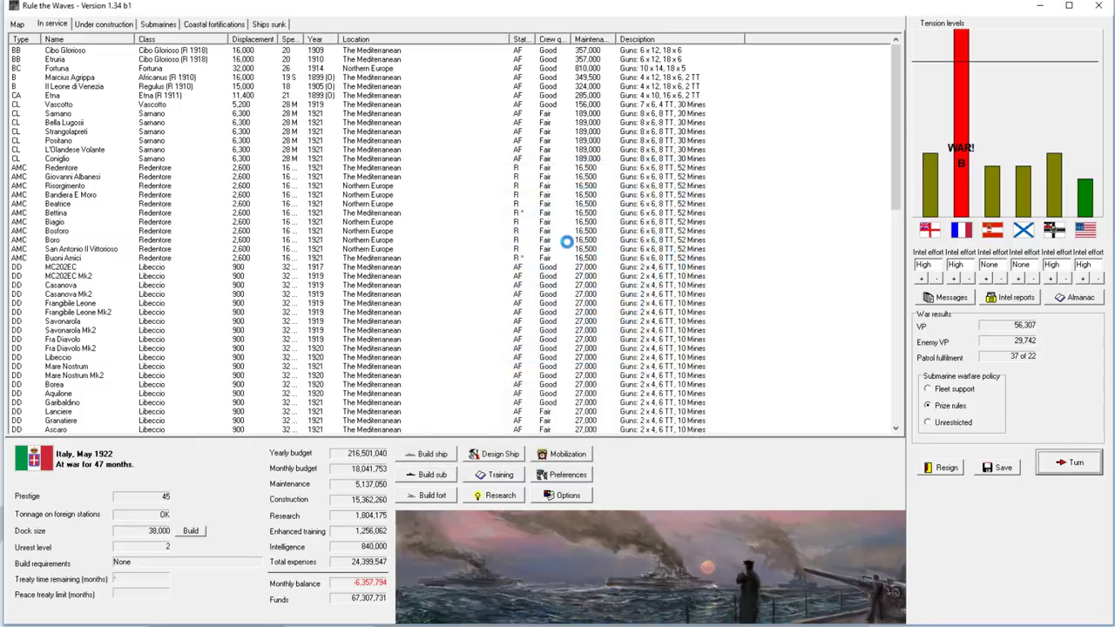
Step: Start the battle, zoom on Italy Division 1's AMC and acknowledge the unknown ship sighting
{"action": "left_click", "coordinate": [1070, 461]}
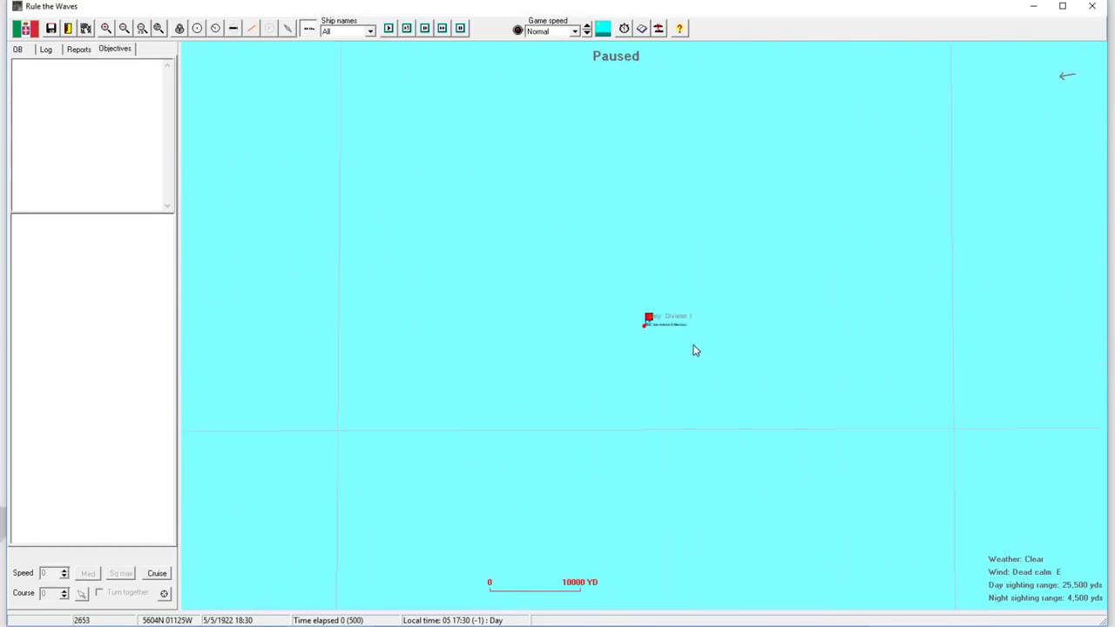
{"action": "left_click", "coordinate": [648, 317]}
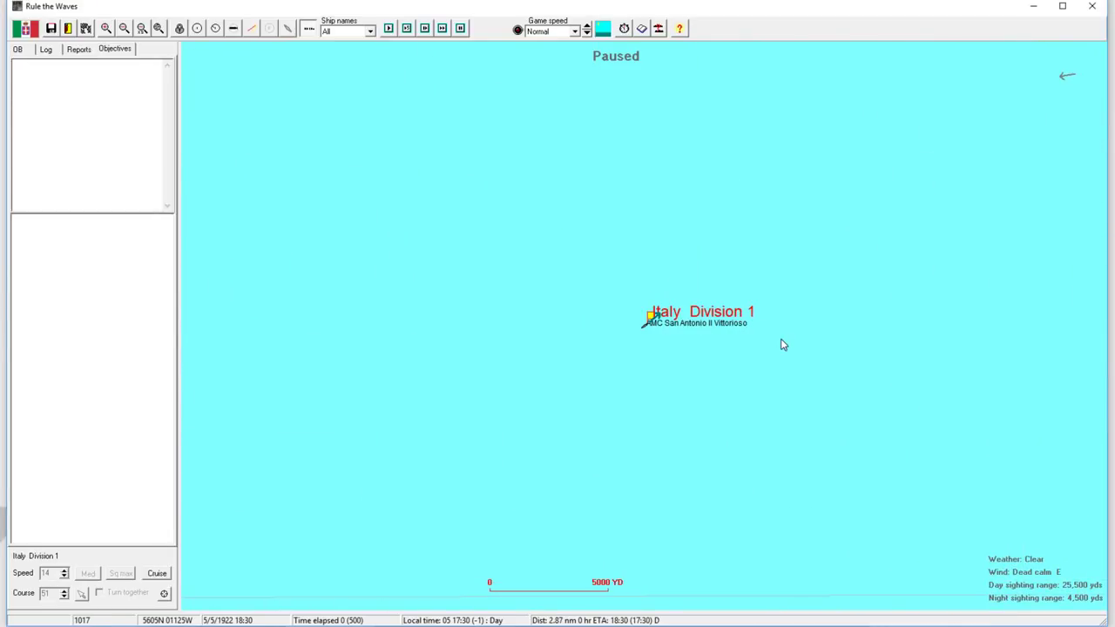
{"action": "left_click", "coordinate": [124, 28]}
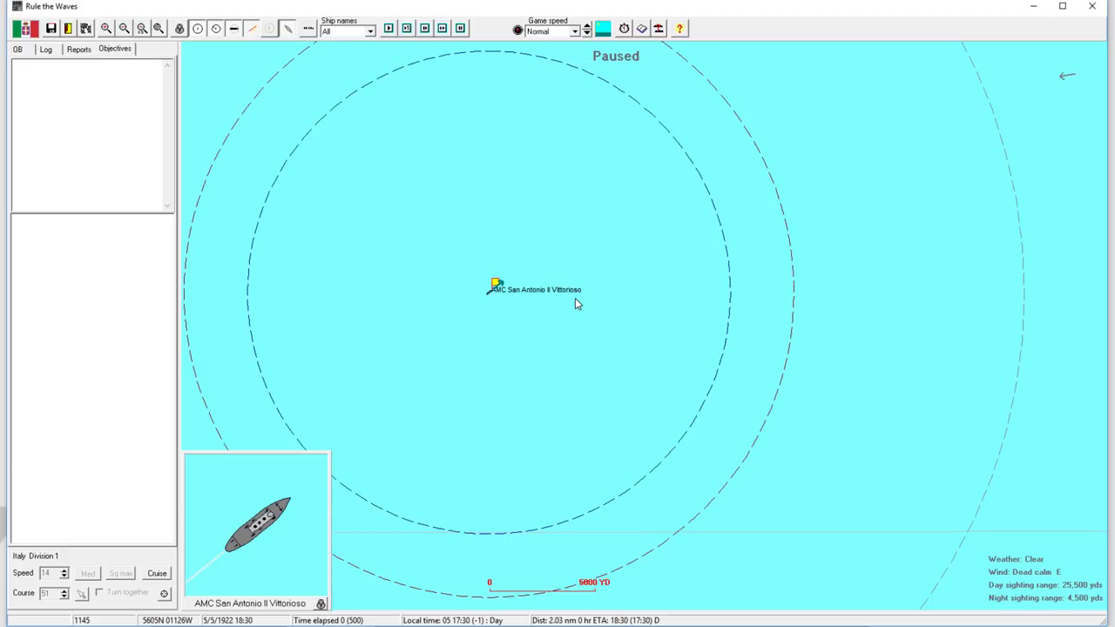
{"action": "mouse_move", "coordinate": [577, 303]}
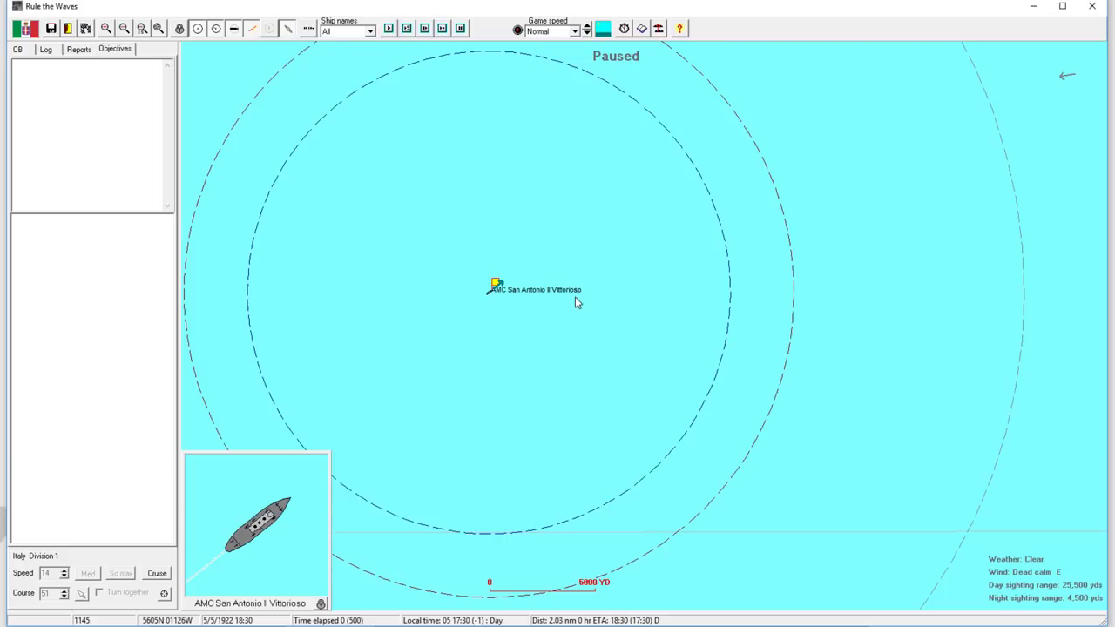
{"action": "mouse_move", "coordinate": [442, 254]}
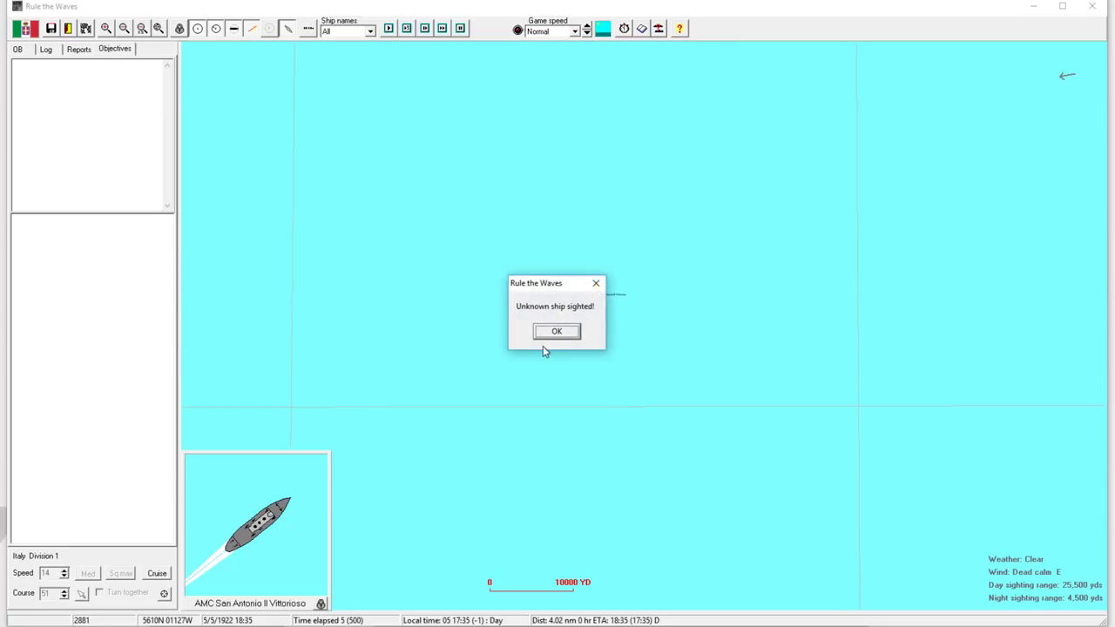
{"action": "left_click", "coordinate": [558, 331]}
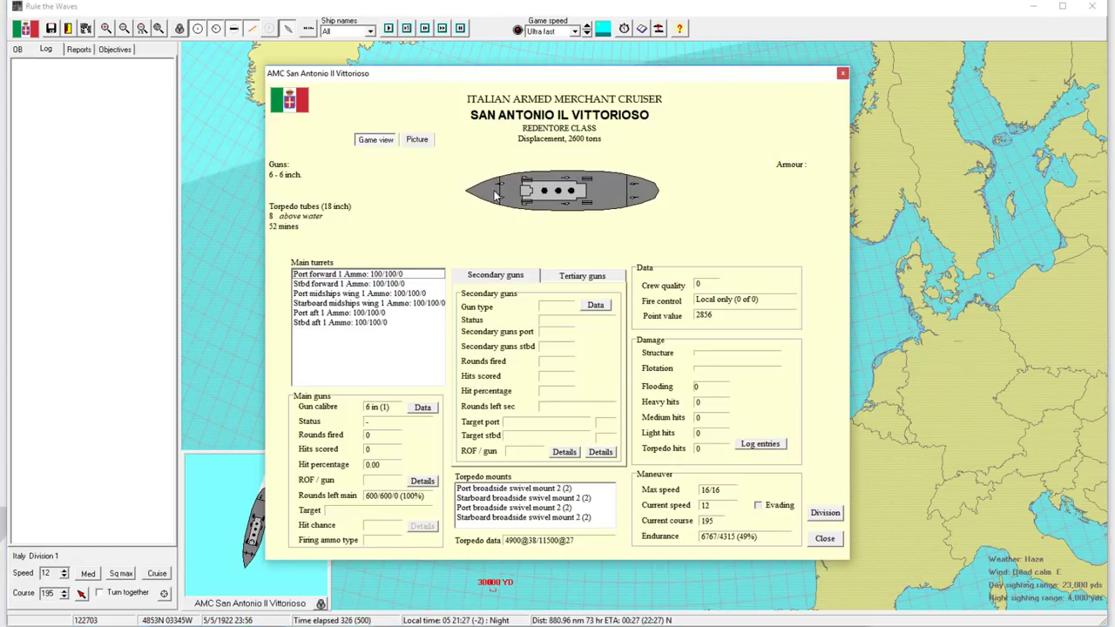
Step: Close the cruiser's ship report and the zero-point scenario results
{"action": "left_click", "coordinate": [824, 538]}
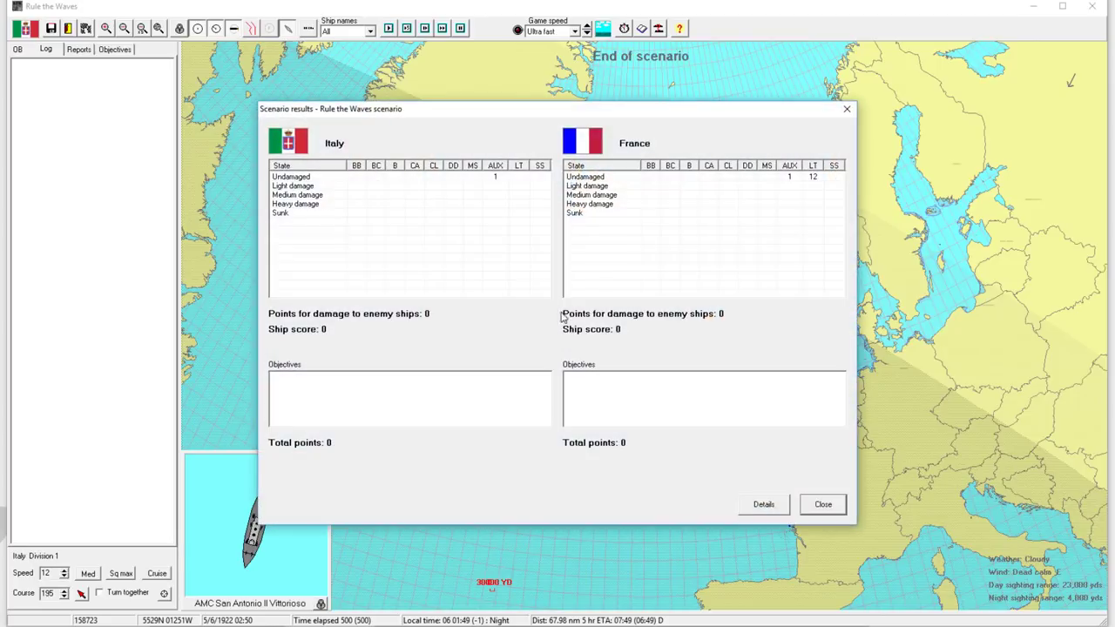
{"action": "mouse_move", "coordinate": [811, 178]}
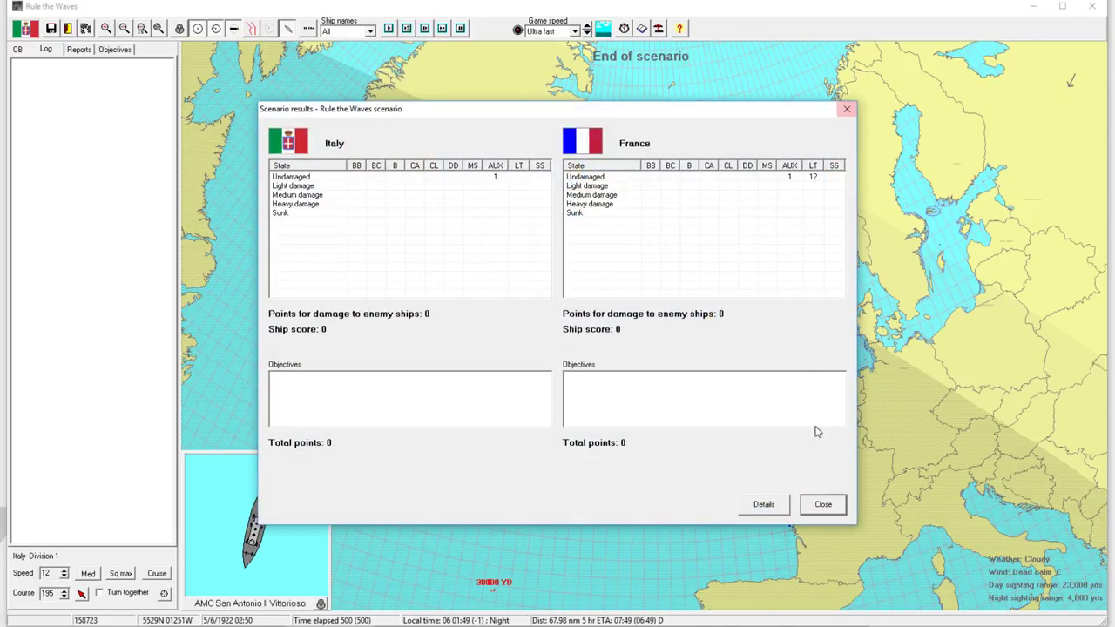
{"action": "left_click", "coordinate": [822, 503]}
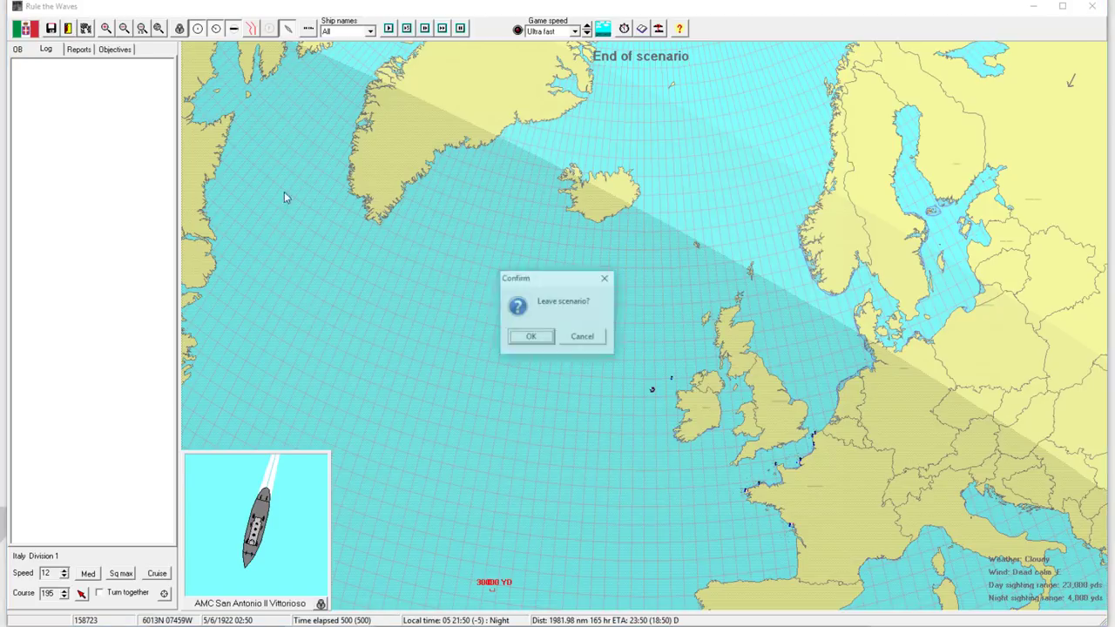
Step: Leave the drawn scenario, clear turn messages and review France's ship roster
{"action": "left_click", "coordinate": [529, 336]}
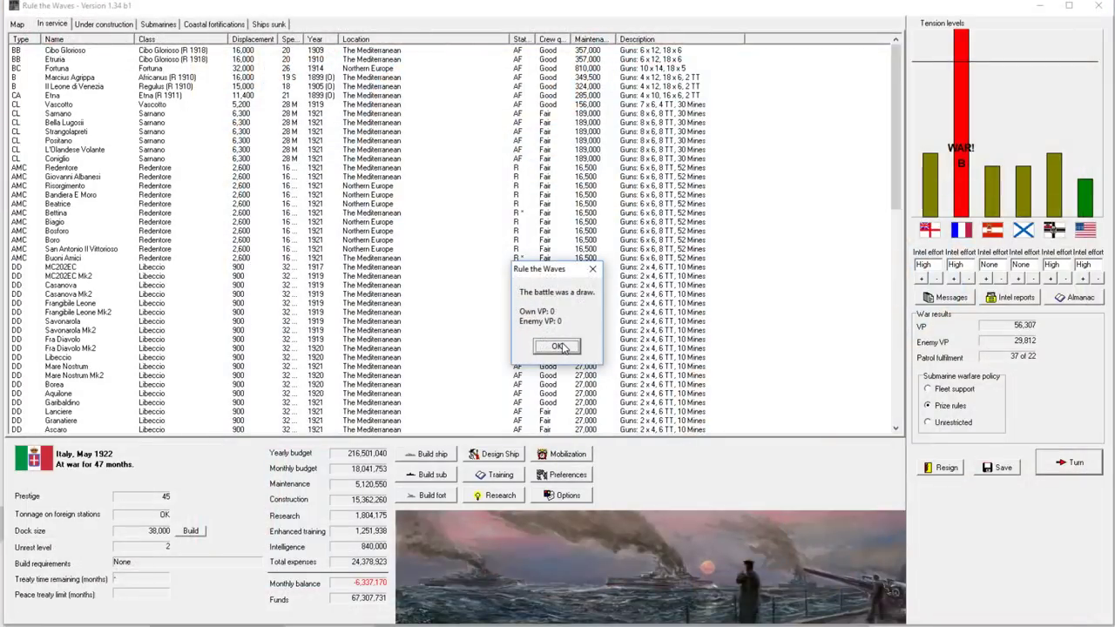
{"action": "left_click", "coordinate": [557, 345]}
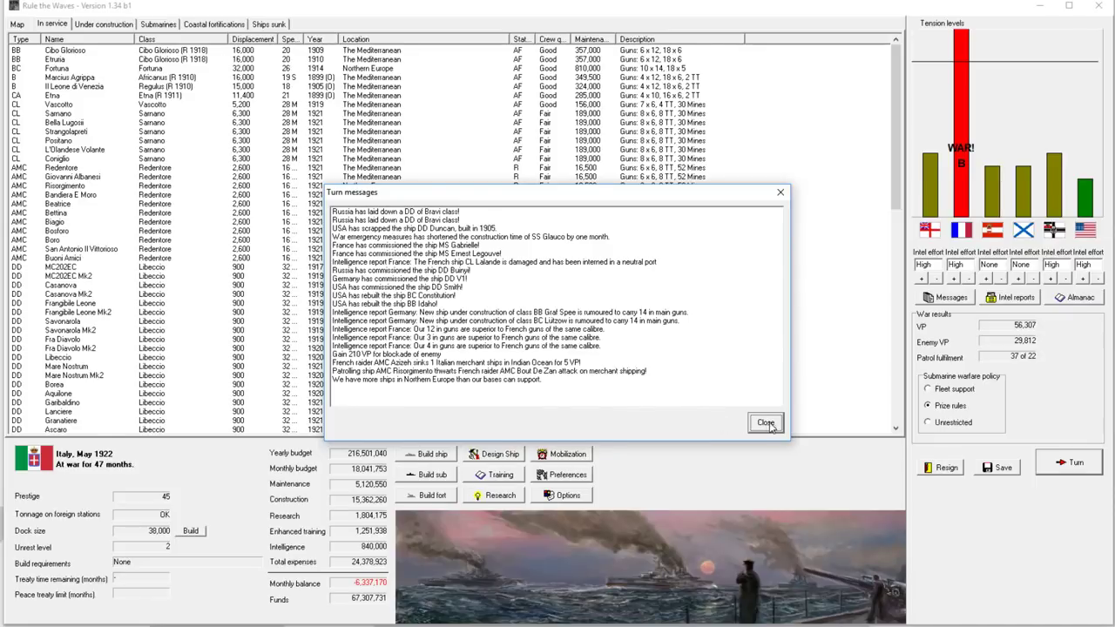
{"action": "left_click", "coordinate": [765, 423]}
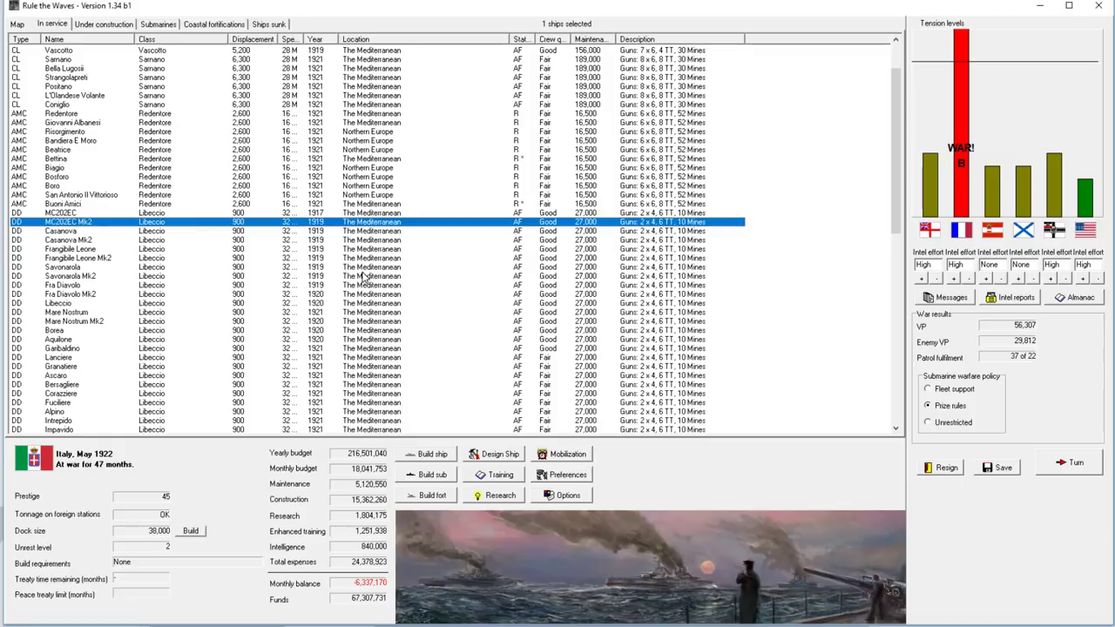
{"action": "mouse_move", "coordinate": [387, 296]}
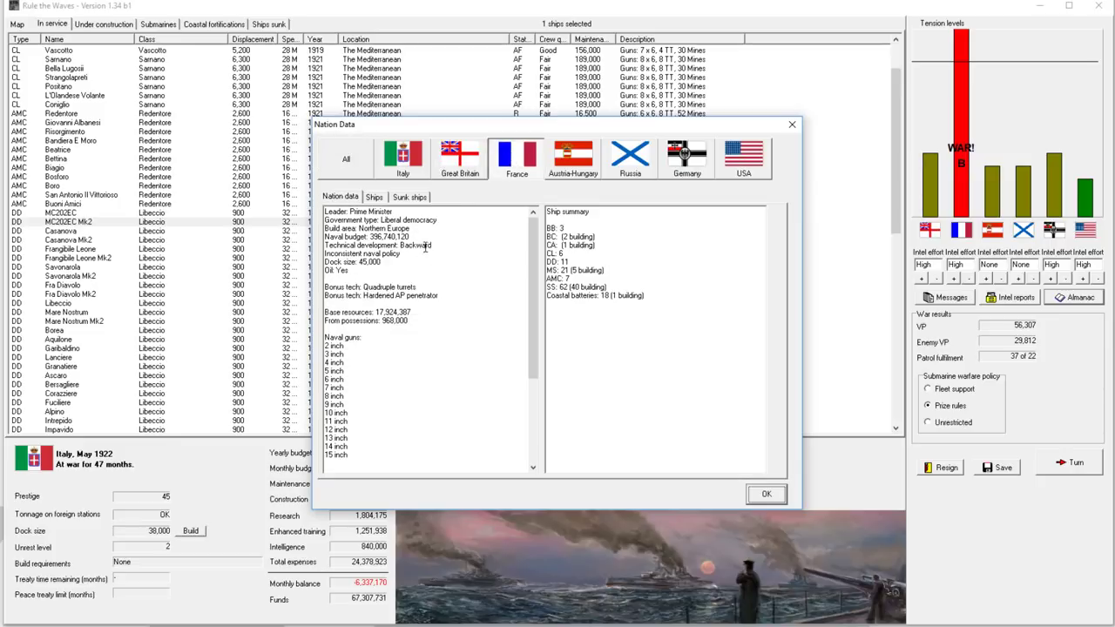
{"action": "left_click", "coordinate": [372, 195]}
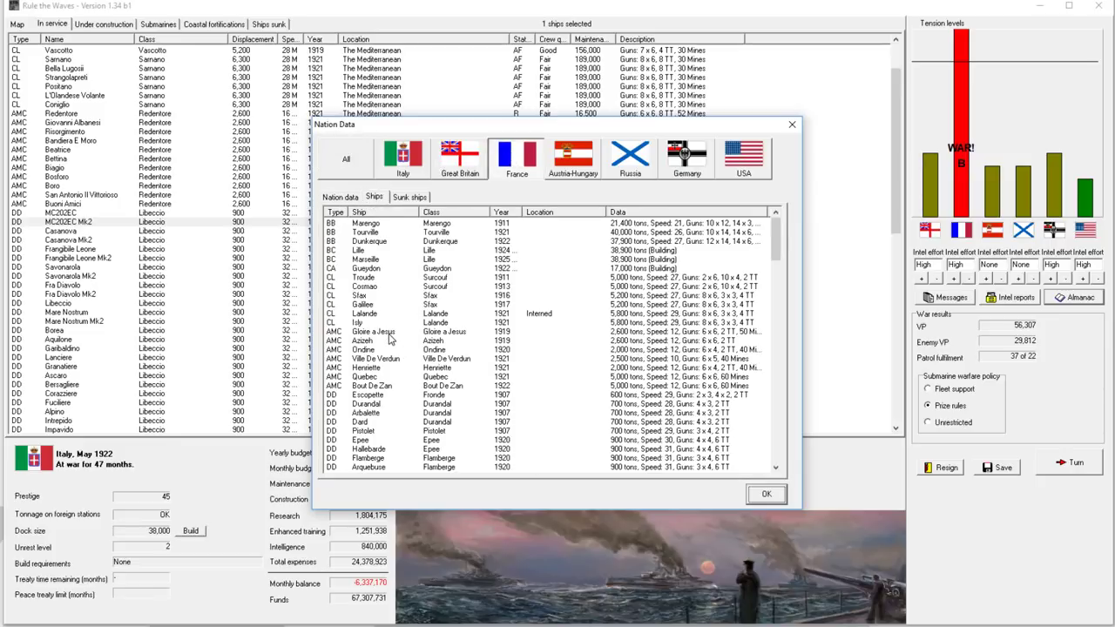
{"action": "left_click", "coordinate": [374, 331]}
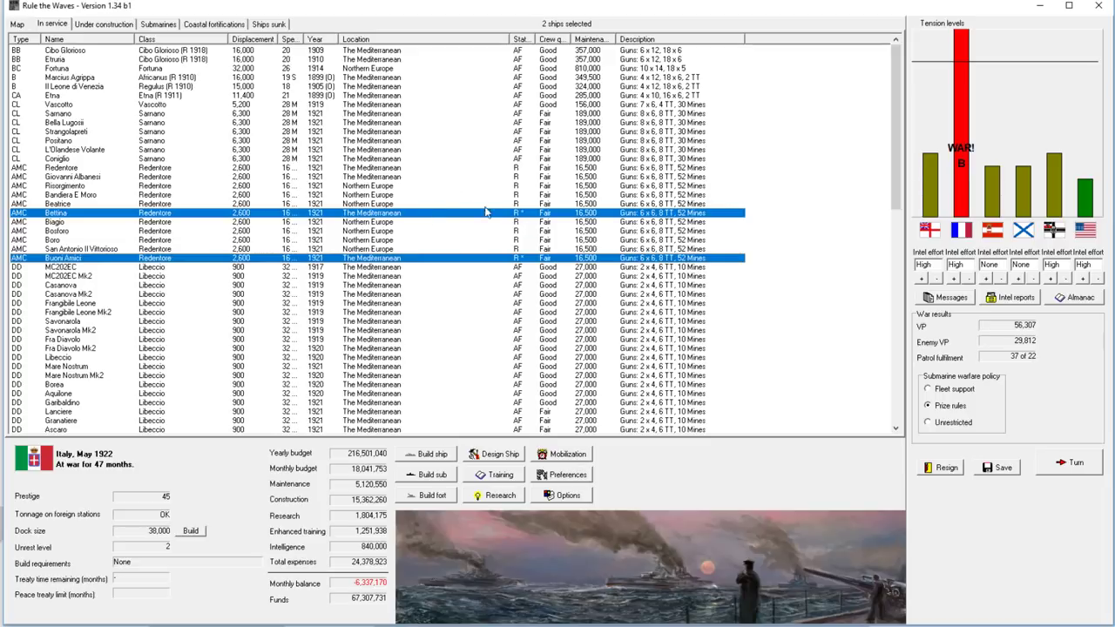
Step: Advance to June 1922 and give the German spy discovery maximum publicity
{"action": "left_click", "coordinate": [16, 24]}
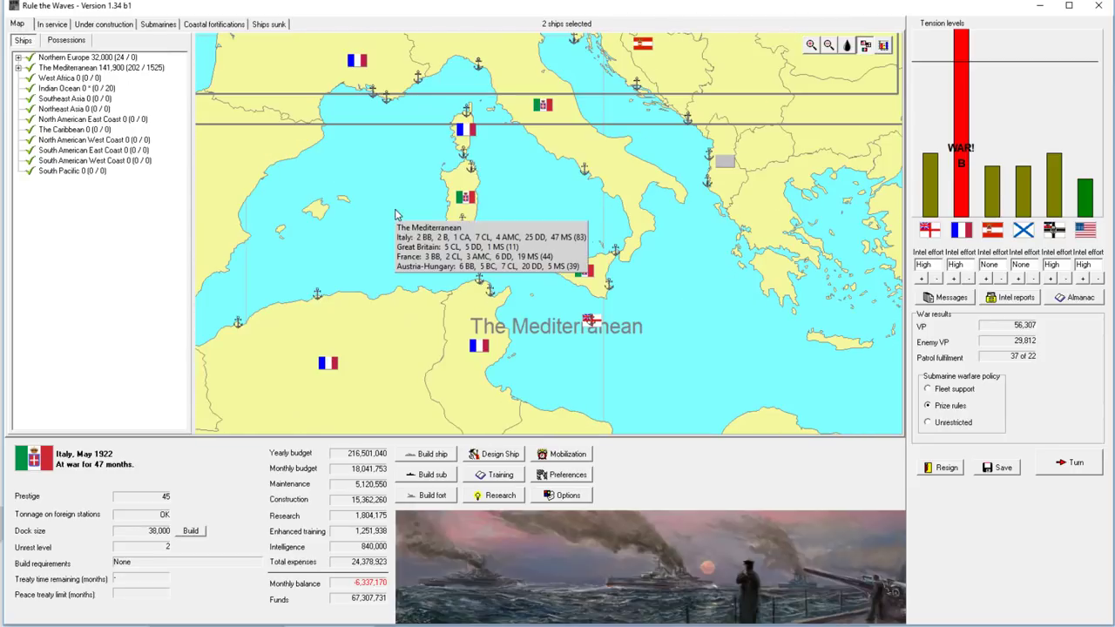
{"action": "left_click", "coordinate": [825, 45]}
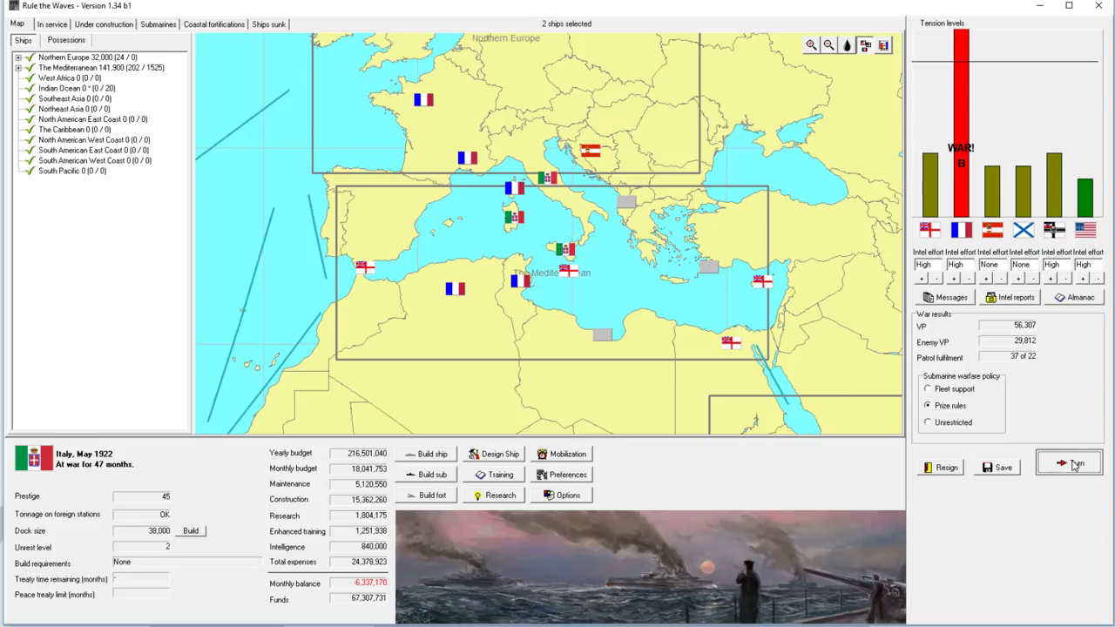
{"action": "left_click", "coordinate": [1067, 464]}
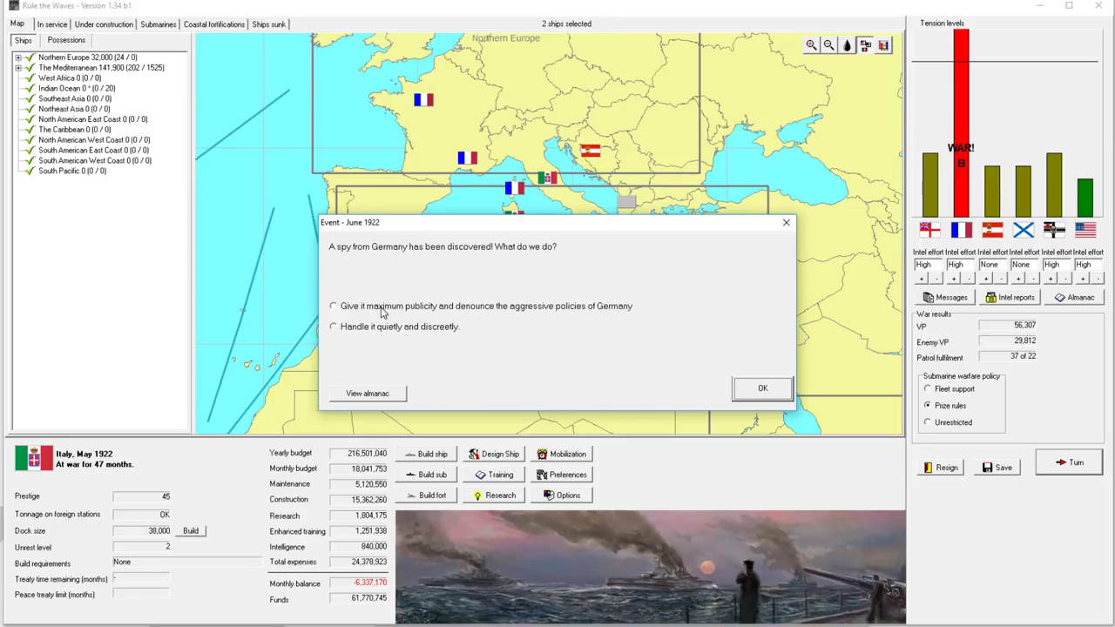
{"action": "left_click", "coordinate": [331, 306]}
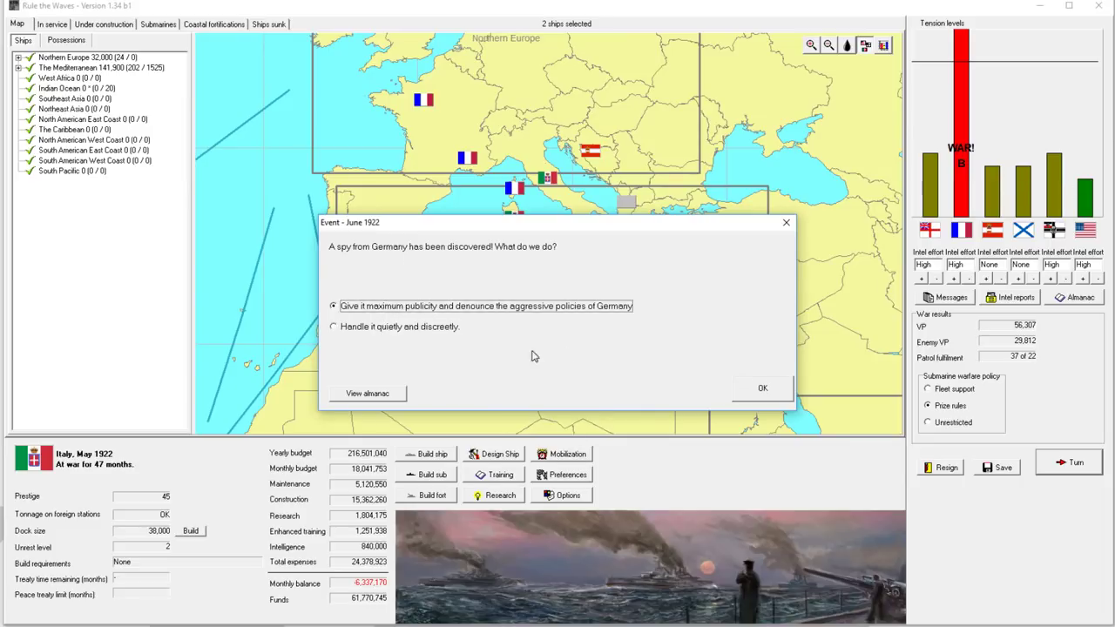
{"action": "left_click", "coordinate": [763, 386]}
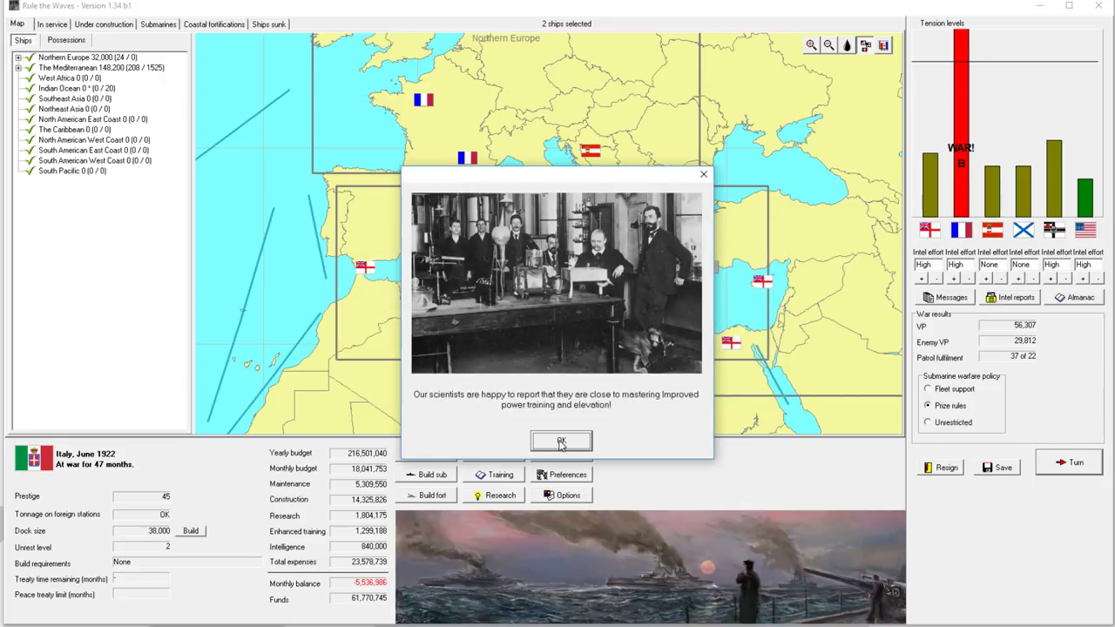
Step: Acknowledge the research, submarine warfare and raider sinking reports
{"action": "left_click", "coordinate": [561, 441]}
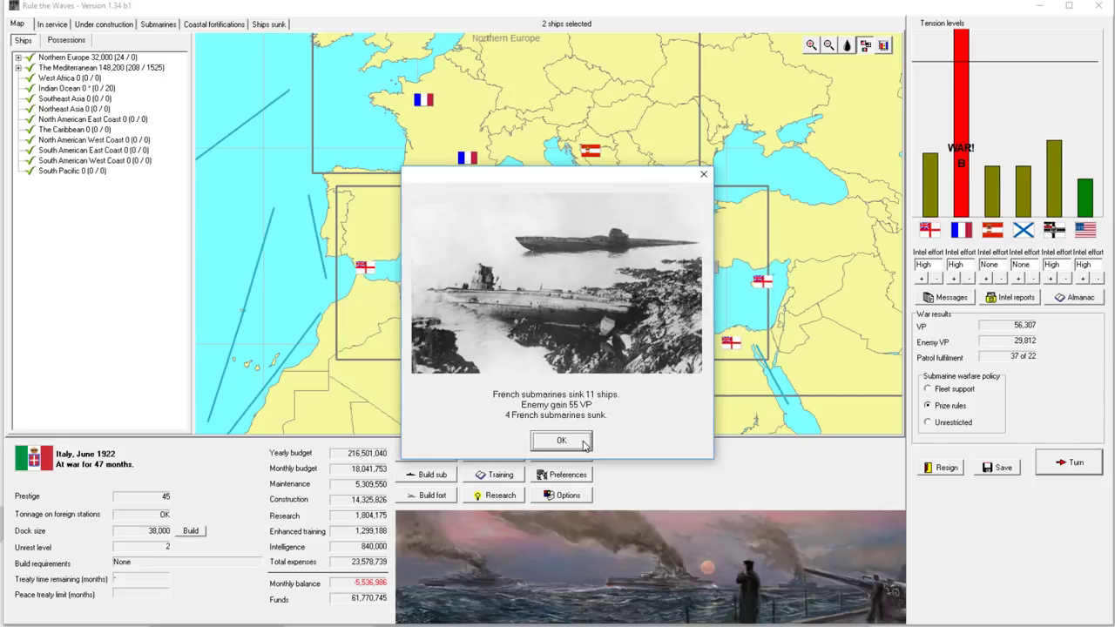
{"action": "left_click", "coordinate": [561, 440]}
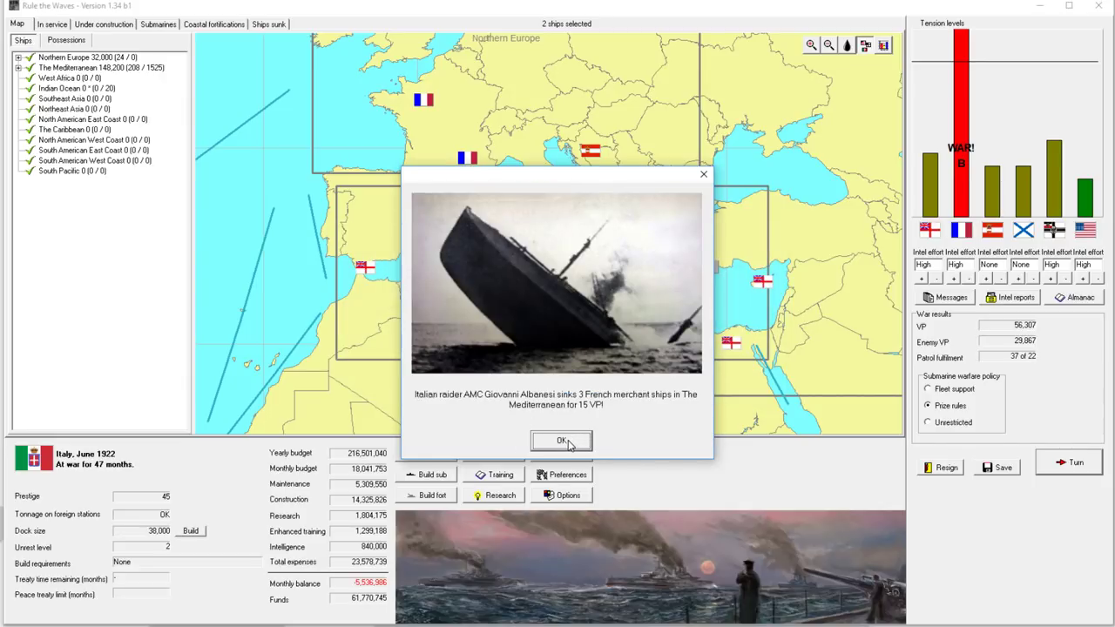
{"action": "left_click", "coordinate": [561, 441]}
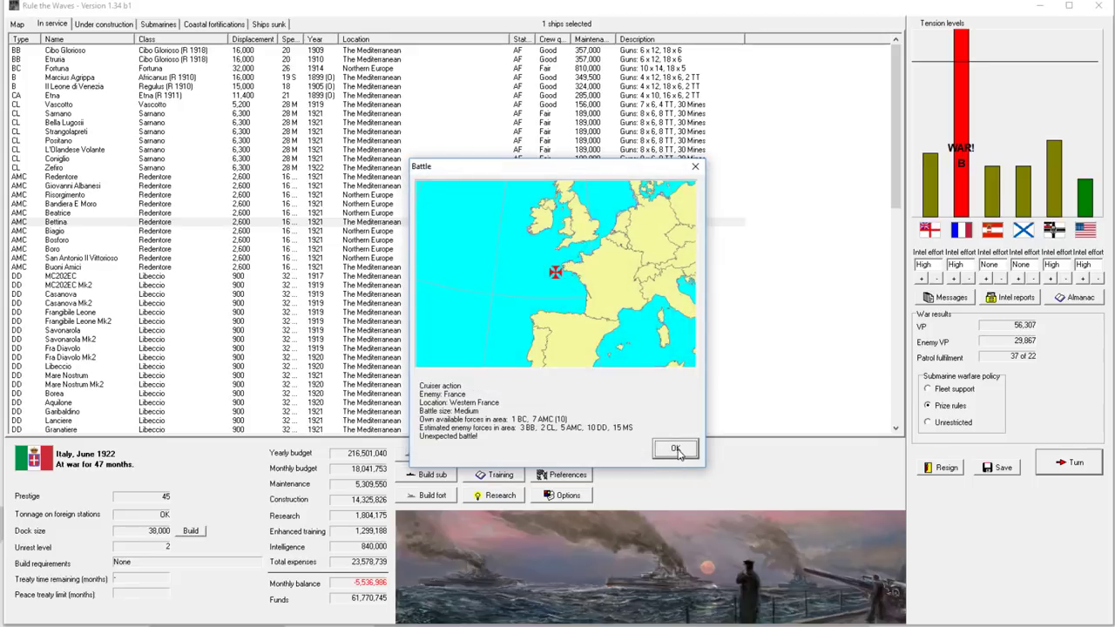
Step: Accept the cruiser action, then order the armed merchant cruisers to The Mediterranean
{"action": "left_click", "coordinate": [676, 449]}
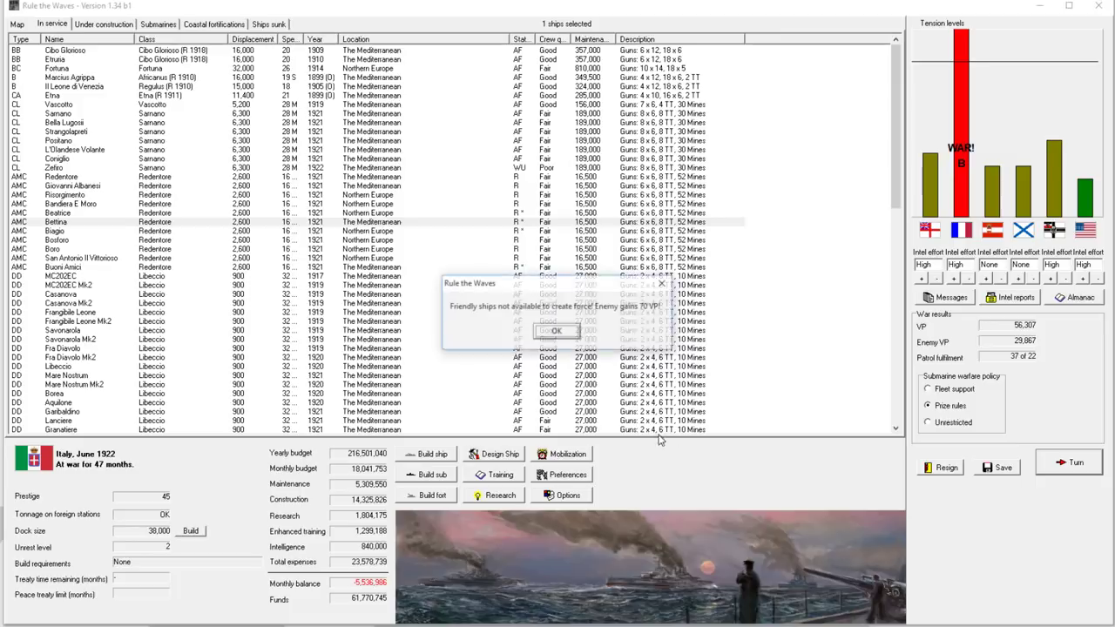
{"action": "left_click", "coordinate": [555, 331]}
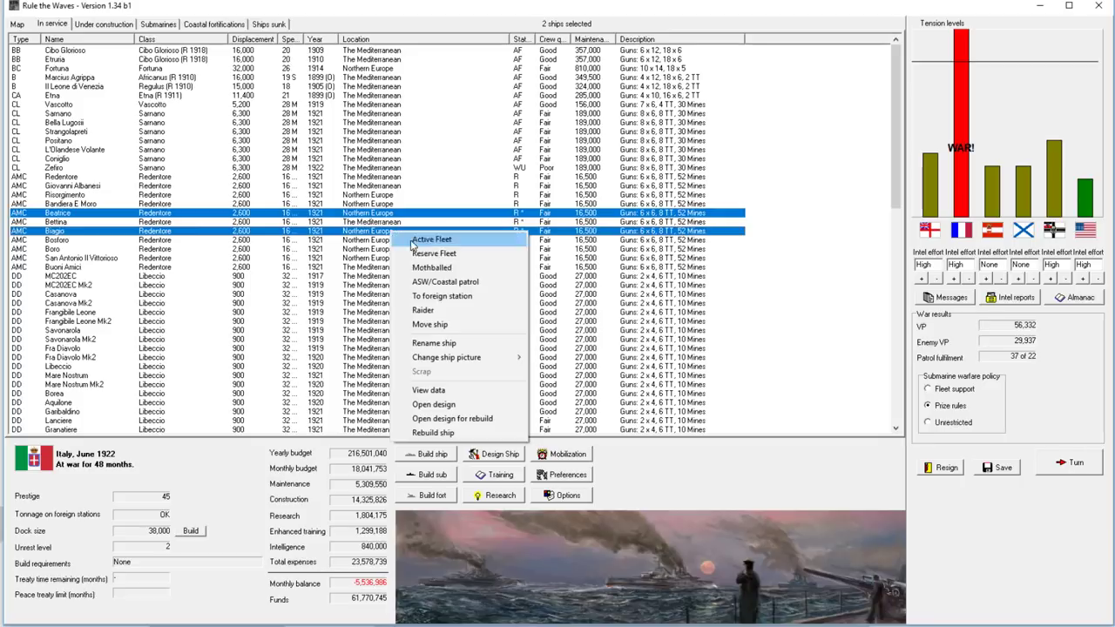
{"action": "left_click", "coordinate": [429, 324]}
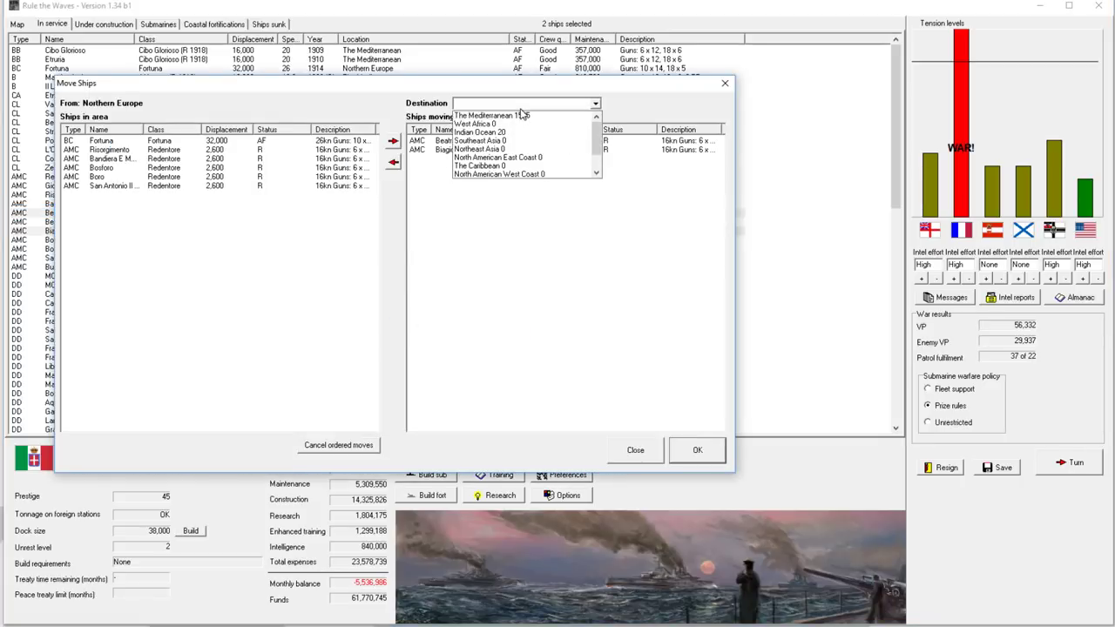
{"action": "left_click", "coordinate": [696, 450]}
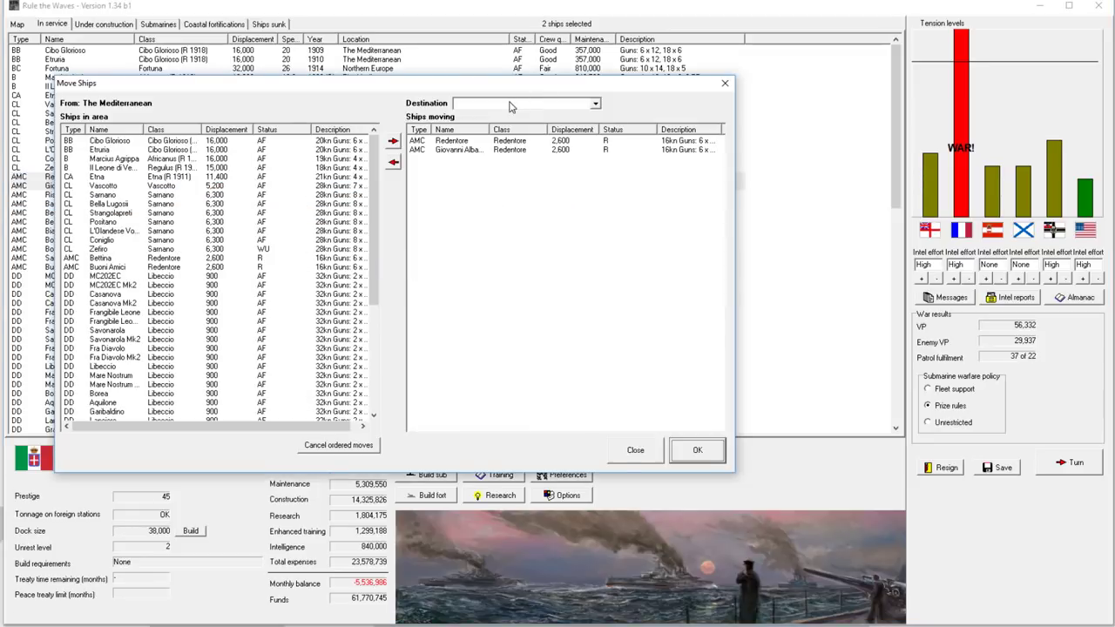
{"action": "left_click", "coordinate": [697, 450]}
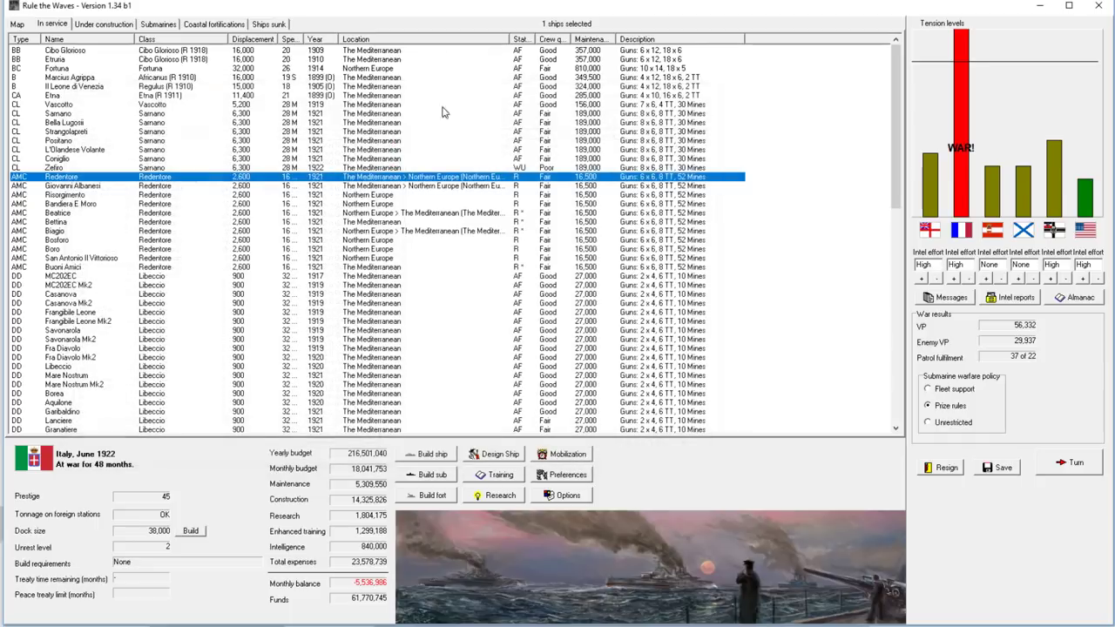
Step: Order battlecruiser Fortuna to move to The Mediterranean
{"action": "left_click", "coordinate": [70, 77]}
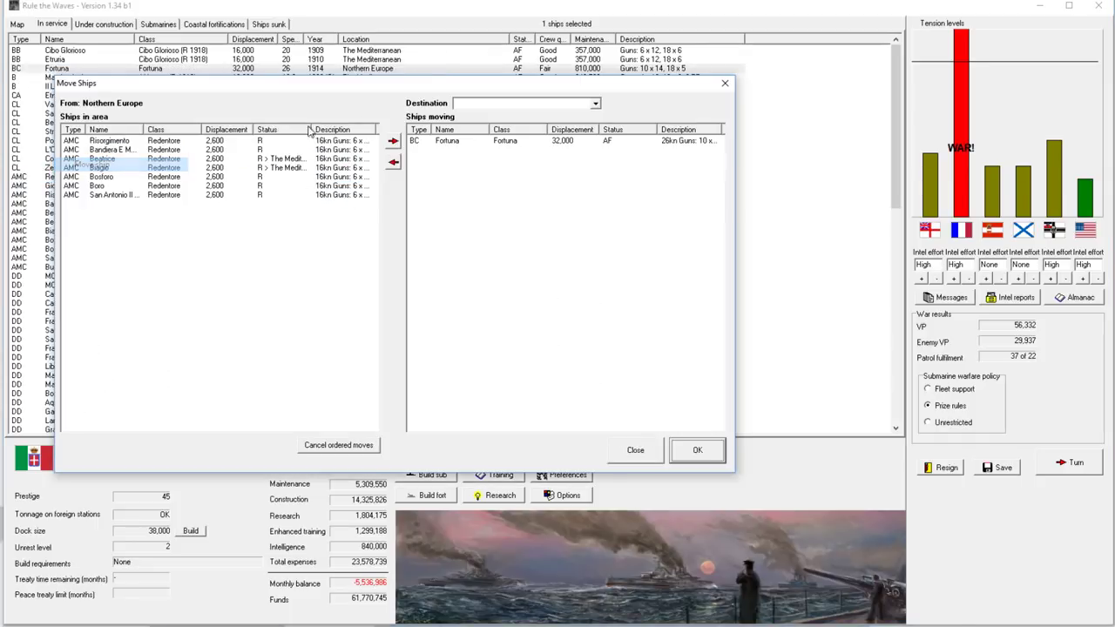
{"action": "left_click", "coordinate": [595, 102]}
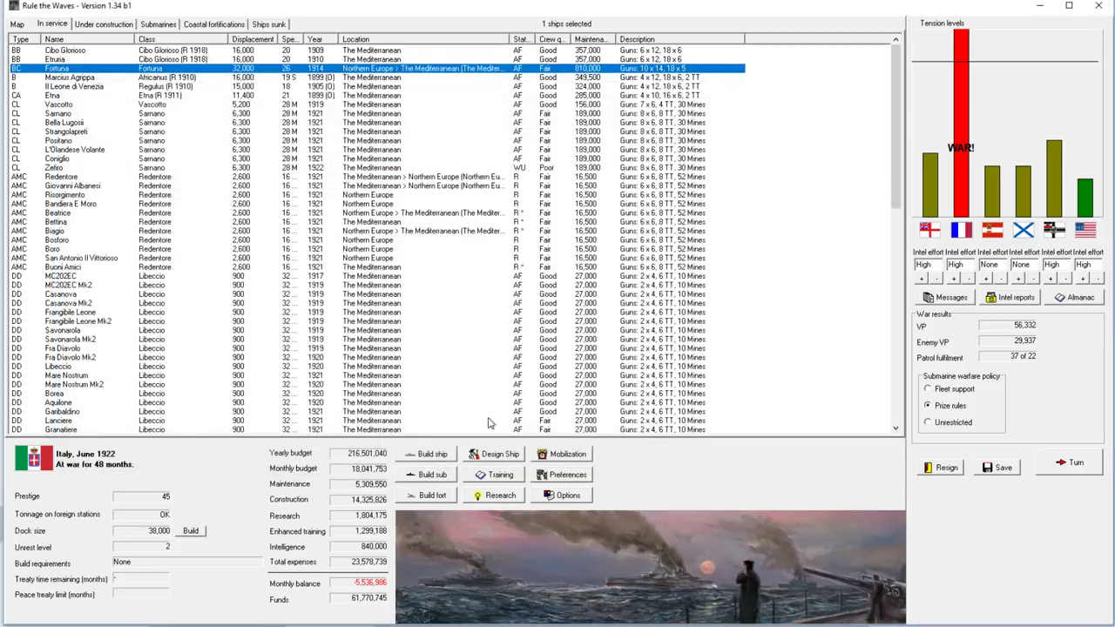
{"action": "left_click", "coordinate": [17, 25]}
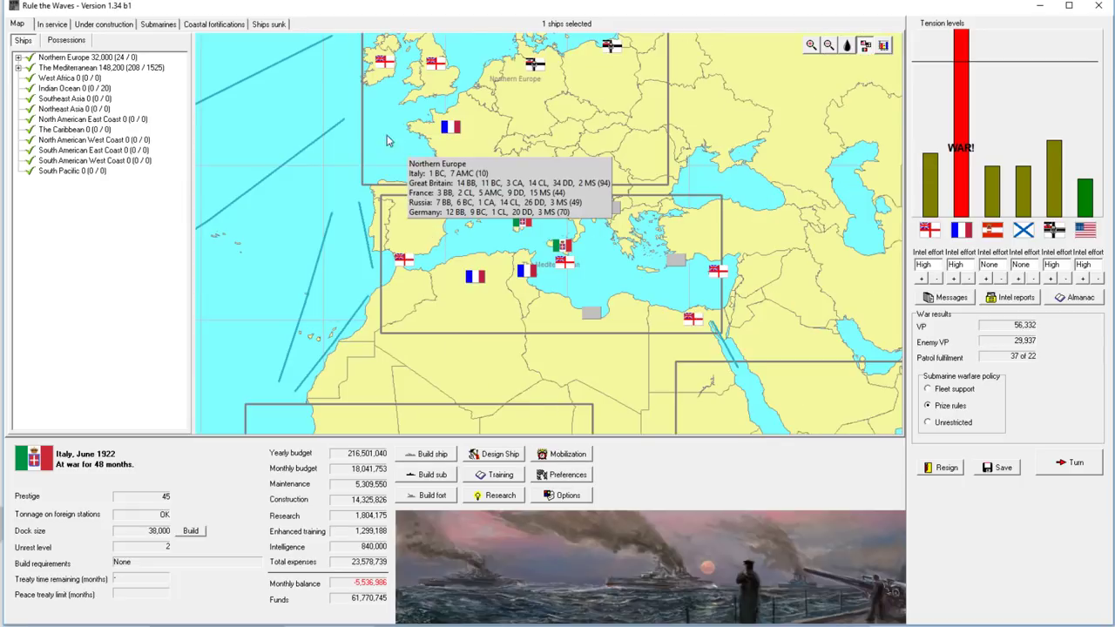
Step: Cancel Fortuna's ordered move from Northern Europe and dismiss the no-destination warning
{"action": "left_click", "coordinate": [52, 24]}
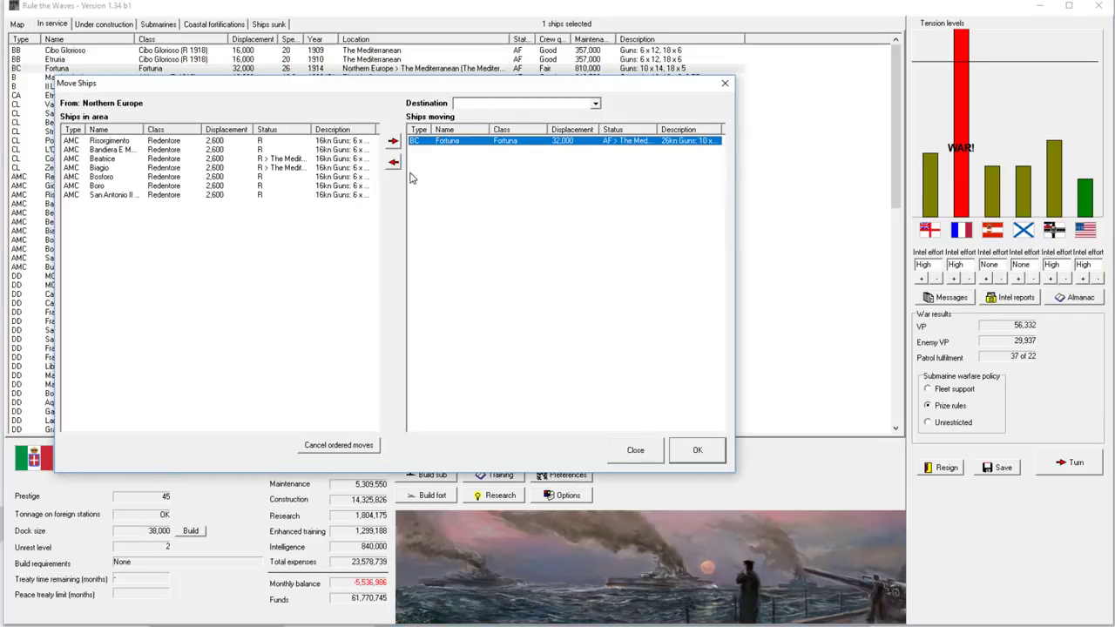
{"action": "left_click", "coordinate": [338, 446]}
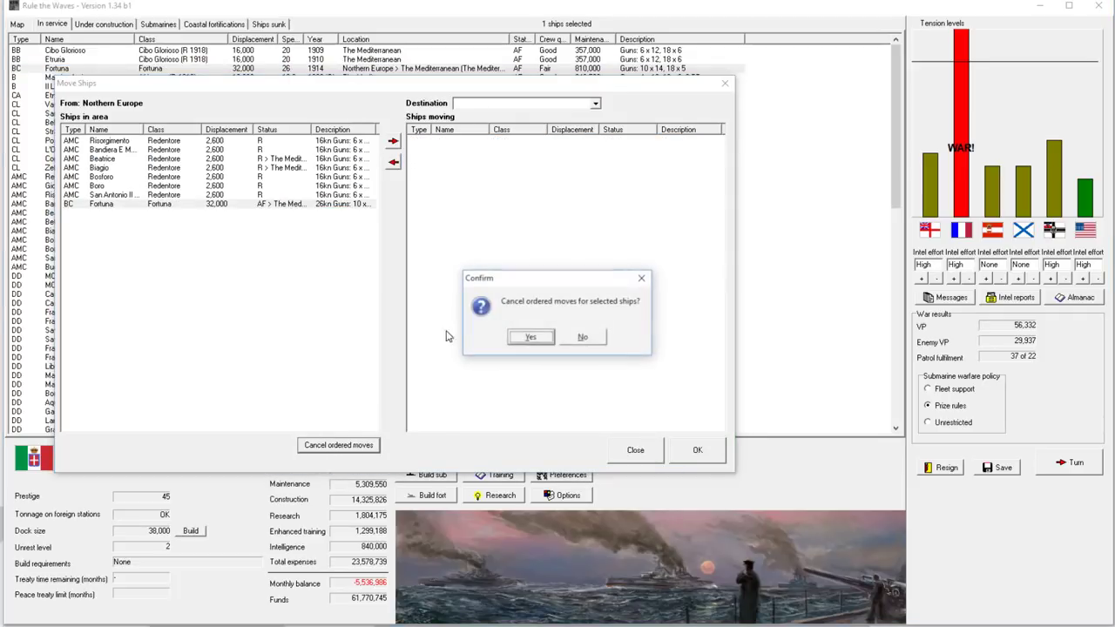
{"action": "left_click", "coordinate": [530, 337]}
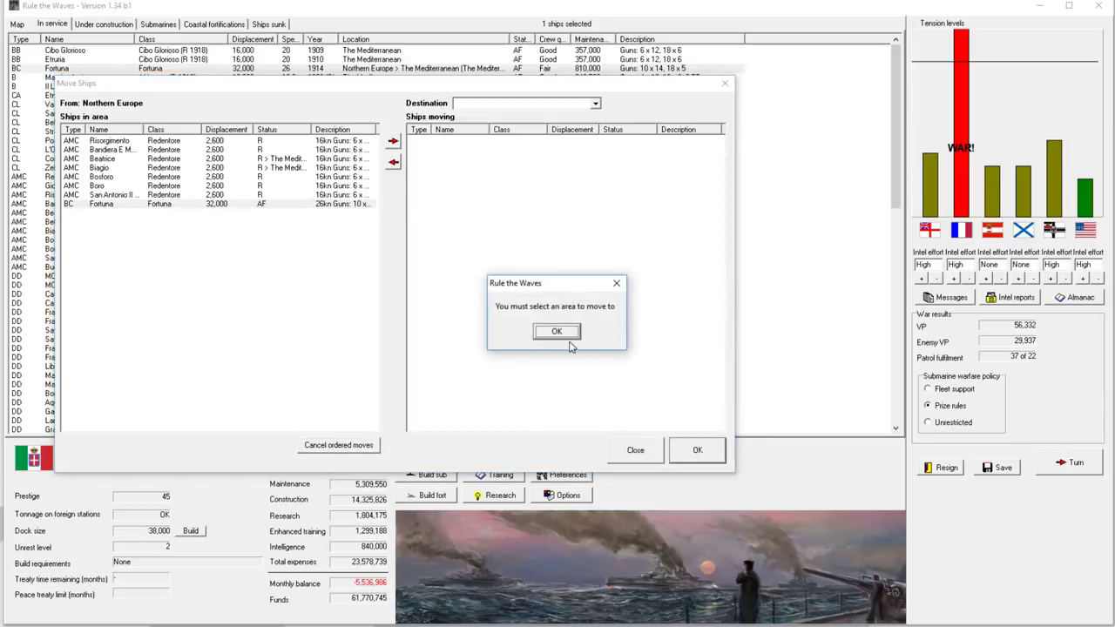
{"action": "left_click", "coordinate": [557, 331]}
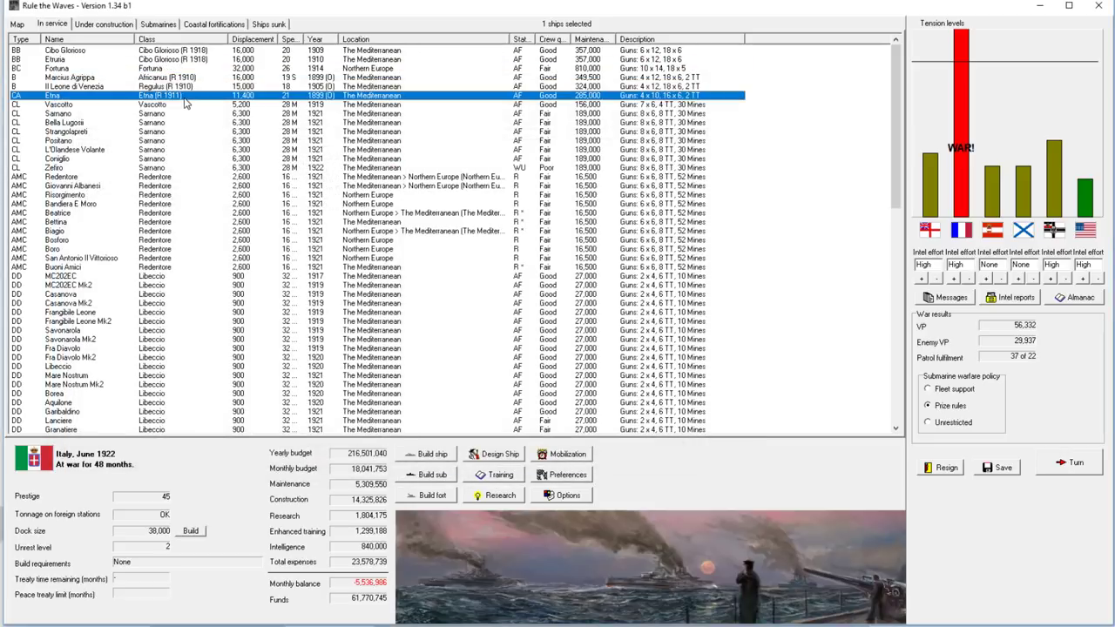
{"action": "left_click", "coordinate": [70, 68]}
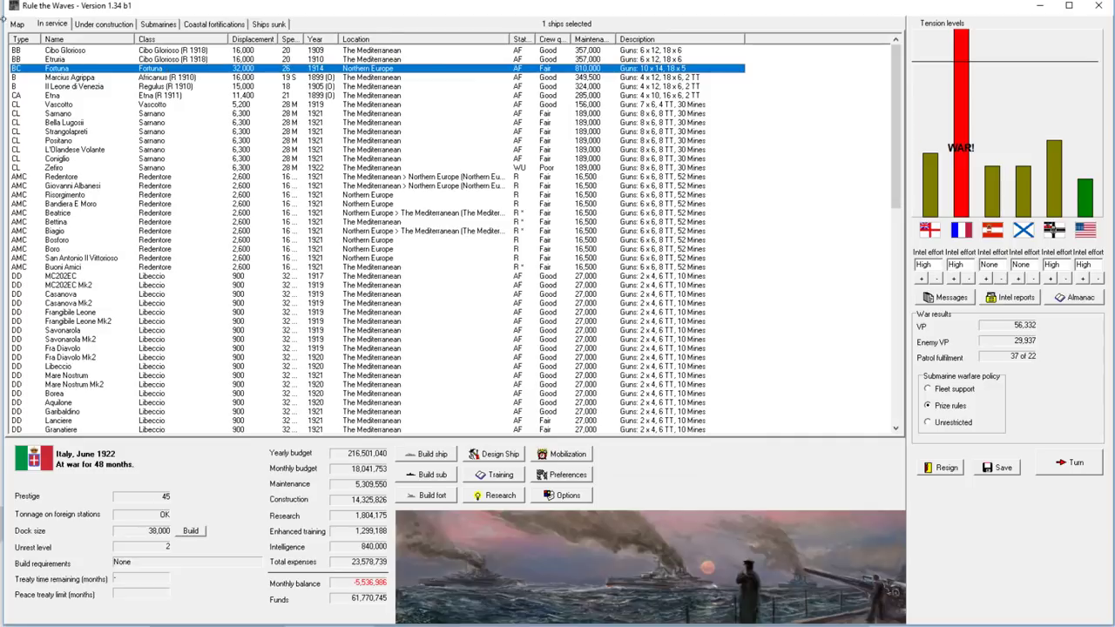
{"action": "left_click", "coordinate": [18, 24]}
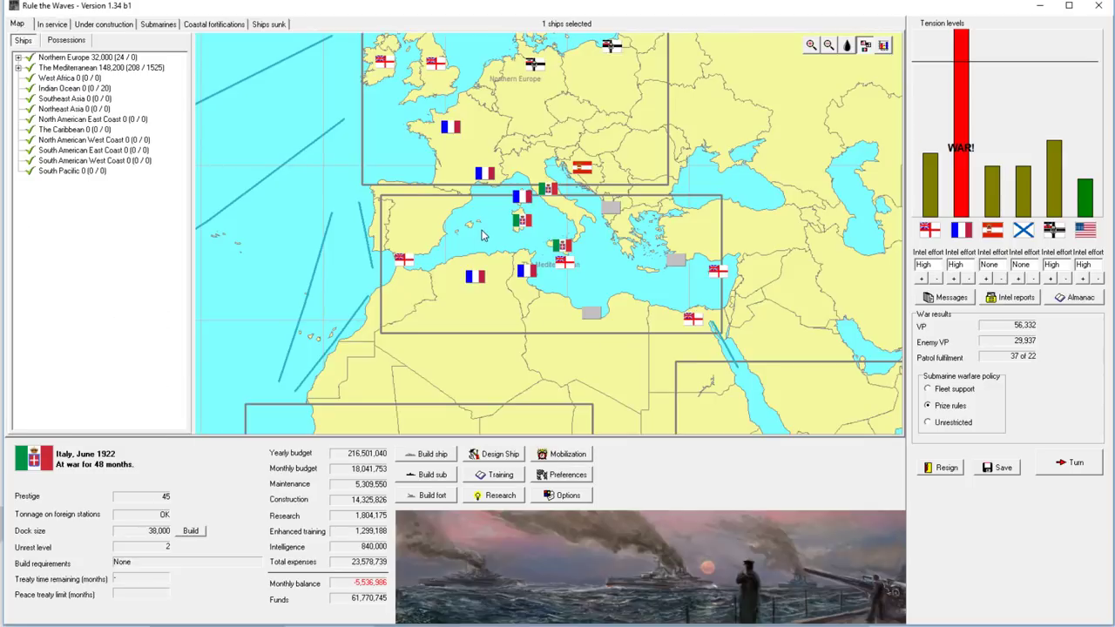
{"action": "mouse_move", "coordinate": [409, 133]}
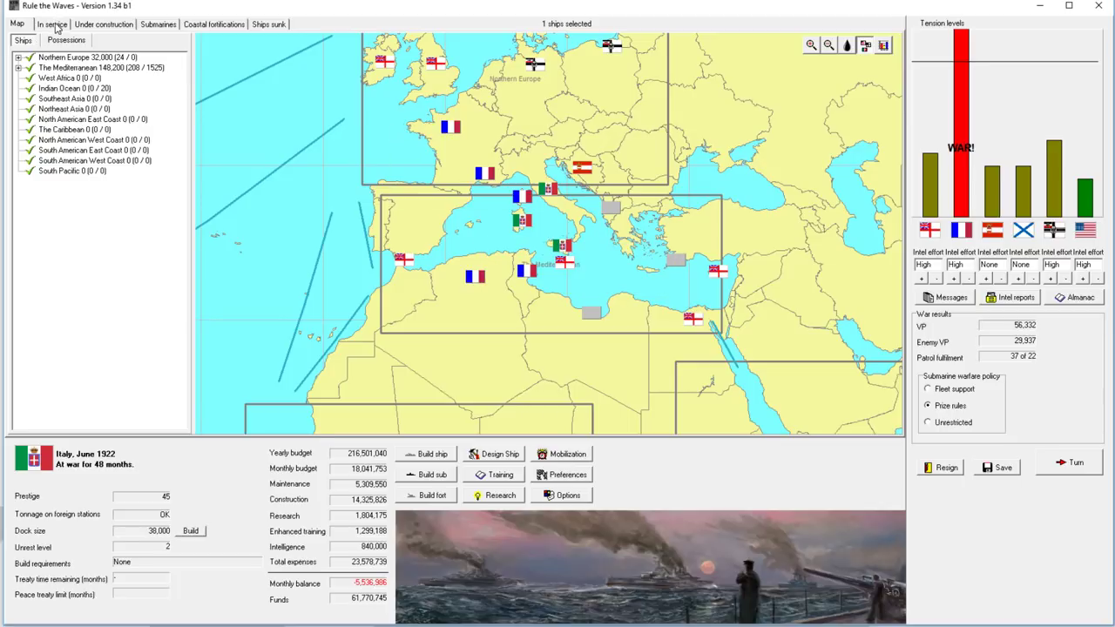
{"action": "left_click", "coordinate": [52, 24]}
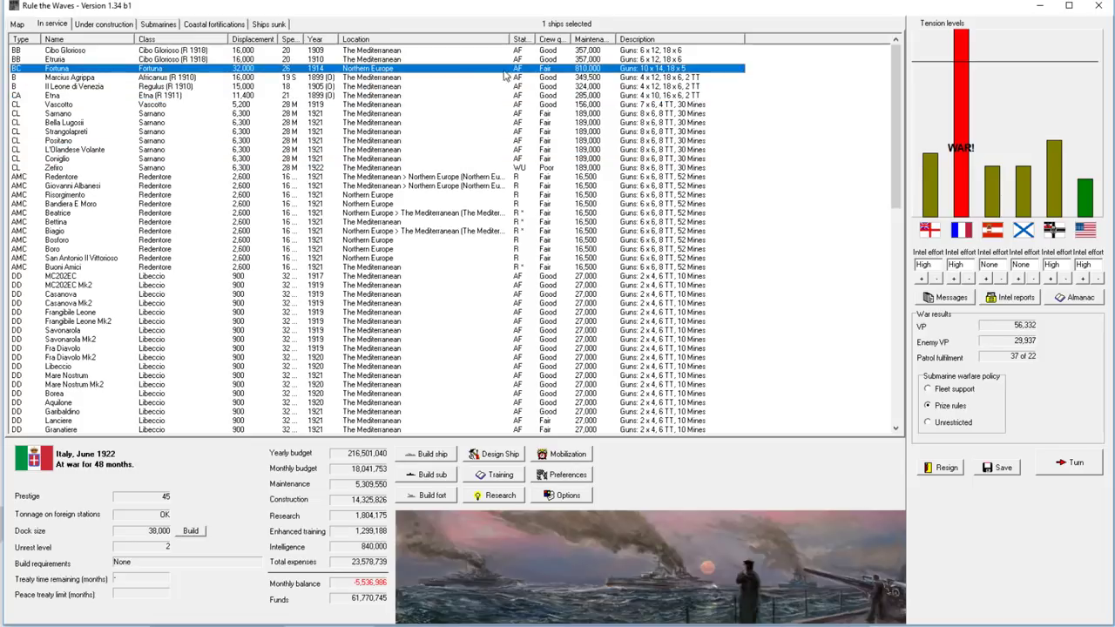
{"action": "mouse_move", "coordinate": [24, 35]}
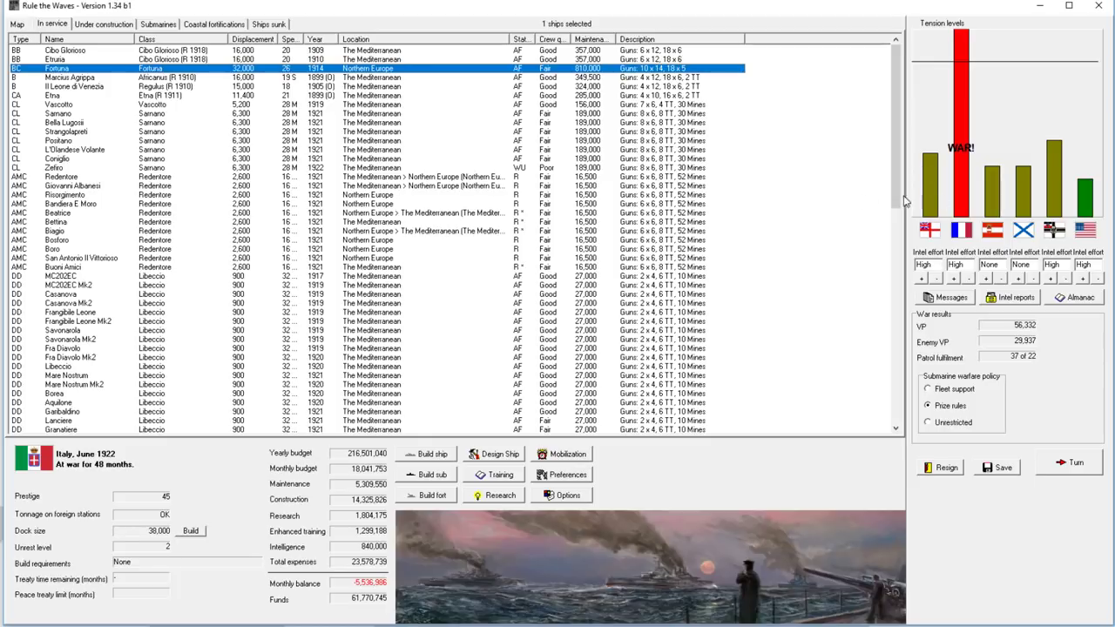
{"action": "mouse_move", "coordinate": [251, 446]}
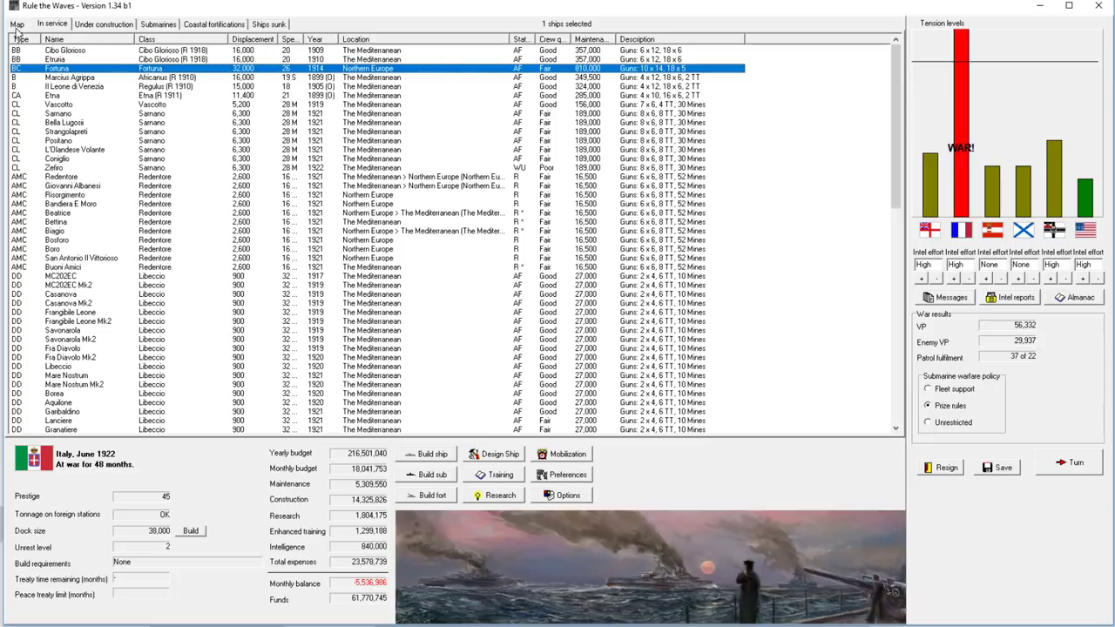
{"action": "left_click", "coordinate": [18, 24]}
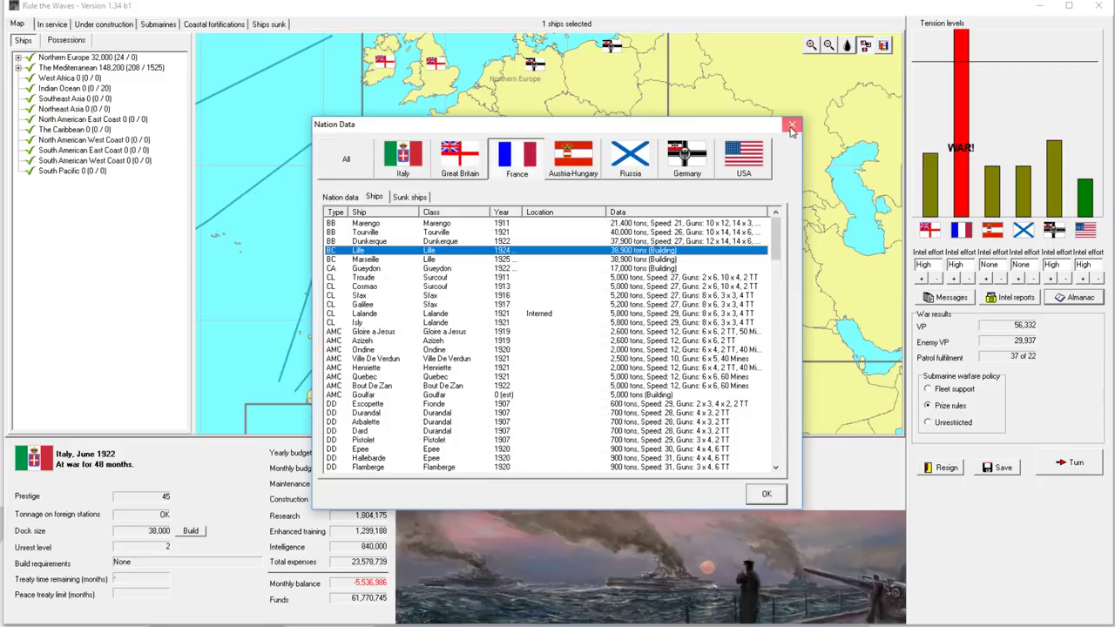
{"action": "left_click", "coordinate": [790, 125]}
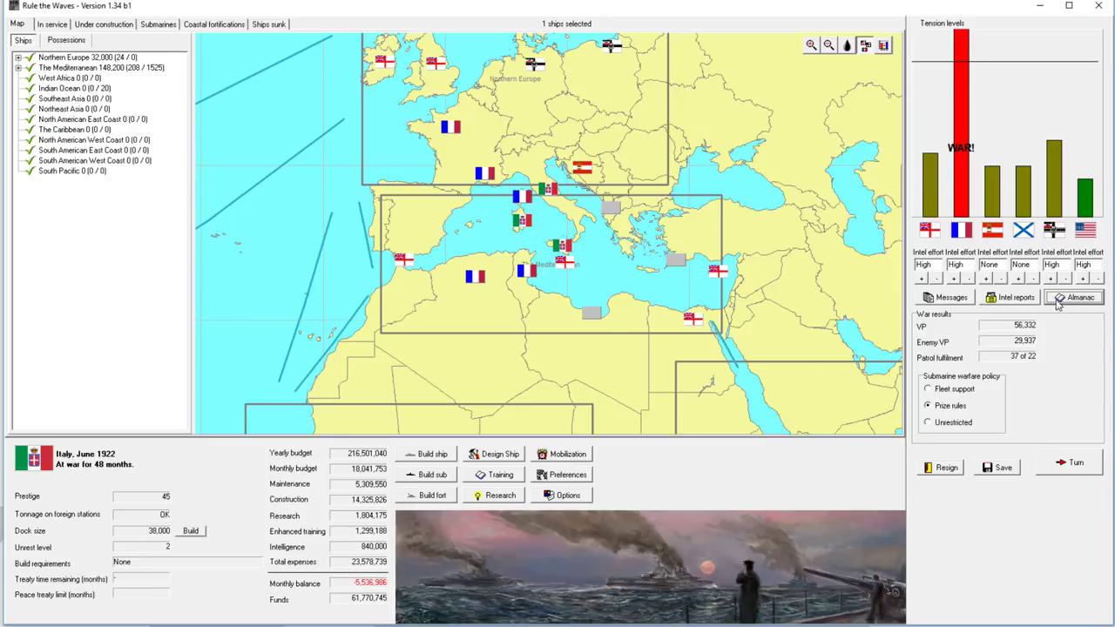
{"action": "left_click", "coordinate": [1073, 296]}
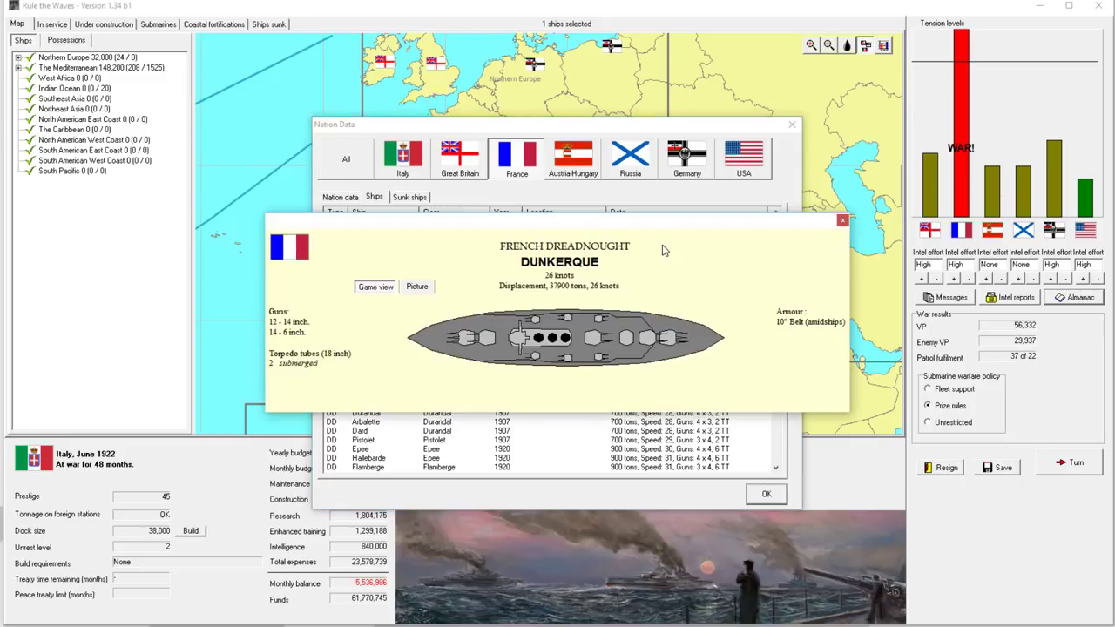
{"action": "left_click", "coordinate": [841, 219]}
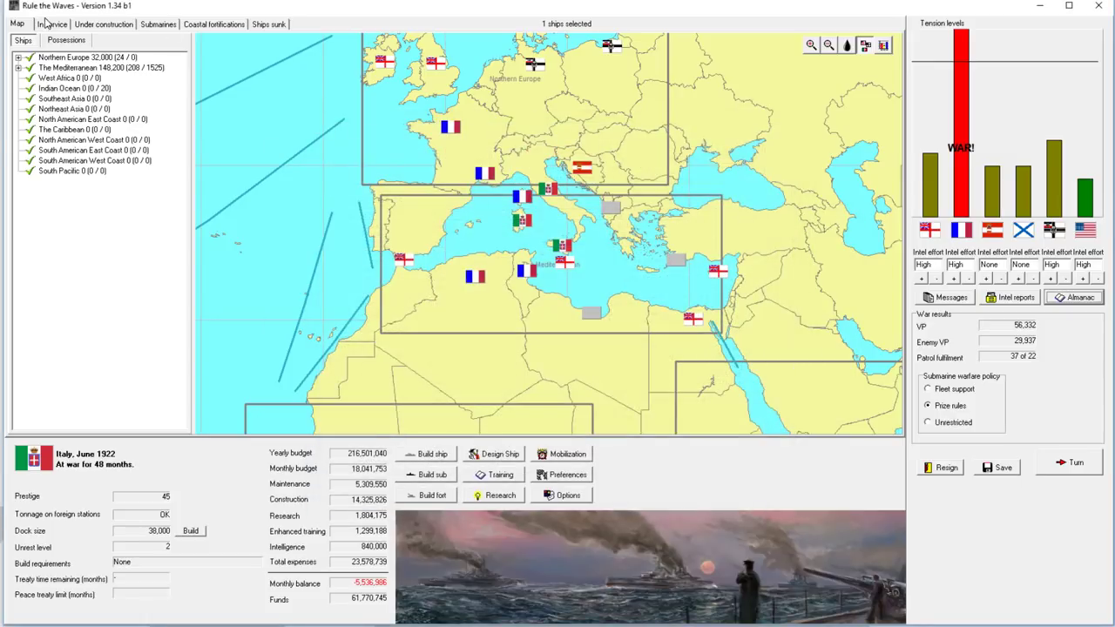
{"action": "left_click", "coordinate": [52, 25]}
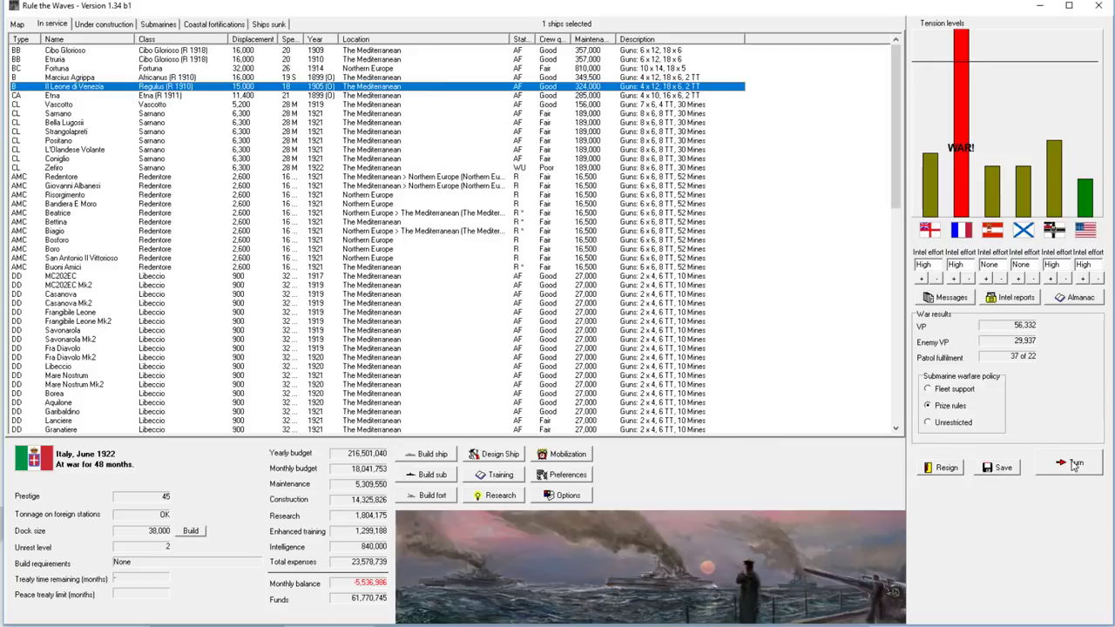
Step: Advance to July 1922, acknowledging Lungo Mare's commissioning and armour and hull breakthroughs
{"action": "left_click", "coordinate": [1069, 463]}
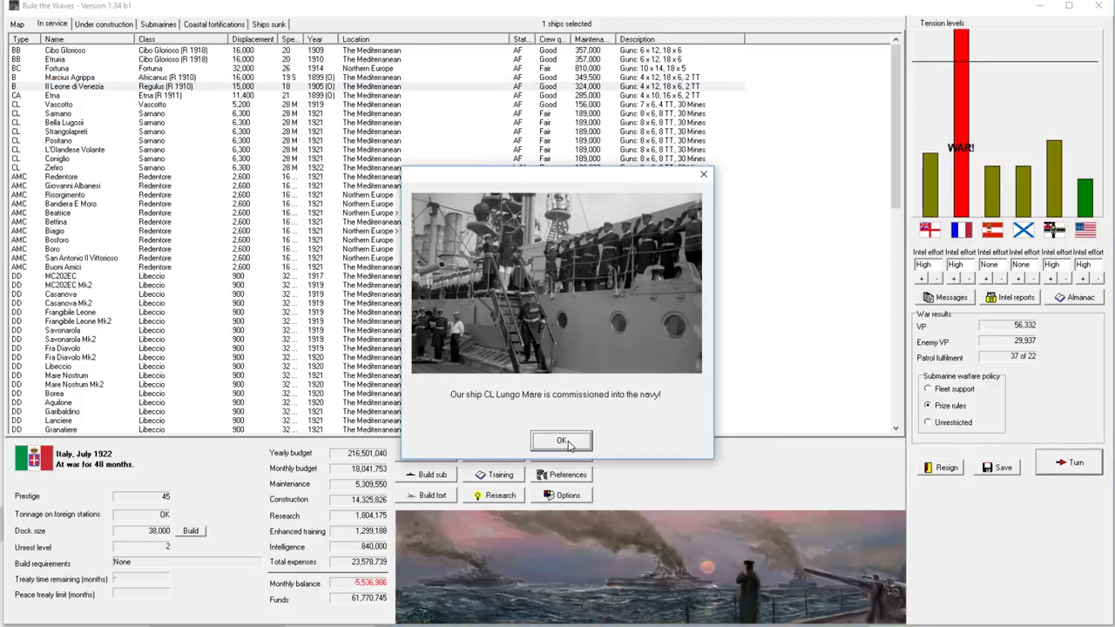
{"action": "left_click", "coordinate": [560, 439]}
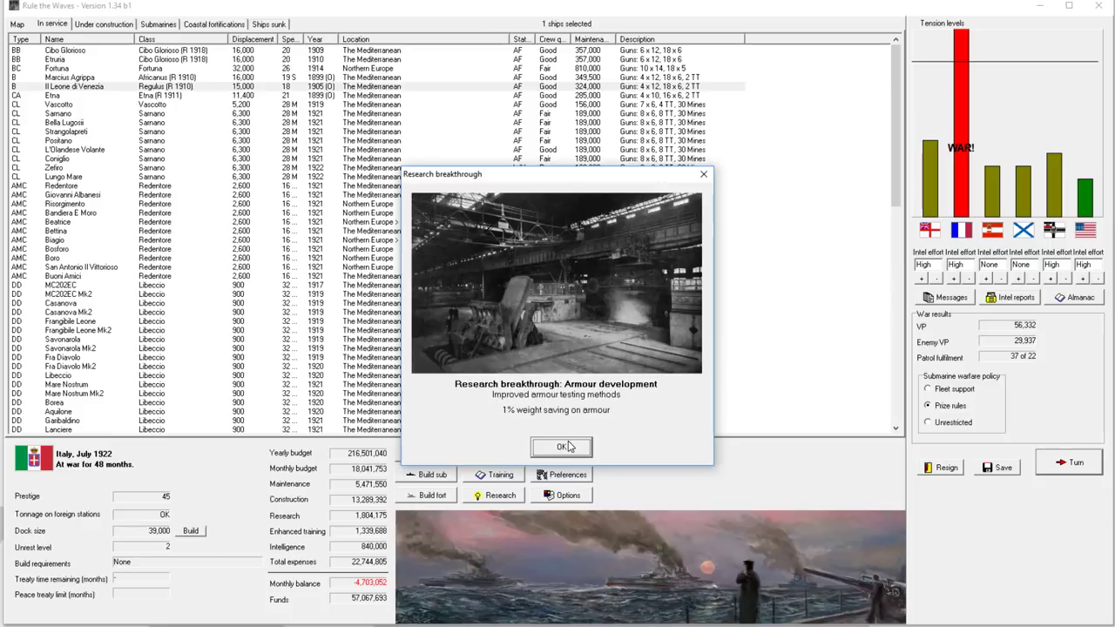
{"action": "left_click", "coordinate": [561, 446]}
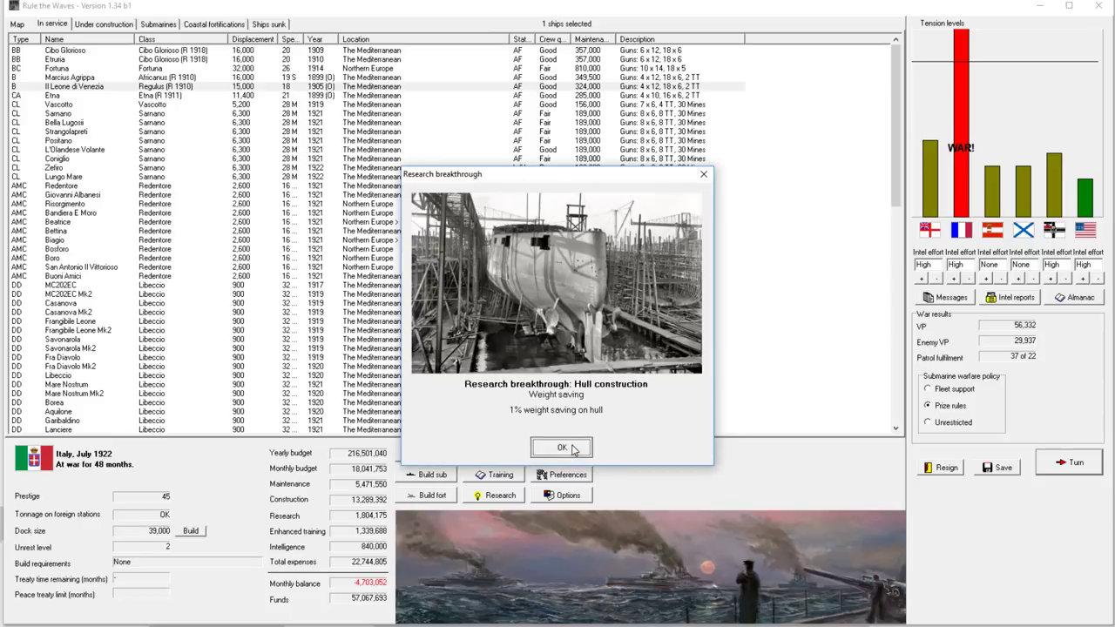
{"action": "left_click", "coordinate": [561, 448]}
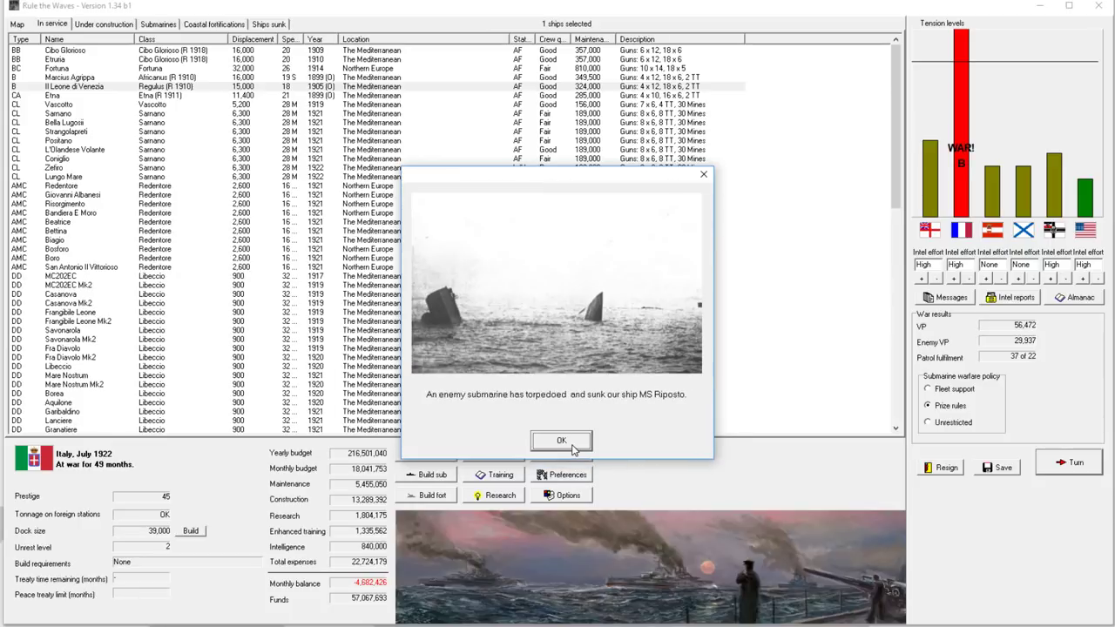
Step: Acknowledge the loss of MS Riposto and the French raider's merchant sinkings
{"action": "left_click", "coordinate": [561, 441]}
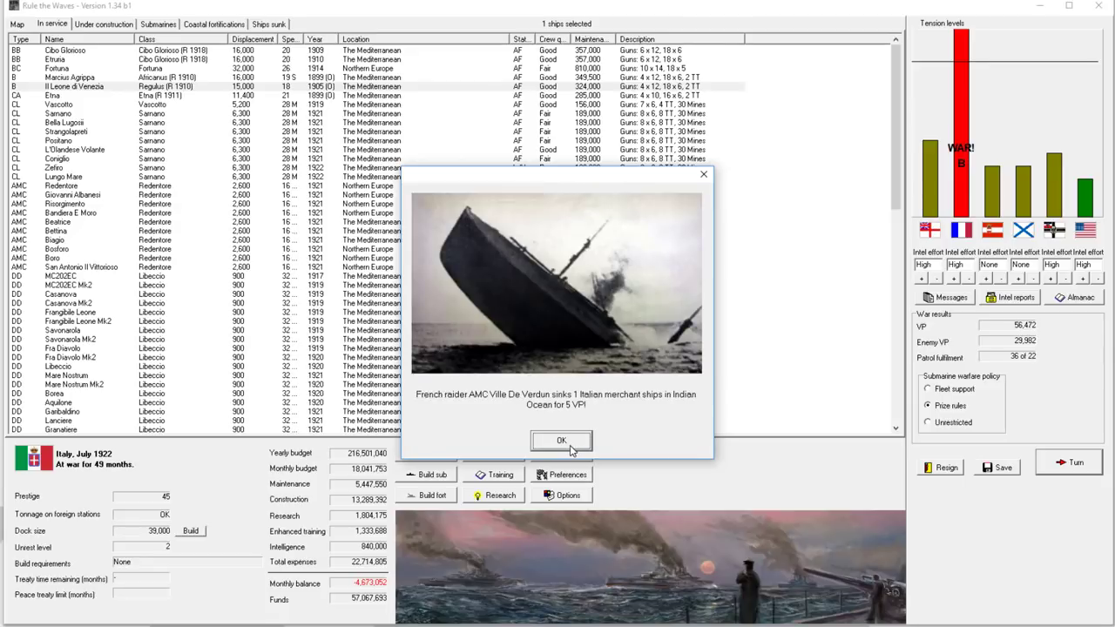
{"action": "left_click", "coordinate": [561, 441]}
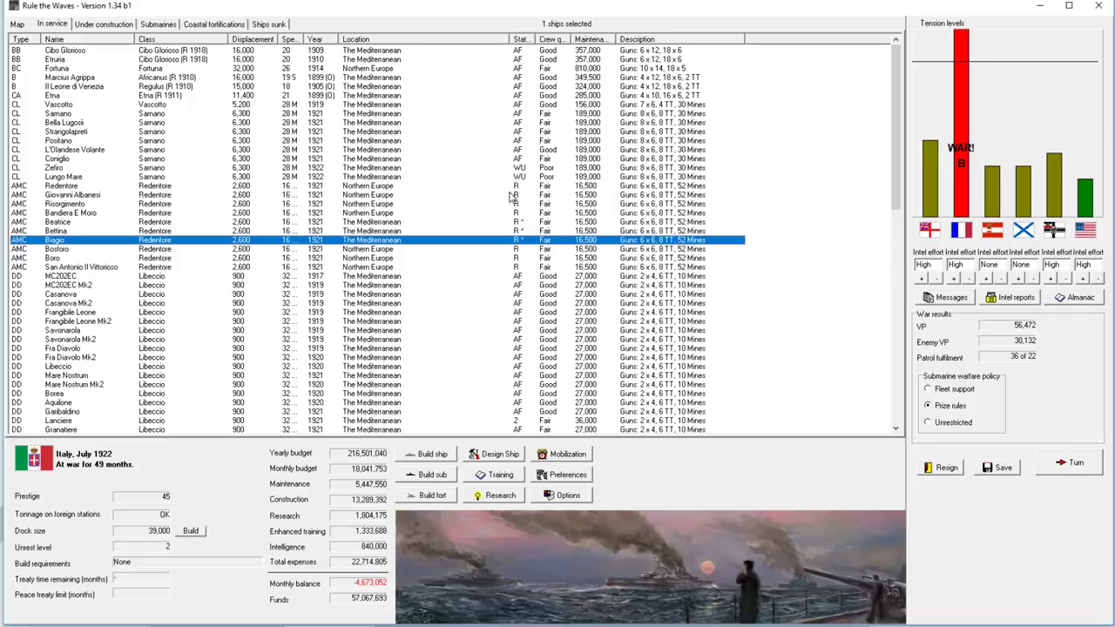
{"action": "left_click", "coordinate": [103, 24]}
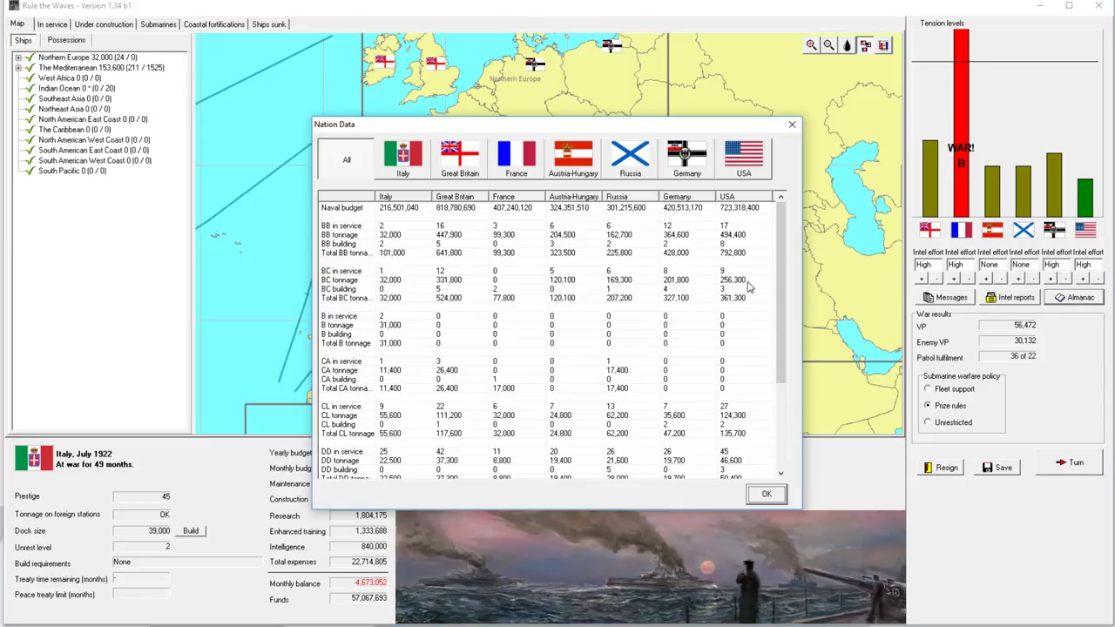
Step: Scroll through all nations' fleet totals and close the comparison window
{"action": "scroll", "scroll_direction": "down", "scroll_amount": 3}
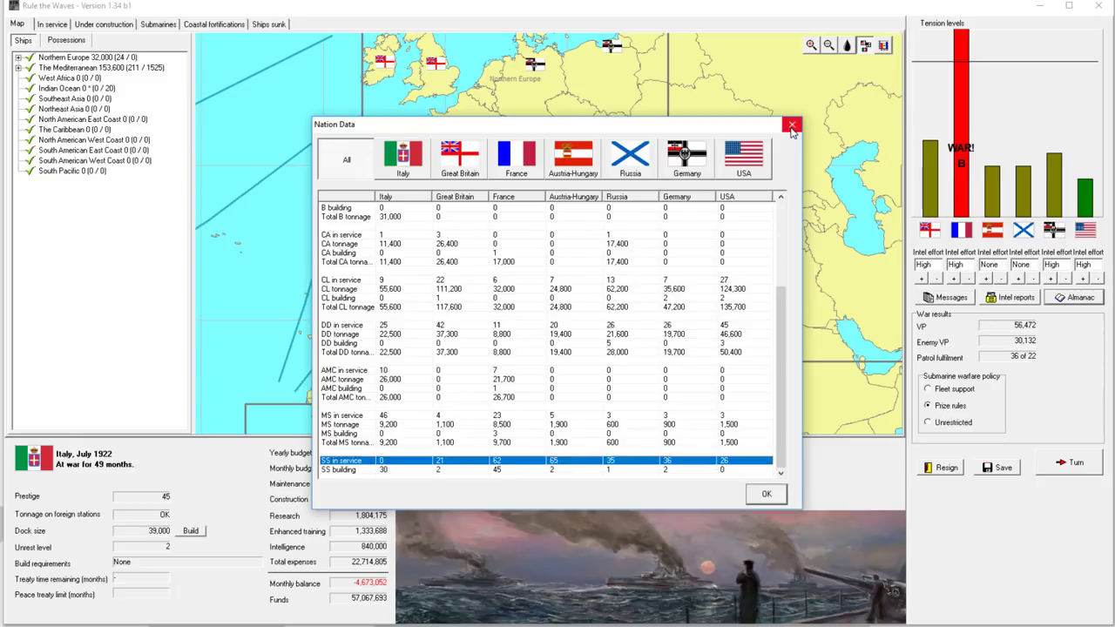
{"action": "left_click", "coordinate": [791, 126]}
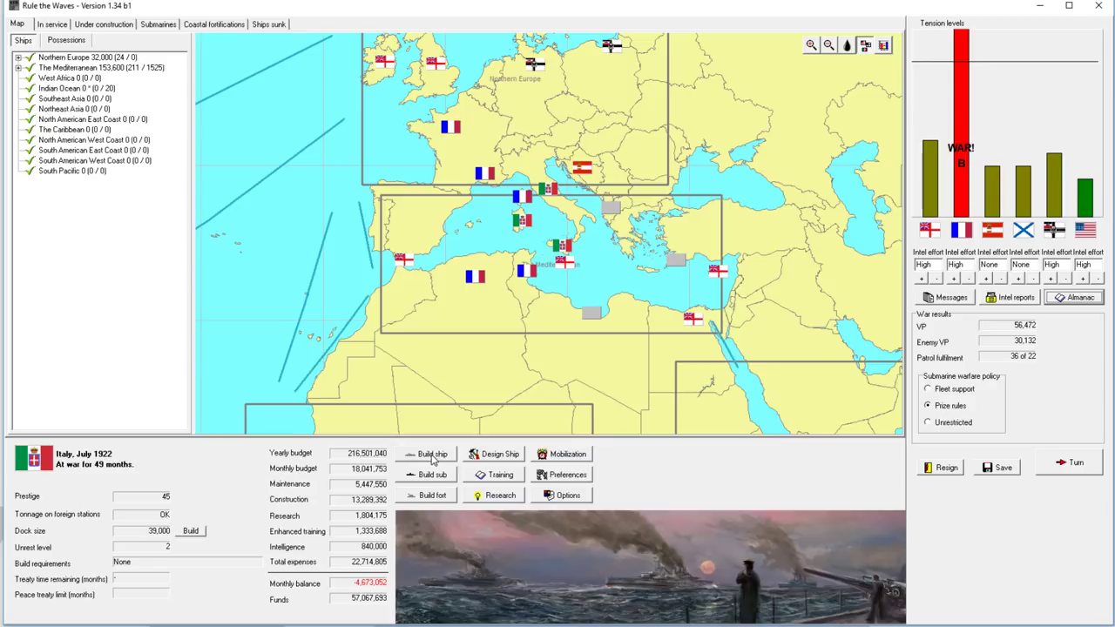
Step: Order one medium-range submarine for 3,600,000 and return to the in-service list
{"action": "left_click", "coordinate": [432, 474]}
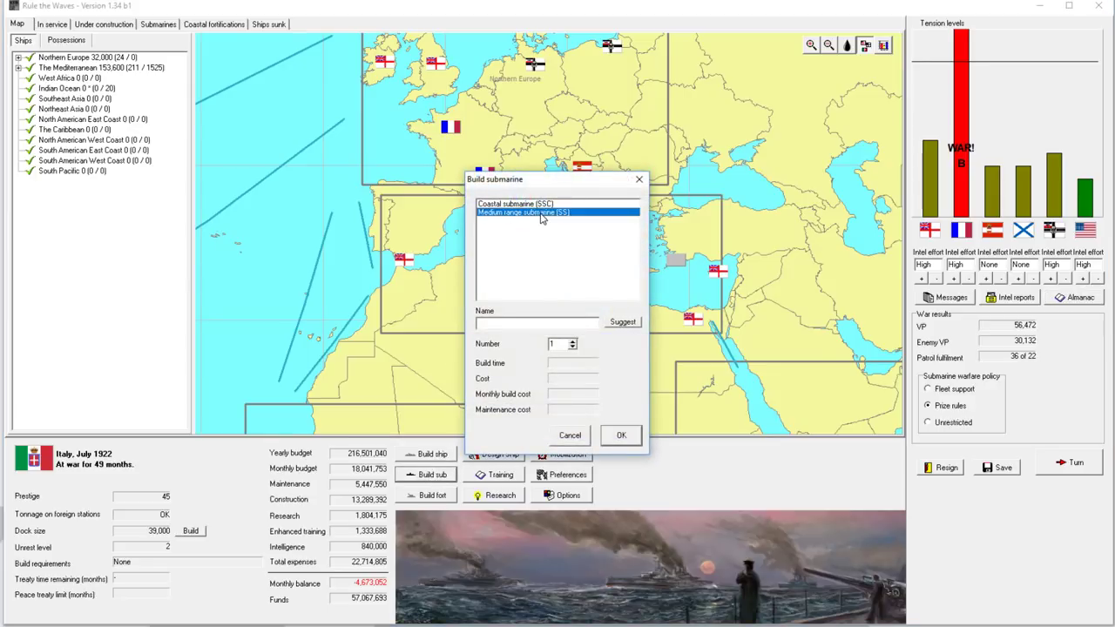
{"action": "left_click", "coordinate": [522, 212]}
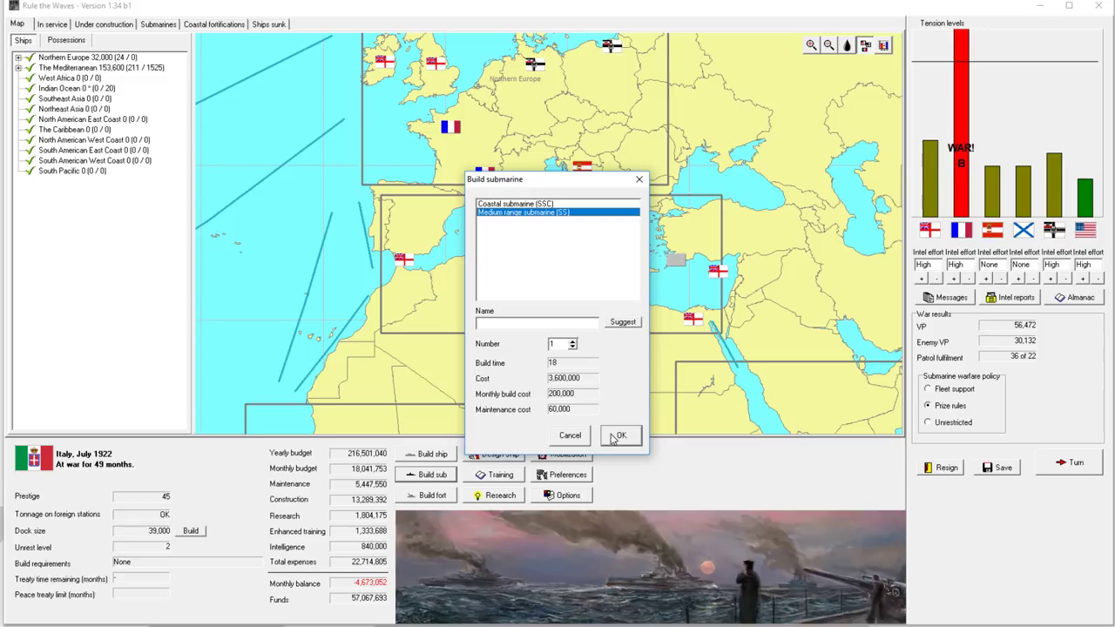
{"action": "left_click", "coordinate": [620, 435]}
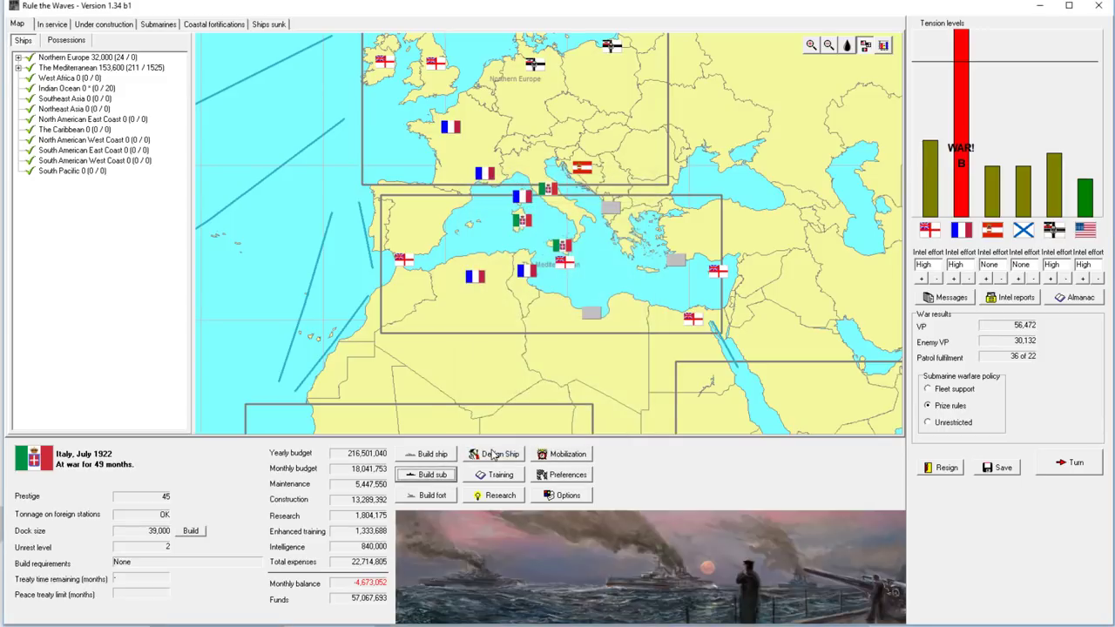
{"action": "mouse_move", "coordinate": [419, 471]}
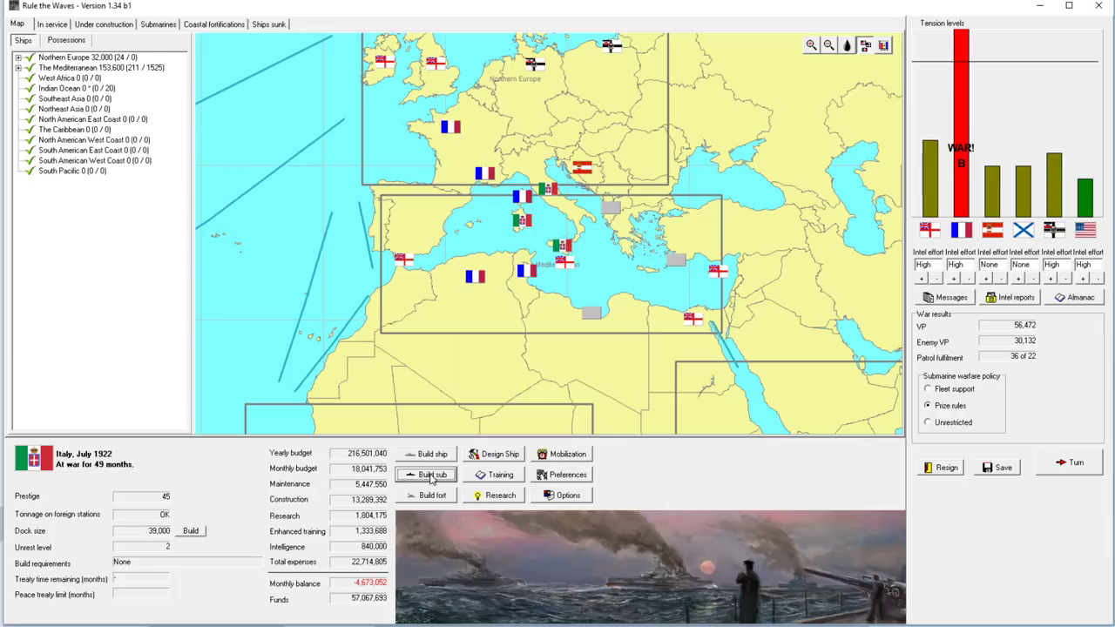
{"action": "left_click", "coordinate": [430, 474]}
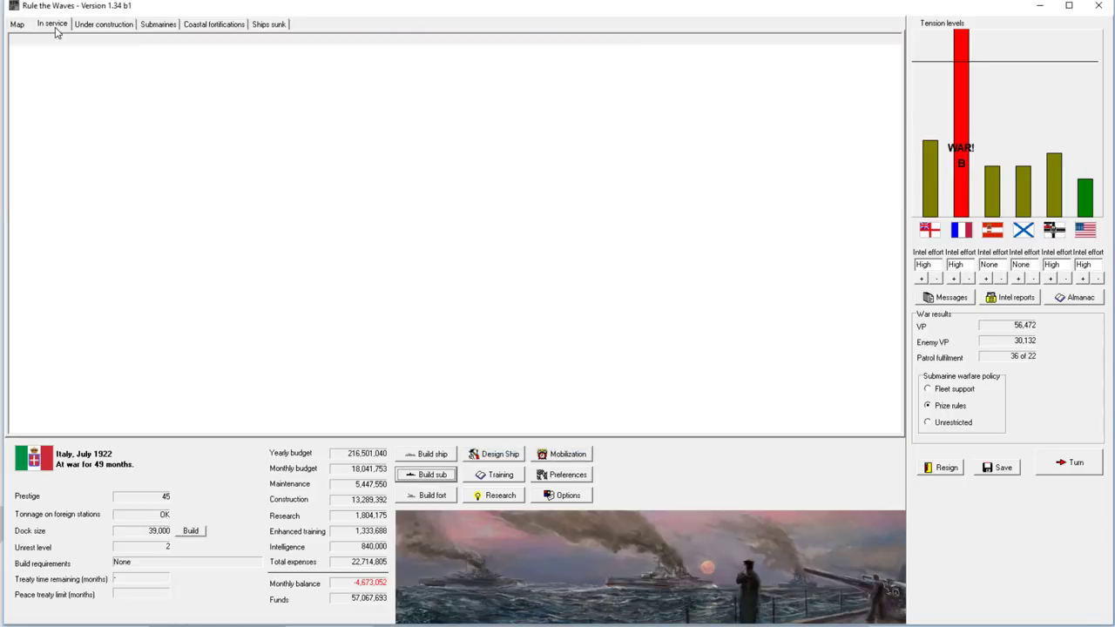
Step: Check the under-construction and in-service lists, then advance to August 1922
{"action": "left_click", "coordinate": [103, 24]}
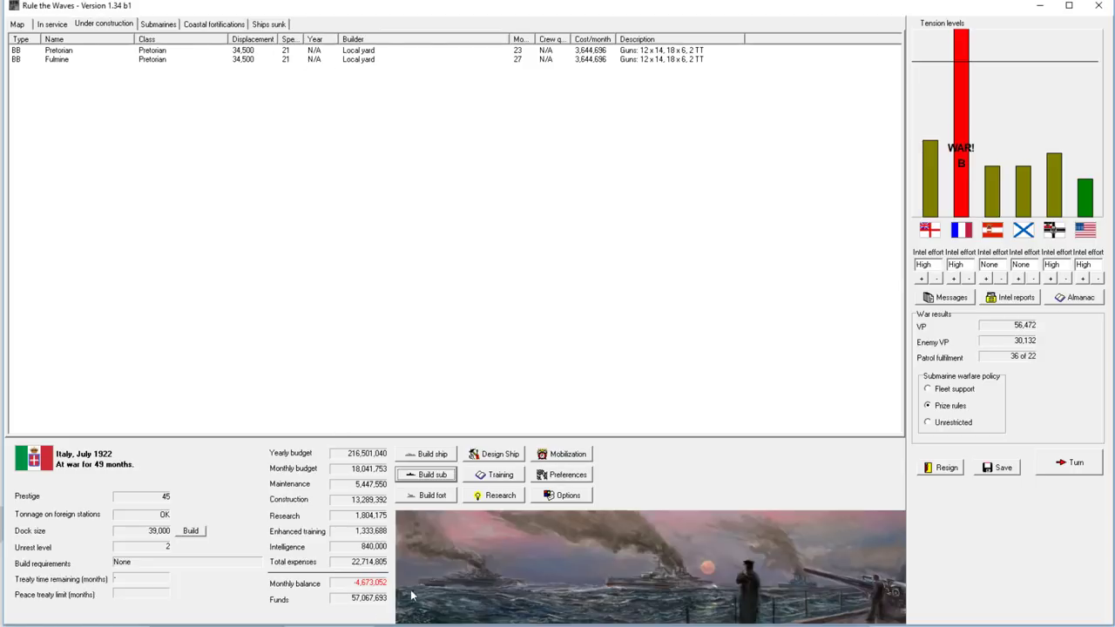
{"action": "mouse_move", "coordinate": [365, 592]}
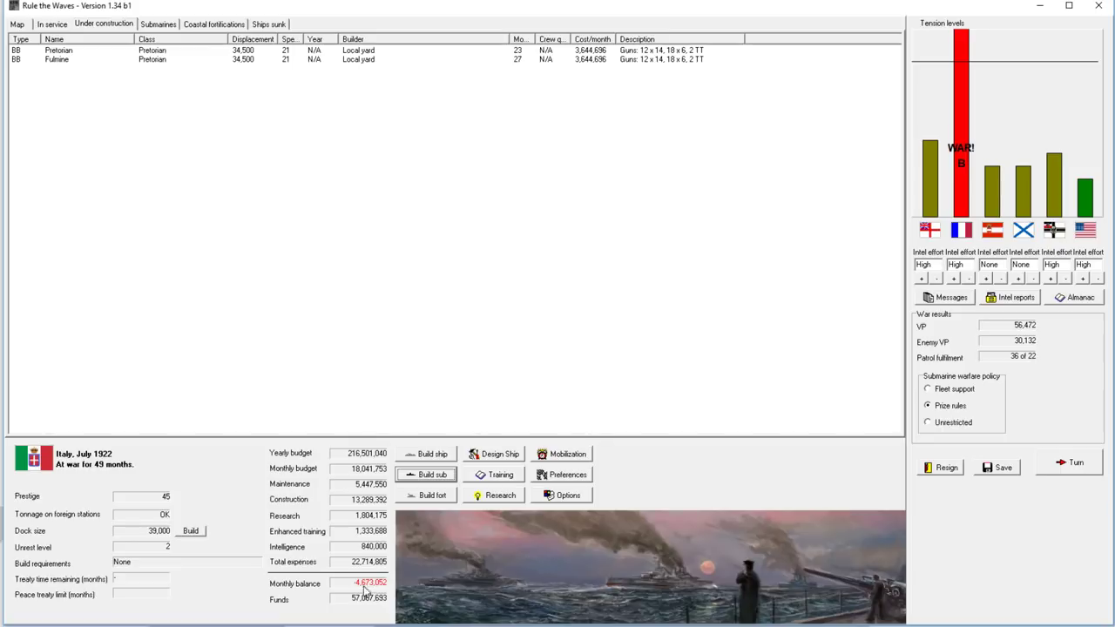
{"action": "mouse_move", "coordinate": [103, 45]}
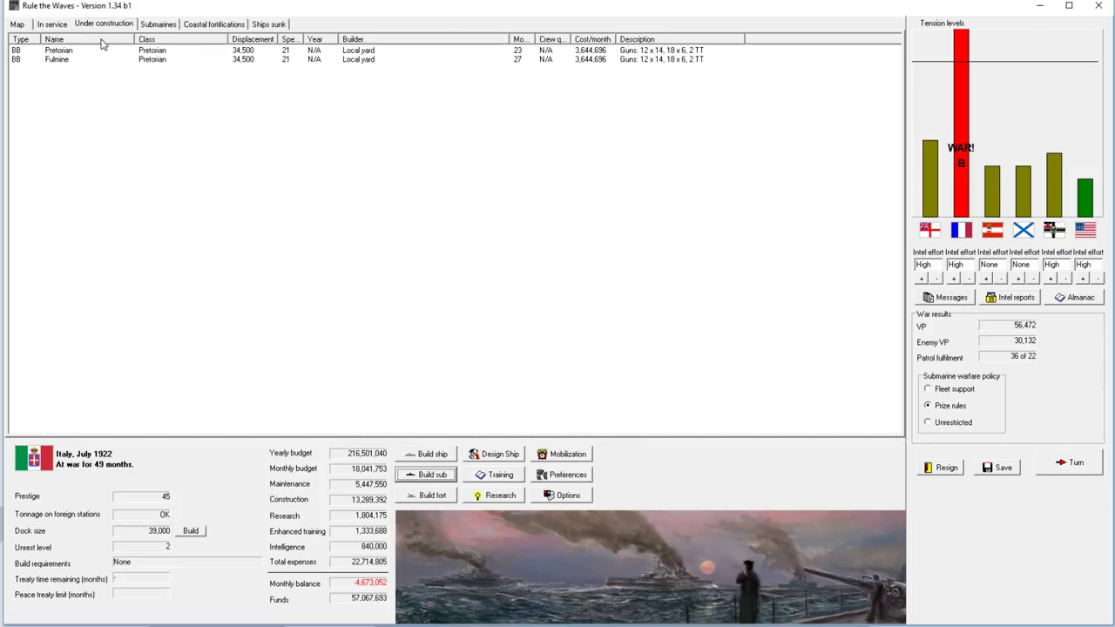
{"action": "mouse_move", "coordinate": [88, 71]}
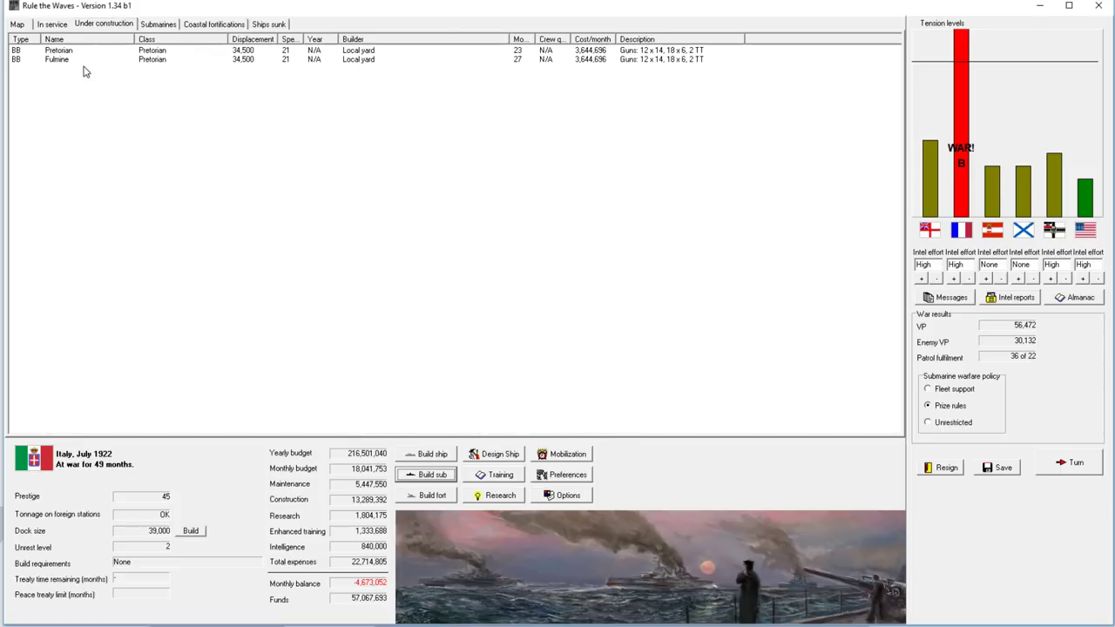
{"action": "left_click", "coordinate": [52, 24]}
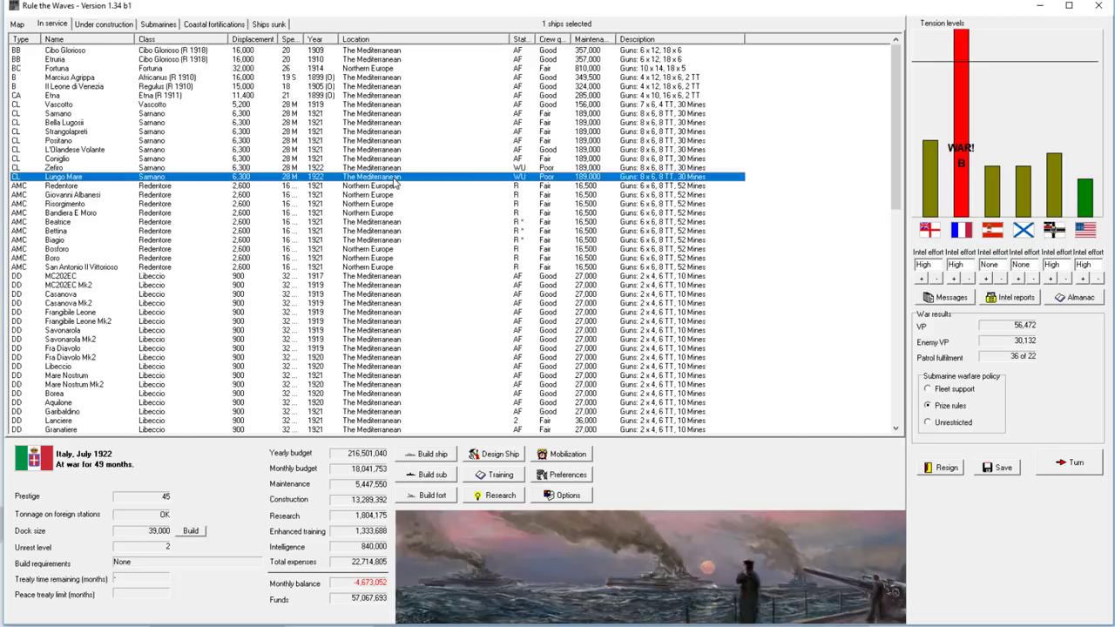
{"action": "mouse_move", "coordinate": [421, 177]}
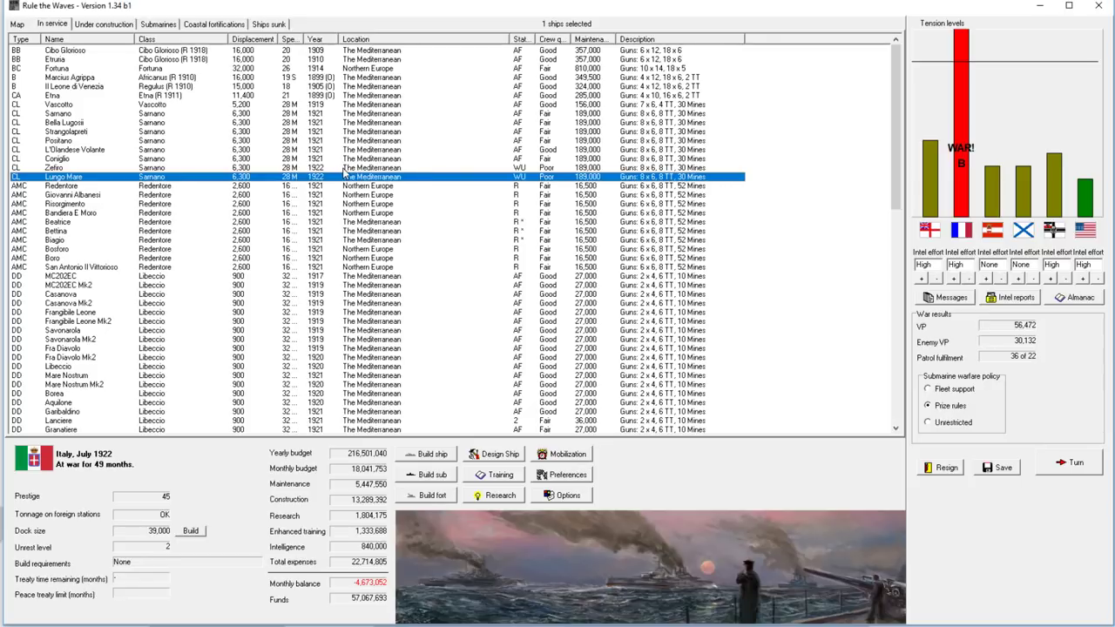
{"action": "mouse_move", "coordinate": [930, 211]}
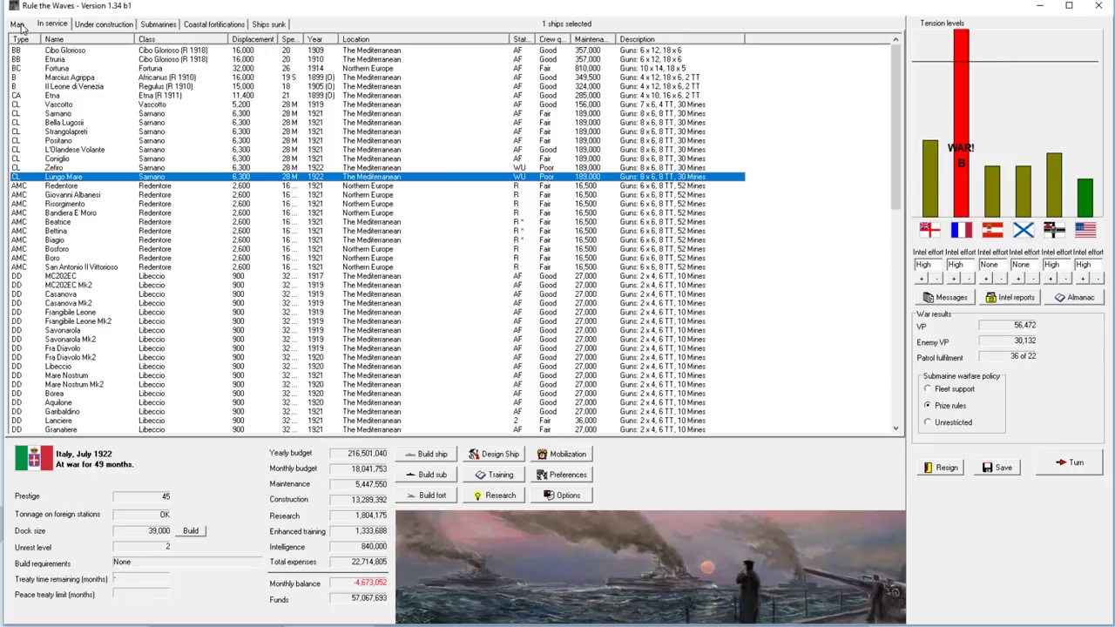
{"action": "mouse_move", "coordinate": [339, 227]}
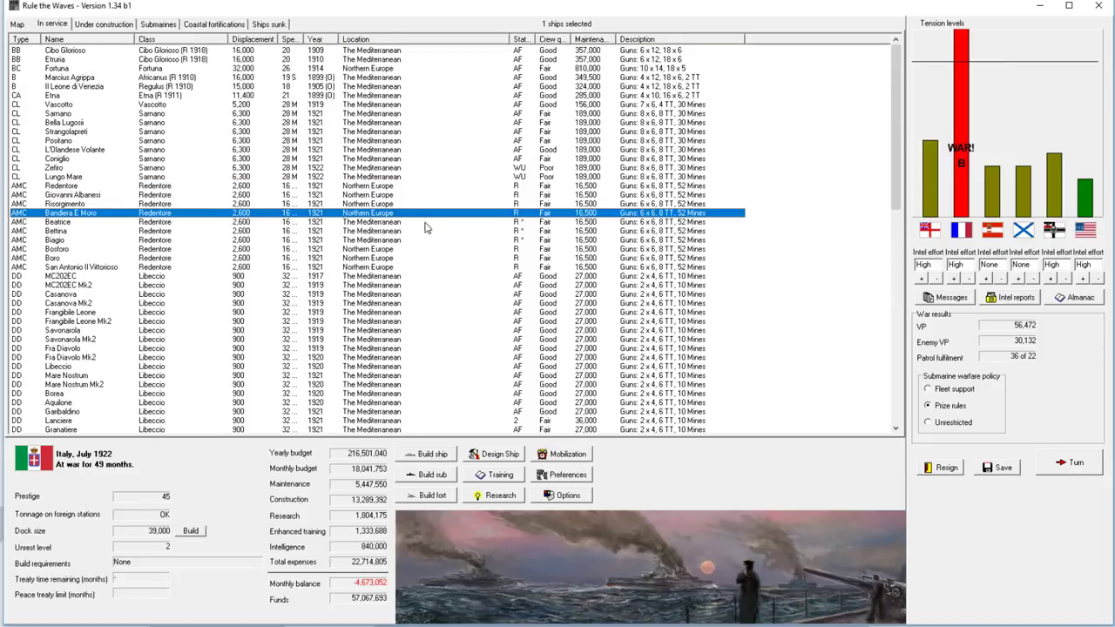
{"action": "left_click", "coordinate": [56, 241]}
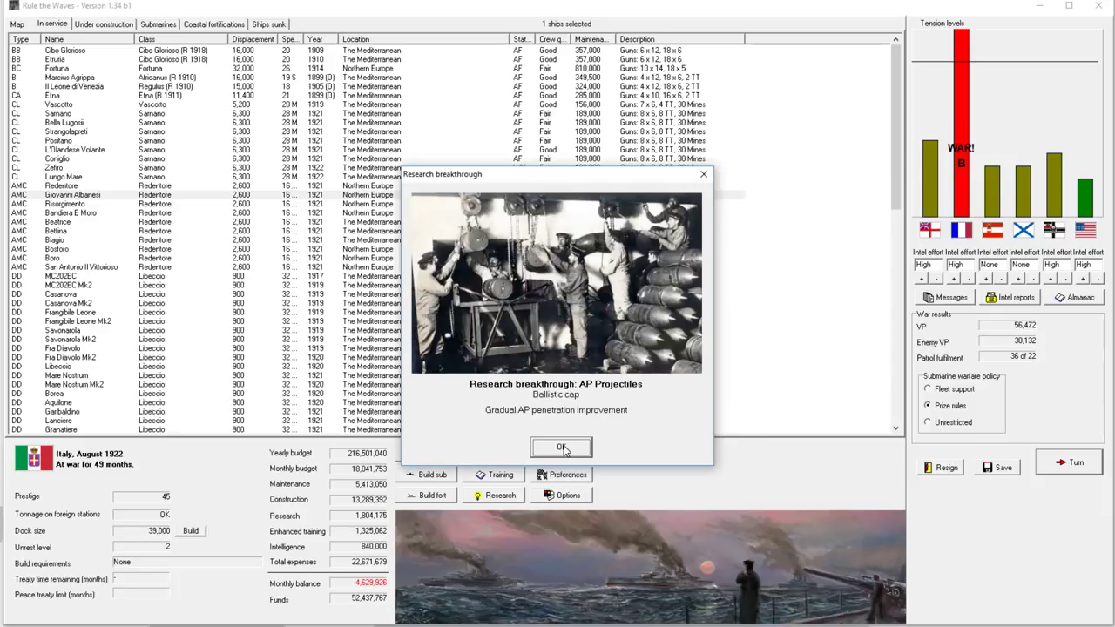
Step: Acknowledge the AP projectiles breakthrough, submarine losses and AMC Redentore's raiding result
{"action": "left_click", "coordinate": [561, 446]}
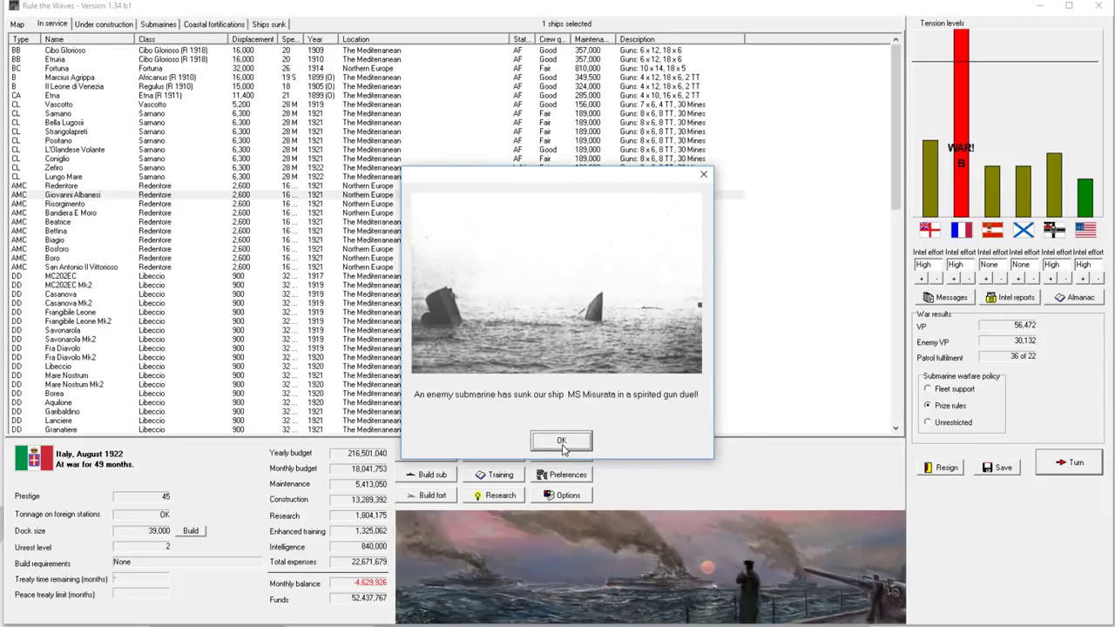
{"action": "left_click", "coordinate": [561, 441]}
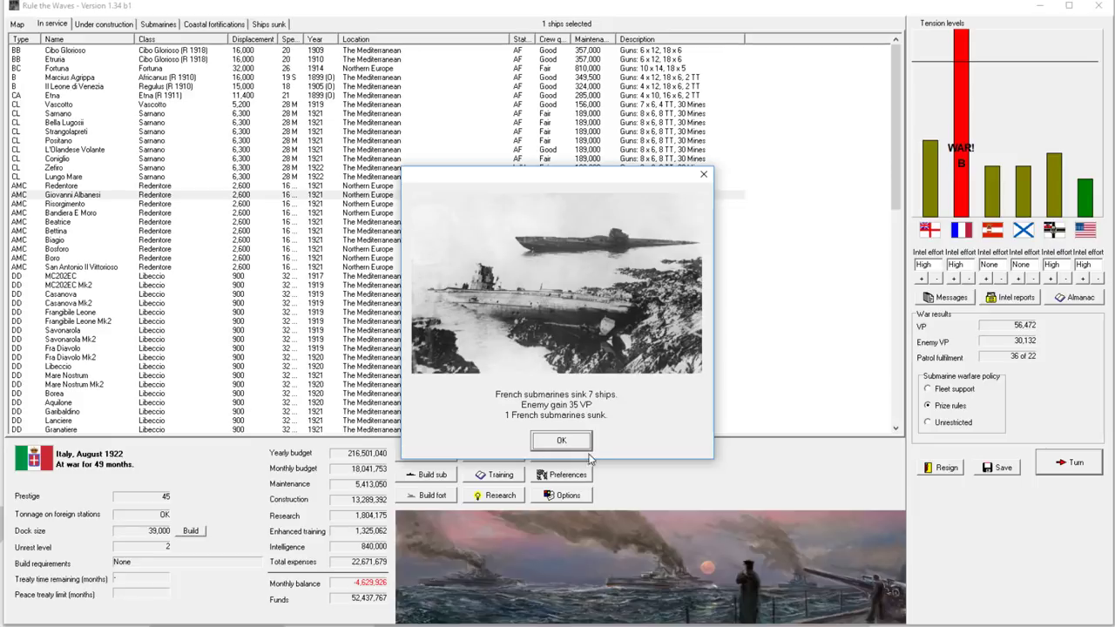
{"action": "mouse_move", "coordinate": [634, 403]}
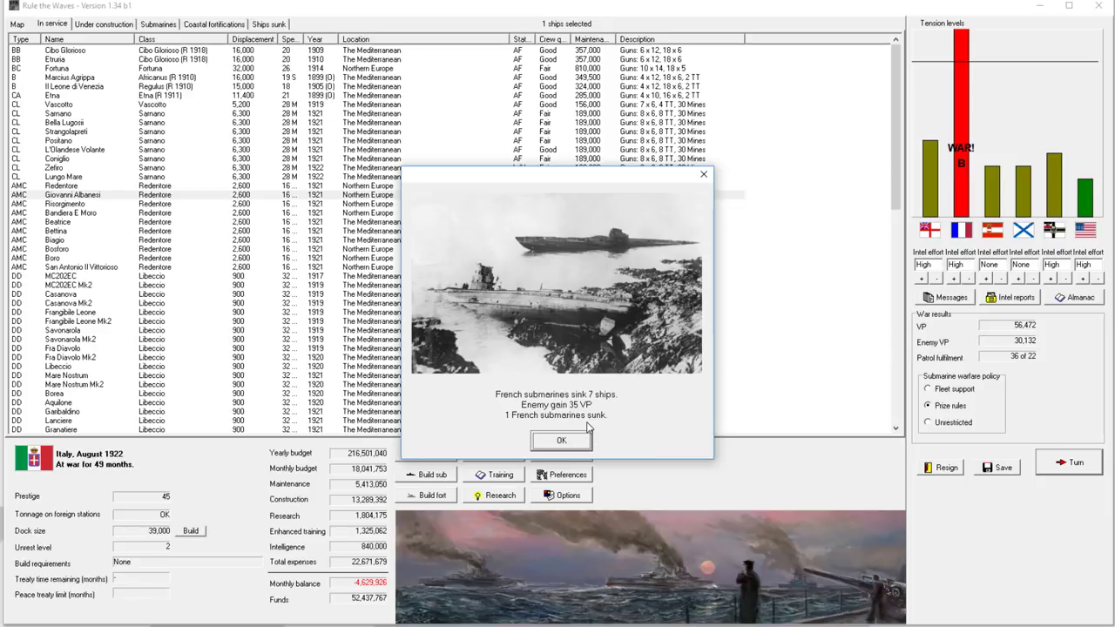
{"action": "left_click", "coordinate": [560, 439]}
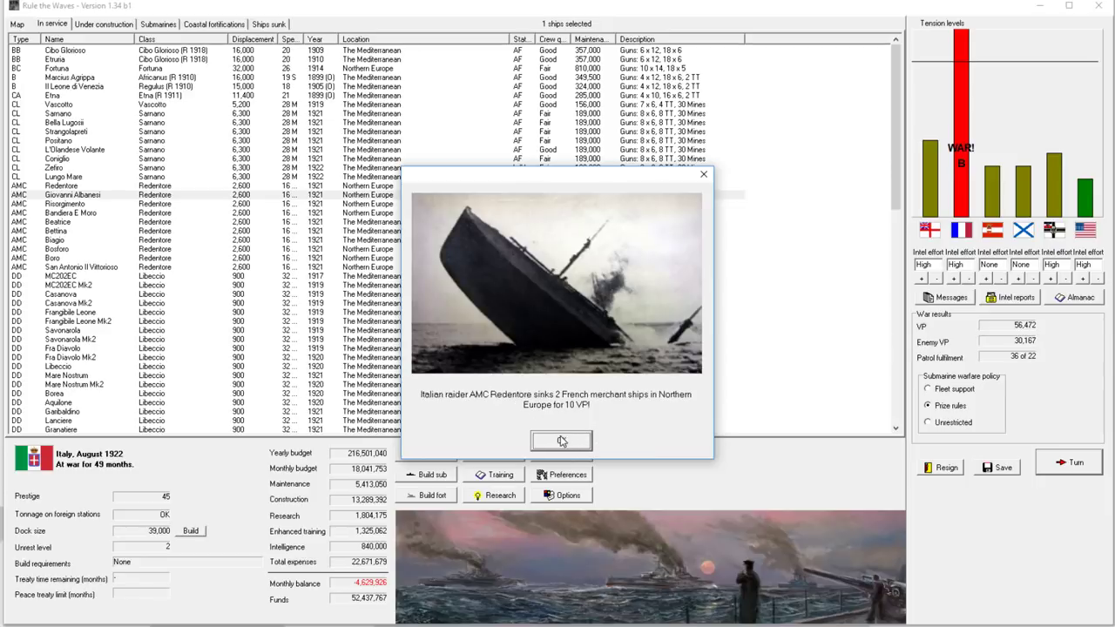
{"action": "left_click", "coordinate": [561, 439]}
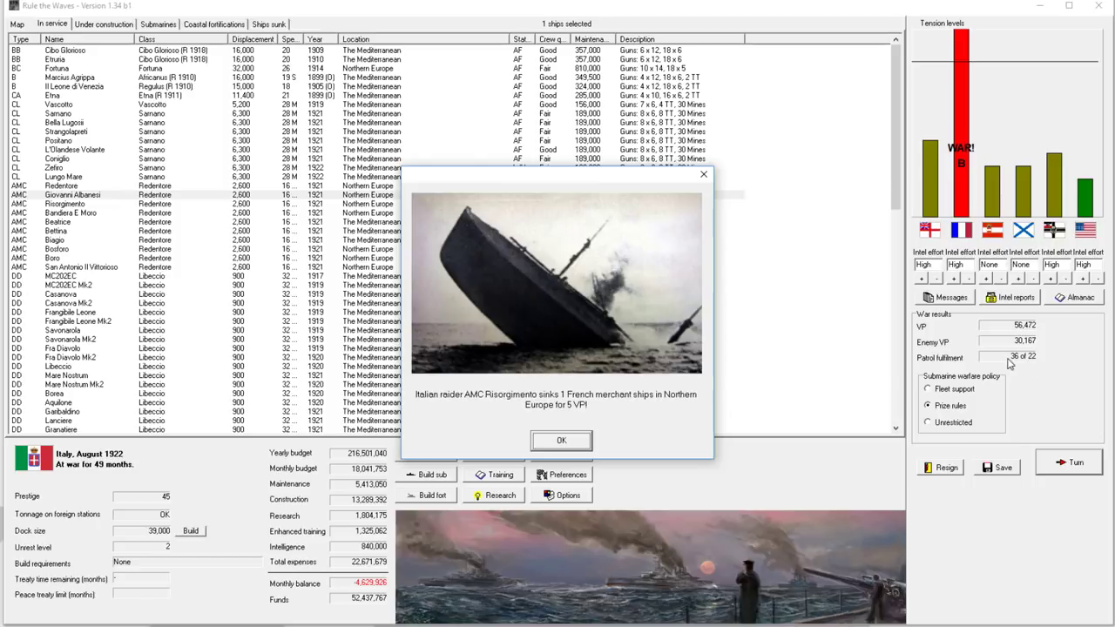
Step: Acknowledge AMC Risorgimento's raiding and the French CL Sfax and Ville De Verdun raider reports
{"action": "left_click", "coordinate": [560, 439]}
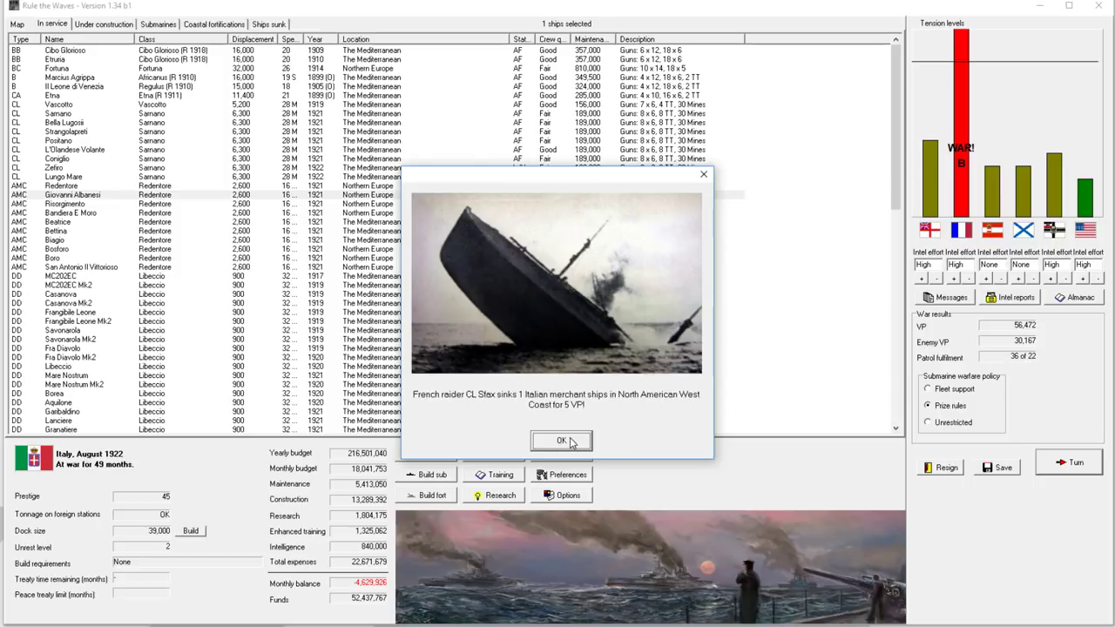
{"action": "left_click", "coordinate": [561, 440]}
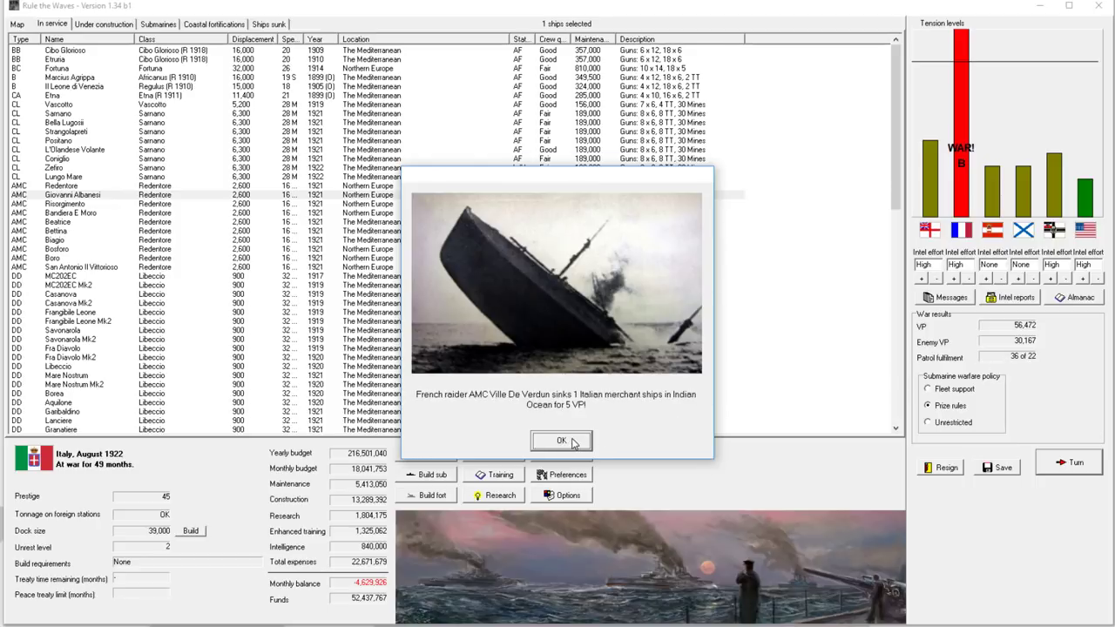
{"action": "left_click", "coordinate": [561, 439]}
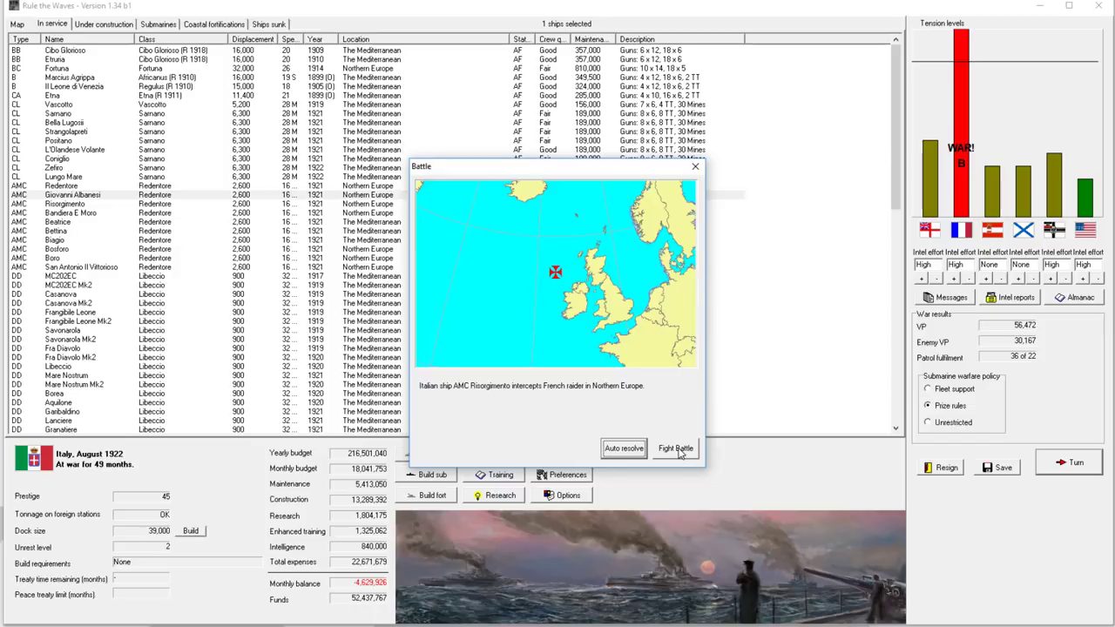
Step: Fight the interception, checking targets and the Quebec-class enemy card, until AMC Risorgimento sinks
{"action": "left_click", "coordinate": [676, 447]}
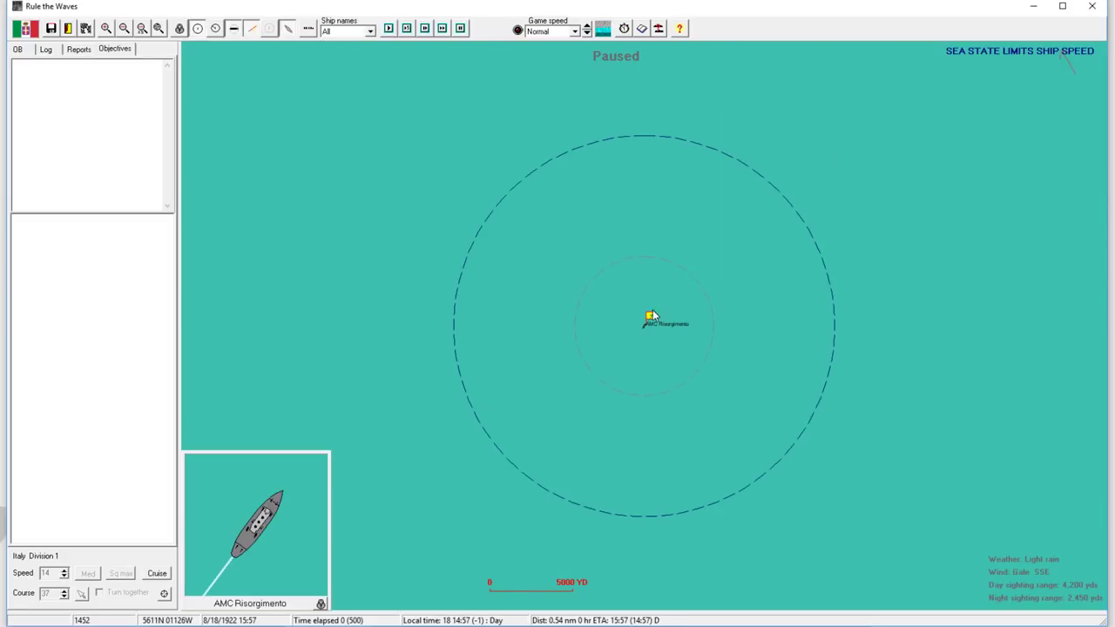
{"action": "left_click", "coordinate": [442, 28]}
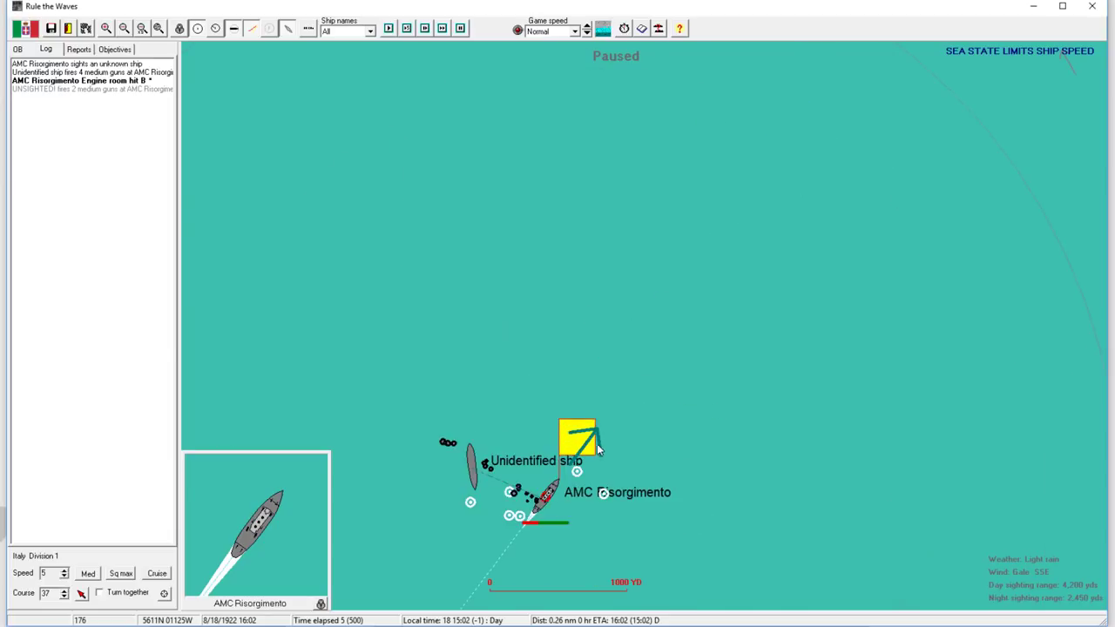
{"action": "mouse_move", "coordinate": [602, 350]}
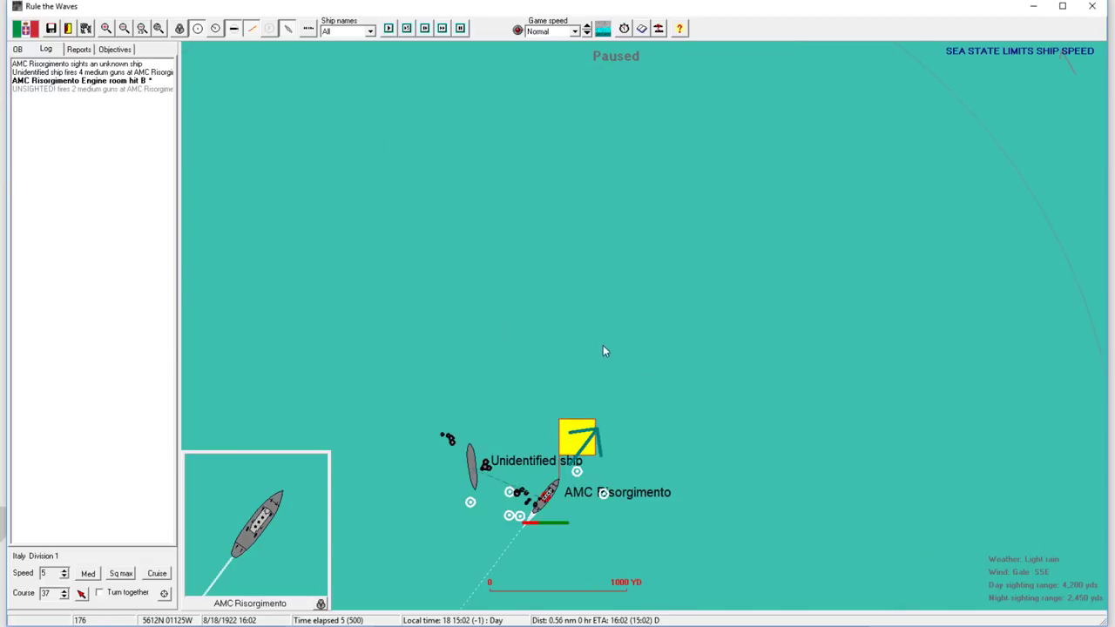
{"action": "mouse_move", "coordinate": [526, 481]}
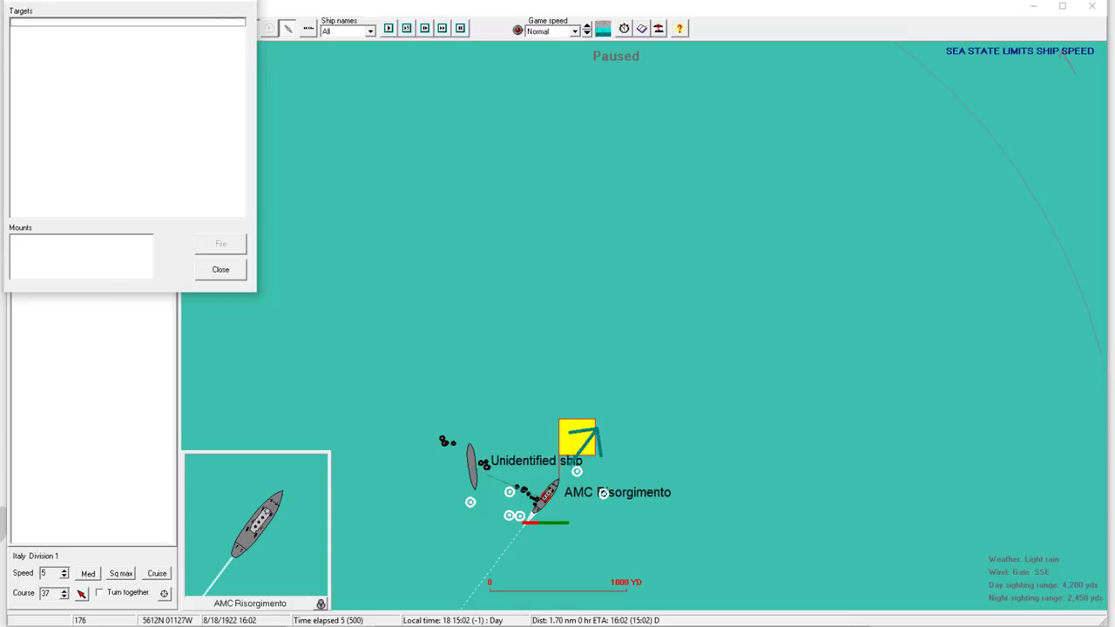
{"action": "left_click", "coordinate": [220, 269]}
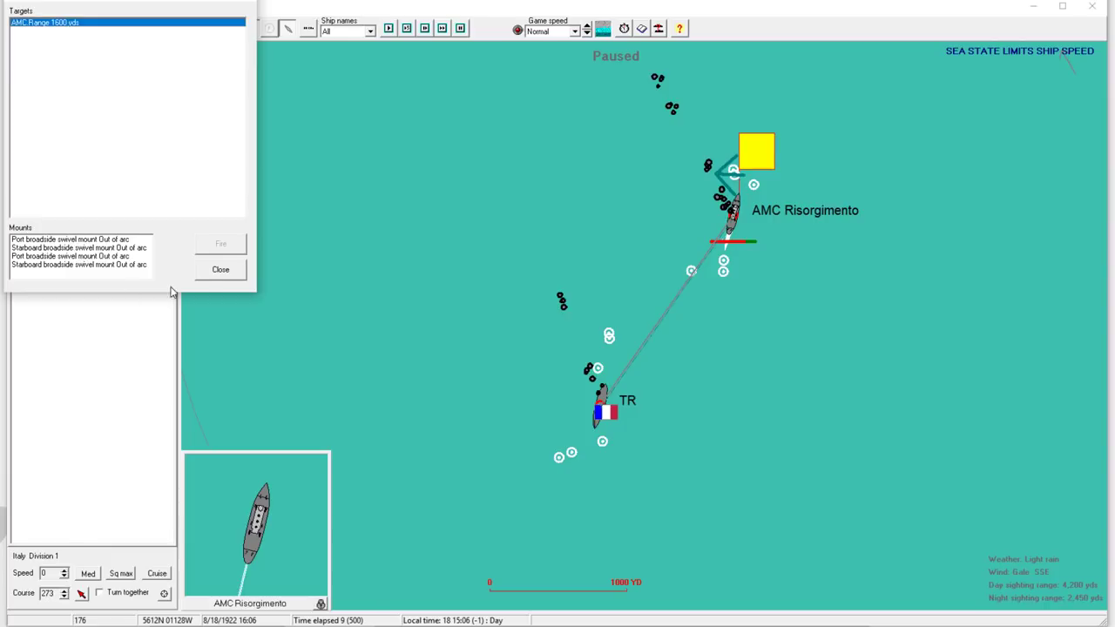
{"action": "left_click", "coordinate": [220, 268]}
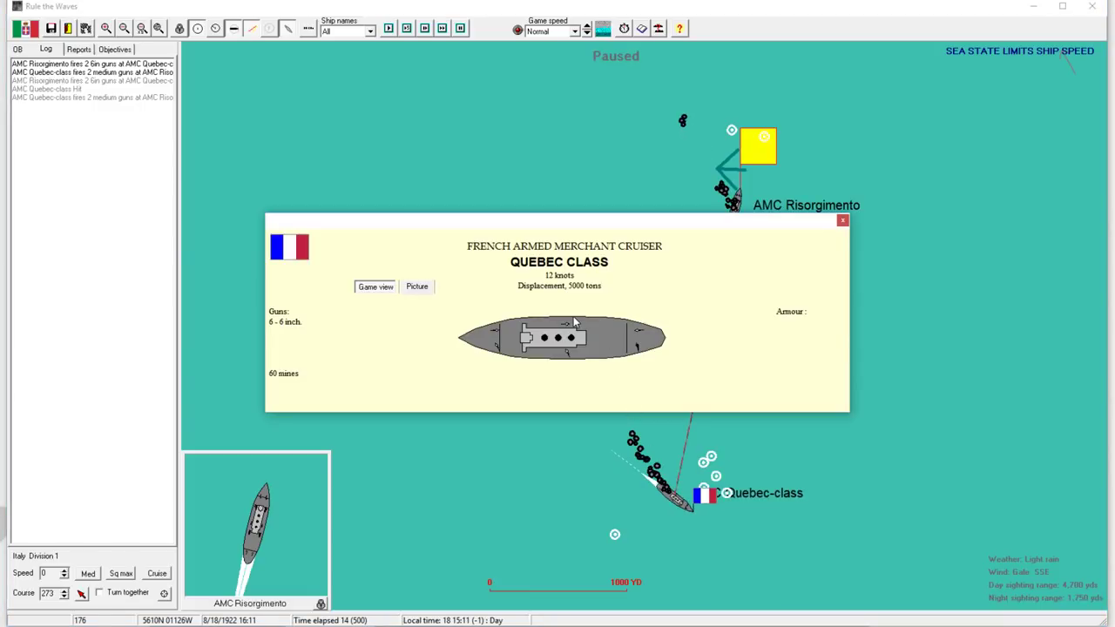
{"action": "left_click", "coordinate": [841, 220]}
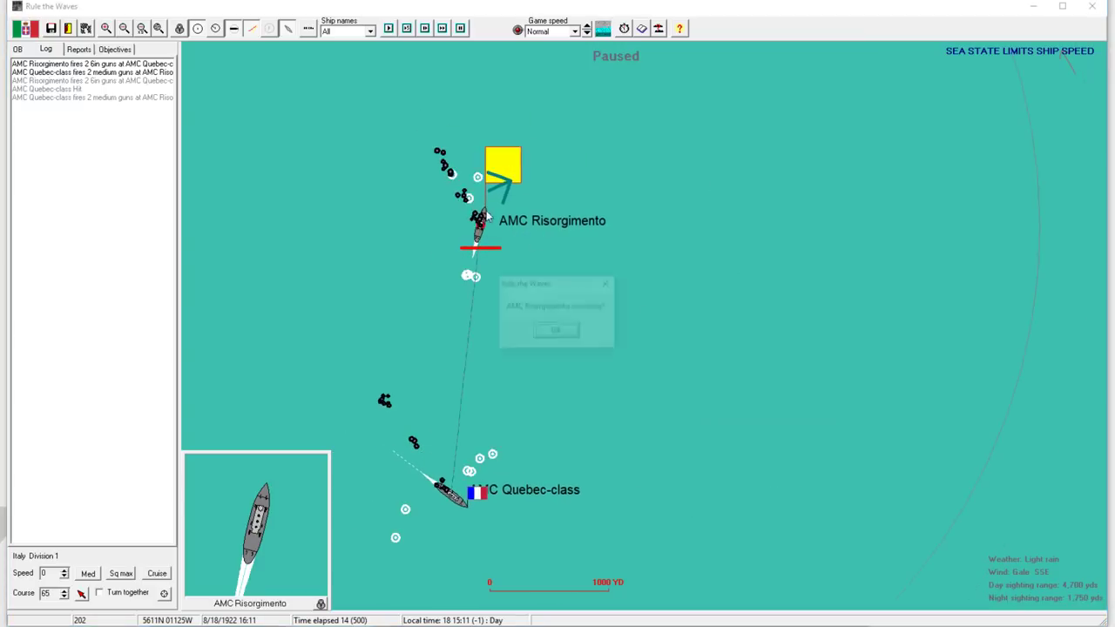
{"action": "left_click", "coordinate": [555, 331]}
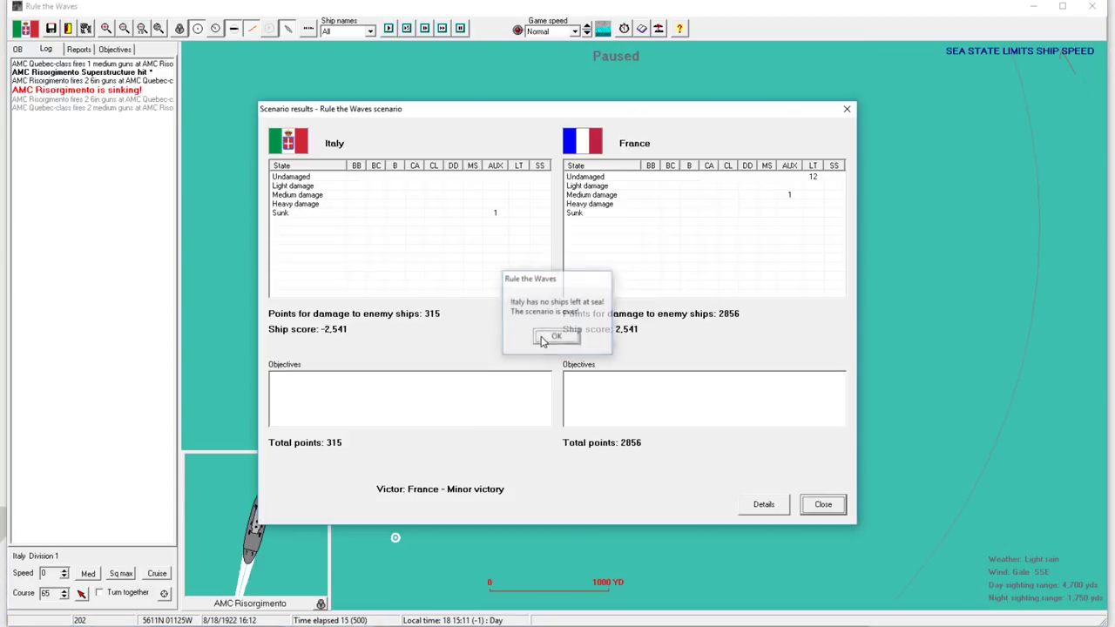
Step: Review the detailed battle statistics and leave the scenario back to the campaign
{"action": "left_click", "coordinate": [555, 338]}
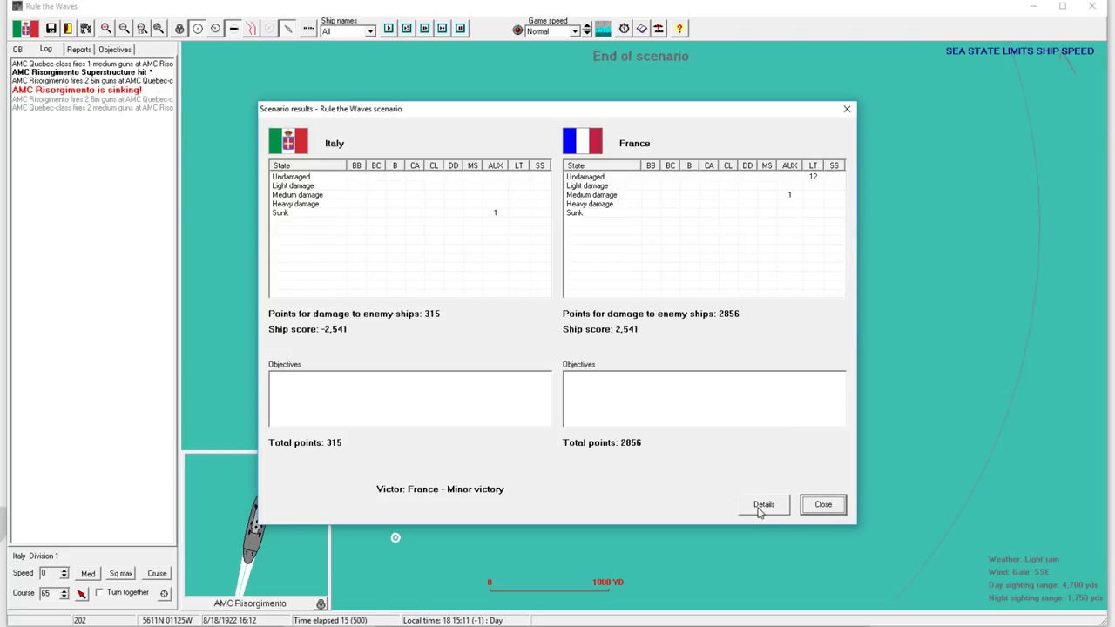
{"action": "left_click", "coordinate": [762, 505]}
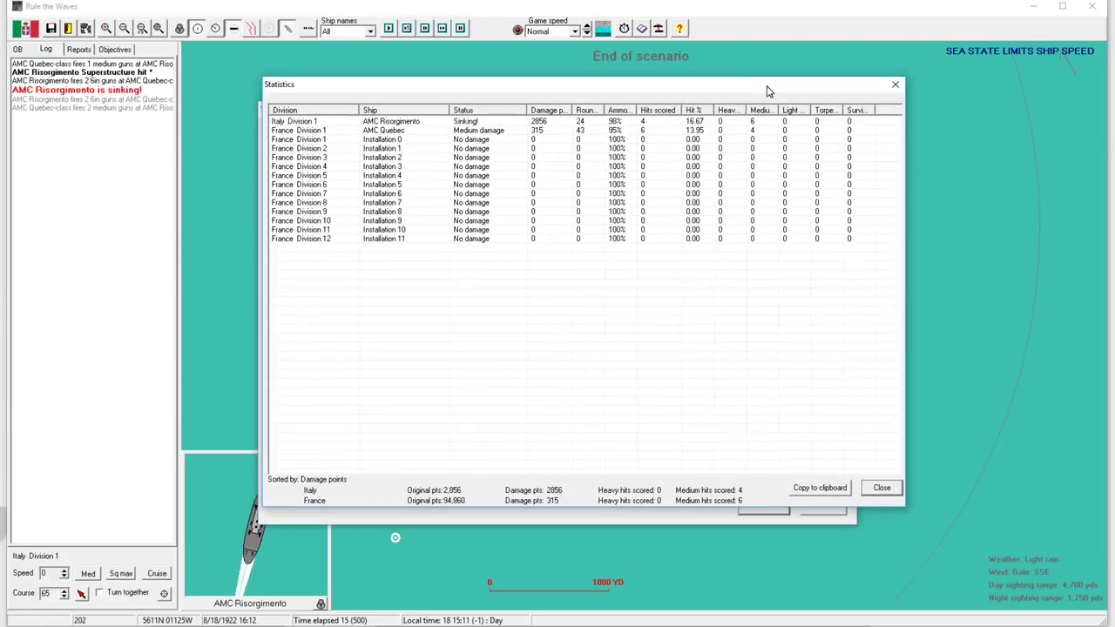
{"action": "left_click", "coordinate": [881, 487]}
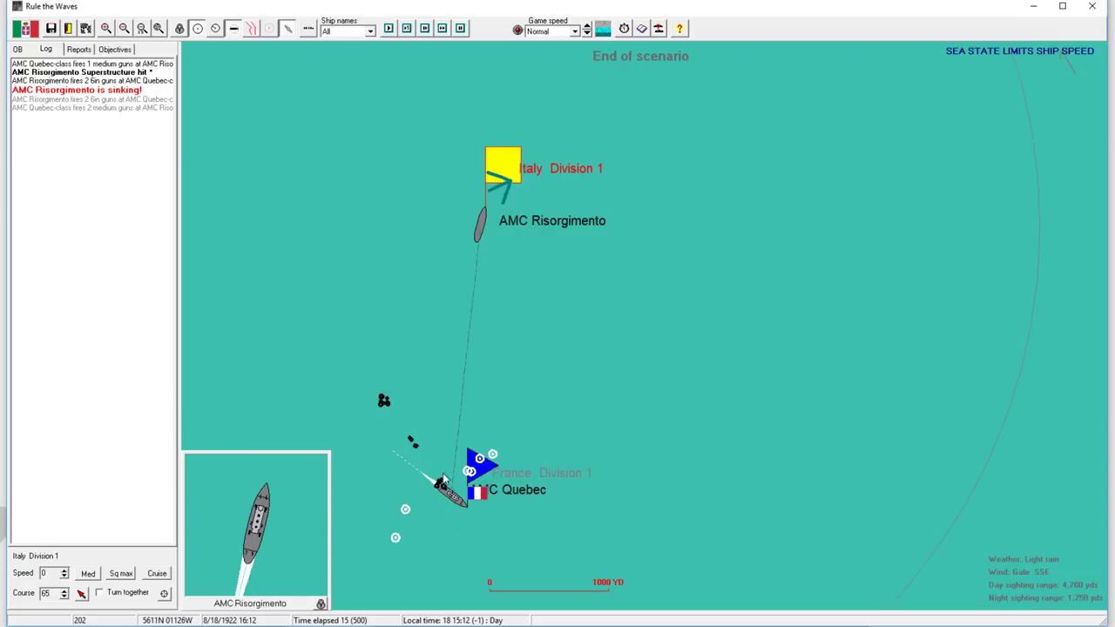
{"action": "mouse_move", "coordinate": [461, 437]}
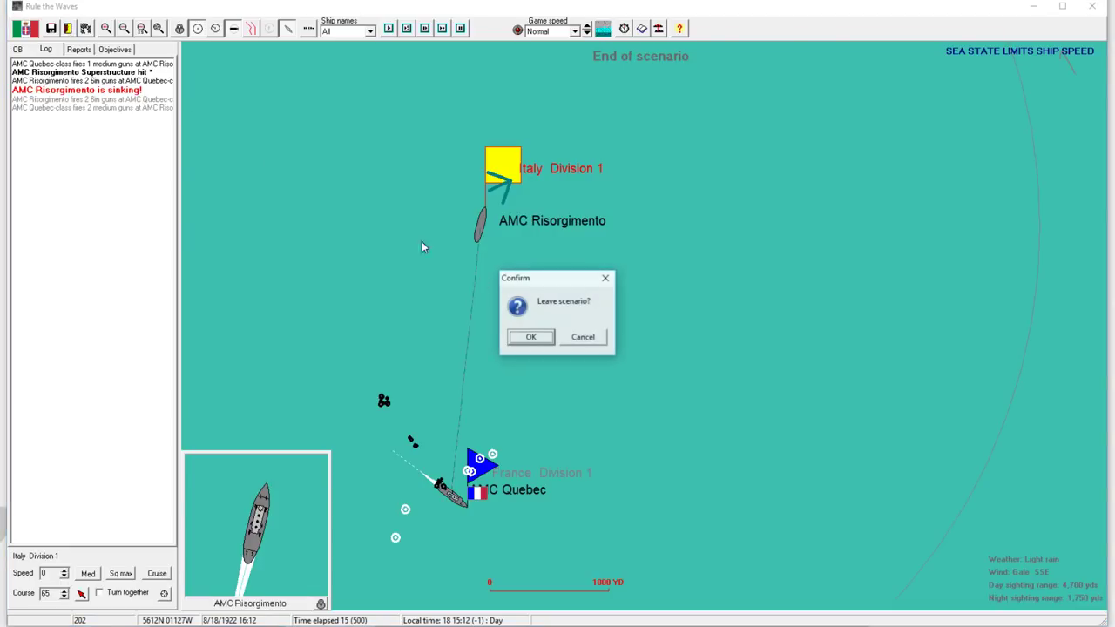
{"action": "left_click", "coordinate": [530, 338]}
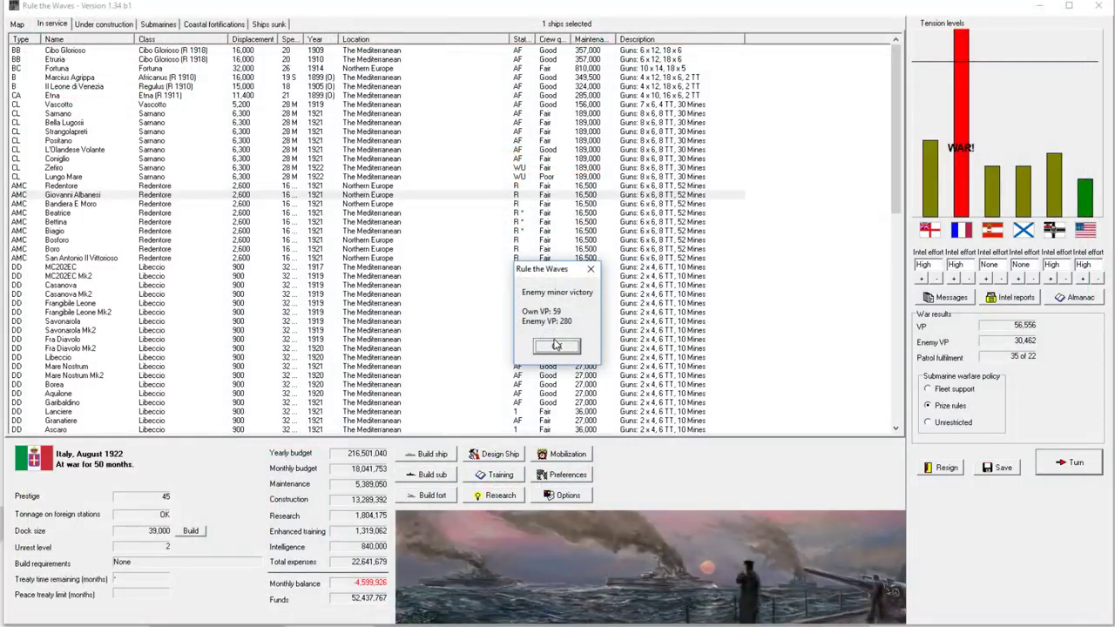
Step: Acknowledge the enemy minor victory and close the turn messages log
{"action": "left_click", "coordinate": [555, 345]}
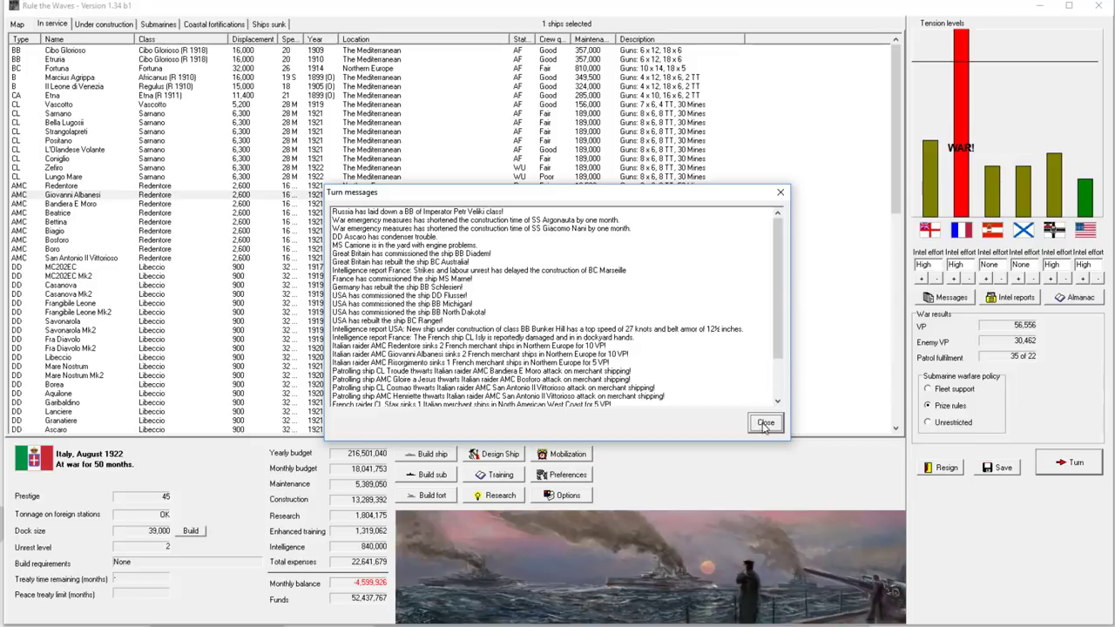
{"action": "left_click", "coordinate": [766, 423]}
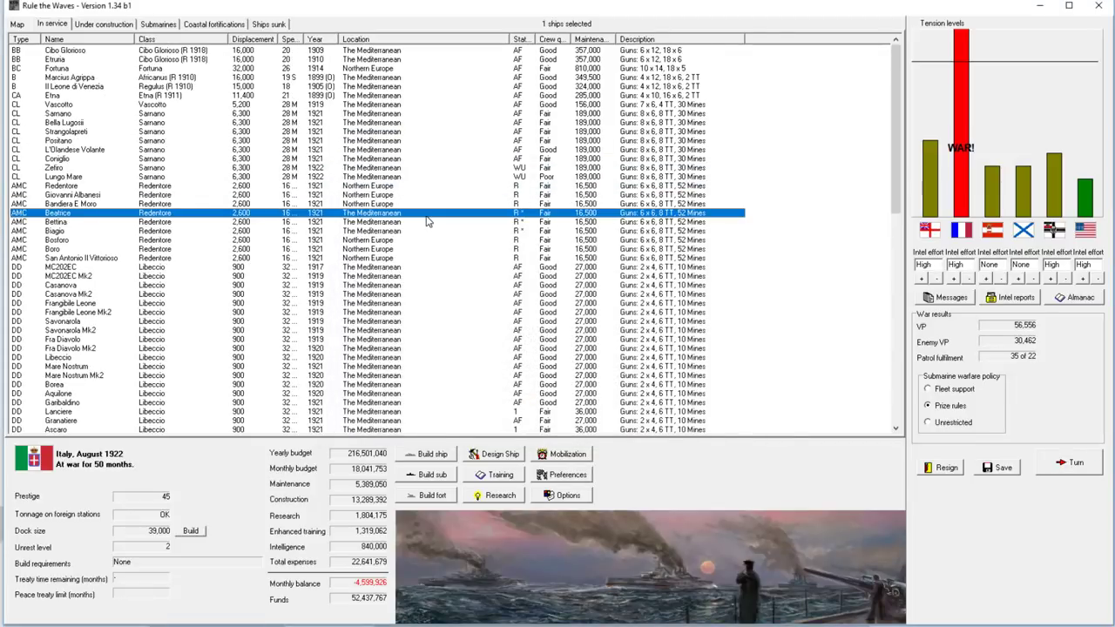
{"action": "mouse_move", "coordinate": [1049, 456]}
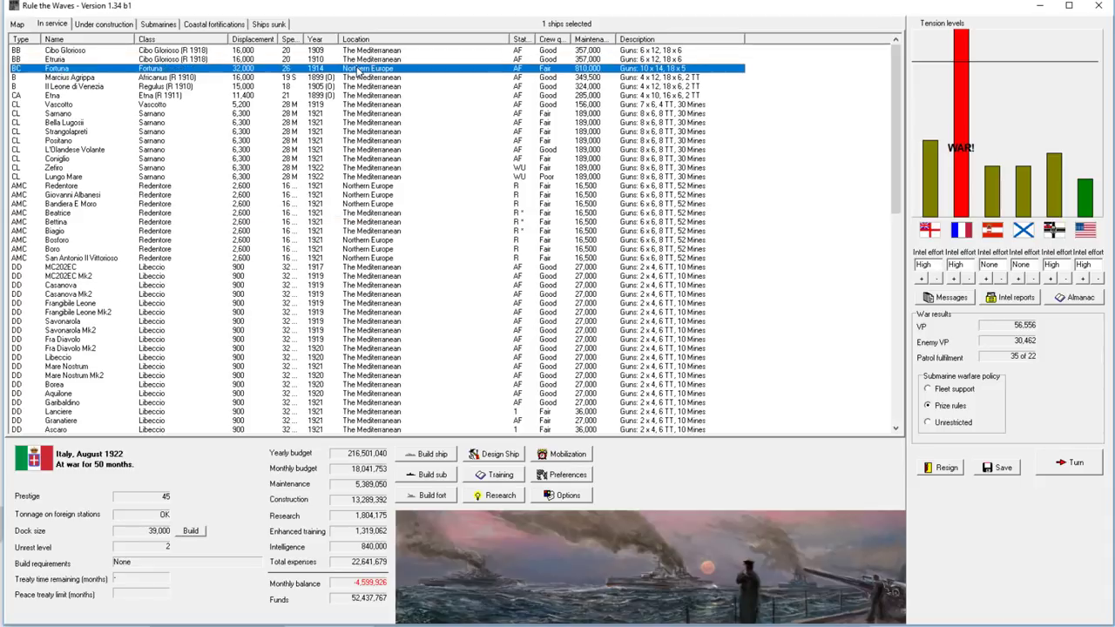
Step: Zoom out the strategic map to survey forces, then advance to September 1922 past CL Zefiro's work-up notice
{"action": "left_click", "coordinate": [17, 25]}
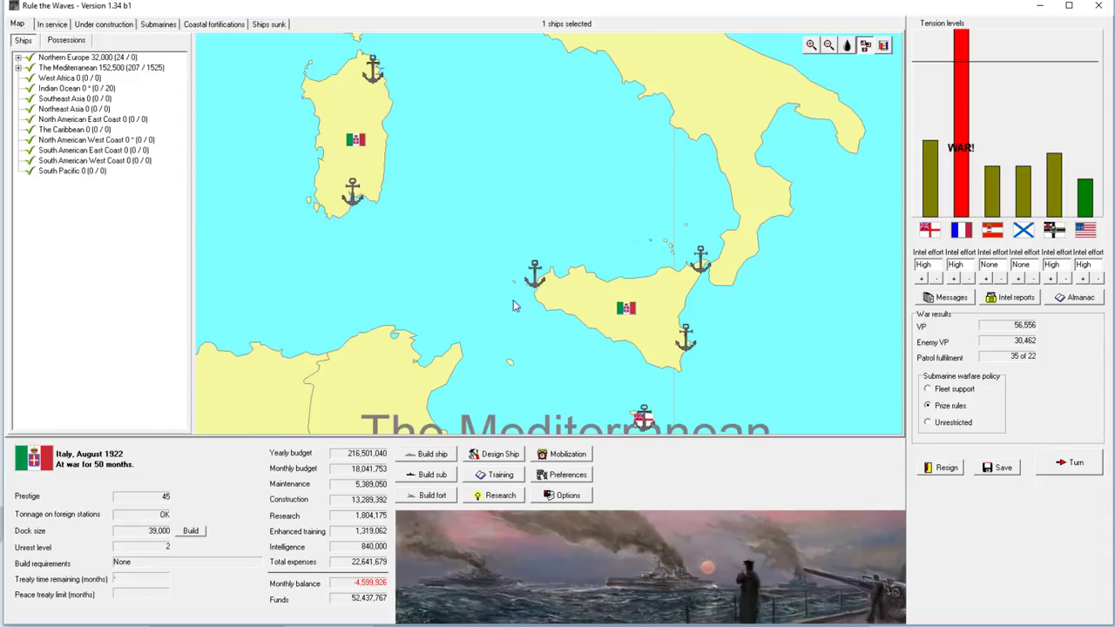
{"action": "left_click", "coordinate": [810, 45]}
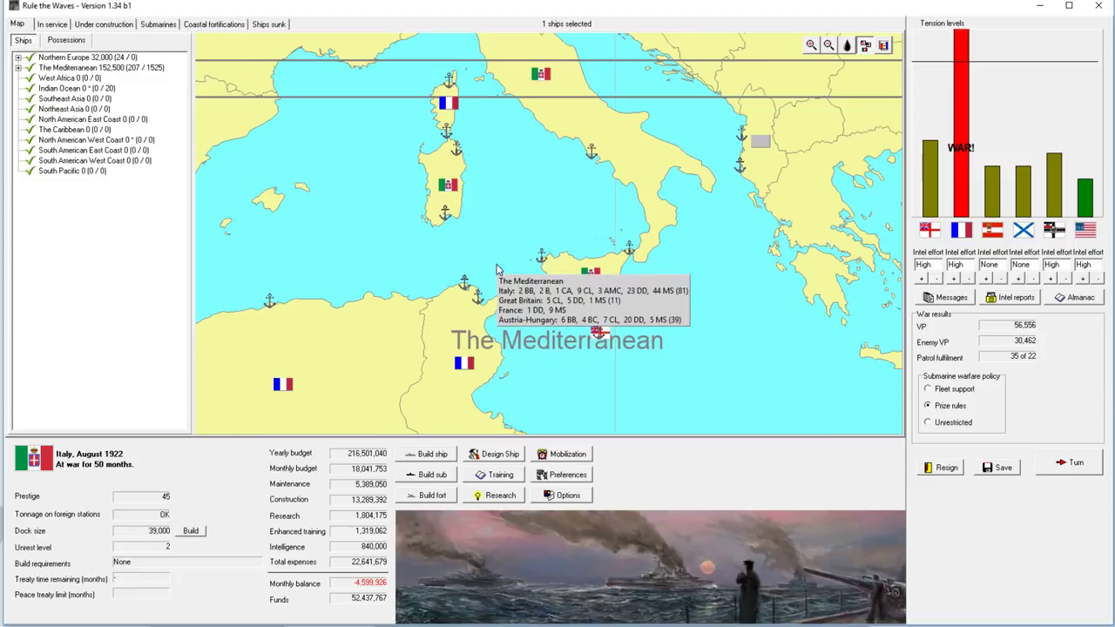
{"action": "mouse_move", "coordinate": [498, 265]}
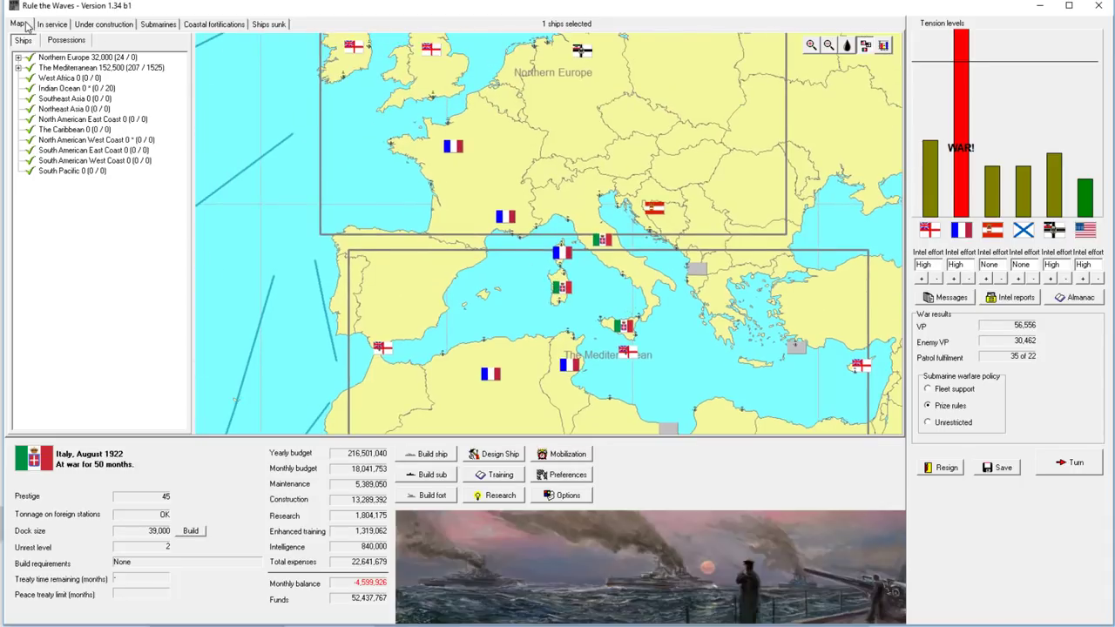
{"action": "left_click", "coordinate": [52, 25]}
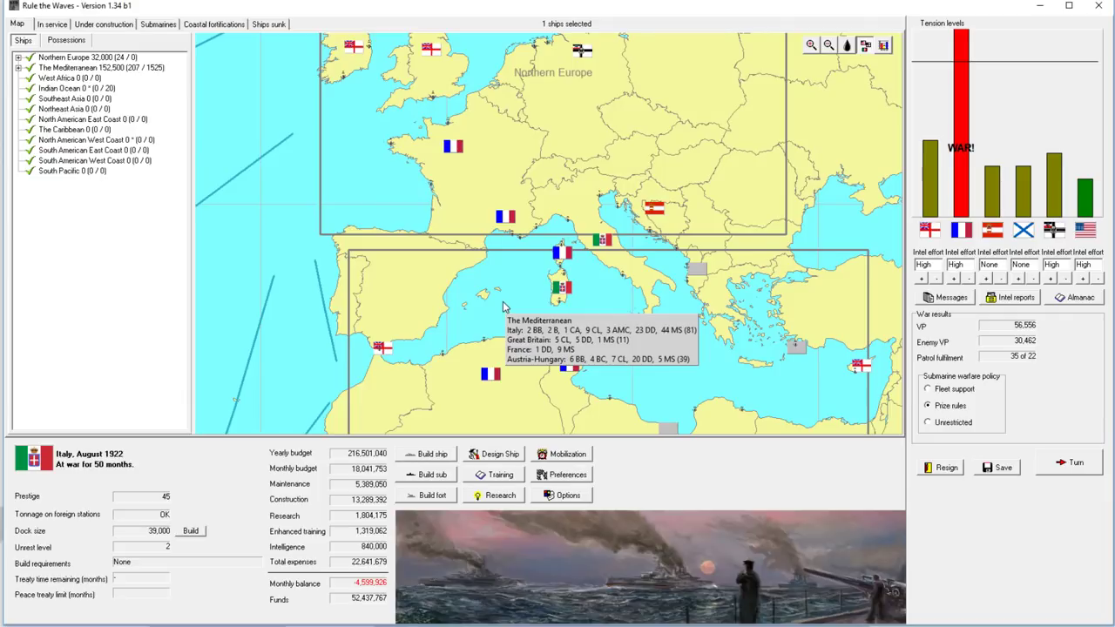
{"action": "mouse_move", "coordinate": [711, 386]}
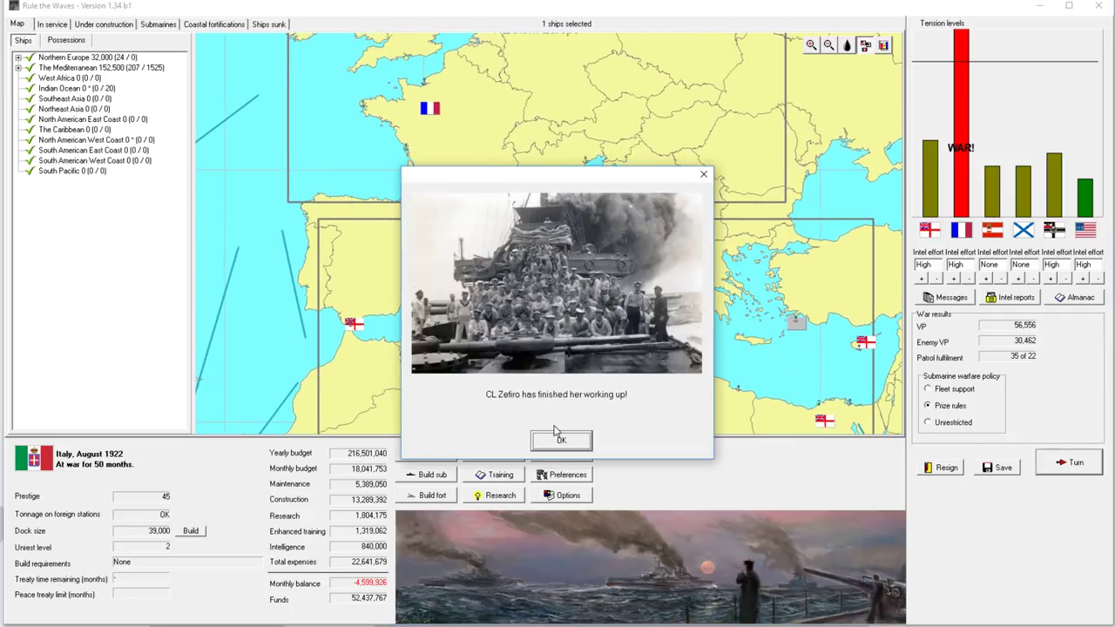
{"action": "left_click", "coordinate": [561, 438]}
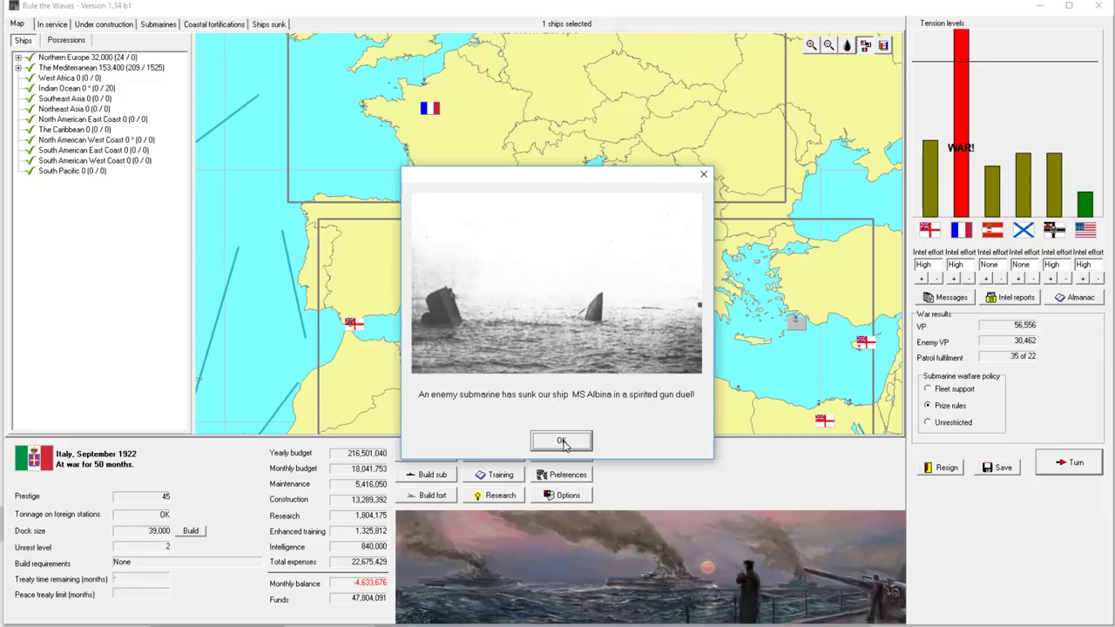
Step: Clear the MS Albina sinking and submarine reports, accept the Sardinia fleet battle, acknowledge France declining
{"action": "left_click", "coordinate": [561, 441]}
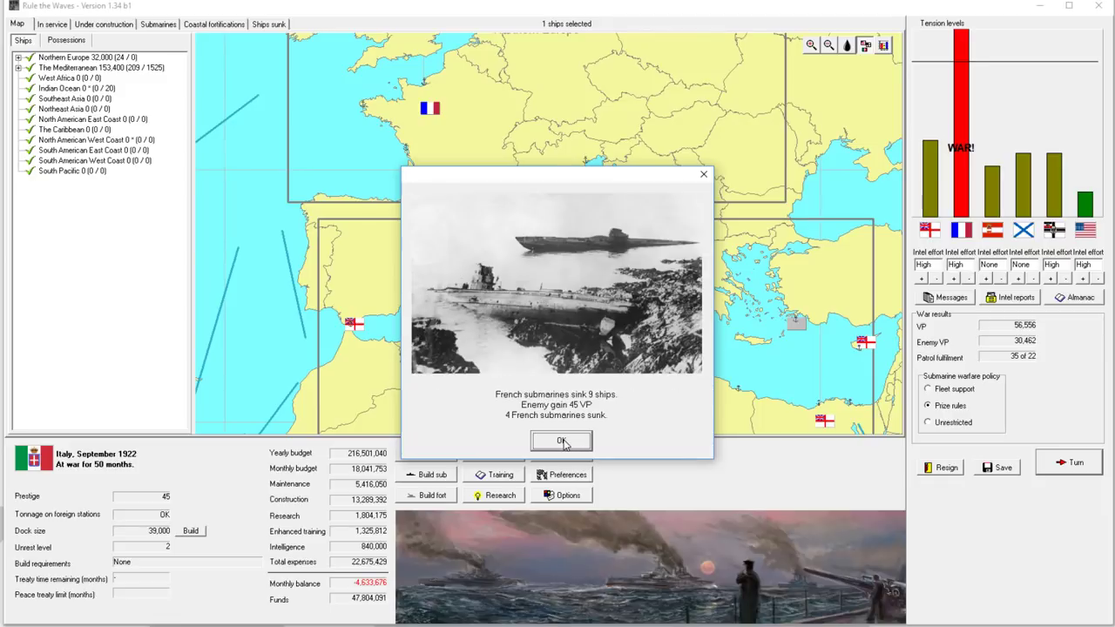
{"action": "left_click", "coordinate": [561, 443]}
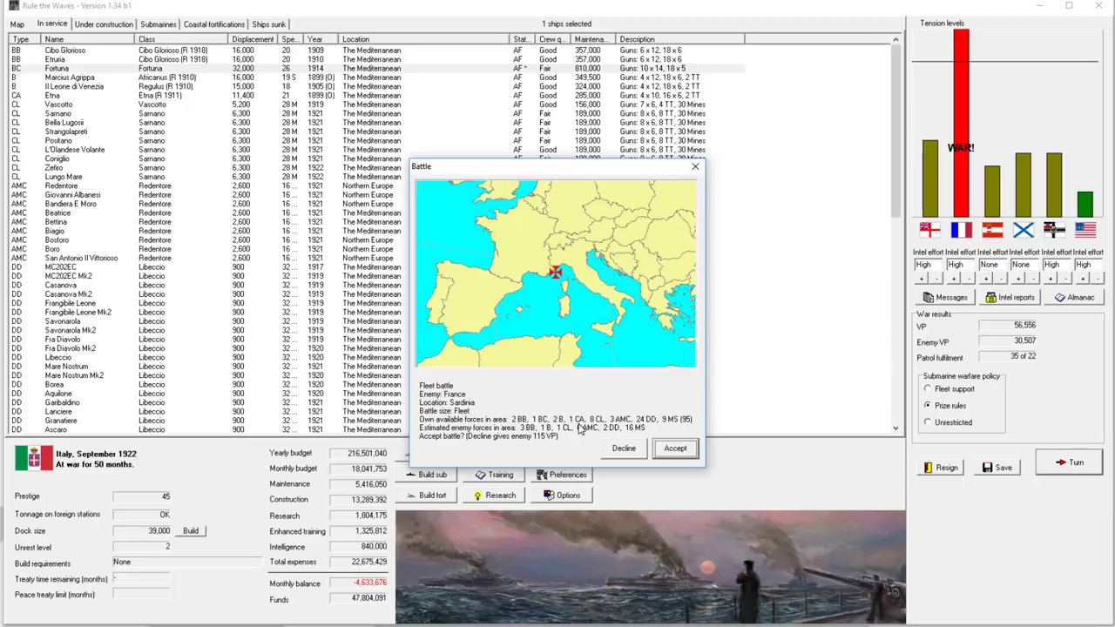
{"action": "left_click", "coordinate": [676, 448]}
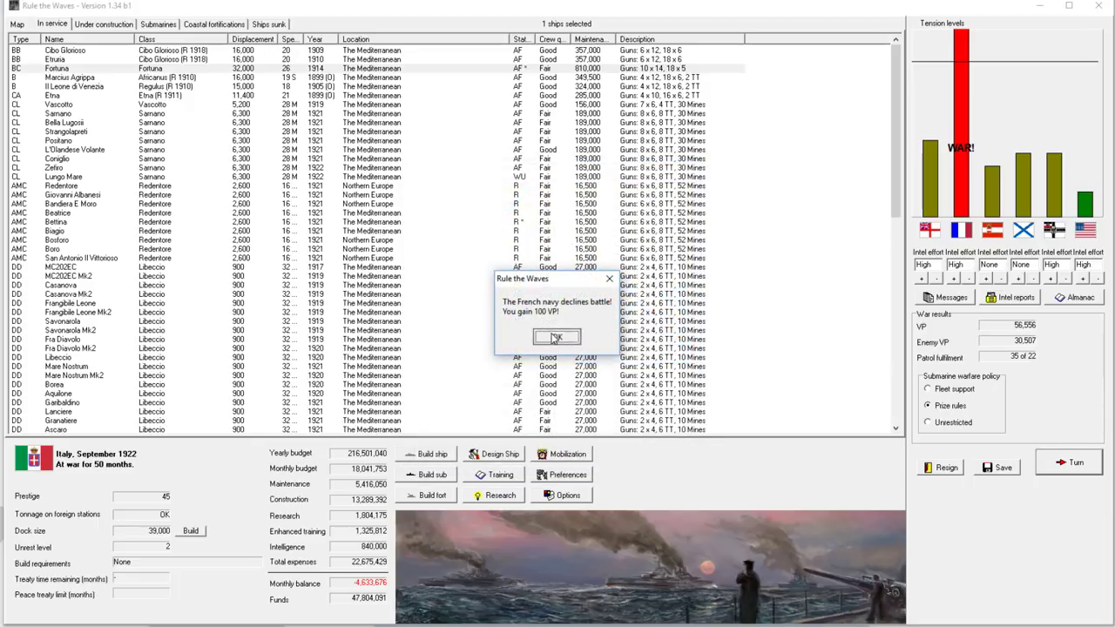
{"action": "left_click", "coordinate": [555, 338]}
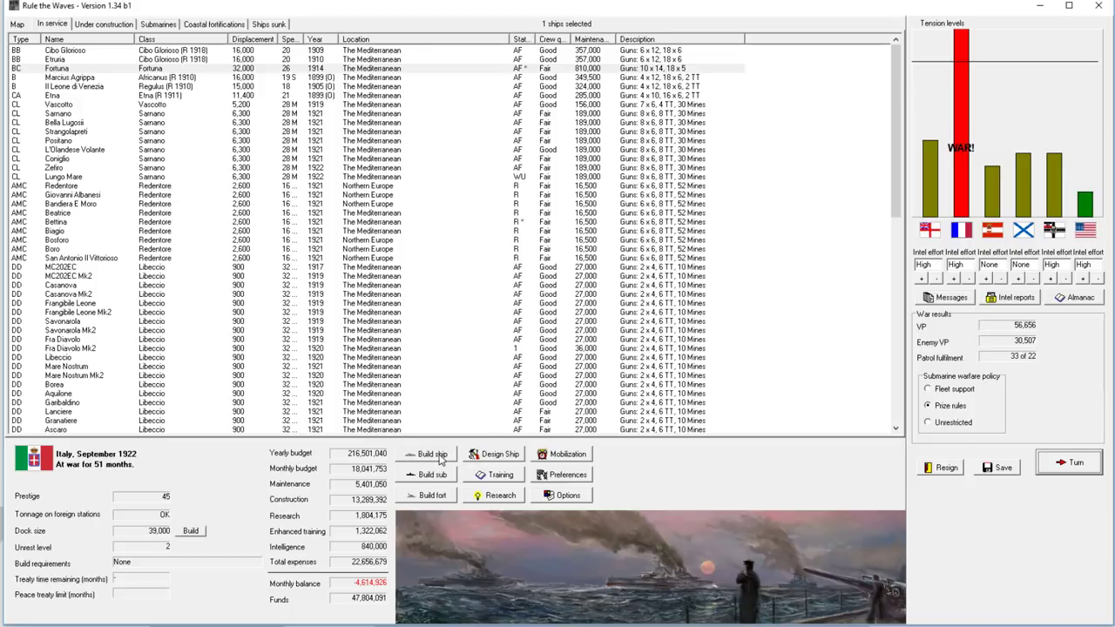
Step: Order a new batch of Regina Pacis minesweepers and return to the In service list
{"action": "left_click", "coordinate": [432, 452]}
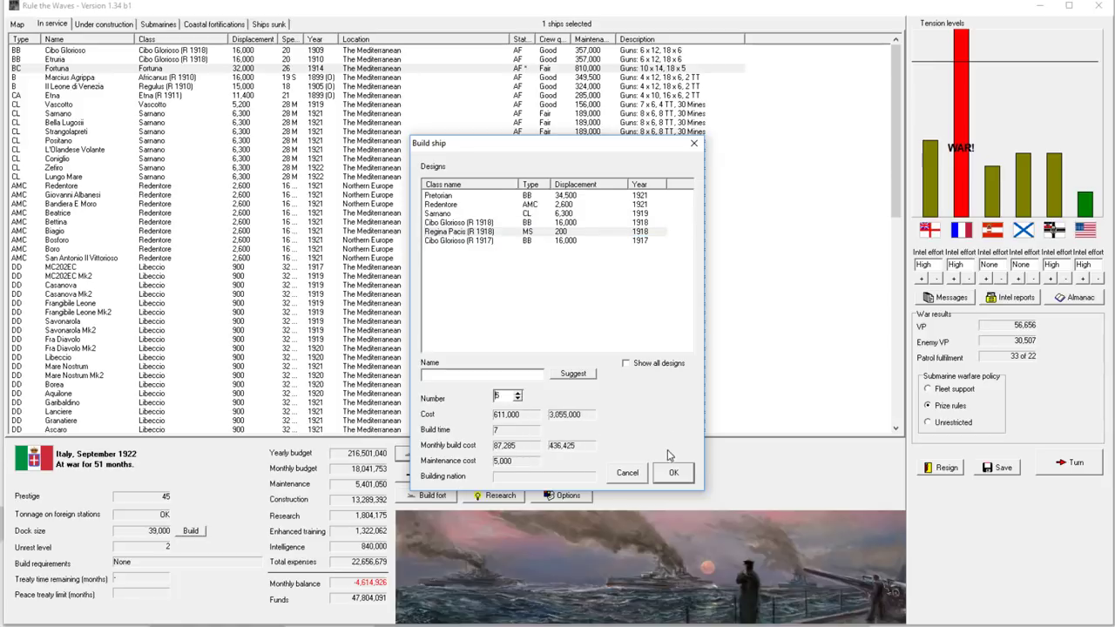
{"action": "left_click", "coordinate": [672, 472]}
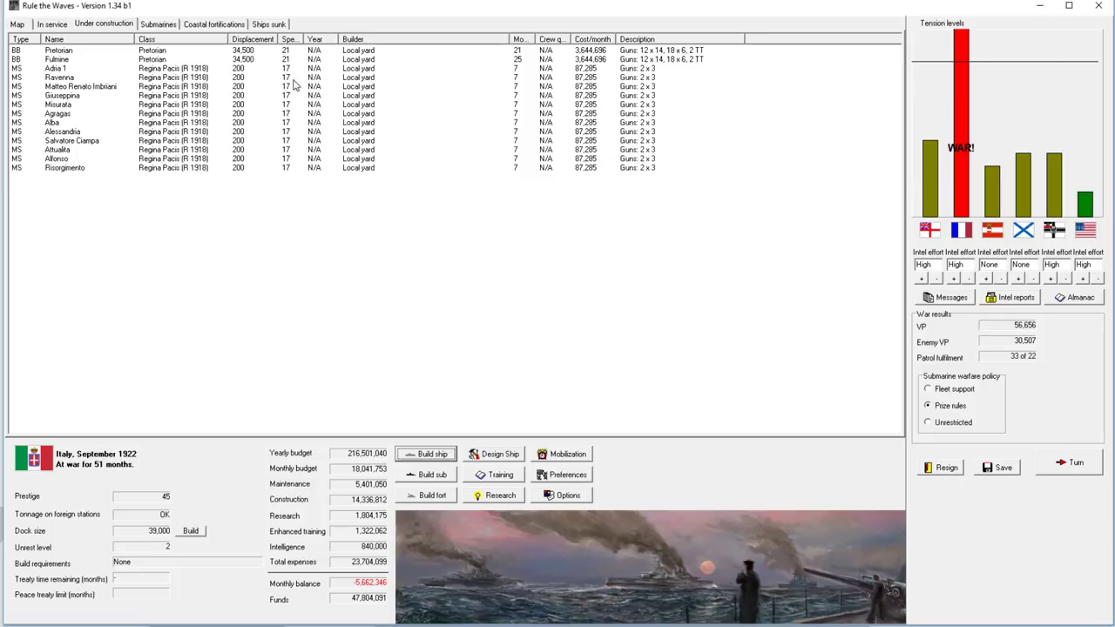
{"action": "left_click", "coordinate": [52, 24]}
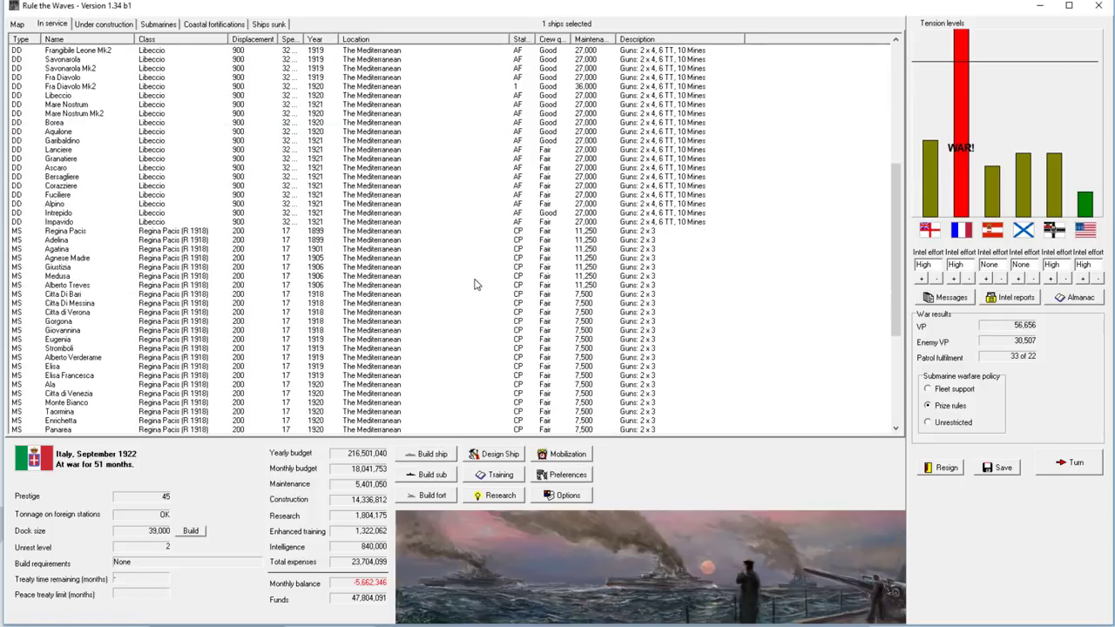
Step: Browse the in-service list and select individual minesweepers to review them
{"action": "scroll", "scroll_direction": "down", "scroll_amount": 3}
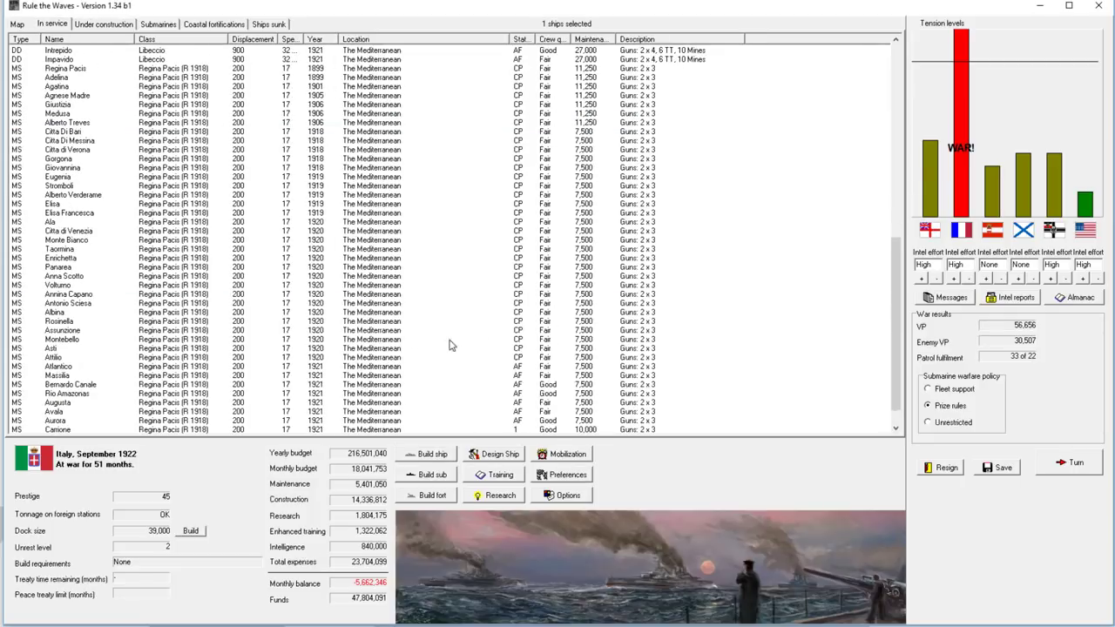
{"action": "left_click", "coordinate": [69, 337]}
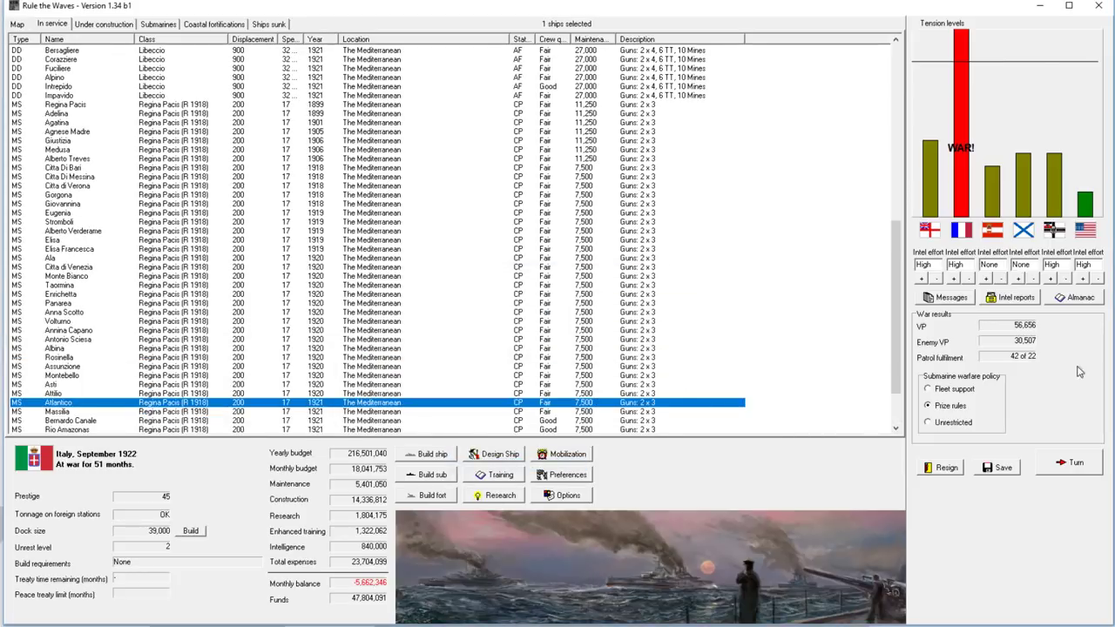
{"action": "scroll", "scroll_direction": "down", "scroll_amount": 3}
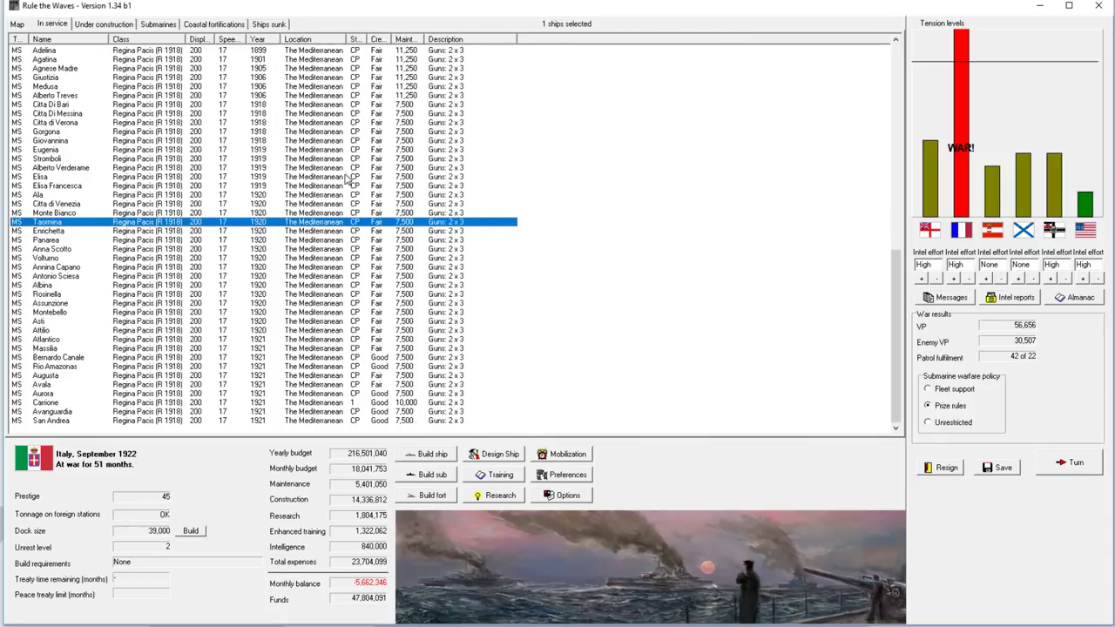
{"action": "left_click", "coordinate": [61, 167]}
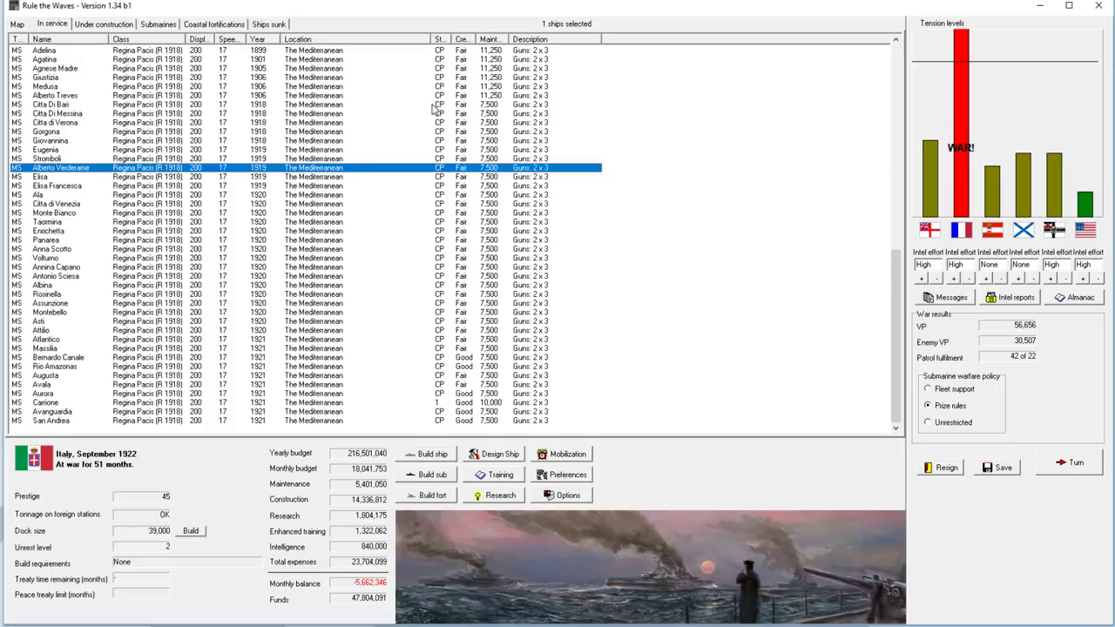
{"action": "mouse_move", "coordinate": [219, 52]}
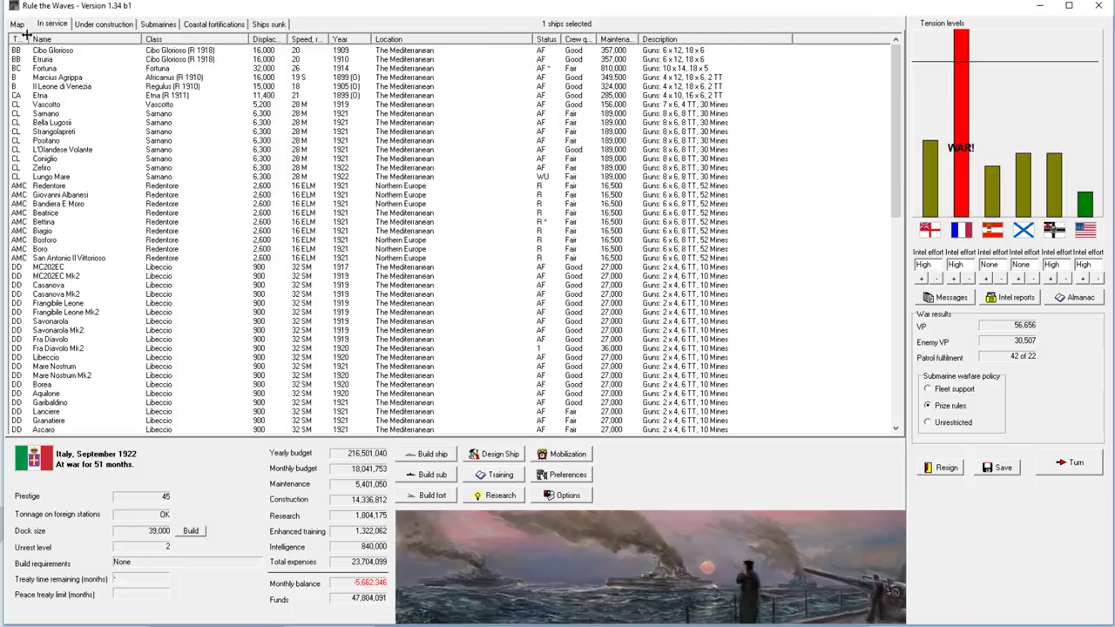
Step: Alternate between the strategic map and In service list to compare regional fleet strengths
{"action": "left_click", "coordinate": [18, 24]}
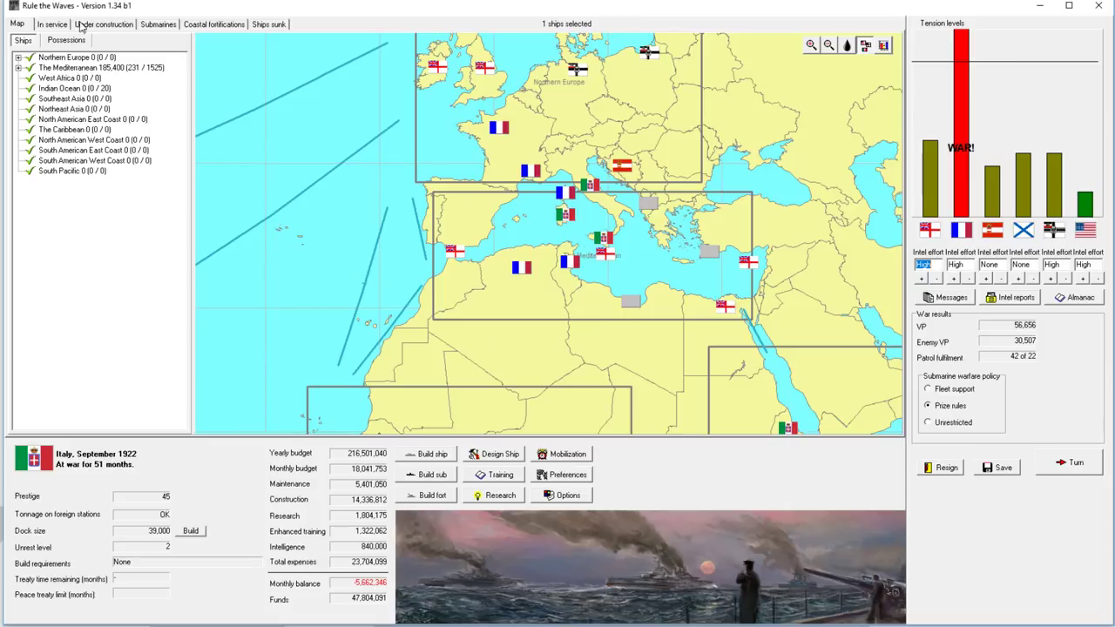
{"action": "left_click", "coordinate": [52, 25]}
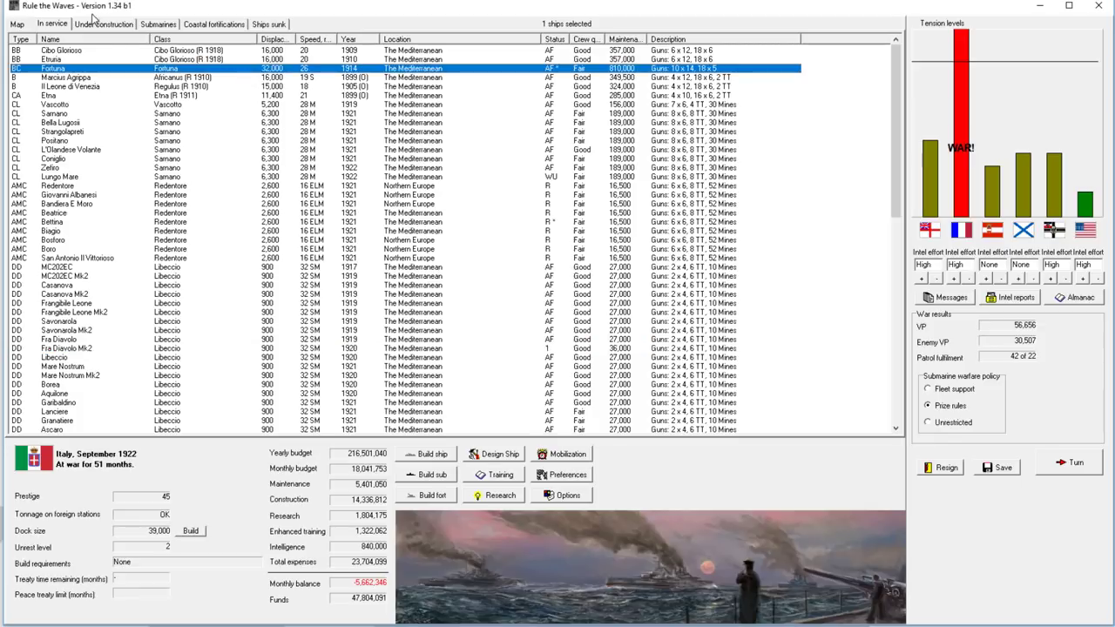
{"action": "left_click", "coordinate": [18, 24]}
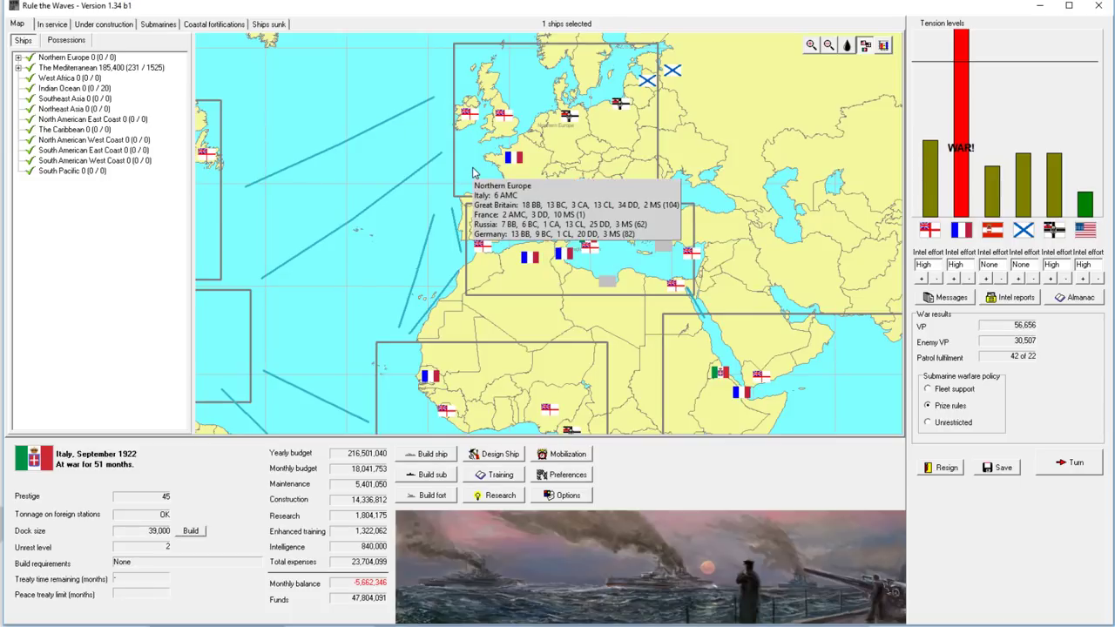
{"action": "left_click", "coordinate": [52, 24]}
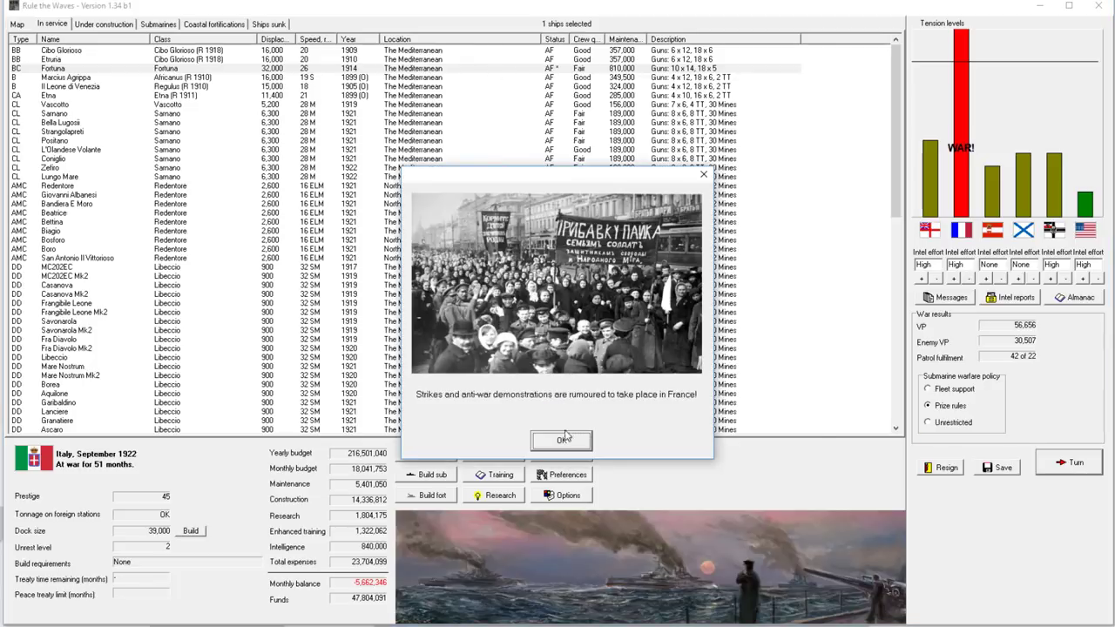
Step: Dismiss the French strikes report, the CL Lungo Mare work-up notice and the peace-concluded message
{"action": "left_click", "coordinate": [561, 441]}
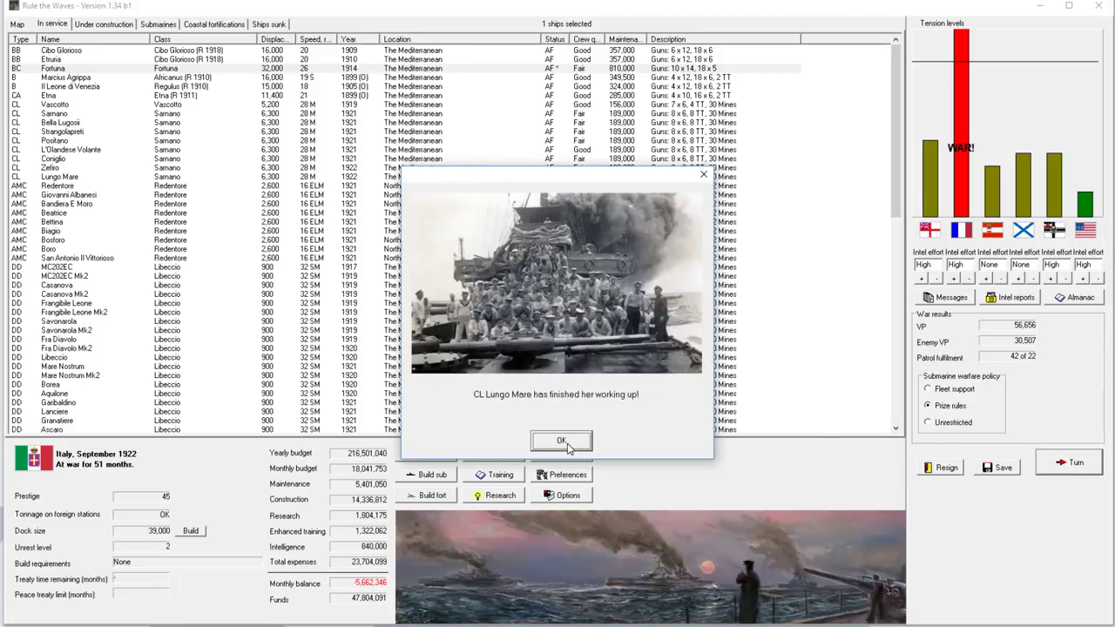
{"action": "left_click", "coordinate": [561, 441]}
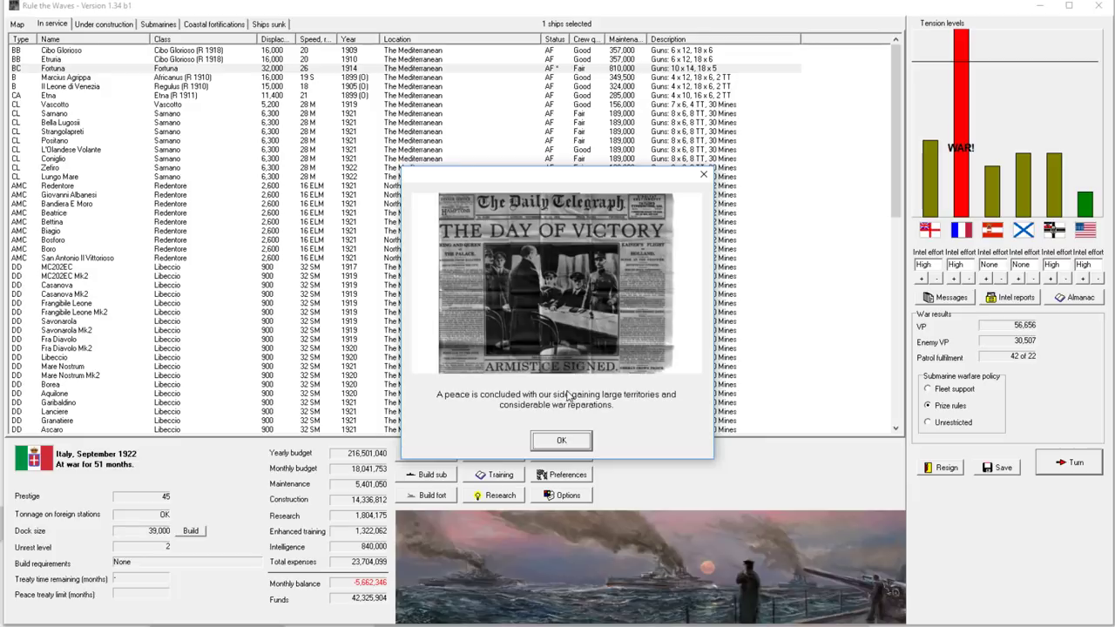
{"action": "left_click", "coordinate": [561, 439]}
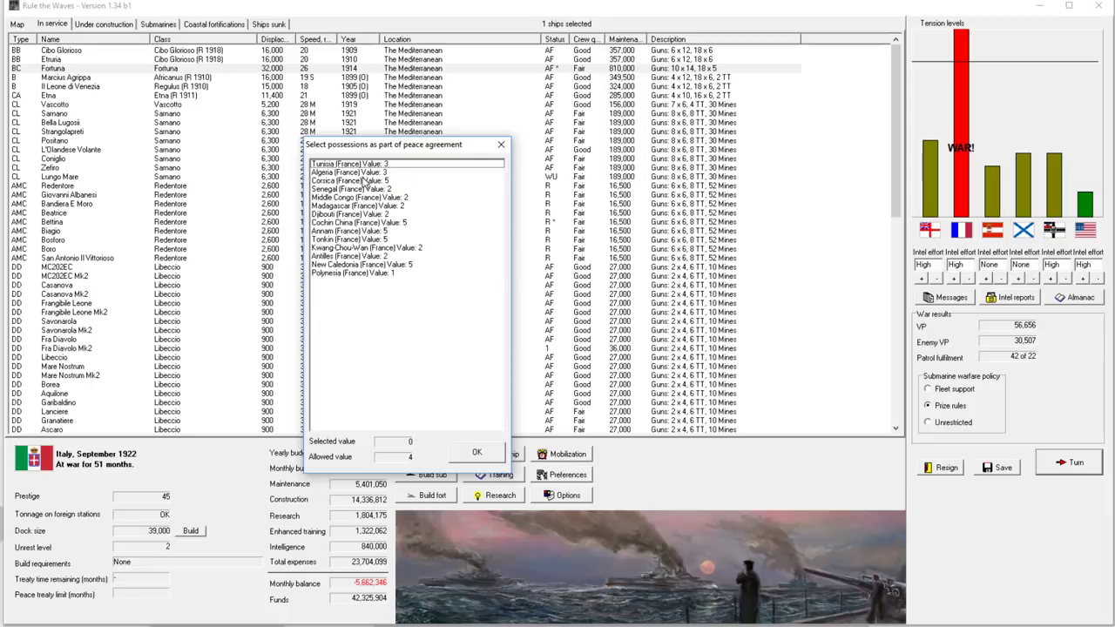
Step: Try claiming Corsica, Djibouti and Madagascar, then move the peace agreement window aside
{"action": "left_click", "coordinate": [348, 180]}
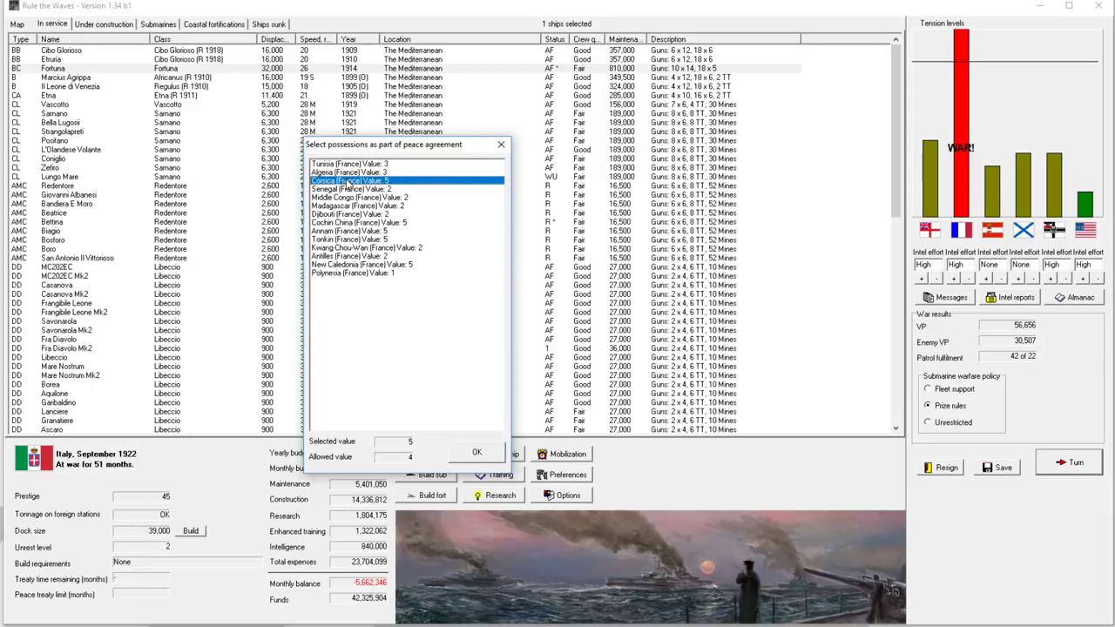
{"action": "left_click", "coordinate": [357, 179]}
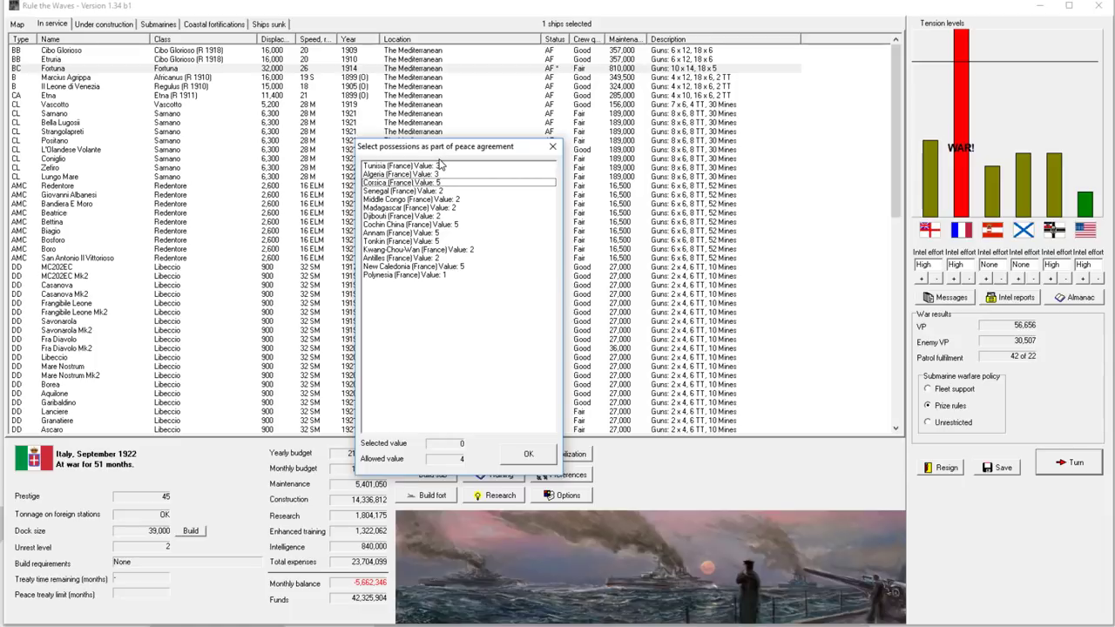
{"action": "mouse_move", "coordinate": [418, 220]}
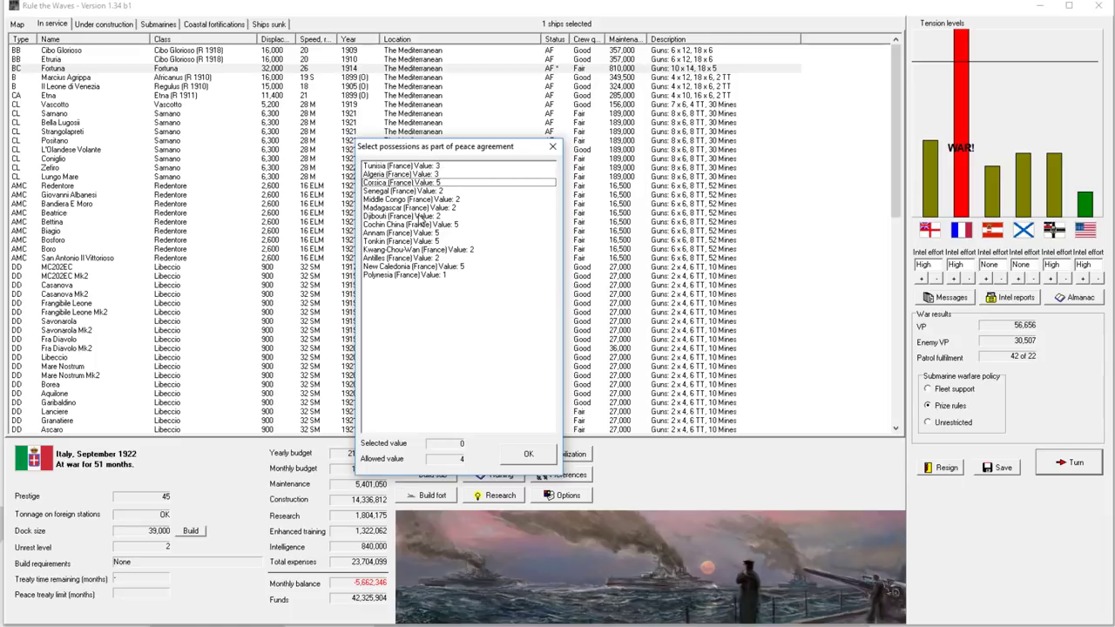
{"action": "left_click", "coordinate": [409, 216]}
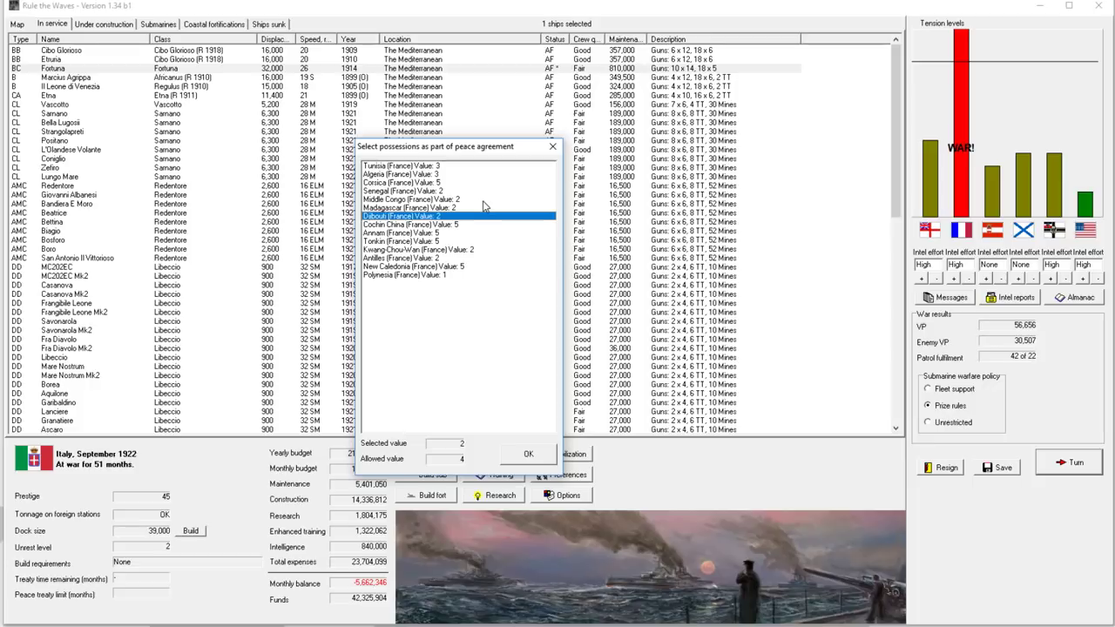
{"action": "left_click", "coordinate": [410, 207]}
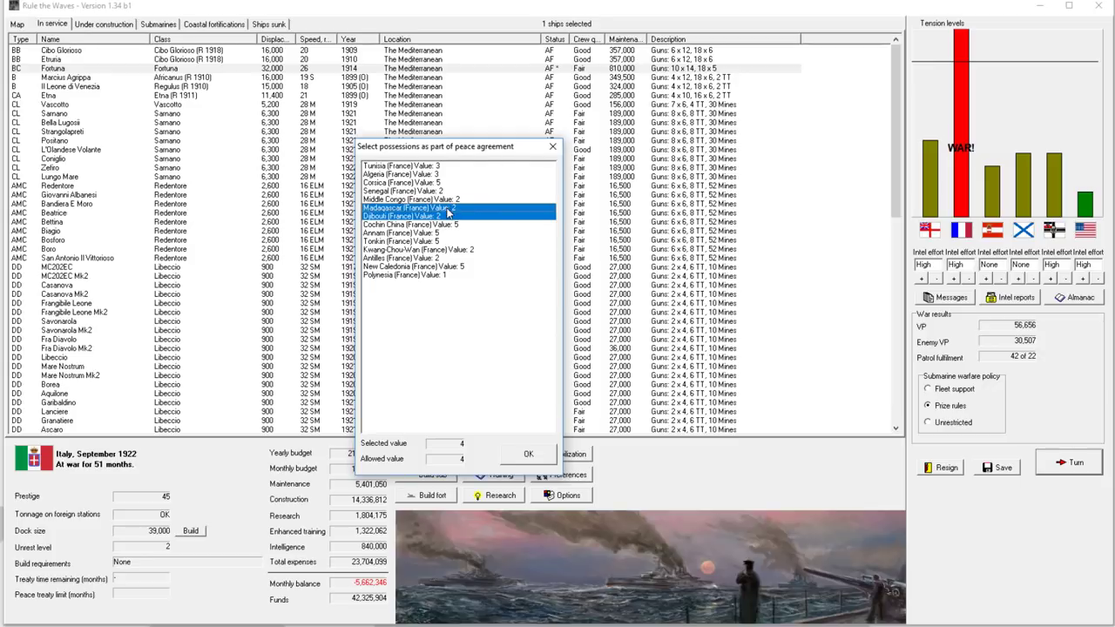
{"action": "left_click", "coordinate": [418, 208]}
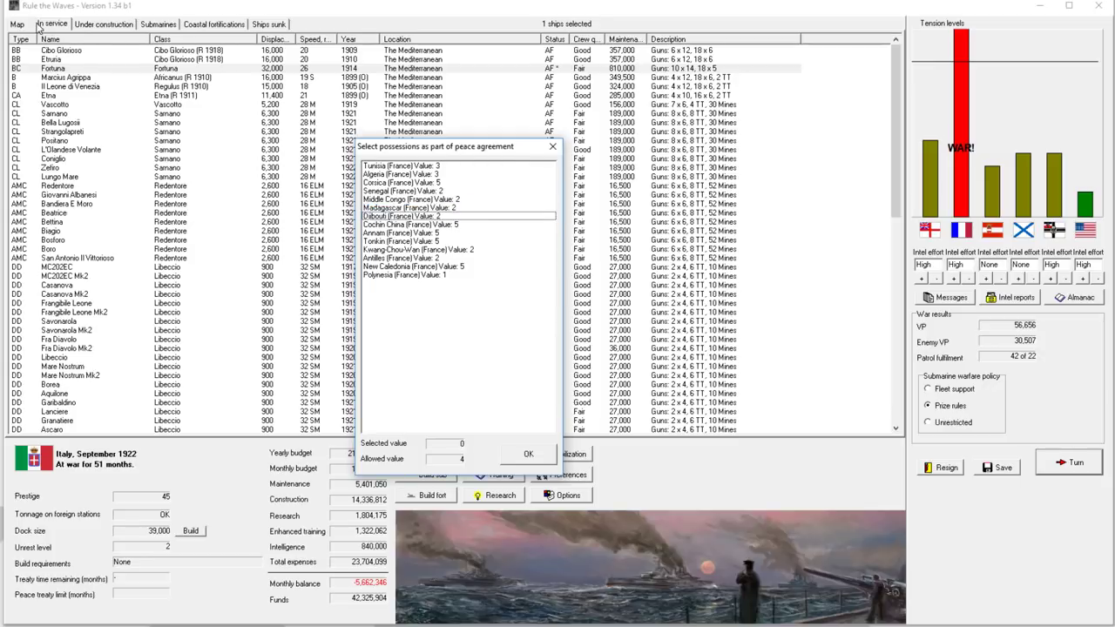
{"action": "left_click_drag", "start_coordinate": [436, 146], "coordinate": [558, 137]}
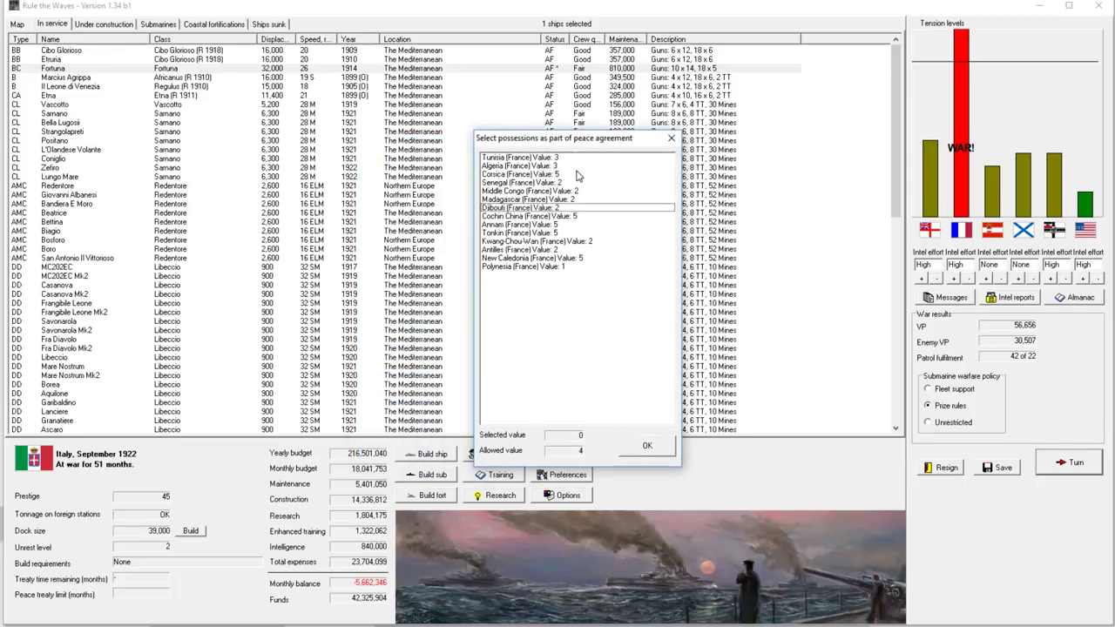
{"action": "mouse_move", "coordinate": [300, 241]}
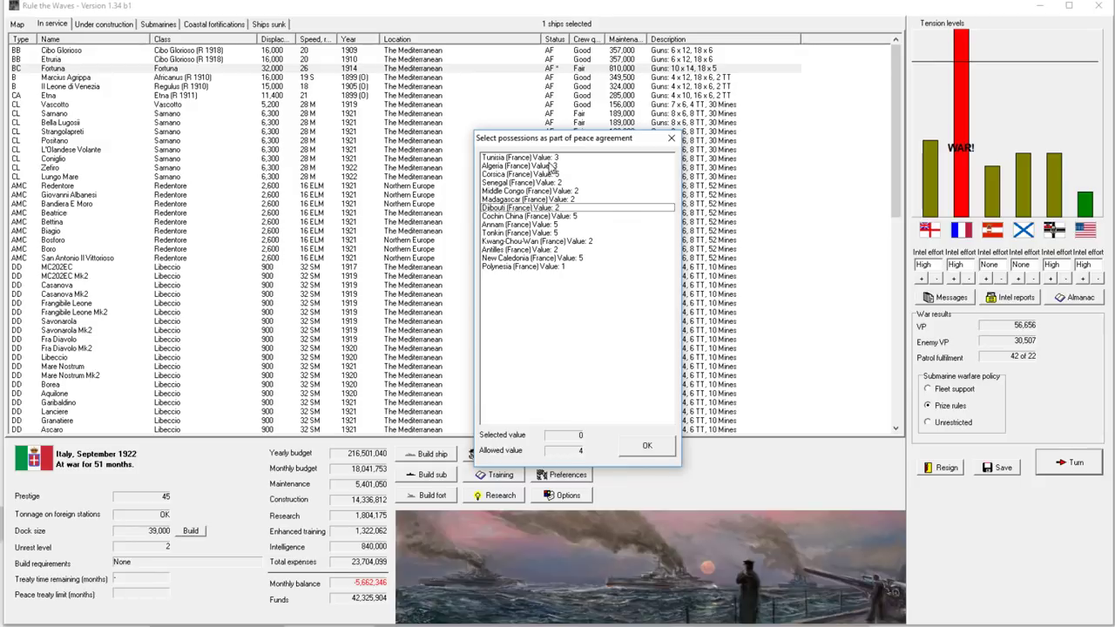
Step: Toggle between Tunisia and Algeria, settle on Algeria and confirm the peace agreement
{"action": "left_click", "coordinate": [536, 165]}
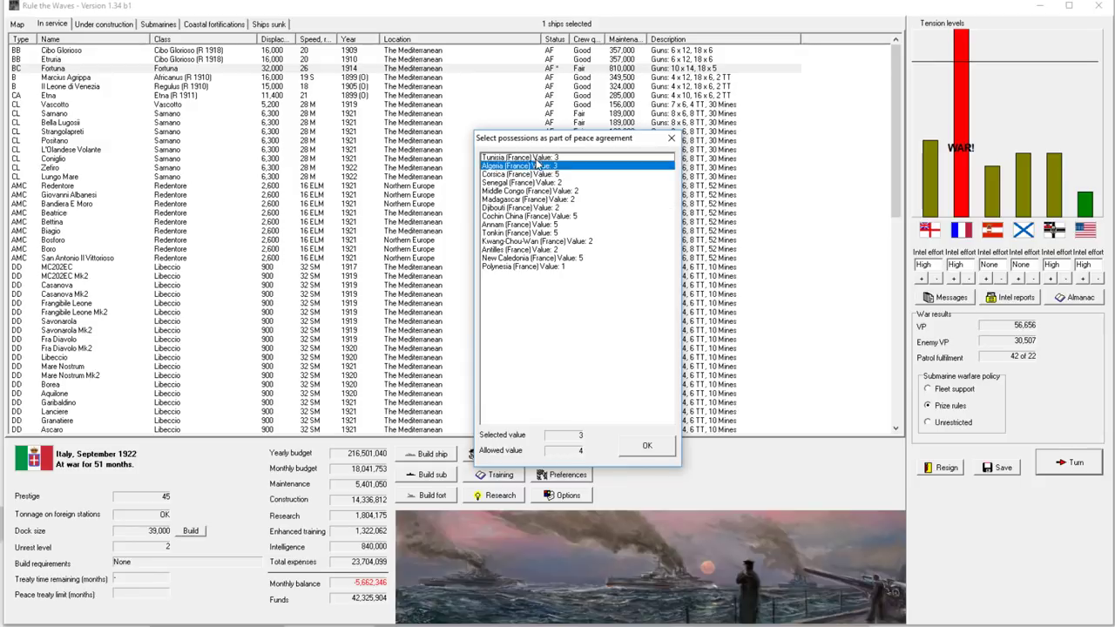
{"action": "left_click", "coordinate": [519, 157]}
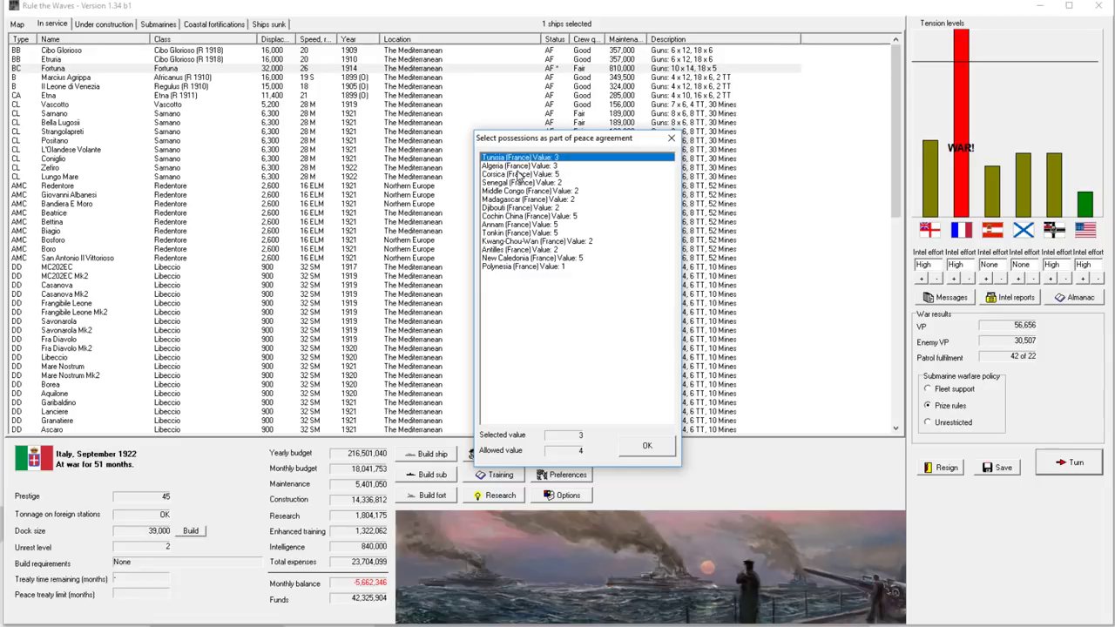
{"action": "left_click", "coordinate": [519, 157]}
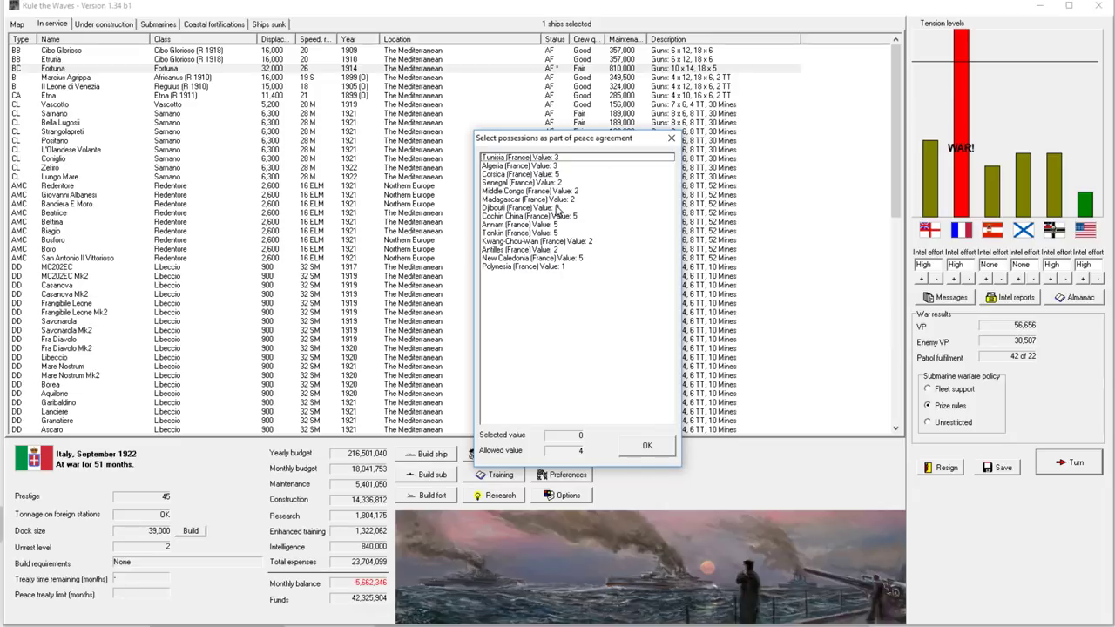
{"action": "mouse_move", "coordinate": [564, 210]}
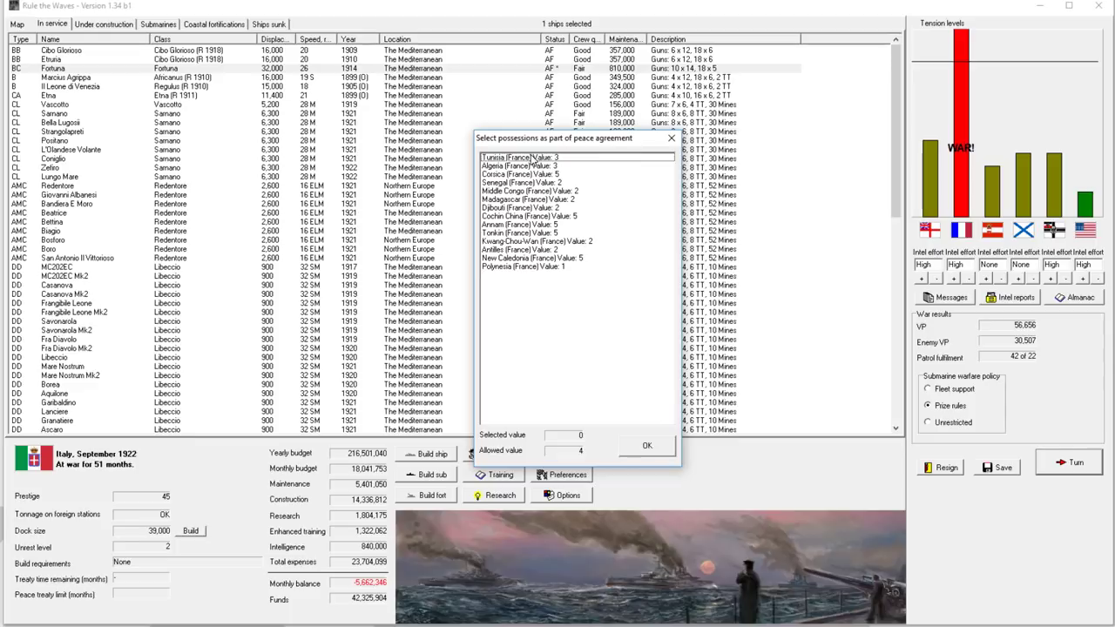
{"action": "left_click", "coordinate": [519, 156]}
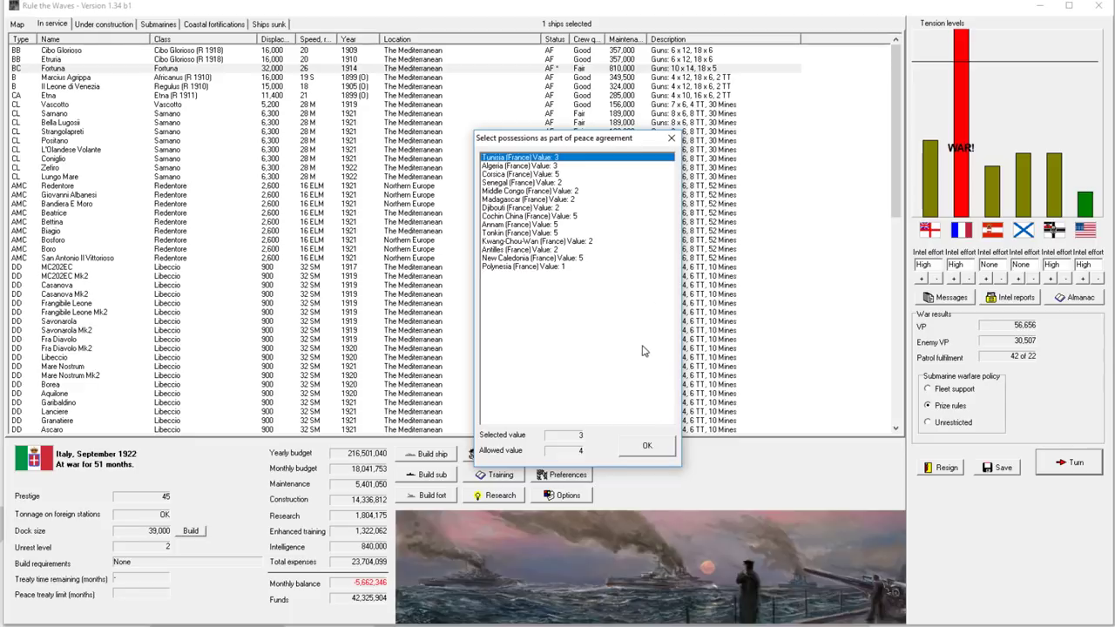
{"action": "mouse_move", "coordinate": [558, 173]}
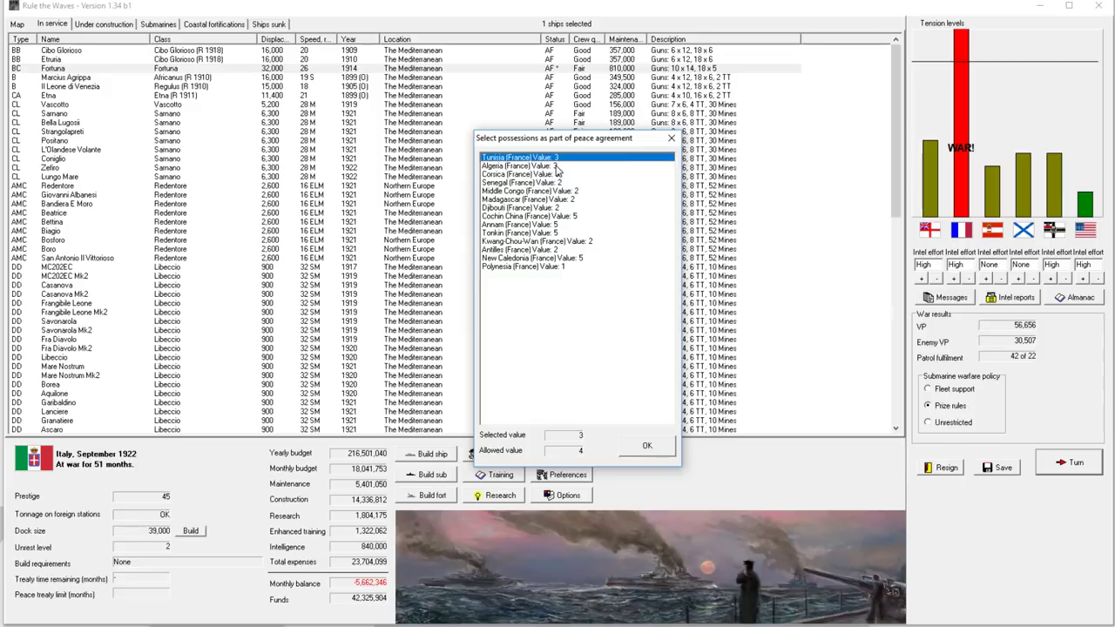
{"action": "left_click", "coordinate": [519, 165]}
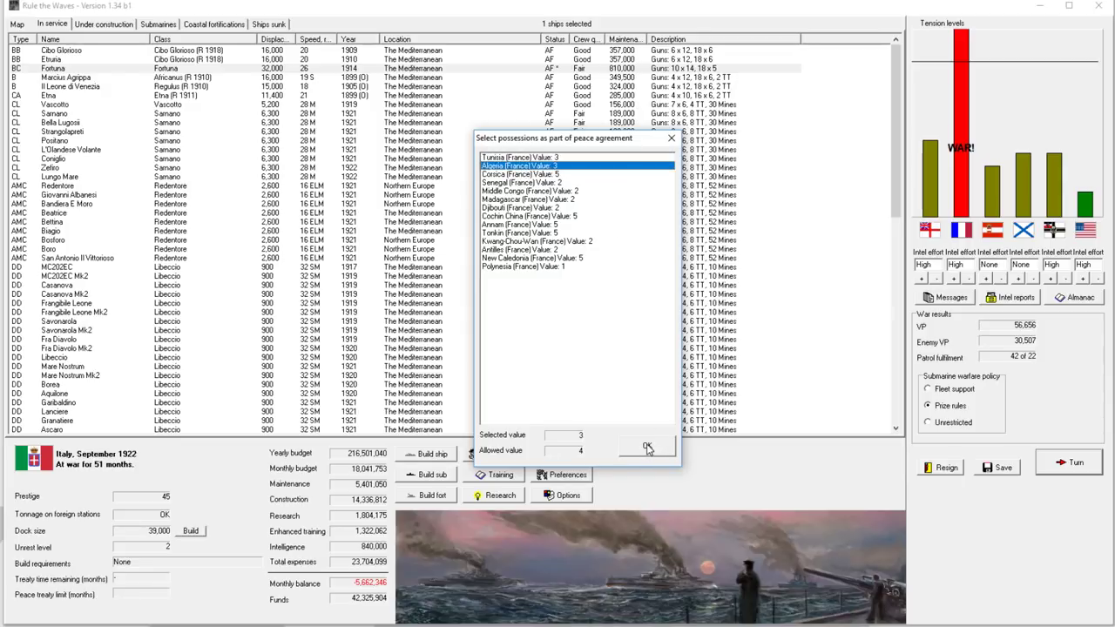
{"action": "left_click", "coordinate": [646, 446]}
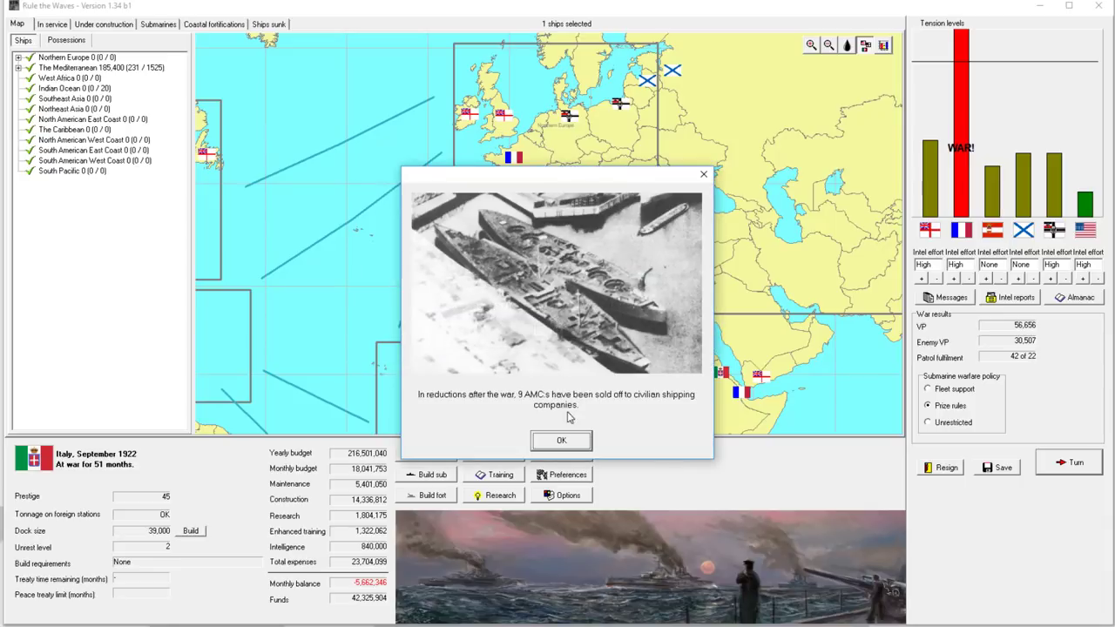
{"action": "mouse_move", "coordinate": [579, 402]}
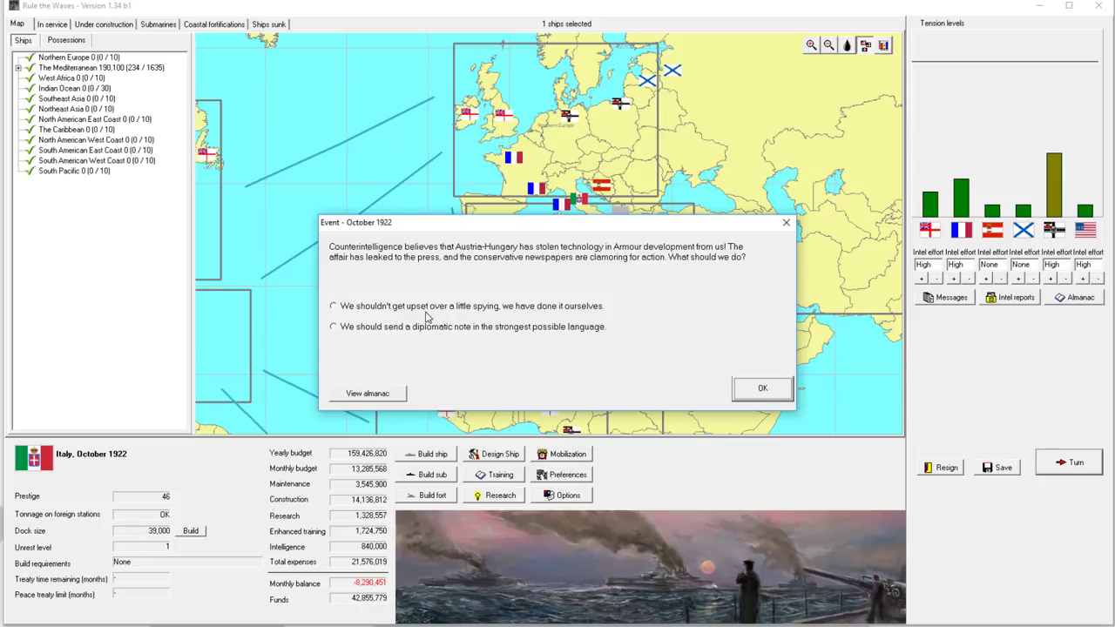
{"action": "mouse_move", "coordinate": [477, 312]}
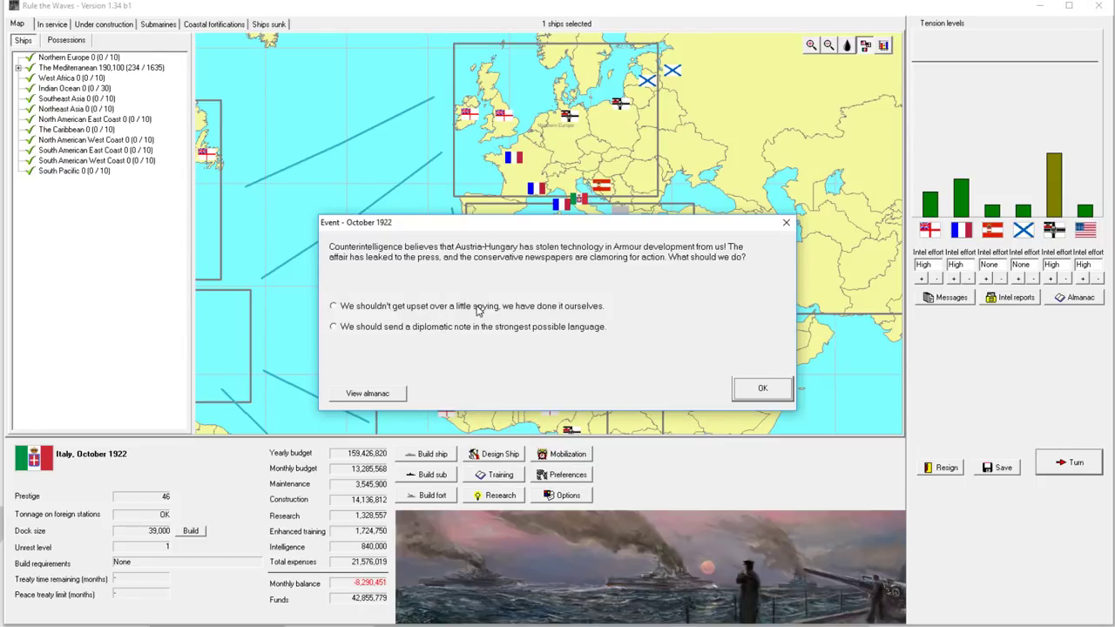
Step: Resolve the spying event, then answer Russia's armour tech theft with a strong diplomatic note
{"action": "left_click", "coordinate": [763, 386]}
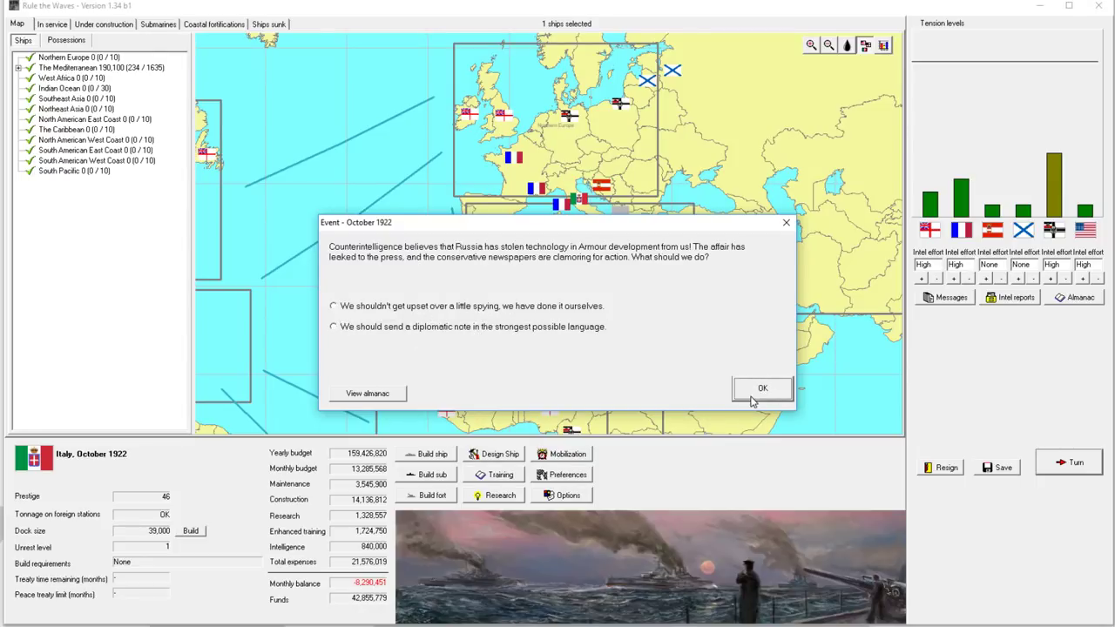
{"action": "left_click", "coordinate": [333, 327]}
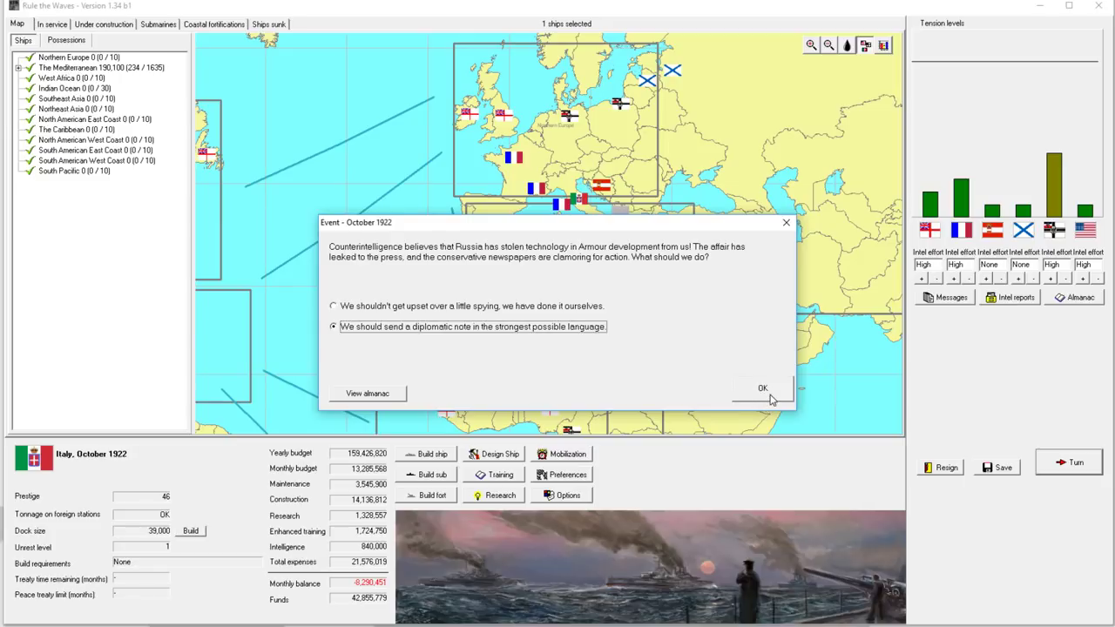
{"action": "left_click", "coordinate": [762, 387]}
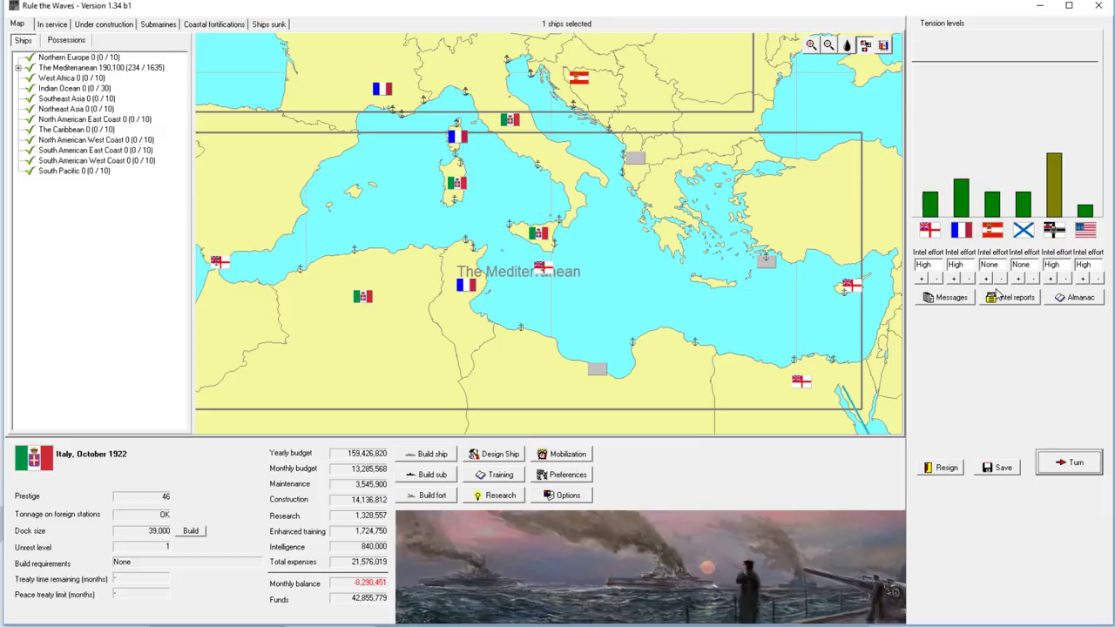
{"action": "mouse_move", "coordinate": [484, 185]}
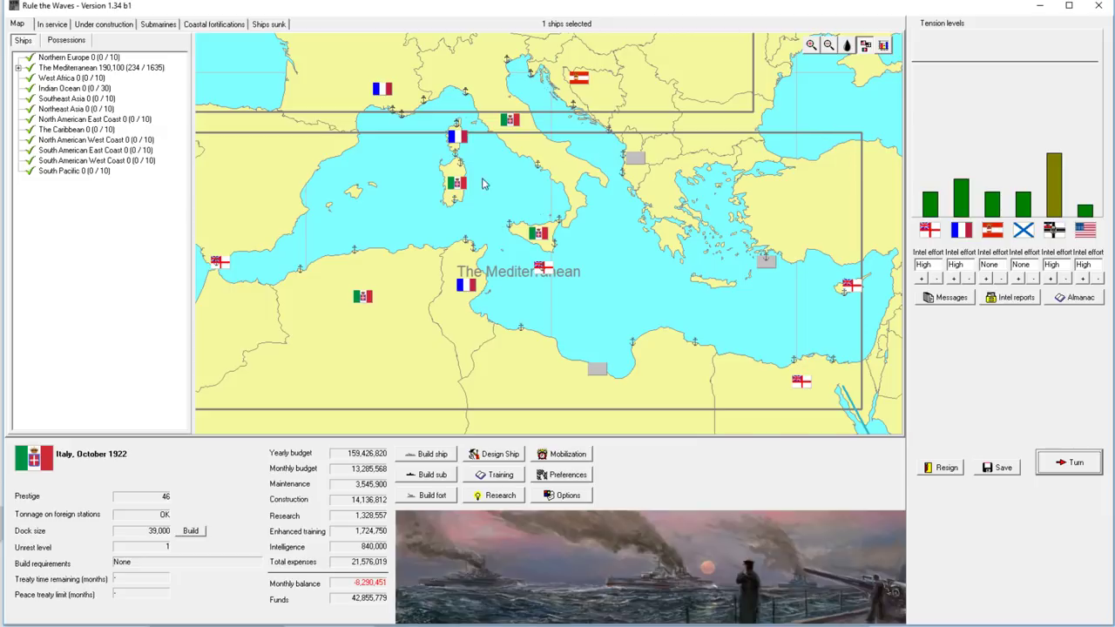
{"action": "mouse_move", "coordinate": [477, 194]}
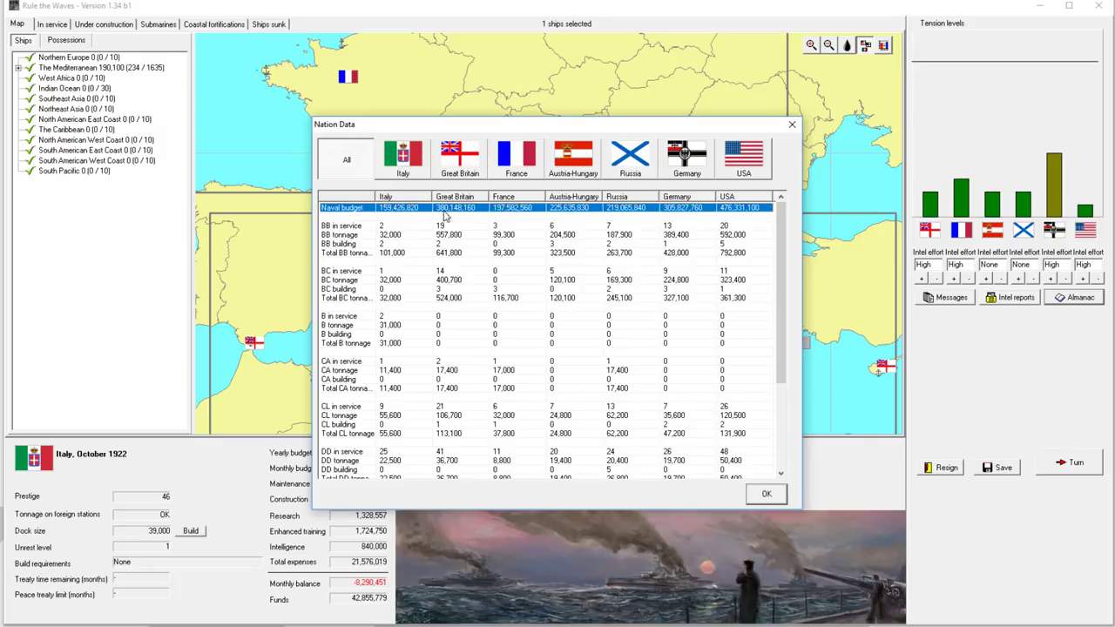
{"action": "mouse_move", "coordinate": [575, 227]}
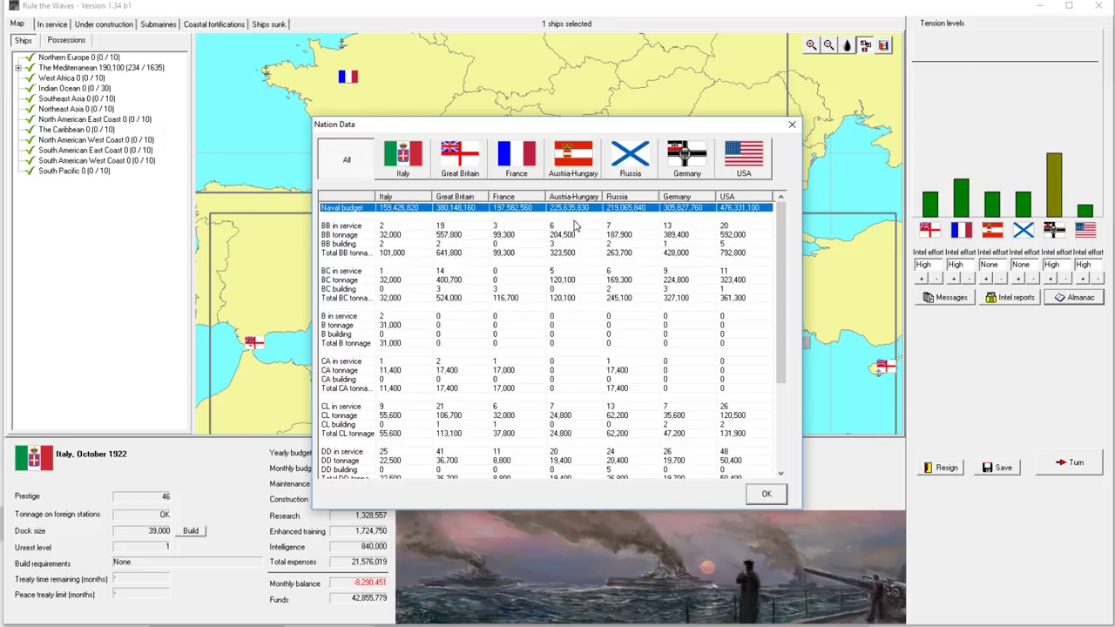
{"action": "mouse_move", "coordinate": [467, 228]}
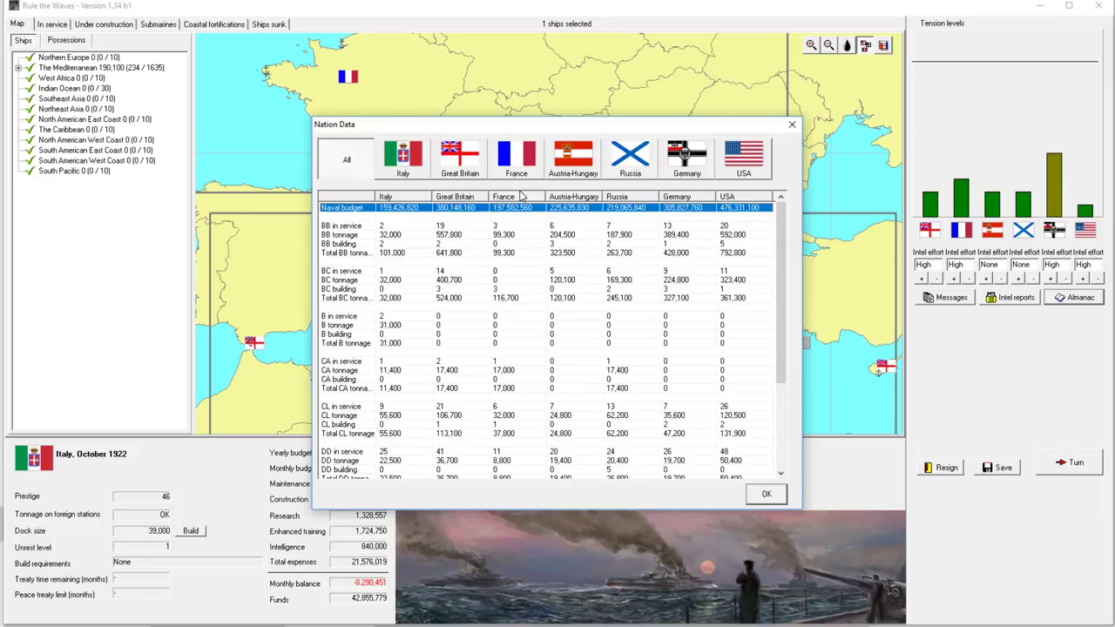
{"action": "mouse_move", "coordinate": [522, 219]}
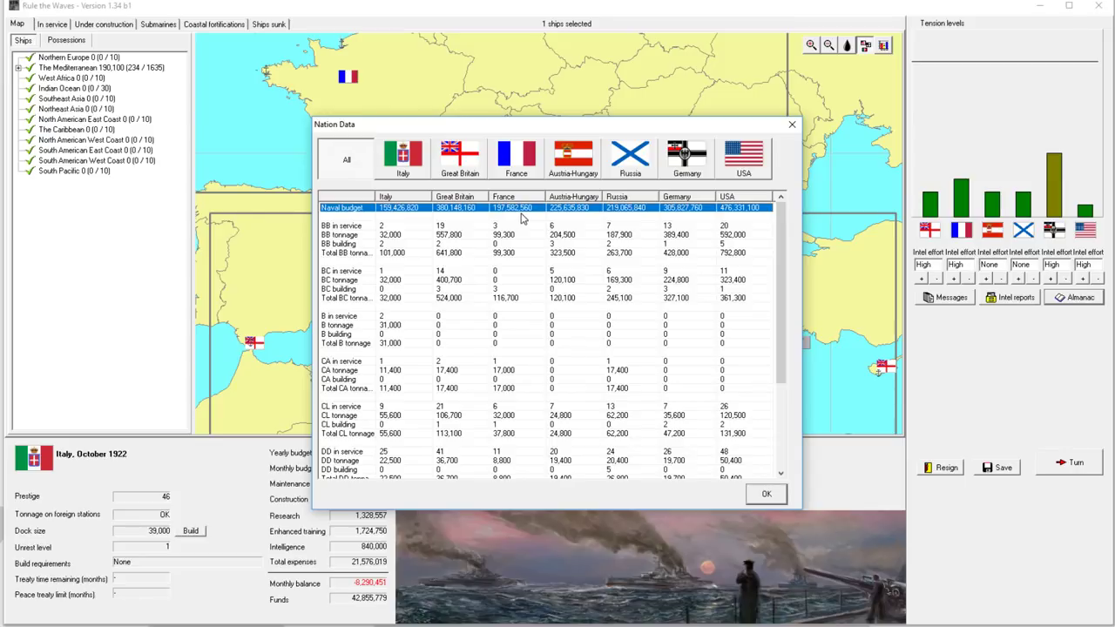
{"action": "mouse_move", "coordinate": [519, 188]}
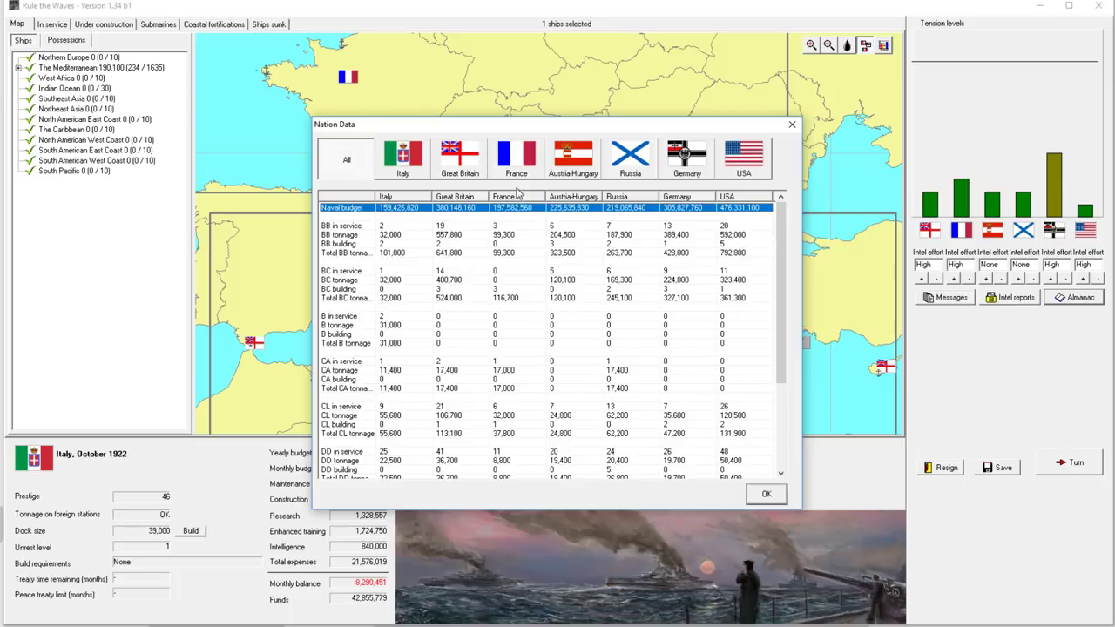
{"action": "mouse_move", "coordinate": [669, 192]}
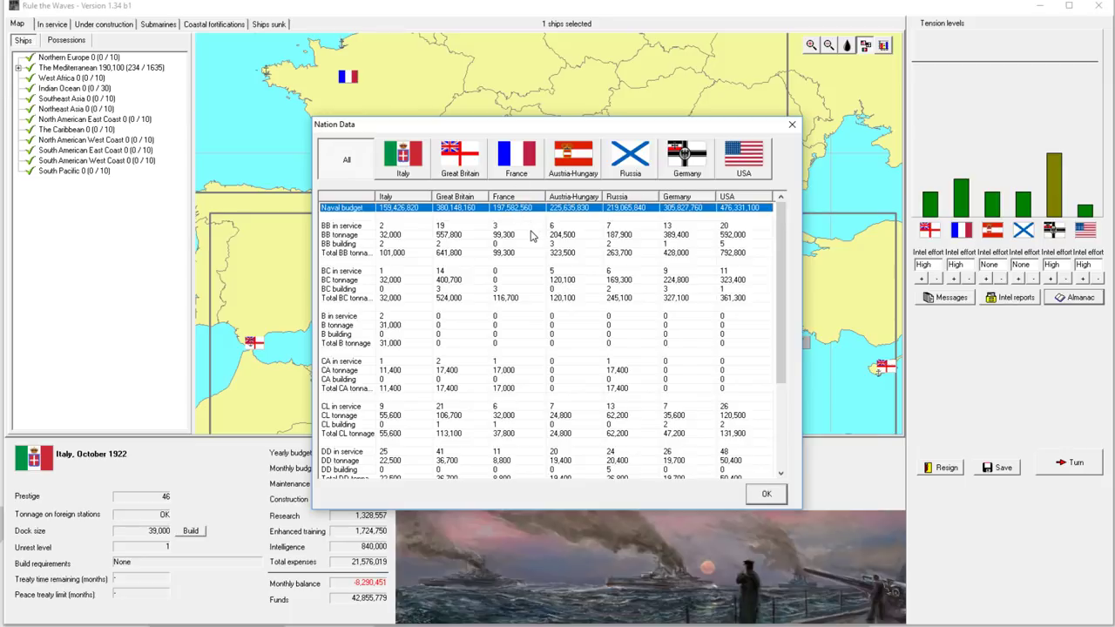
Step: Scroll the Nation Data table through cruiser, destroyer and submarine counts and close it
{"action": "scroll", "scroll_direction": "down", "scroll_amount": 3}
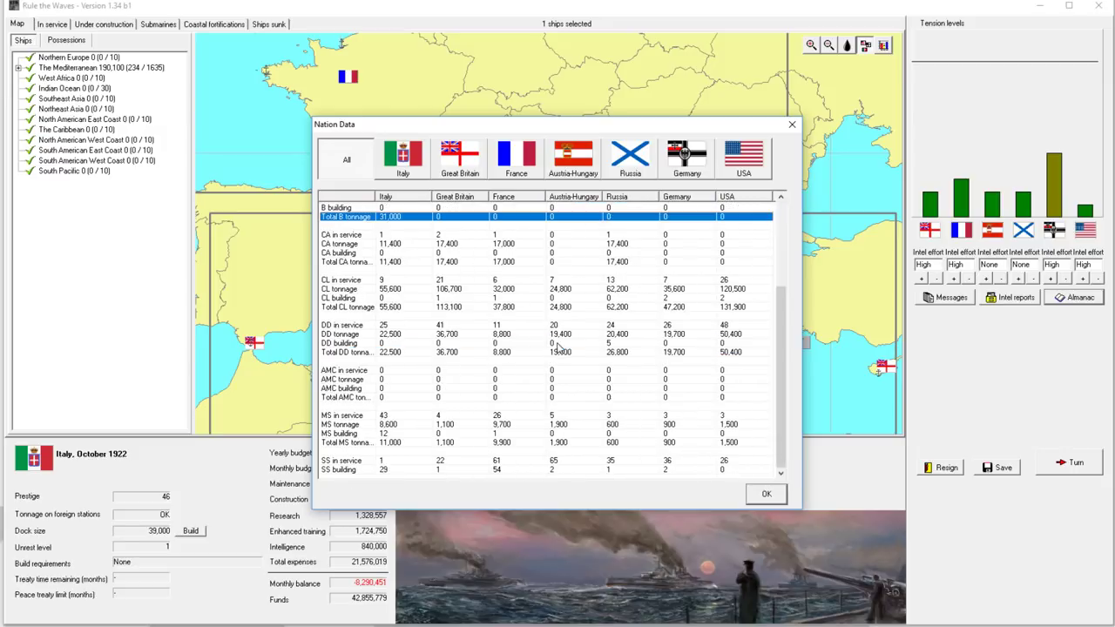
{"action": "left_click", "coordinate": [766, 494]}
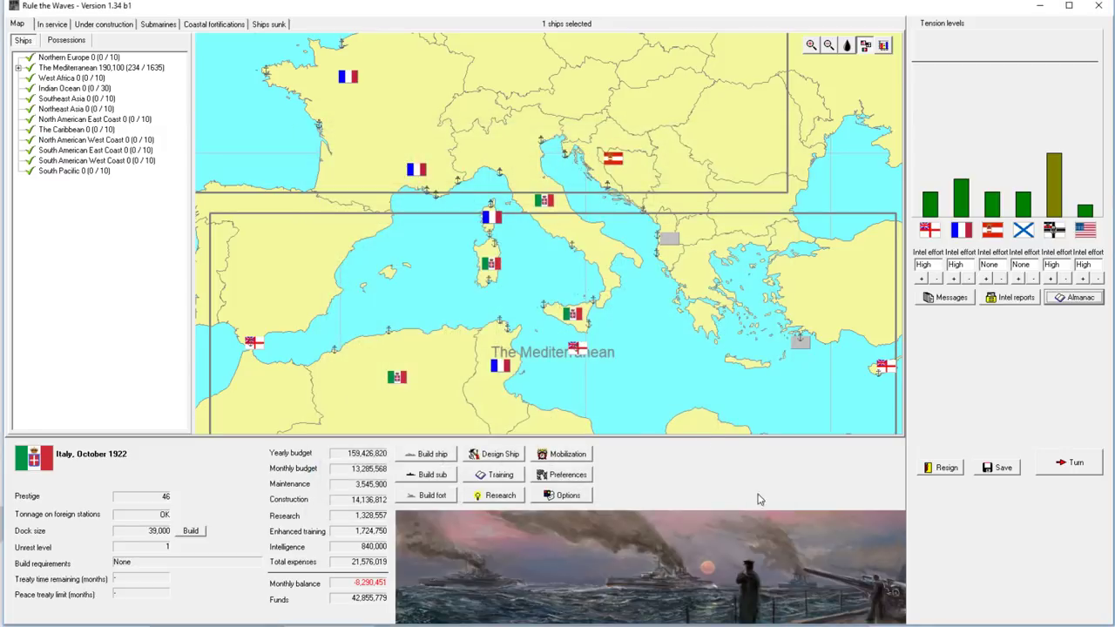
Step: In Research, select Hull construction, Machinery and AP Projectiles, then view light forces progress
{"action": "left_click", "coordinate": [500, 495]}
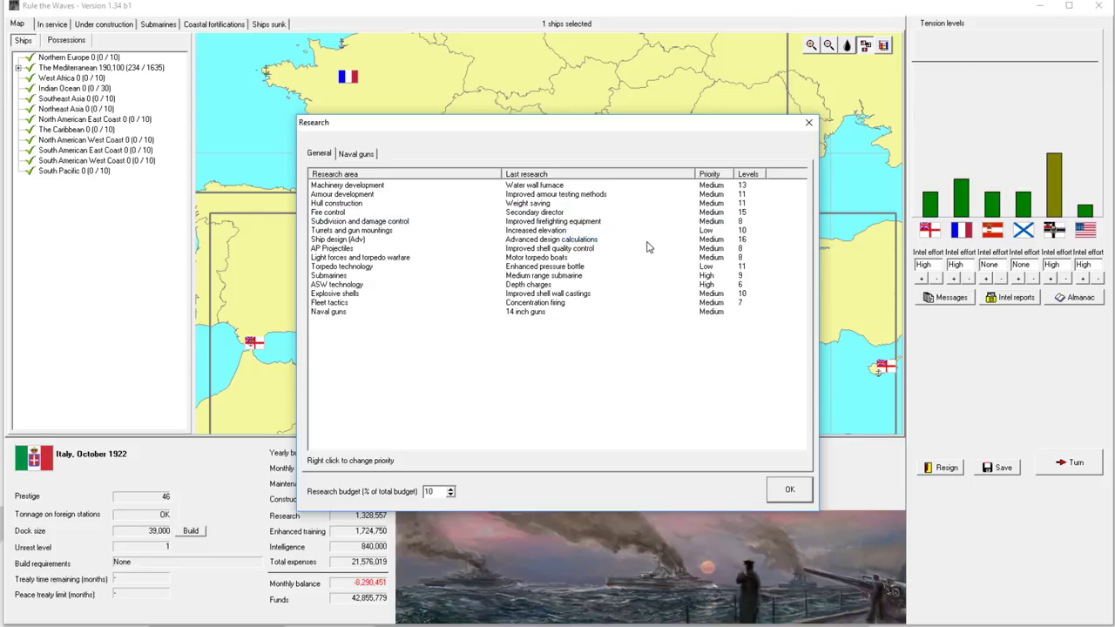
{"action": "mouse_move", "coordinate": [536, 220]}
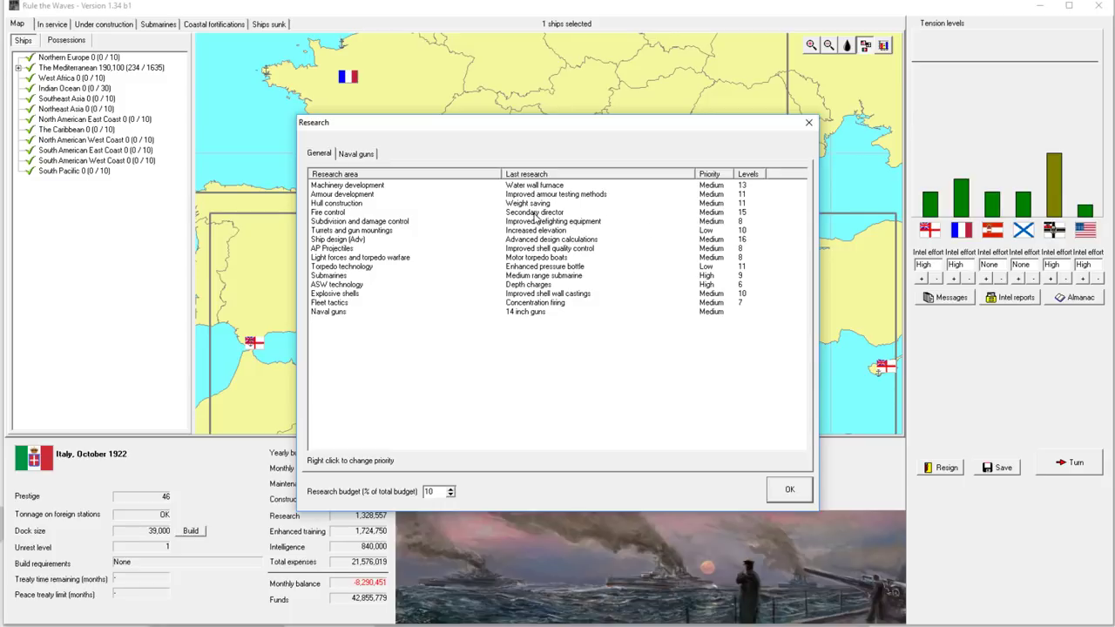
{"action": "left_click", "coordinate": [327, 213]}
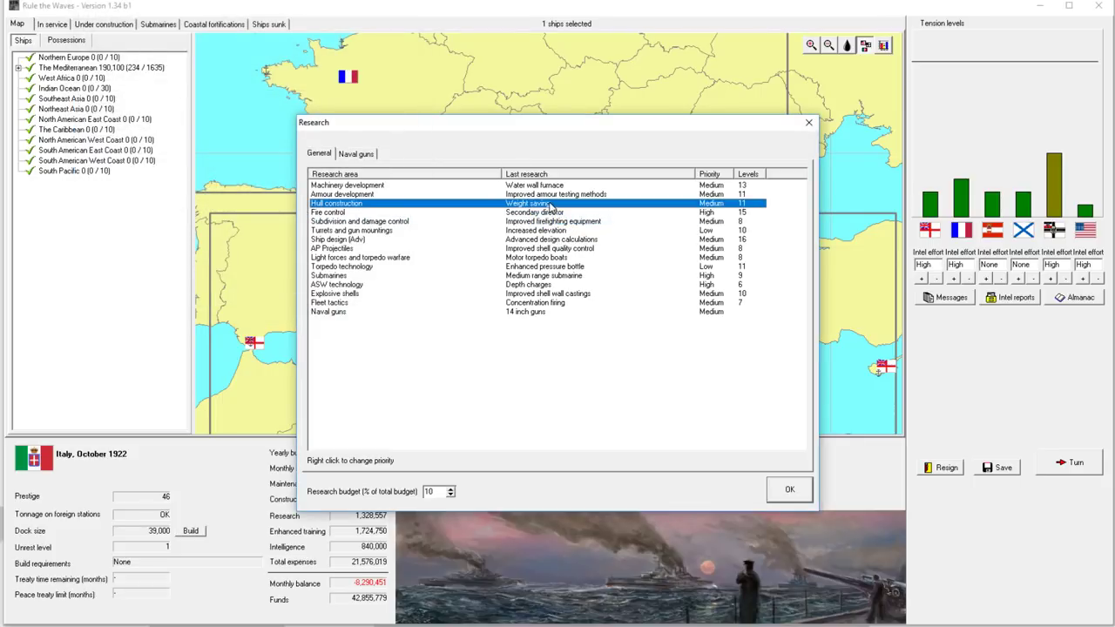
{"action": "left_click", "coordinate": [347, 185]}
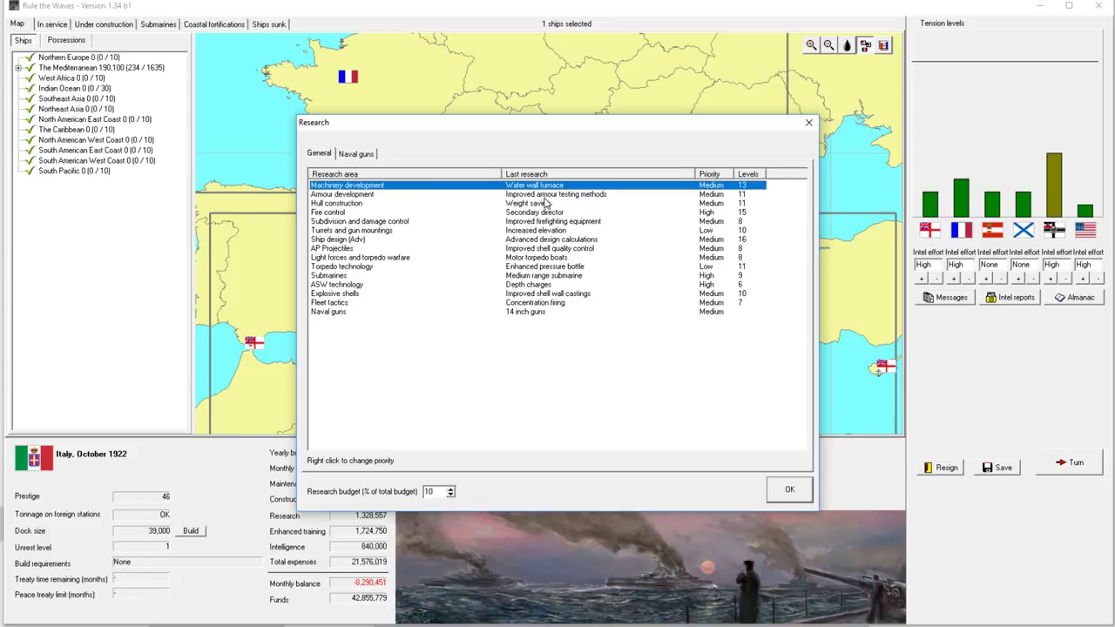
{"action": "left_click", "coordinate": [336, 202]}
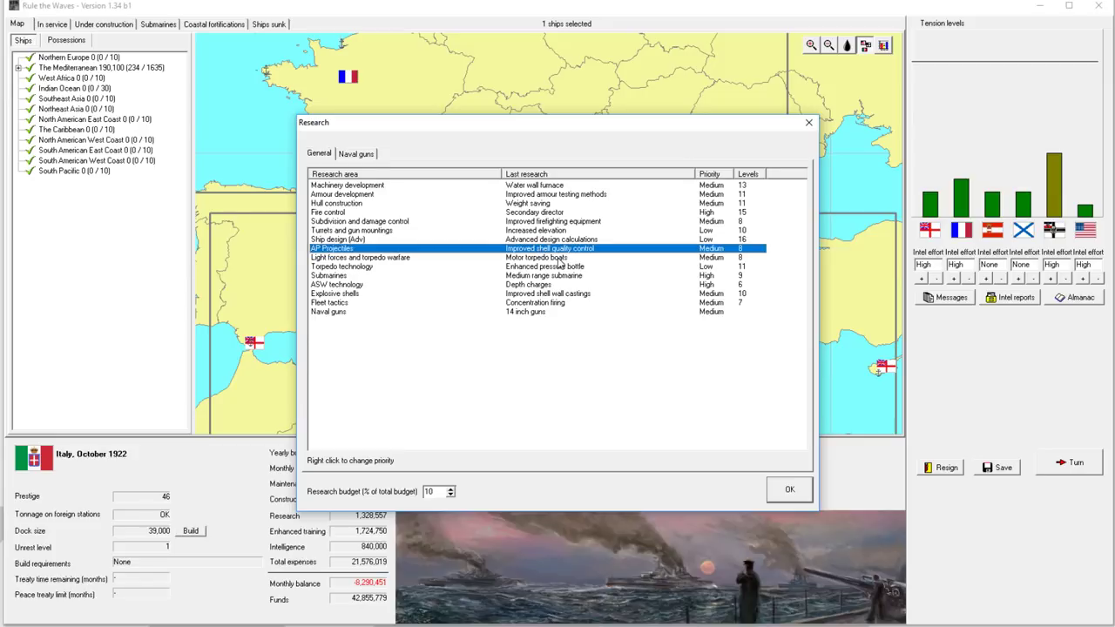
{"action": "left_click", "coordinate": [359, 258]}
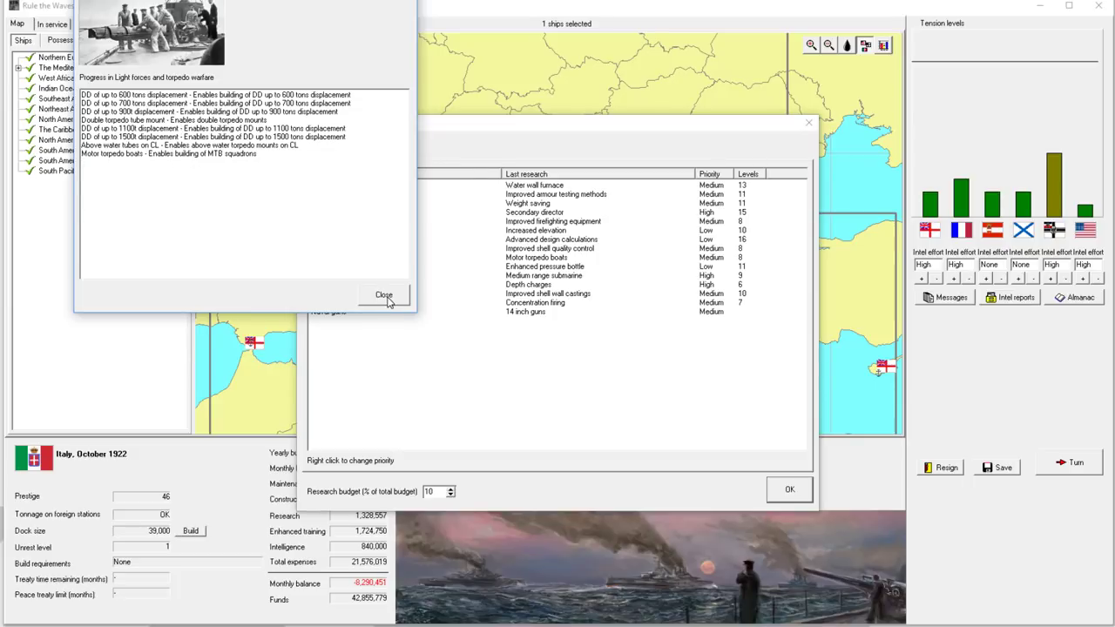
Step: Read fleet tactics and damage control progress details, then close the research overview
{"action": "left_click", "coordinate": [383, 294]}
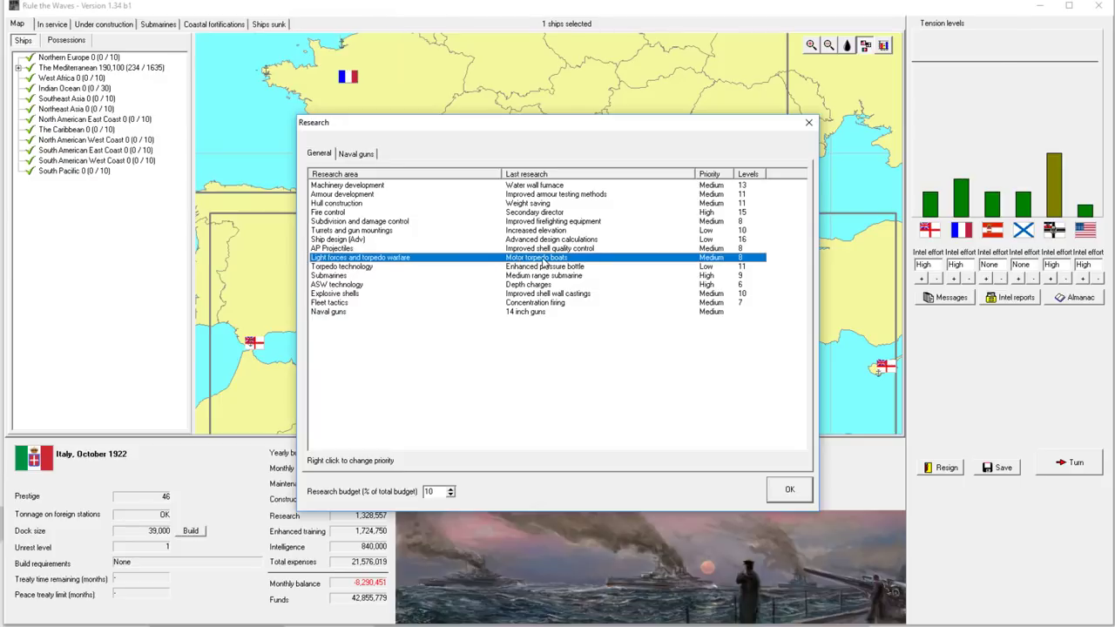
{"action": "right_click", "coordinate": [543, 257]}
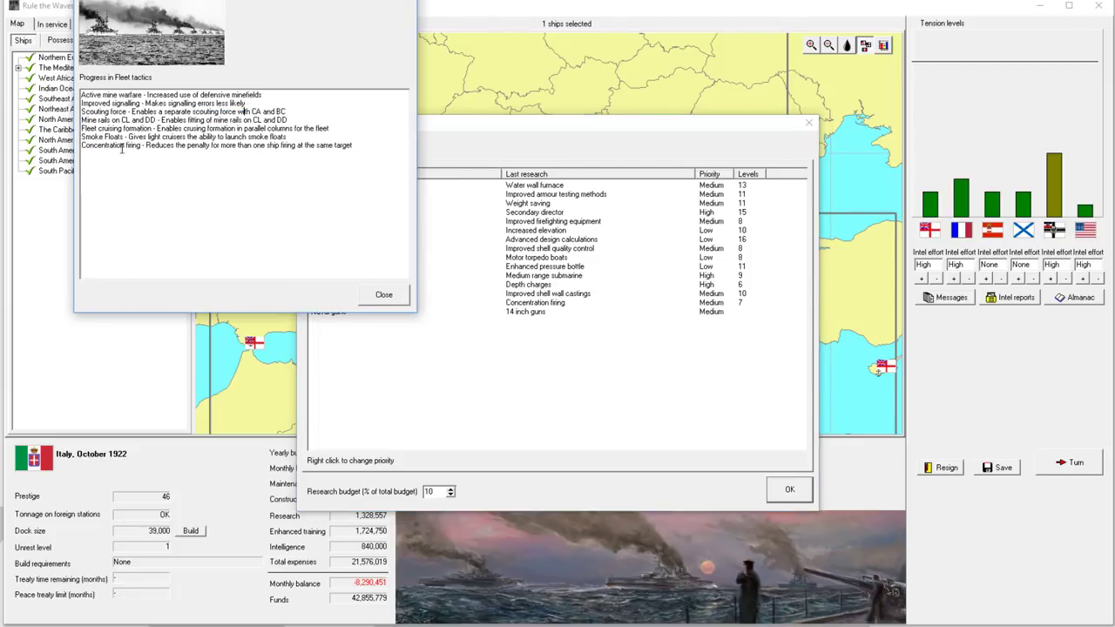
{"action": "left_click_drag", "start_coordinate": [147, 145], "coordinate": [352, 145]}
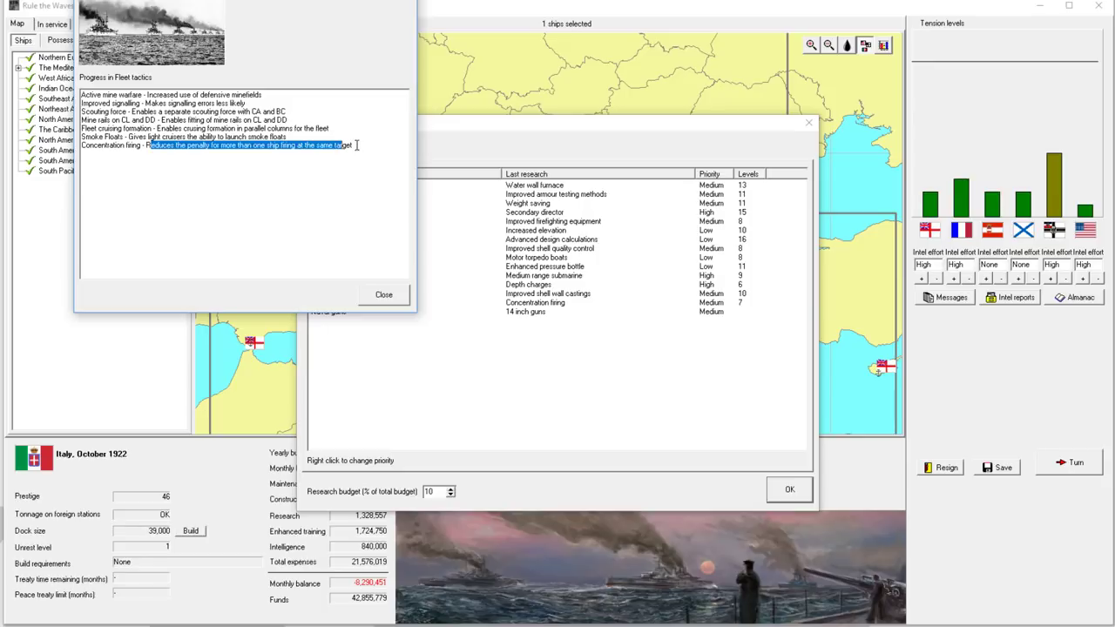
{"action": "left_click", "coordinate": [358, 303]}
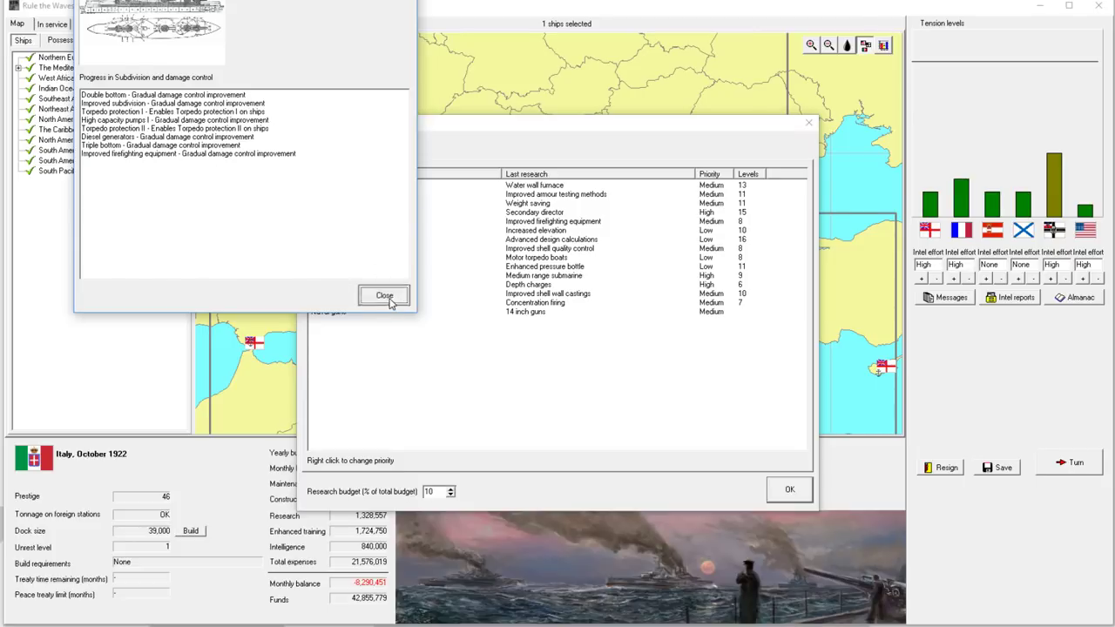
{"action": "left_click", "coordinate": [383, 296]}
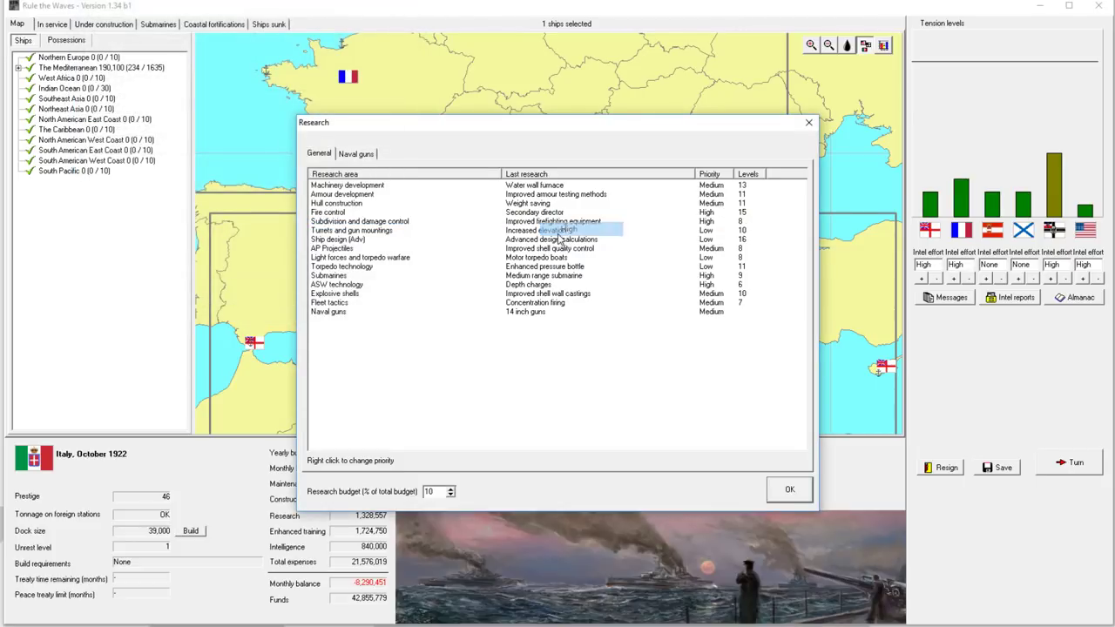
{"action": "left_click", "coordinate": [788, 488]}
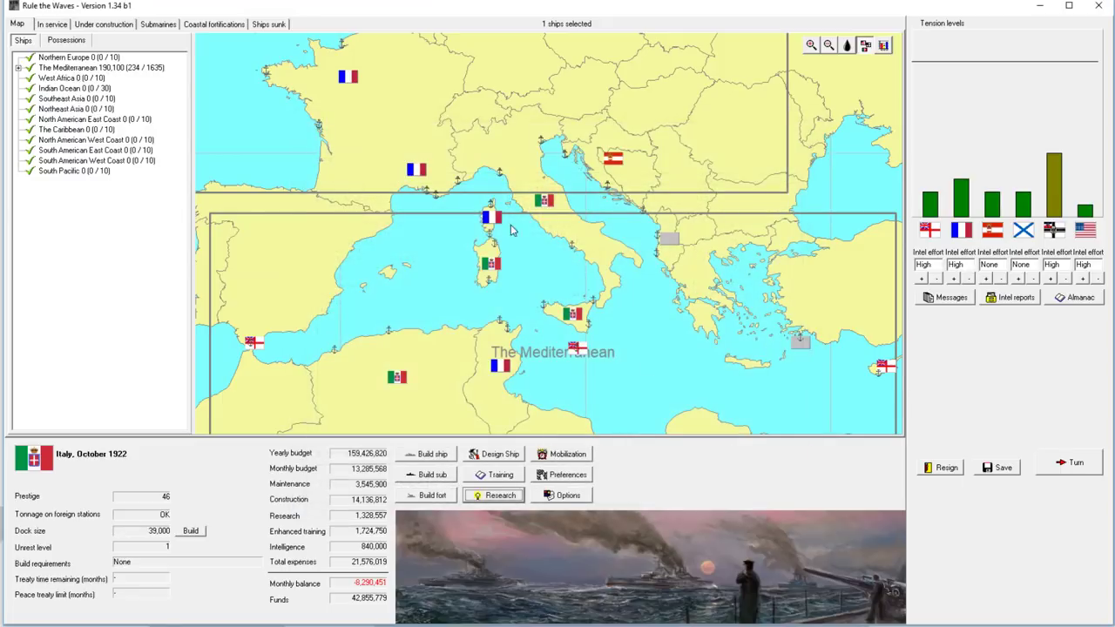
{"action": "mouse_move", "coordinate": [573, 272]}
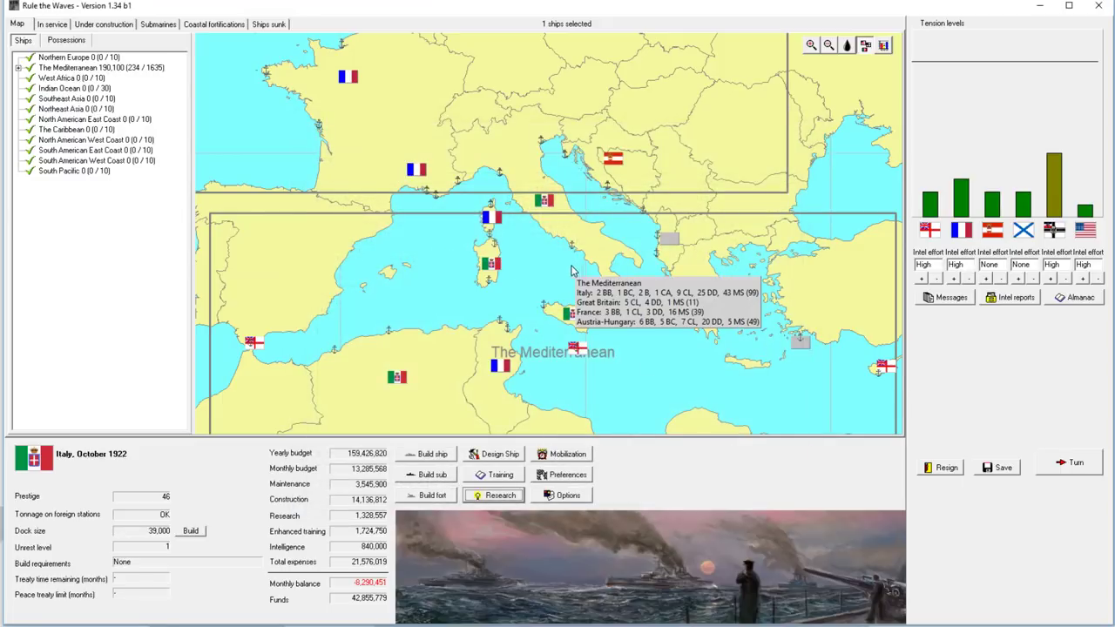
{"action": "mouse_move", "coordinate": [528, 285]}
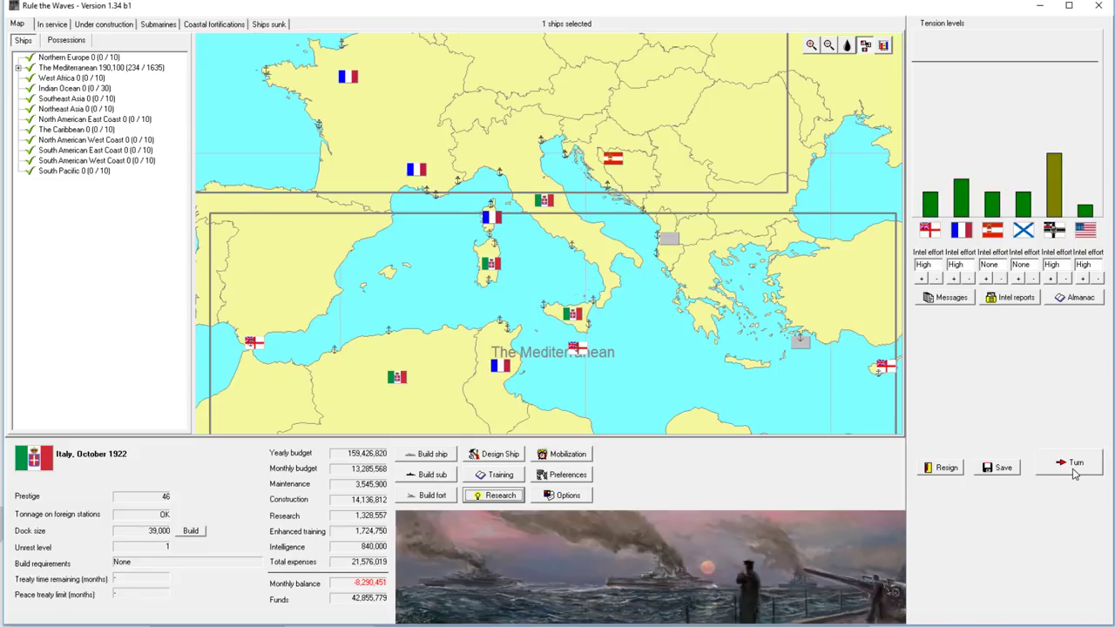
{"action": "mouse_move", "coordinate": [378, 592]}
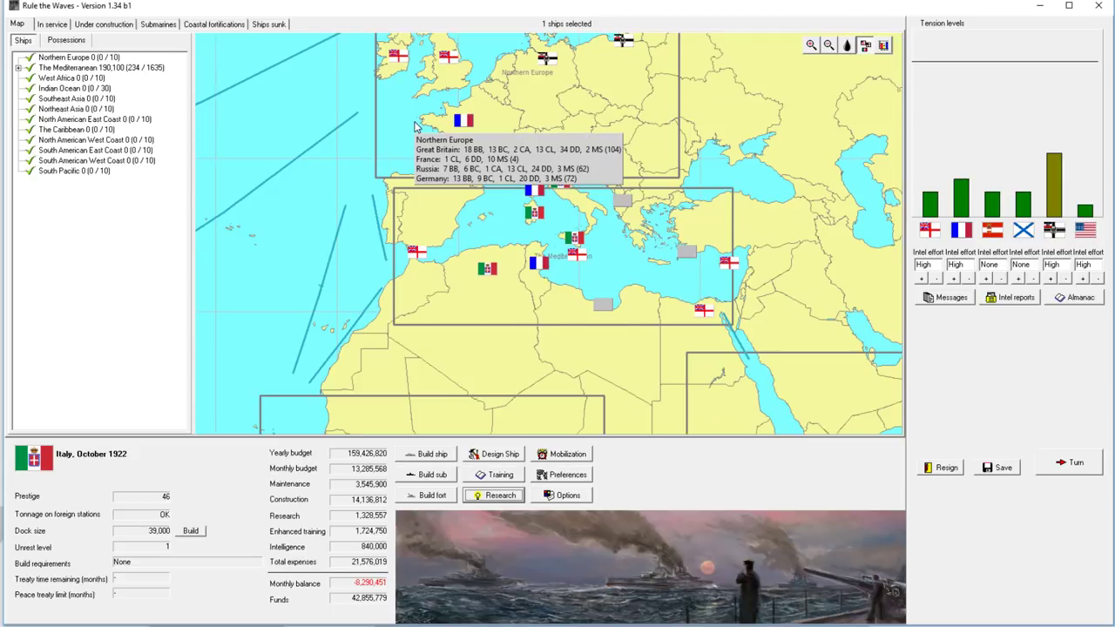
Step: Browse Italy's ships in service list and end the turn into November 1922
{"action": "left_click", "coordinate": [52, 24]}
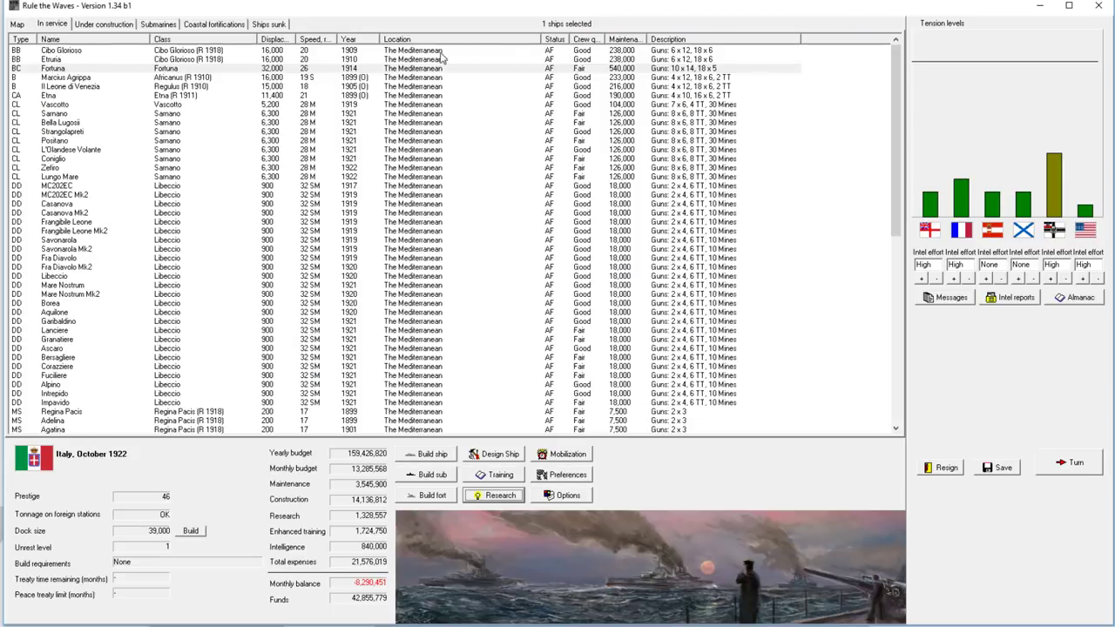
{"action": "scroll", "scroll_direction": "down", "scroll_amount": 3}
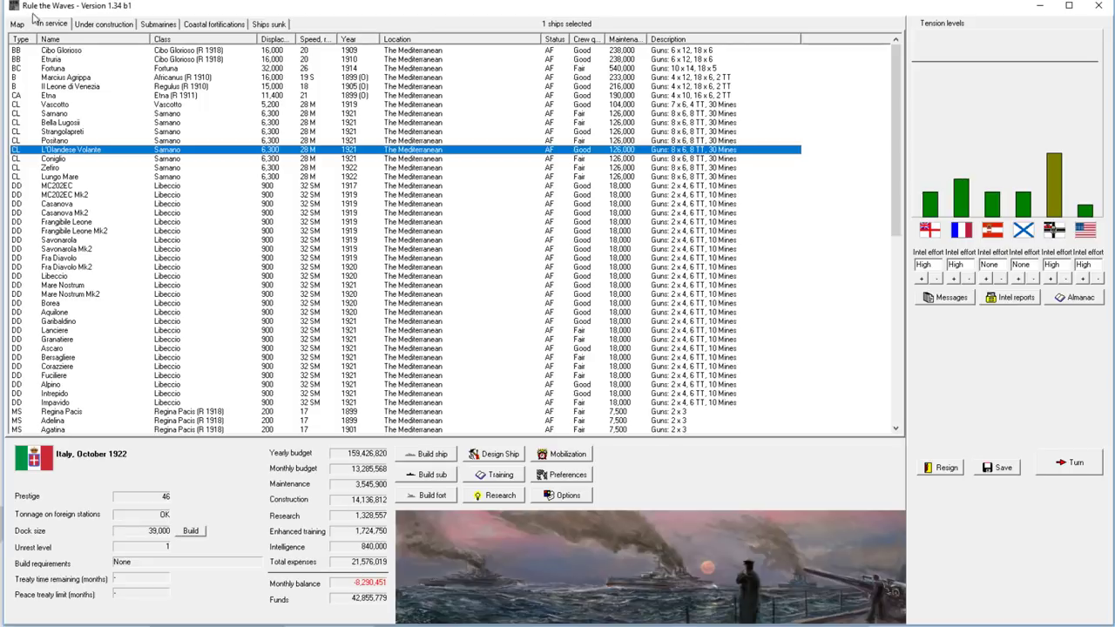
{"action": "left_click", "coordinate": [1075, 464]}
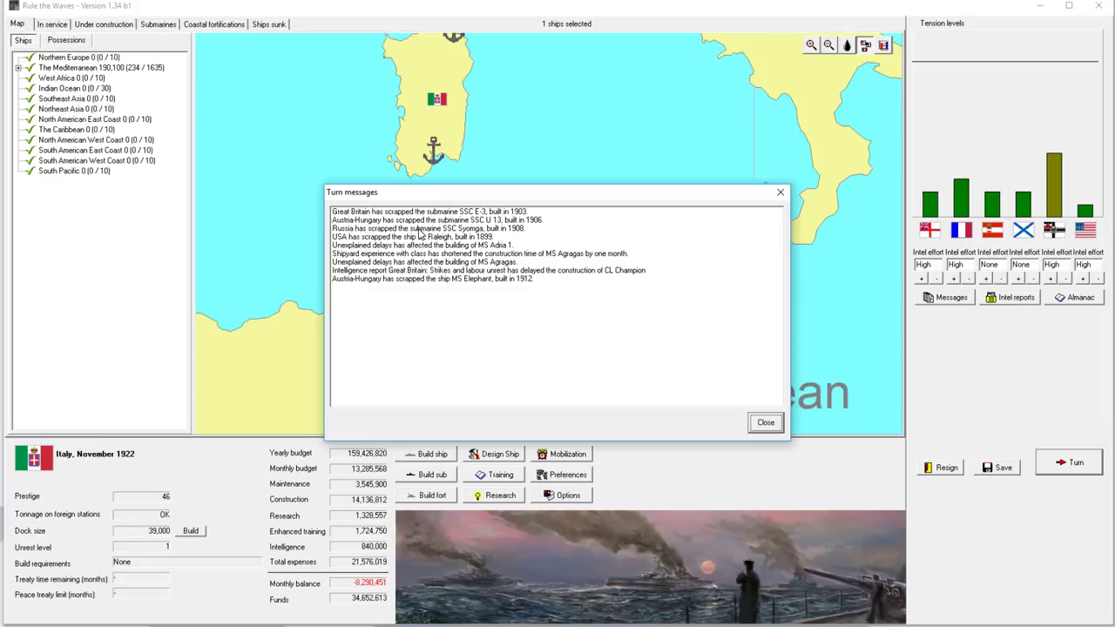
Step: Dismiss November messages and acknowledge the Salpa, Lazzaro Mocenigo and Giacomo Nani submarine commissionings
{"action": "left_click", "coordinate": [765, 423]}
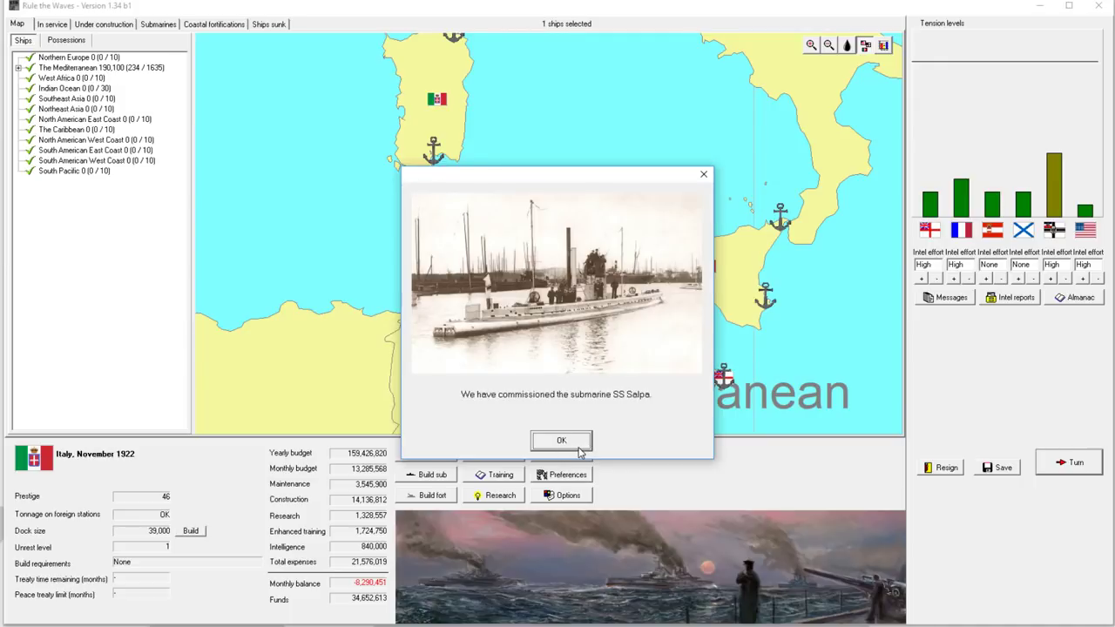
{"action": "left_click", "coordinate": [561, 439]}
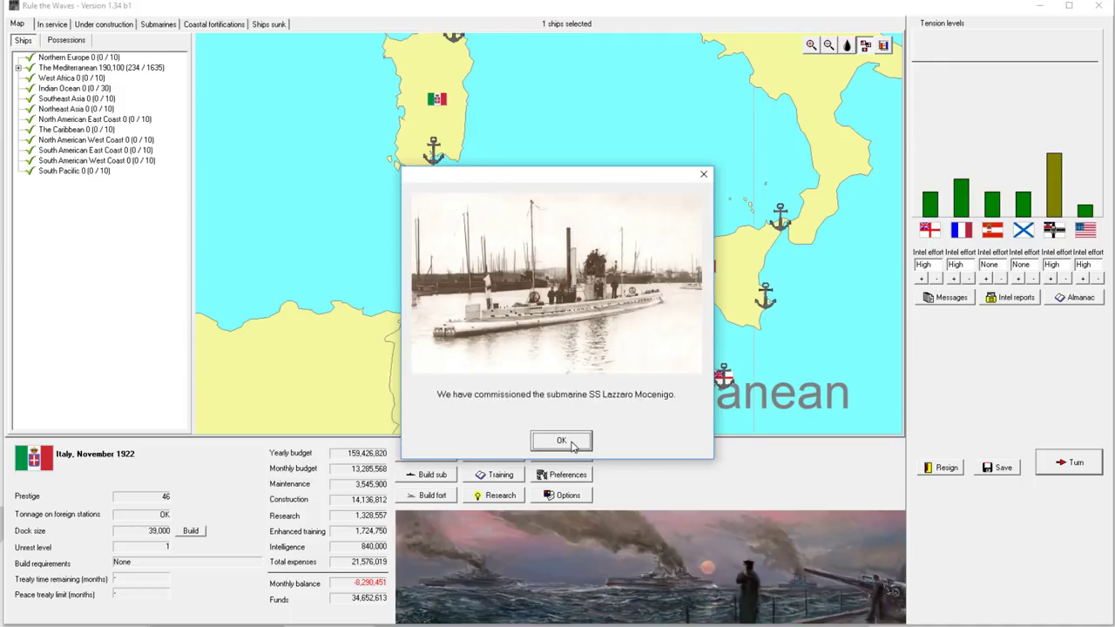
{"action": "left_click", "coordinate": [561, 439]}
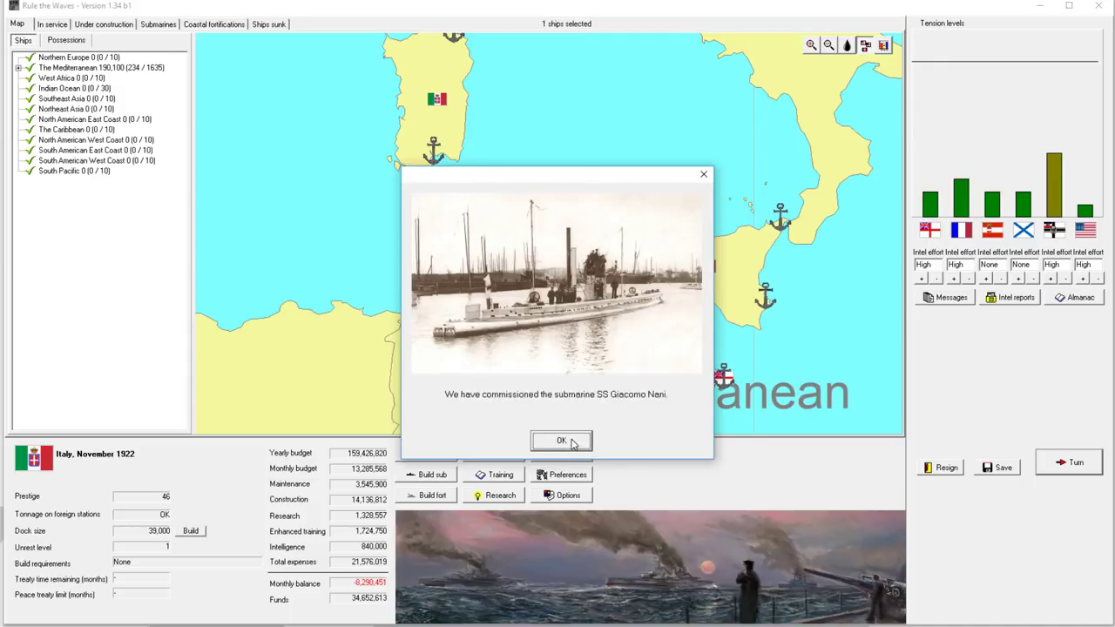
{"action": "left_click", "coordinate": [561, 440]}
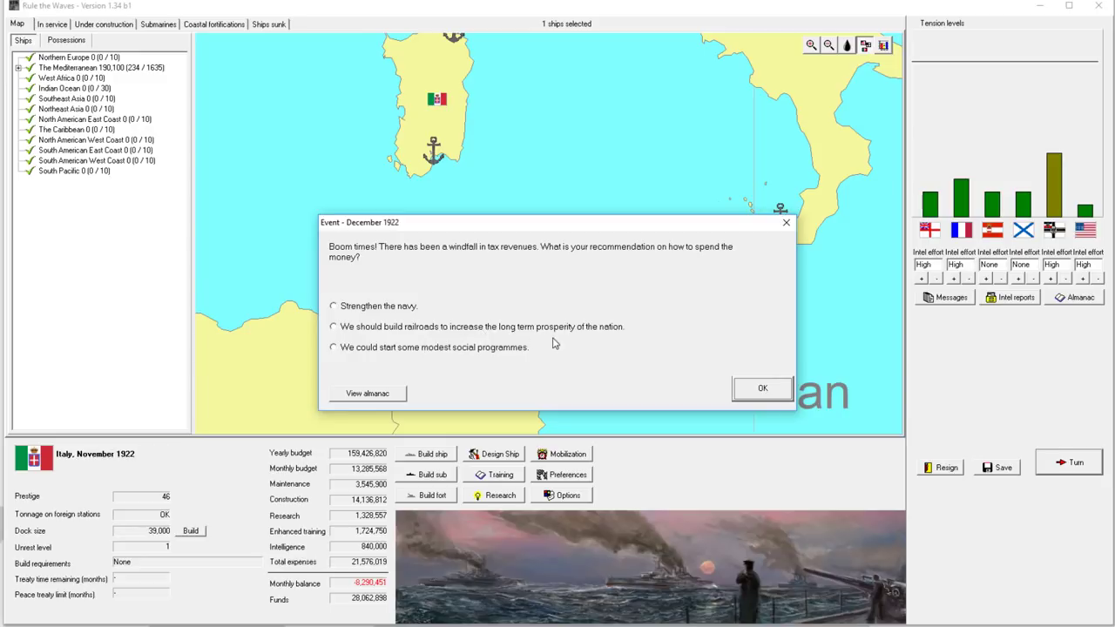
{"action": "mouse_move", "coordinate": [385, 310]}
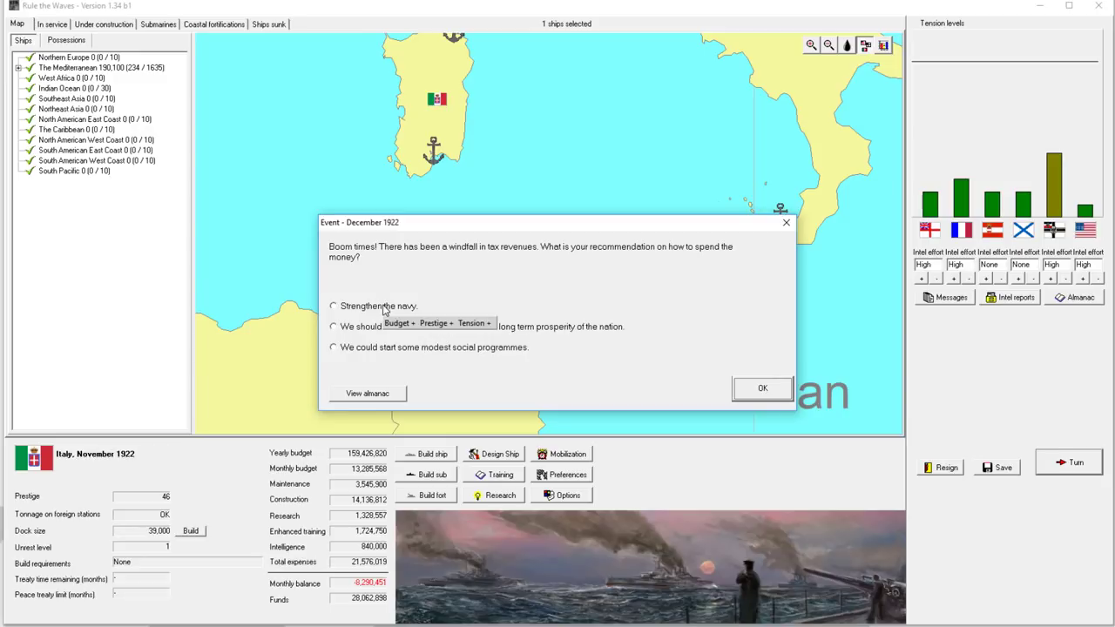
Step: Spend the tax windfall on the navy, dismiss December messages, acknowledge five more submarine commissionings
{"action": "left_click", "coordinate": [763, 386]}
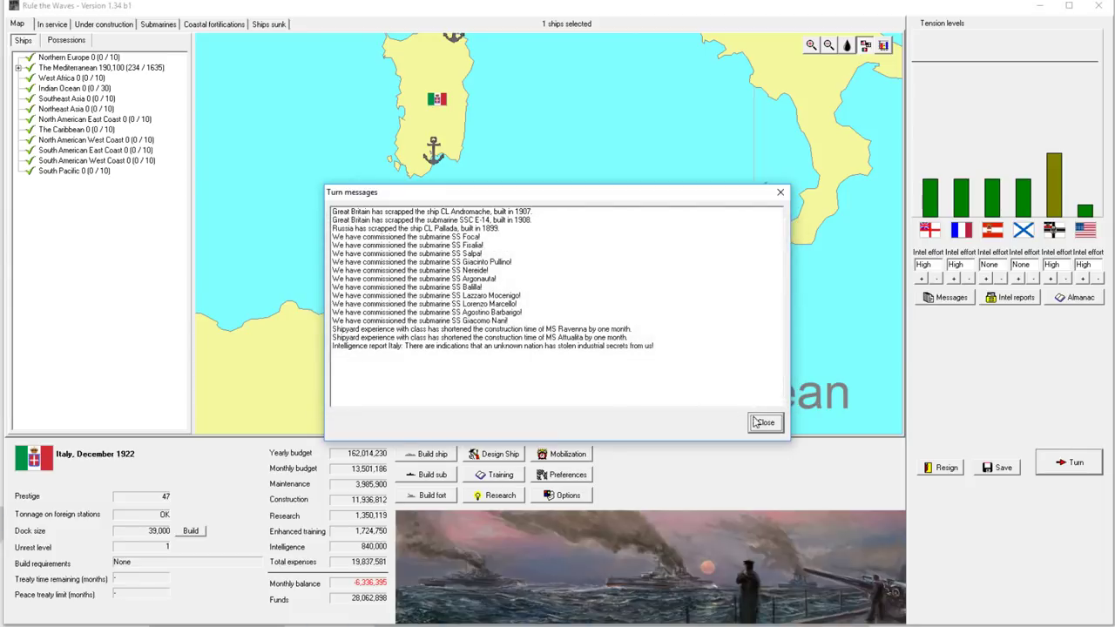
{"action": "left_click", "coordinate": [765, 423]}
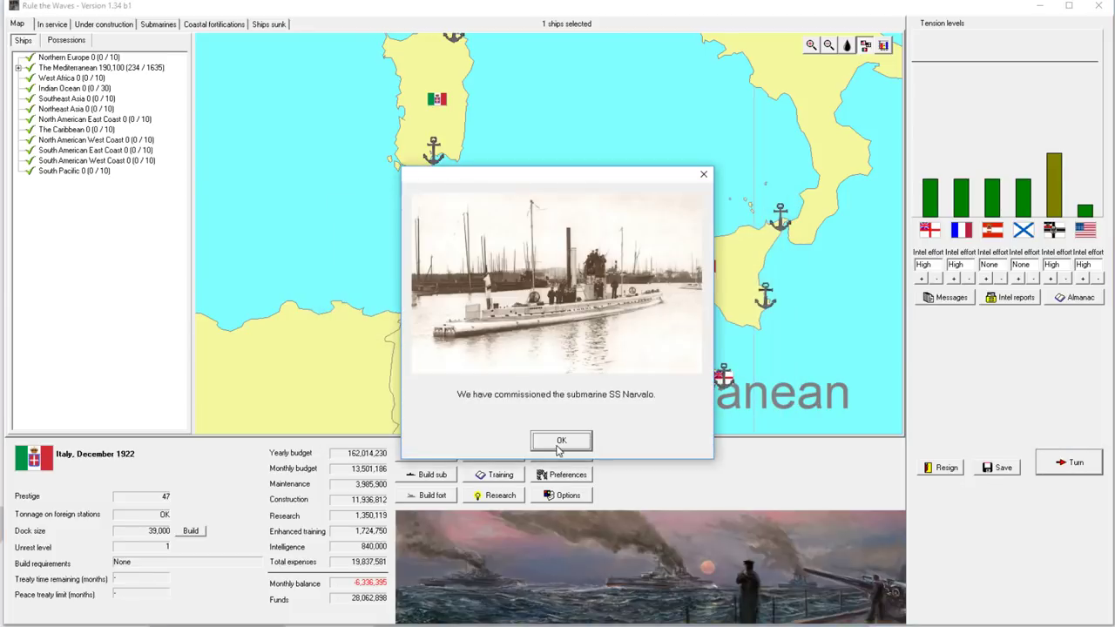
{"action": "left_click", "coordinate": [560, 440]}
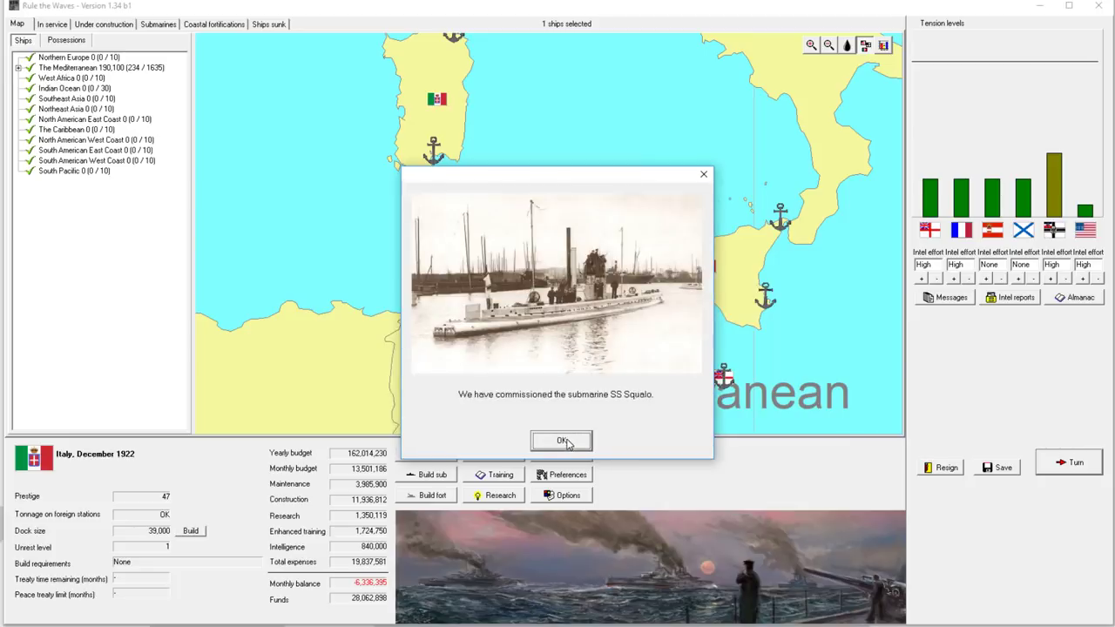
{"action": "left_click", "coordinate": [561, 441]}
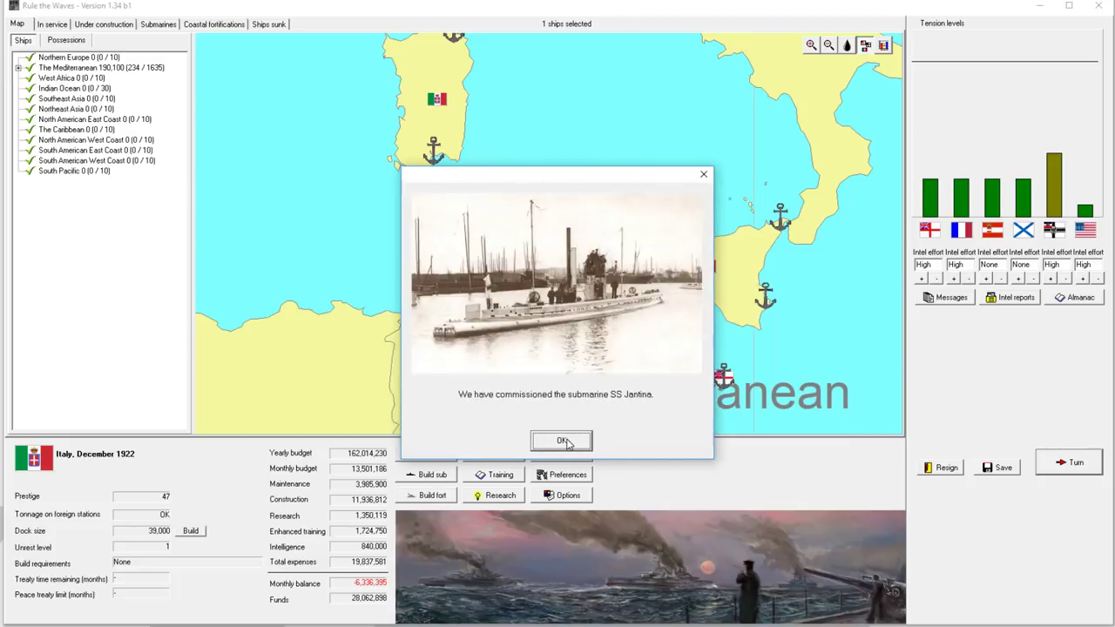
{"action": "left_click", "coordinate": [561, 440]}
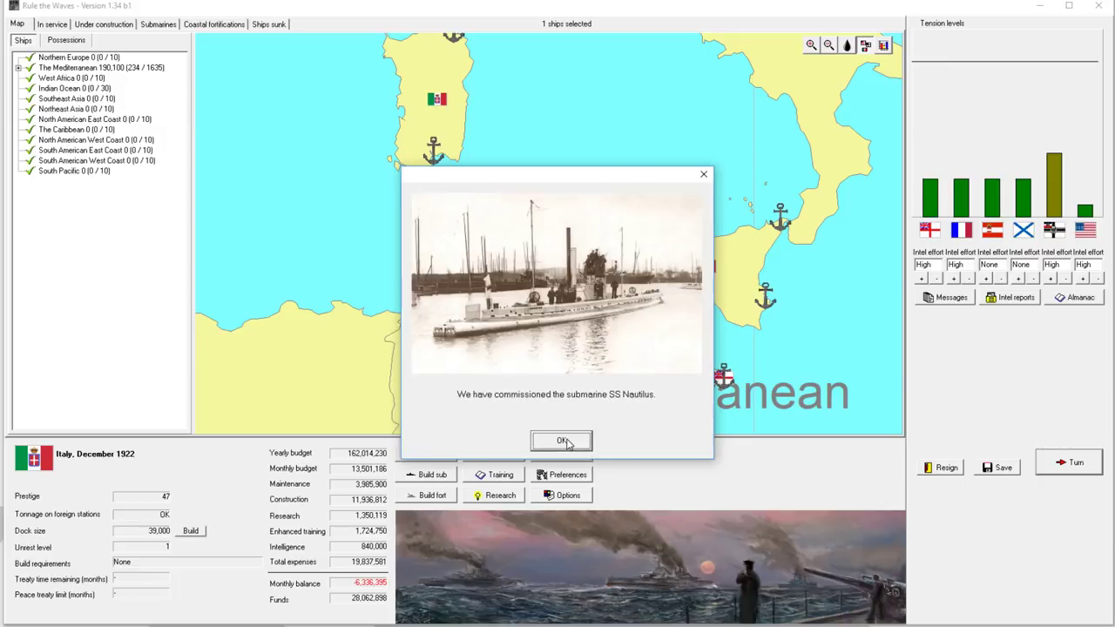
{"action": "left_click", "coordinate": [560, 441]}
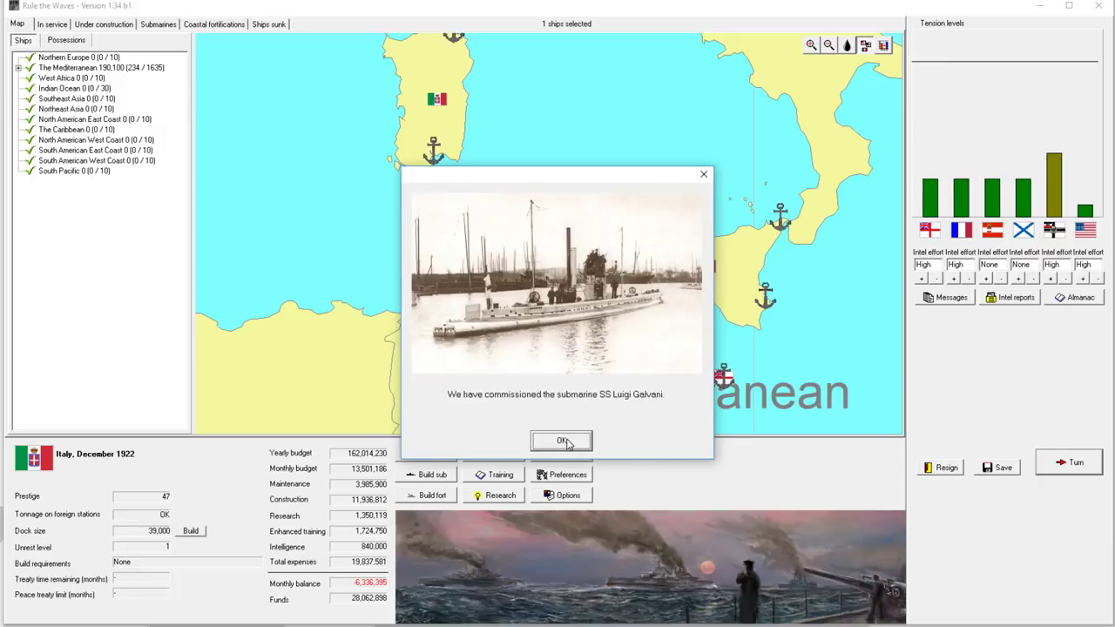
{"action": "left_click", "coordinate": [561, 441]}
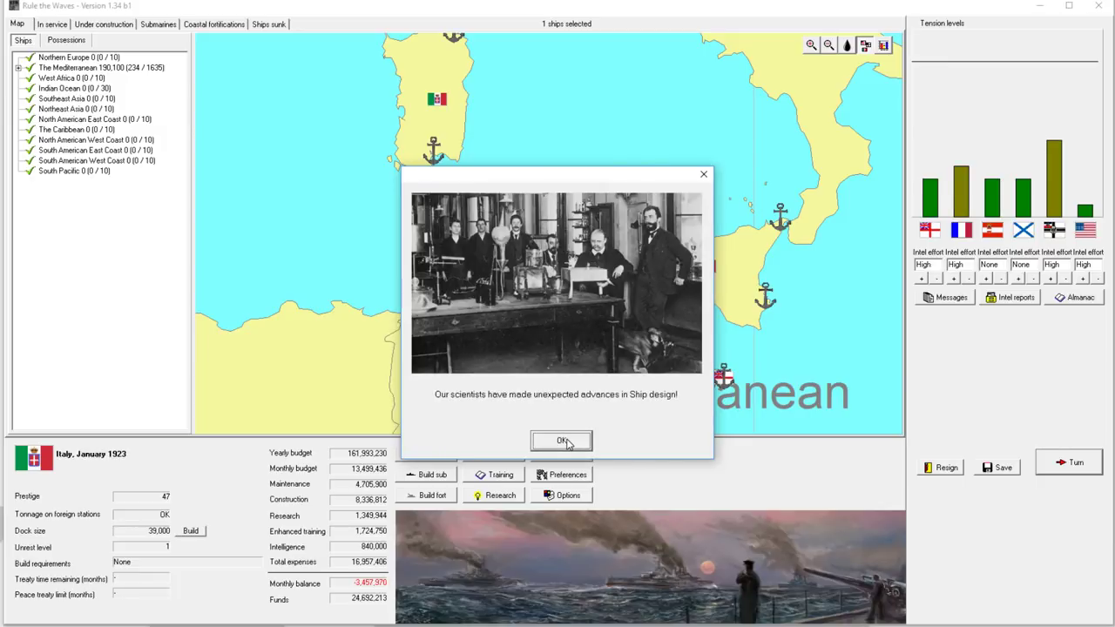
Step: Acknowledge the scientists' advance and double gun mounts on CL breakthrough, then close January 1923's messages
{"action": "left_click", "coordinate": [561, 442]}
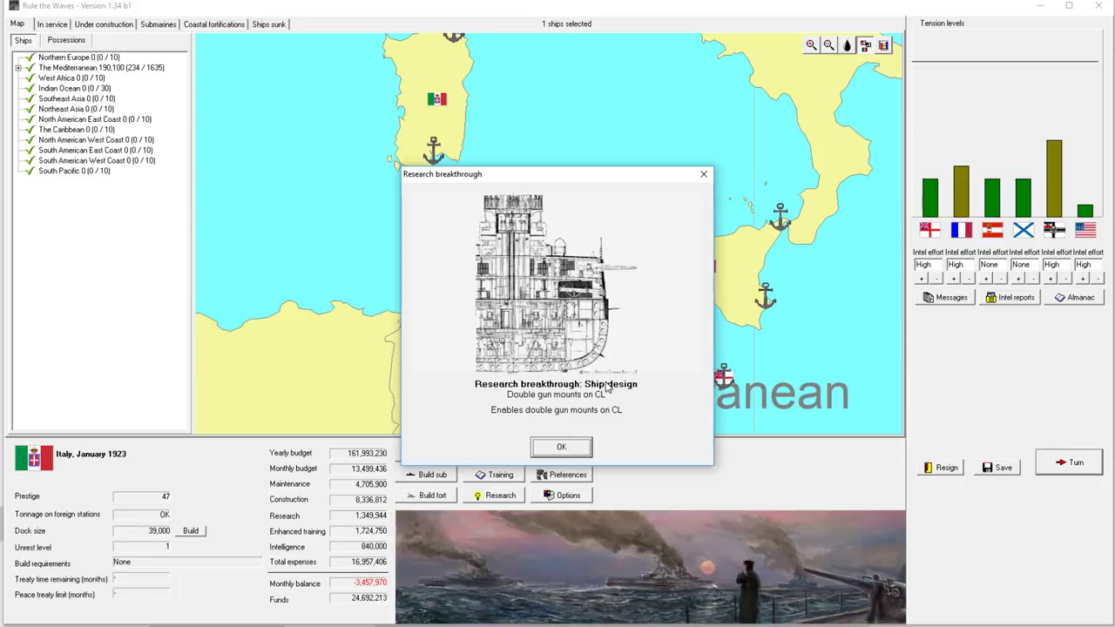
{"action": "mouse_move", "coordinate": [606, 387]}
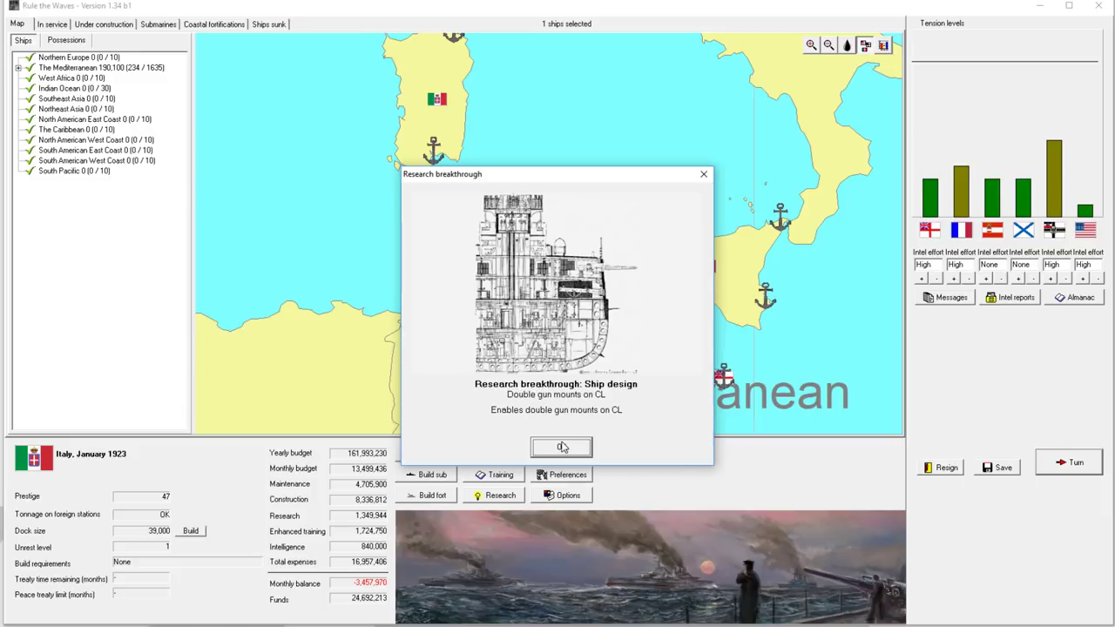
{"action": "left_click", "coordinate": [561, 446]}
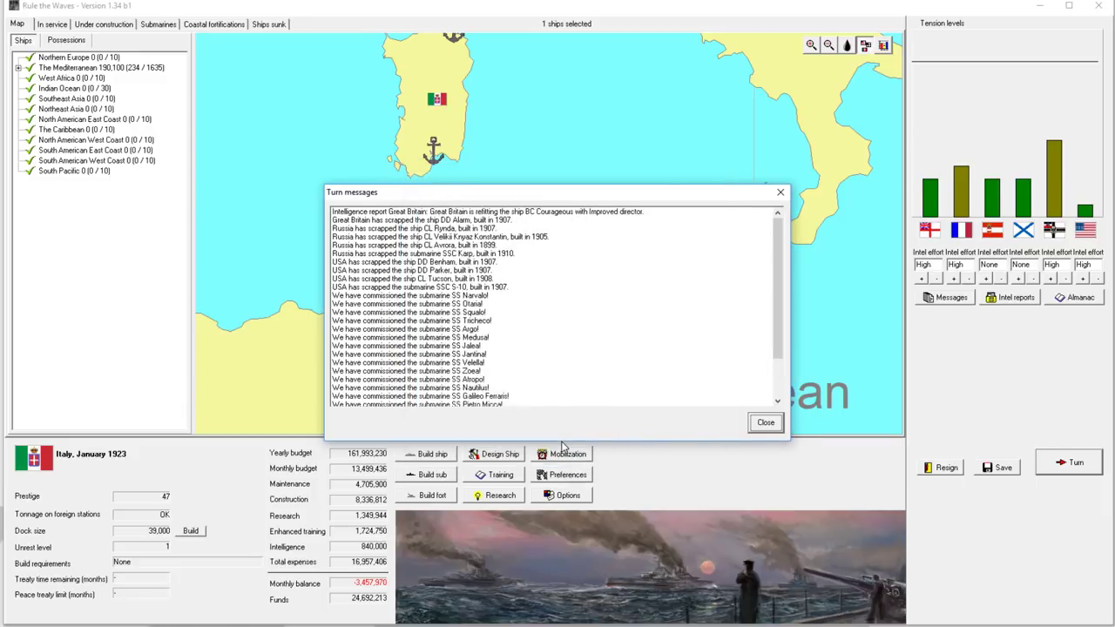
{"action": "scroll", "scroll_direction": "down", "scroll_amount": 3}
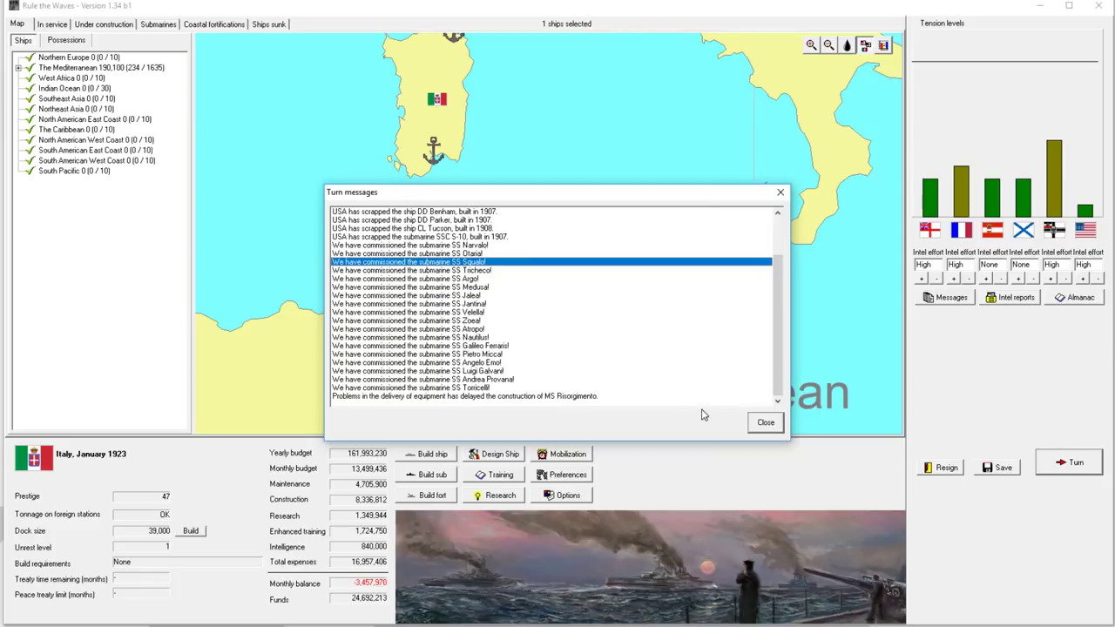
{"action": "left_click", "coordinate": [762, 423]}
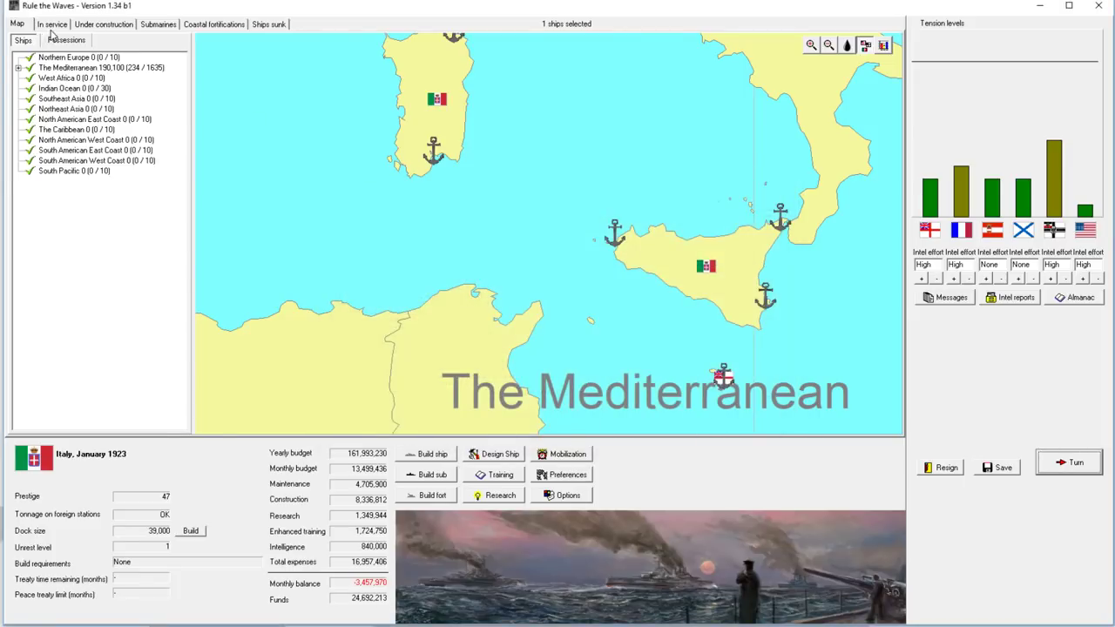
Step: Review the construction and in-service lists, then condemn Germany's rearmament in favour of strengthening the navy
{"action": "left_click", "coordinate": [101, 24]}
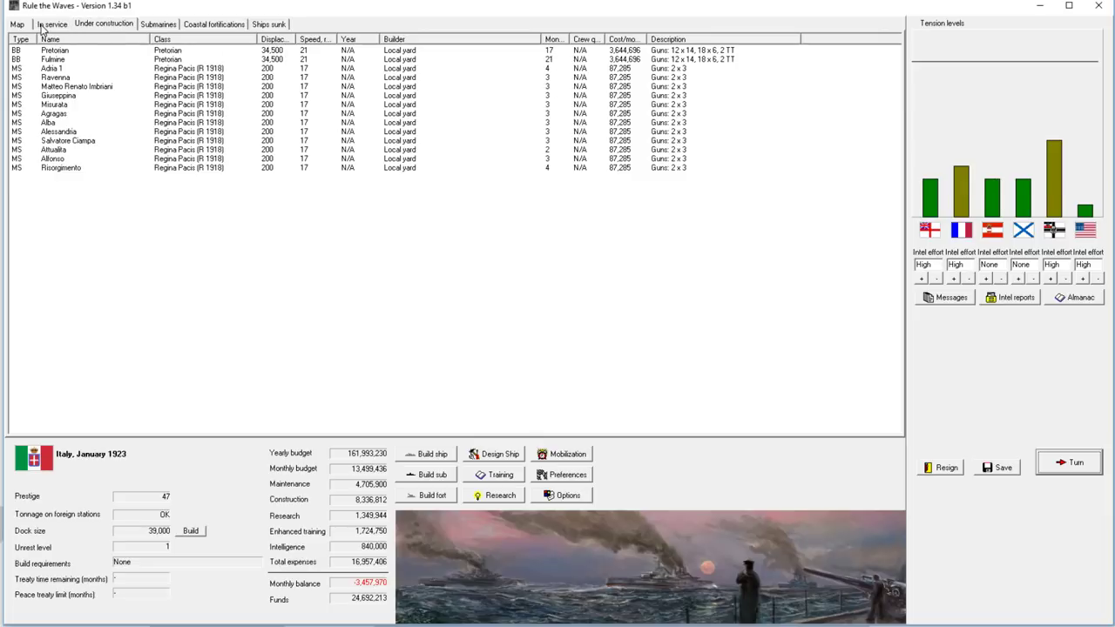
{"action": "left_click", "coordinate": [1076, 461]}
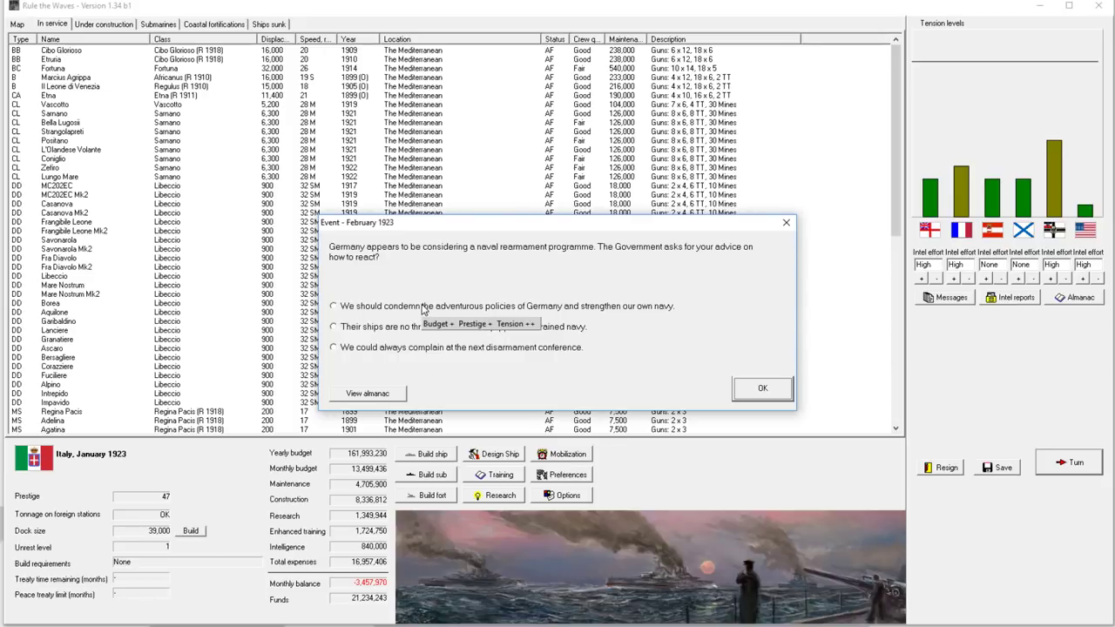
{"action": "left_click", "coordinate": [334, 307]}
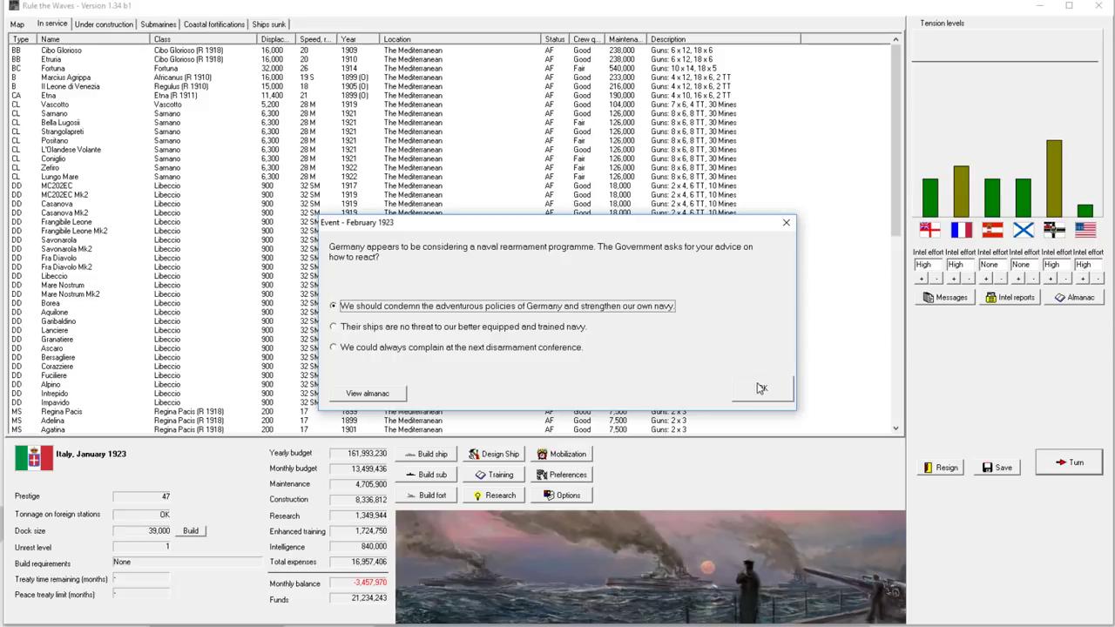
{"action": "mouse_move", "coordinate": [763, 388]}
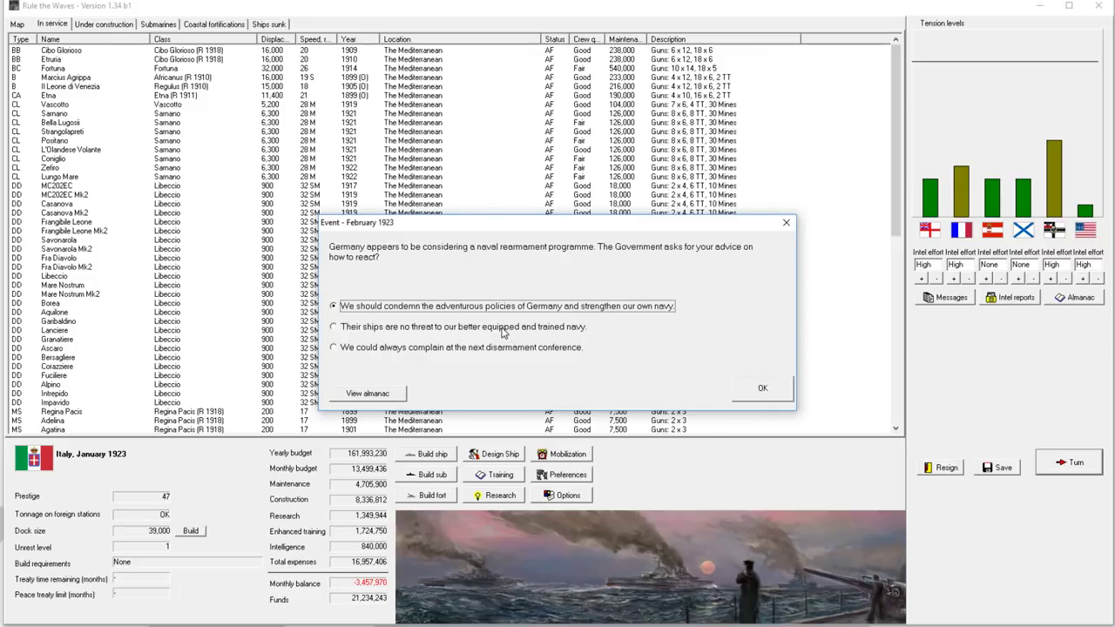
{"action": "mouse_move", "coordinate": [501, 331]}
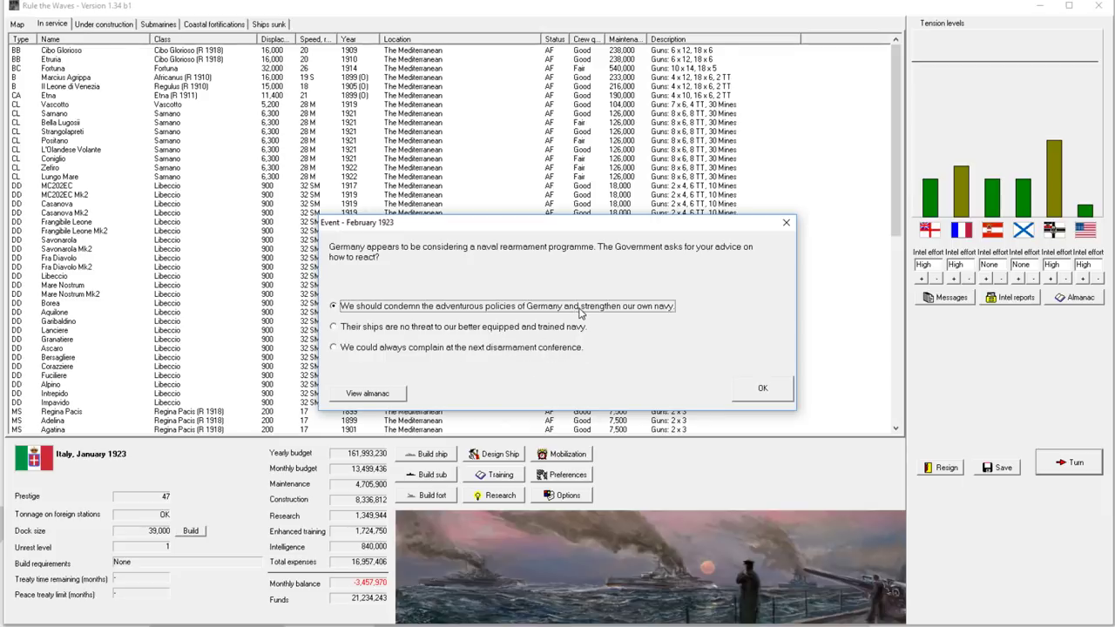
{"action": "left_click", "coordinate": [763, 387]}
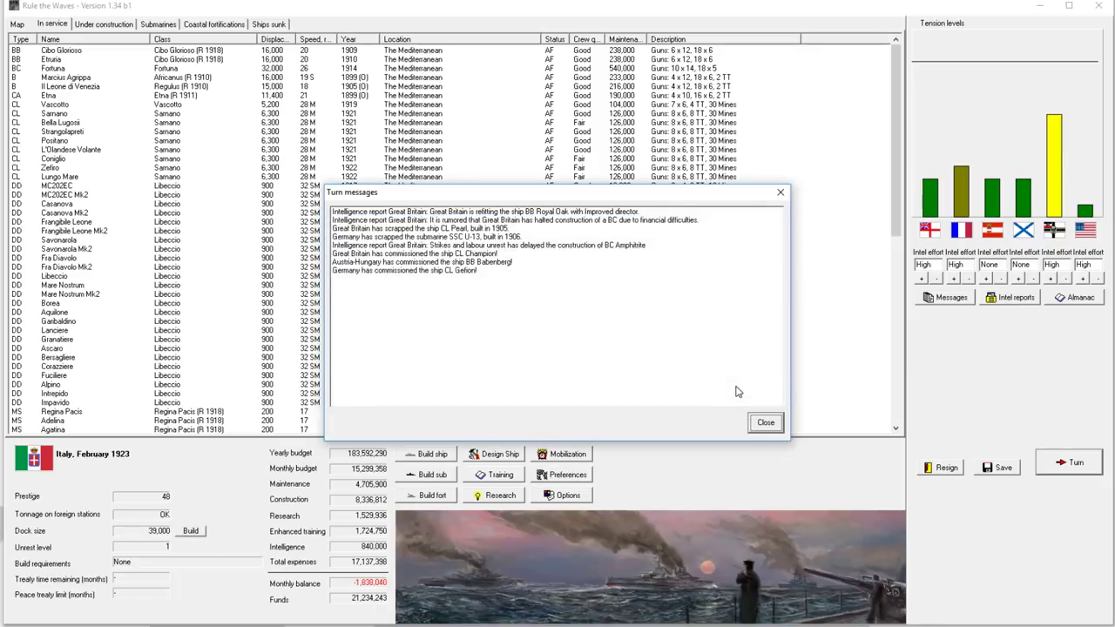
Step: Dismiss February's messages, check a ship in the fleet list and advance to March 1923
{"action": "left_click", "coordinate": [765, 423]}
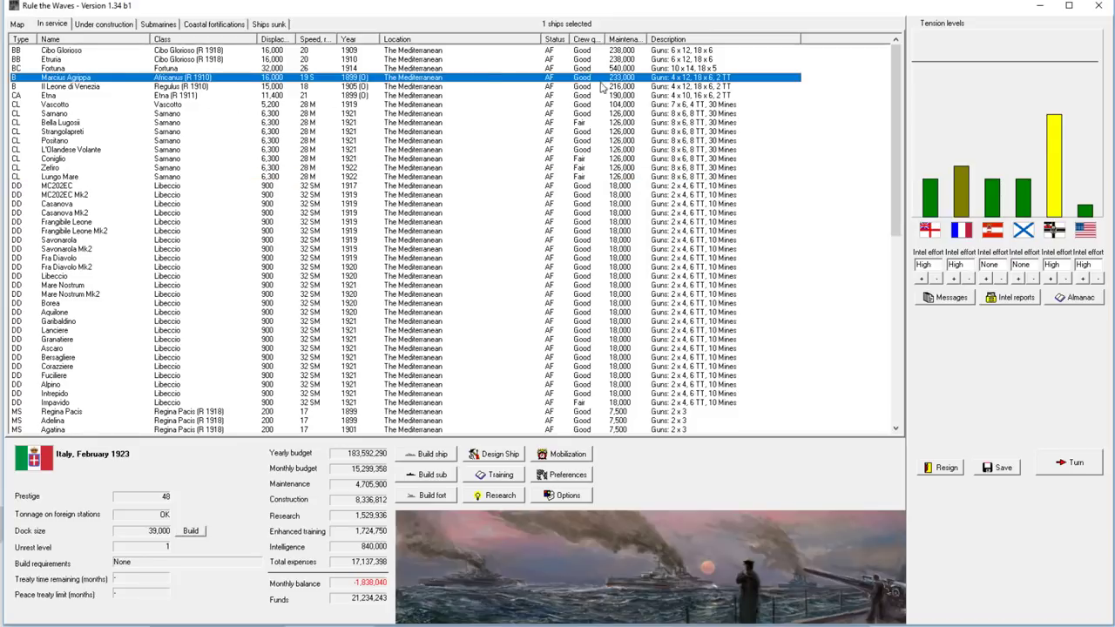
{"action": "mouse_move", "coordinate": [427, 474]}
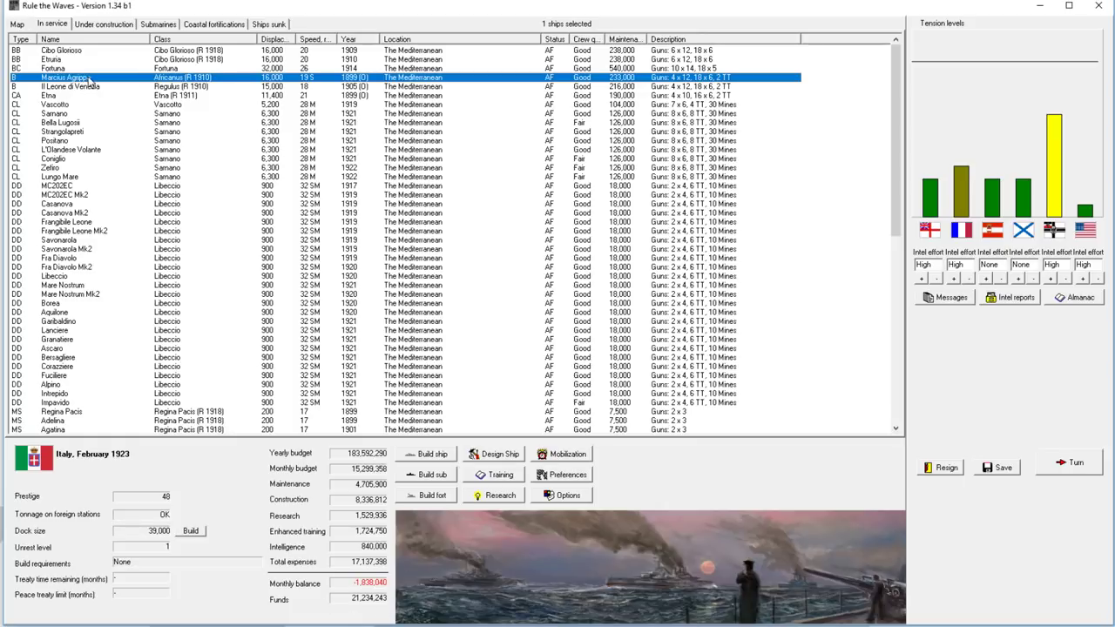
{"action": "left_click", "coordinate": [87, 87]}
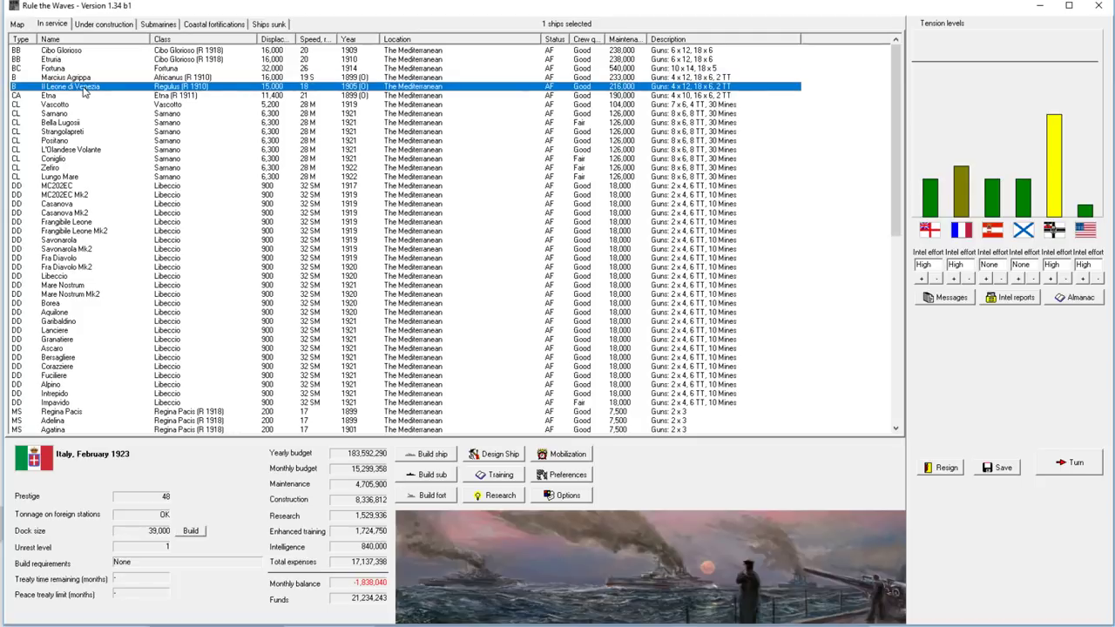
{"action": "mouse_move", "coordinate": [84, 90]}
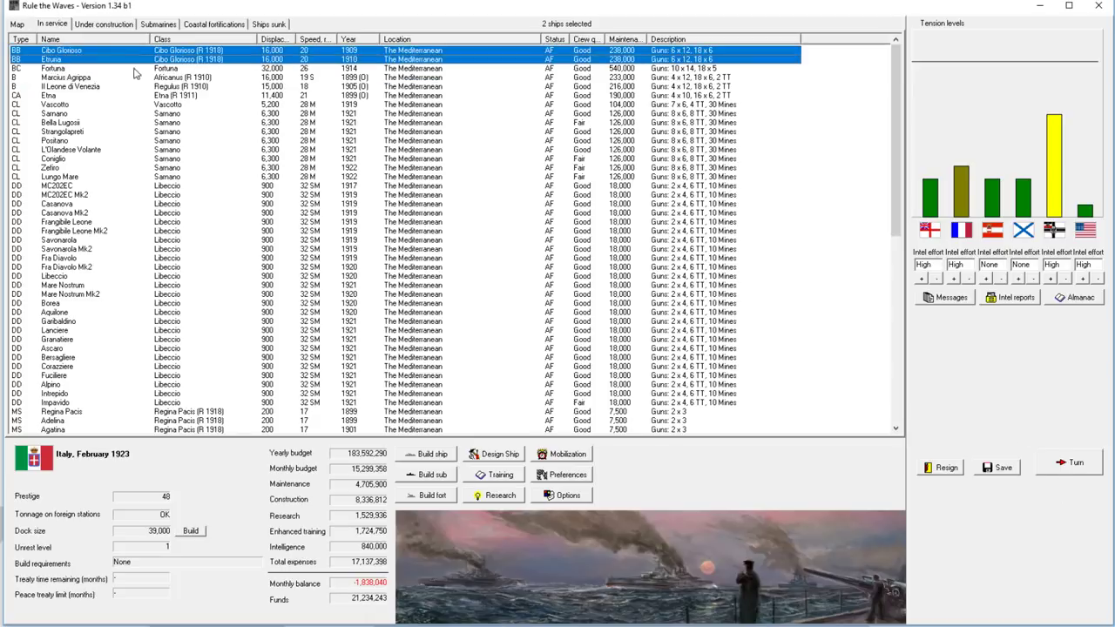
{"action": "left_click", "coordinate": [52, 68]}
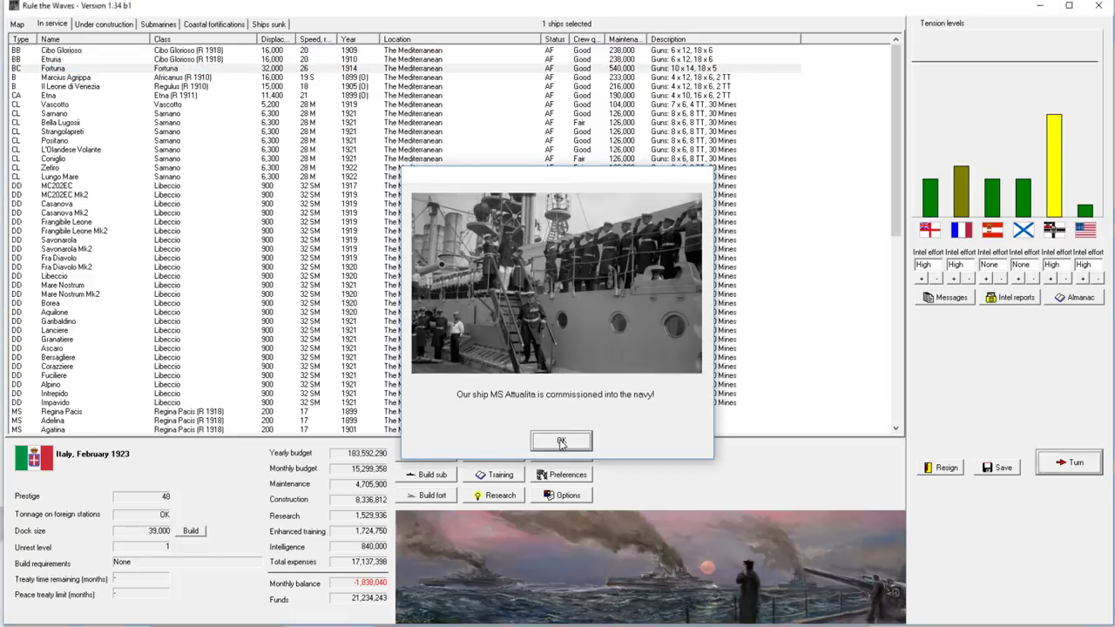
Step: Acknowledge the minesweeper commissionings, answer the Balkan arms export event and close March's messages
{"action": "left_click", "coordinate": [561, 440]}
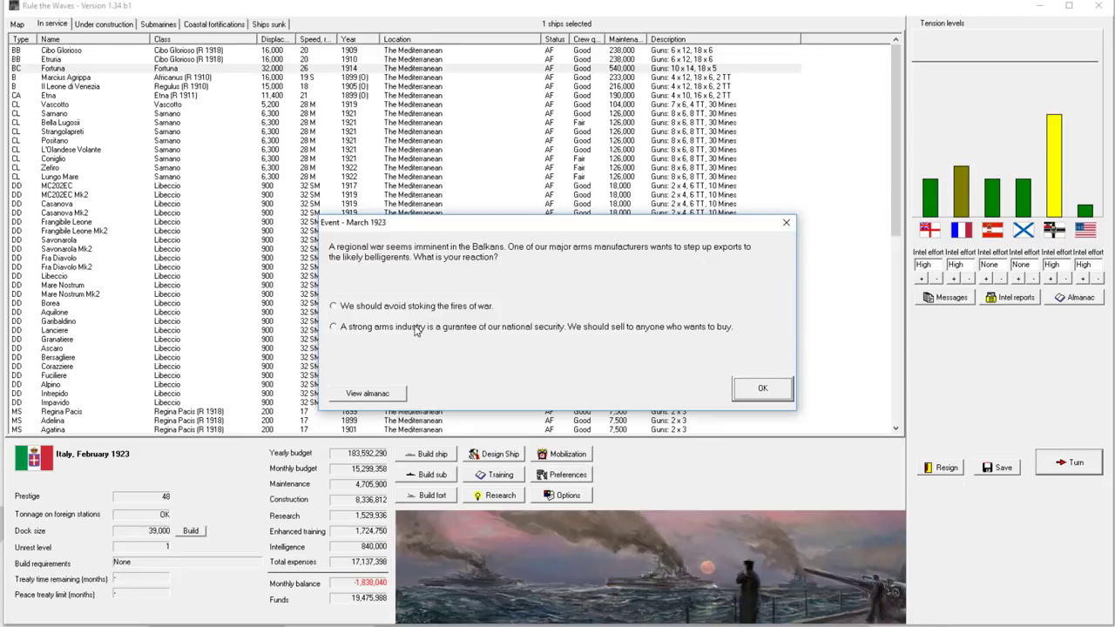
{"action": "left_click", "coordinate": [762, 387]}
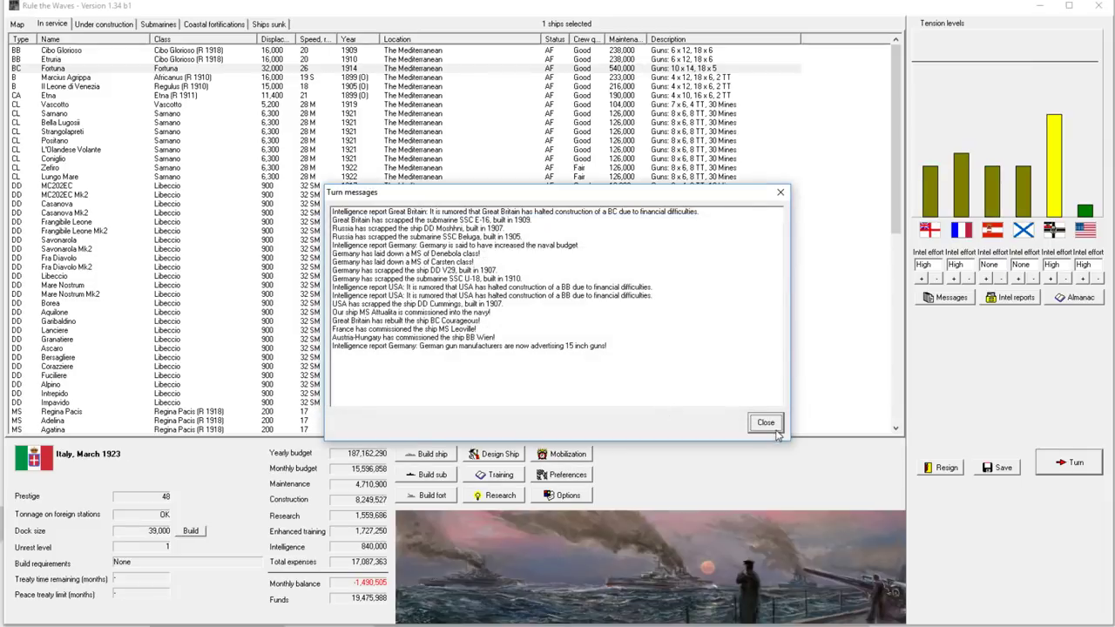
{"action": "left_click", "coordinate": [766, 423]}
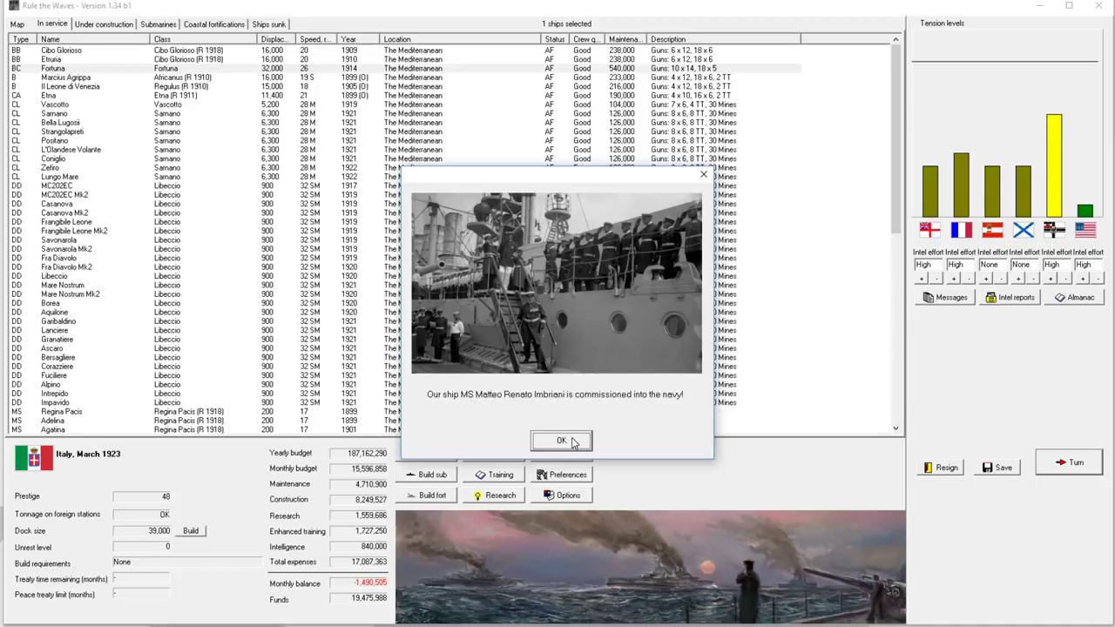
{"action": "left_click", "coordinate": [561, 440]}
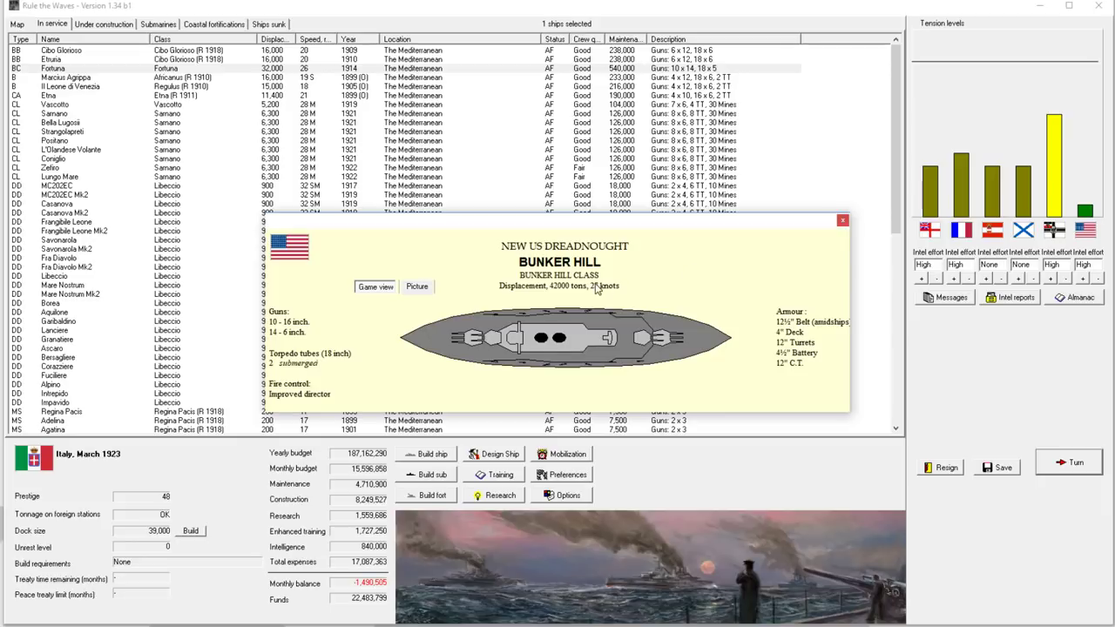
{"action": "mouse_move", "coordinate": [599, 288]}
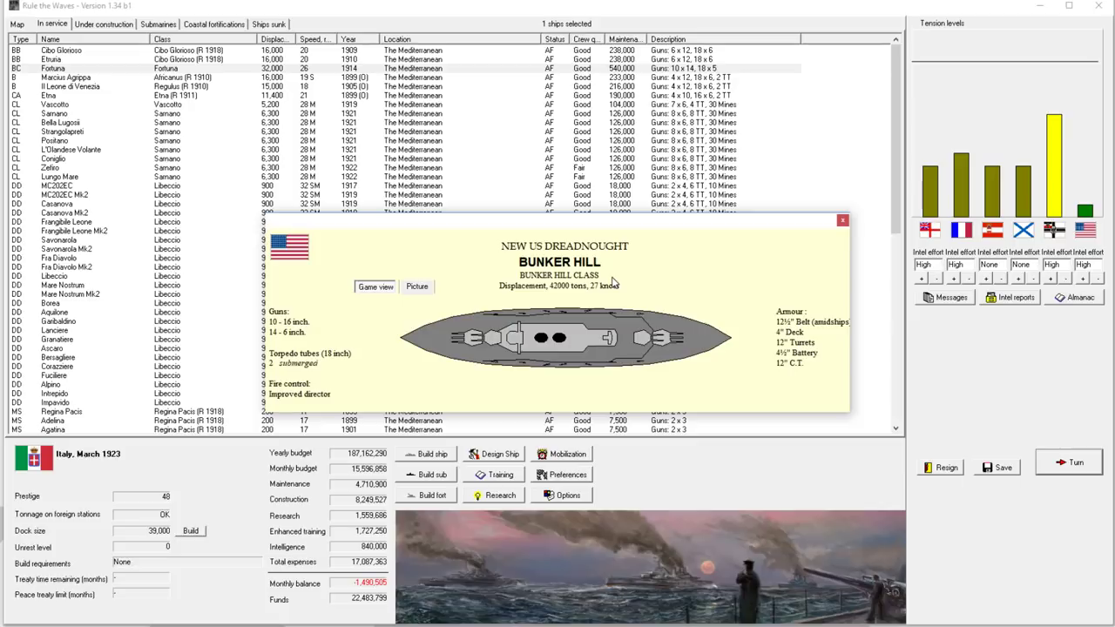
{"action": "mouse_move", "coordinate": [589, 272]}
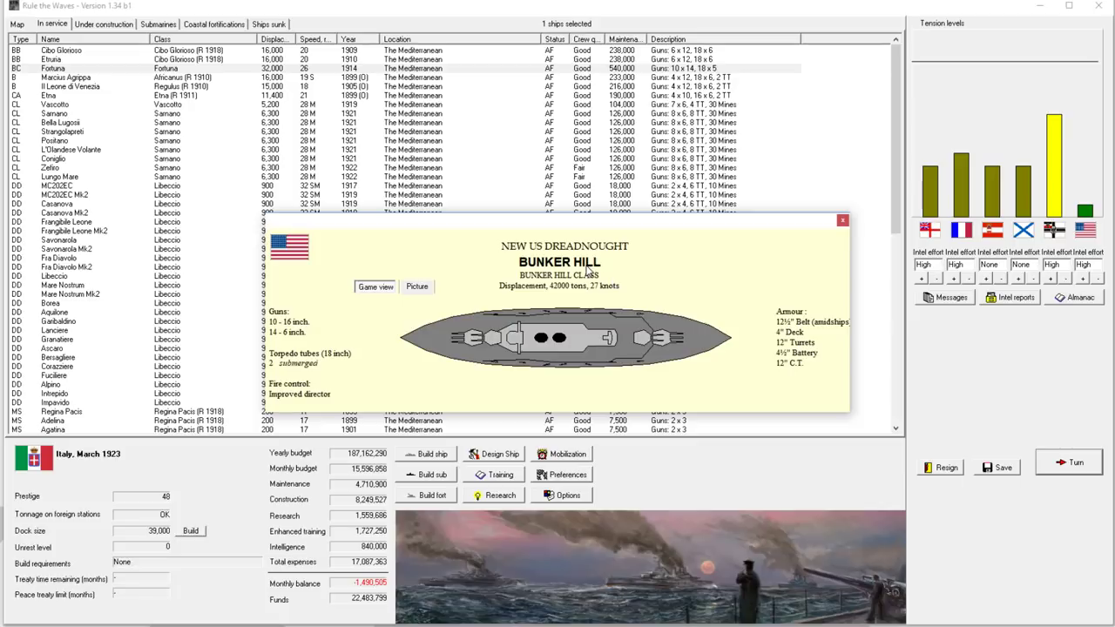
{"action": "mouse_move", "coordinate": [773, 254]}
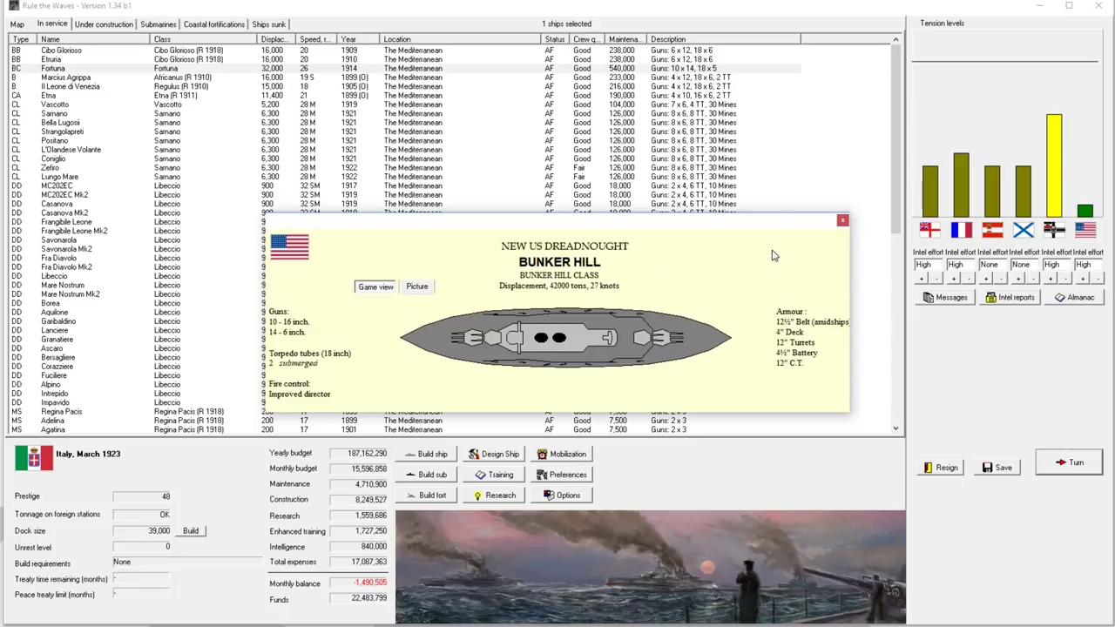
{"action": "mouse_move", "coordinate": [707, 399]}
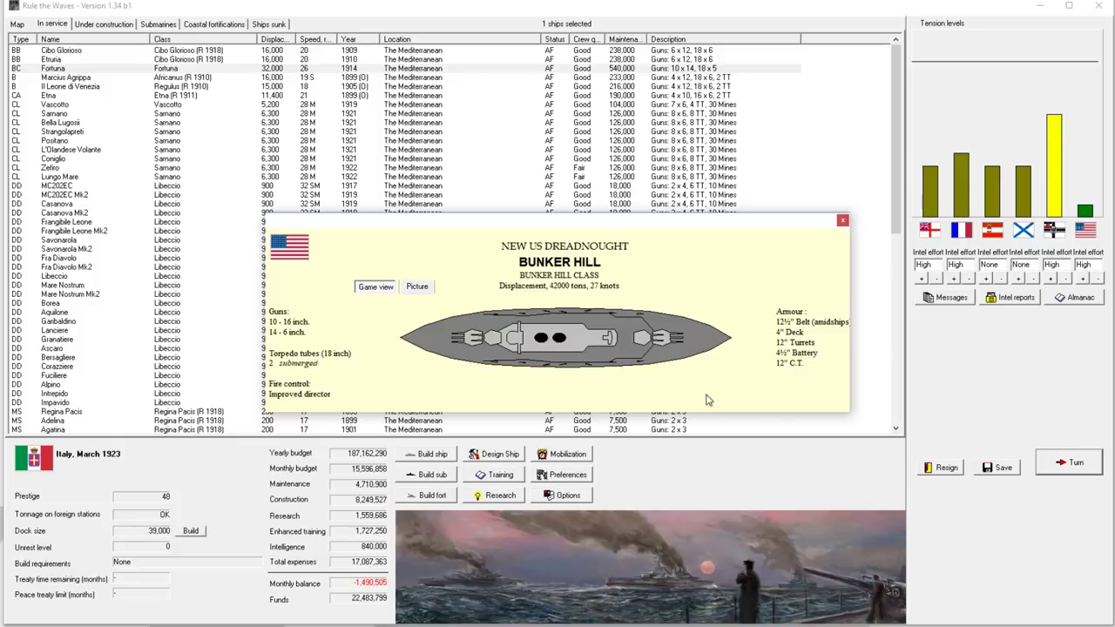
{"action": "mouse_move", "coordinate": [369, 394]}
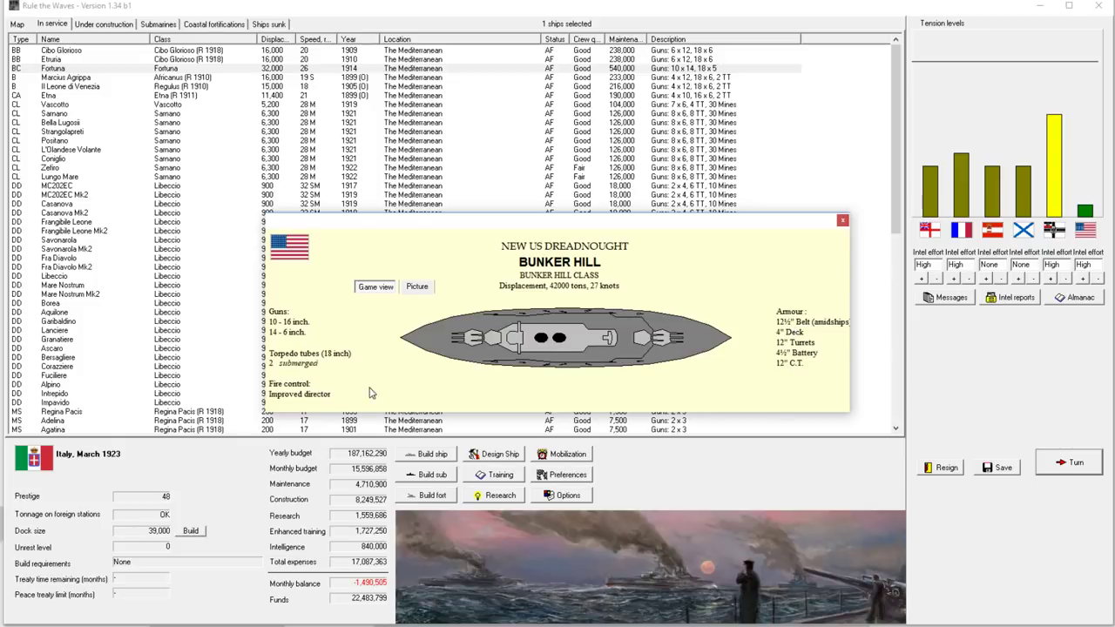
Step: Close the Bunker Hill report and acknowledge the superheater, hydrophones, fuze reliability and Hela blueprints reports
{"action": "left_click", "coordinate": [1070, 464]}
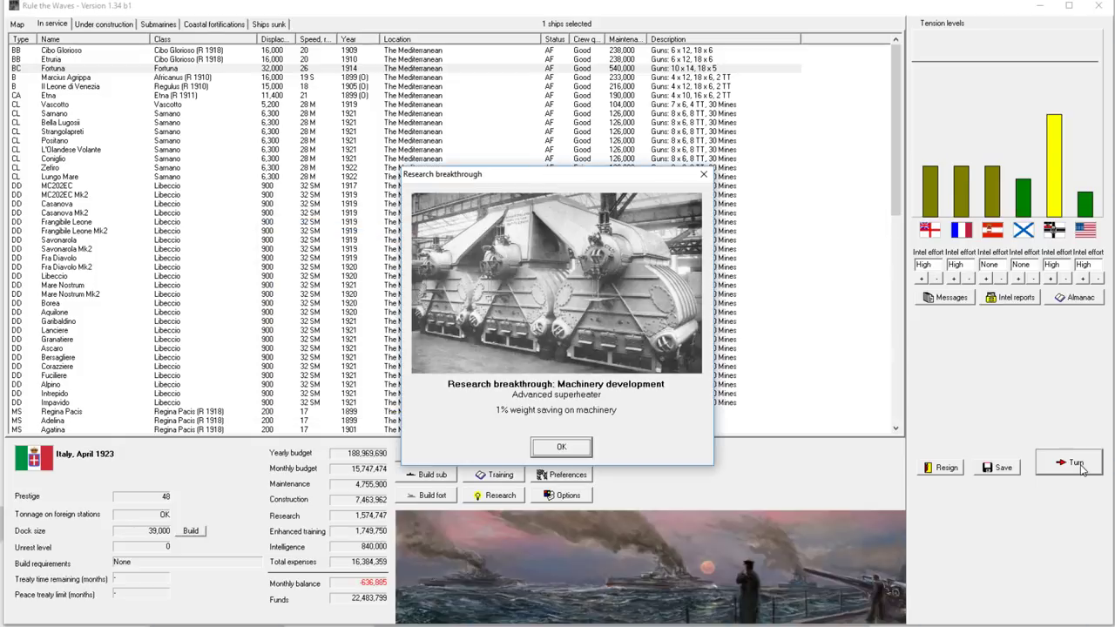
{"action": "left_click", "coordinate": [561, 446]}
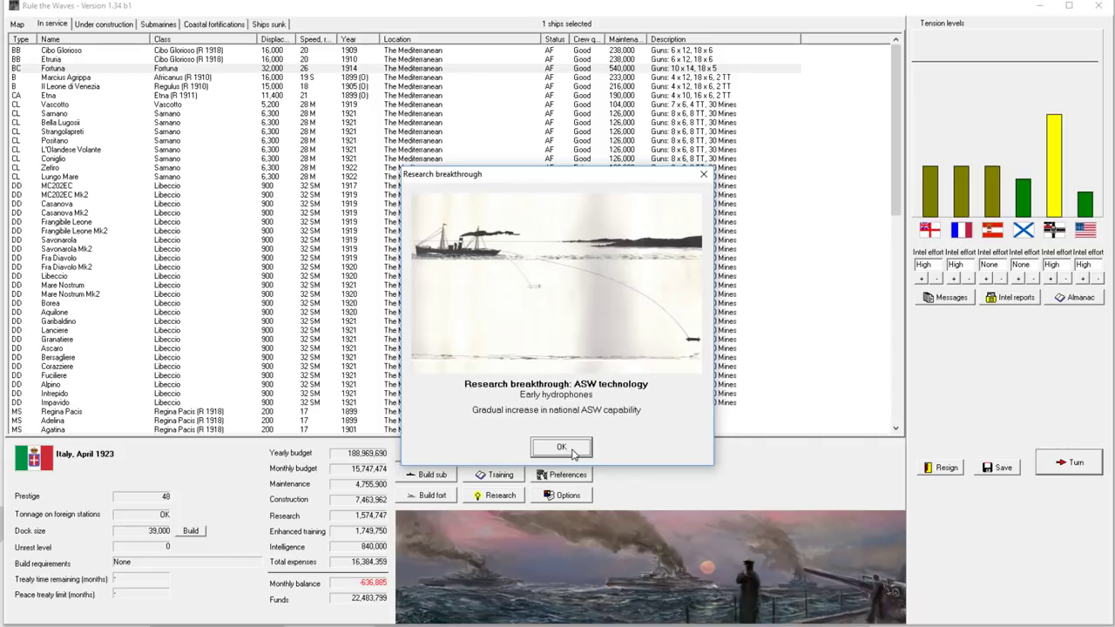
{"action": "left_click", "coordinate": [560, 446]}
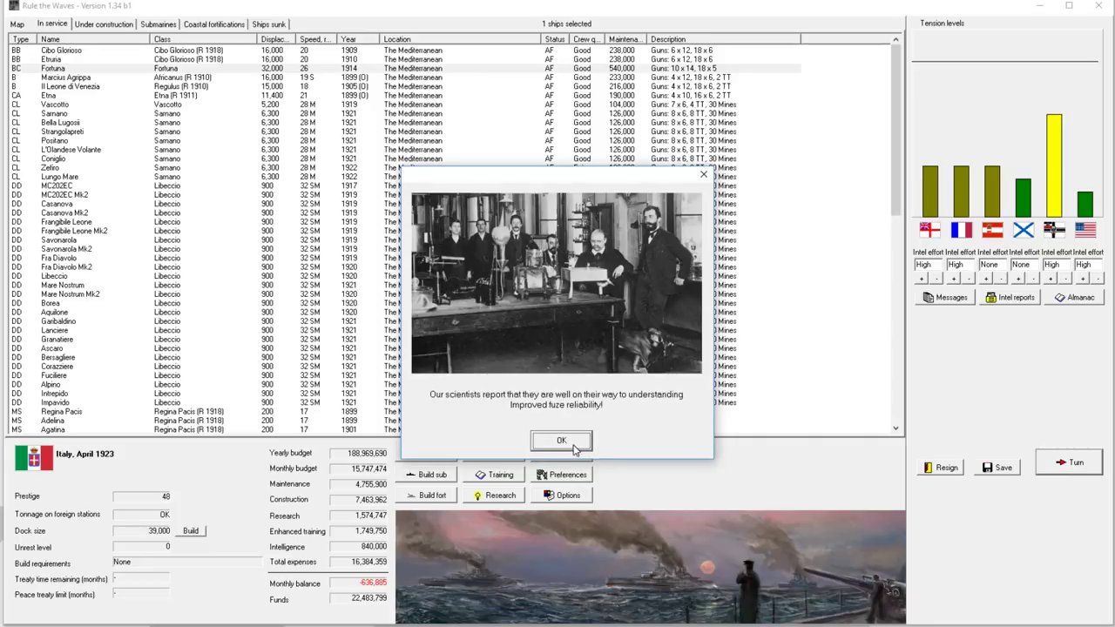
{"action": "left_click", "coordinate": [561, 441]}
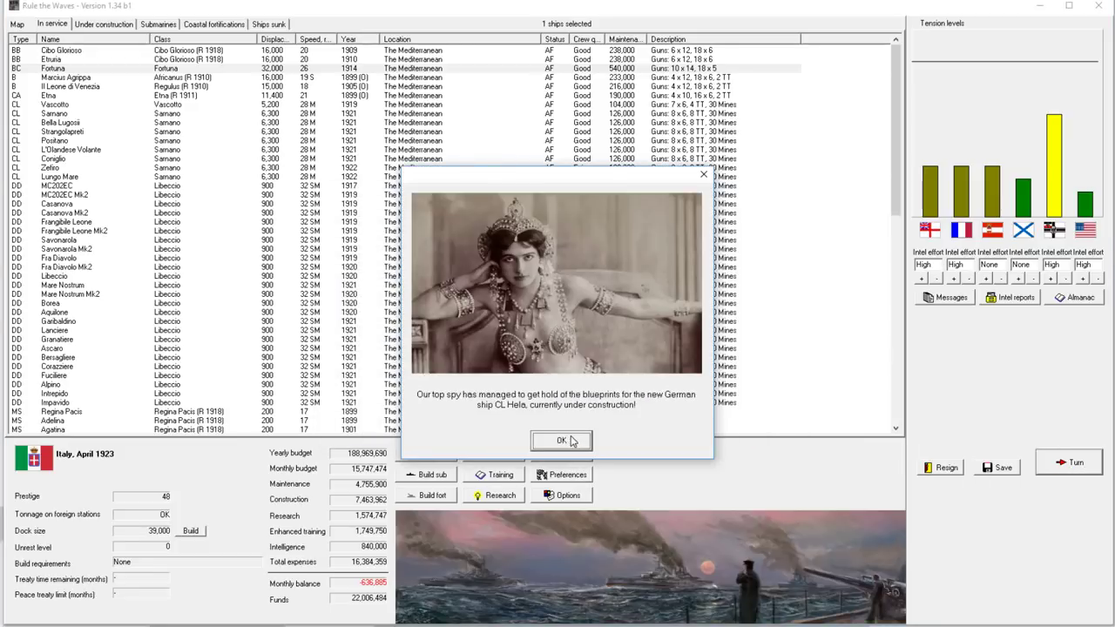
{"action": "left_click", "coordinate": [560, 439]}
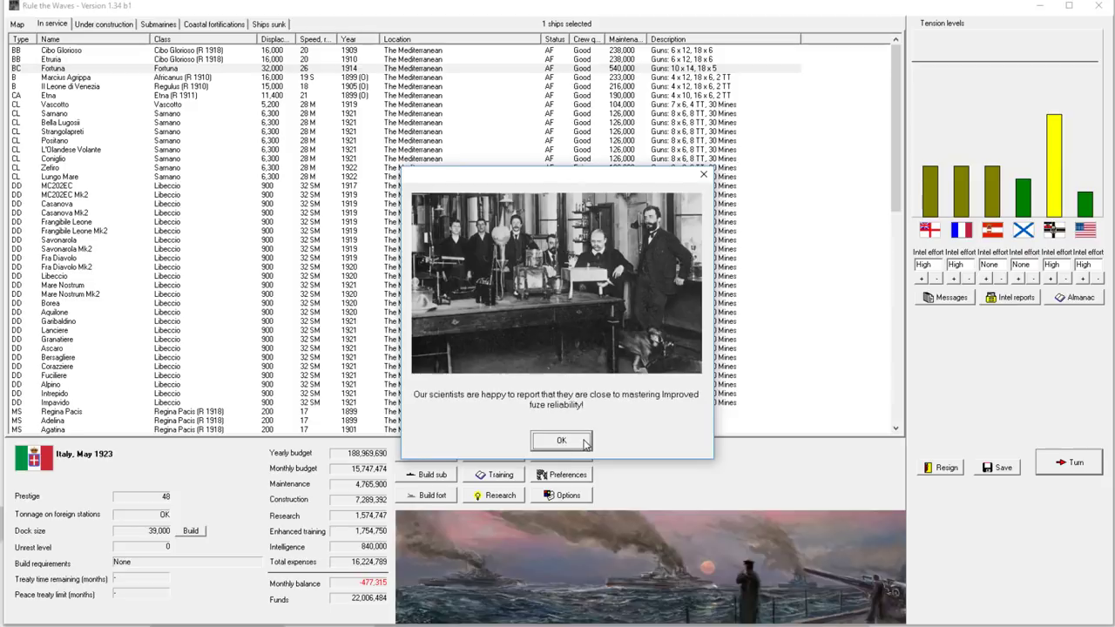
{"action": "left_click", "coordinate": [561, 440]}
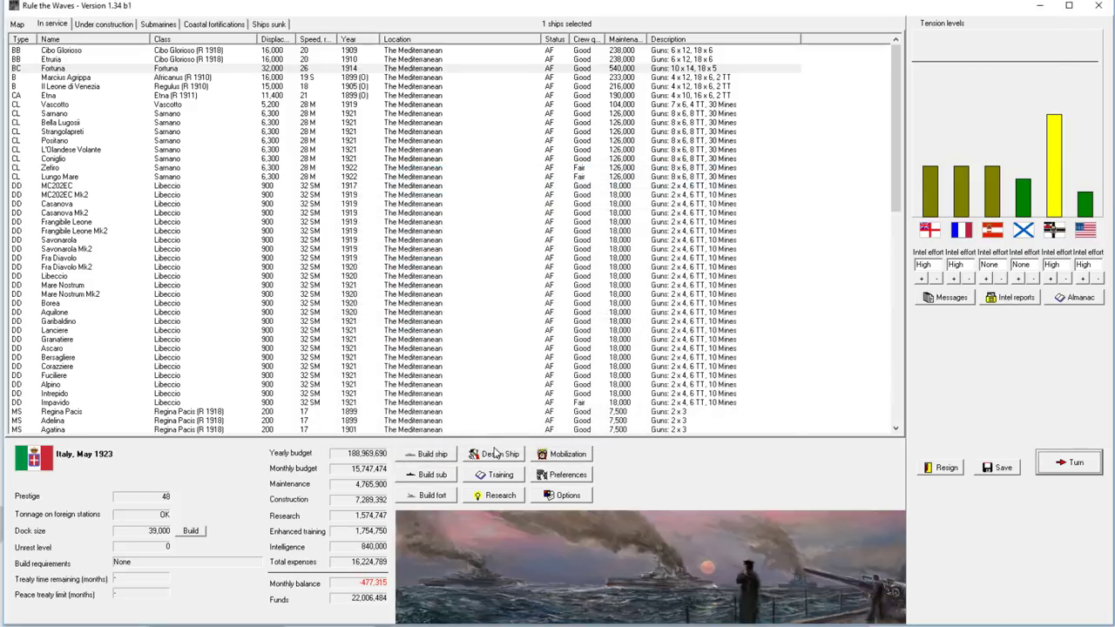
Step: Order a batch of medium range submarines (SS) and advance to June 1923
{"action": "left_click", "coordinate": [429, 474]}
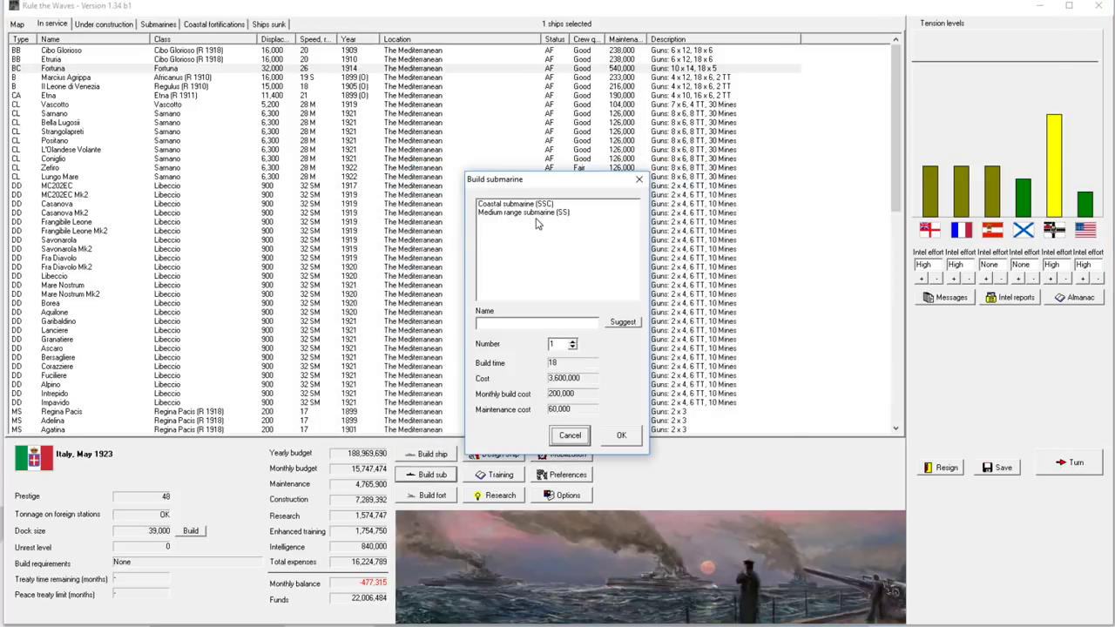
{"action": "left_click", "coordinate": [522, 213]}
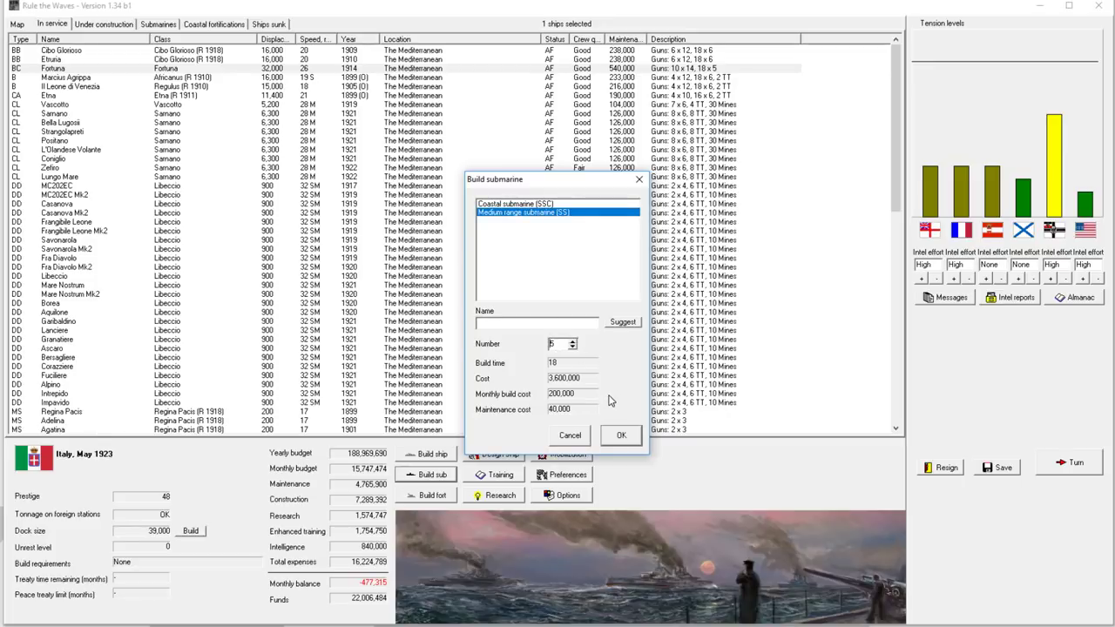
{"action": "left_click", "coordinate": [571, 345]}
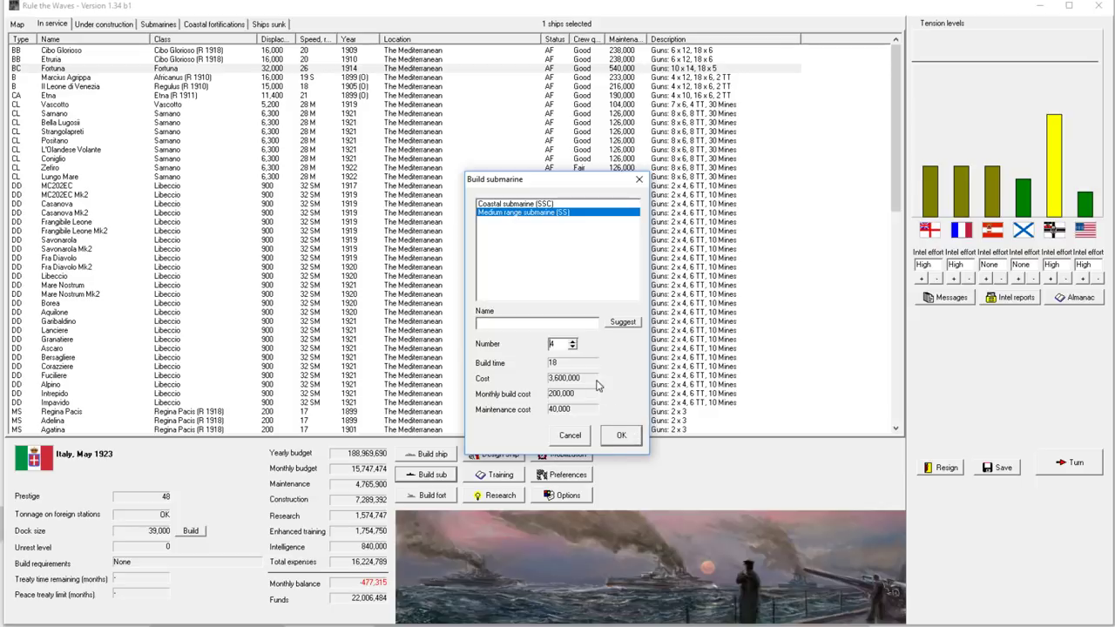
{"action": "left_click", "coordinate": [620, 436]}
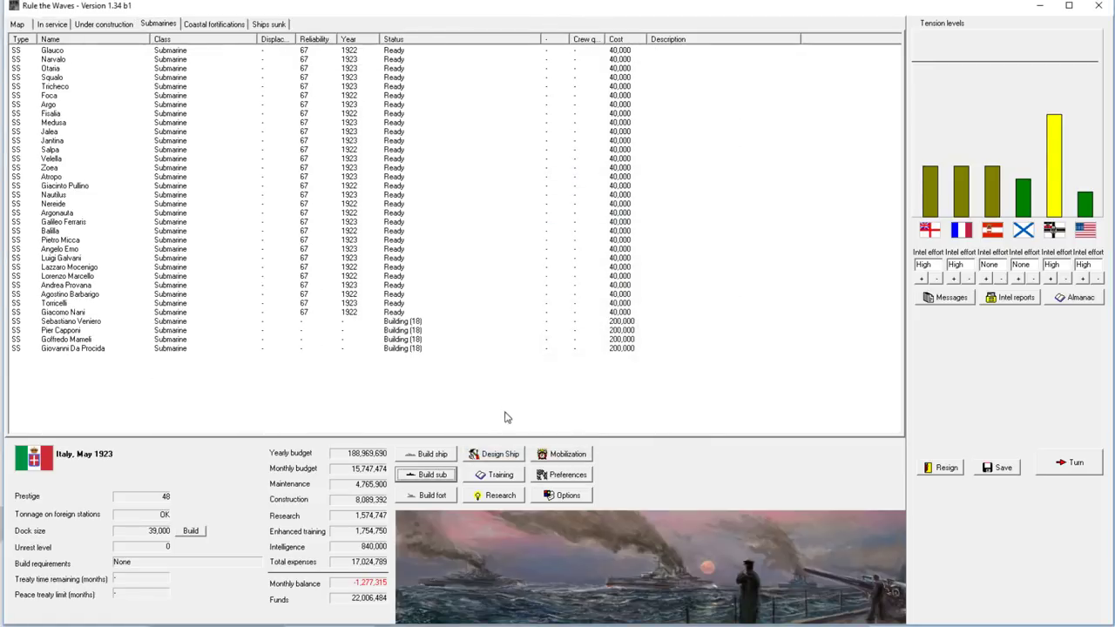
{"action": "left_click", "coordinate": [1075, 463]}
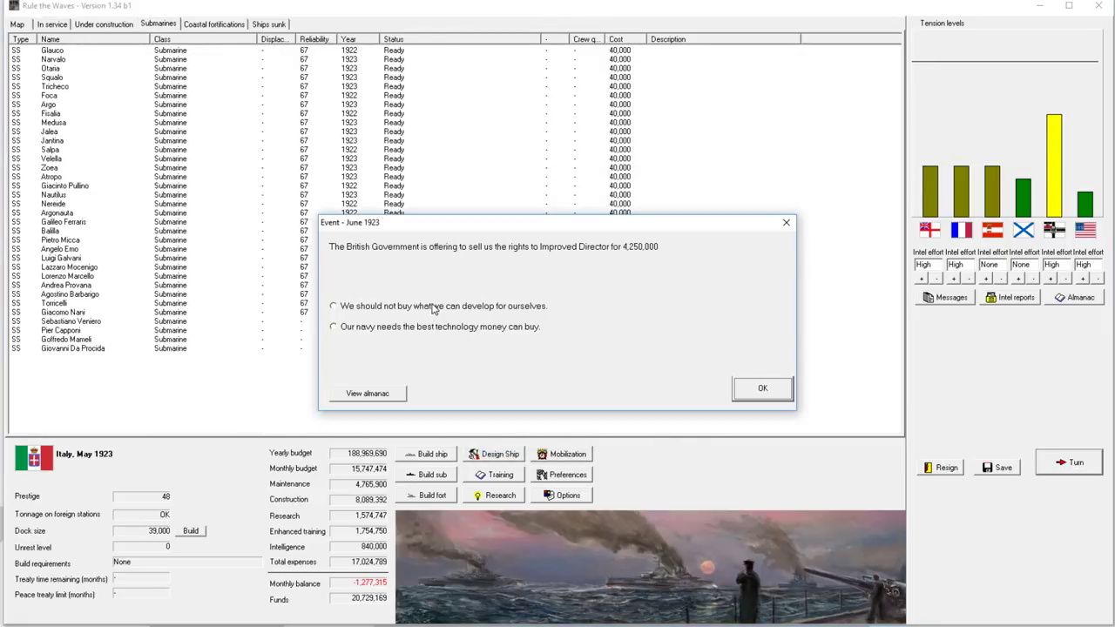
Step: Answer the British Improved Director rights offer and acknowledge the fuze reliability report
{"action": "left_click", "coordinate": [333, 326]}
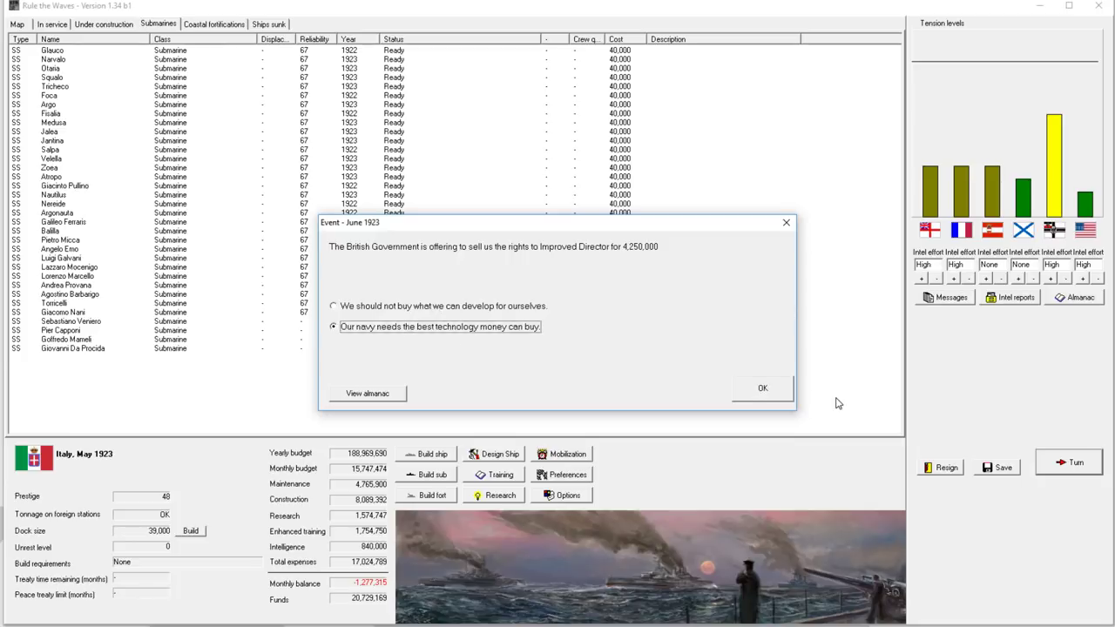
{"action": "left_click", "coordinate": [761, 386]}
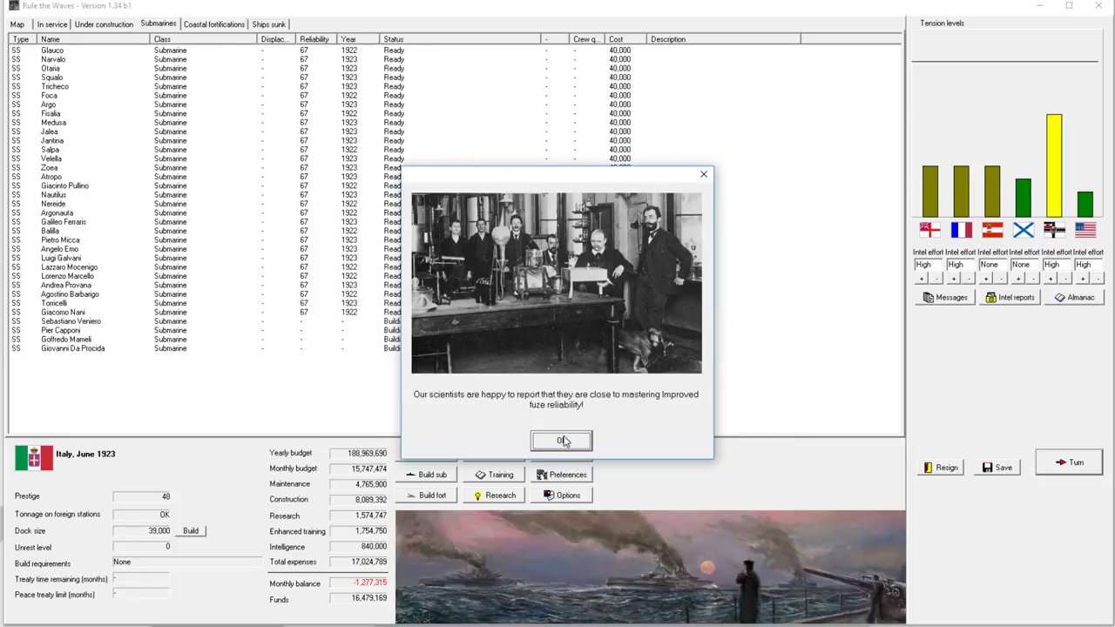
{"action": "left_click", "coordinate": [561, 441]}
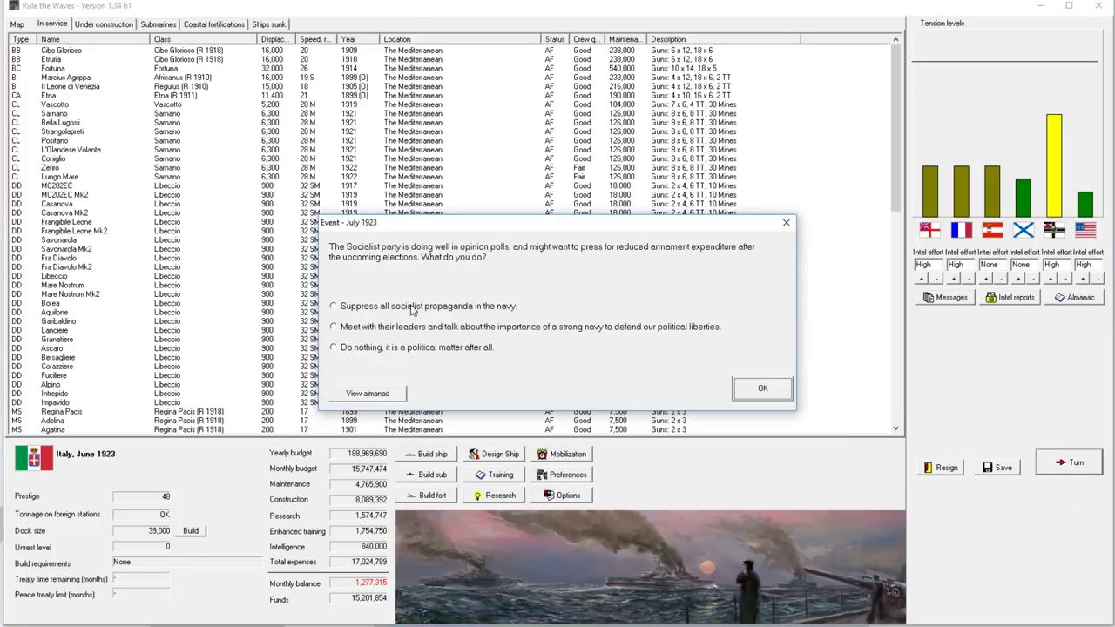
Step: Meet the Socialist leaders to defend naval spending, acknowledge the ASW advance and close July's messages
{"action": "left_click", "coordinate": [333, 306]}
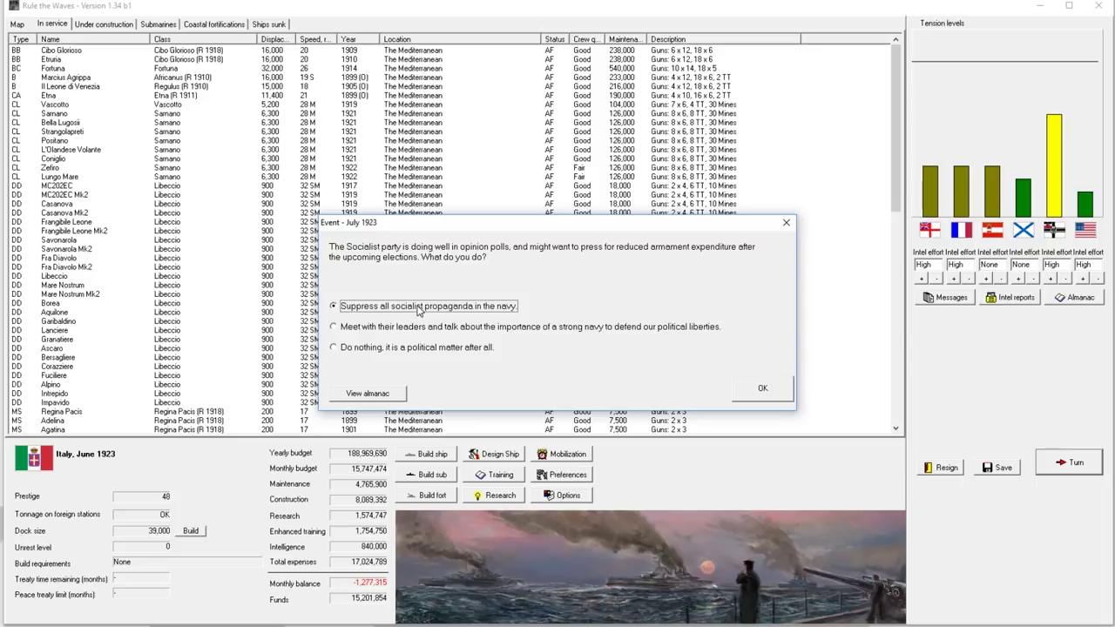
{"action": "mouse_move", "coordinate": [421, 329]}
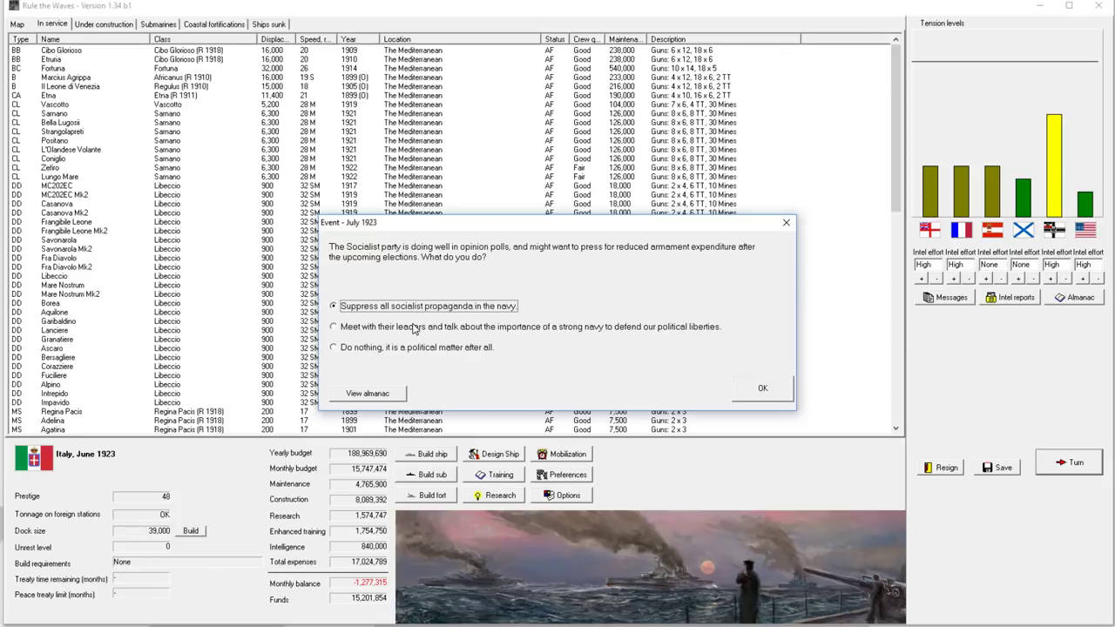
{"action": "mouse_move", "coordinate": [416, 328]}
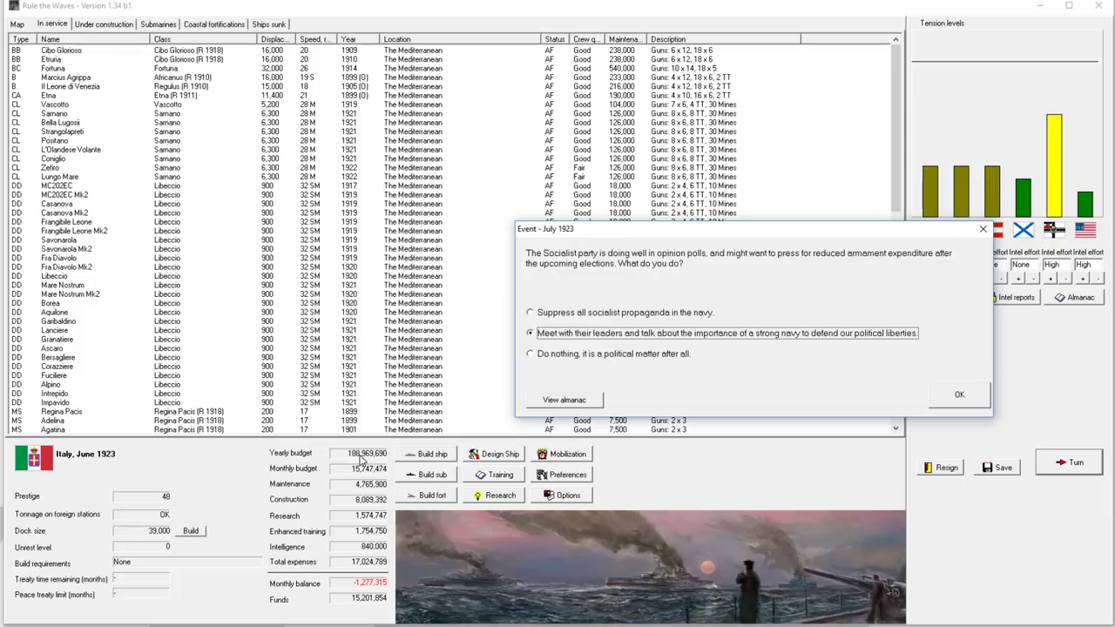
{"action": "left_click", "coordinate": [958, 393]}
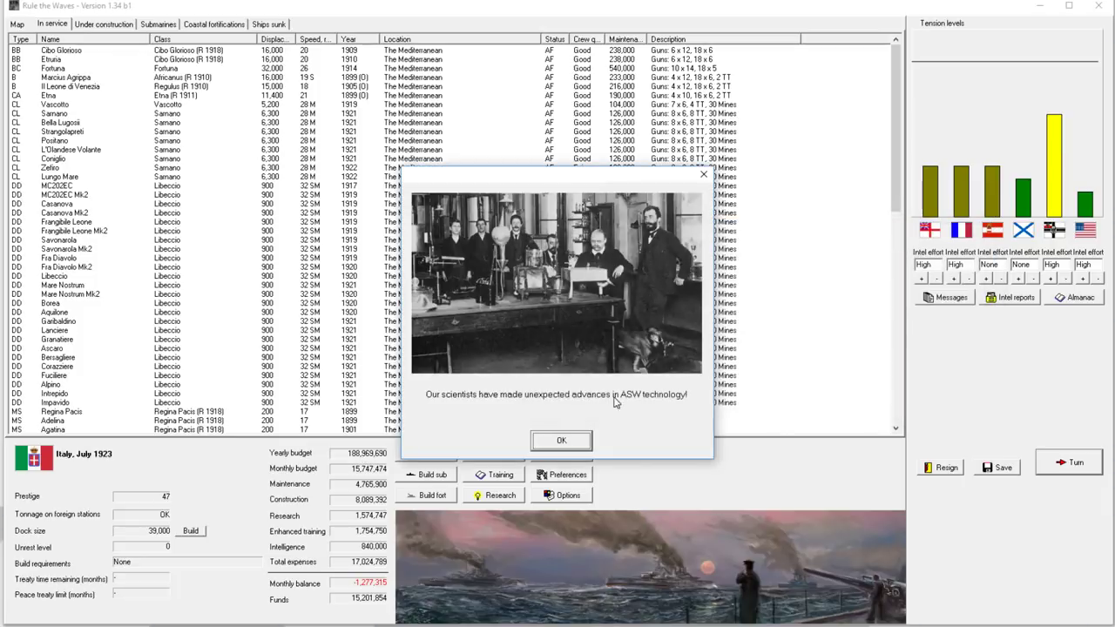
{"action": "left_click", "coordinate": [561, 439]}
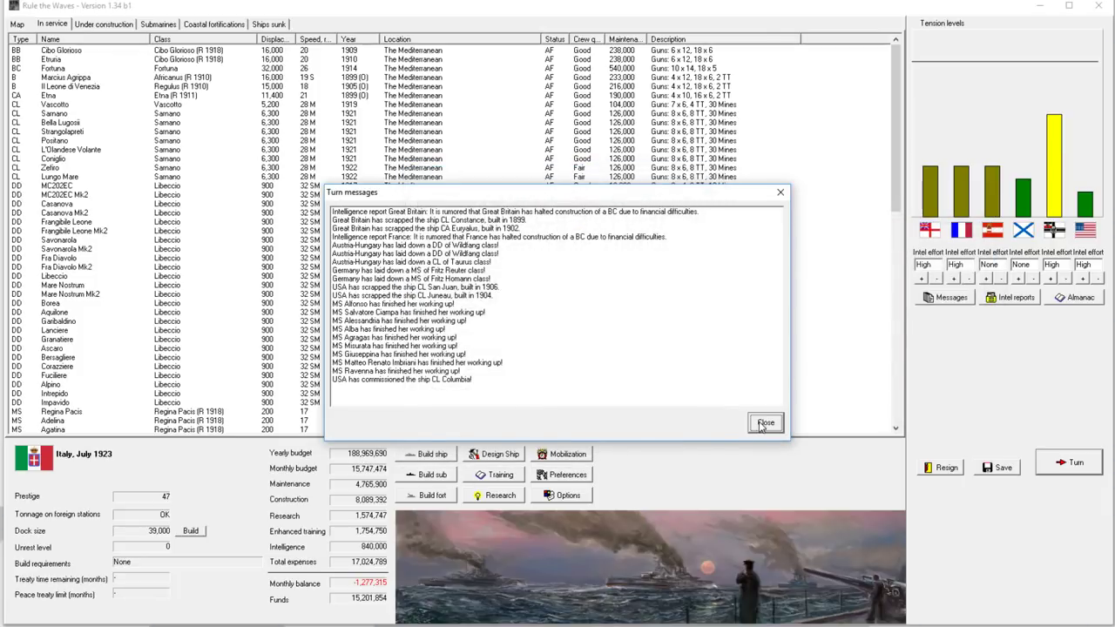
{"action": "left_click", "coordinate": [766, 423]}
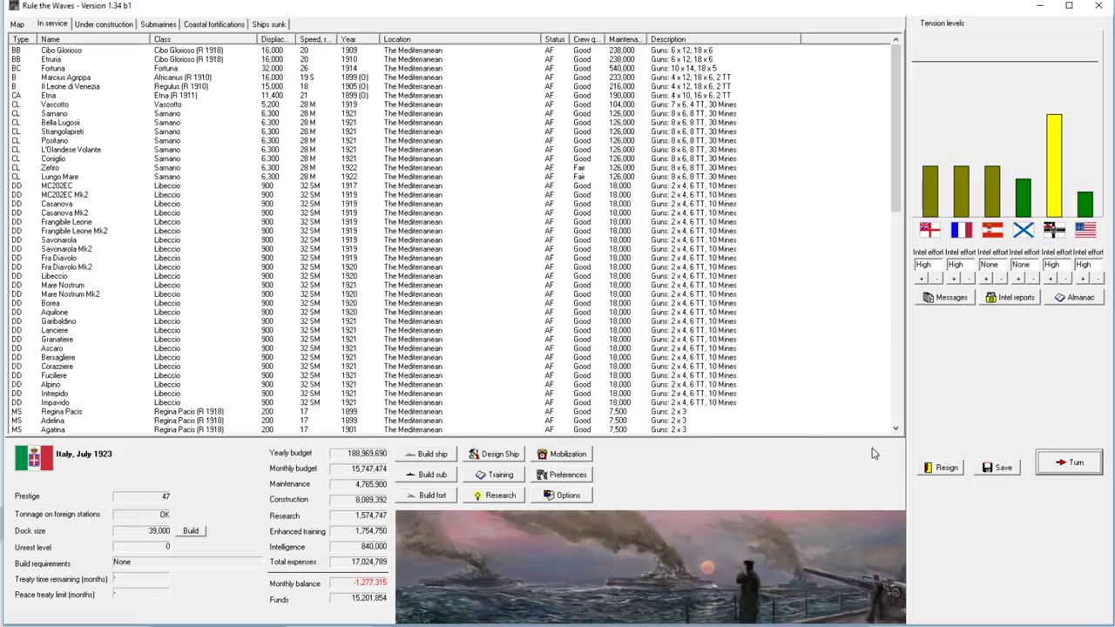
{"action": "mouse_move", "coordinate": [366, 300]}
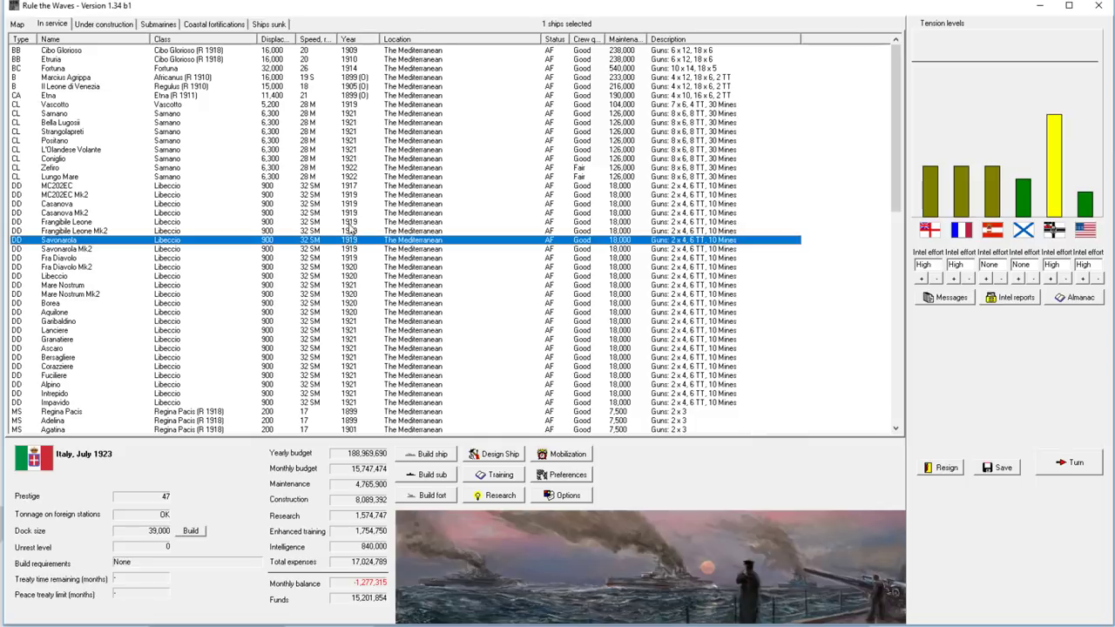
Step: Select the 1899 battleship Marcus Agrippa in the in-service list and bring up its order options
{"action": "left_click", "coordinate": [78, 68]}
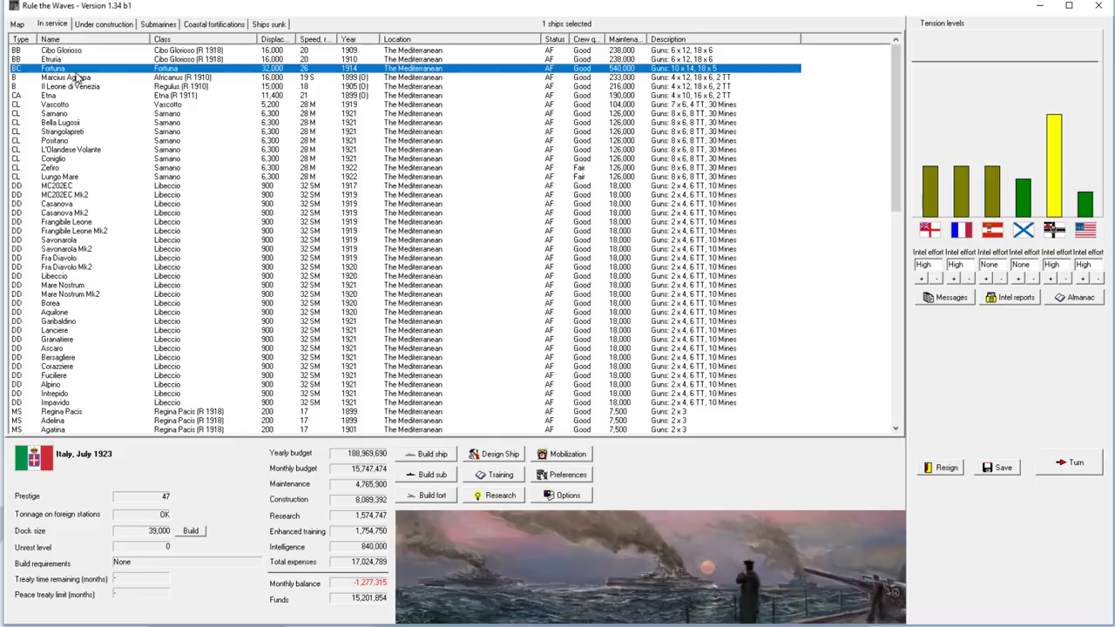
{"action": "mouse_move", "coordinate": [78, 78]}
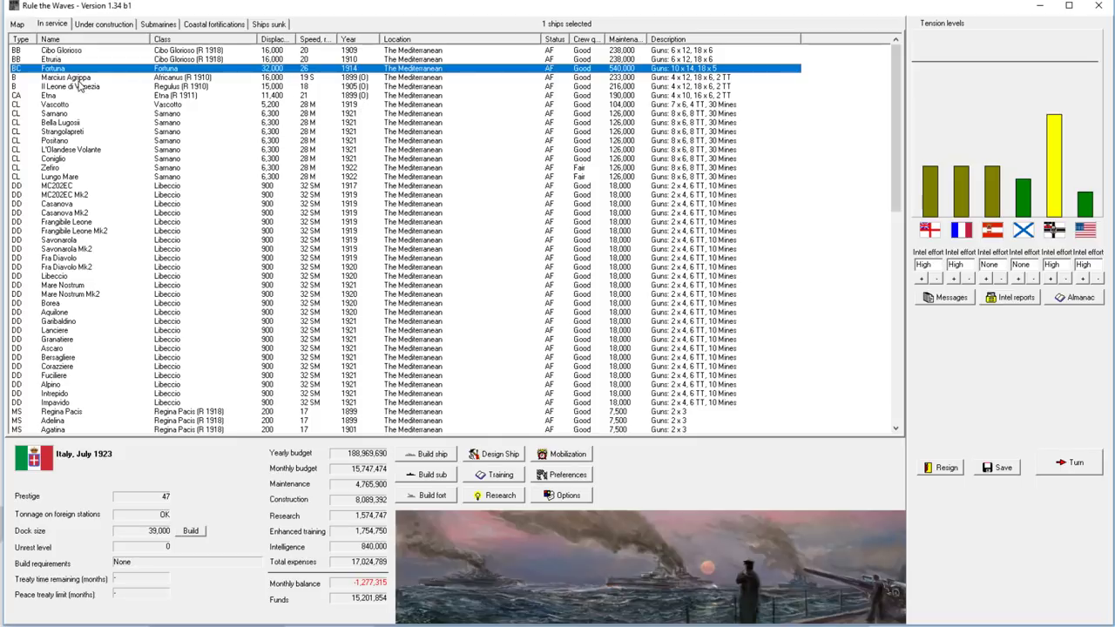
{"action": "left_click", "coordinate": [66, 76]}
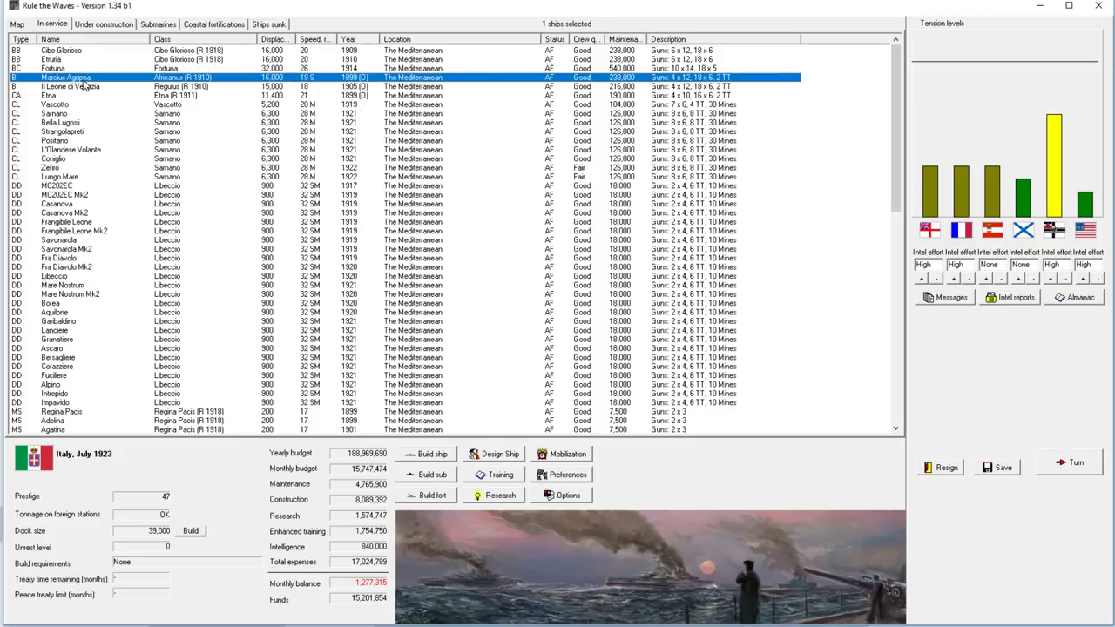
{"action": "right_click", "coordinate": [78, 77]}
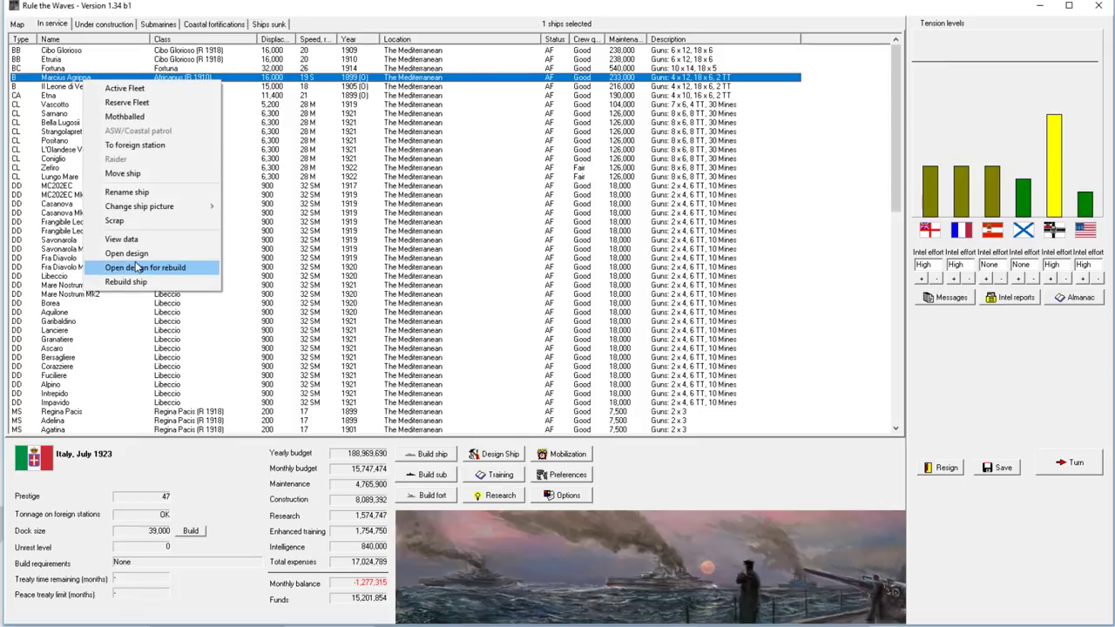
{"action": "left_click", "coordinate": [125, 253]}
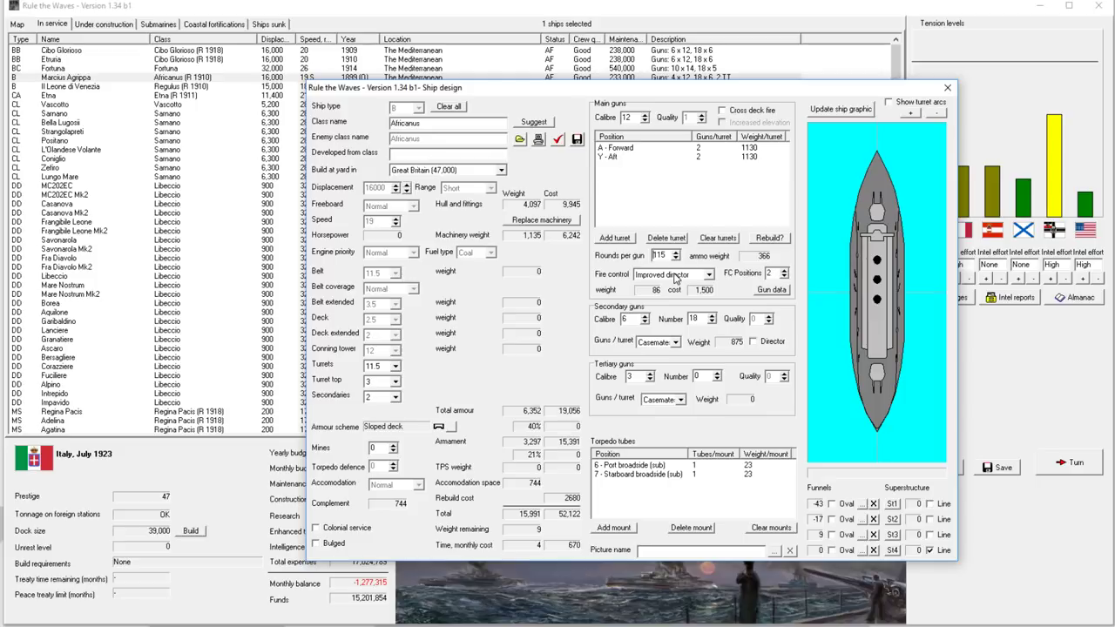
{"action": "mouse_move", "coordinate": [690, 321]}
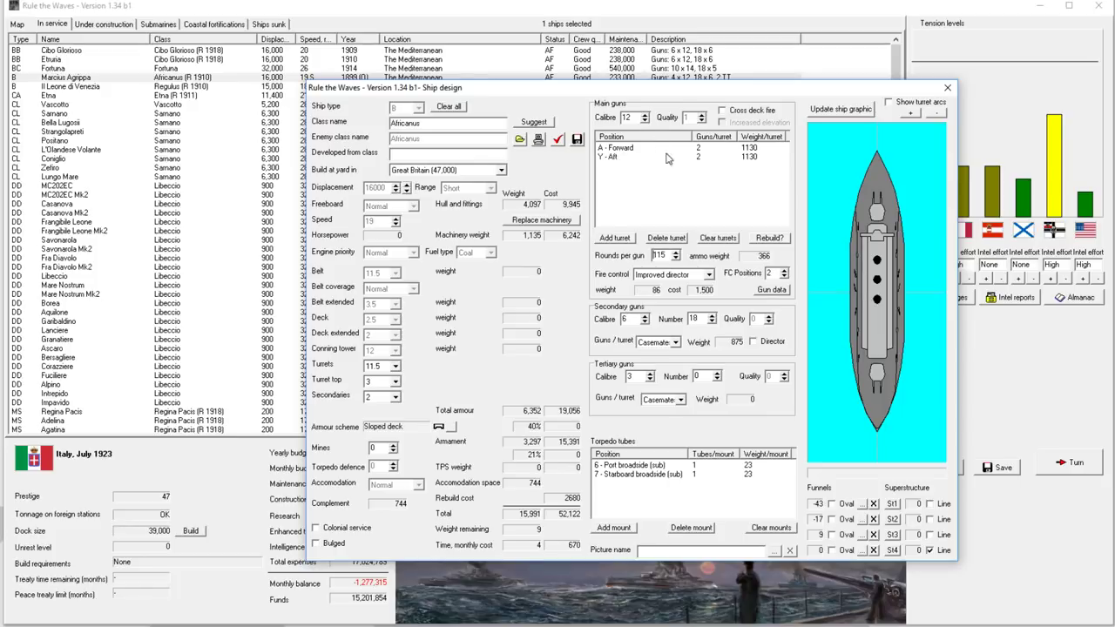
{"action": "left_click", "coordinate": [644, 122]}
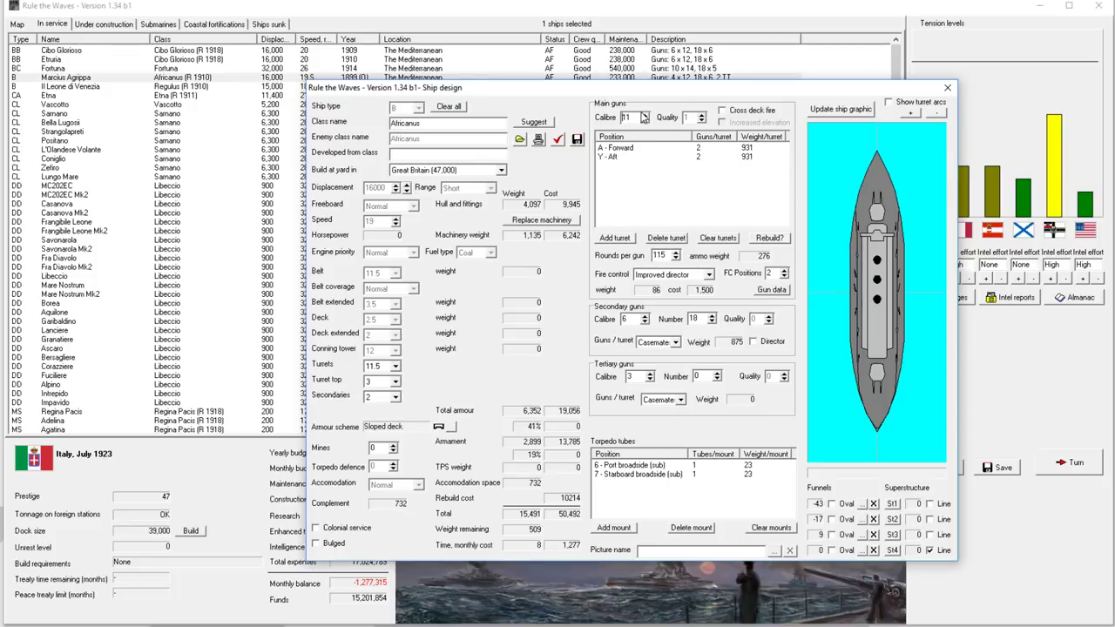
{"action": "left_click", "coordinate": [643, 115]}
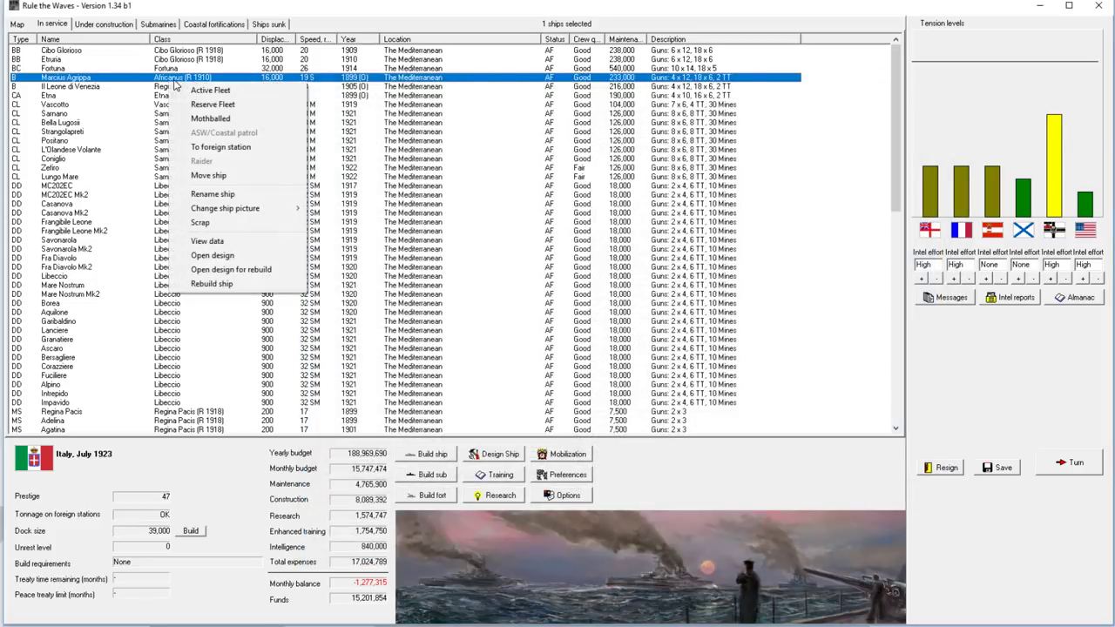
Step: Set Marcus Agrippa's rebuild design to improved director fire control and answer the 6 in gun upgrade prompt
{"action": "left_click", "coordinate": [212, 255]}
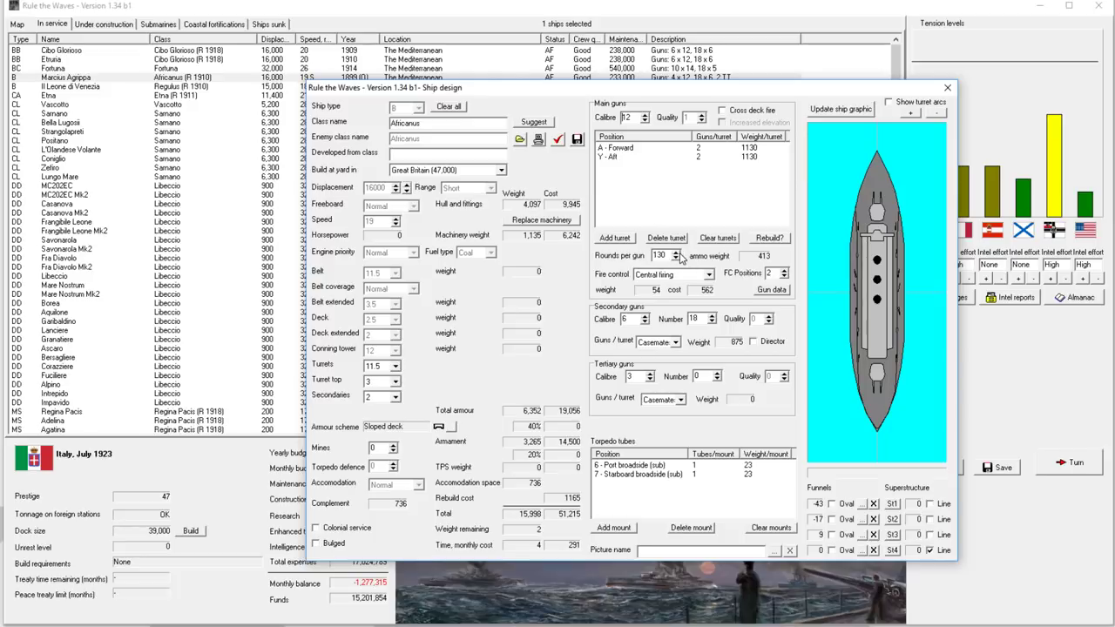
{"action": "mouse_move", "coordinate": [578, 491]}
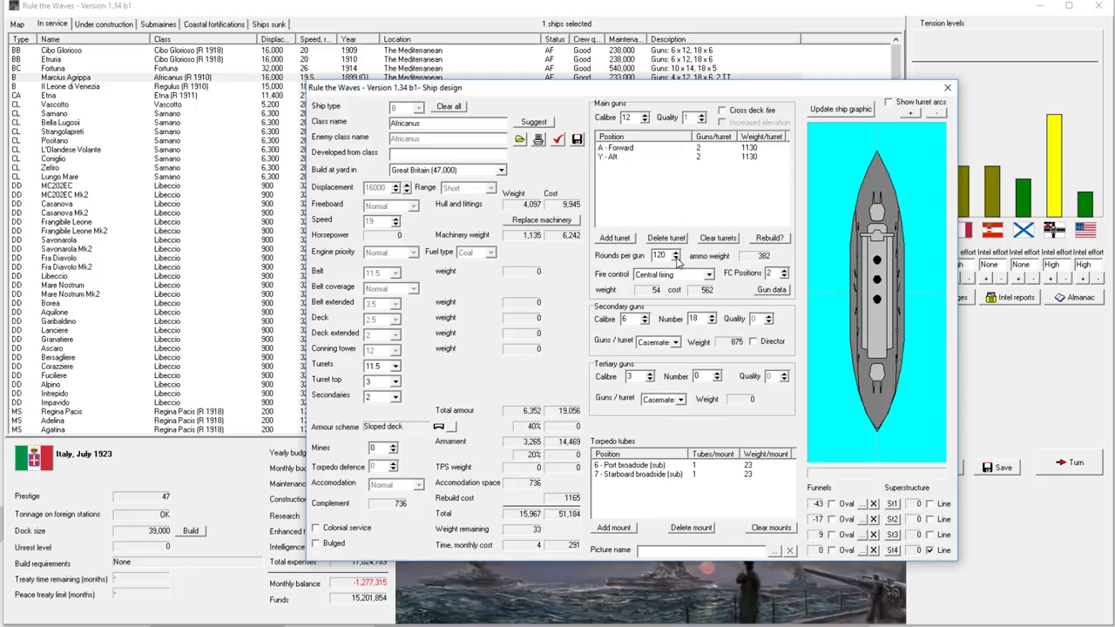
{"action": "left_click", "coordinate": [707, 275]}
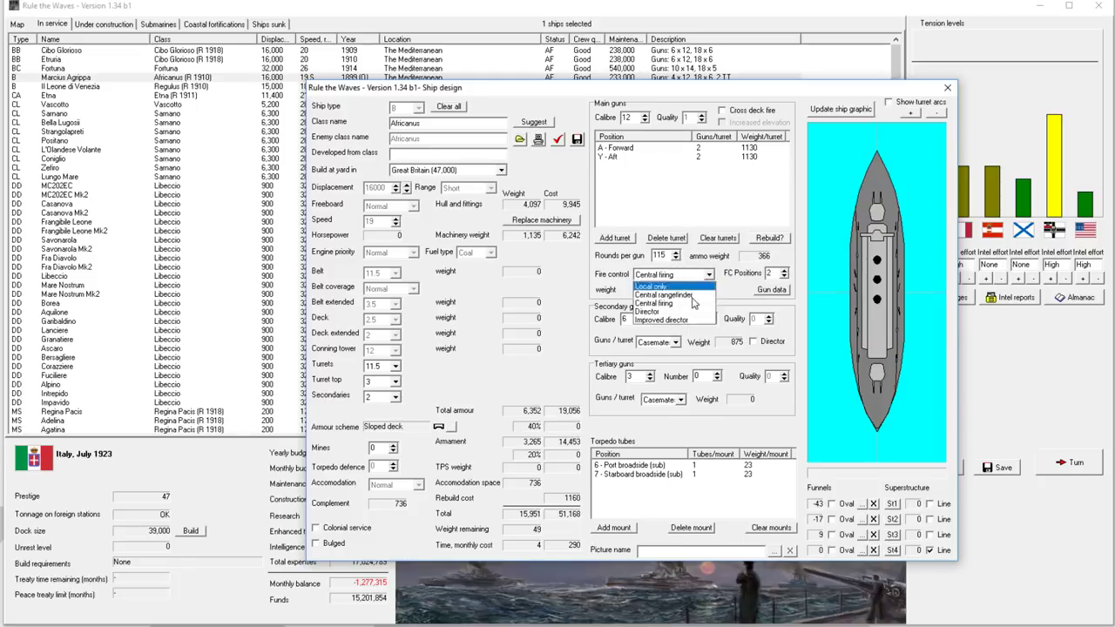
{"action": "left_click", "coordinate": [662, 320]}
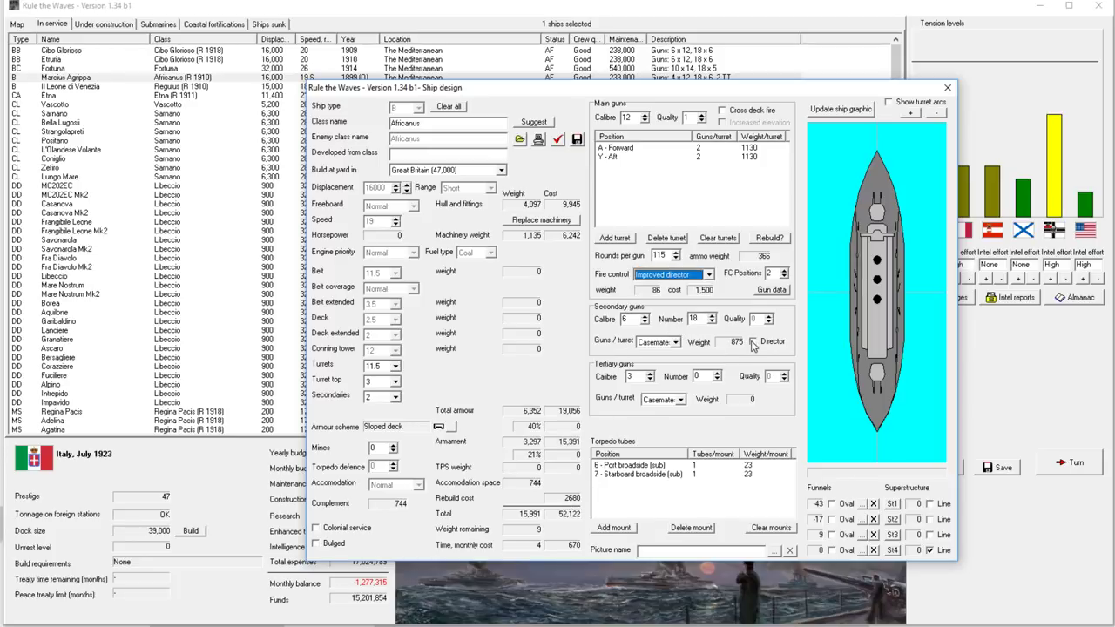
{"action": "left_click", "coordinate": [753, 340]}
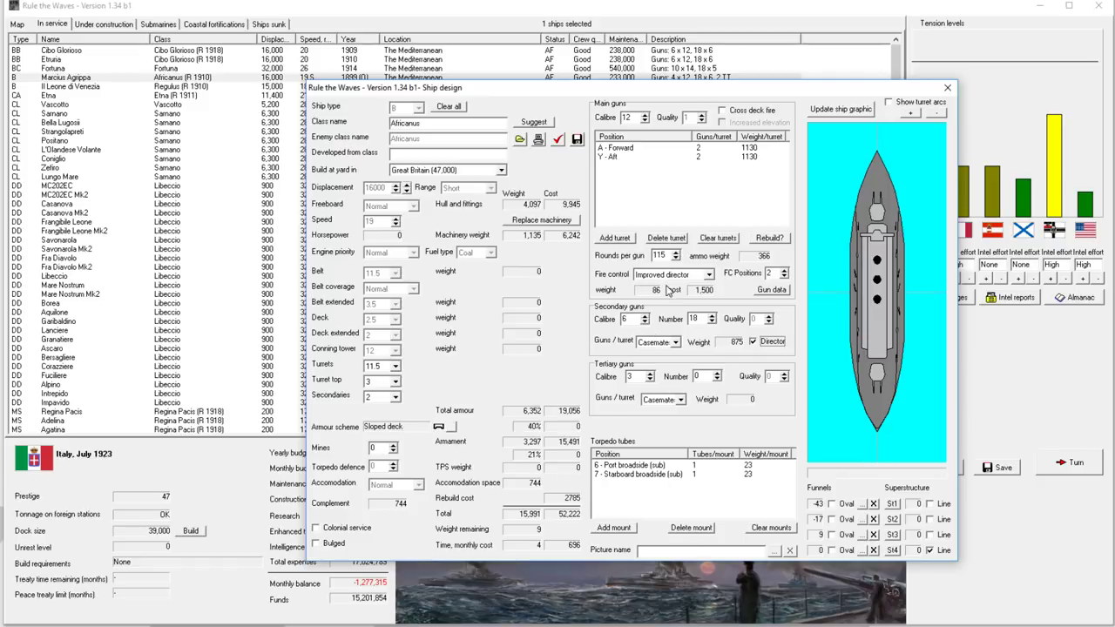
{"action": "mouse_move", "coordinate": [620, 404]}
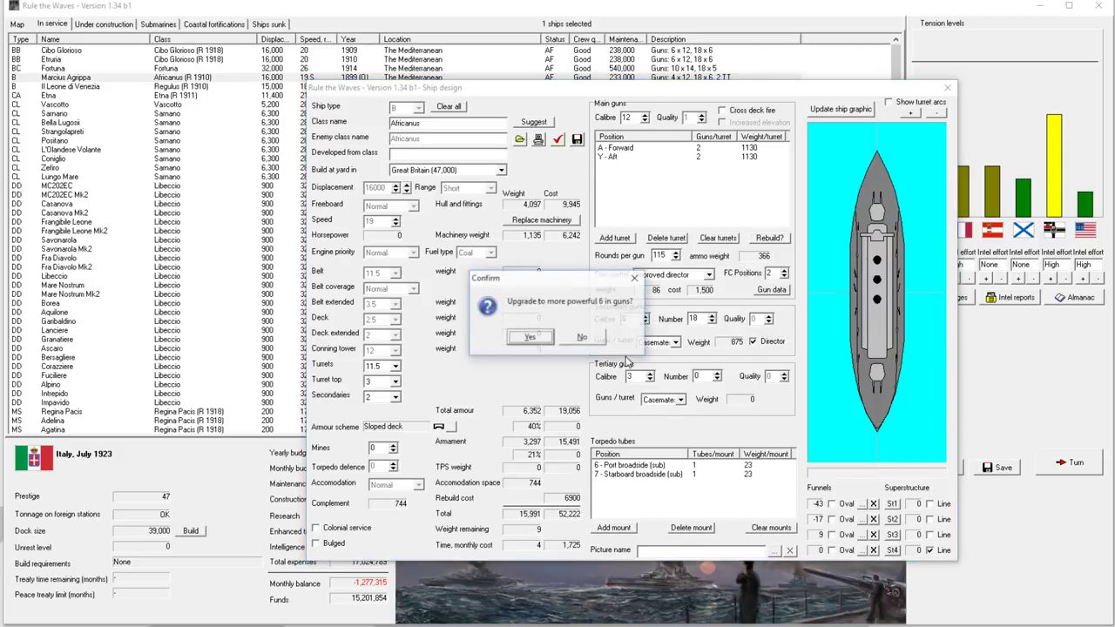
{"action": "left_click", "coordinate": [528, 338]}
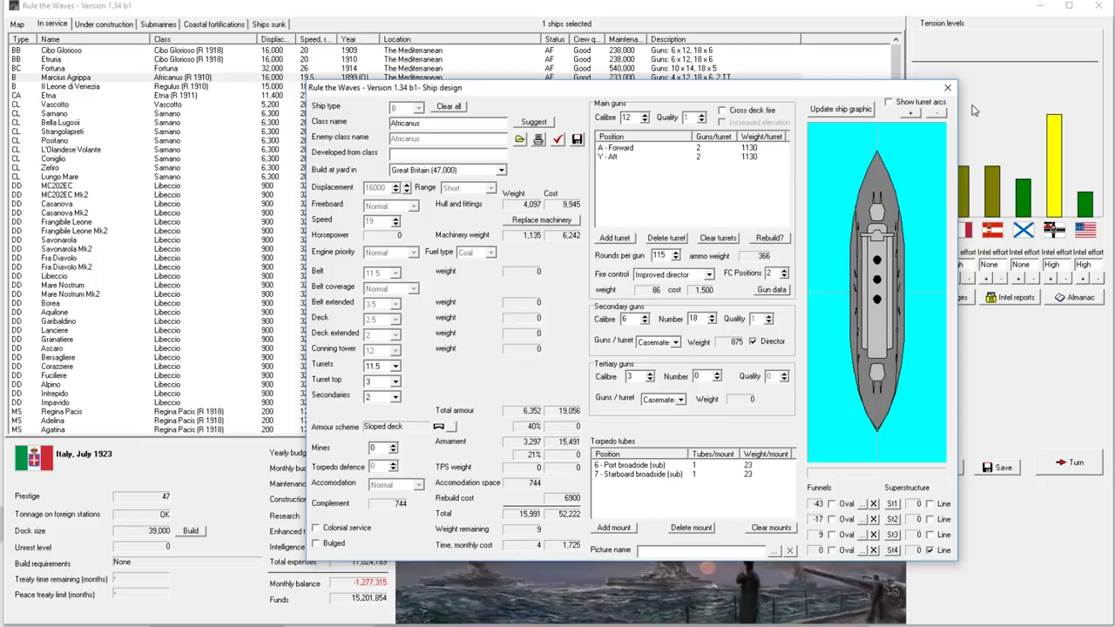
Step: Redo the improved director rebuild design, save it and order the rebuild as Africanus (R 1923)
{"action": "right_click", "coordinate": [66, 76]}
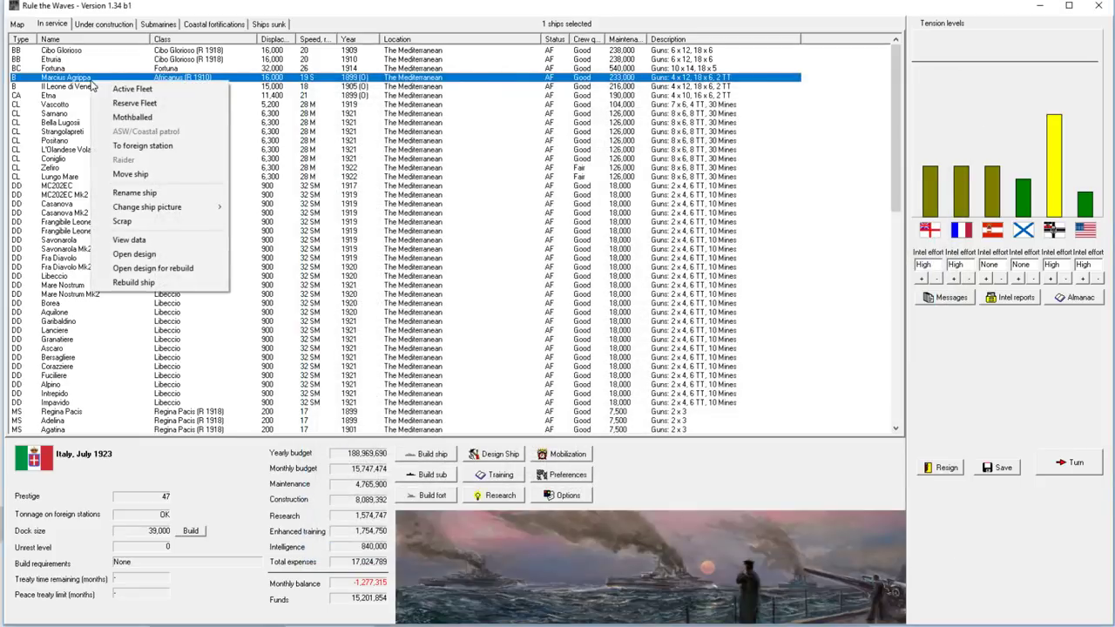
{"action": "left_click", "coordinate": [133, 254]}
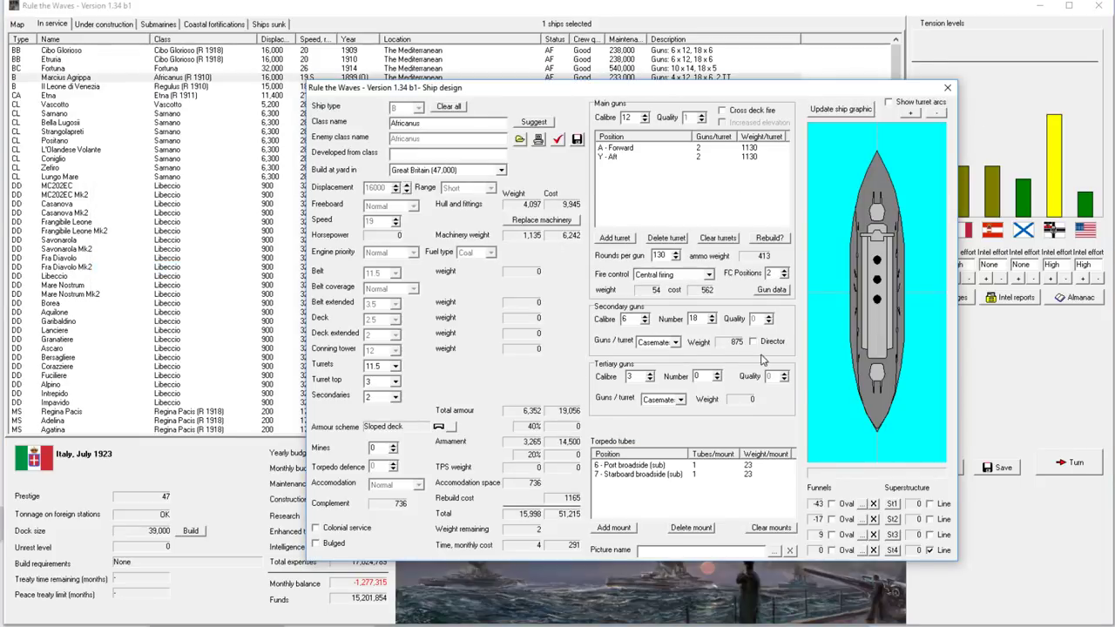
{"action": "left_click", "coordinate": [705, 275]}
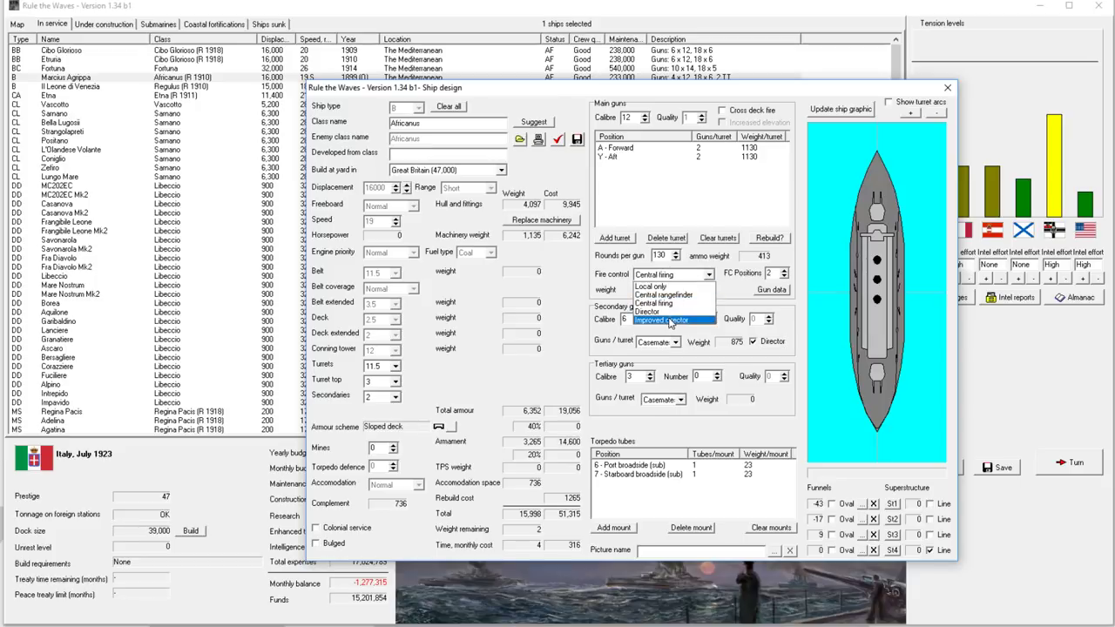
{"action": "left_click", "coordinate": [661, 321]}
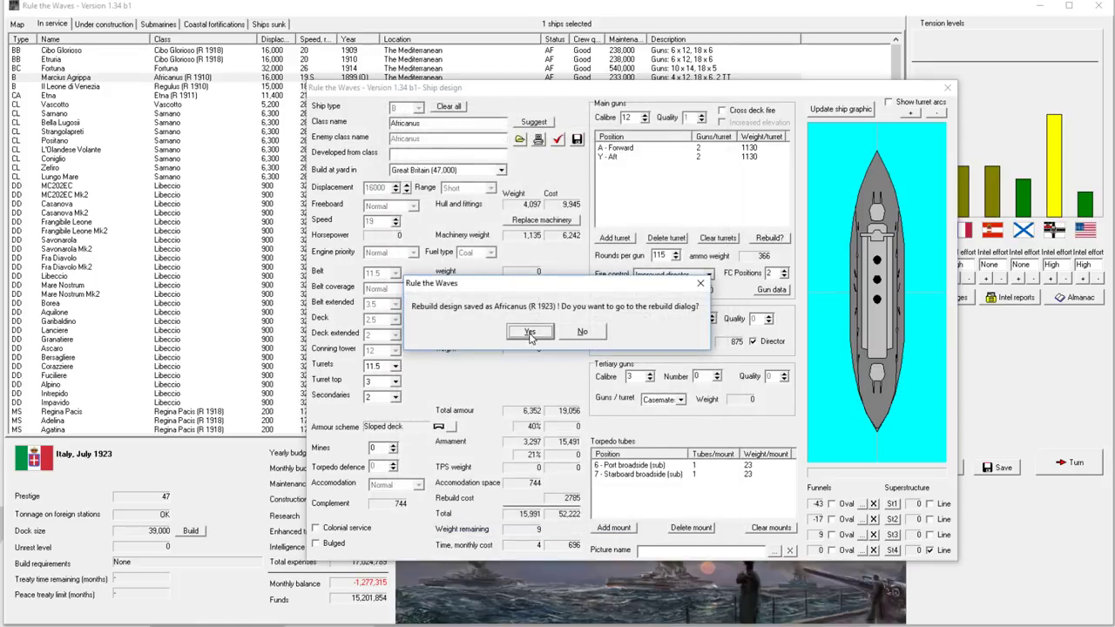
{"action": "left_click", "coordinate": [530, 331]}
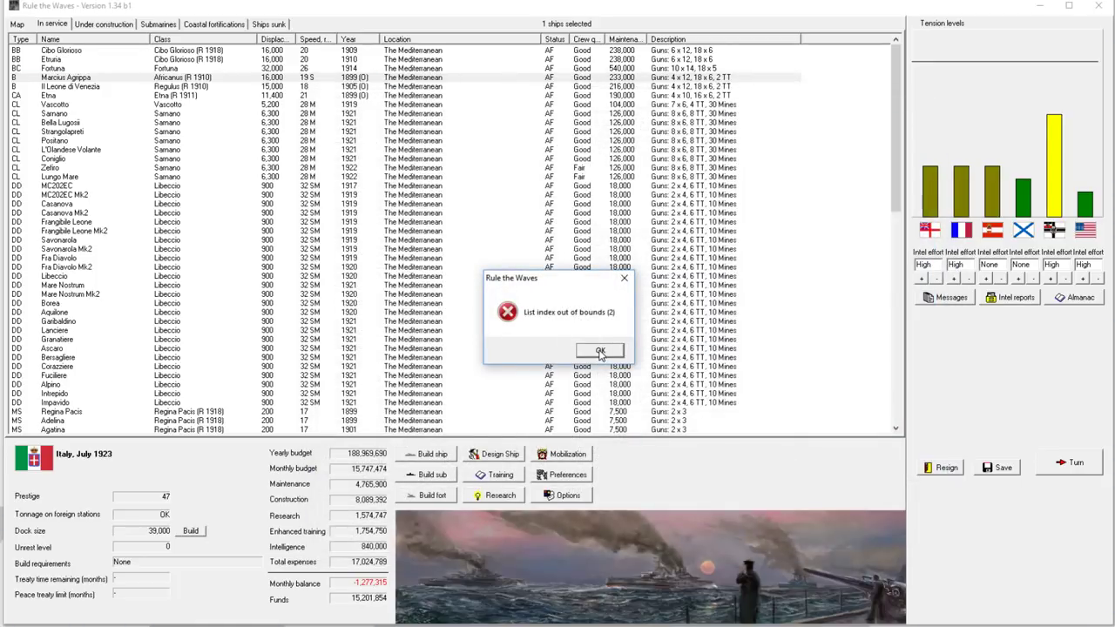
{"action": "left_click", "coordinate": [599, 350]}
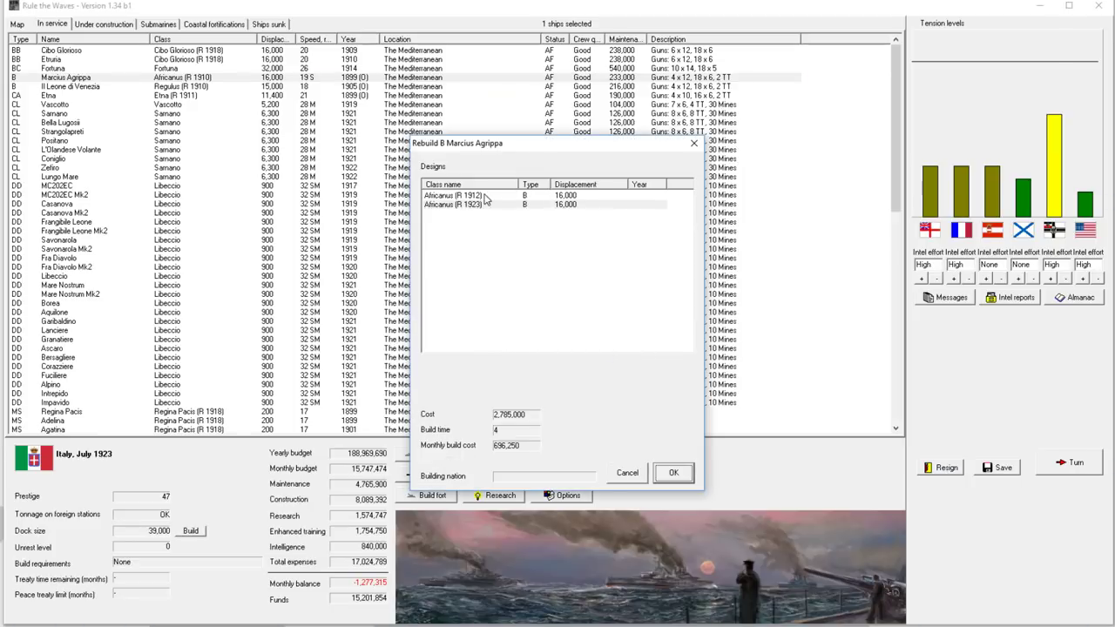
{"action": "left_click", "coordinate": [471, 205]}
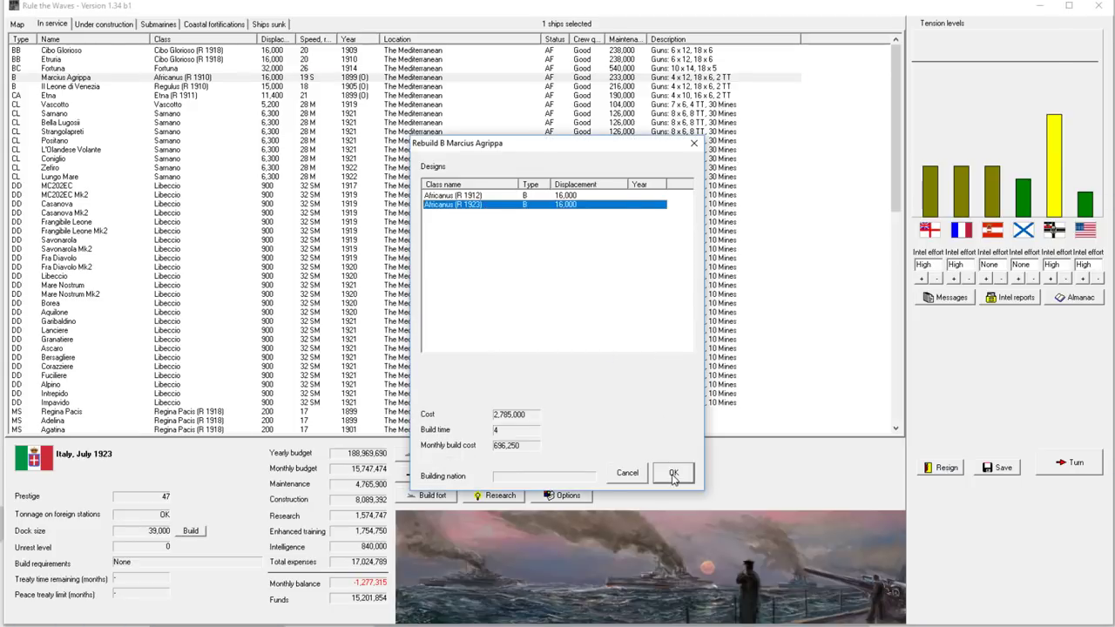
{"action": "left_click", "coordinate": [673, 474]}
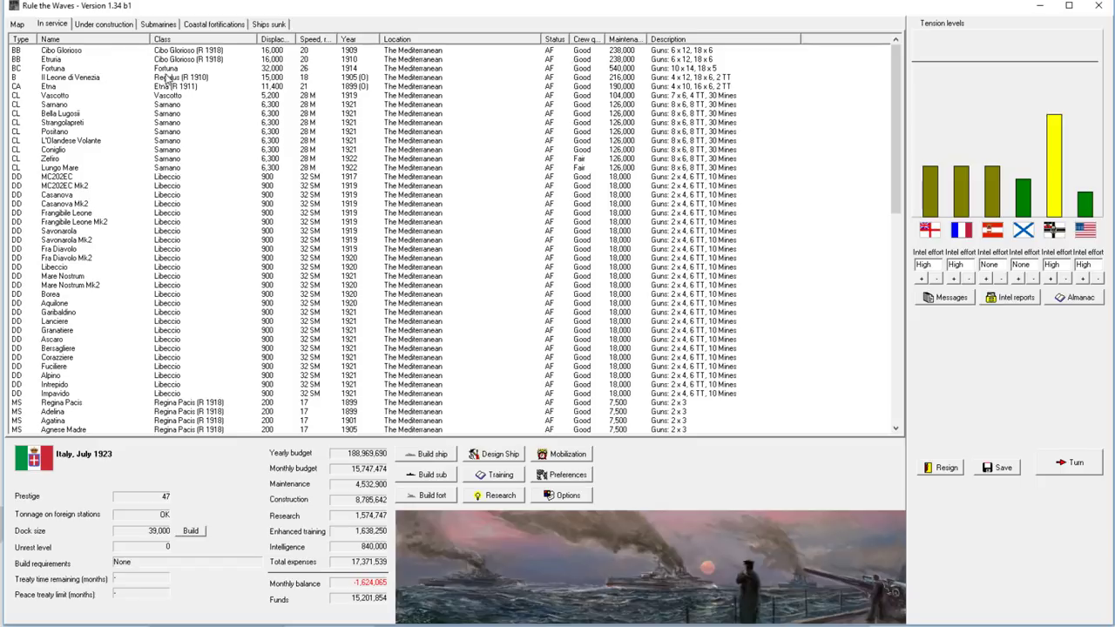
Step: Give Il Leone di Venezia's rebuild design upgraded fire control, accept the design report and order it as Regulus (R 1923)
{"action": "left_click", "coordinate": [174, 77]}
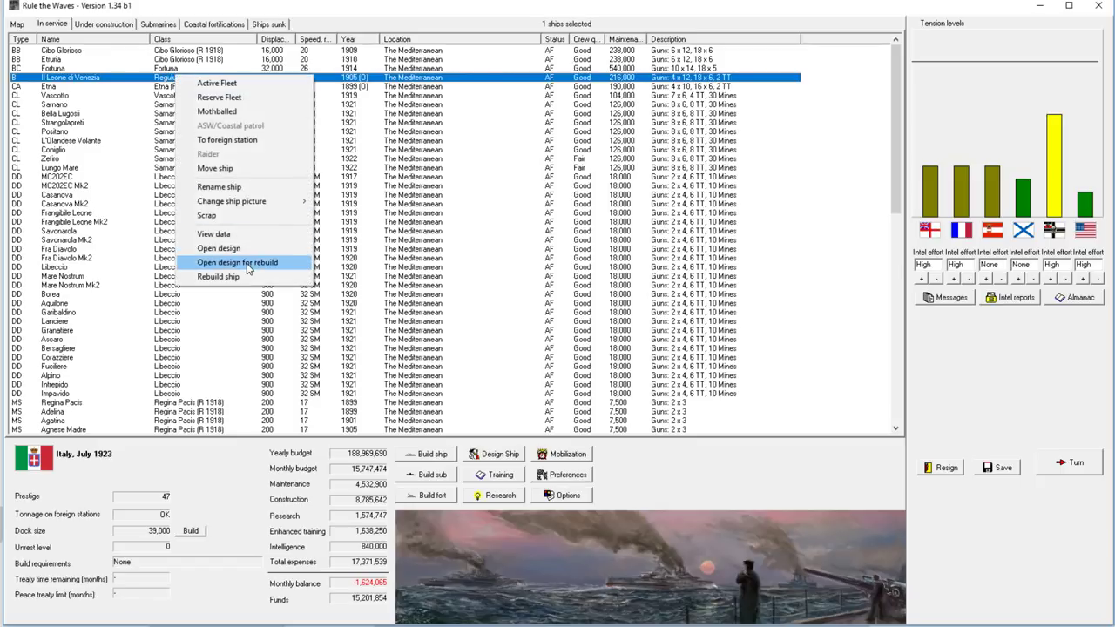
{"action": "left_click", "coordinate": [237, 261]}
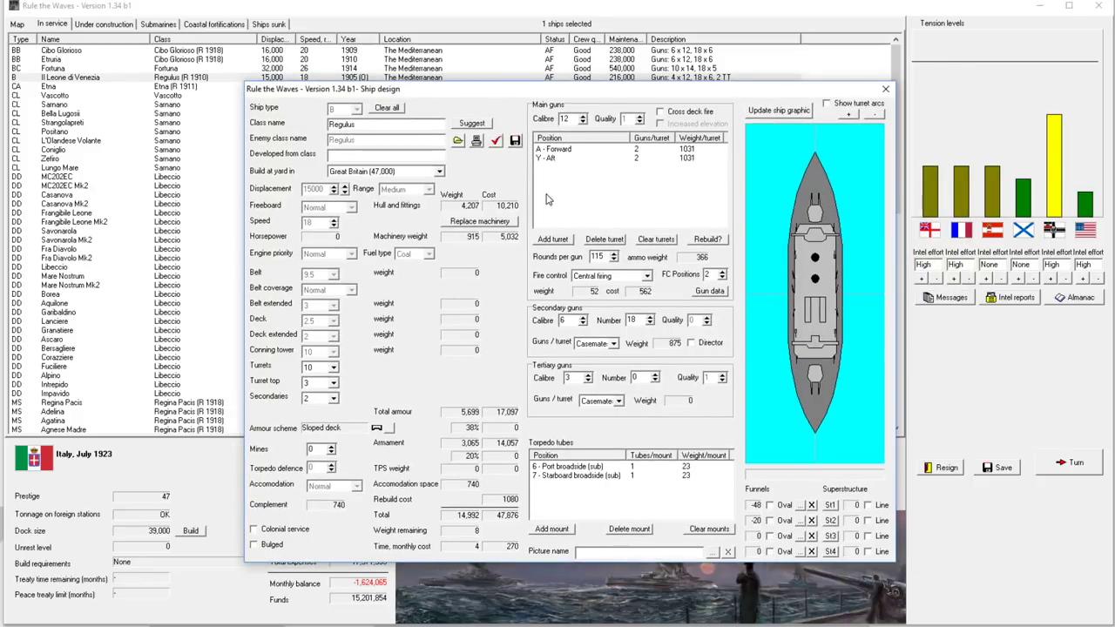
{"action": "mouse_move", "coordinate": [613, 153]}
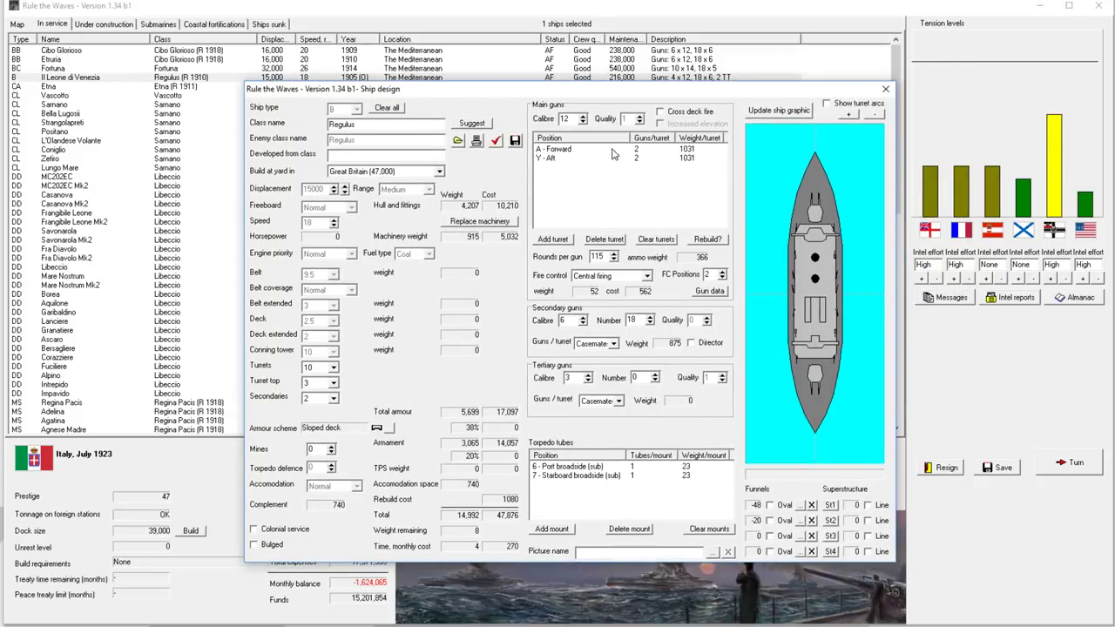
{"action": "left_click", "coordinate": [651, 275]}
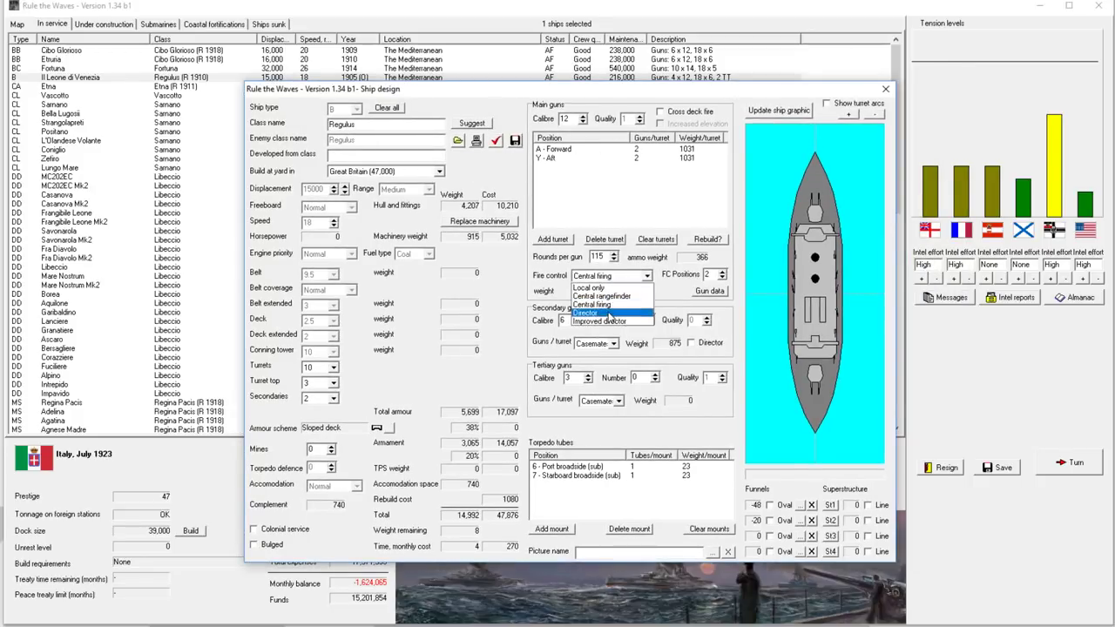
{"action": "left_click", "coordinate": [599, 321]}
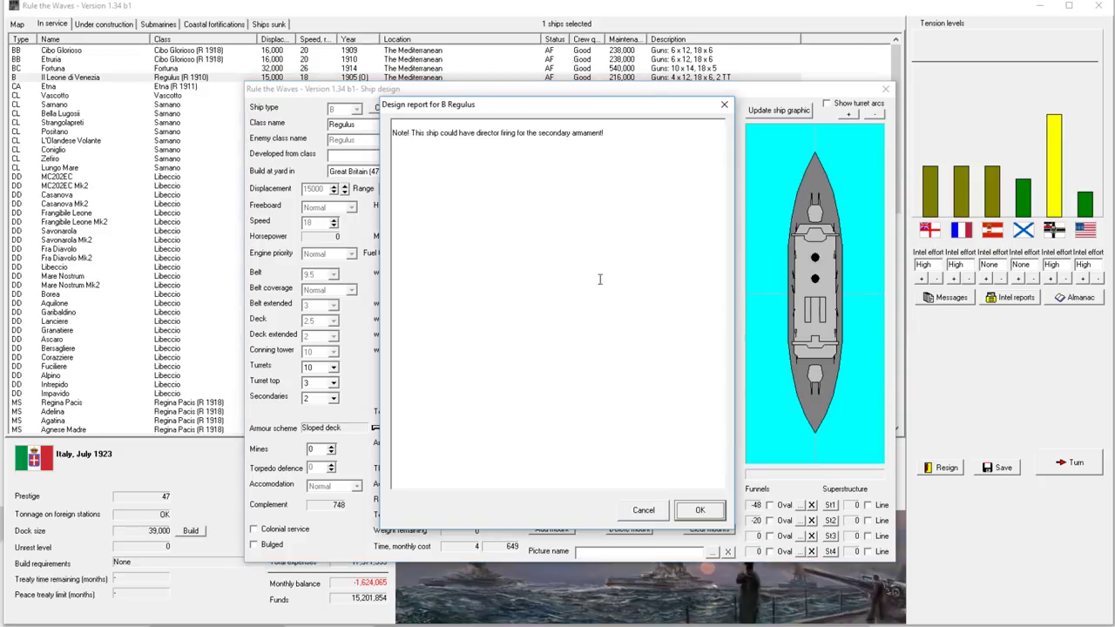
{"action": "left_click", "coordinate": [700, 509]}
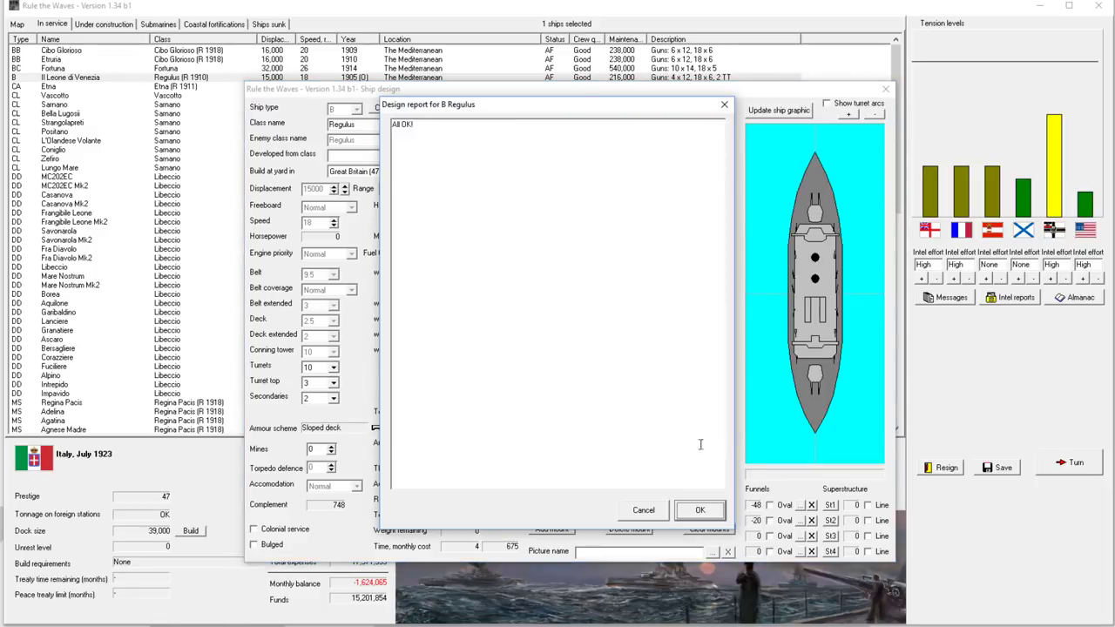
{"action": "left_click", "coordinate": [700, 509]}
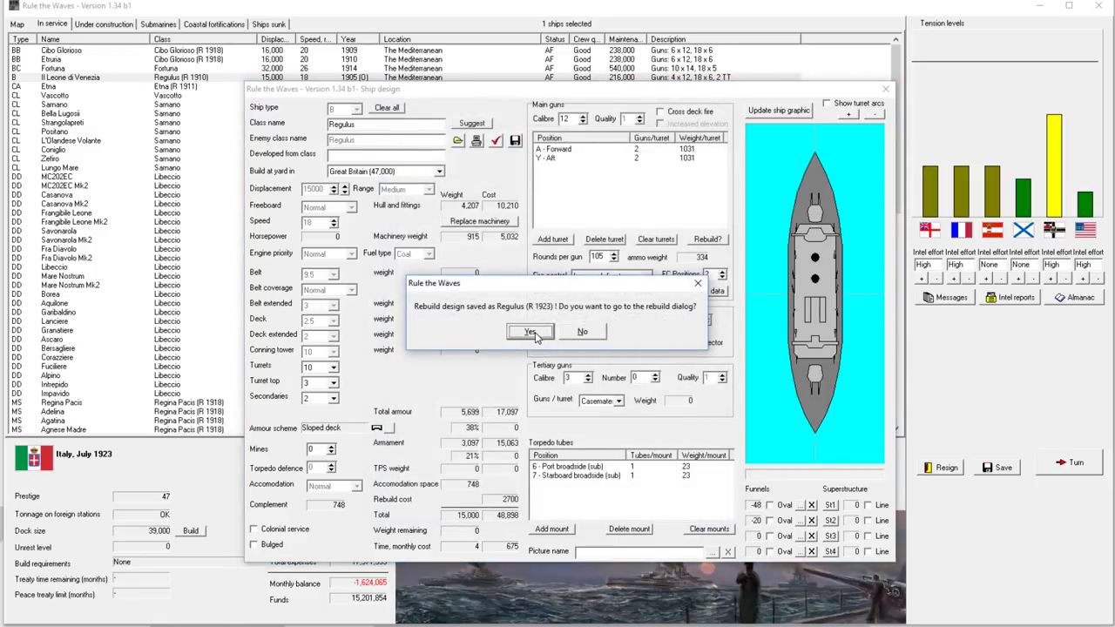
{"action": "left_click", "coordinate": [530, 331]}
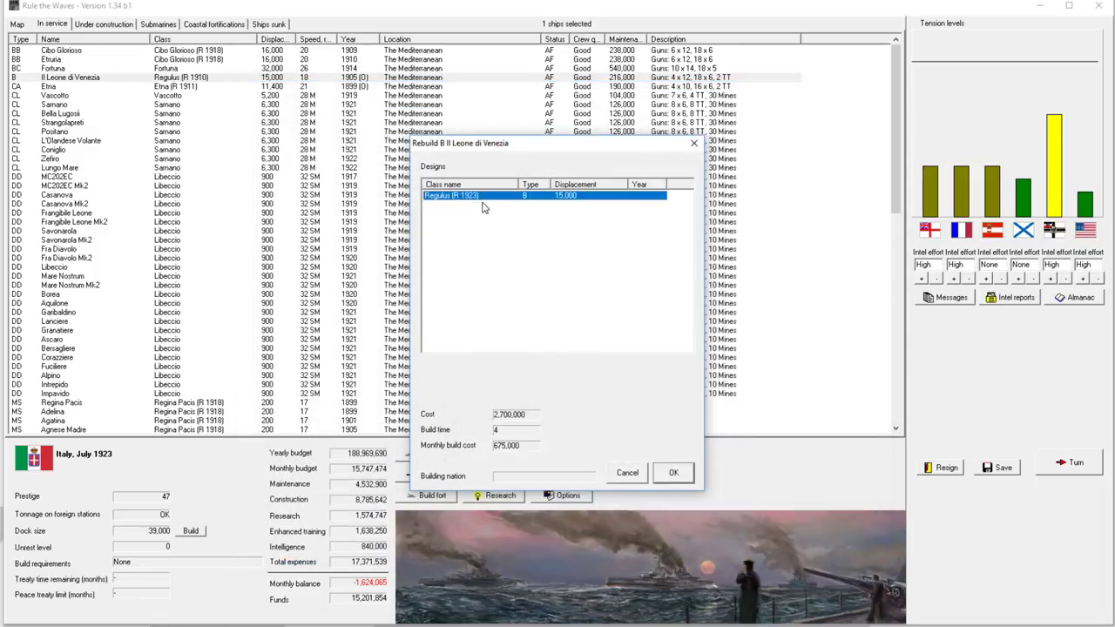
{"action": "left_click", "coordinate": [627, 472]}
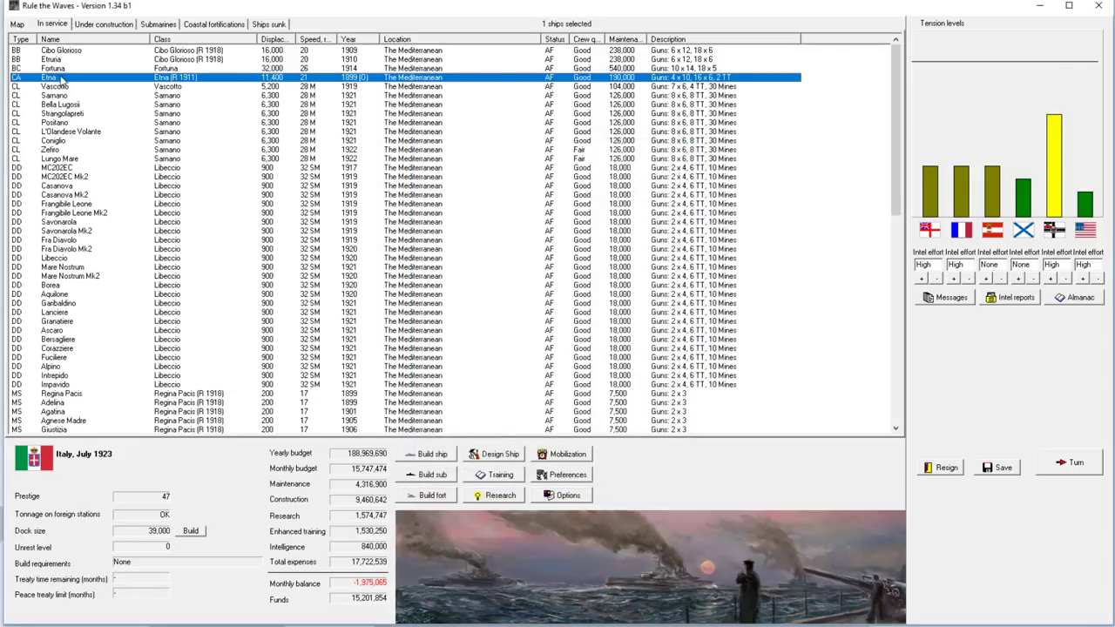
Step: Start a rebuild design for the cruiser Etna and raise its main gun calibre to 10
{"action": "left_click", "coordinate": [52, 68]}
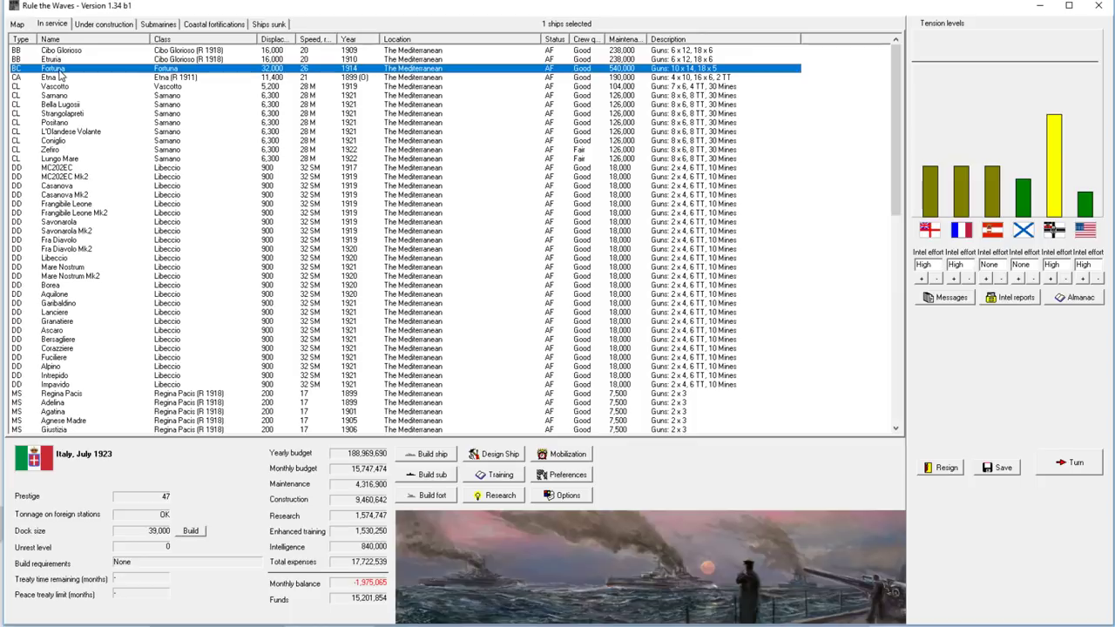
{"action": "mouse_move", "coordinate": [66, 77]}
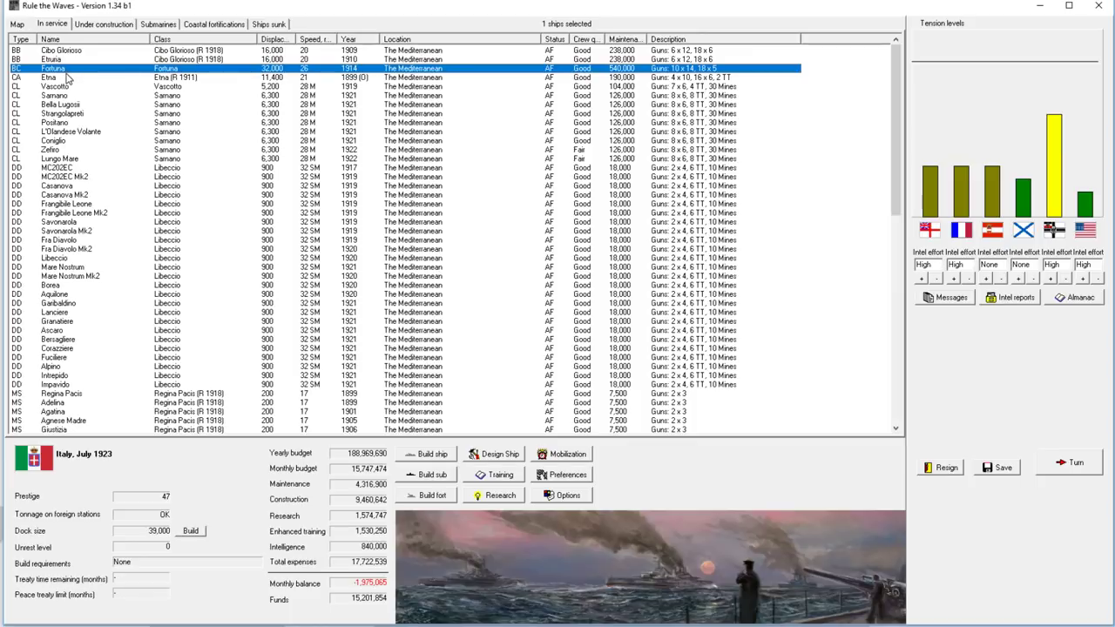
{"action": "mouse_move", "coordinate": [87, 89]}
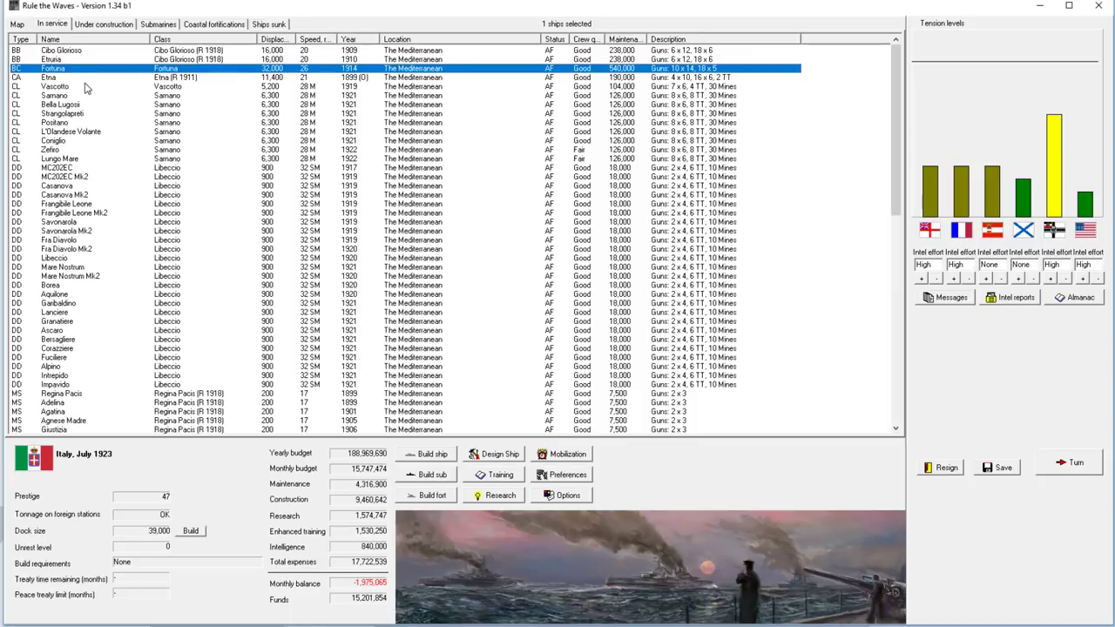
{"action": "mouse_move", "coordinate": [56, 77]}
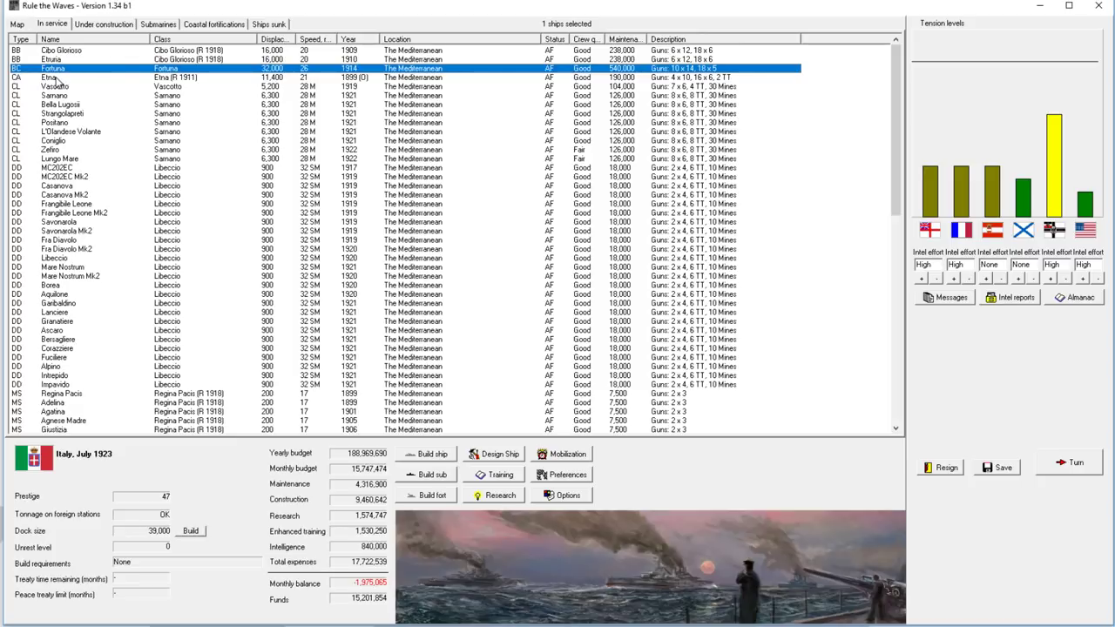
{"action": "right_click", "coordinate": [49, 76]}
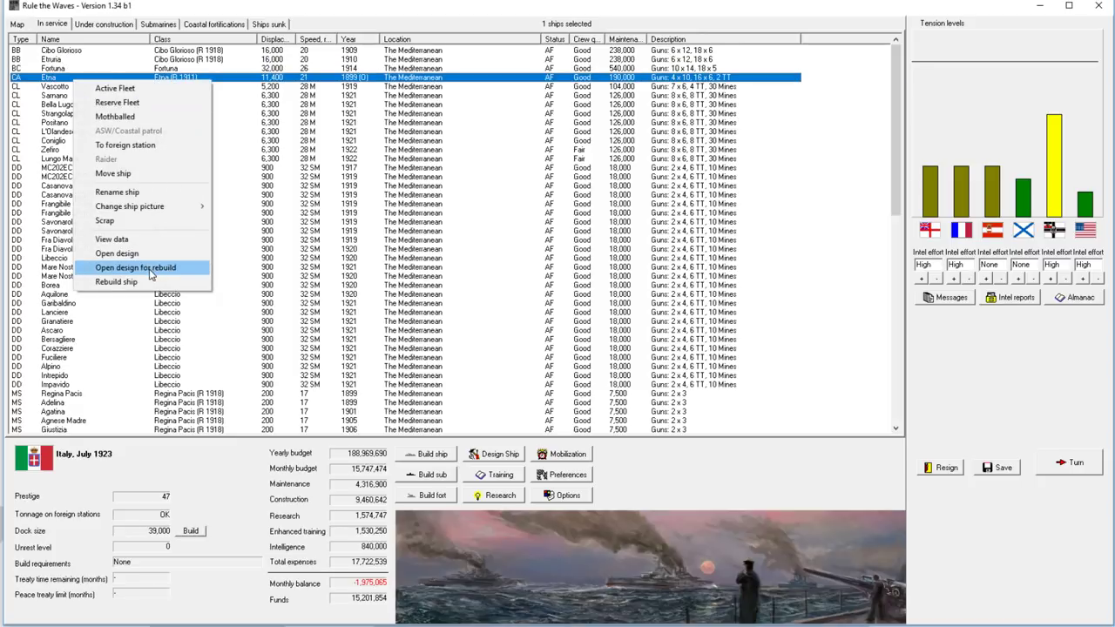
{"action": "left_click", "coordinate": [135, 268]}
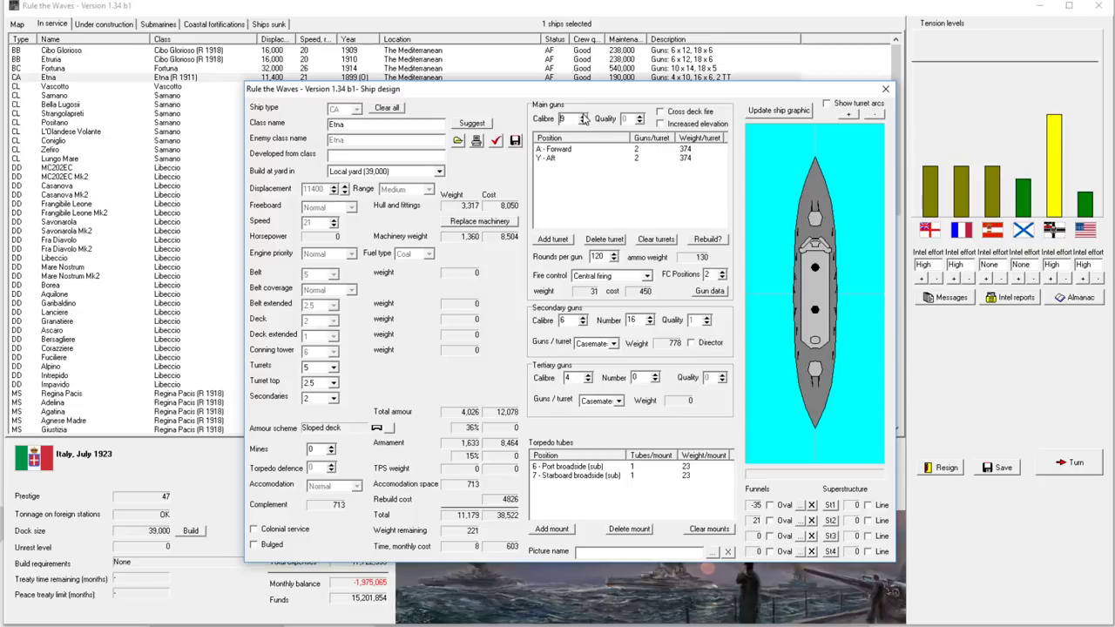
{"action": "left_click", "coordinate": [583, 115]}
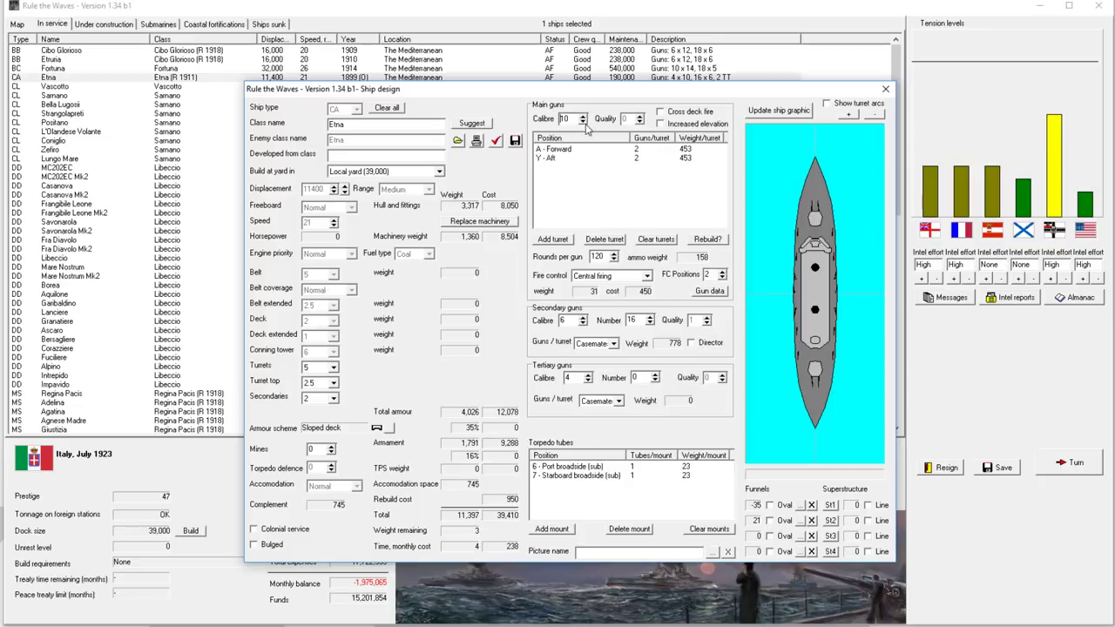
{"action": "left_click", "coordinate": [884, 89]}
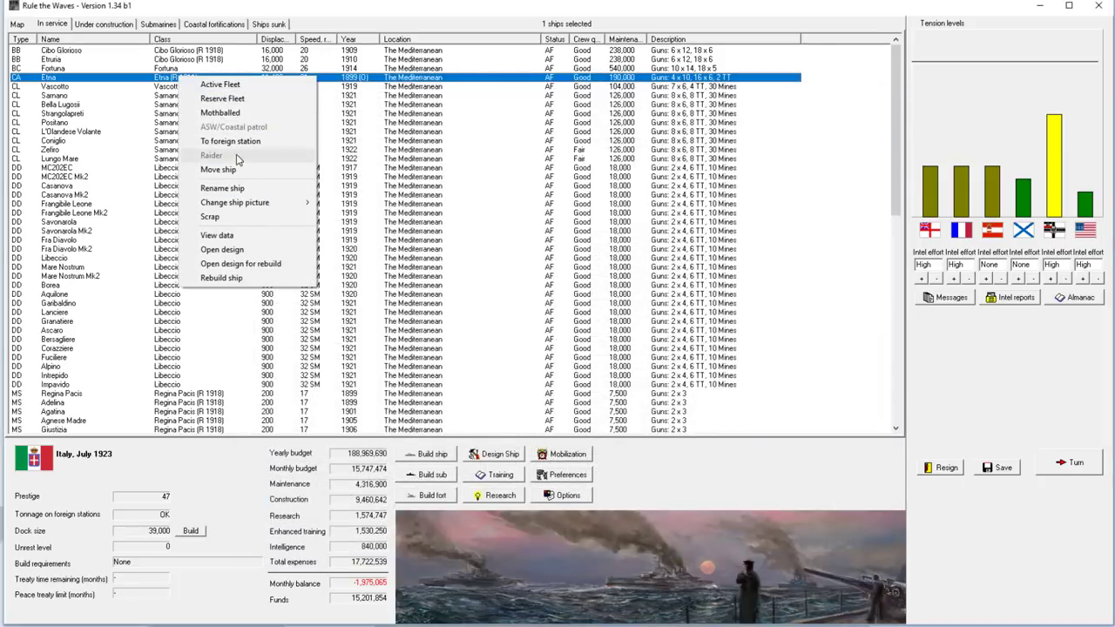
Step: Set cruiser Etna's main-gun fire control to improved director after trying central firing
{"action": "left_click", "coordinate": [221, 251]}
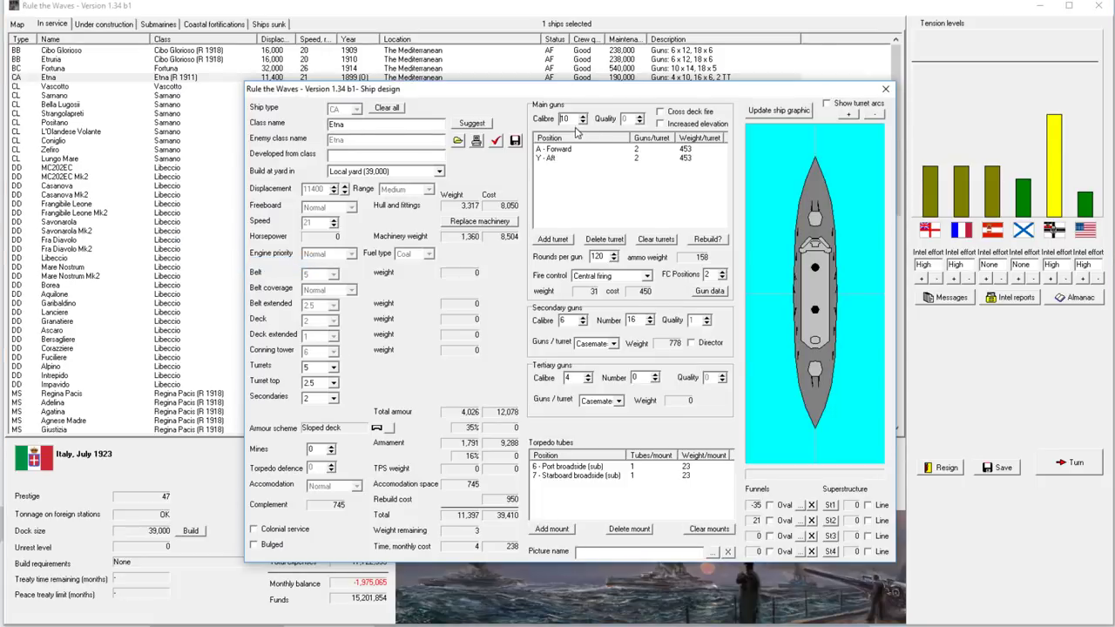
{"action": "left_click", "coordinate": [644, 276]}
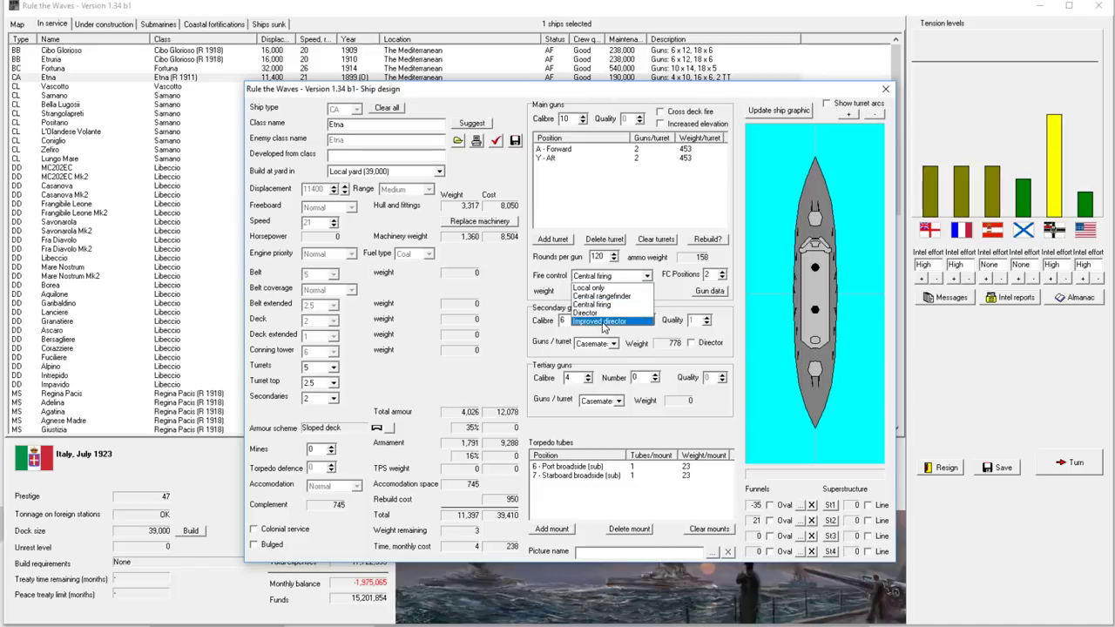
{"action": "left_click", "coordinate": [599, 321]}
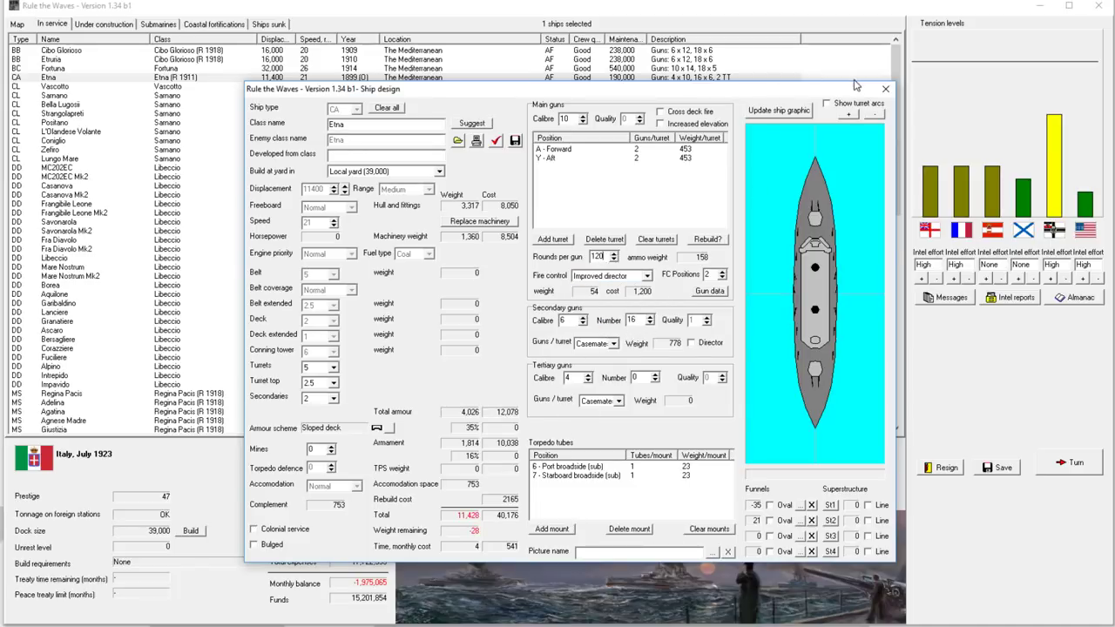
{"action": "left_click", "coordinate": [885, 89]}
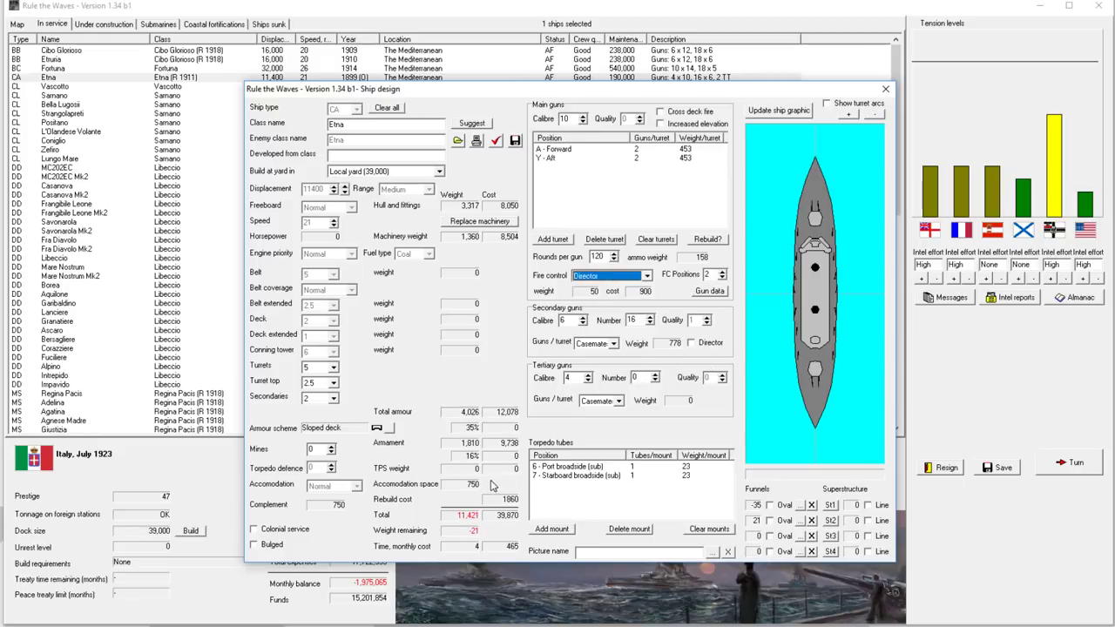
{"action": "left_click", "coordinate": [609, 275]}
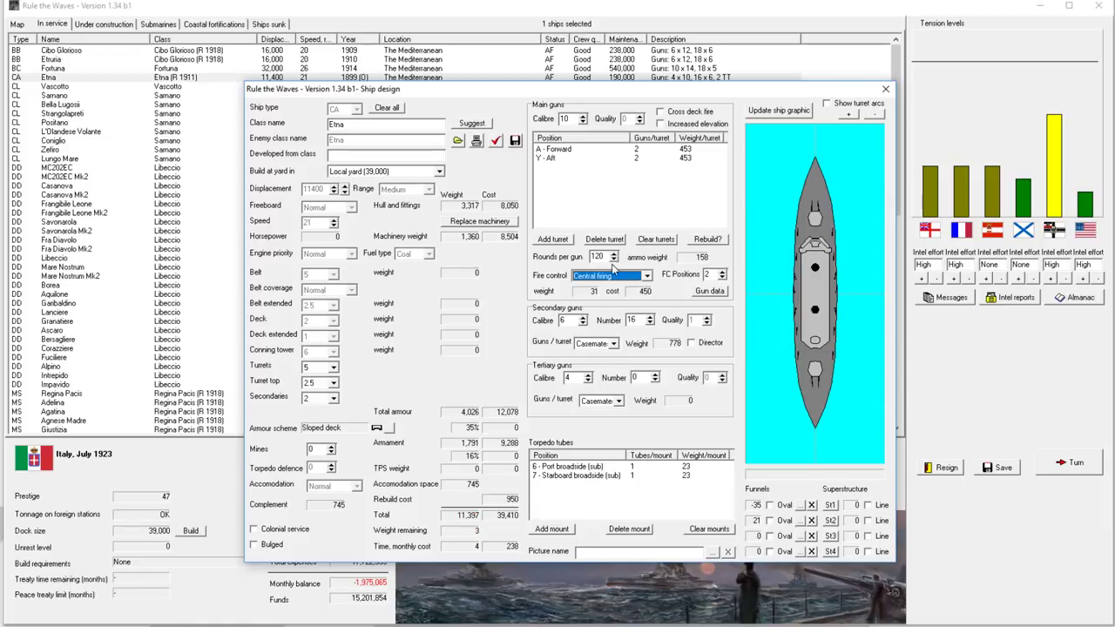
{"action": "left_click", "coordinate": [610, 276]}
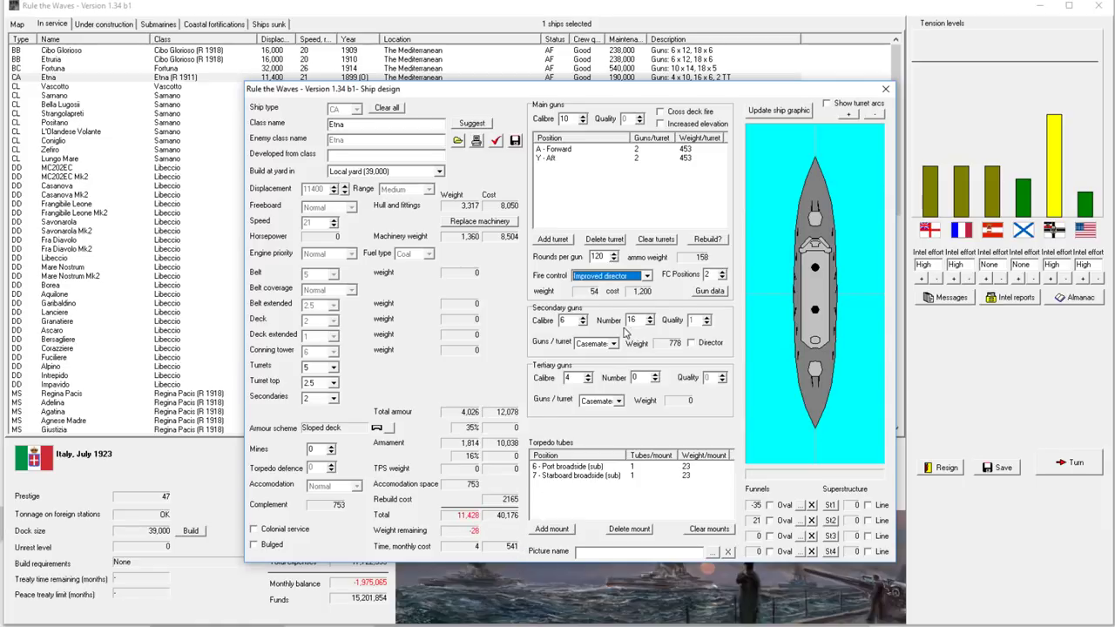
{"action": "mouse_move", "coordinate": [622, 329]}
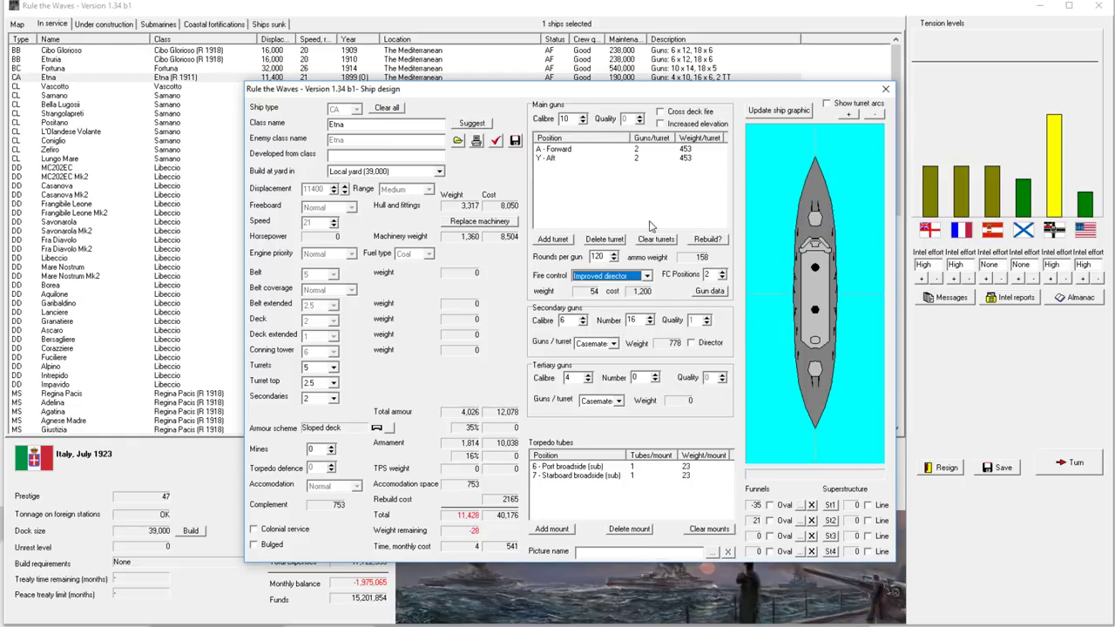
Step: Adjust rounds carried per gun and order the rebuild as Etna (R 1923)
{"action": "left_click", "coordinate": [658, 122]}
{"action": "type", "text": "85"}
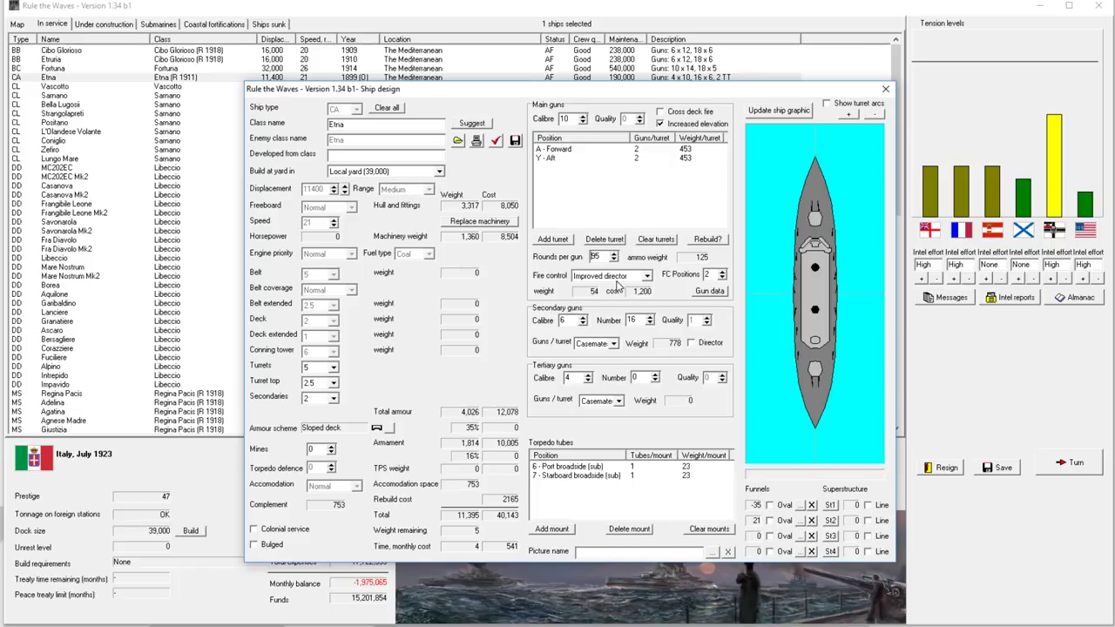
{"action": "mouse_move", "coordinate": [643, 335]}
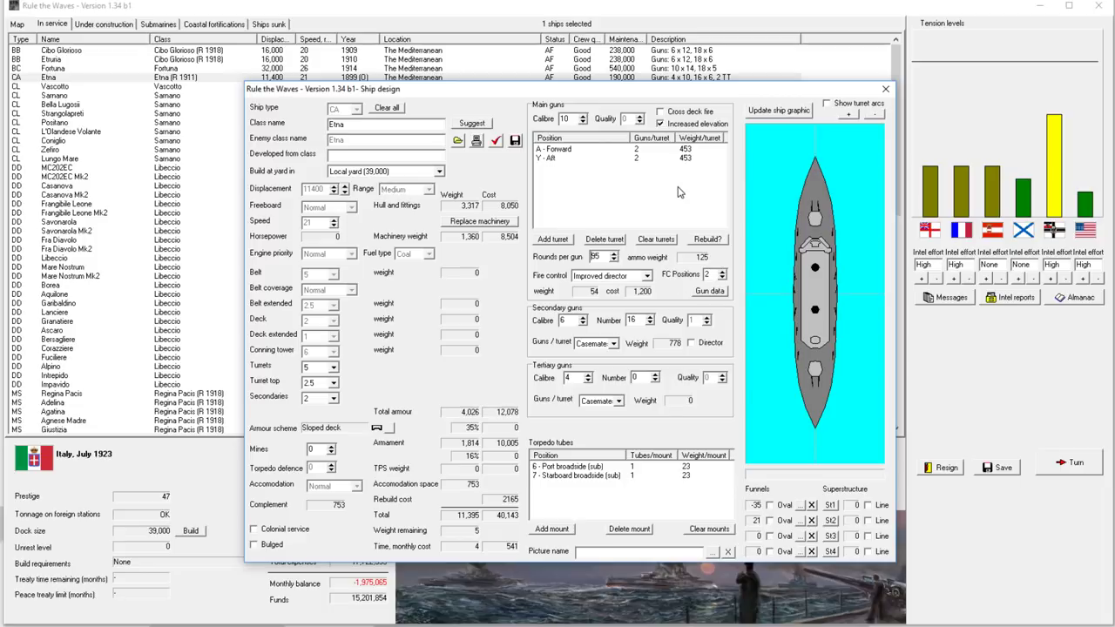
{"action": "mouse_move", "coordinate": [627, 484]}
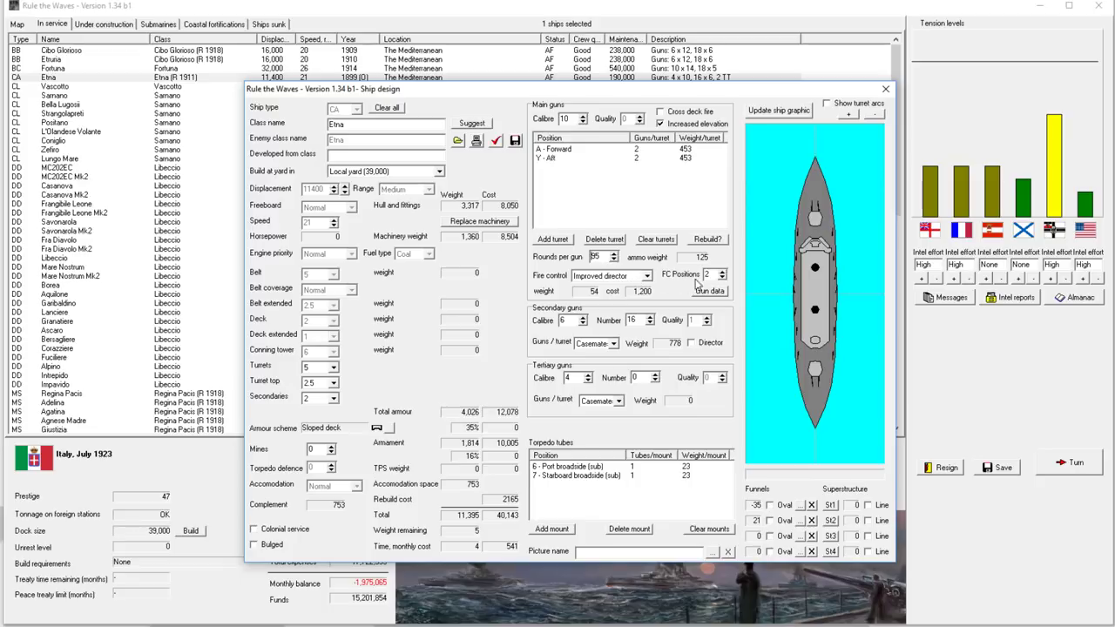
{"action": "mouse_move", "coordinate": [724, 286]}
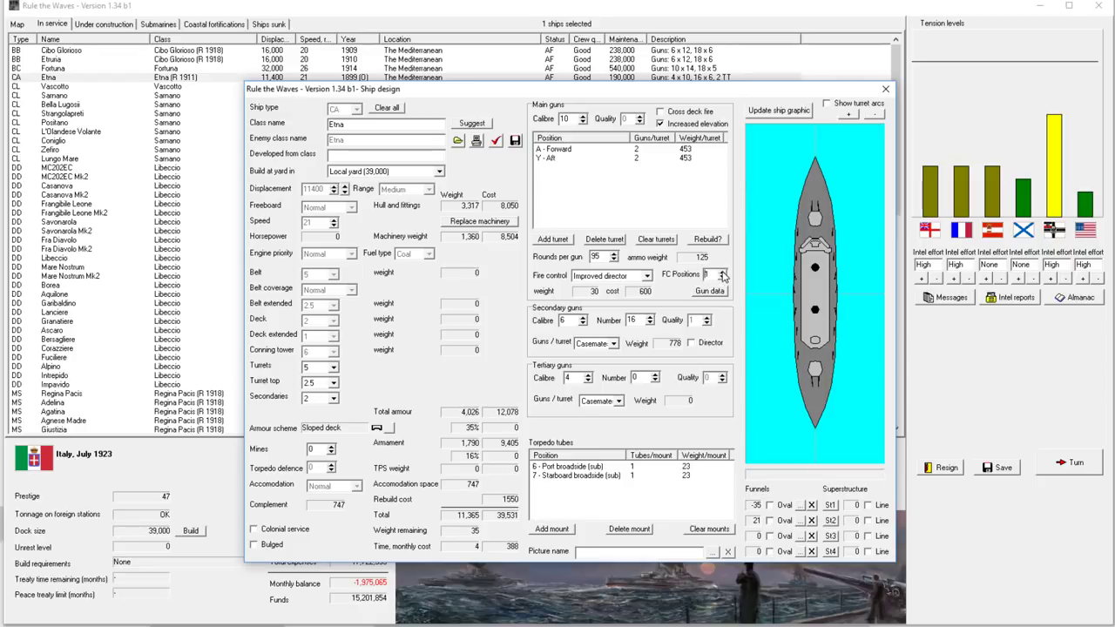
{"action": "left_click", "coordinate": [721, 272]}
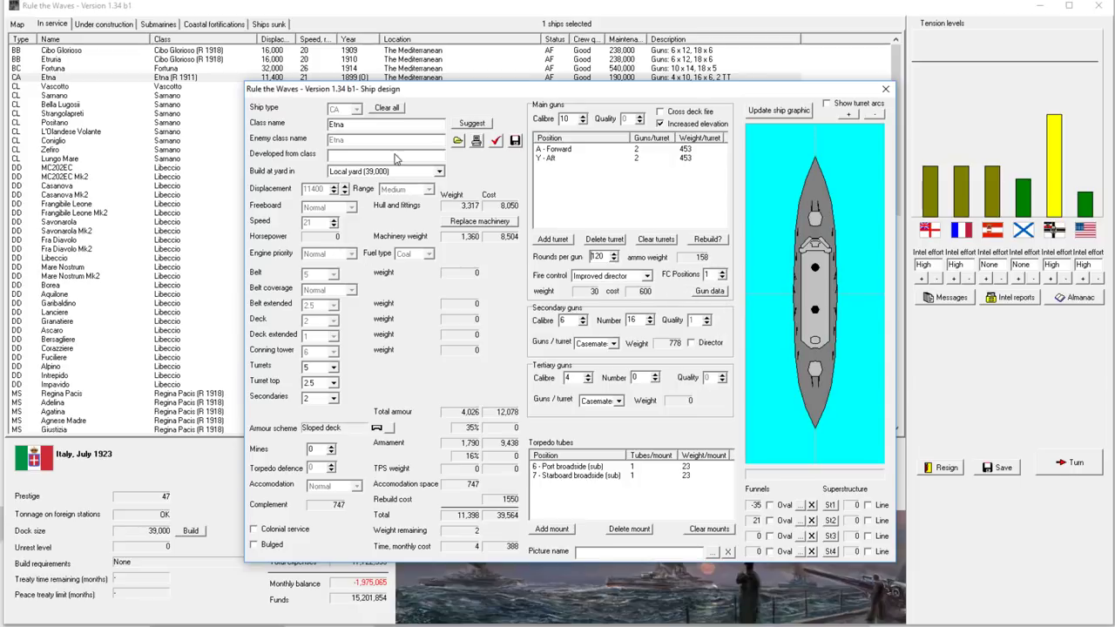
{"action": "mouse_move", "coordinate": [392, 481]}
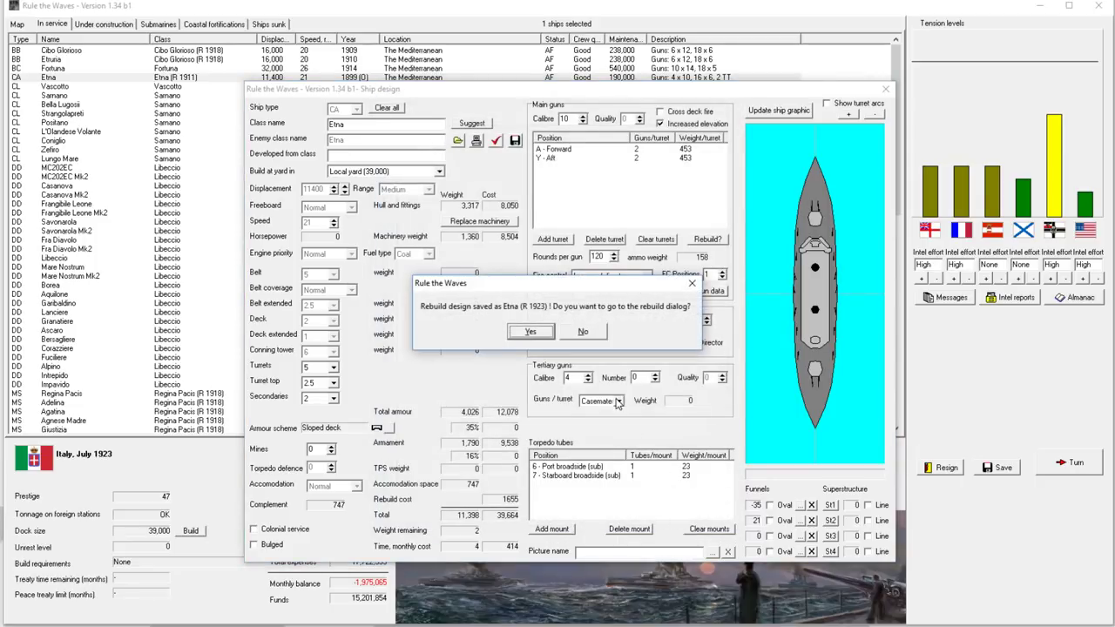
{"action": "left_click", "coordinate": [529, 331]}
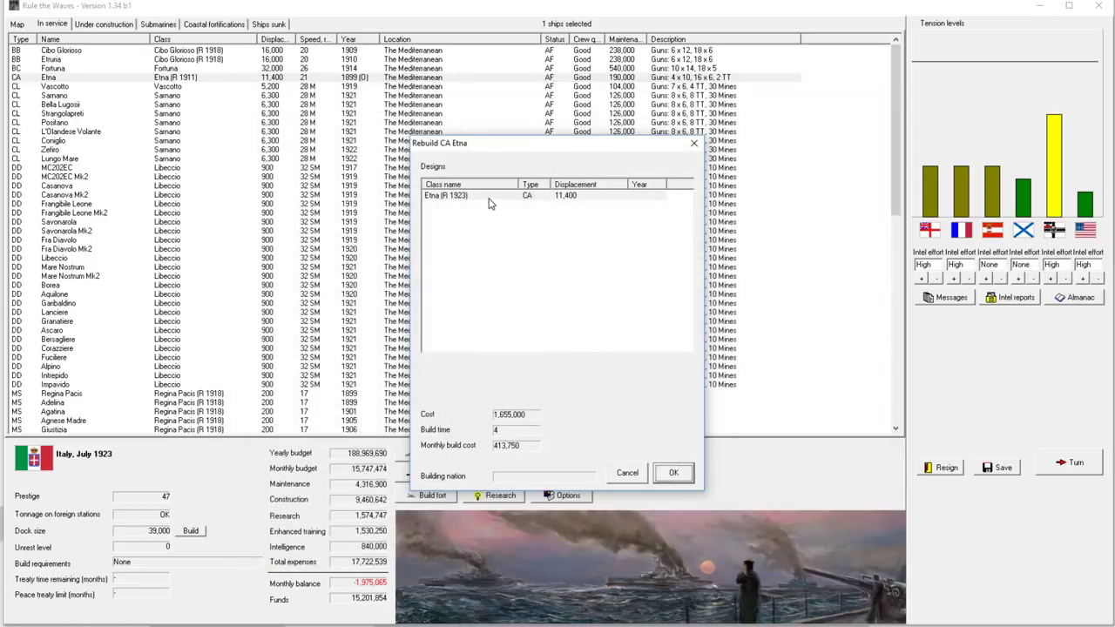
{"action": "left_click", "coordinate": [627, 472]}
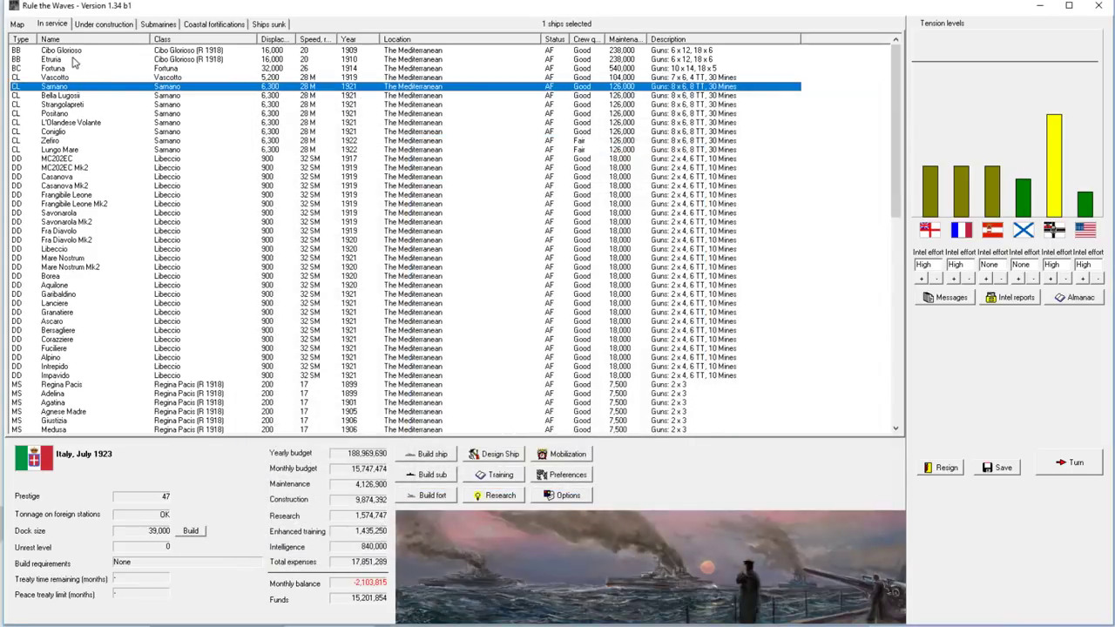
{"action": "right_click", "coordinate": [61, 49]}
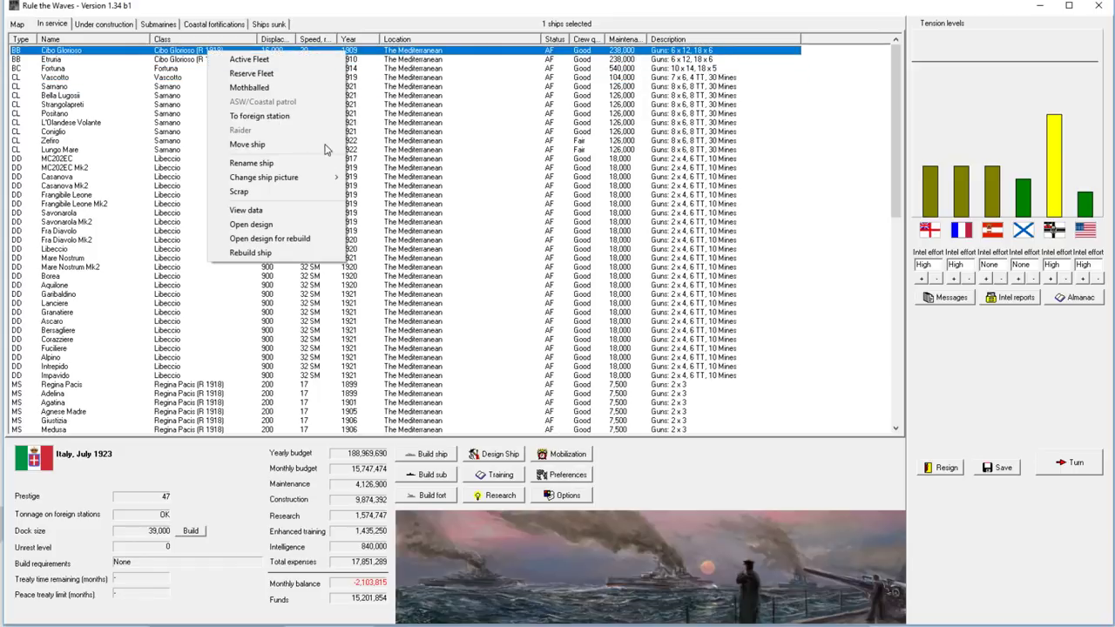
{"action": "left_click", "coordinate": [251, 223]}
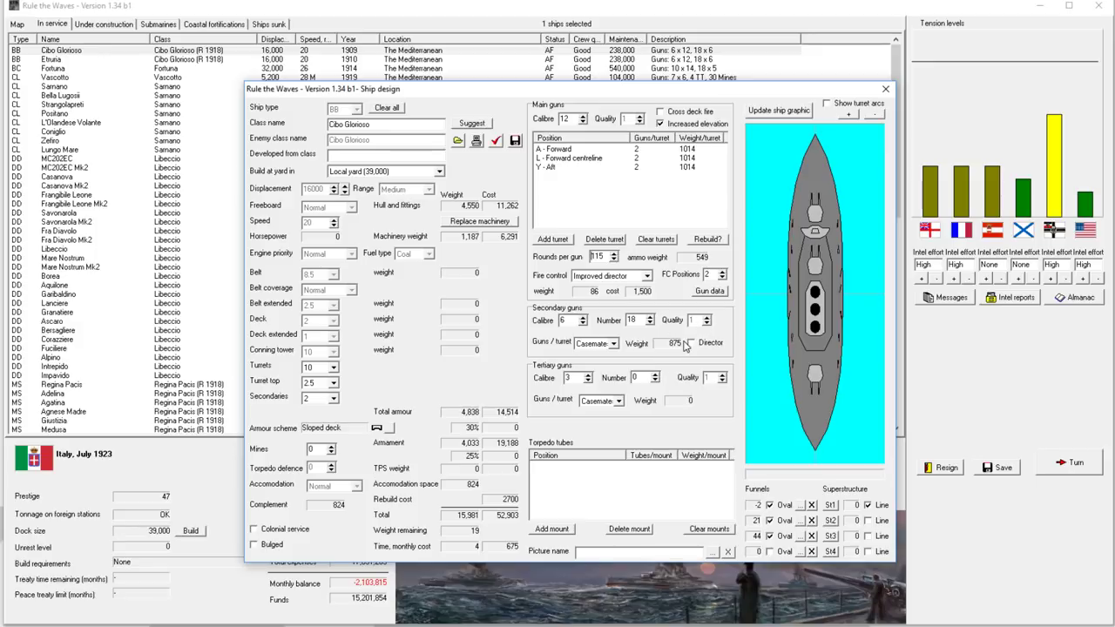
{"action": "left_click", "coordinate": [690, 341]}
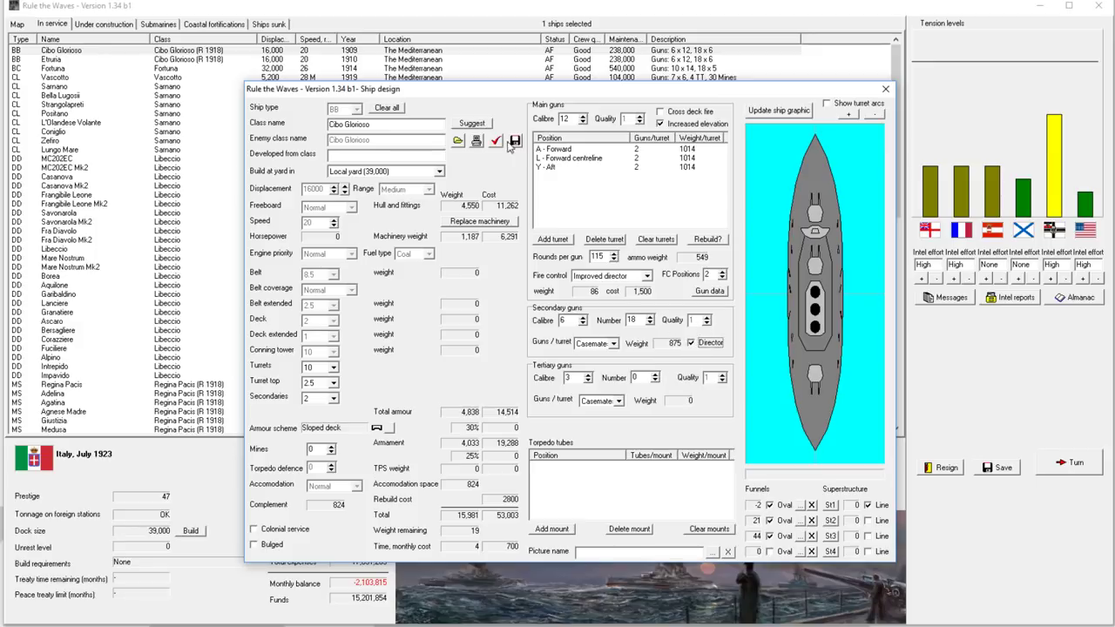
{"action": "mouse_move", "coordinate": [596, 171]}
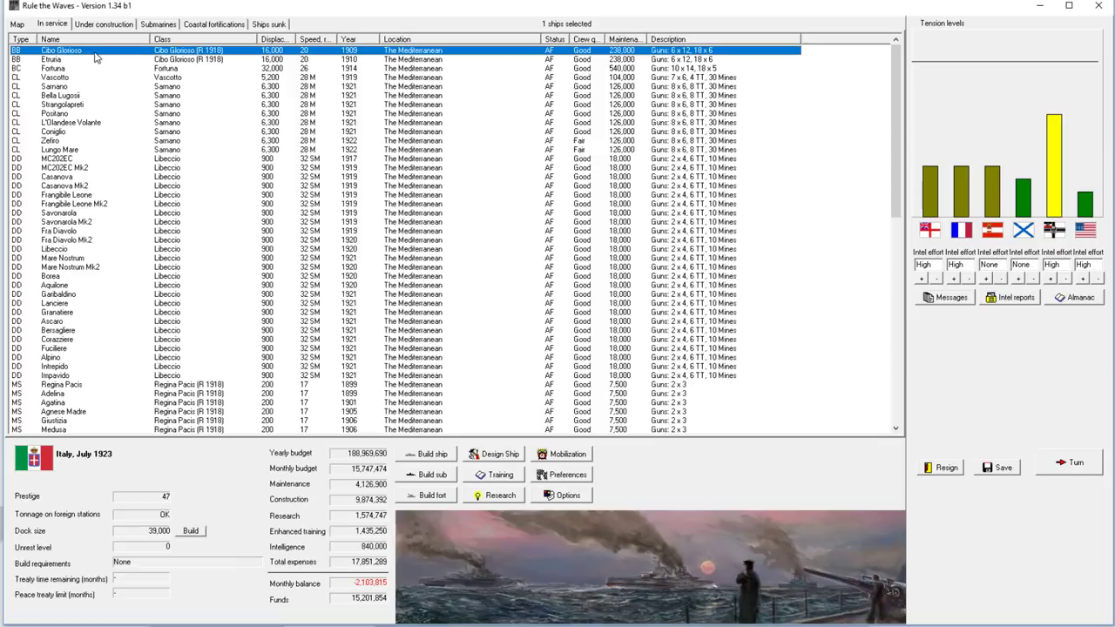
{"action": "left_click", "coordinate": [494, 453]}
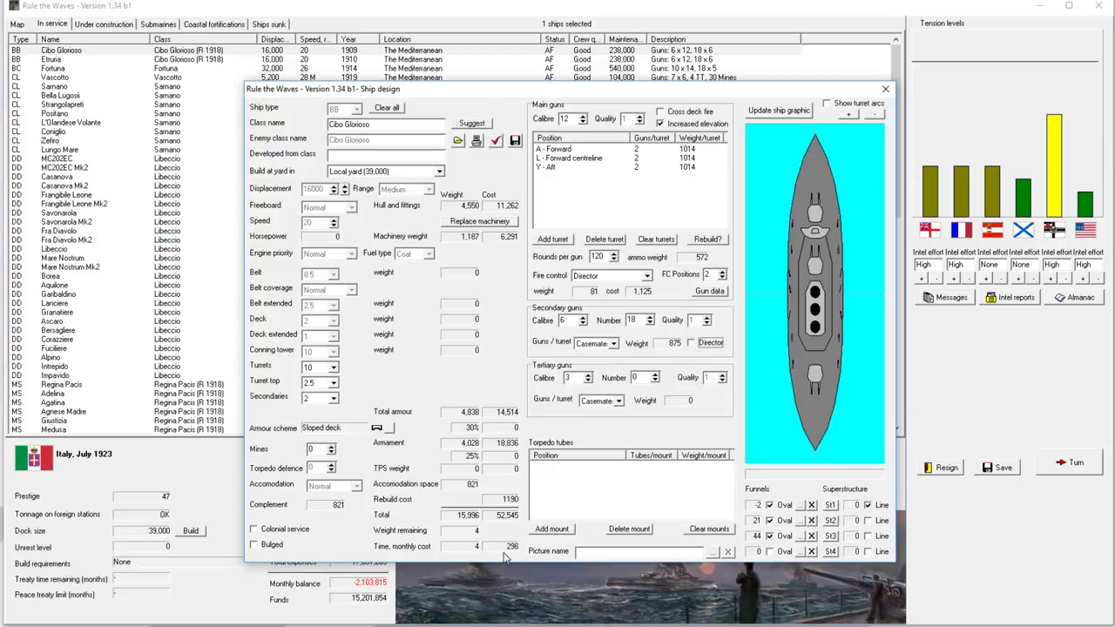
{"action": "mouse_move", "coordinate": [522, 498]}
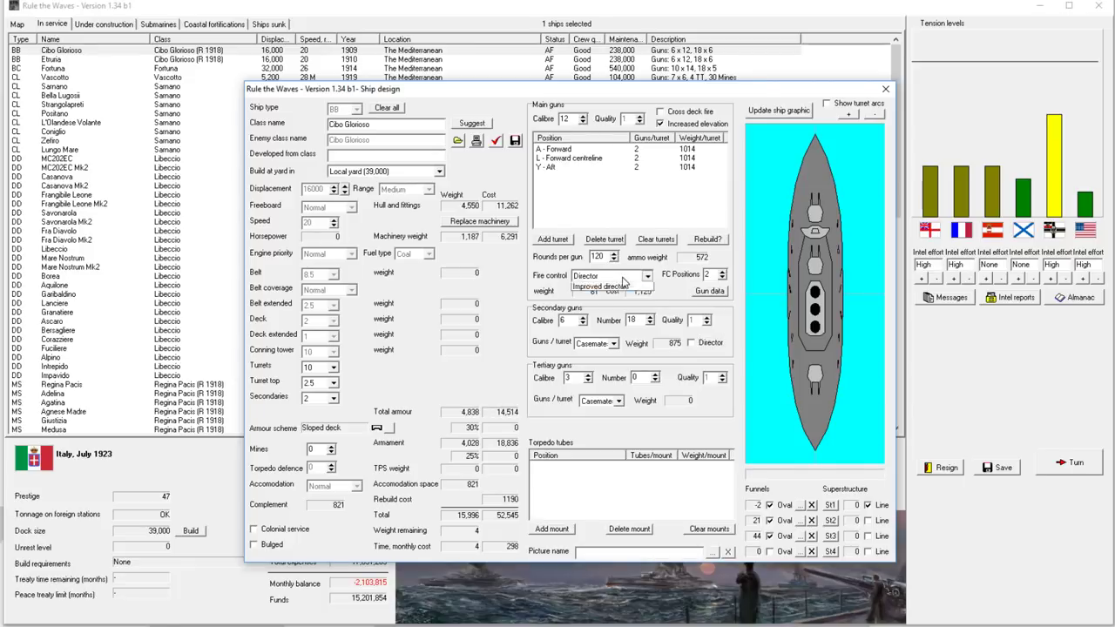
{"action": "left_click", "coordinate": [610, 275]}
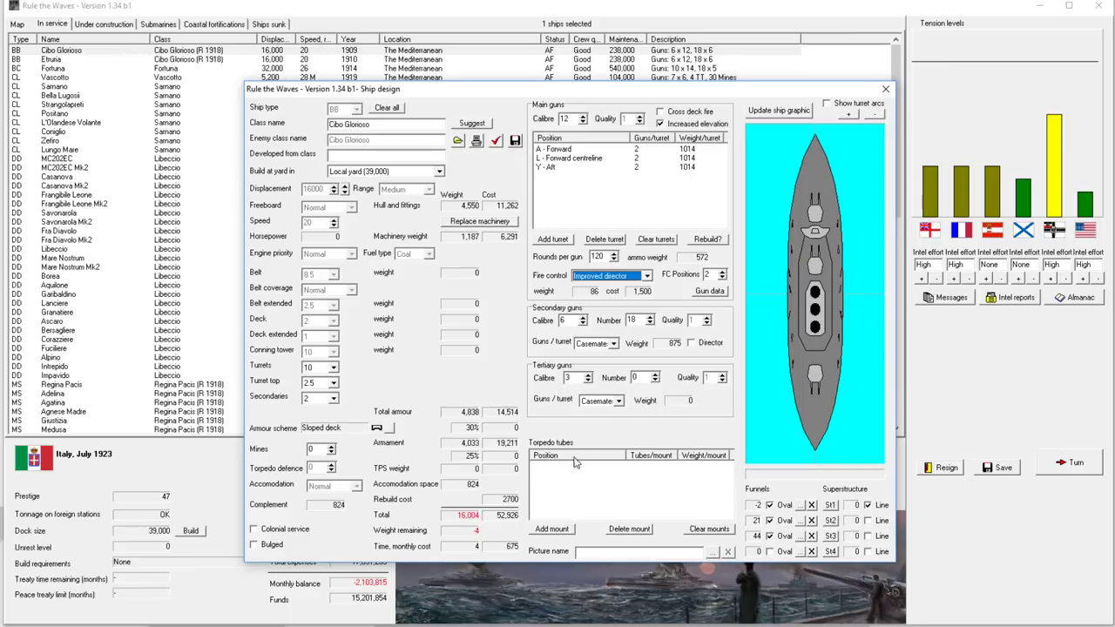
{"action": "left_click", "coordinate": [609, 276]}
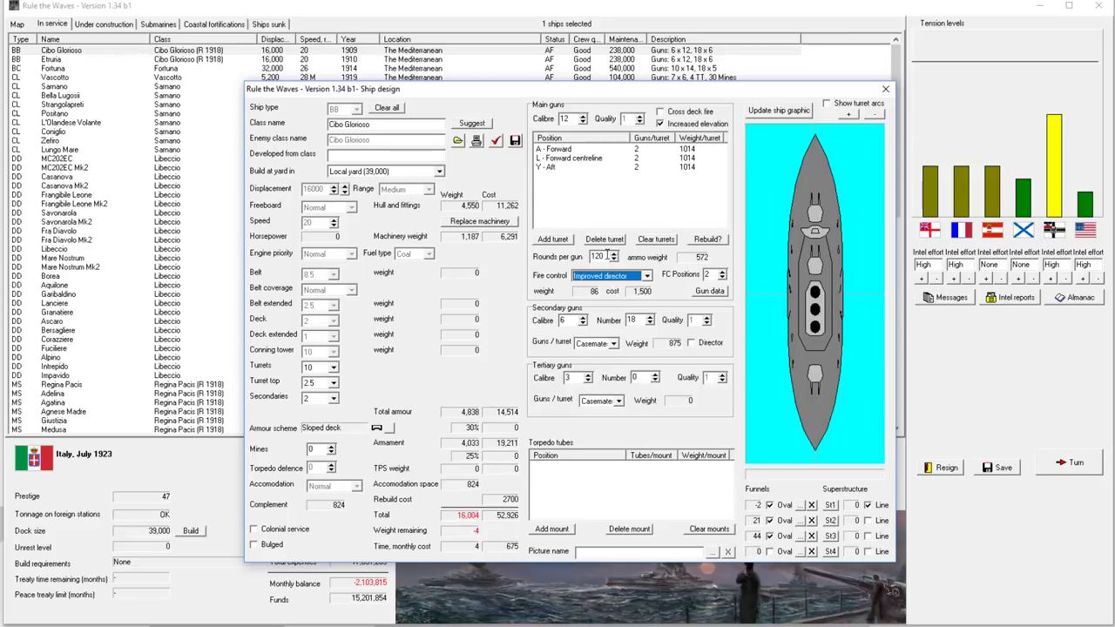
{"action": "left_click", "coordinate": [885, 89]}
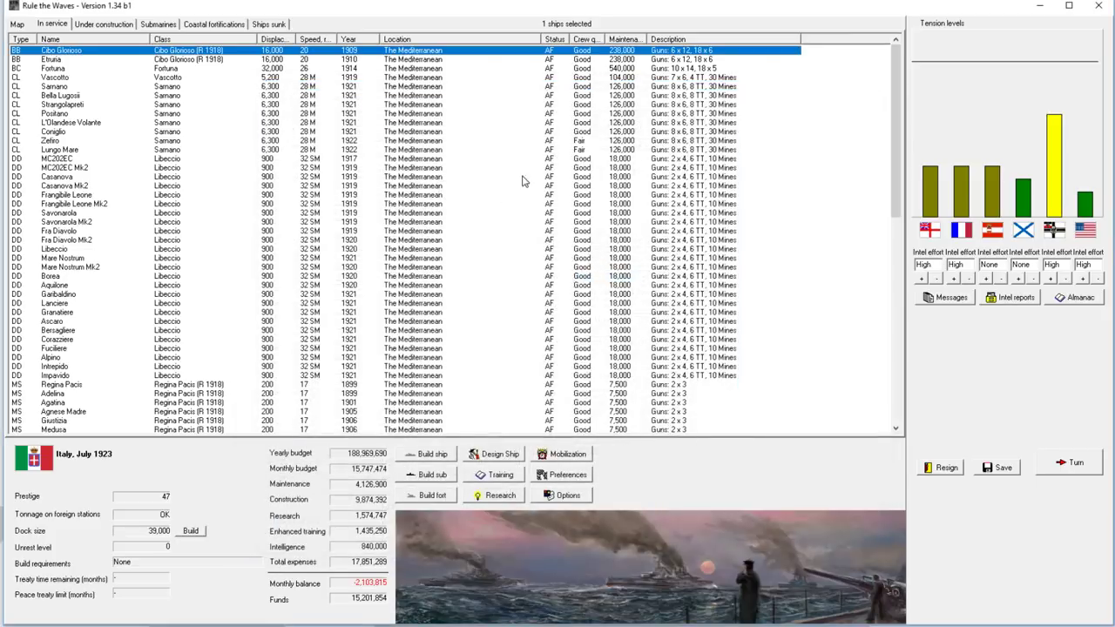
Step: Advance to August 1923, declining the fleet shooting competition 'with all respect'
{"action": "left_click", "coordinate": [52, 68]}
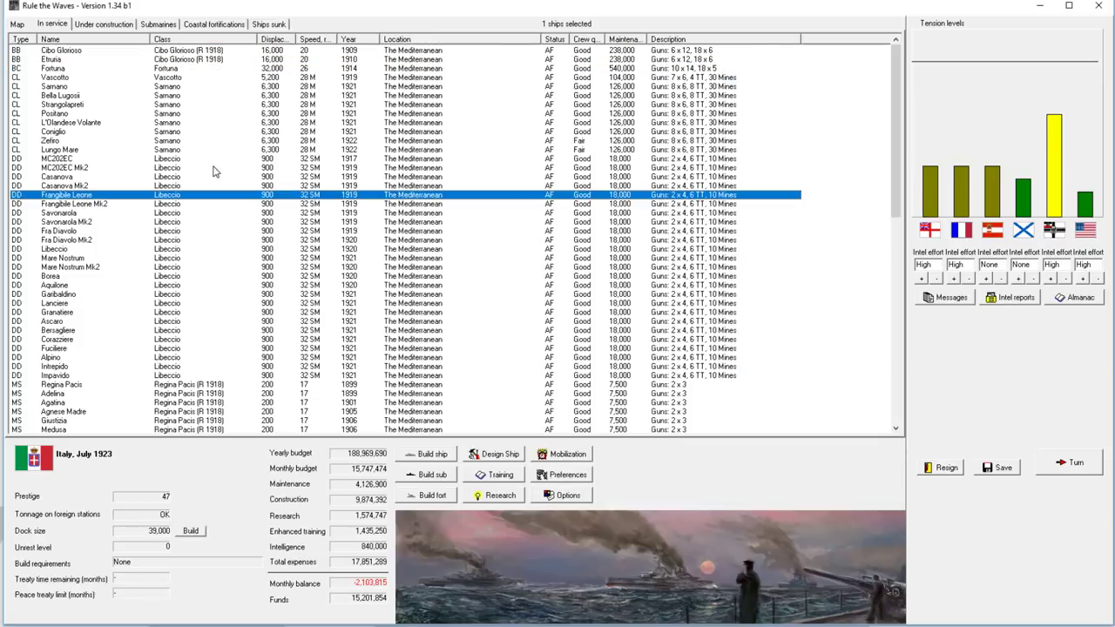
{"action": "left_click", "coordinate": [1076, 462]}
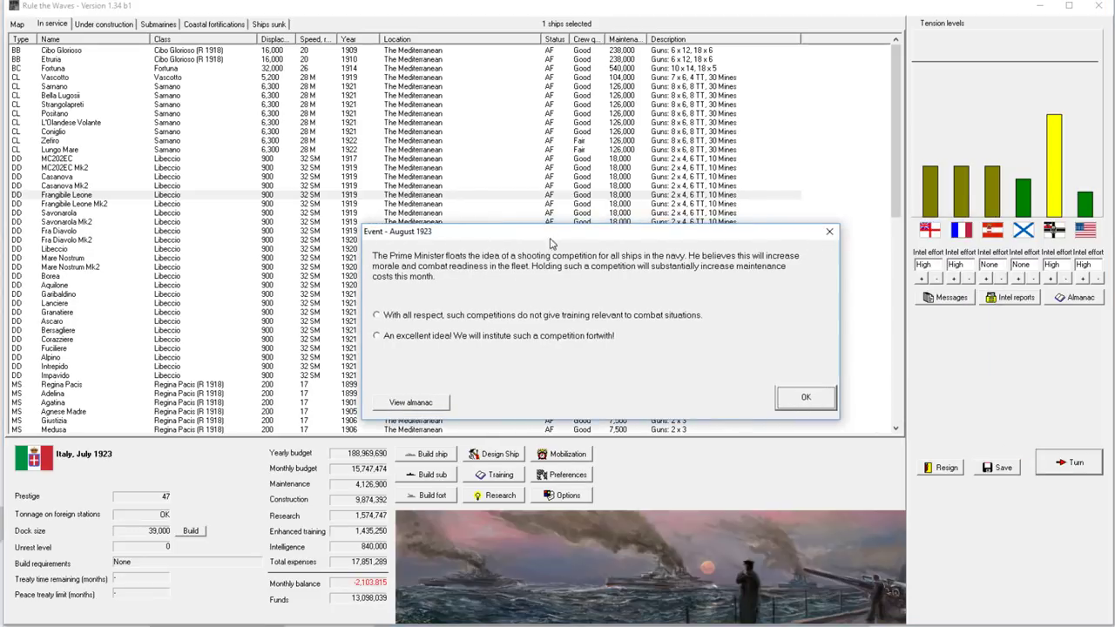
{"action": "mouse_move", "coordinate": [678, 263]}
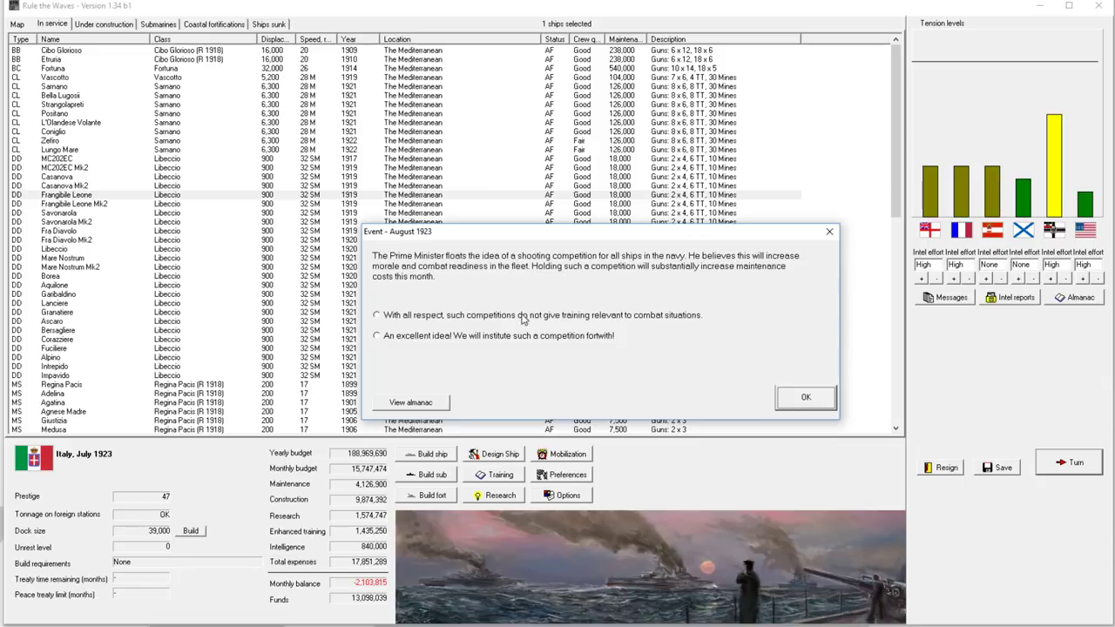
{"action": "left_click", "coordinate": [377, 314]}
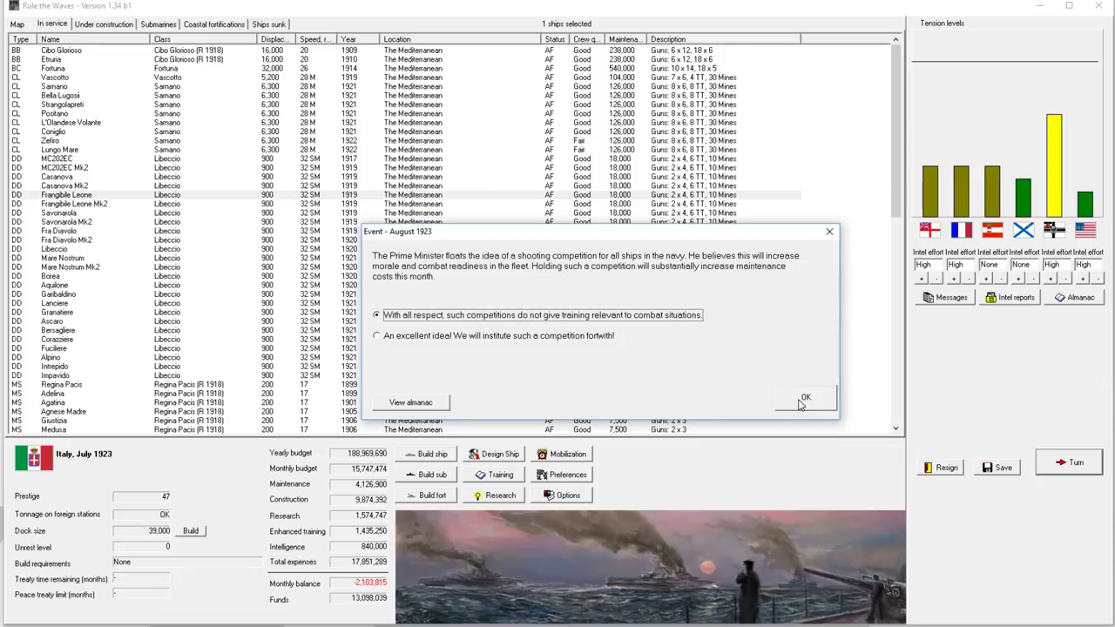
{"action": "left_click", "coordinate": [805, 397]}
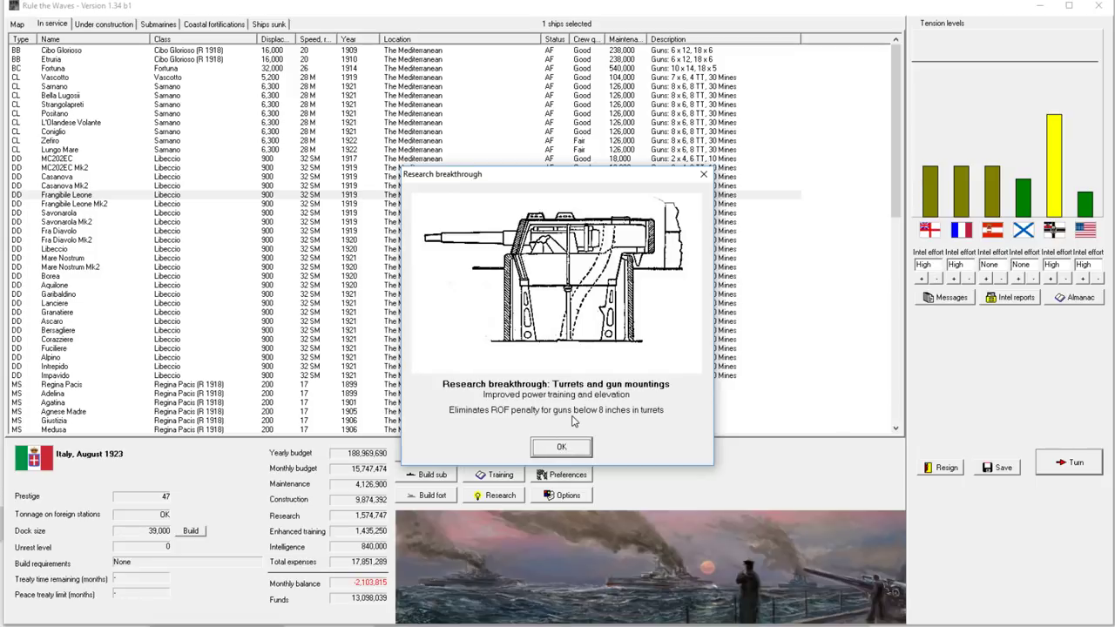
Step: Acknowledge the turret-mounting breakthrough and fuze report, then clear the turn messages
{"action": "left_click", "coordinate": [561, 446]}
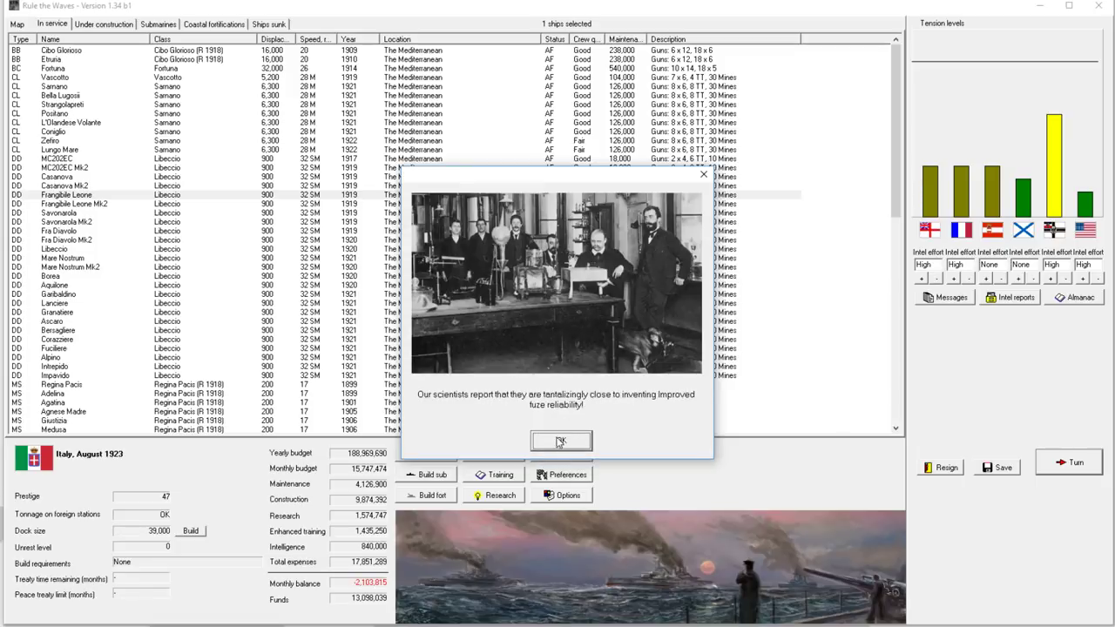
{"action": "left_click", "coordinate": [561, 441]}
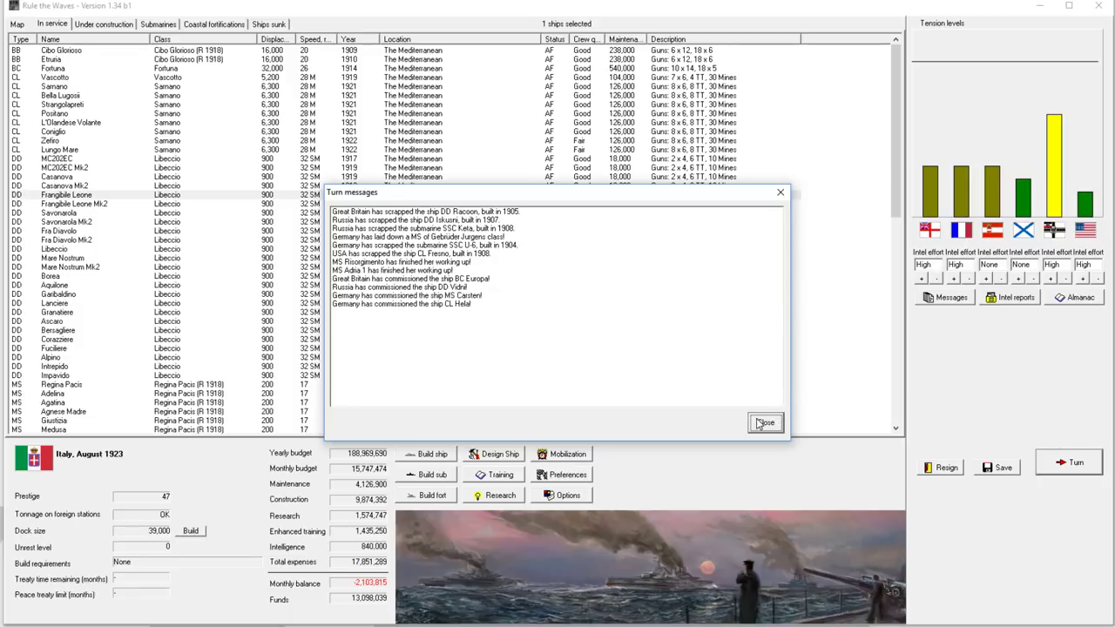
{"action": "left_click", "coordinate": [765, 424]}
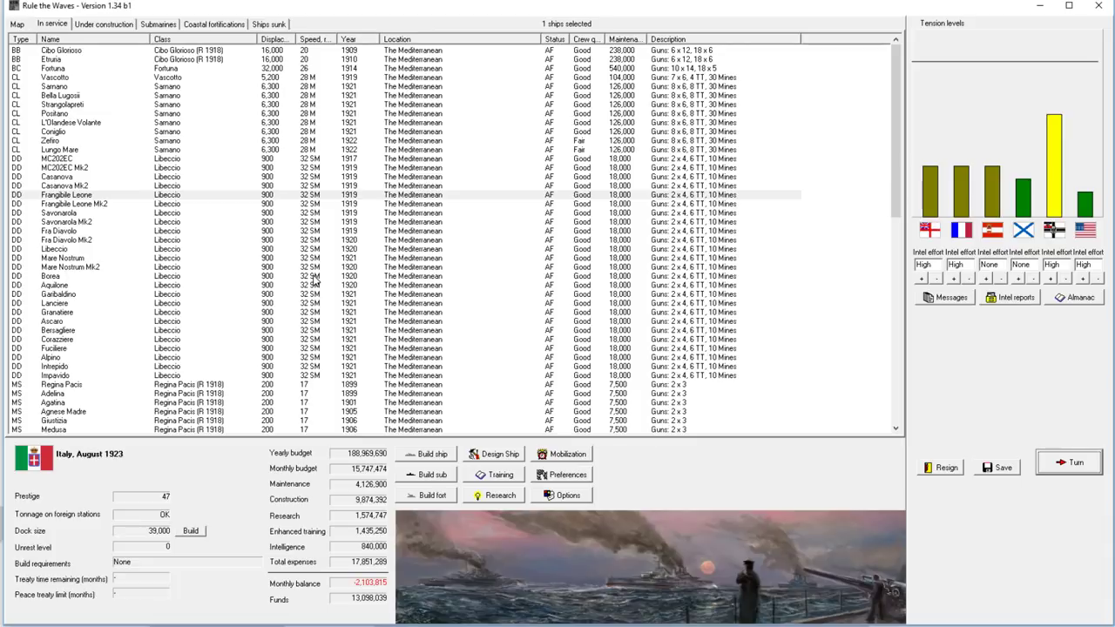
{"action": "mouse_move", "coordinate": [342, 240]}
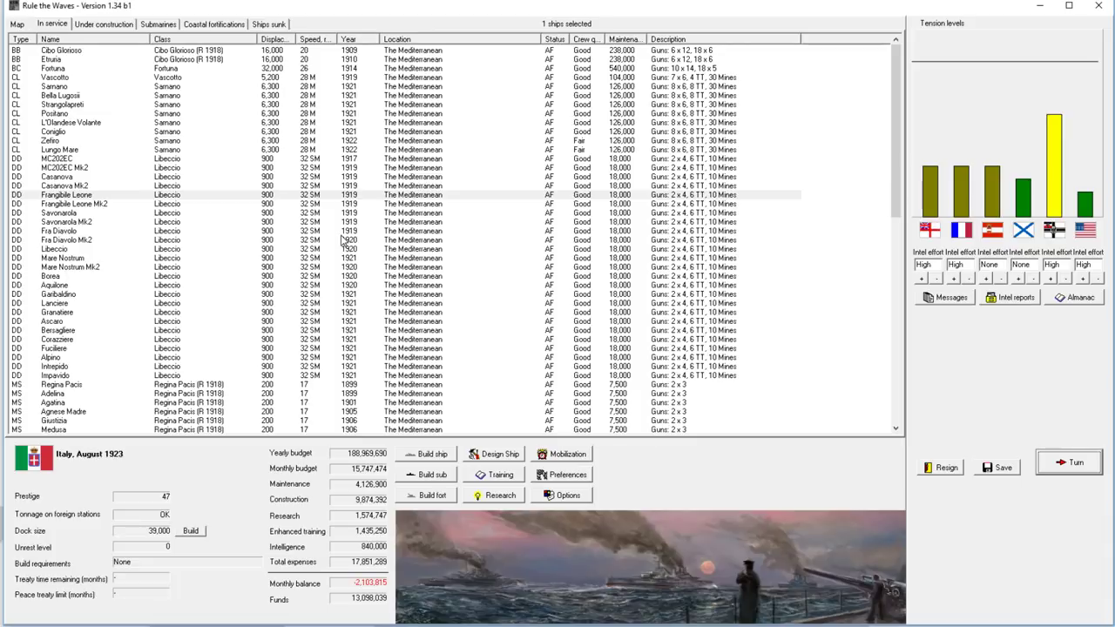
{"action": "mouse_move", "coordinate": [369, 277]}
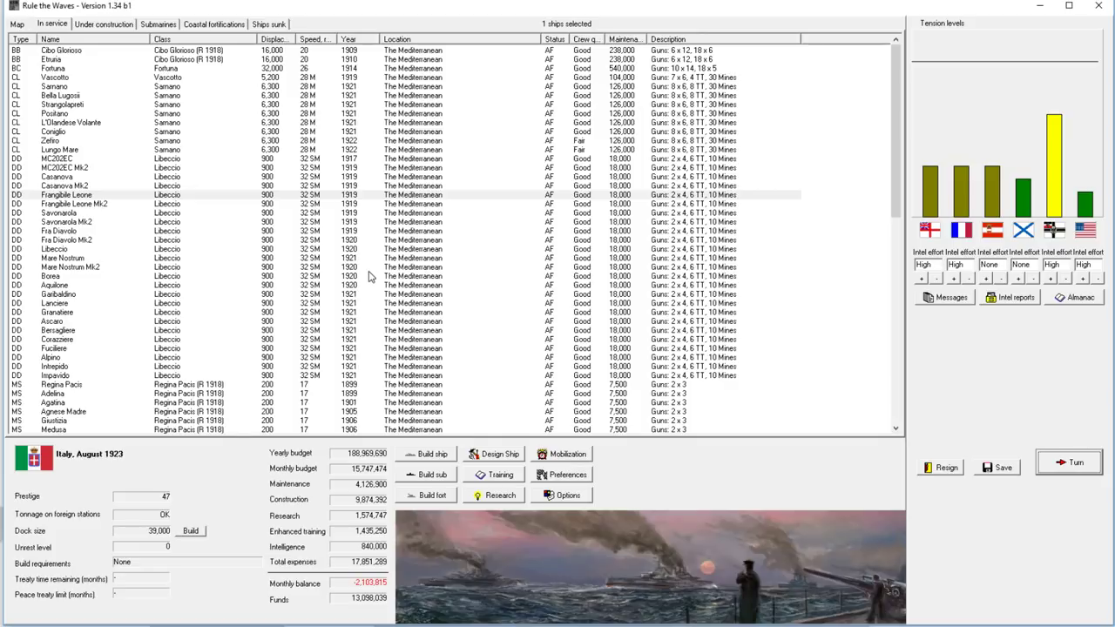
{"action": "mouse_move", "coordinate": [369, 271]}
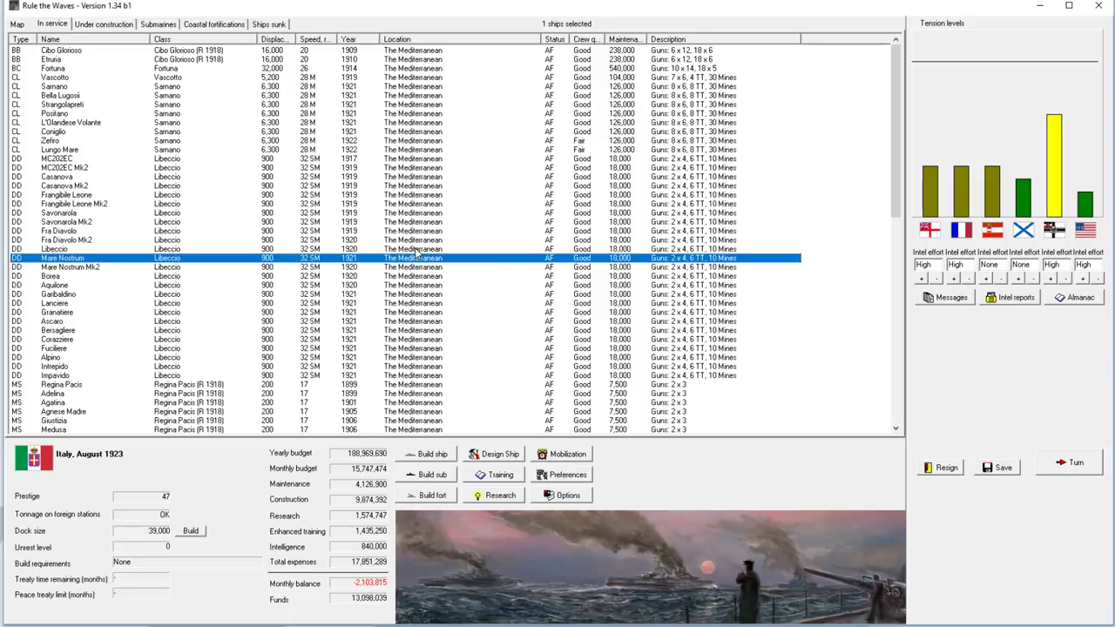
{"action": "mouse_move", "coordinate": [453, 228]}
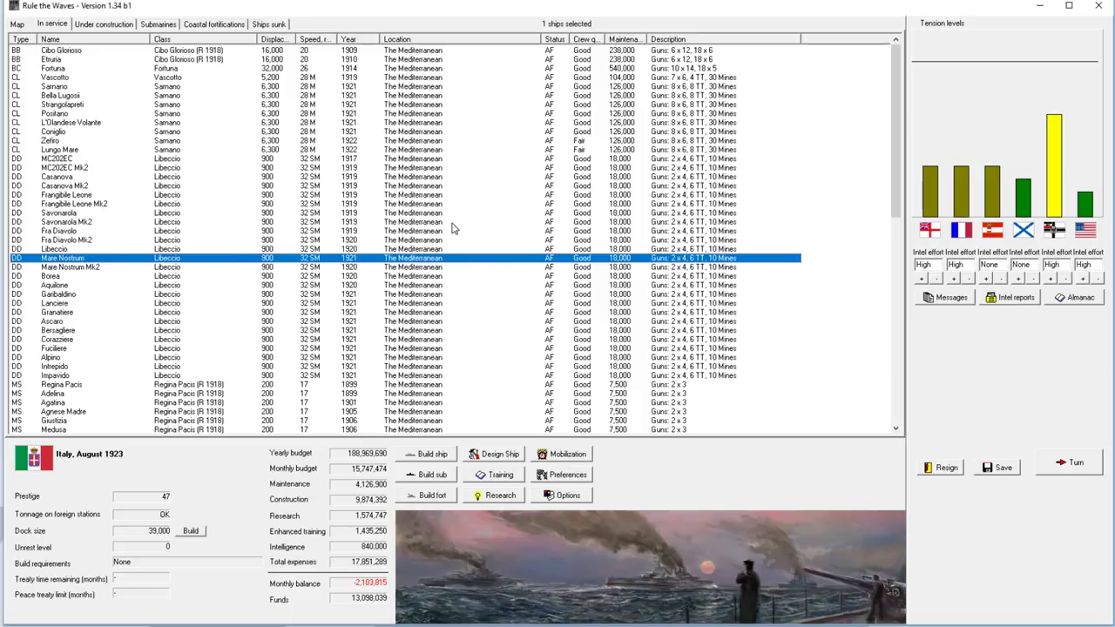
Step: Advance Italy to September 1923, bringing up the US destroyer-gun rights offer
{"action": "left_click", "coordinate": [461, 221]}
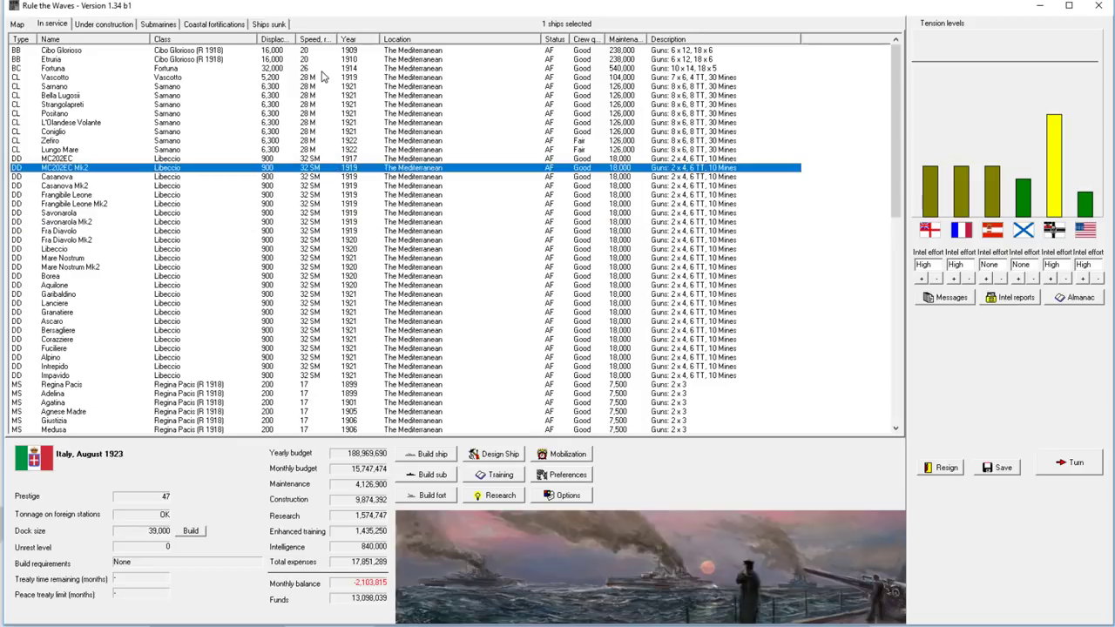
{"action": "mouse_move", "coordinate": [1063, 435]}
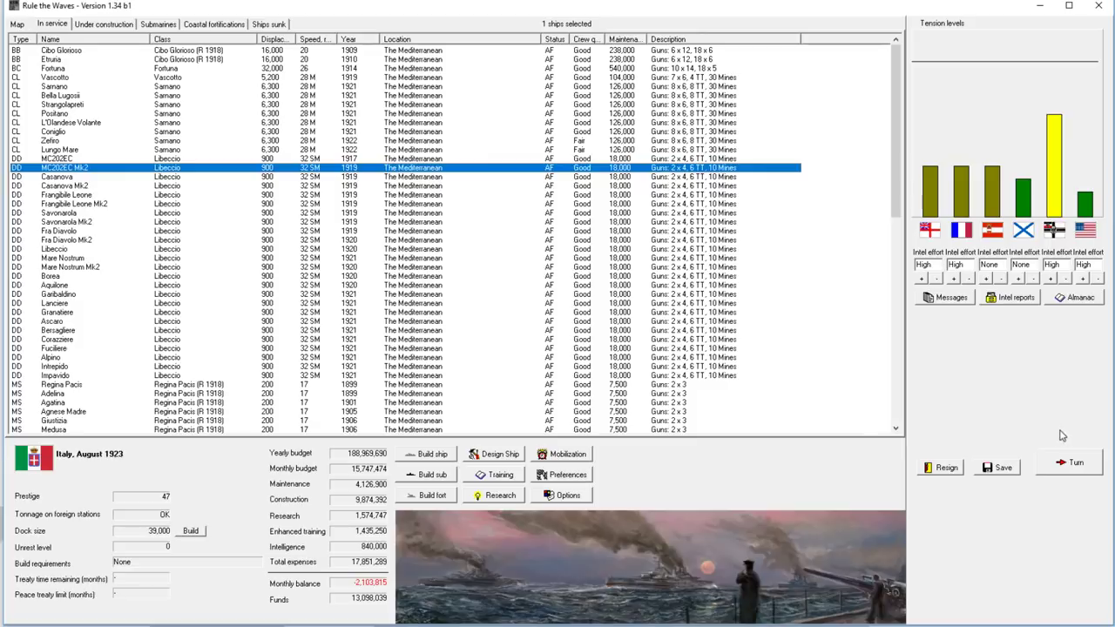
{"action": "left_click", "coordinate": [1075, 461]}
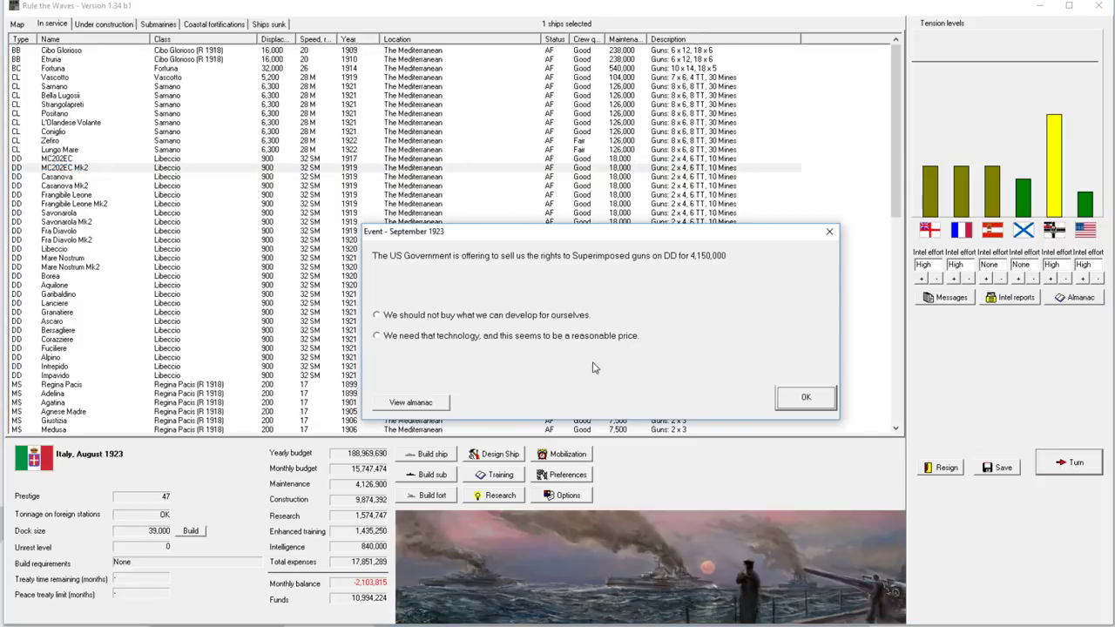
{"action": "mouse_move", "coordinate": [623, 265]}
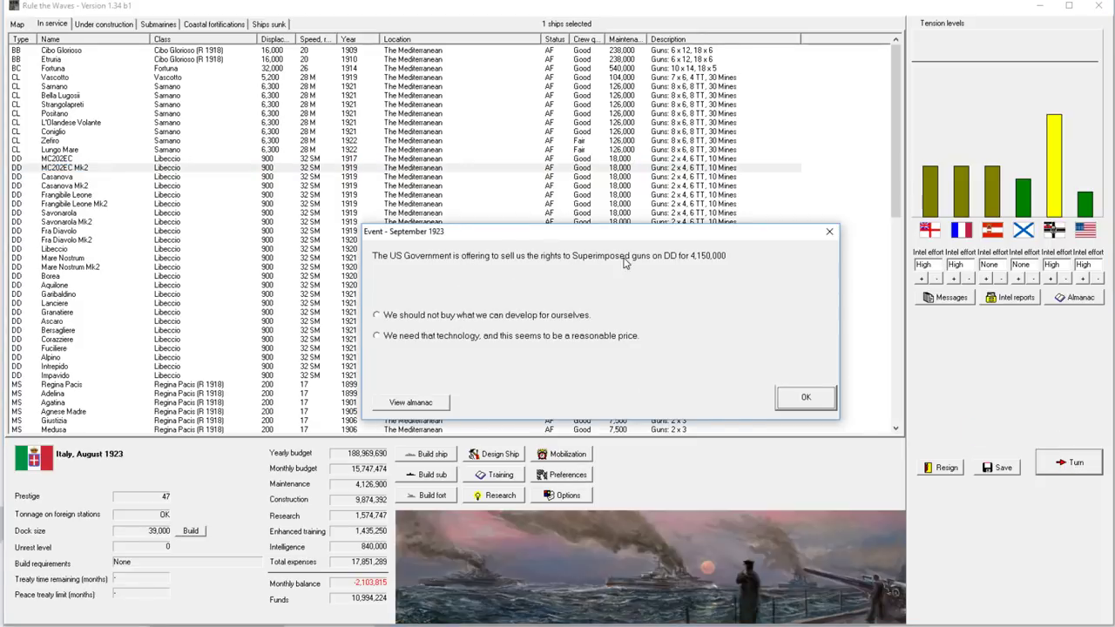
Step: Decline buying the US superimposed destroyer gun rights and dismiss the AP projectile reports
{"action": "left_click", "coordinate": [377, 314]}
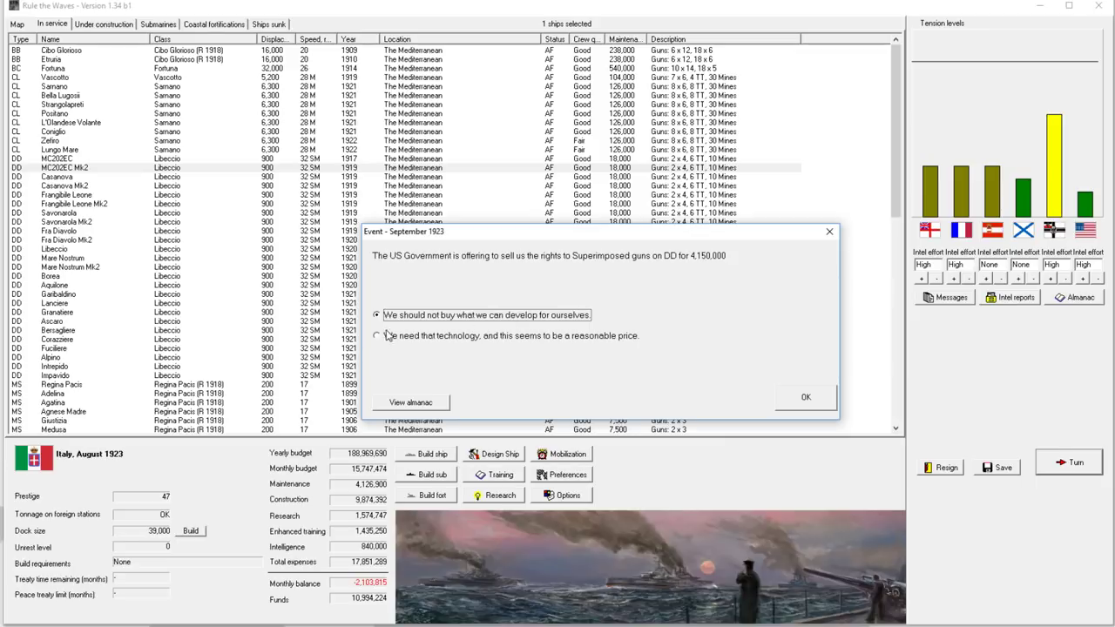
{"action": "mouse_move", "coordinate": [676, 311]}
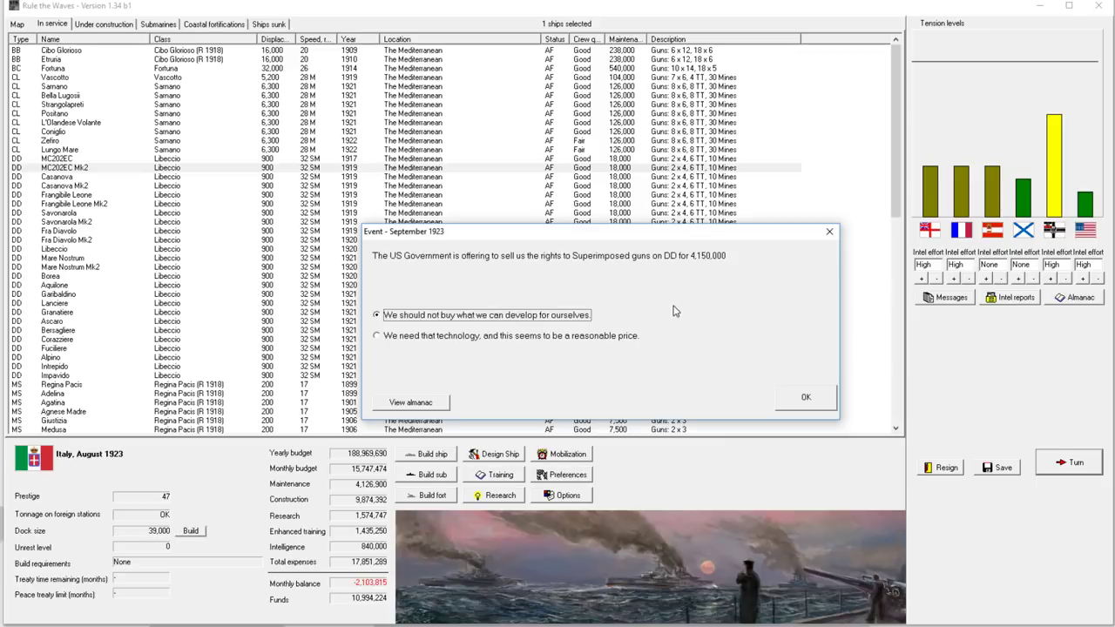
{"action": "mouse_move", "coordinate": [714, 274]}
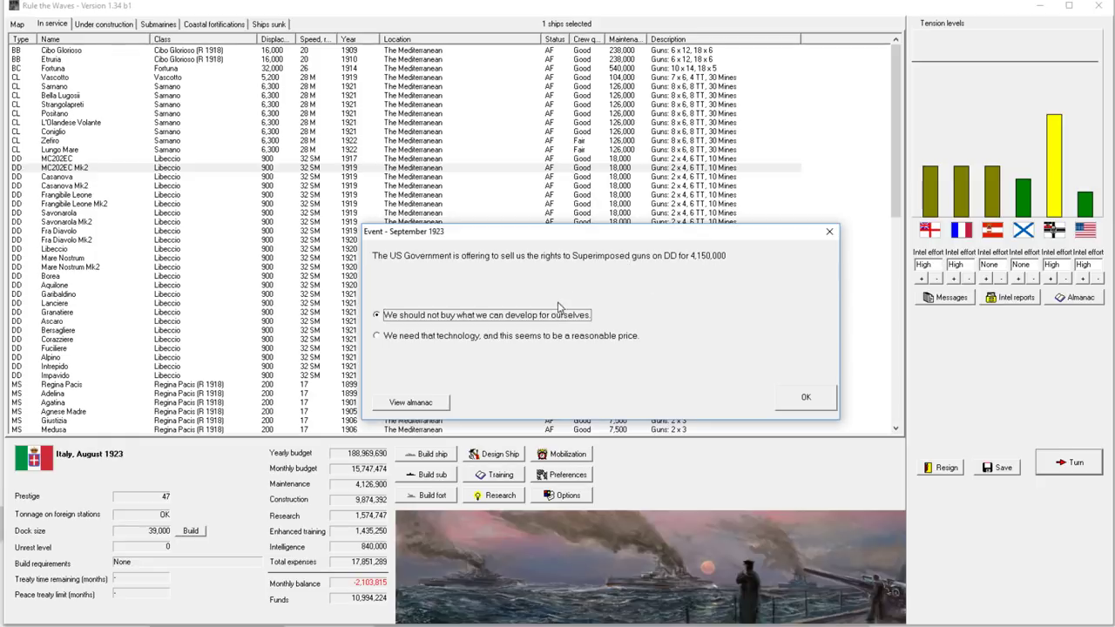
{"action": "left_click", "coordinate": [804, 397]}
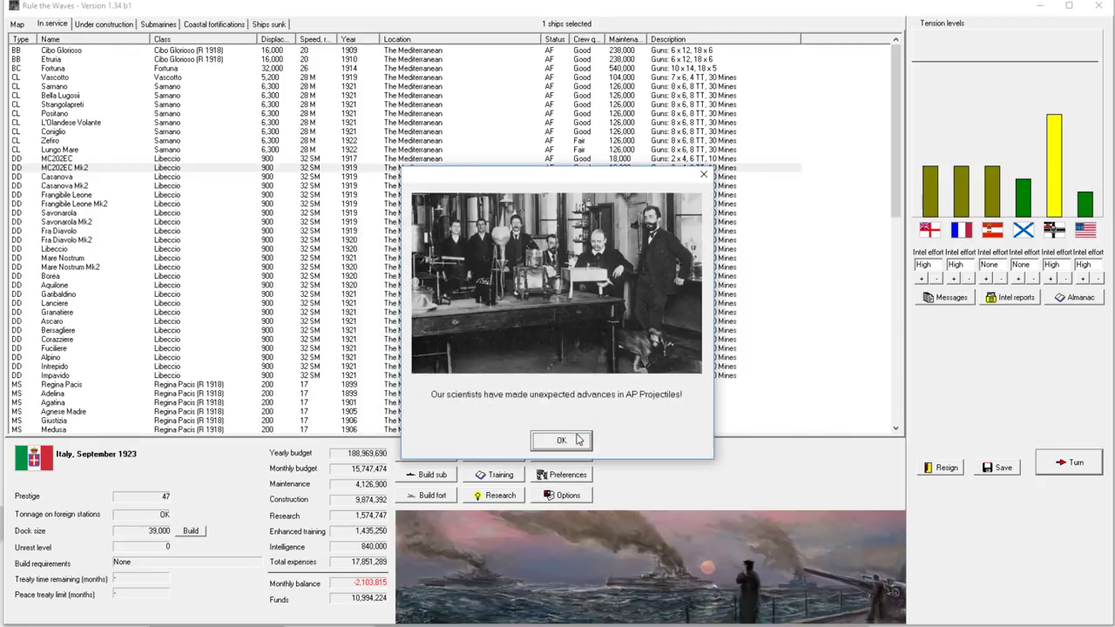
{"action": "left_click", "coordinate": [561, 439]}
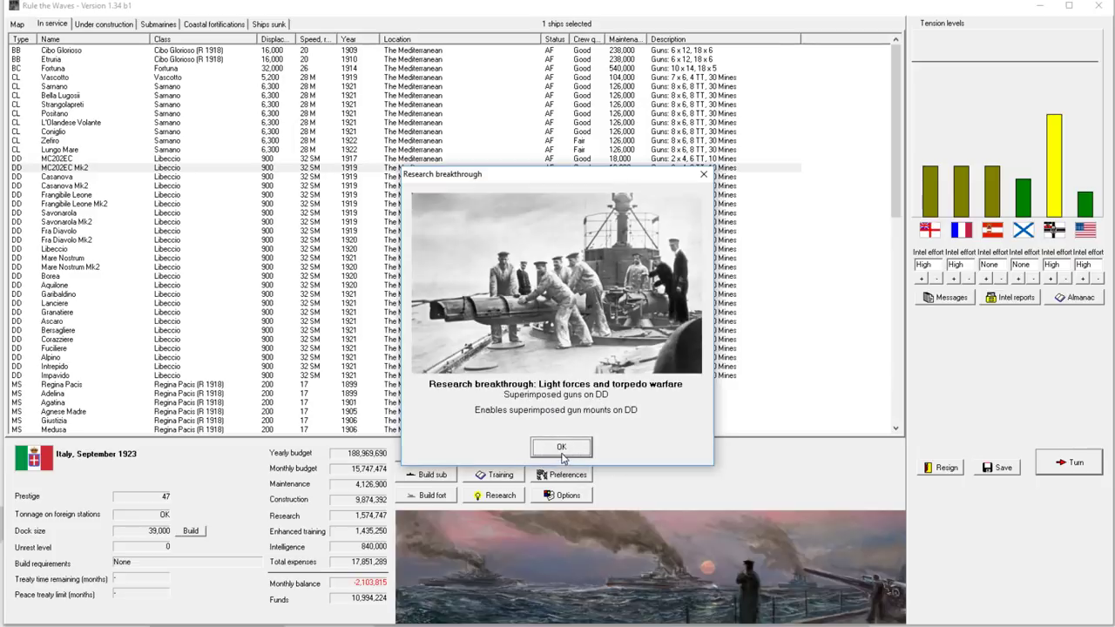
{"action": "left_click", "coordinate": [561, 446]}
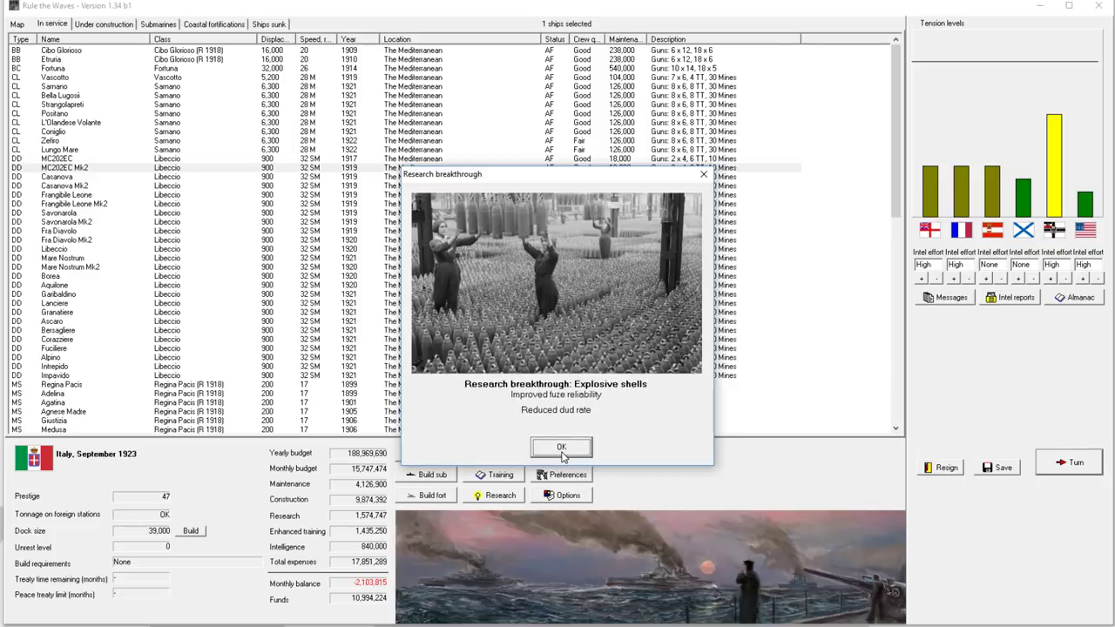
Step: Acknowledge the explosive shells breakthrough, answer the US spying report, and clear turn messages
{"action": "left_click", "coordinate": [561, 446]}
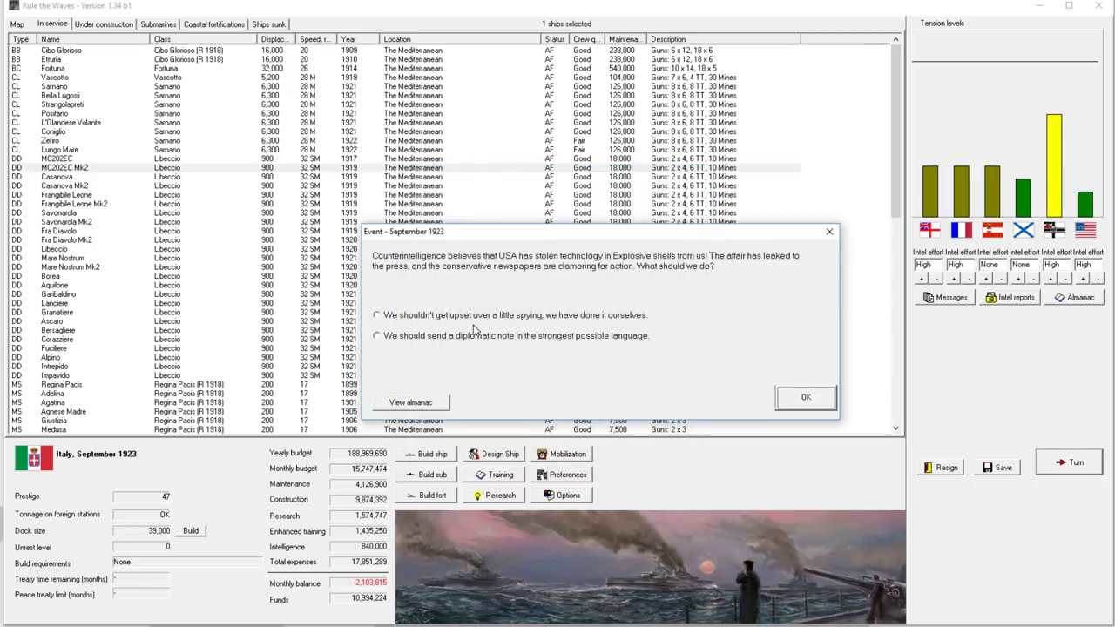
{"action": "left_click", "coordinate": [805, 397]}
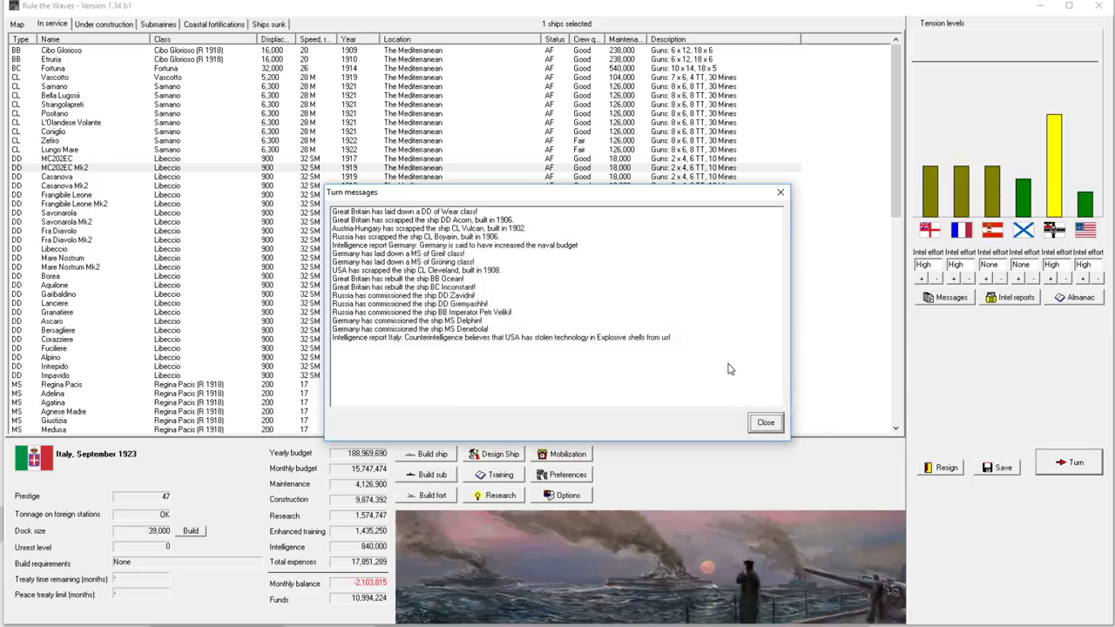
{"action": "left_click", "coordinate": [764, 423]}
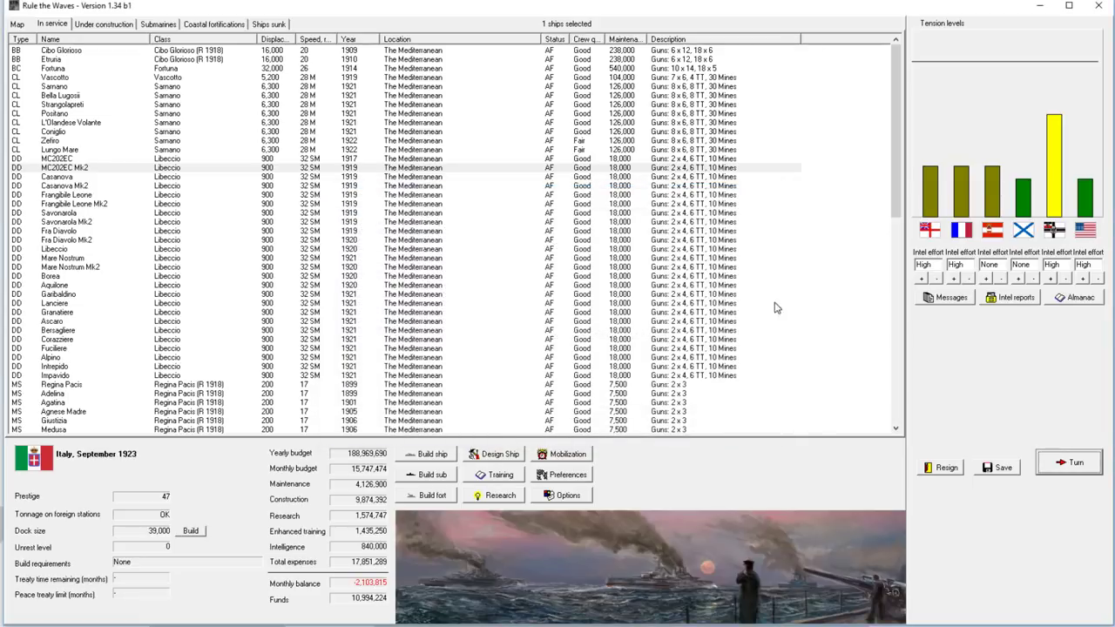
{"action": "mouse_move", "coordinate": [944, 439]}
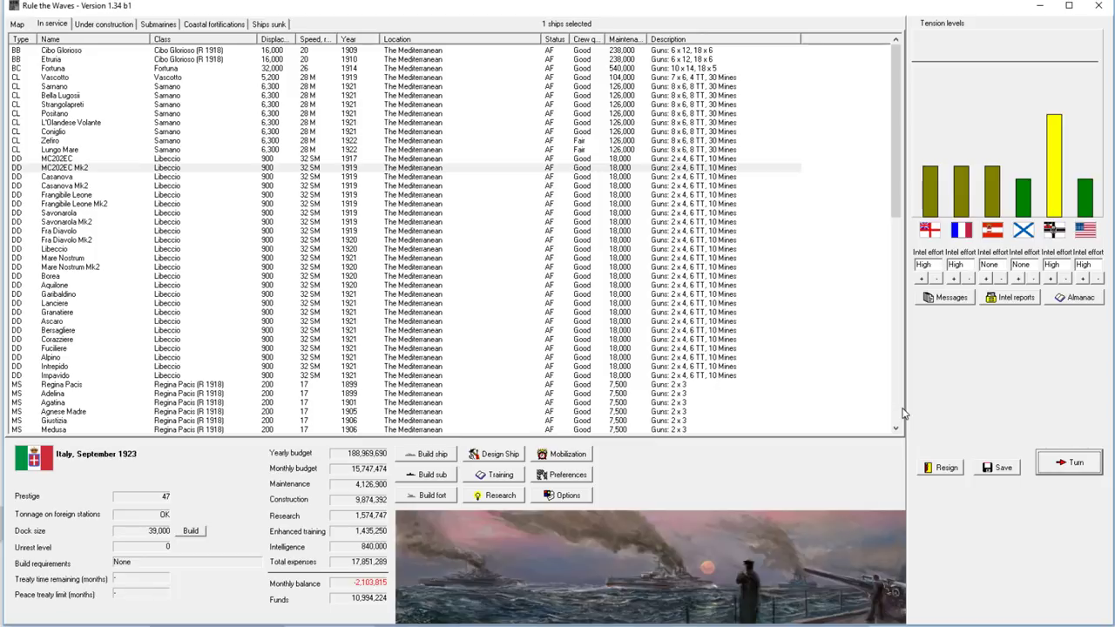
Step: Inspect a couple of ships in the September 1923 in-service list, then show the sea-region map
{"action": "scroll", "scroll_direction": "down", "scroll_amount": 3}
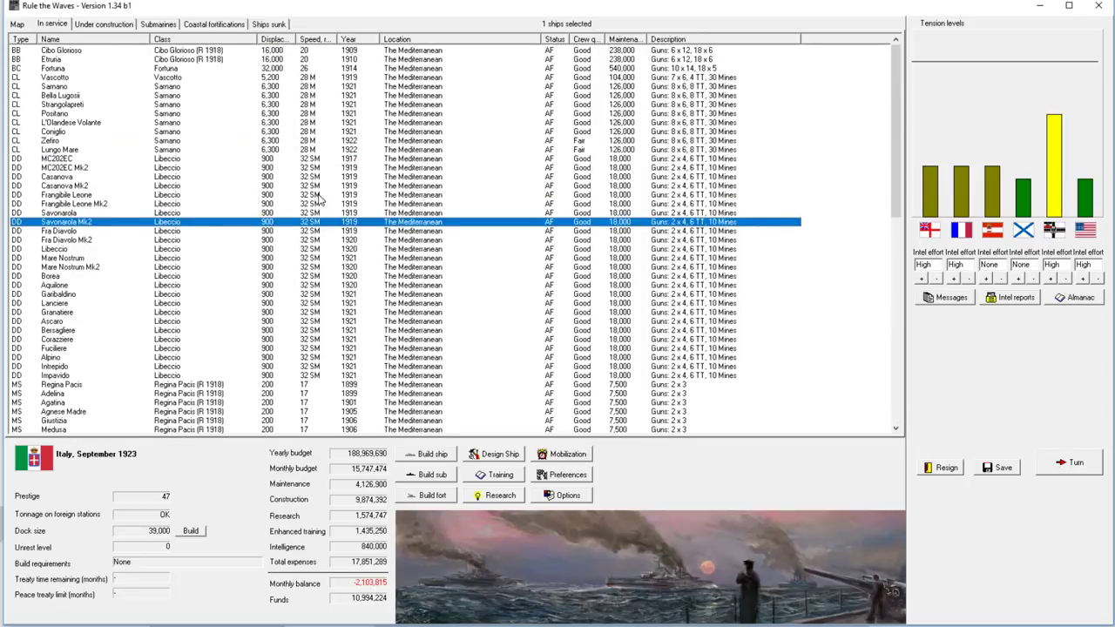
{"action": "left_click", "coordinate": [87, 76]}
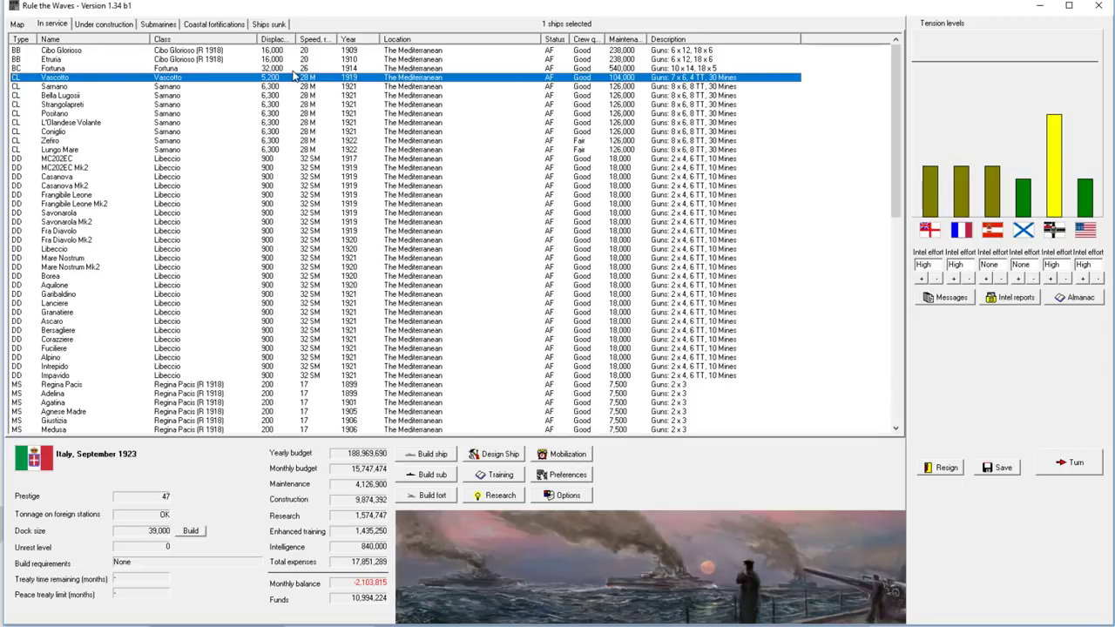
{"action": "mouse_move", "coordinate": [387, 106]}
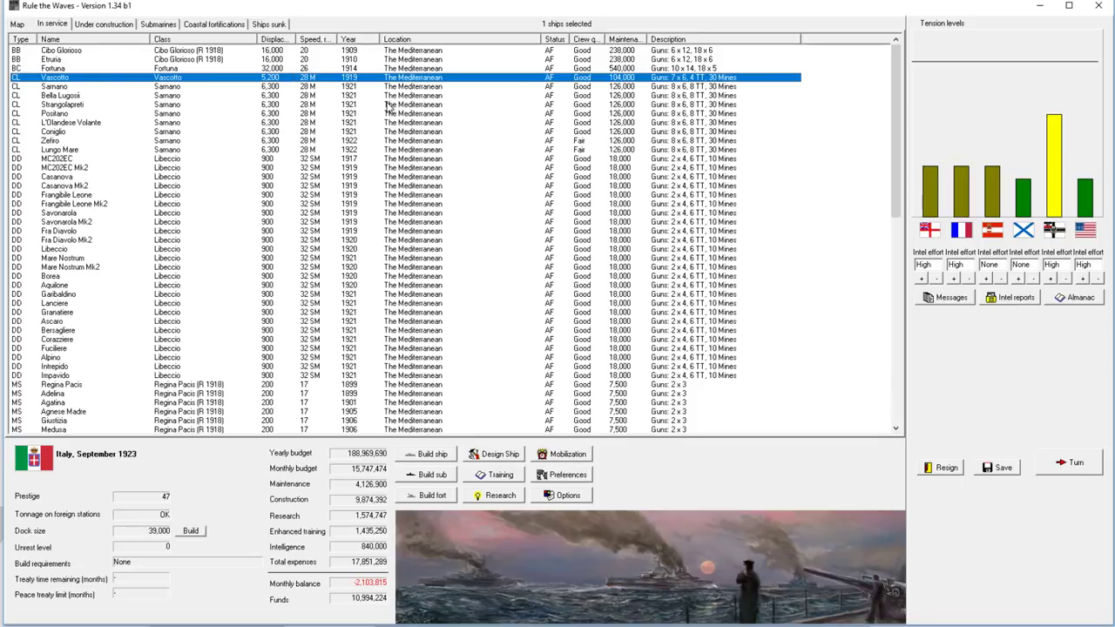
{"action": "left_click", "coordinate": [61, 150]}
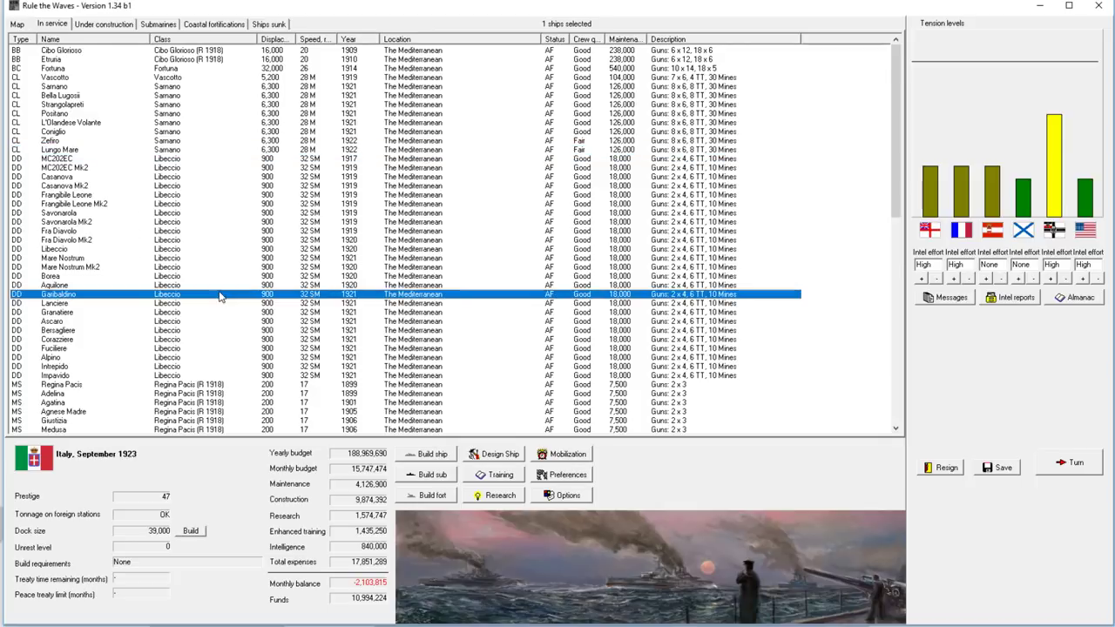
{"action": "mouse_move", "coordinate": [478, 288]}
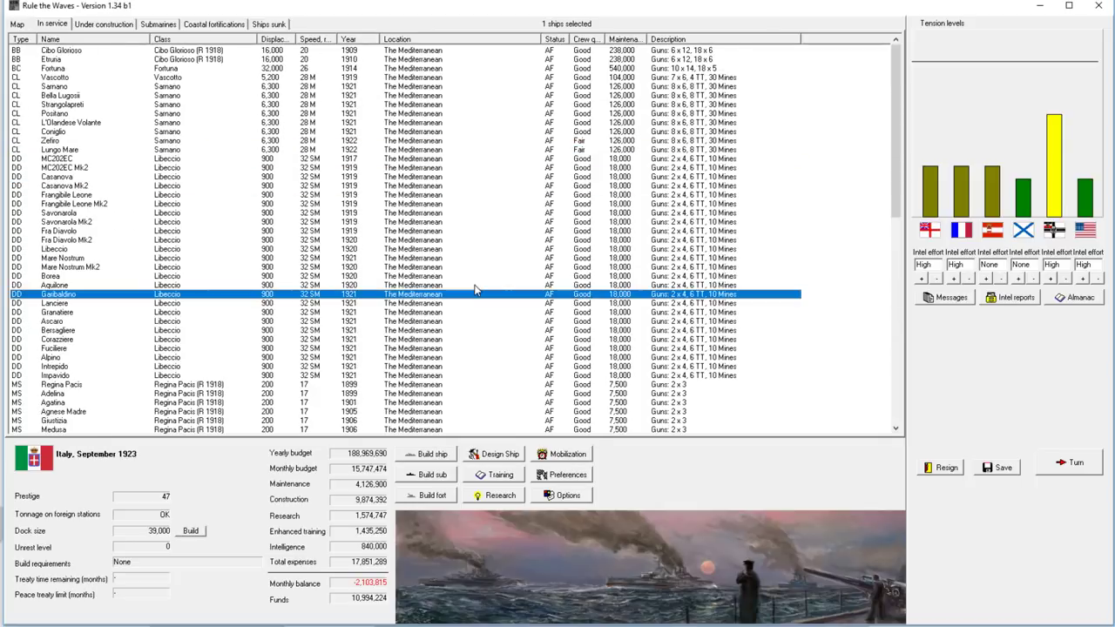
{"action": "mouse_move", "coordinate": [571, 230]}
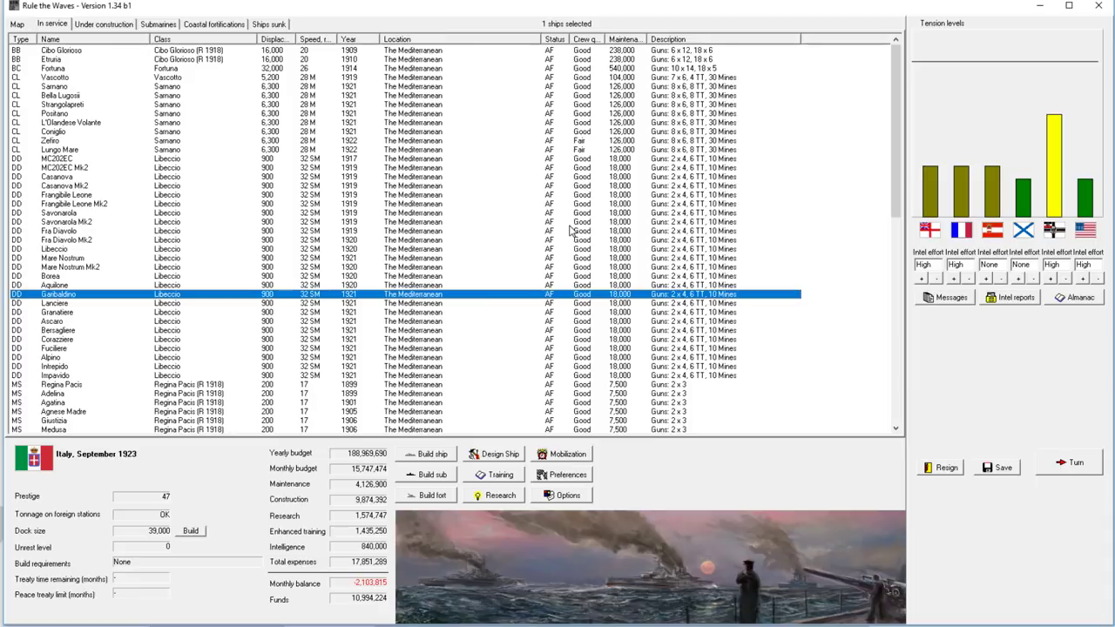
{"action": "mouse_move", "coordinate": [94, 65]}
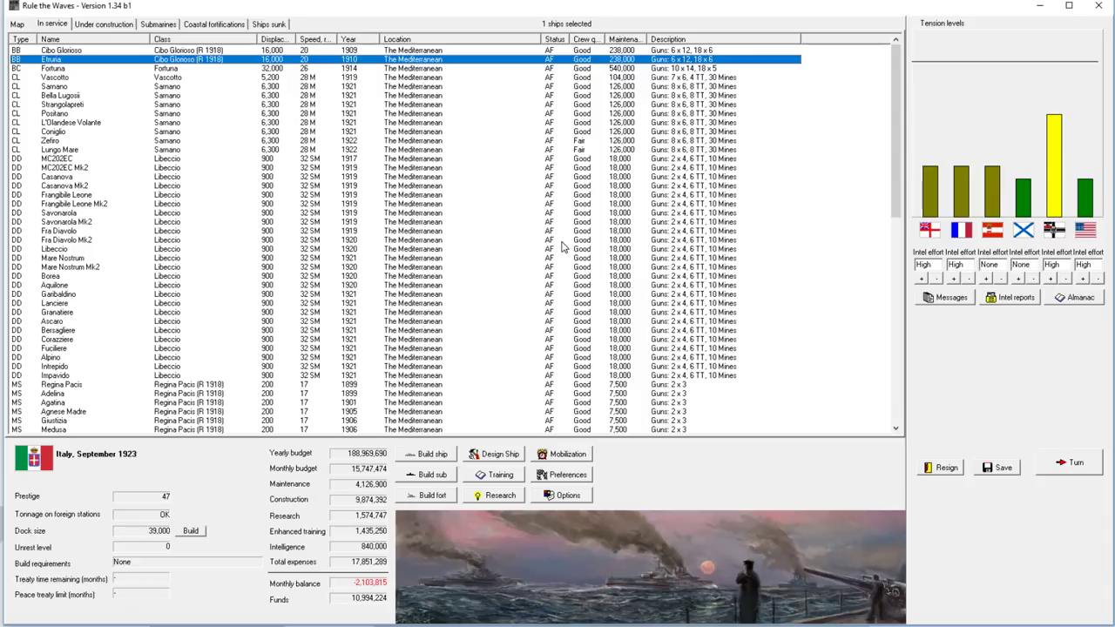
{"action": "mouse_move", "coordinate": [352, 153]}
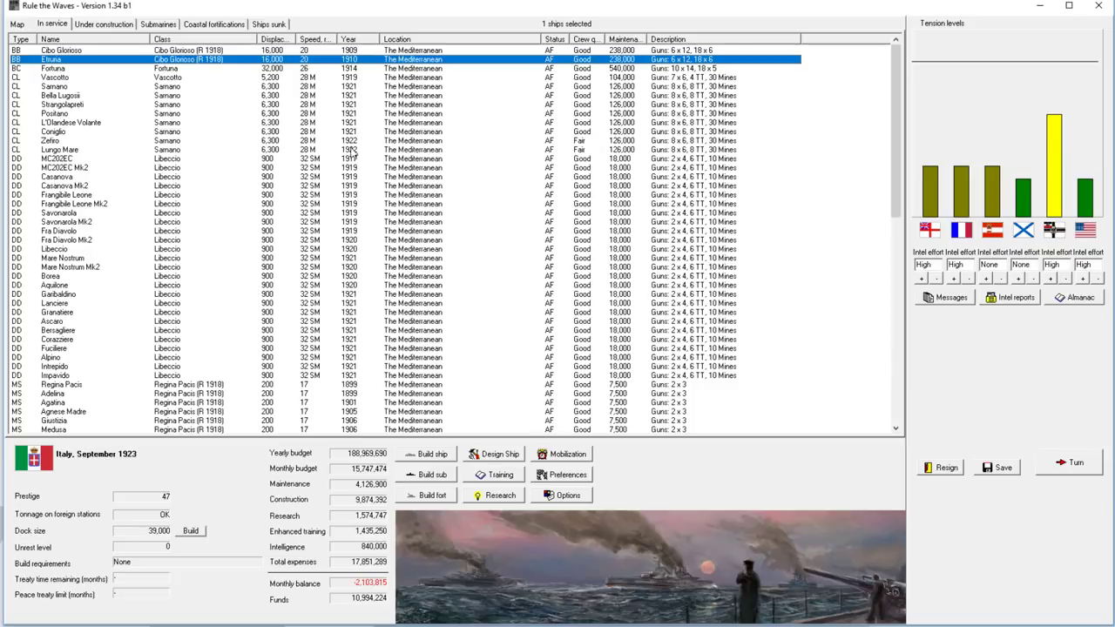
{"action": "mouse_move", "coordinate": [123, 37]}
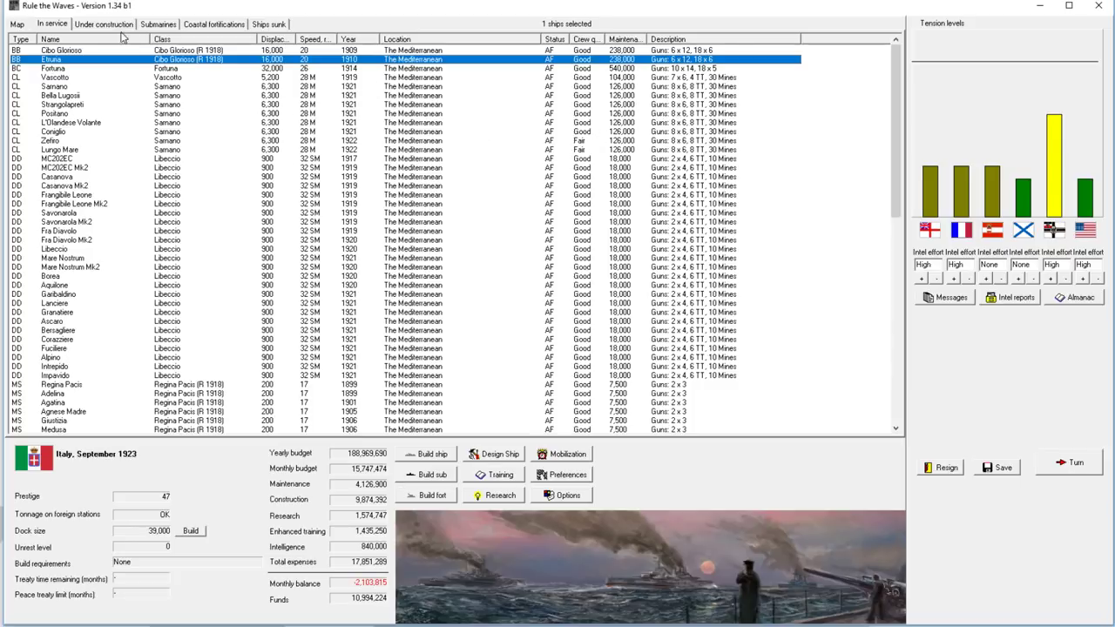
{"action": "left_click", "coordinate": [17, 24]}
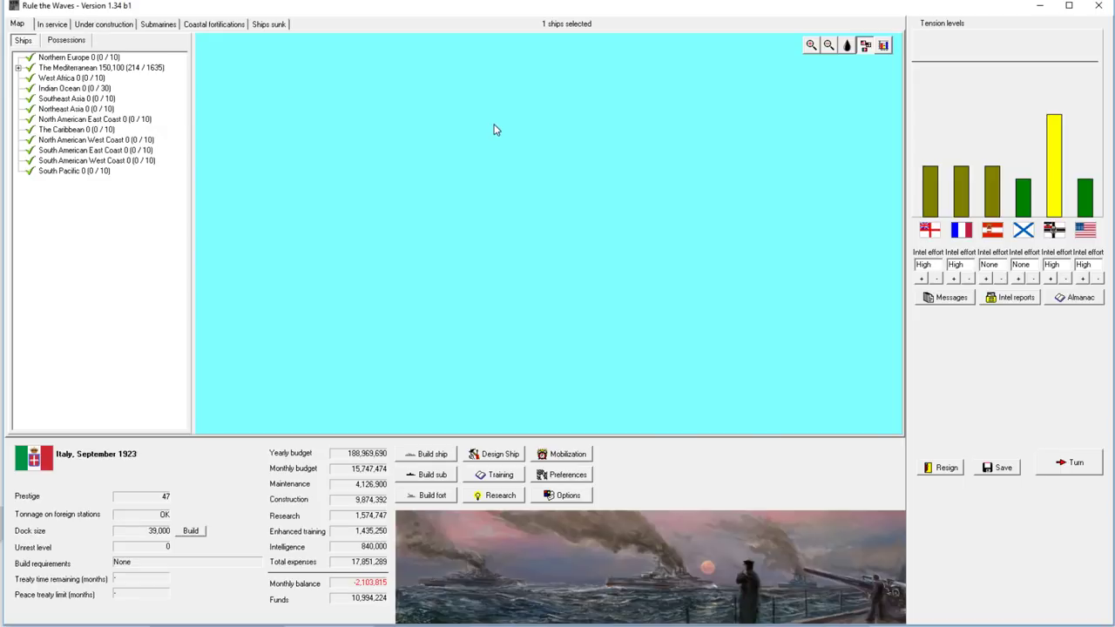
Step: View the Mediterranean, review the battleship and three 1923 rebuilds under construction, and return to in-service ships
{"action": "left_click", "coordinate": [101, 66]}
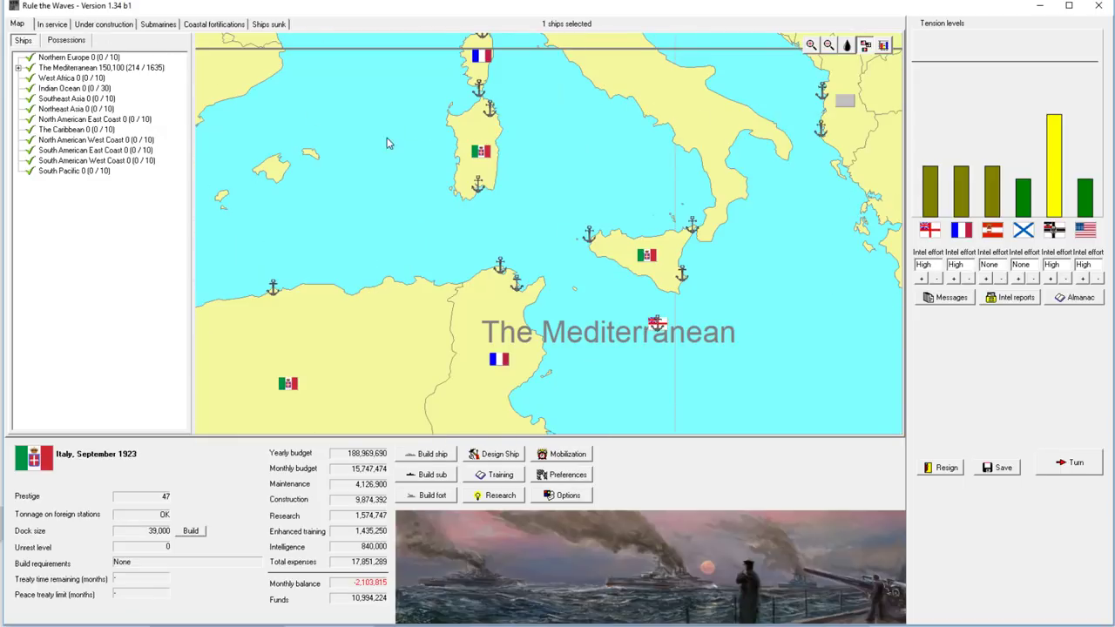
{"action": "left_click", "coordinate": [103, 24]}
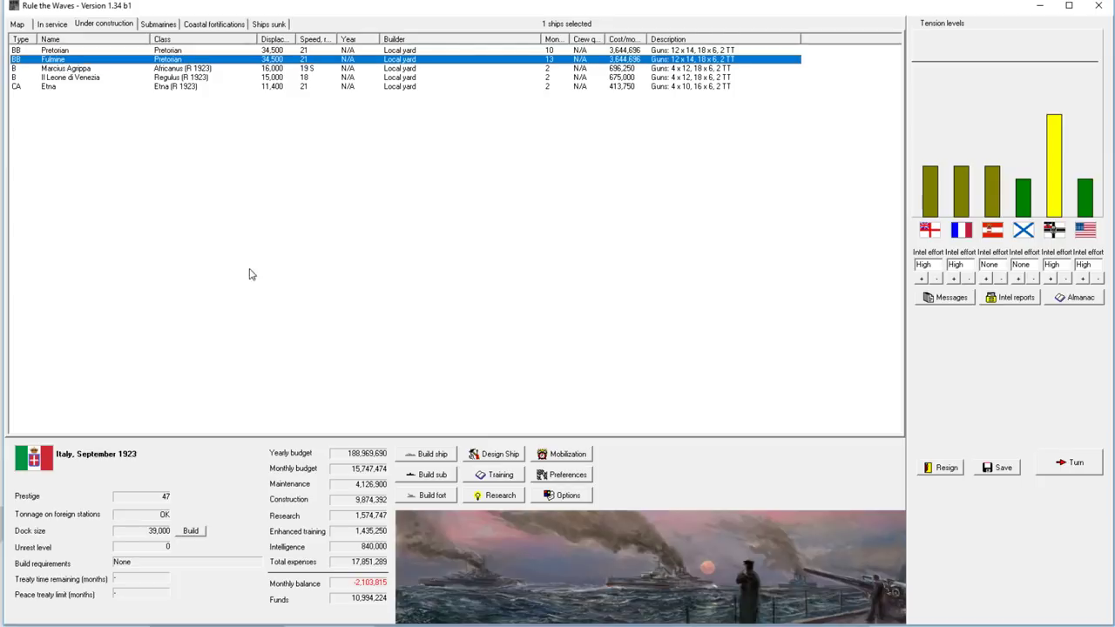
{"action": "mouse_move", "coordinate": [380, 287]}
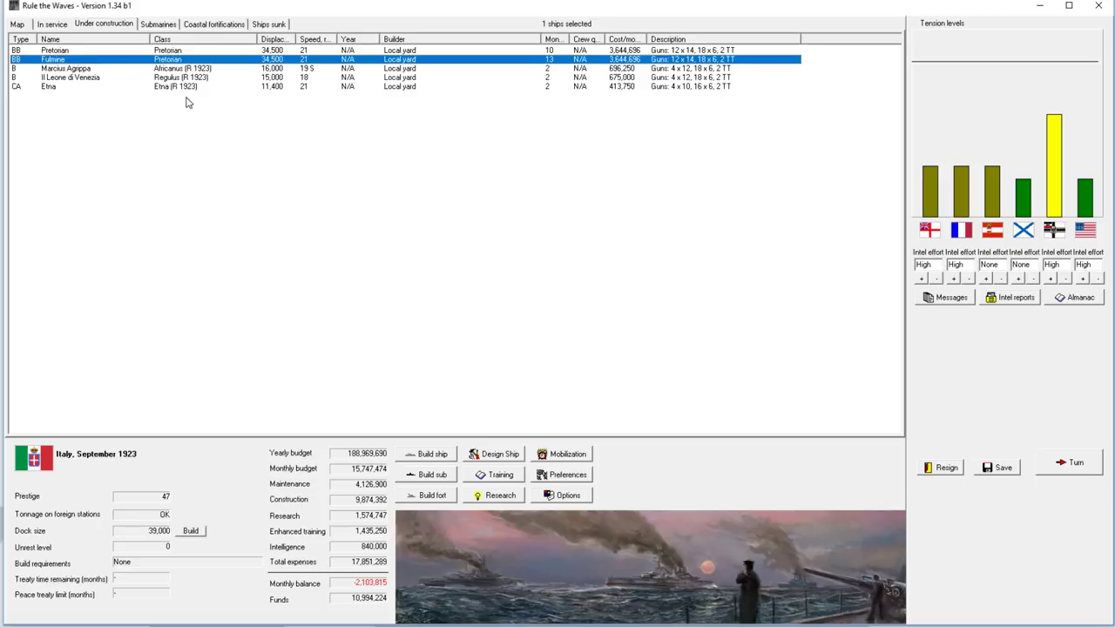
{"action": "mouse_move", "coordinate": [369, 114]}
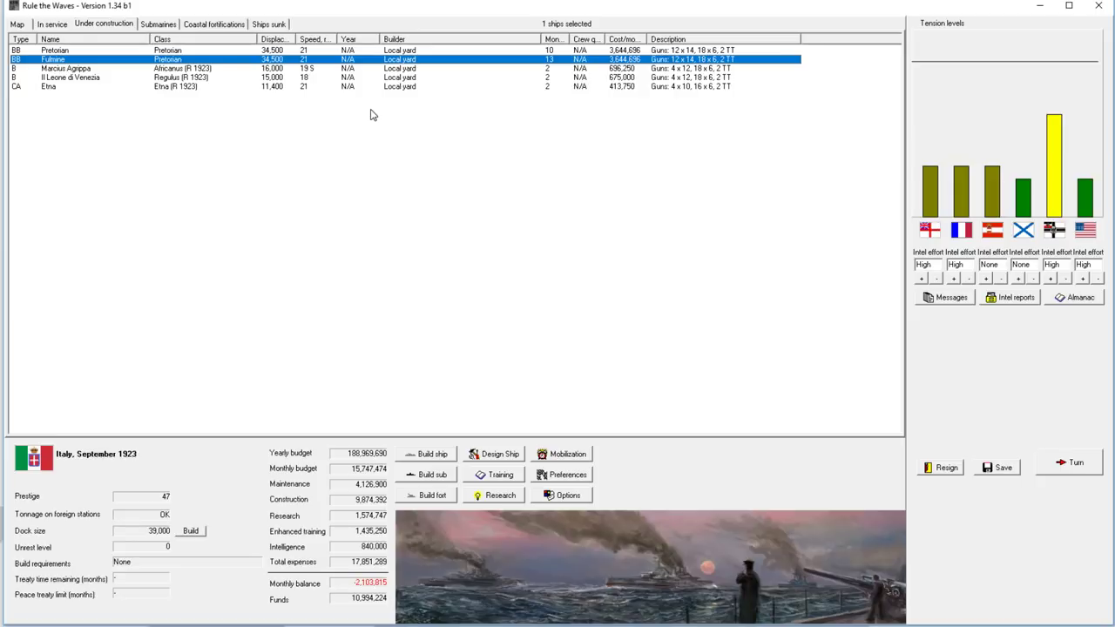
{"action": "mouse_move", "coordinate": [373, 581]}
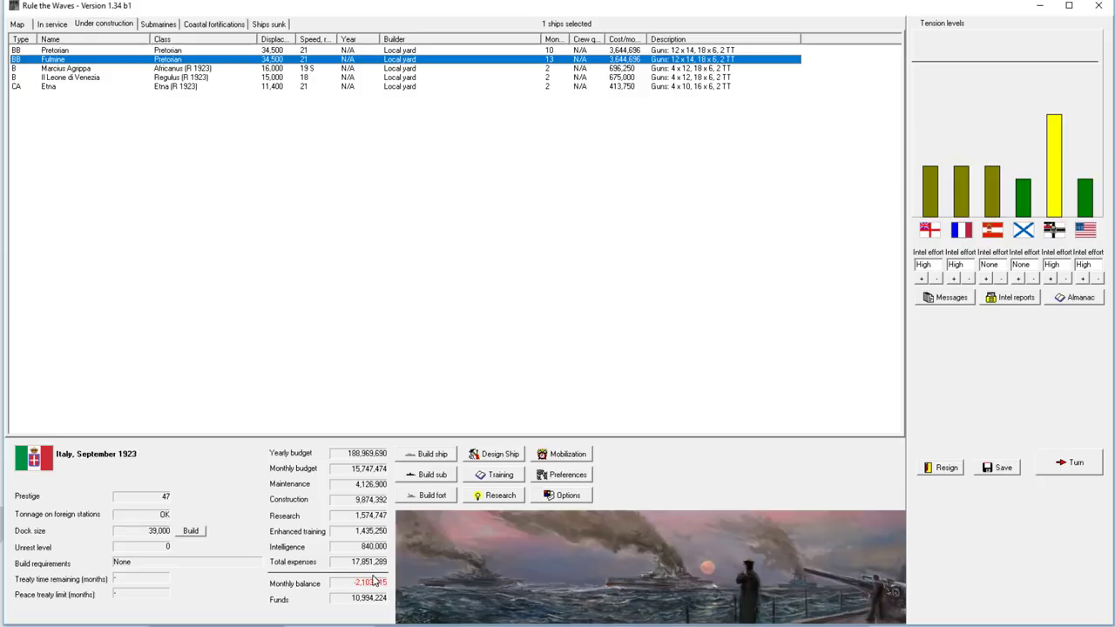
{"action": "mouse_move", "coordinate": [303, 312]}
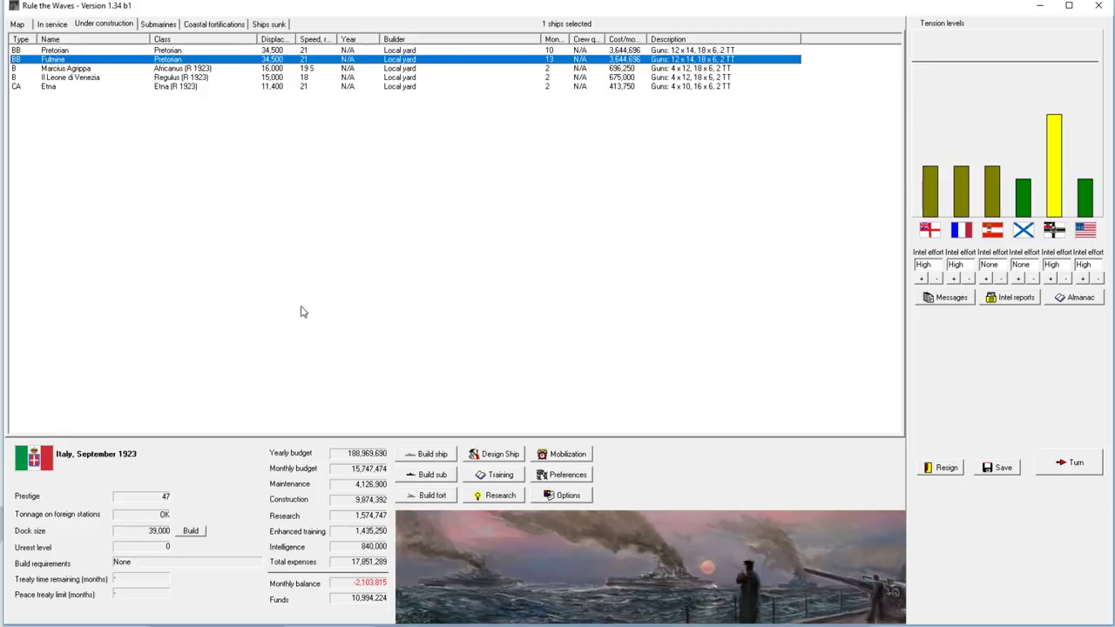
{"action": "mouse_move", "coordinate": [218, 172]}
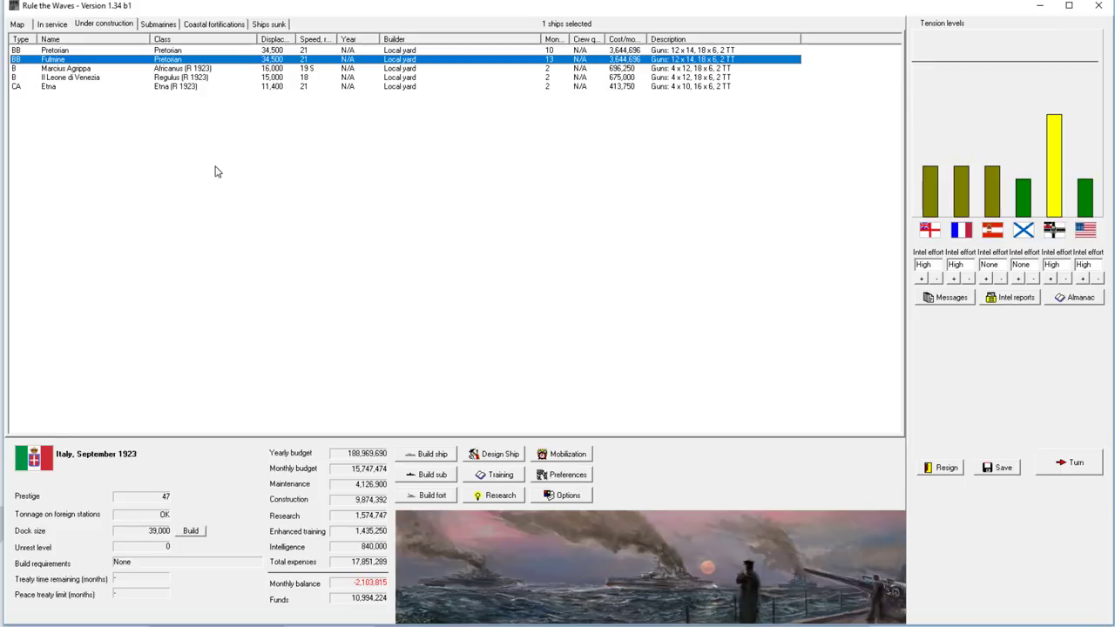
{"action": "mouse_move", "coordinate": [118, 72]}
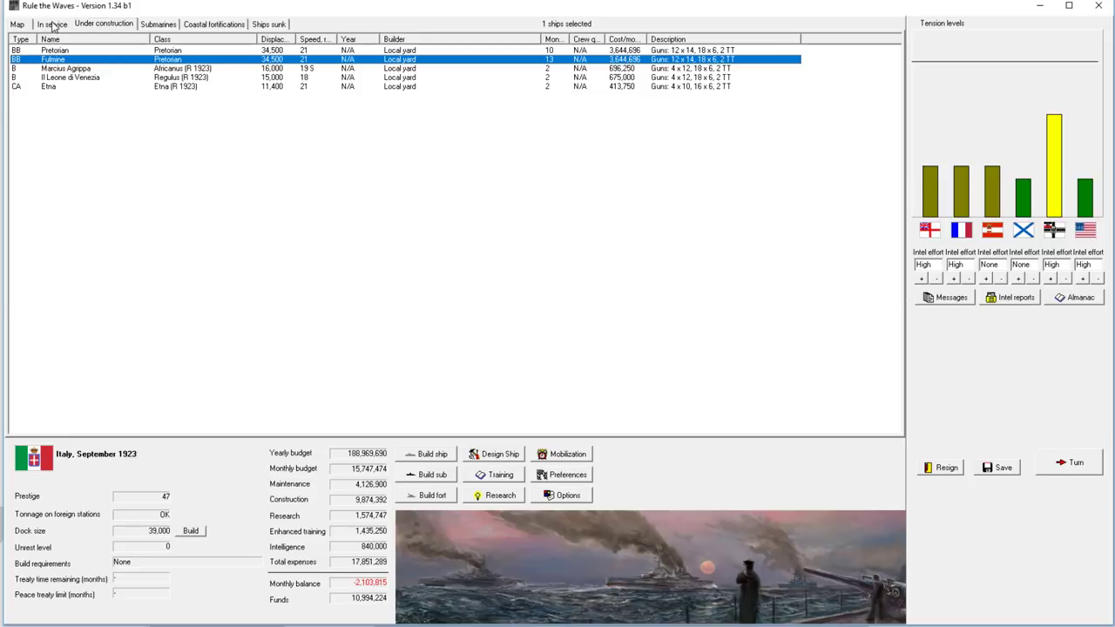
{"action": "left_click", "coordinate": [52, 24]}
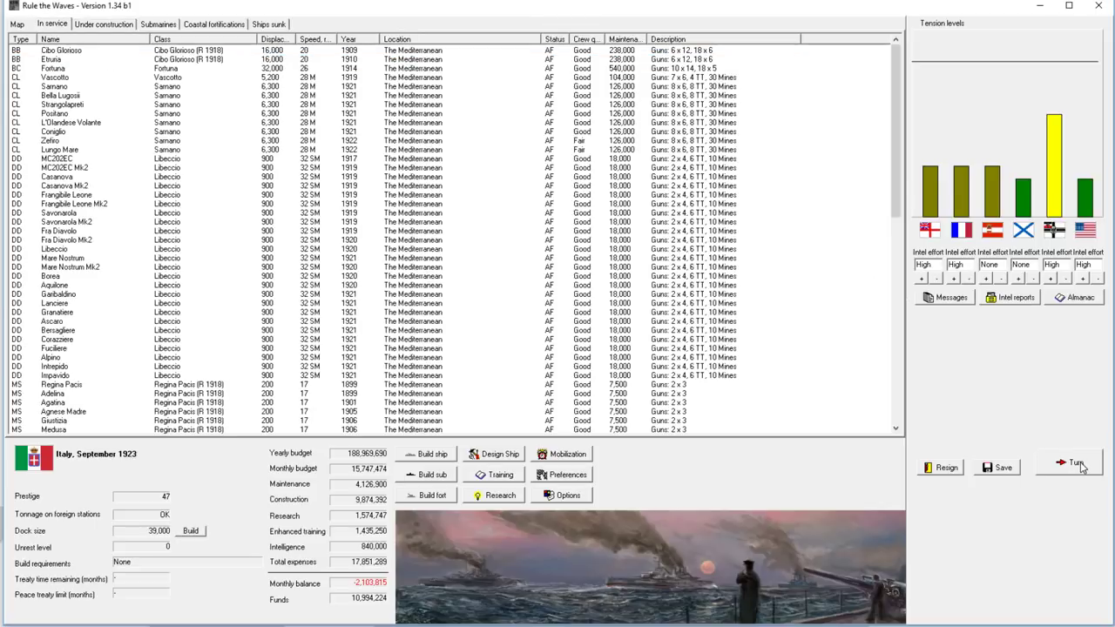